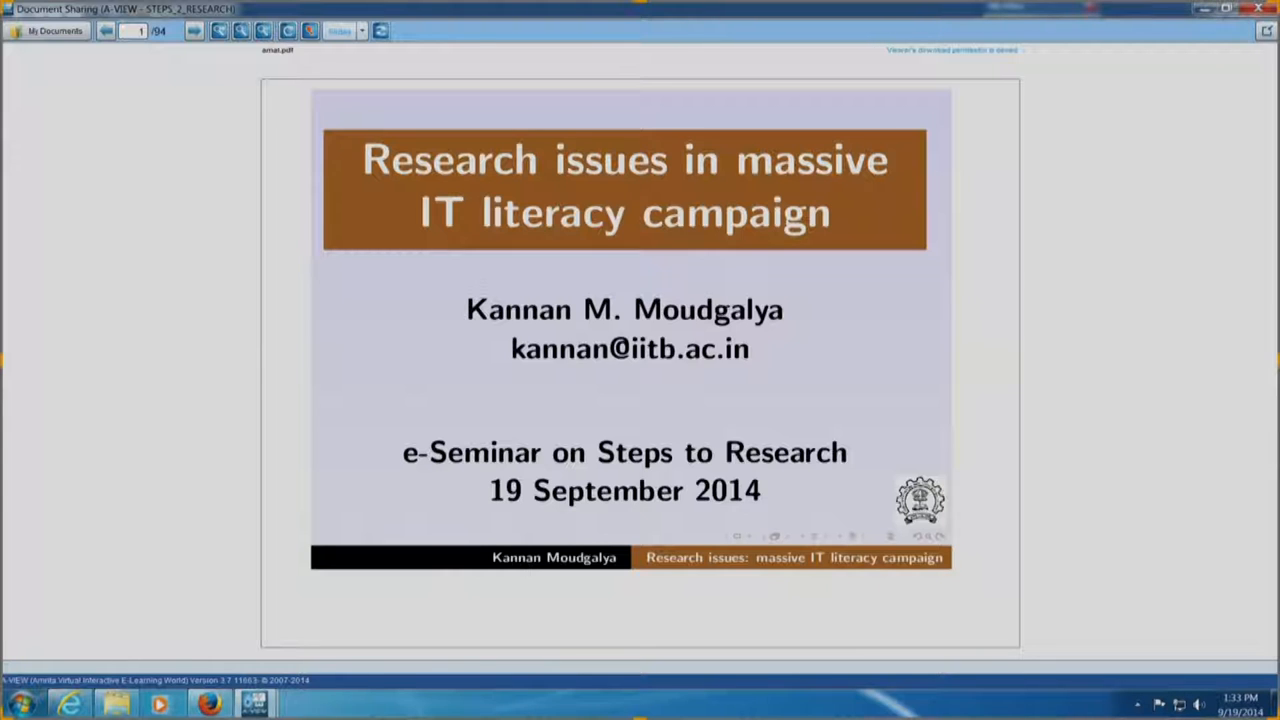
# Advance the shared deck from the title through the outline, revealing the research questions one by one
pyautogui.click(192, 32)
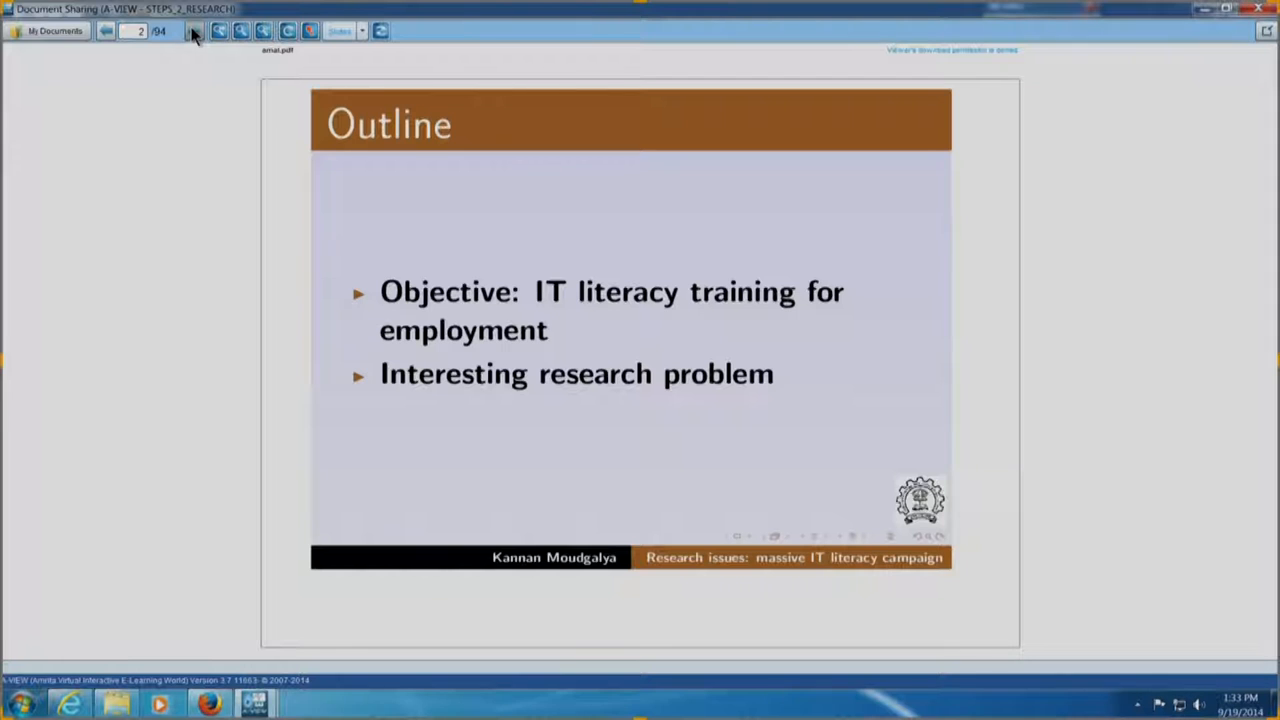
pyautogui.click(194, 32)
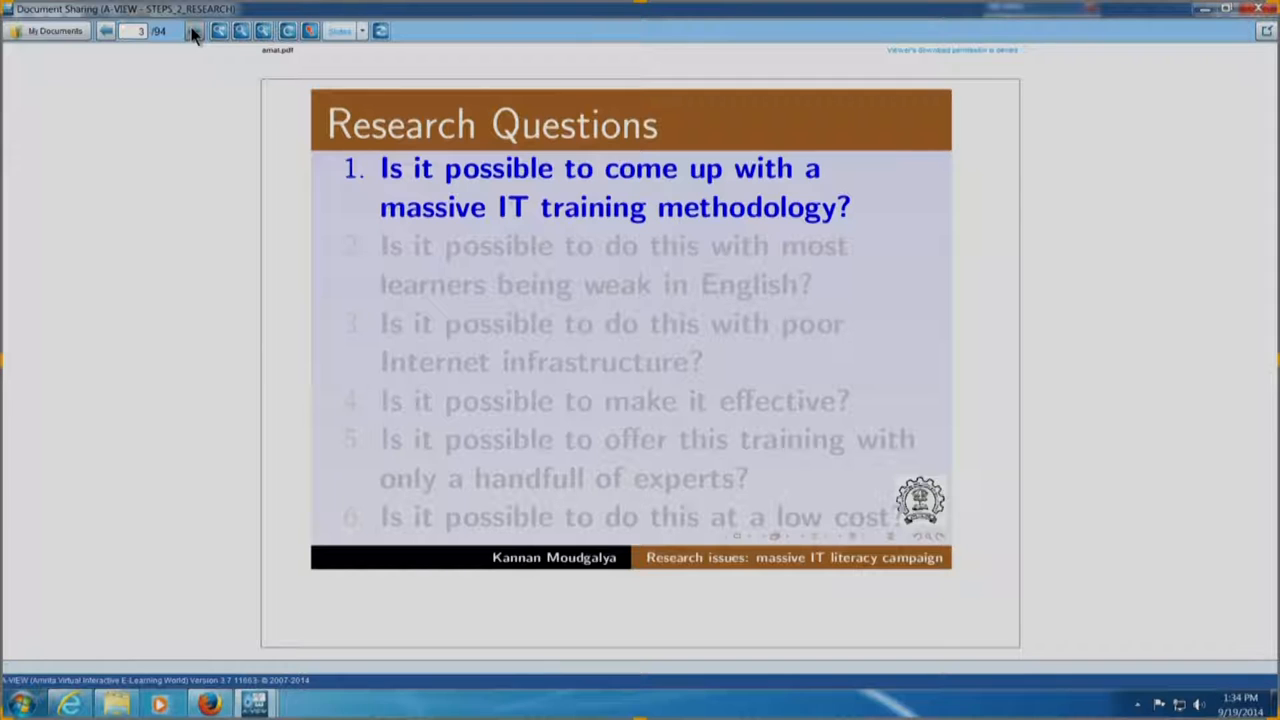
pyautogui.click(194, 32)
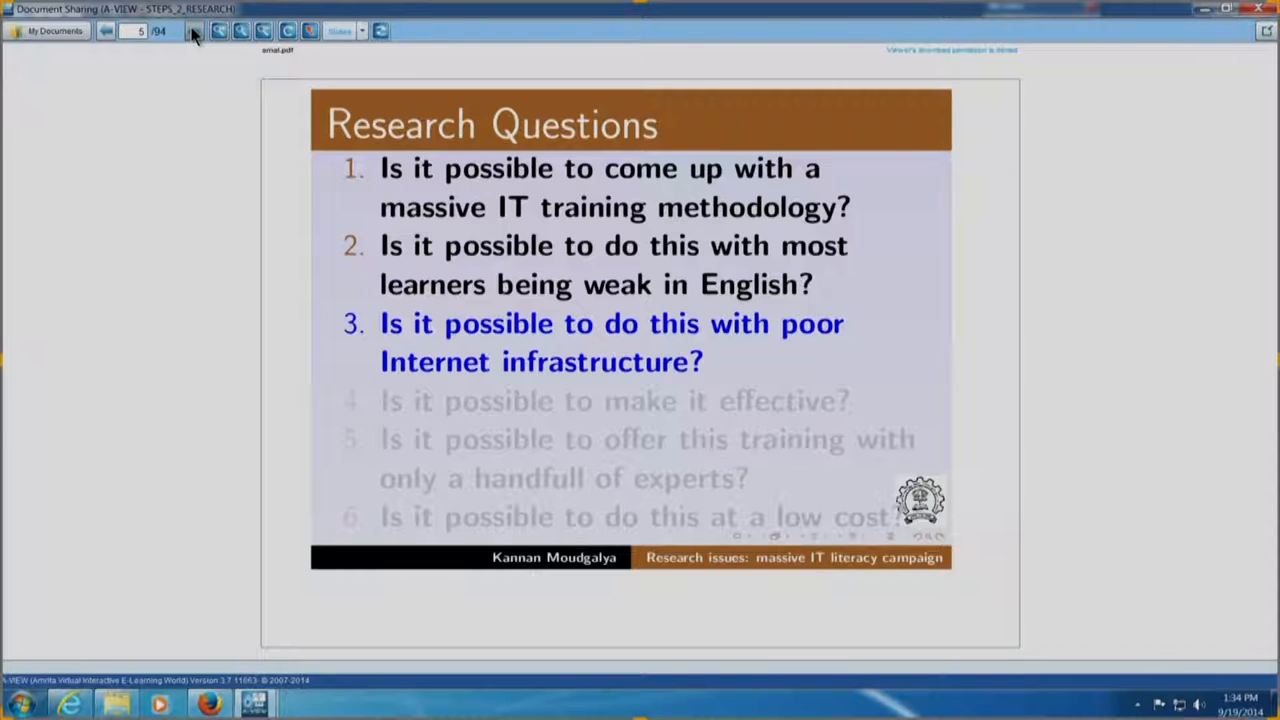
pyautogui.click(196, 32)
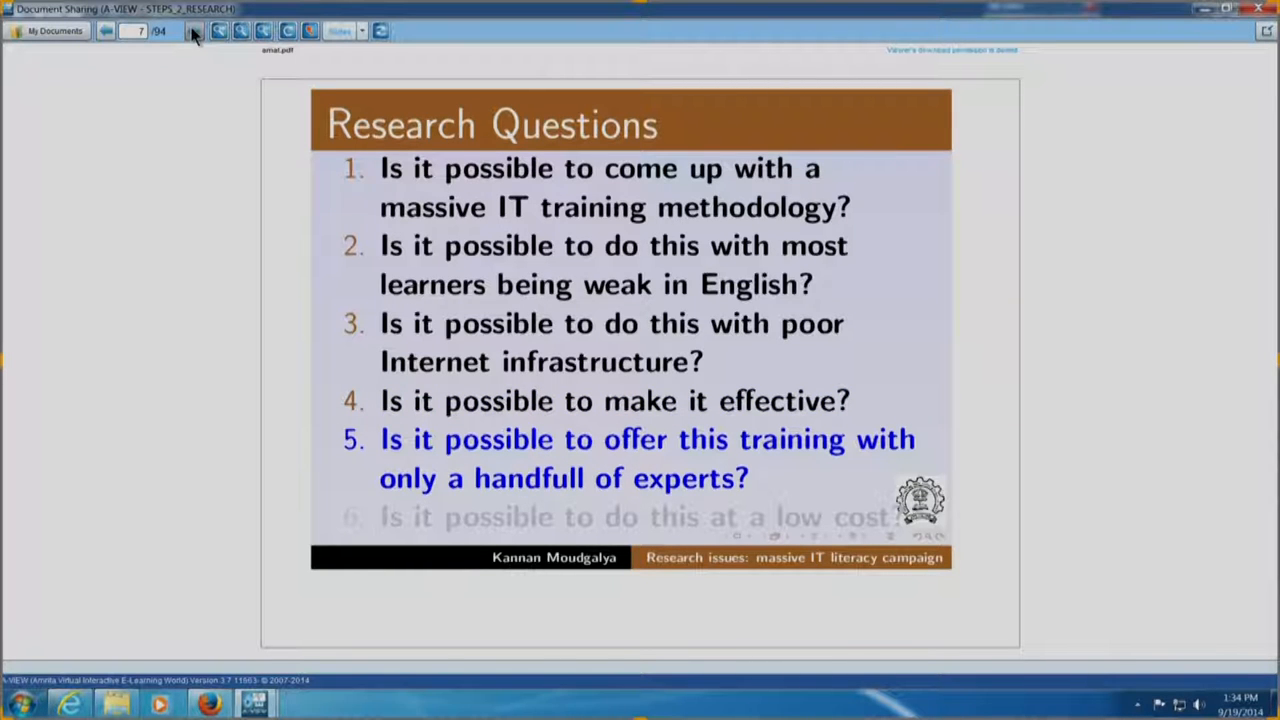
pyautogui.click(194, 32)
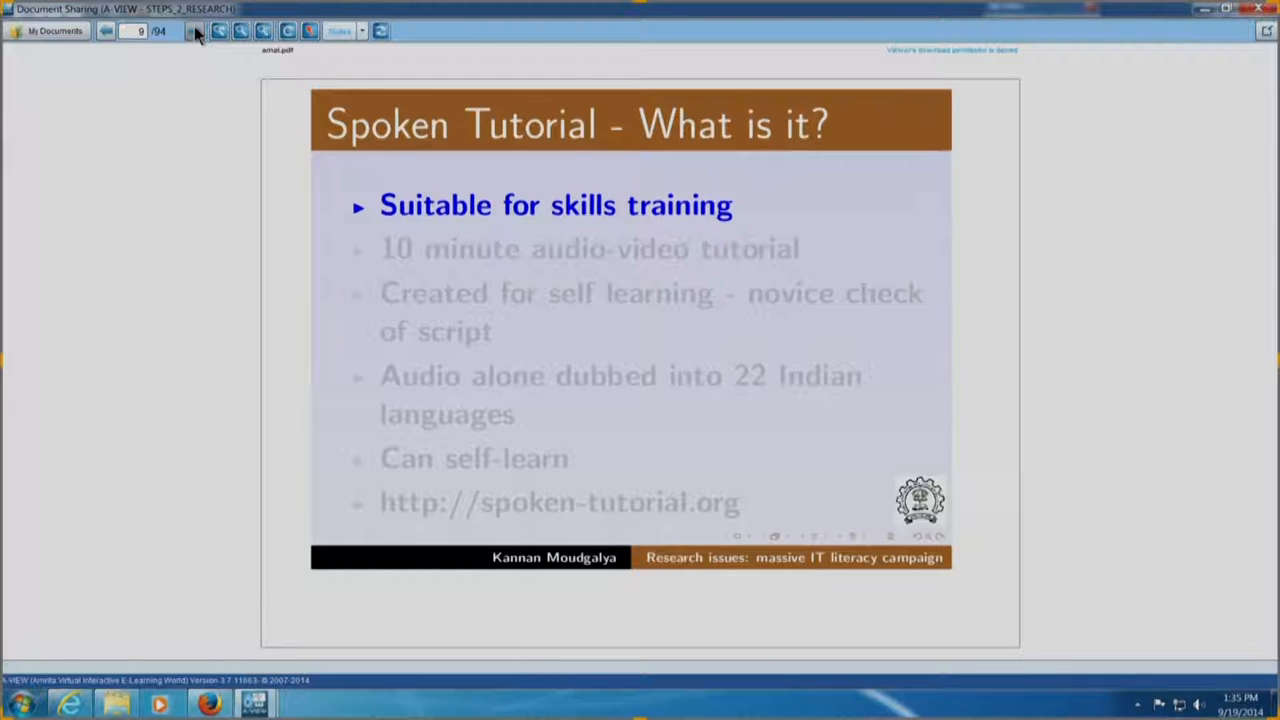
pyautogui.moveTo(204, 44)
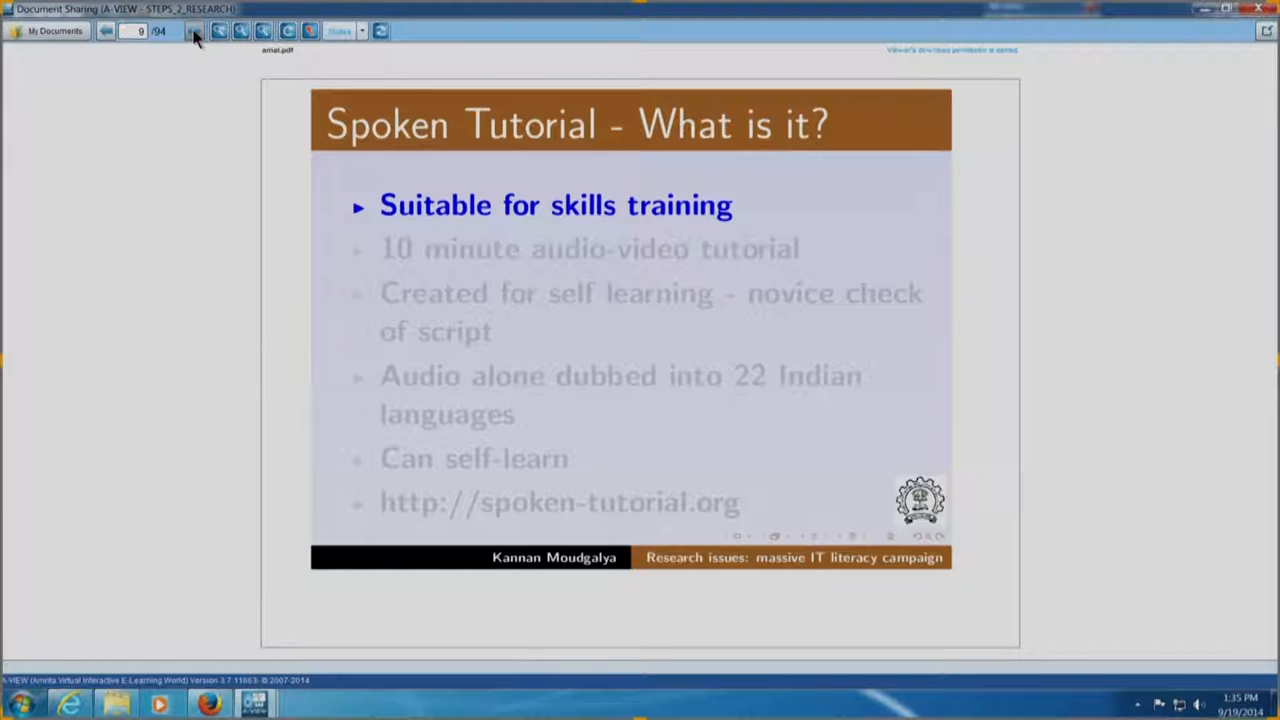
# Reveal the remaining Spoken Tutorial points up to the spoken-tutorial.org link and move to the next slide
pyautogui.click(194, 32)
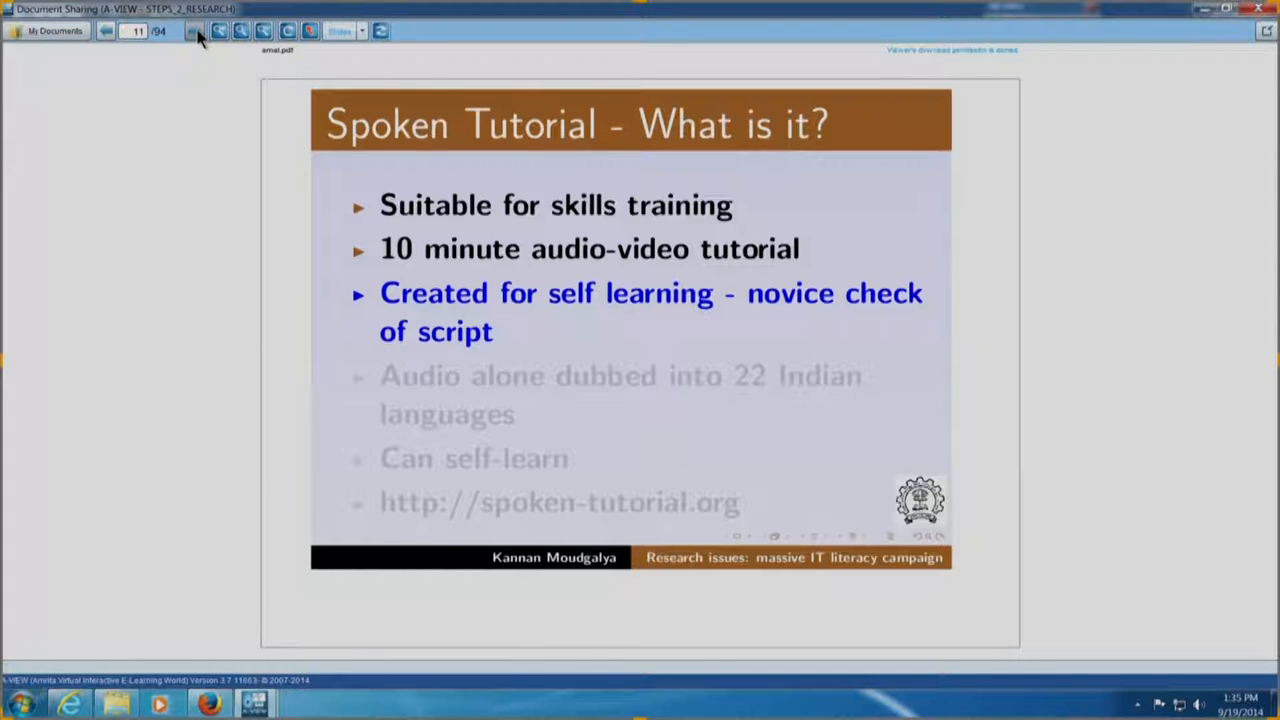
pyautogui.click(194, 32)
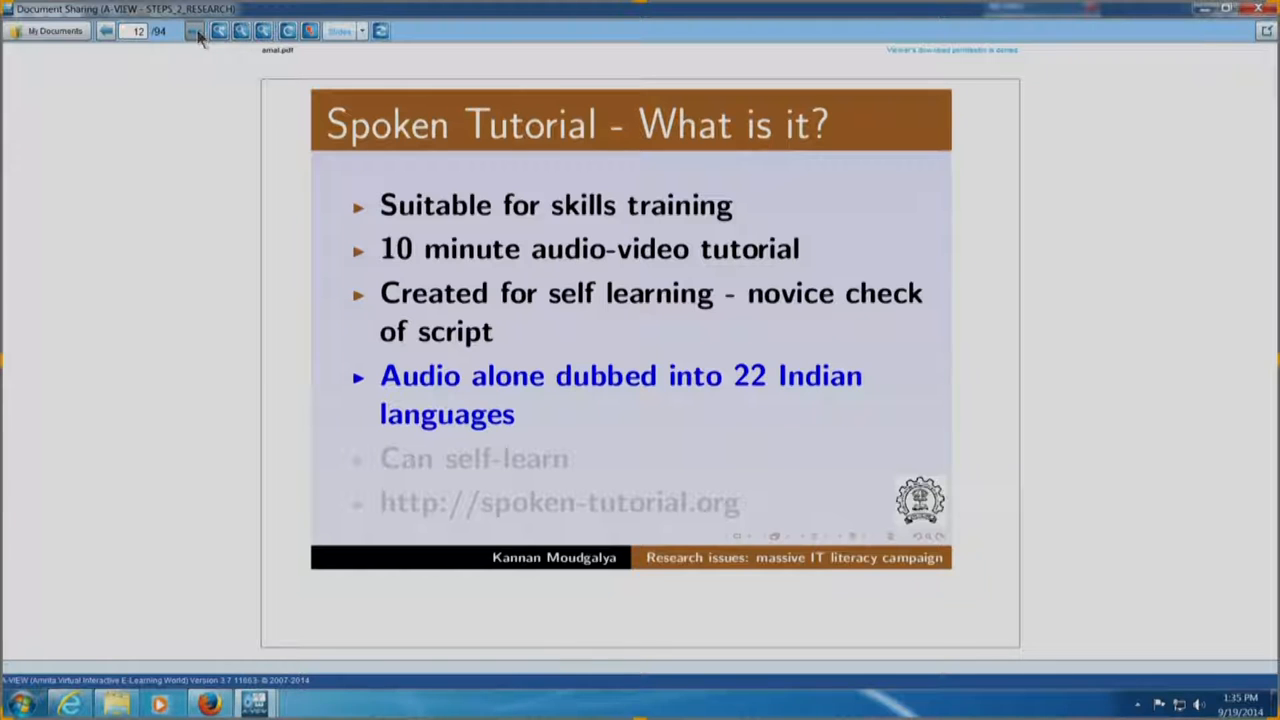
pyautogui.click(196, 32)
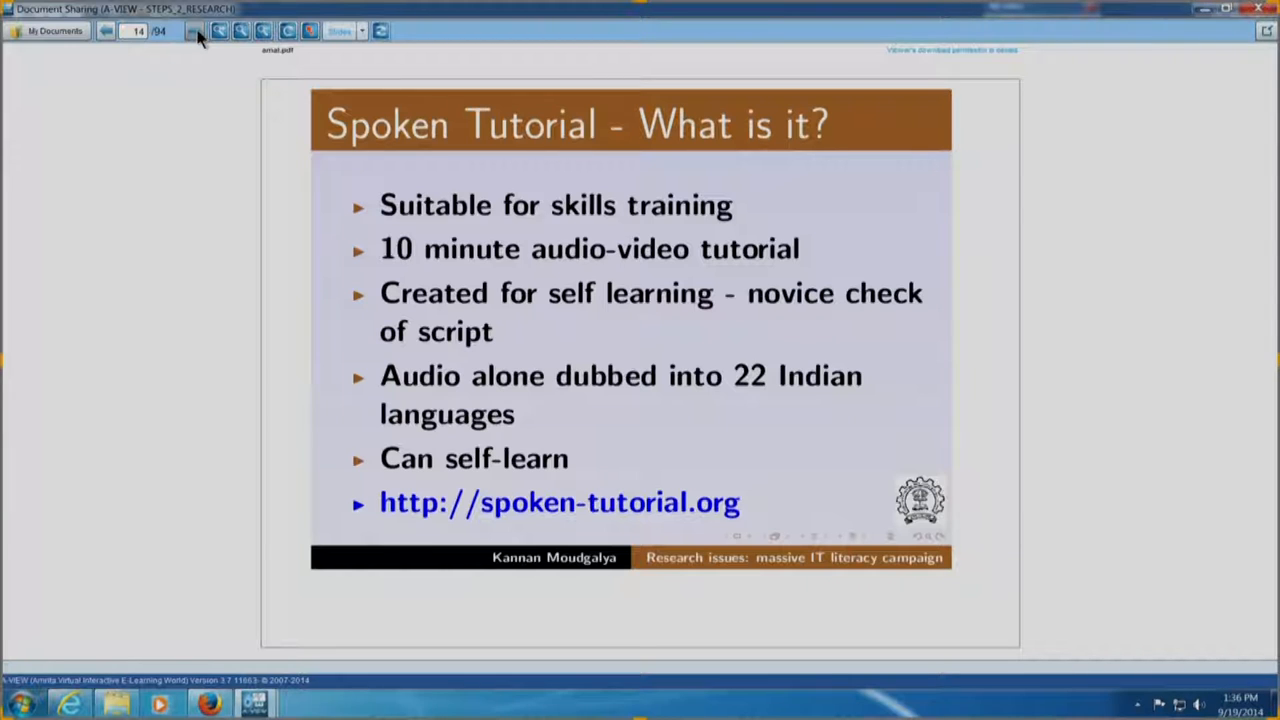
pyautogui.click(194, 32)
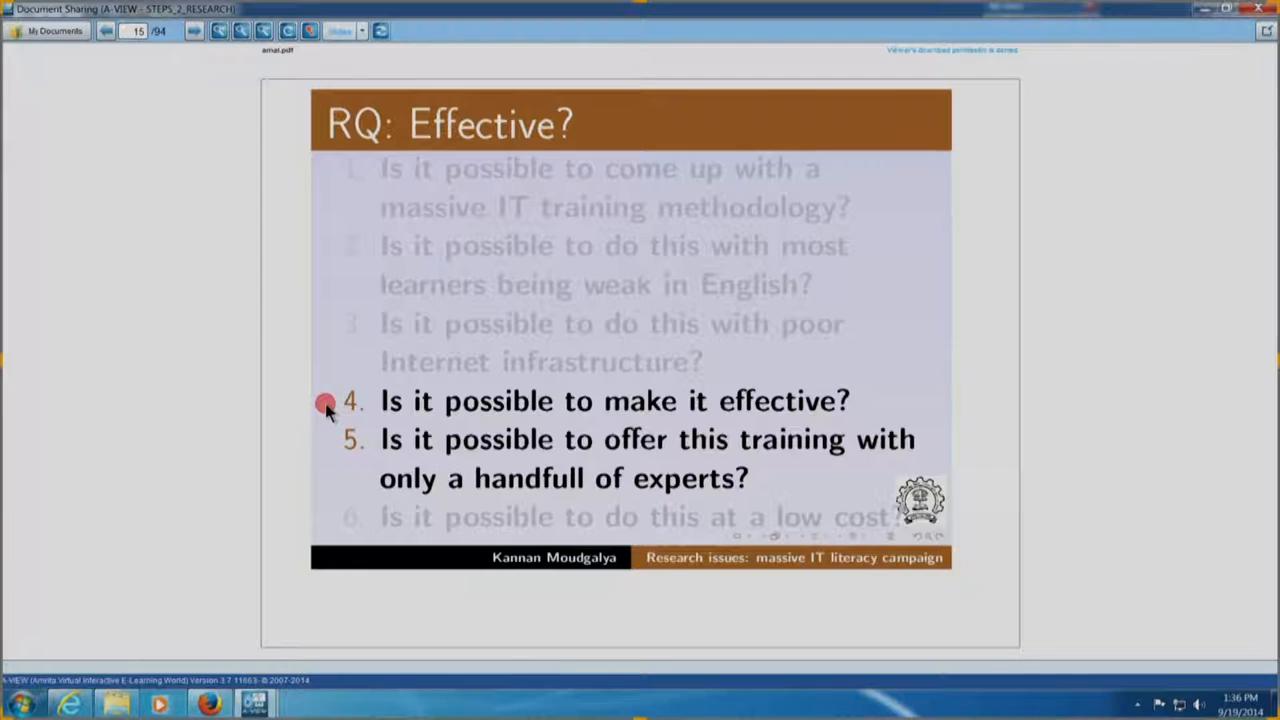
pyautogui.moveTo(328, 404)
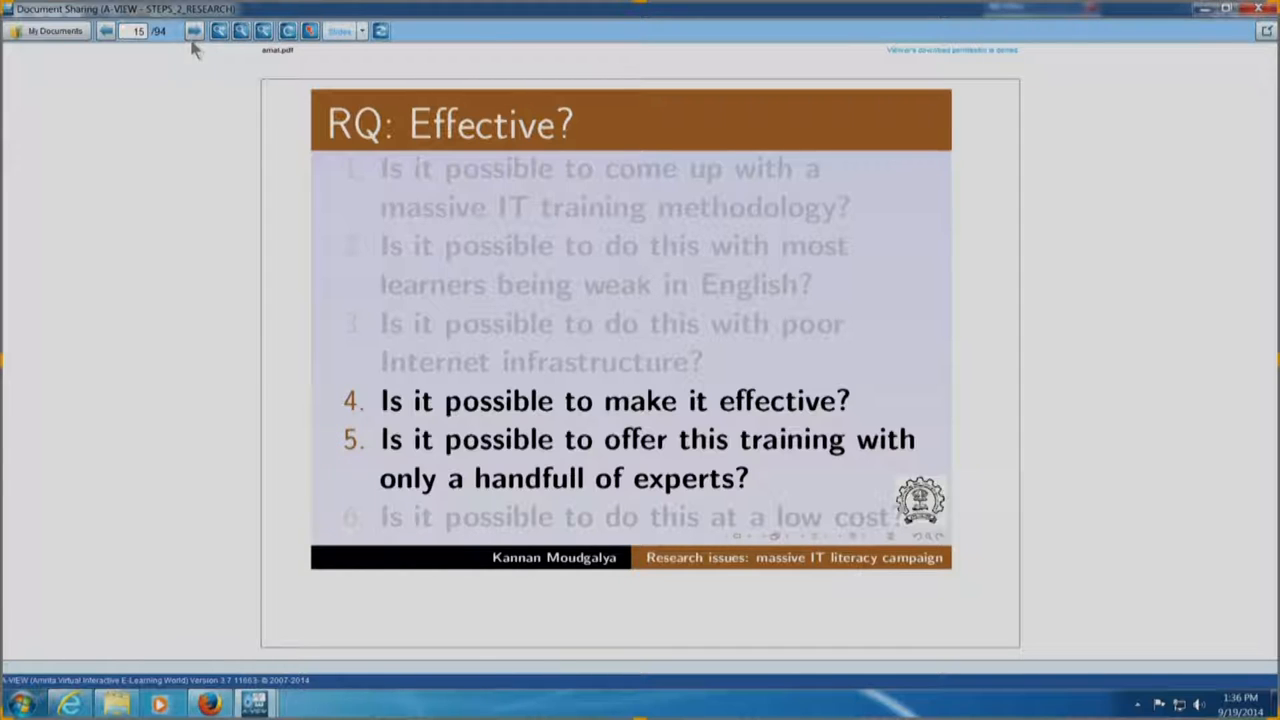
pyautogui.moveTo(194, 32)
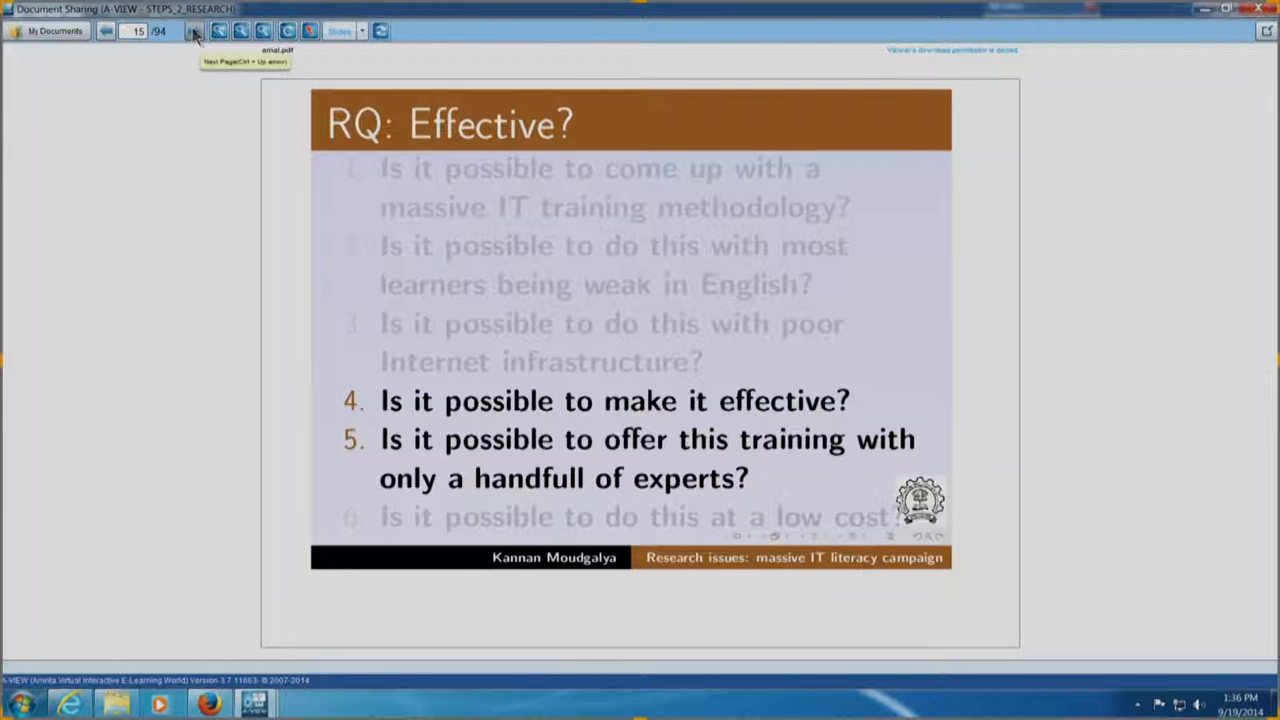
# Reveal the remaining questions on the 'RQ: Effective?' slide and move on to the next slide
pyautogui.click(196, 32)
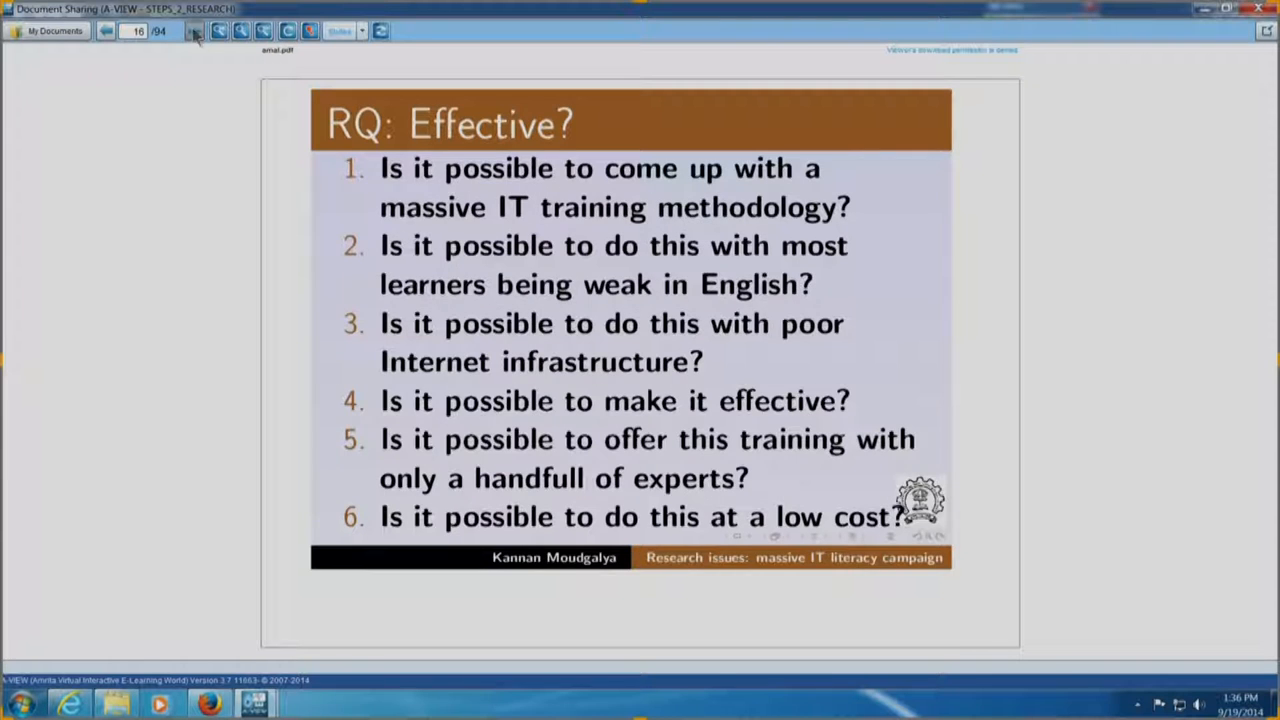
pyautogui.click(194, 32)
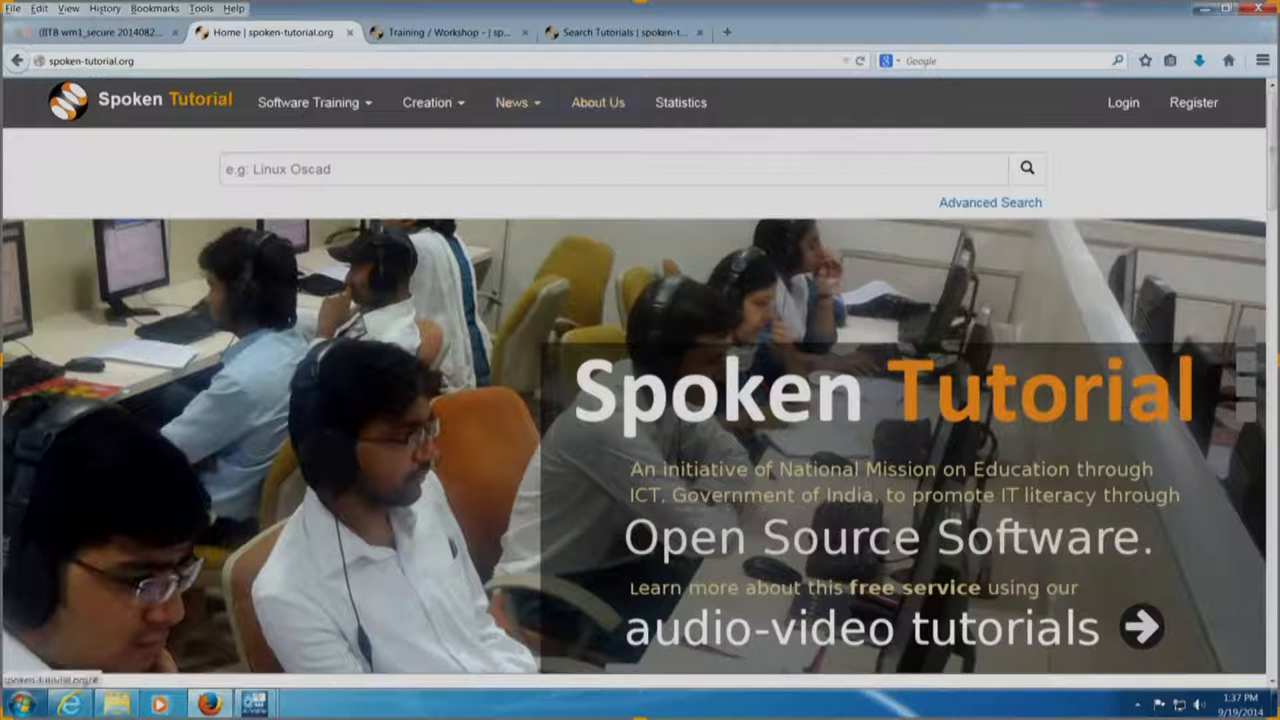
pyautogui.moveTo(1136, 644)
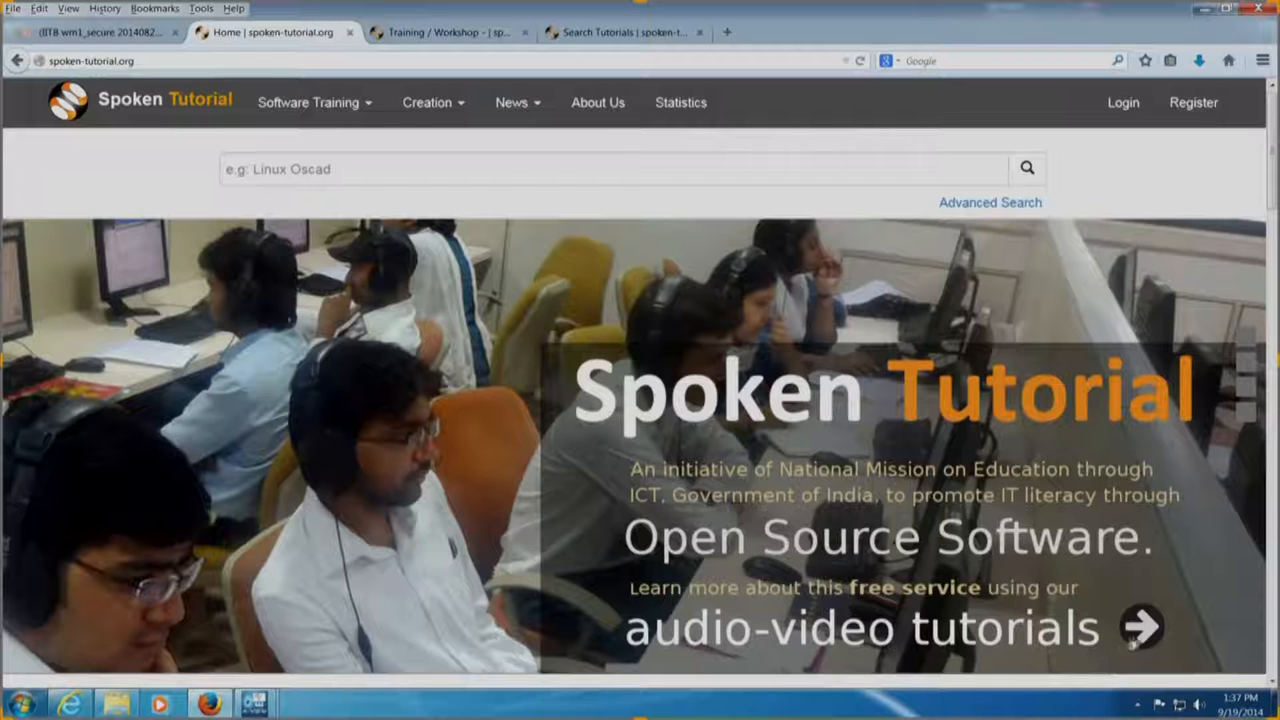
pyautogui.moveTo(1140, 628)
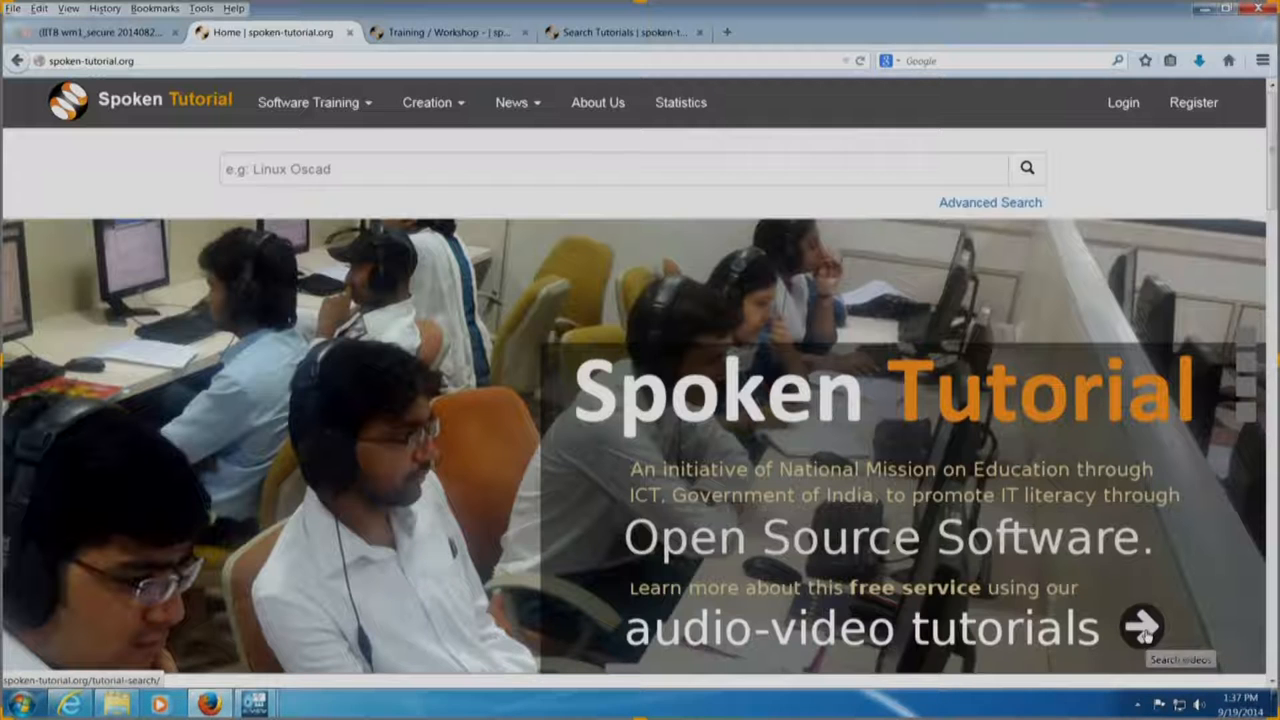
# In Tutorial Search, choose Linux as the course to filter by
pyautogui.click(1140, 628)
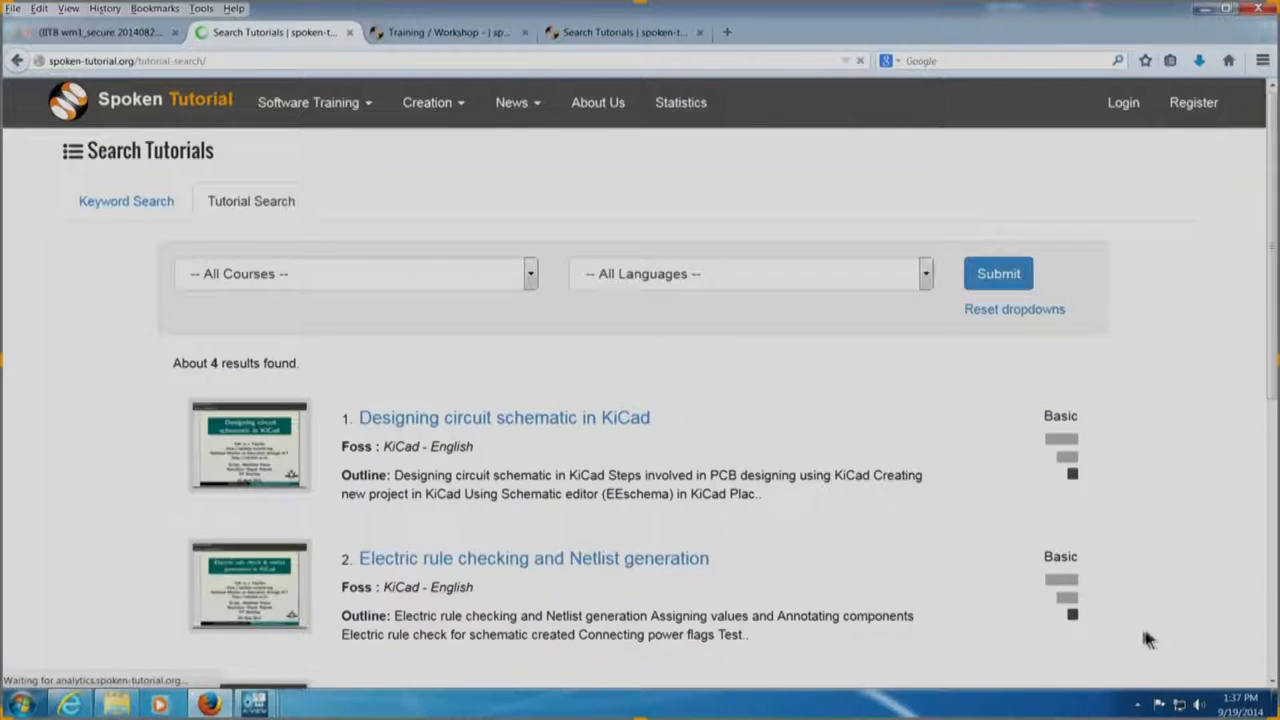
pyautogui.moveTo(816, 458)
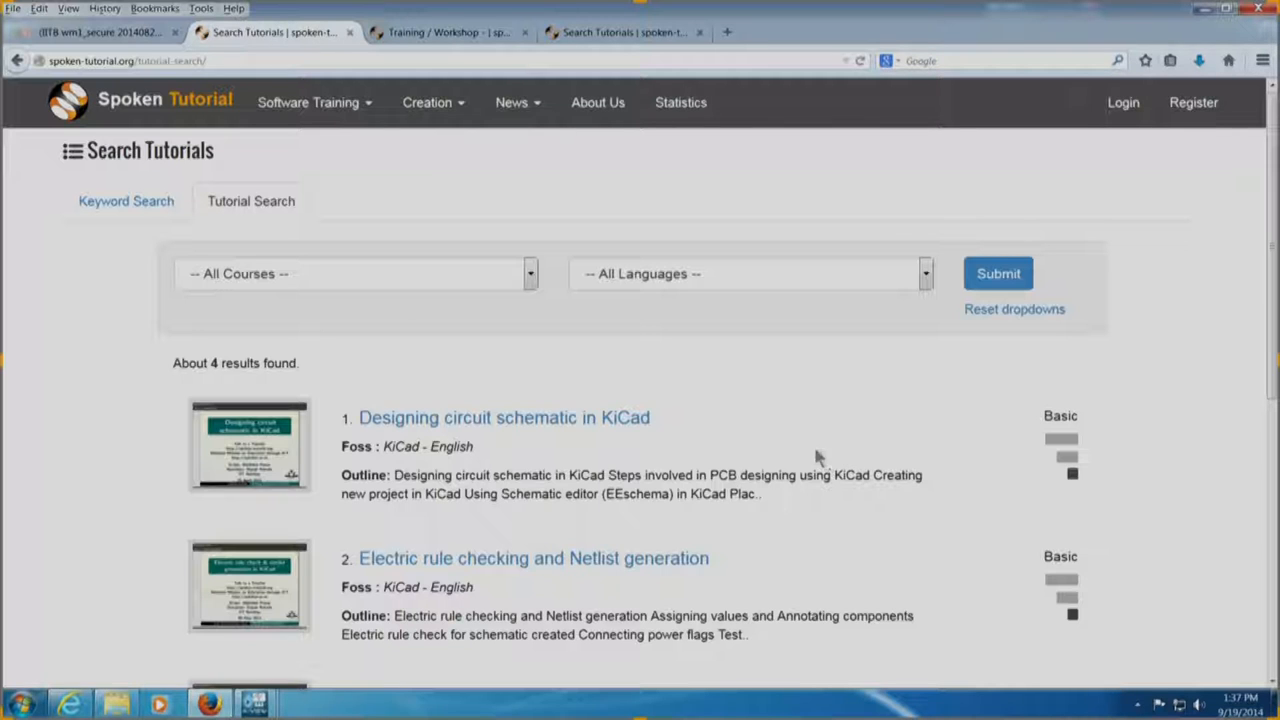
pyautogui.moveTo(532, 278)
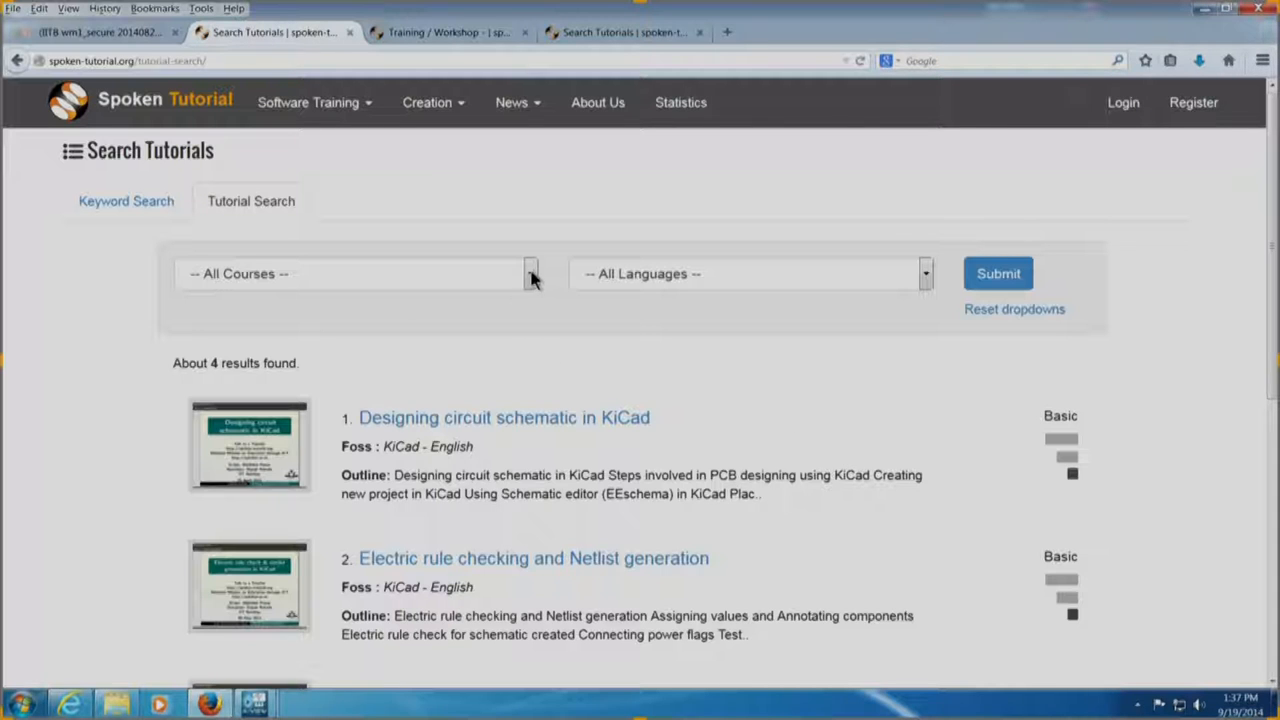
pyautogui.click(528, 272)
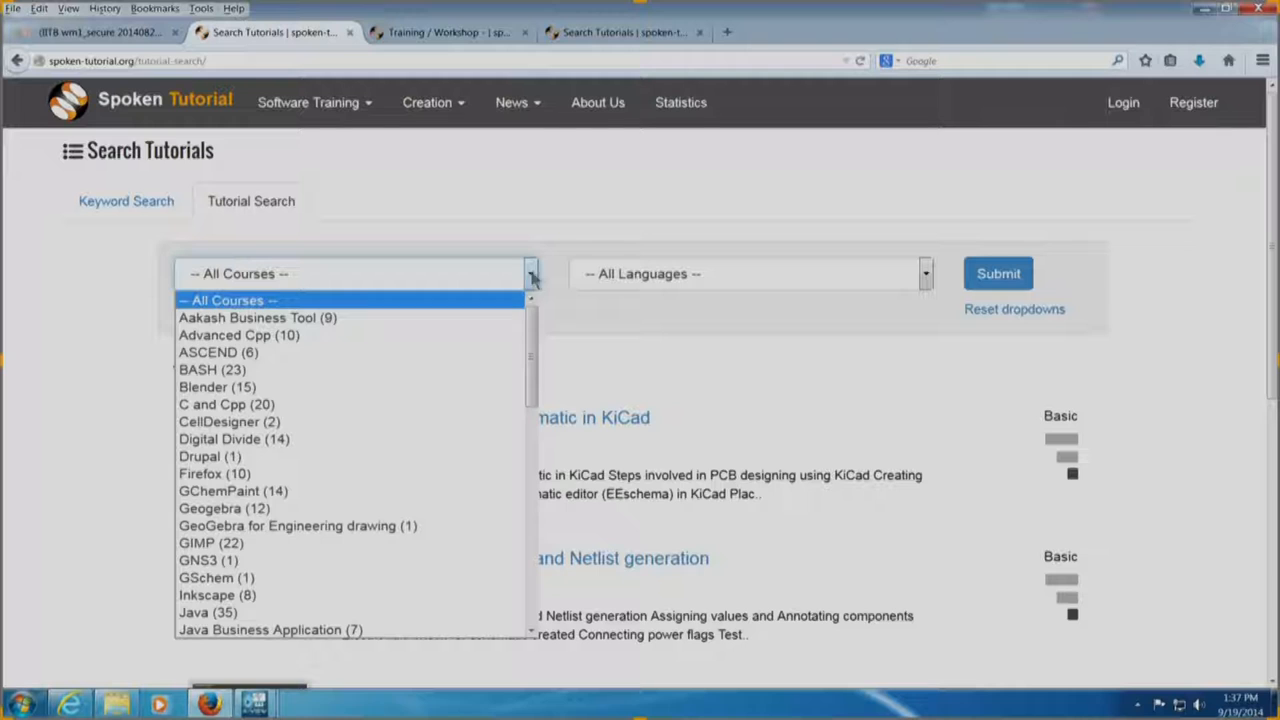
pyautogui.moveTo(470, 472)
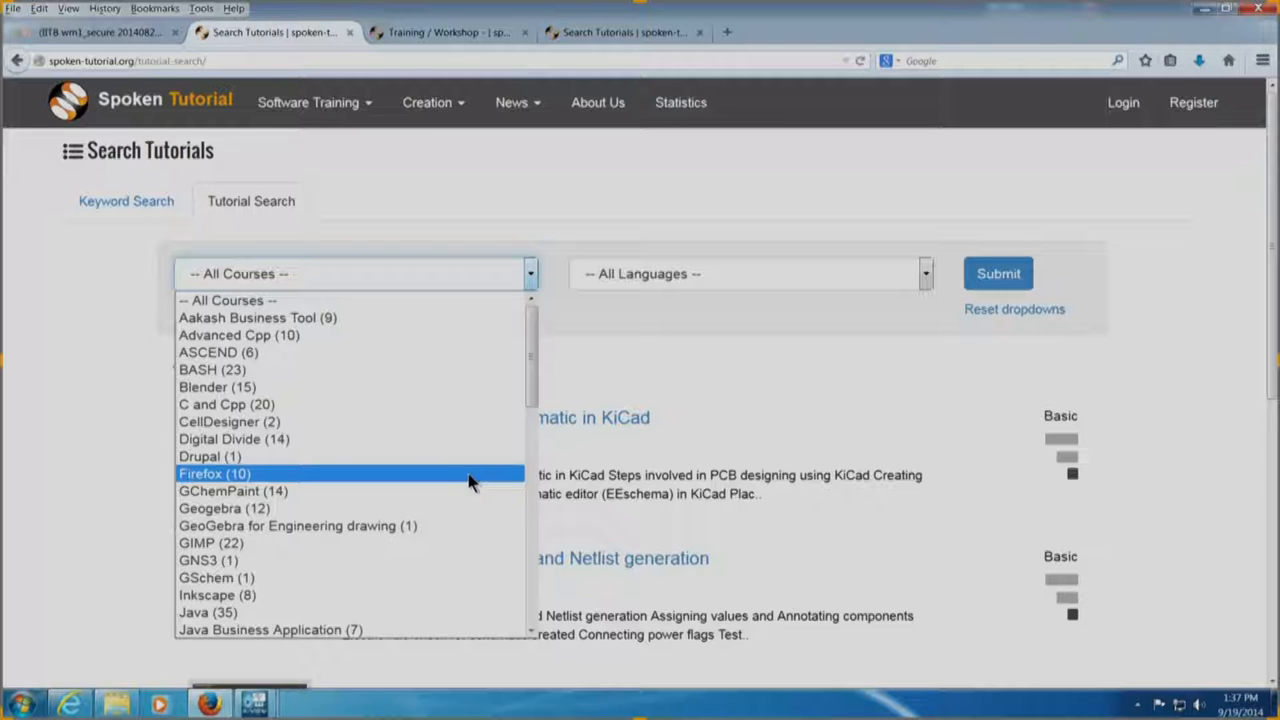
pyautogui.moveTo(460, 544)
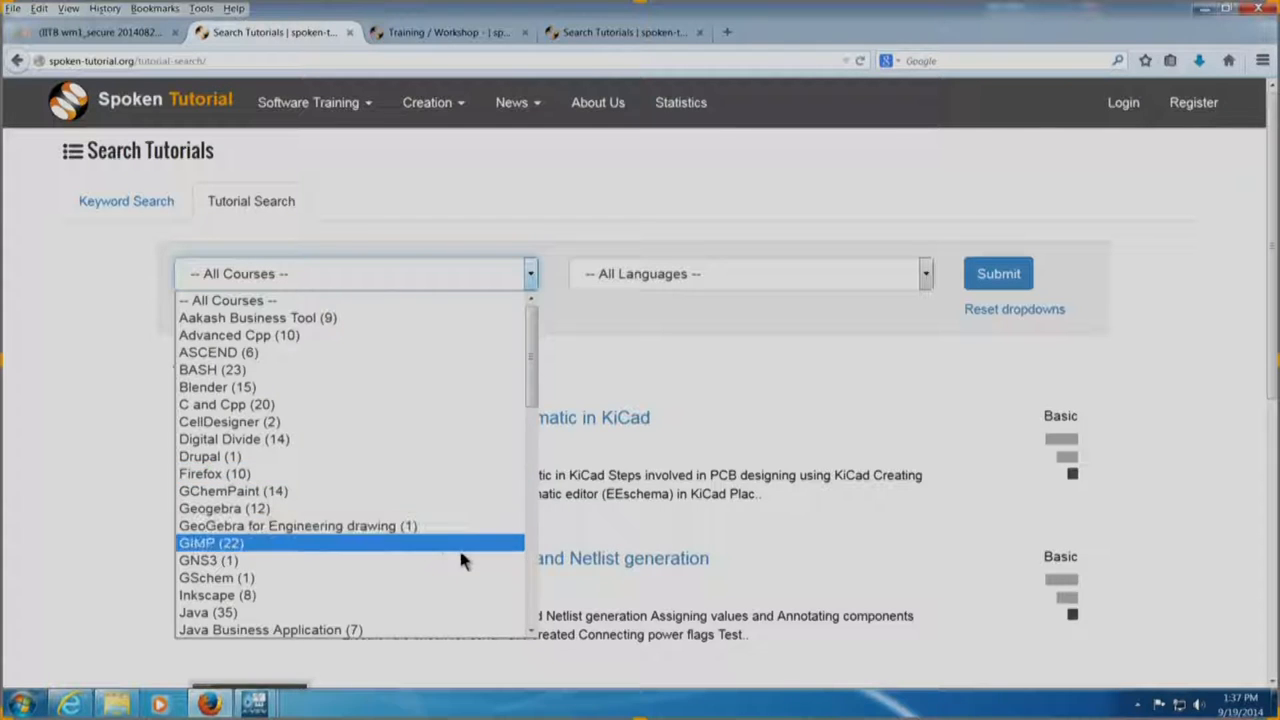
pyautogui.scroll(-3)
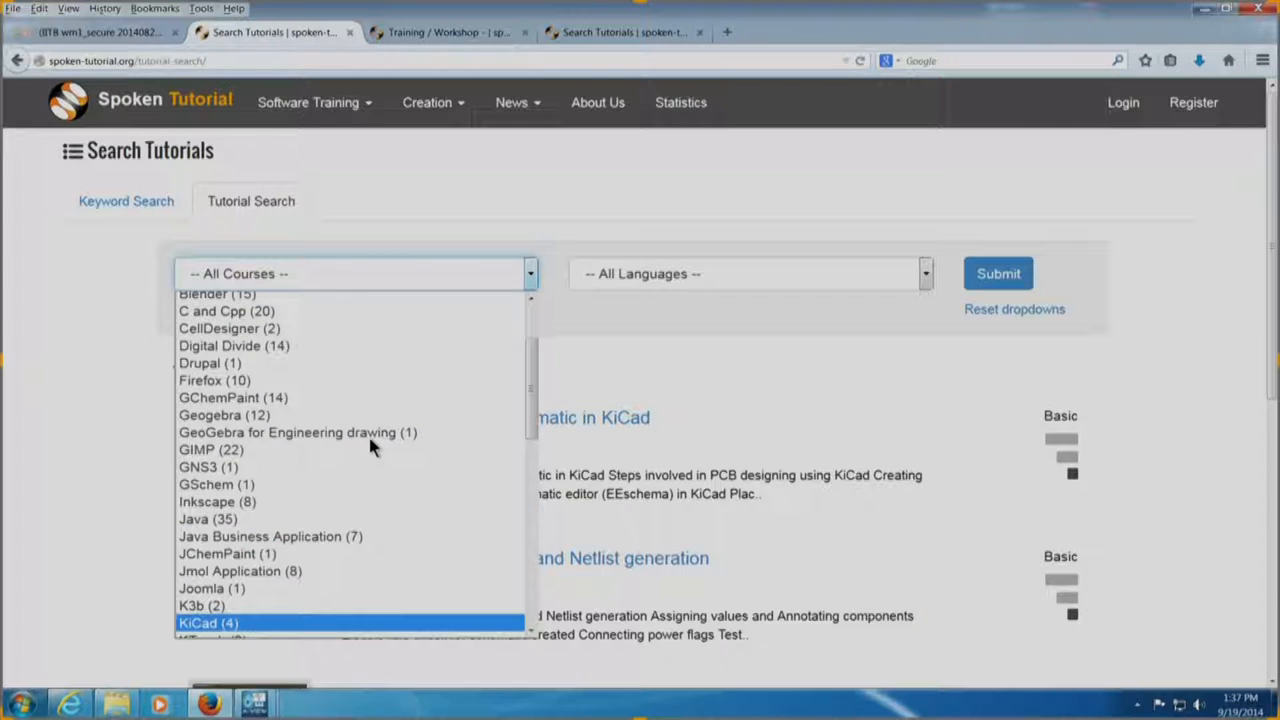
pyautogui.moveTo(350, 552)
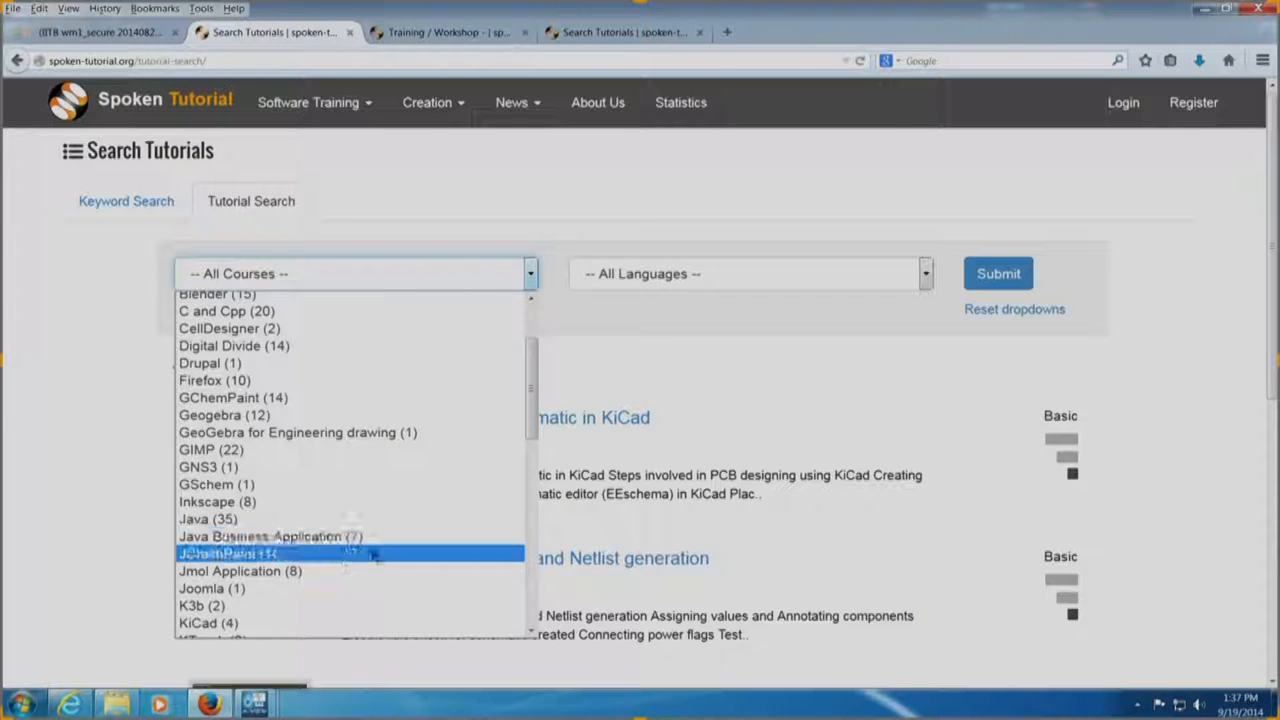
pyautogui.scroll(-3)
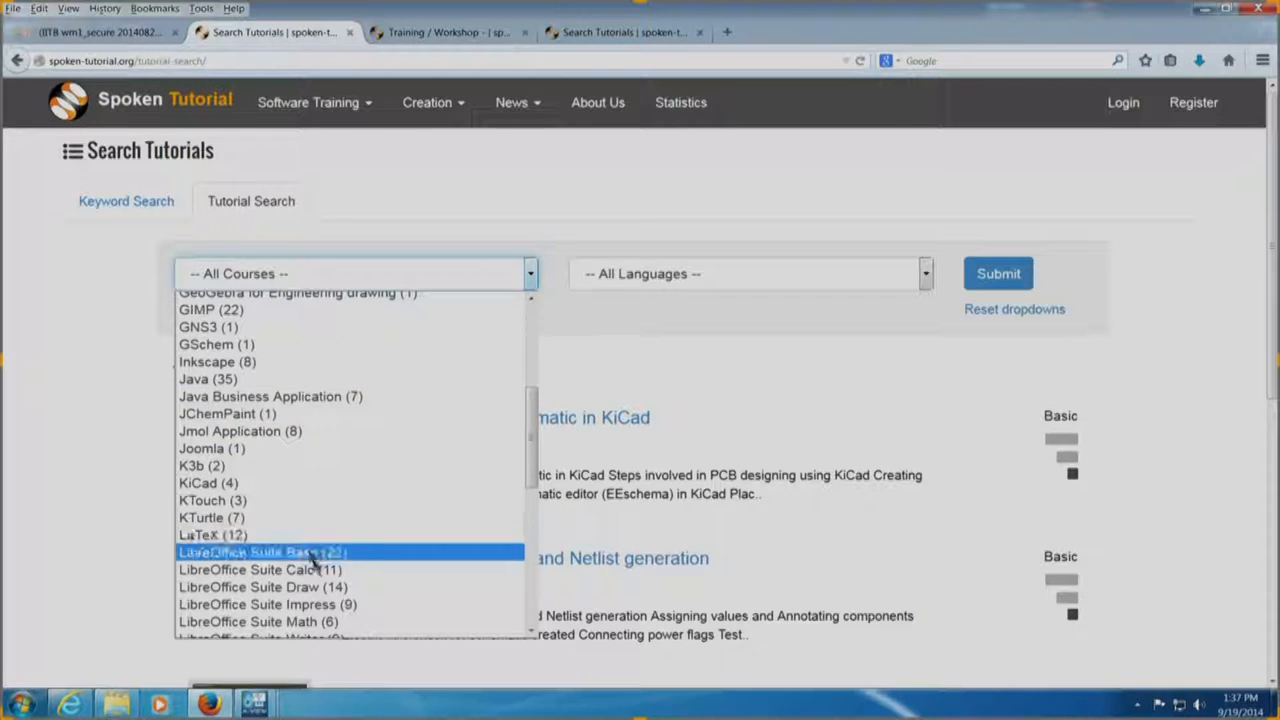
pyautogui.scroll(-3)
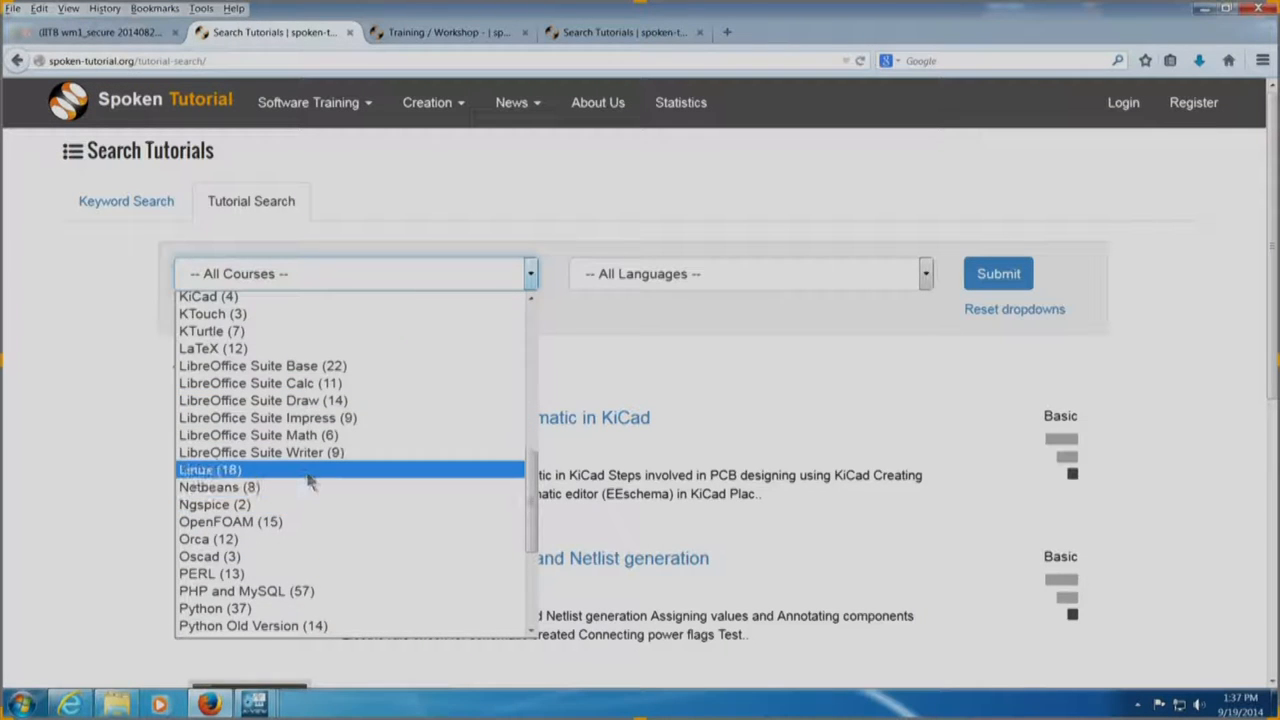
pyautogui.click(210, 468)
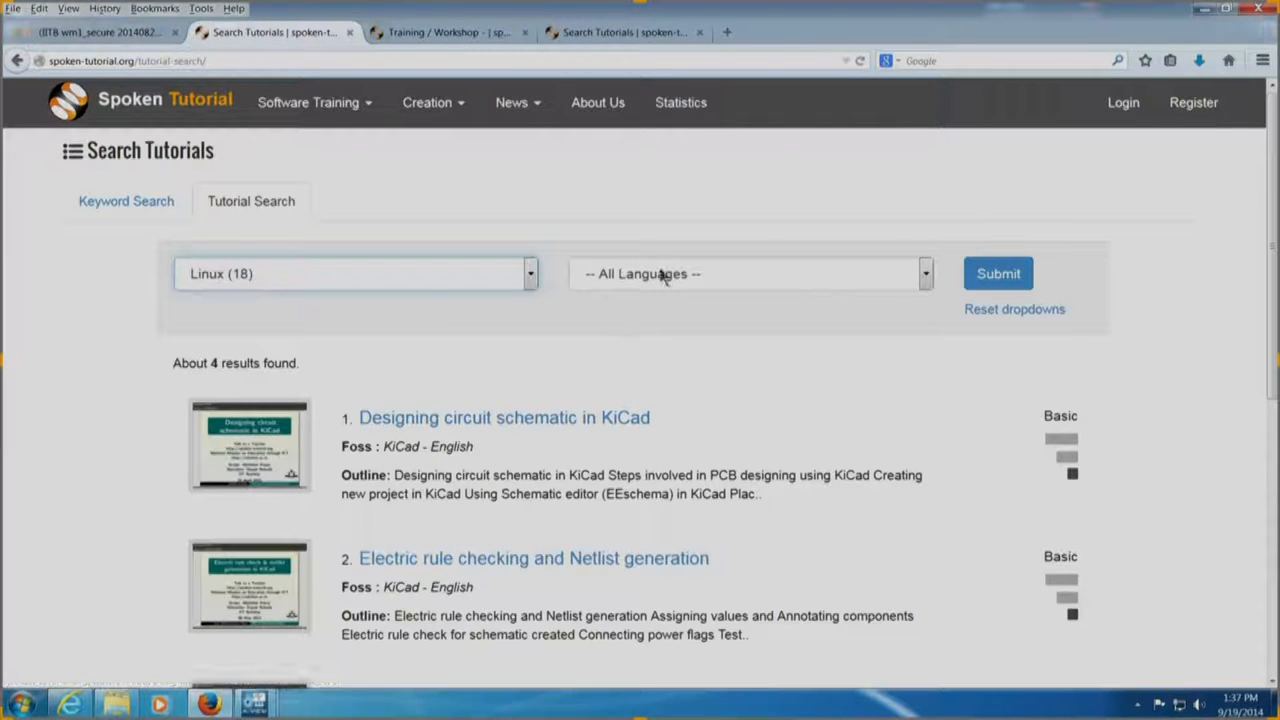
# Choose Malayalam as the language and submit to list the six Linux tutorials
pyautogui.click(744, 272)
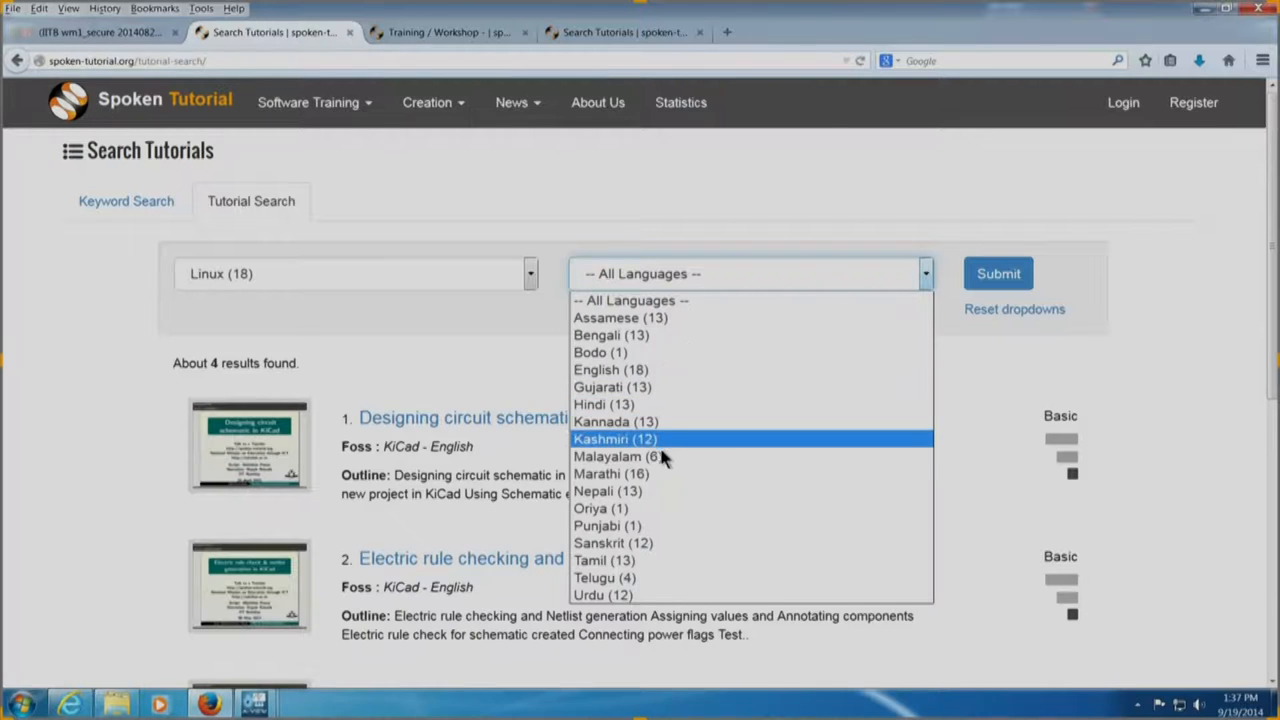
pyautogui.moveTo(624, 456)
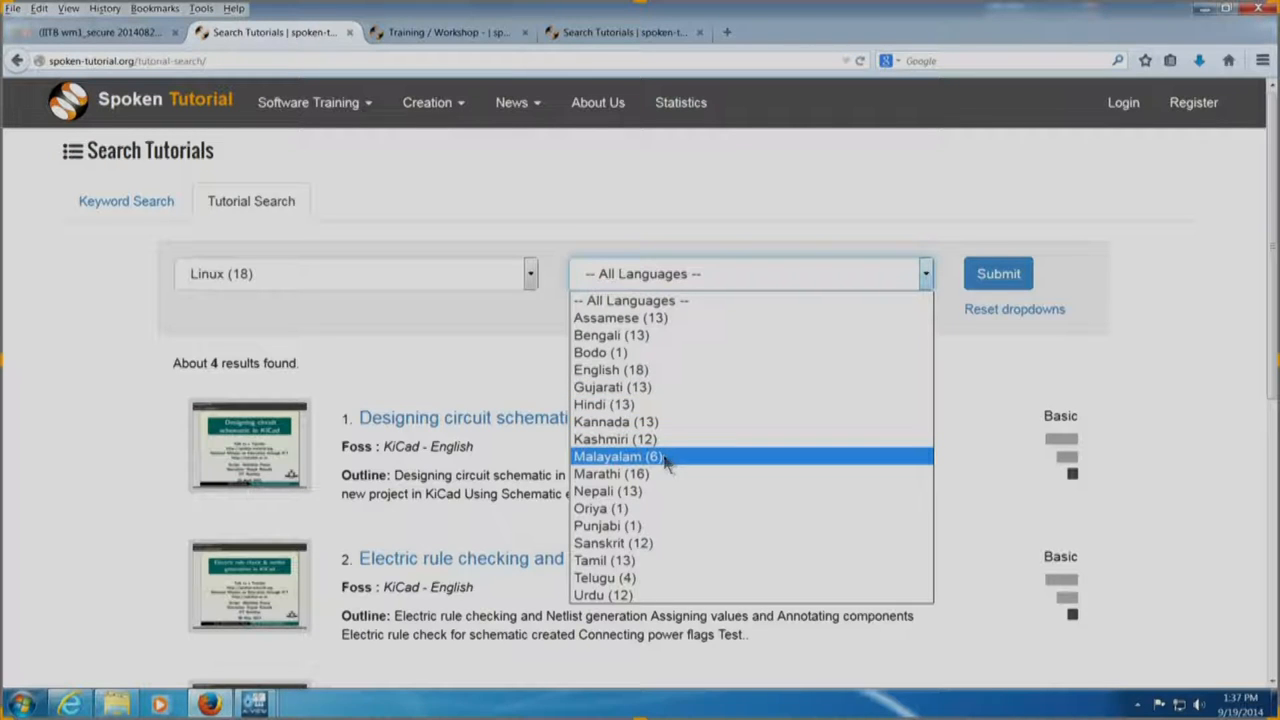
pyautogui.click(616, 456)
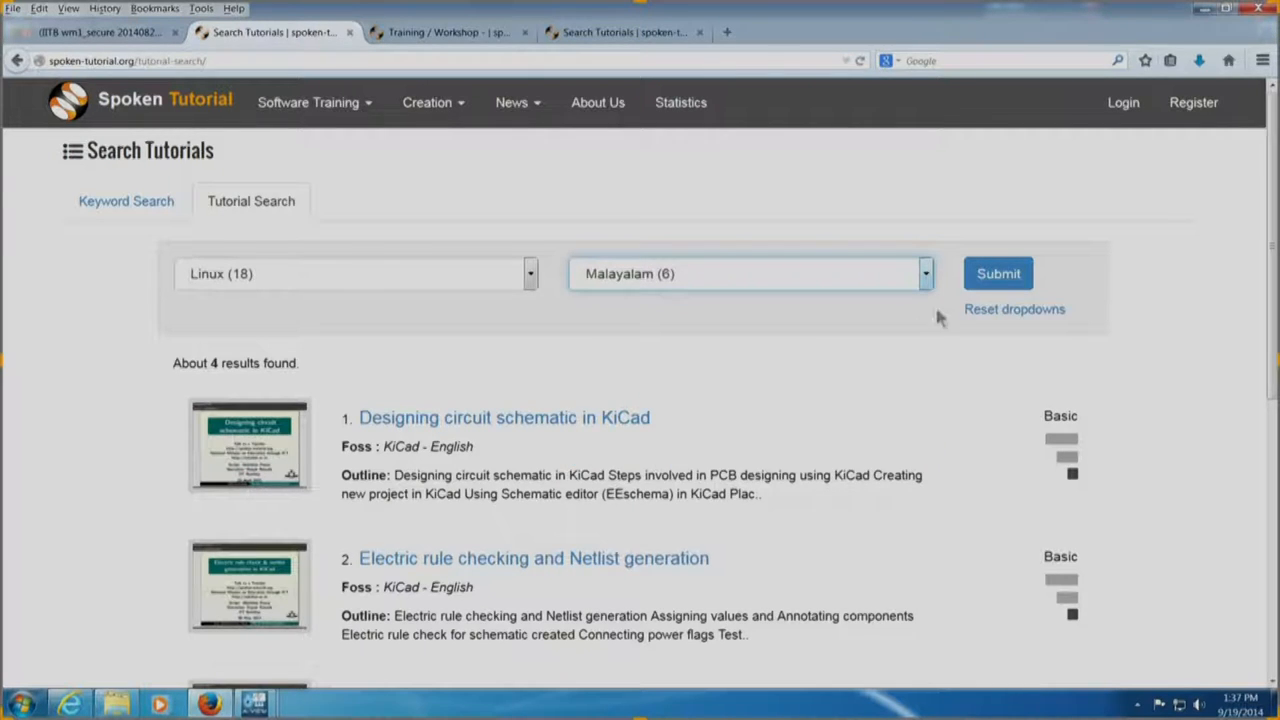
pyautogui.click(998, 272)
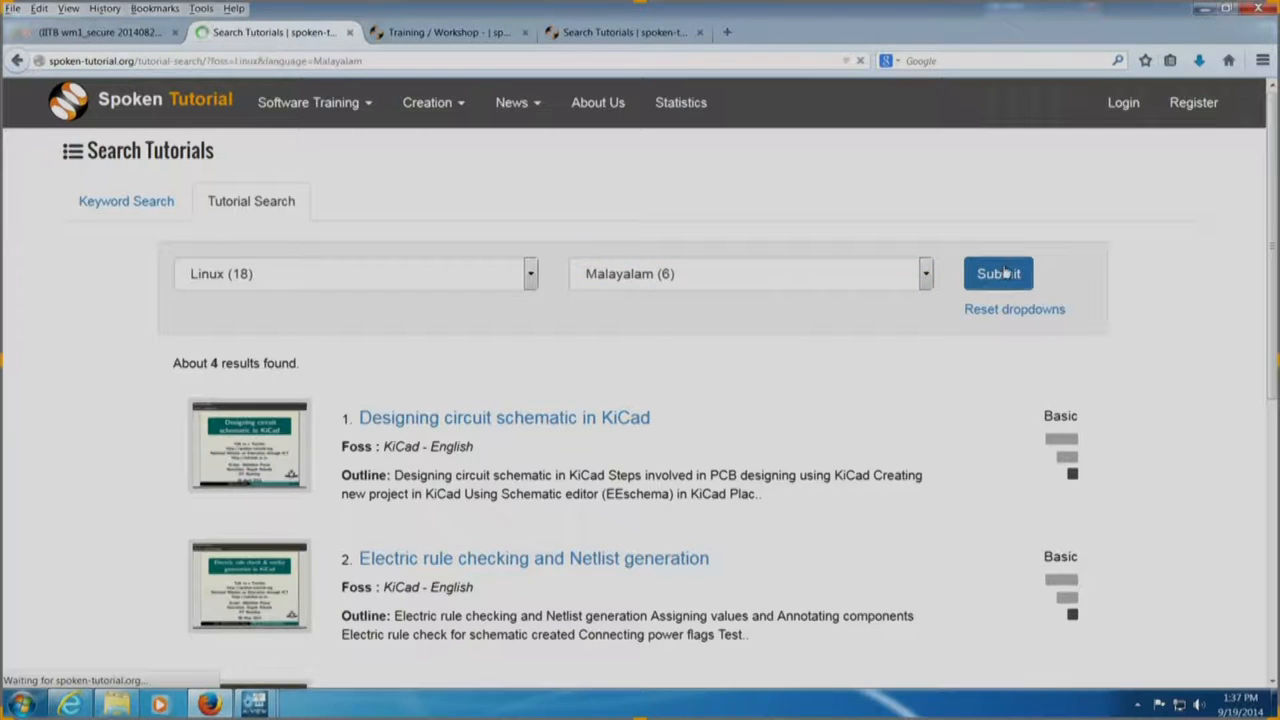
pyautogui.click(996, 272)
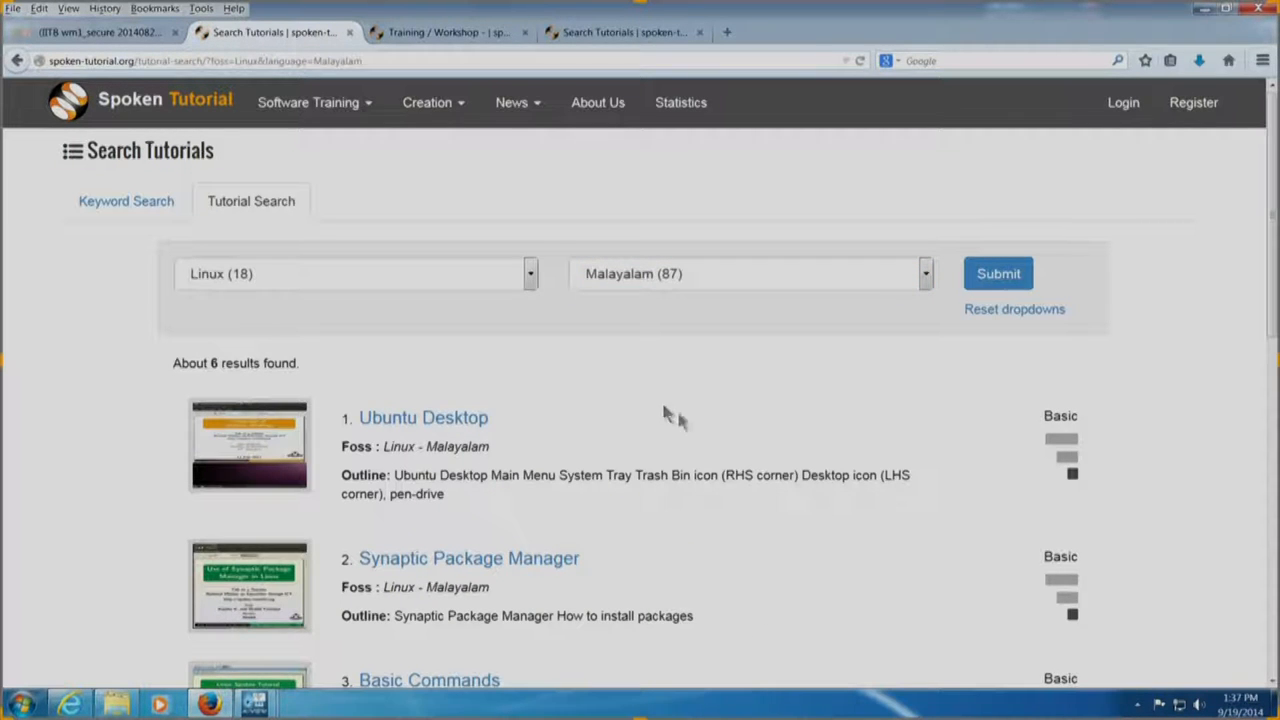
pyautogui.scroll(-3)
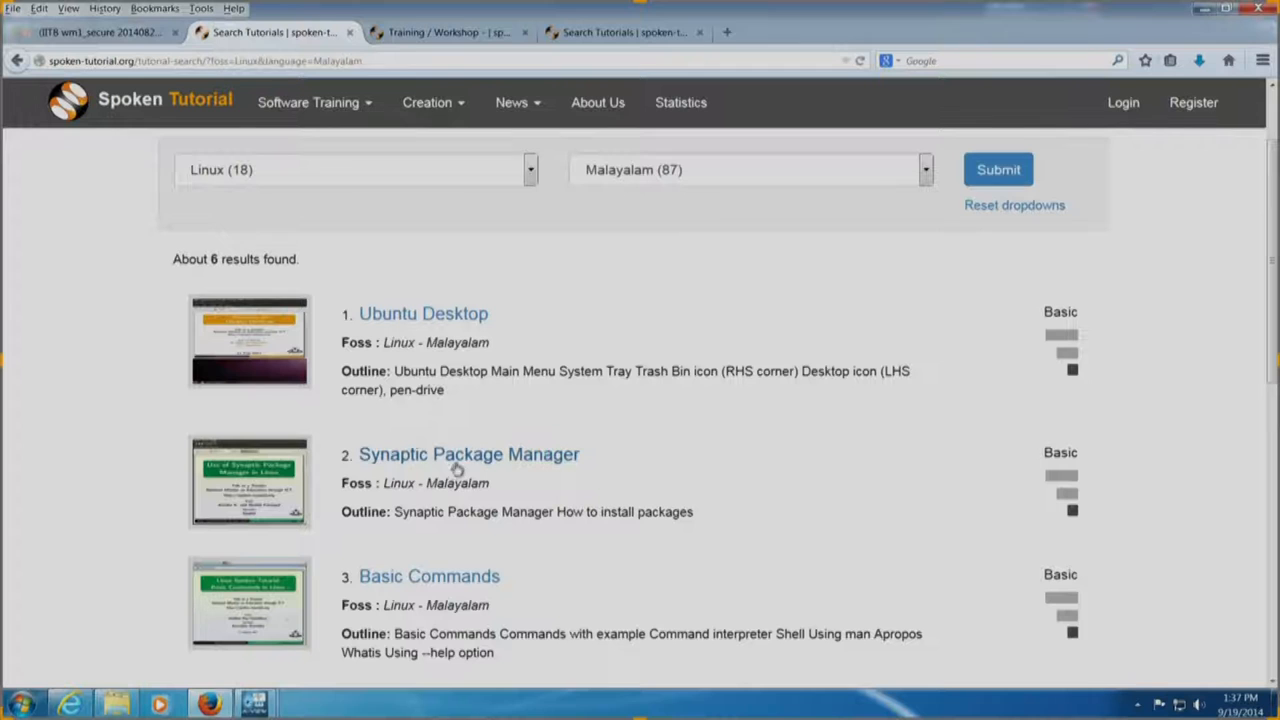
# Open the Malayalam Synaptic Package Manager tutorial from the results
pyautogui.click(468, 454)
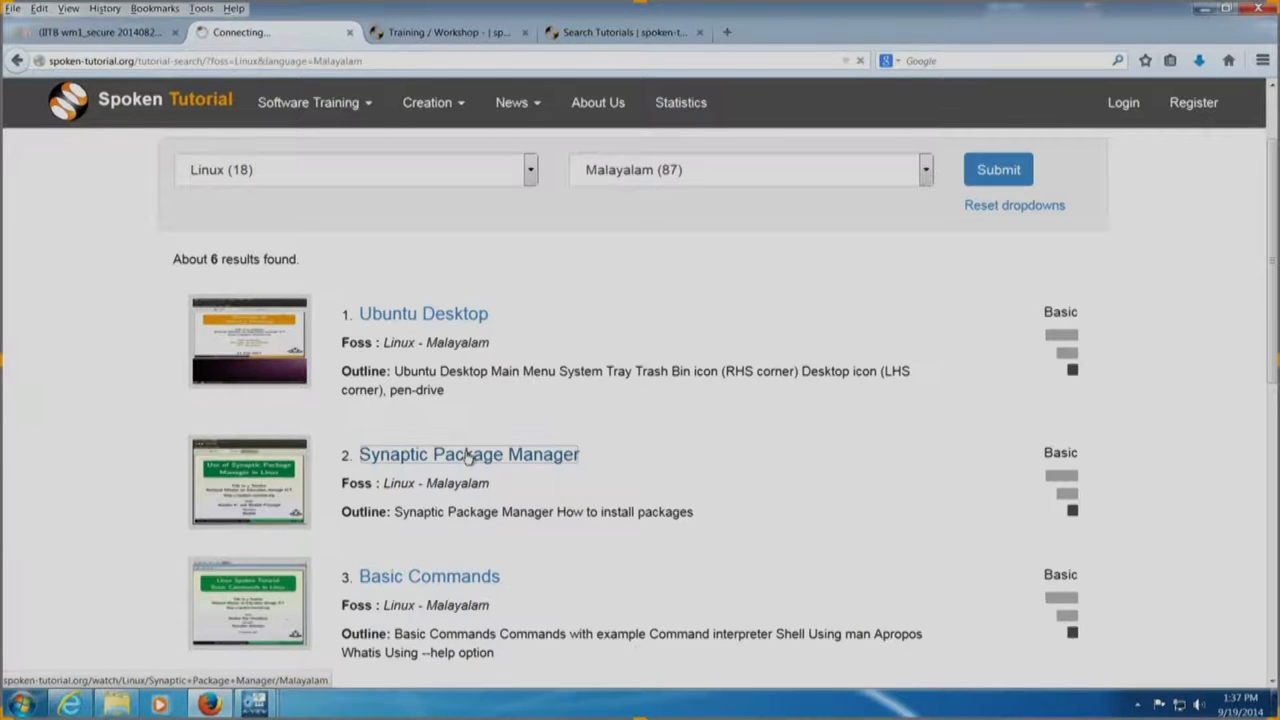
pyautogui.click(468, 454)
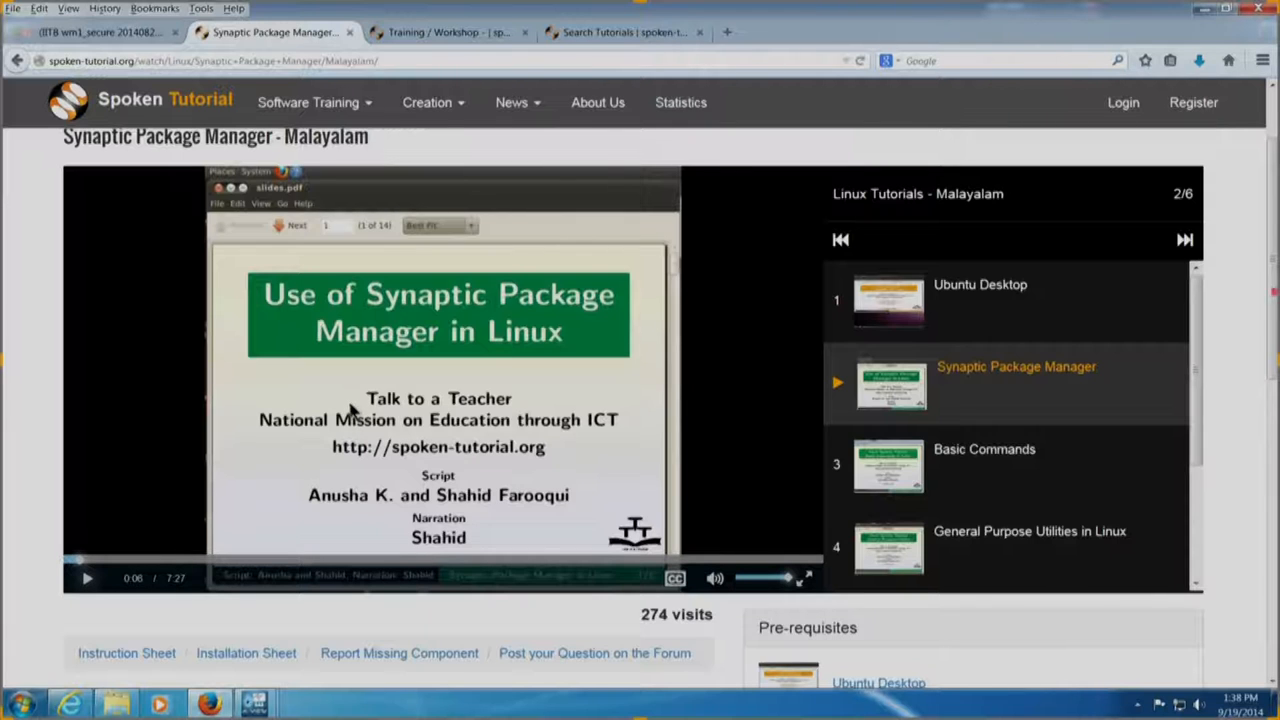
pyautogui.moveTo(624, 32)
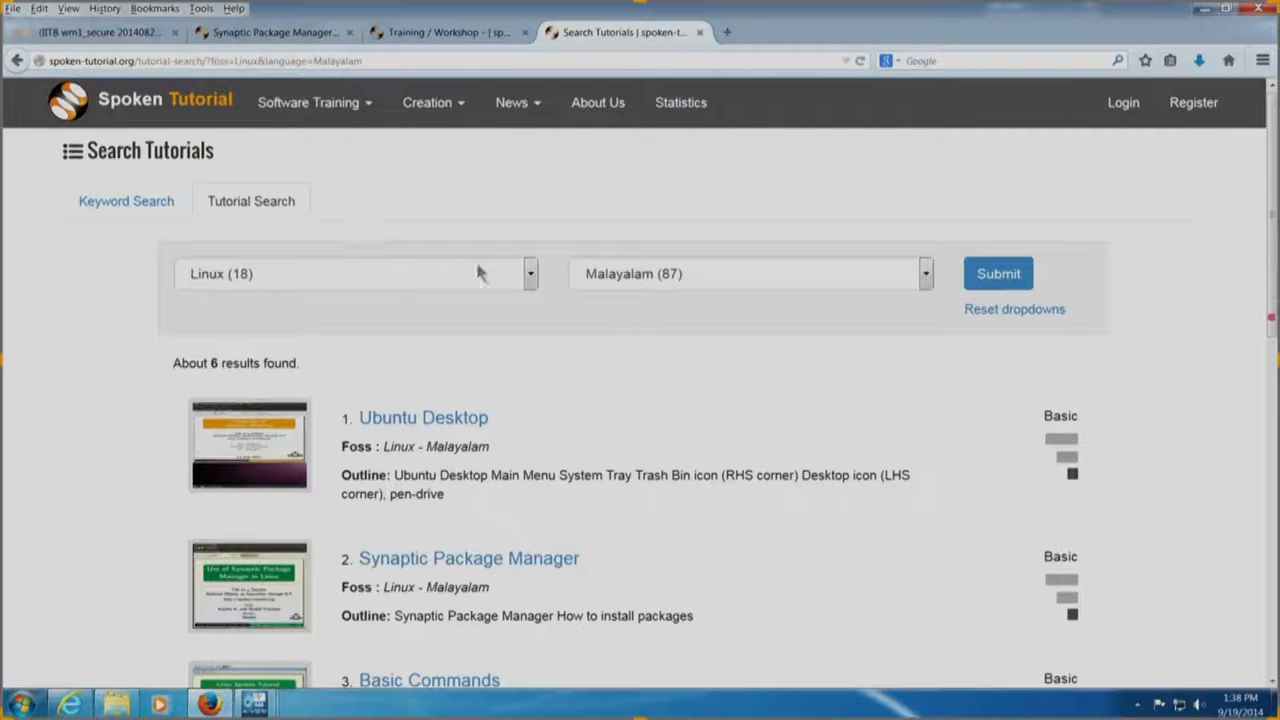
# Change the search language to English and resubmit the Linux tutorial search
pyautogui.click(744, 272)
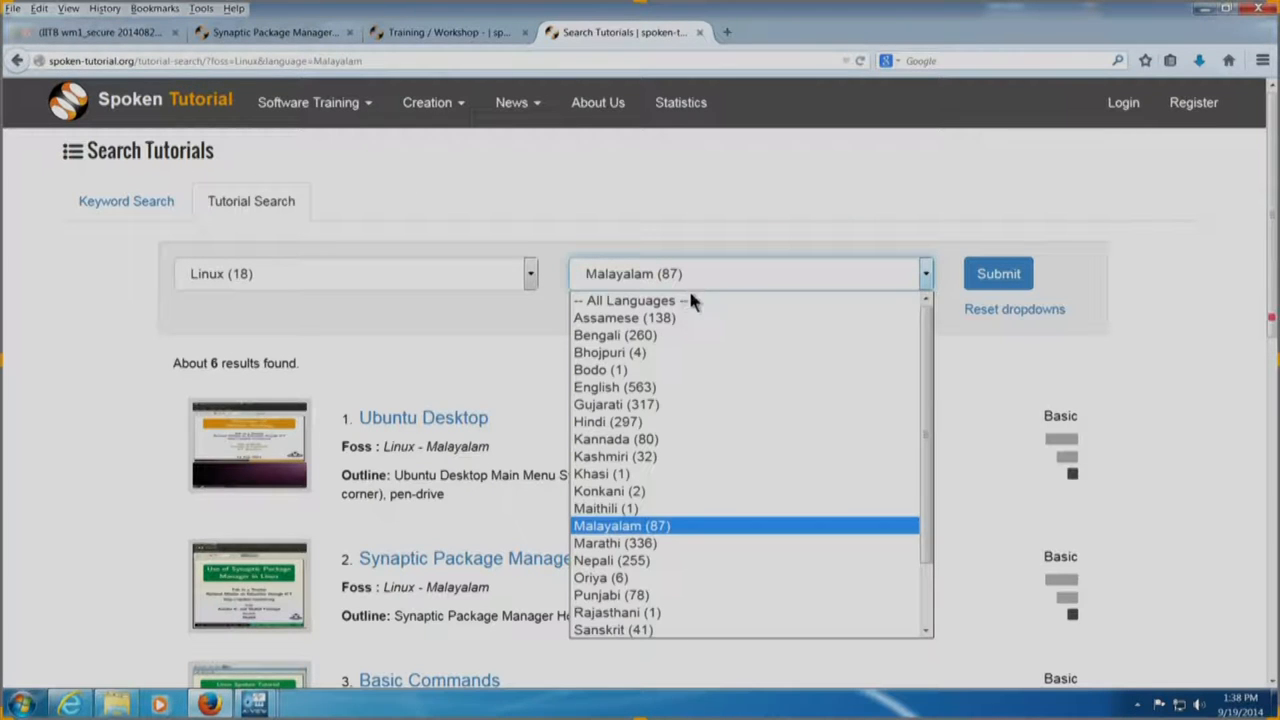
pyautogui.click(614, 388)
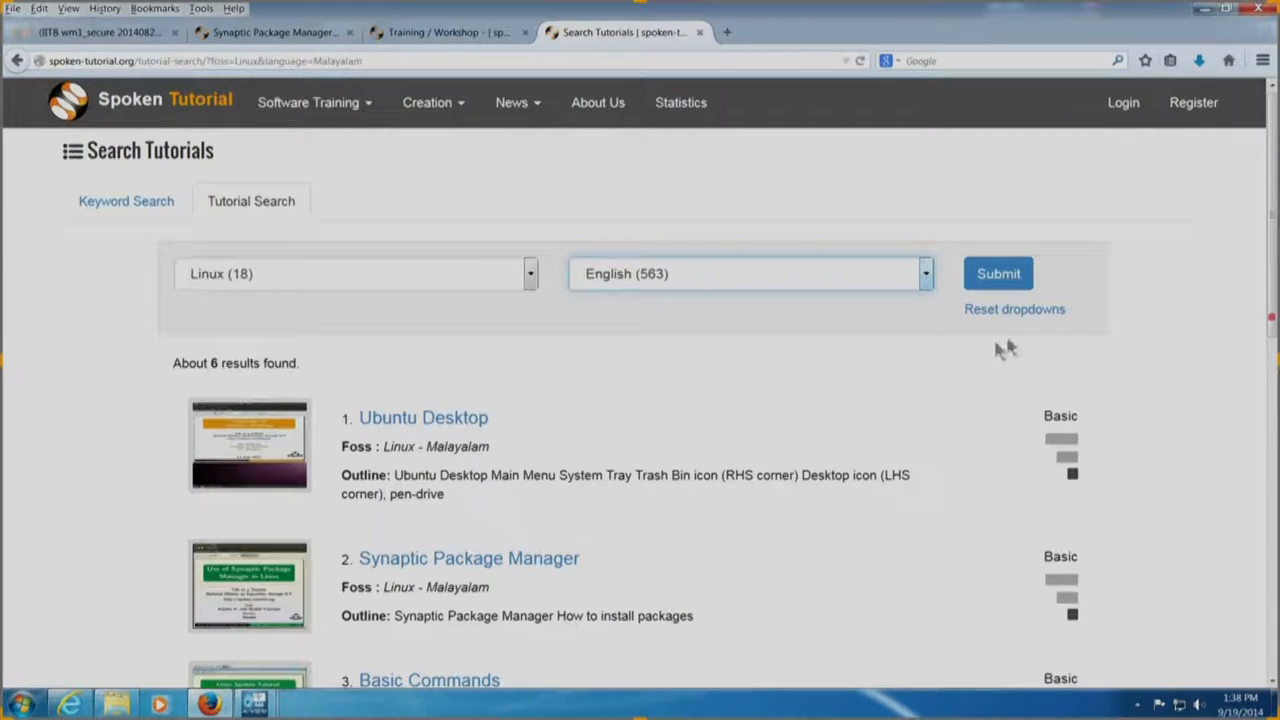
pyautogui.click(998, 272)
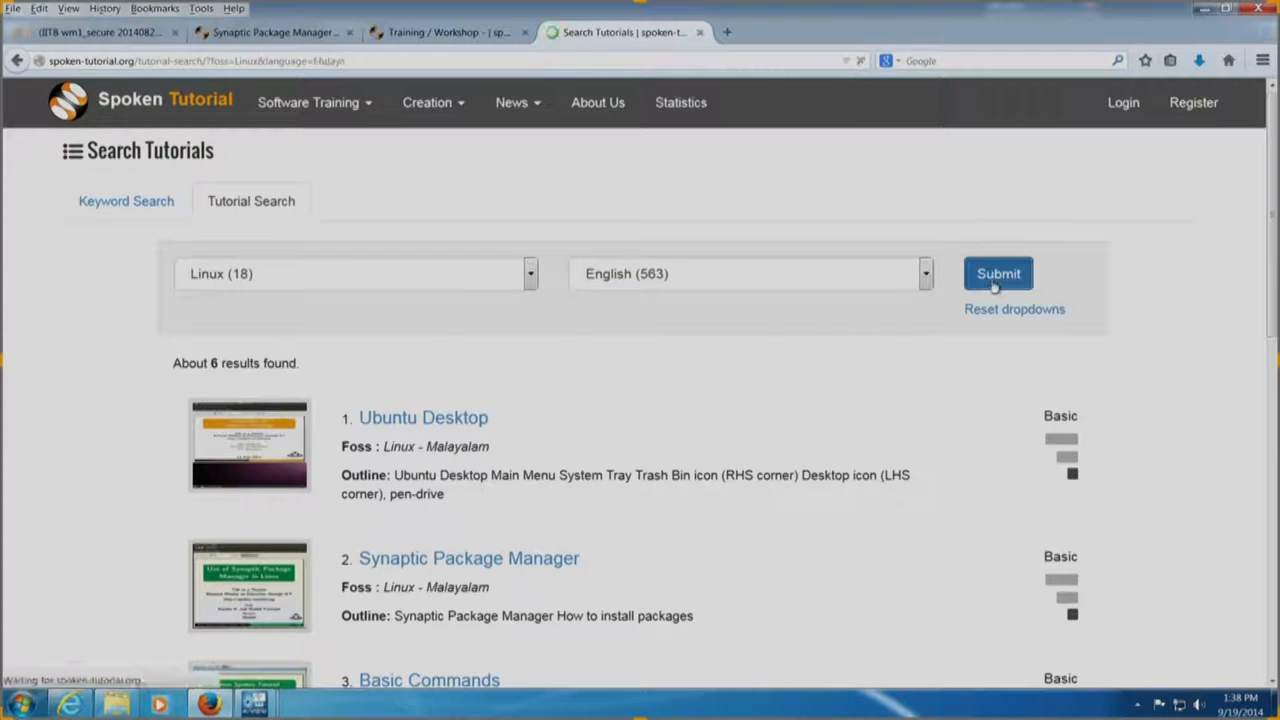
# Open the English Synaptic Package Manager tutorial, play its video and scroll down toward the Script link
pyautogui.click(998, 272)
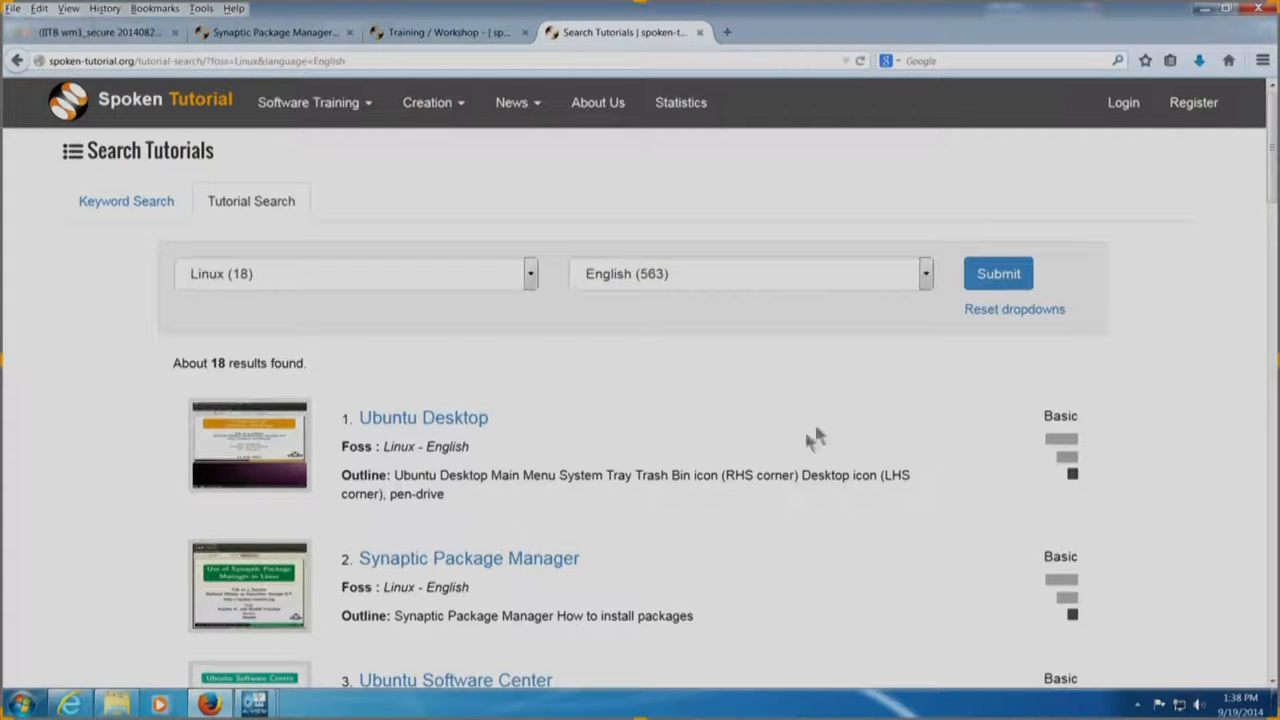
pyautogui.moveTo(468, 558)
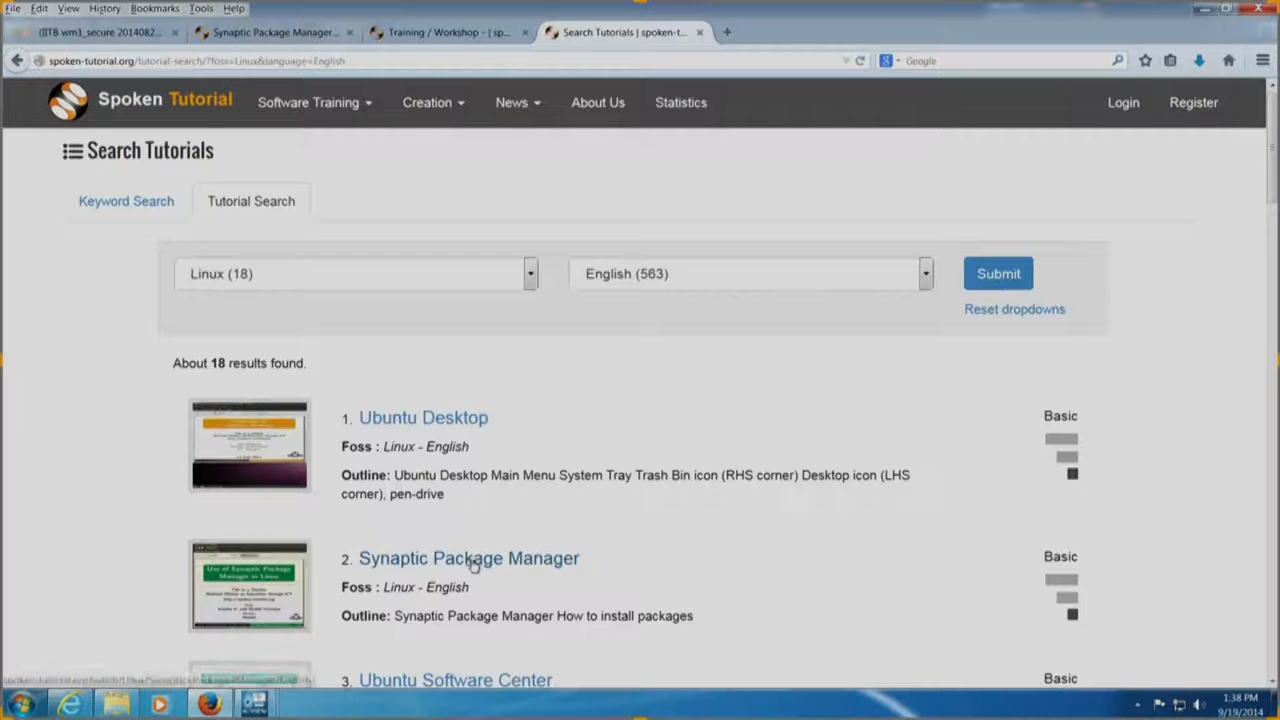
pyautogui.click(468, 558)
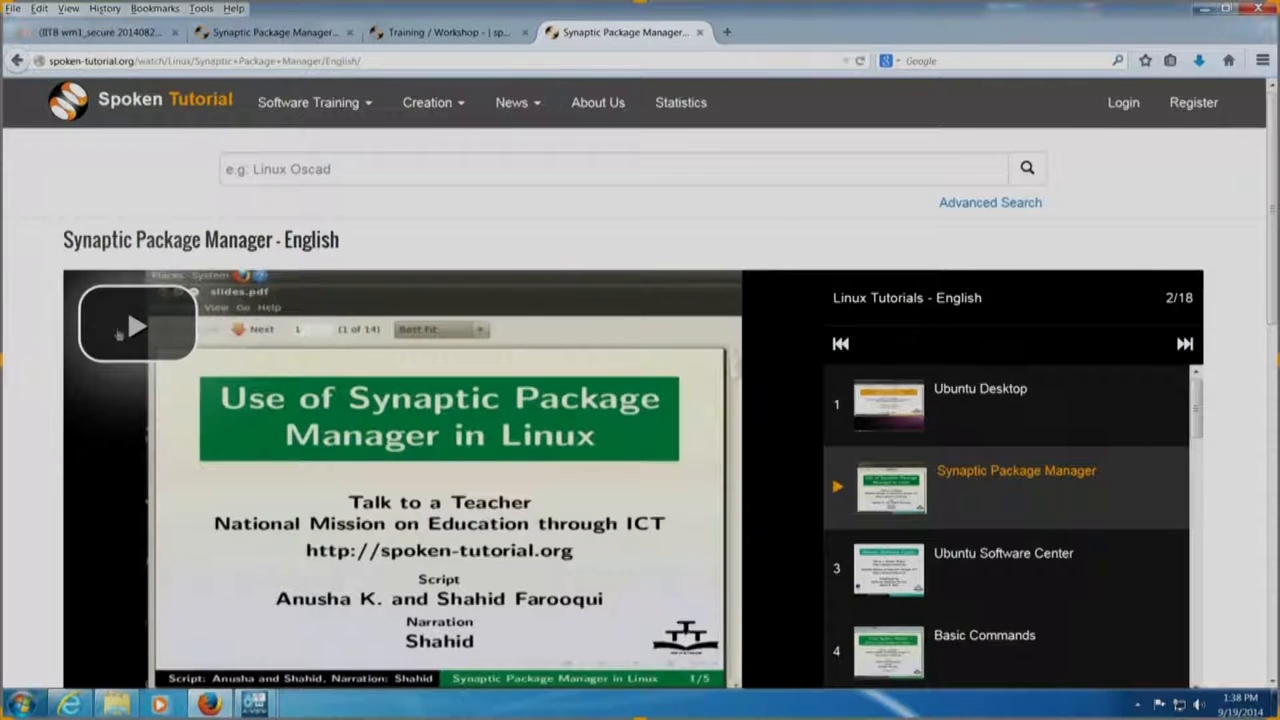
pyautogui.click(136, 326)
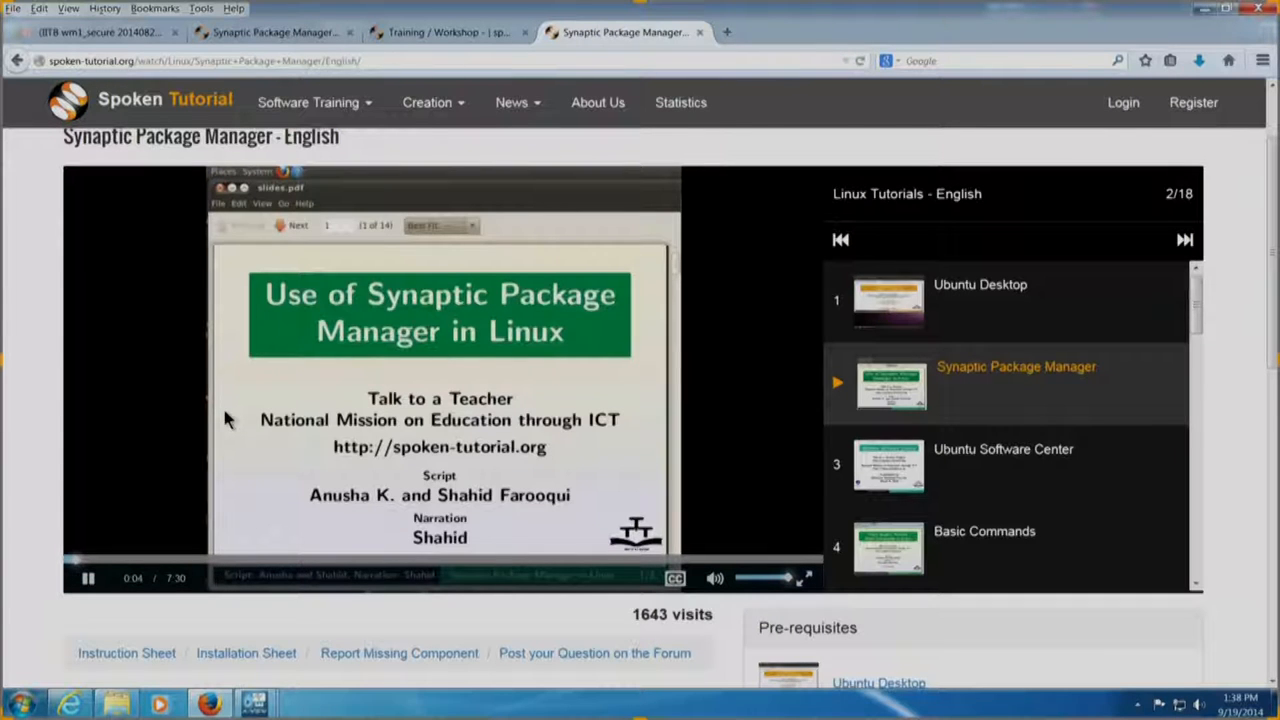
pyautogui.scroll(-3)
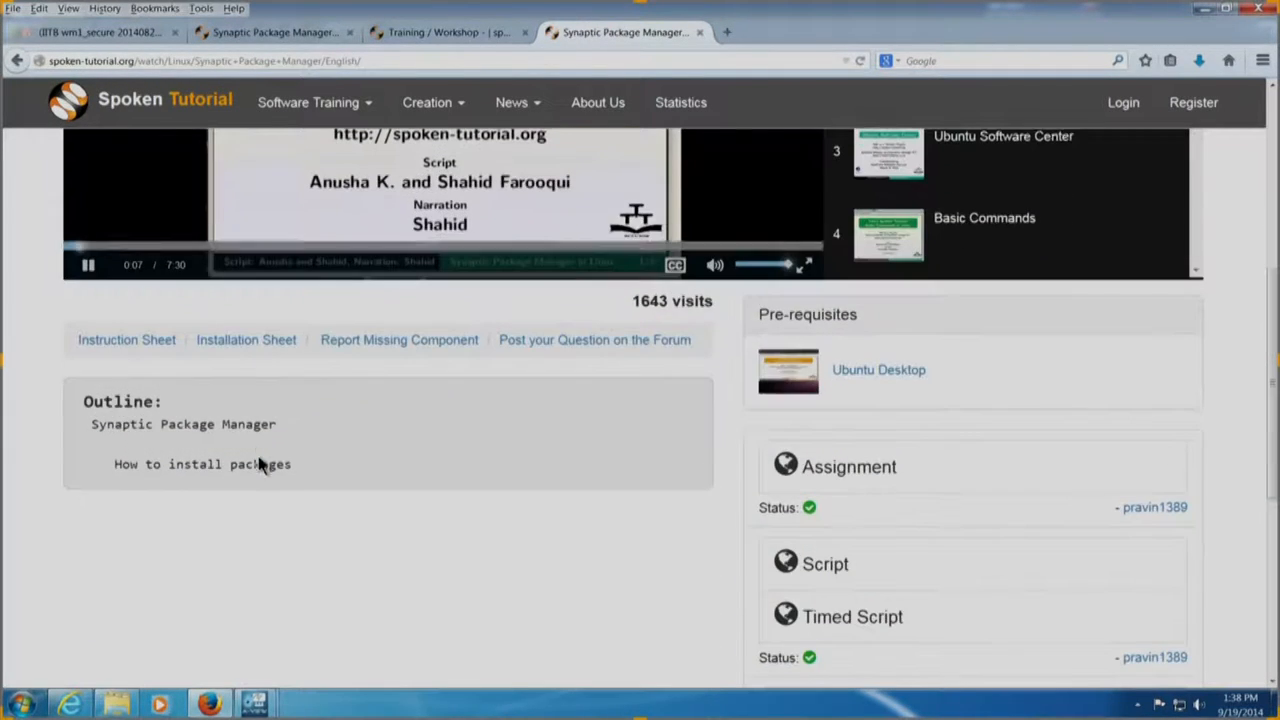
pyautogui.scroll(-3)
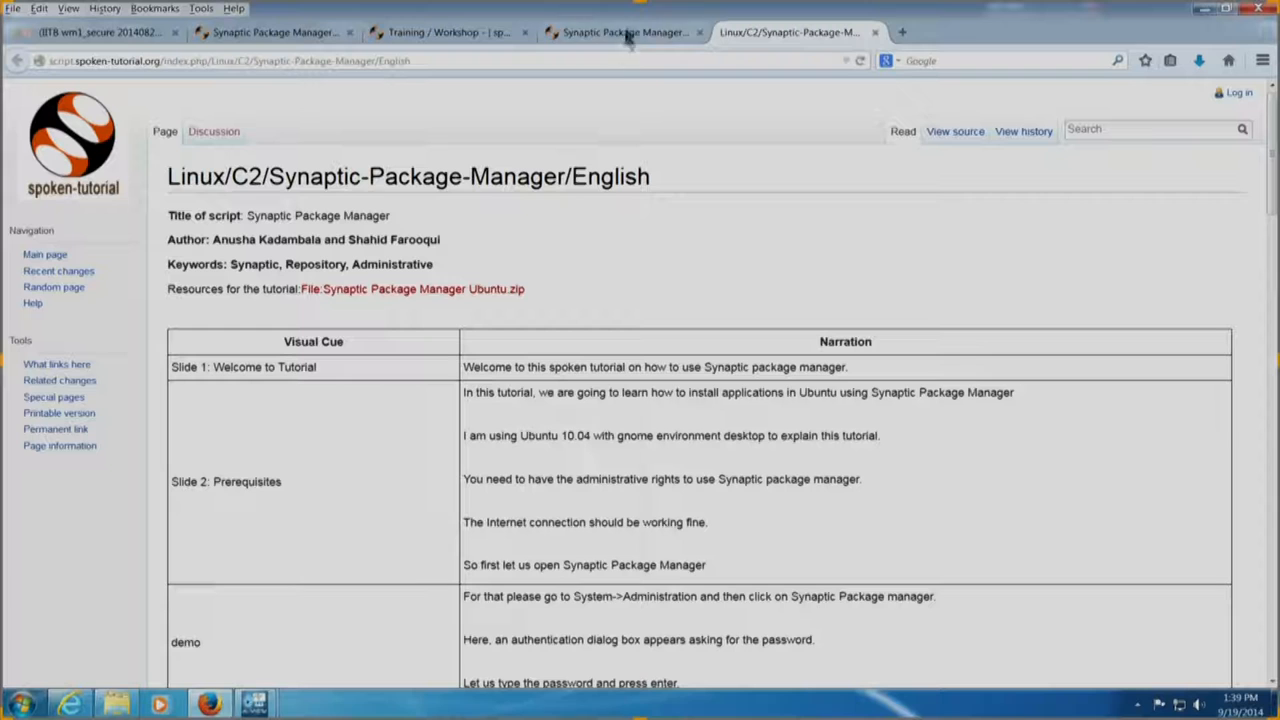
pyautogui.click(620, 32)
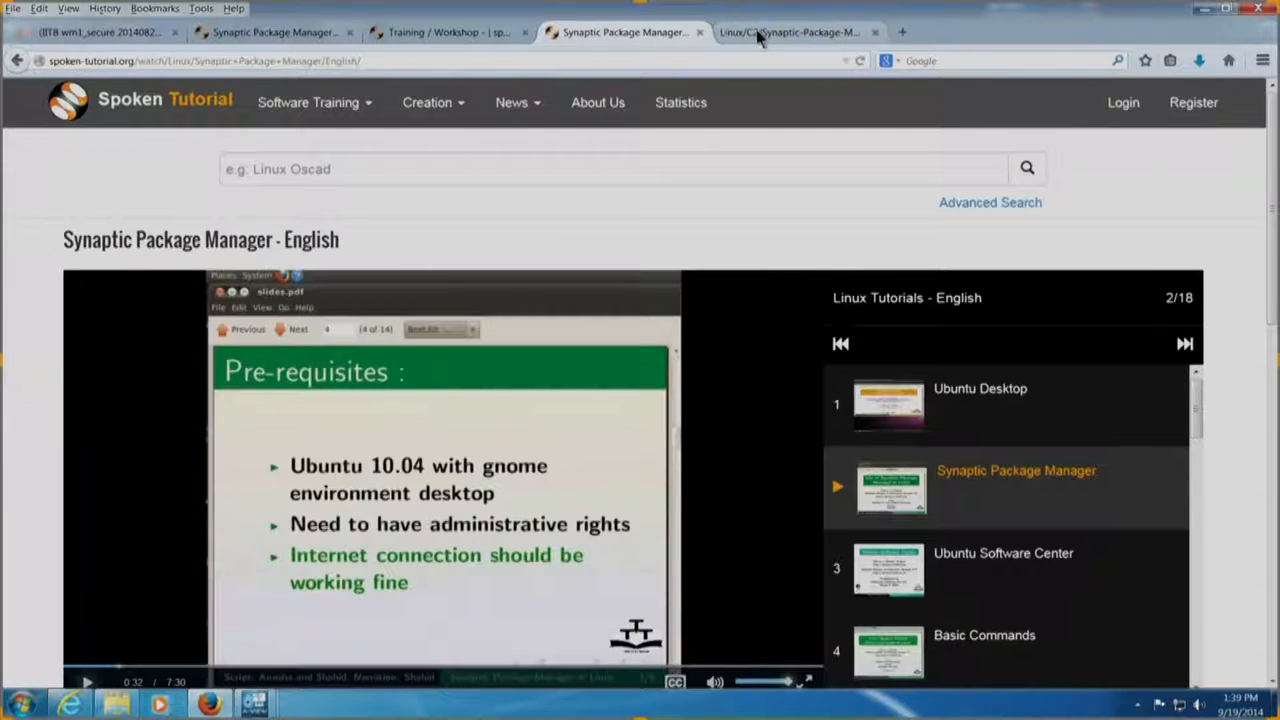
pyautogui.click(790, 32)
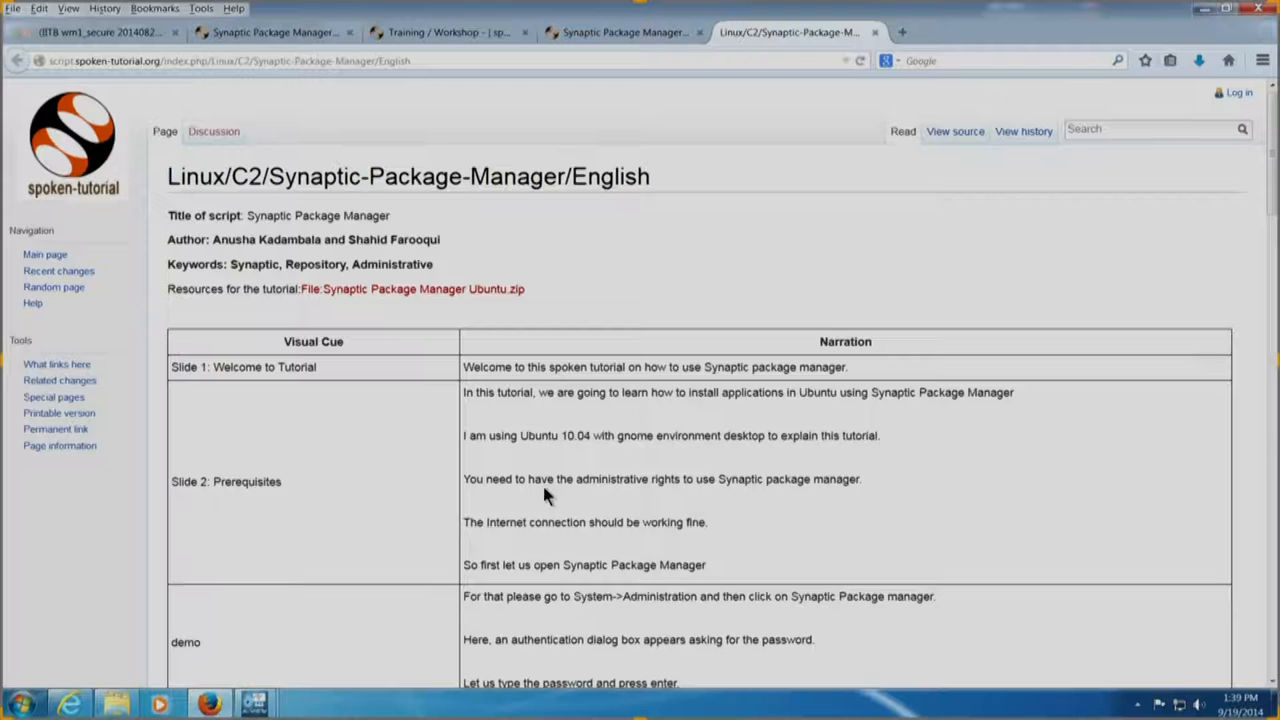
pyautogui.moveTo(740, 502)
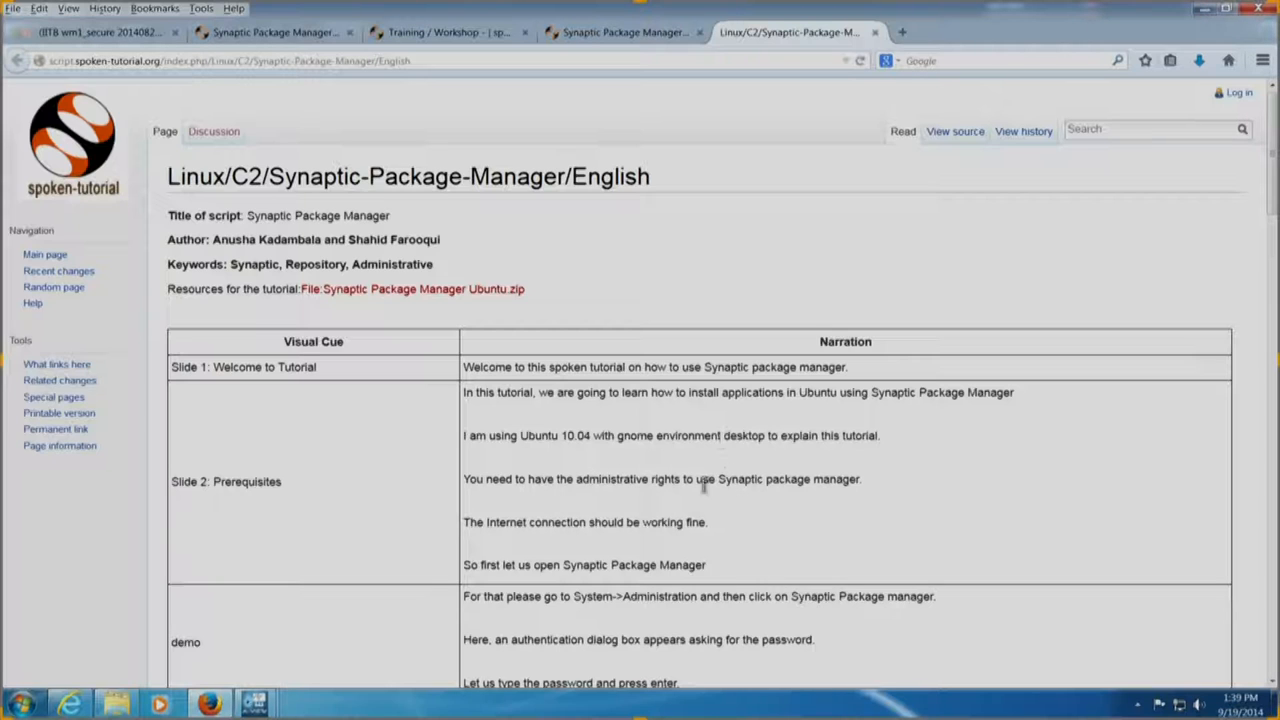
pyautogui.moveTo(696, 468)
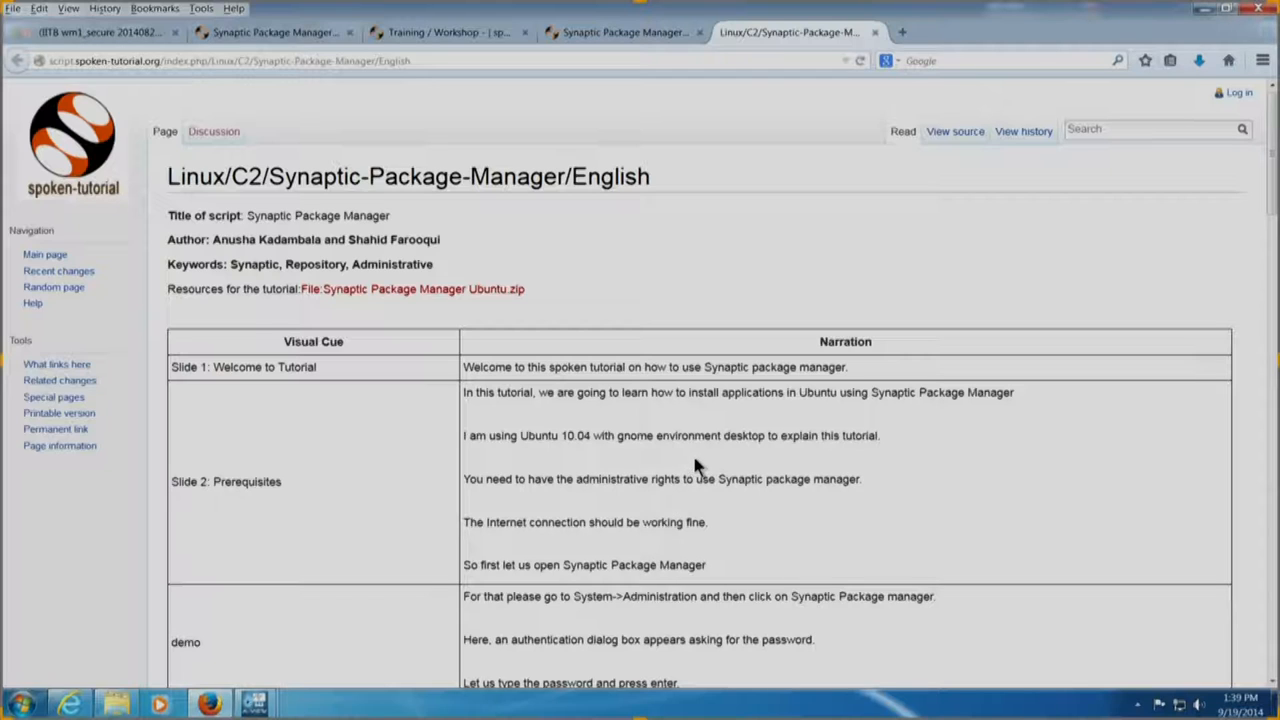
pyautogui.moveTo(690, 384)
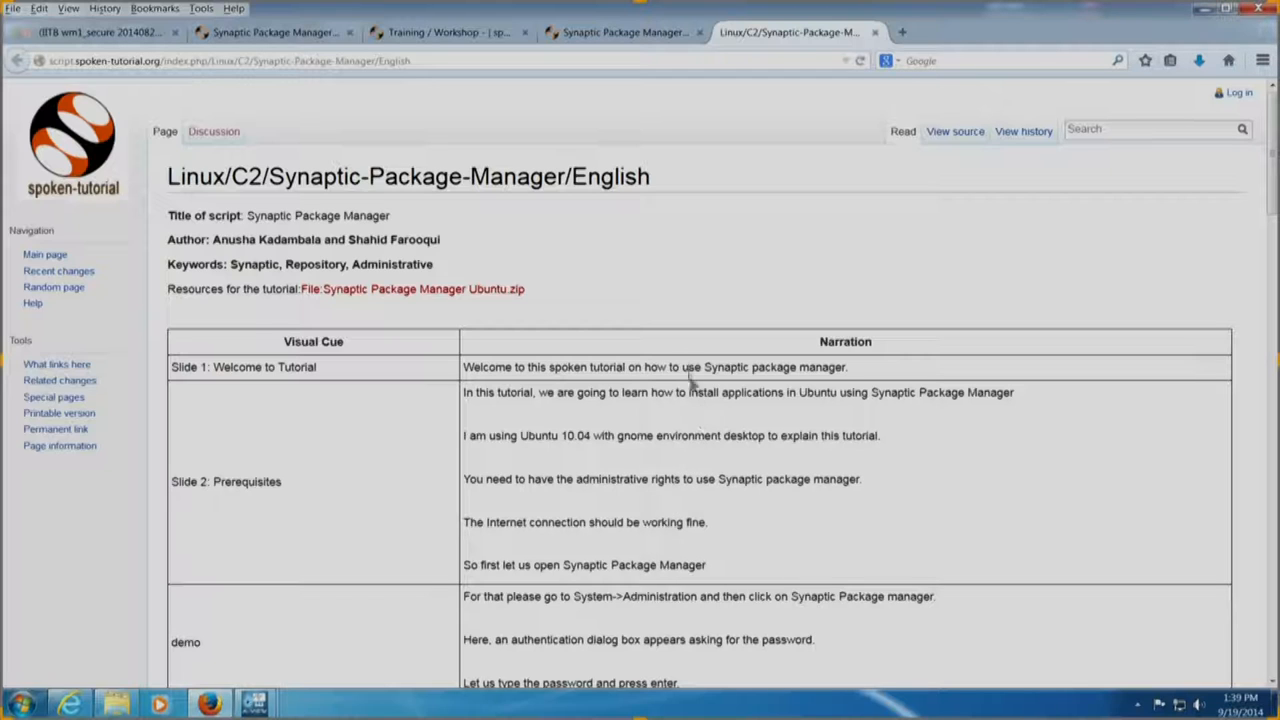
pyautogui.moveTo(708, 458)
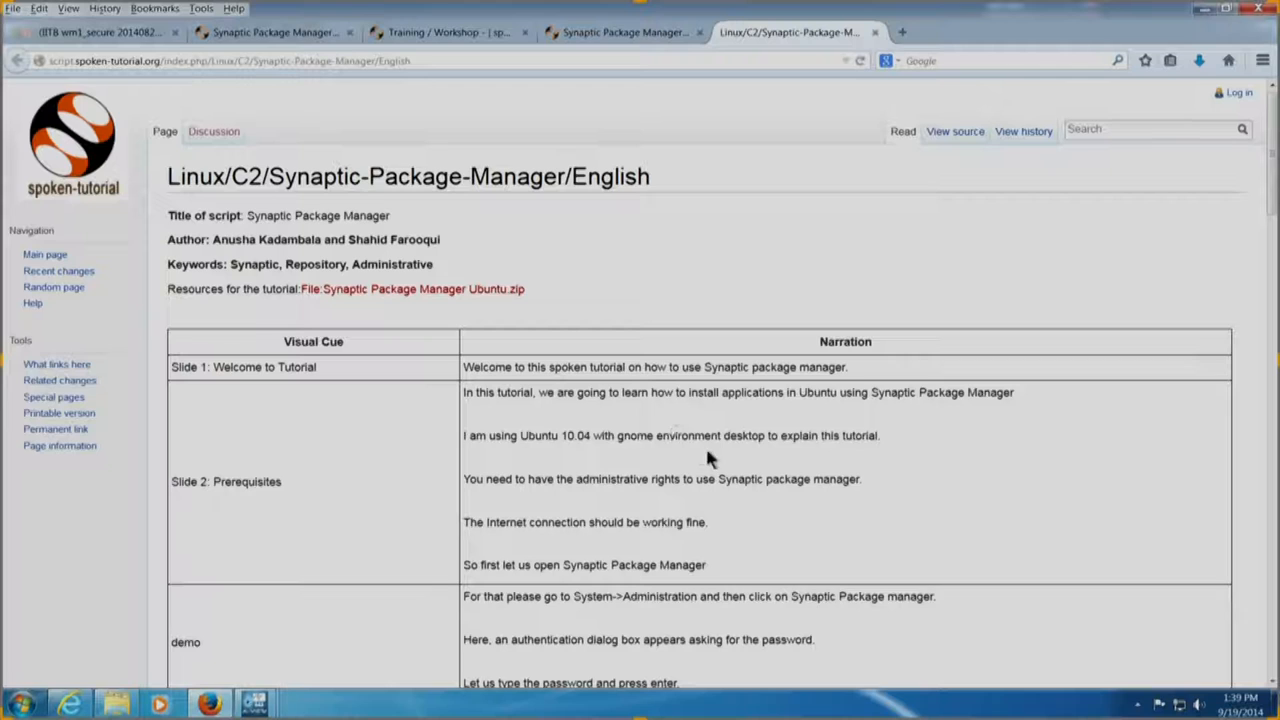
pyautogui.moveTo(728, 476)
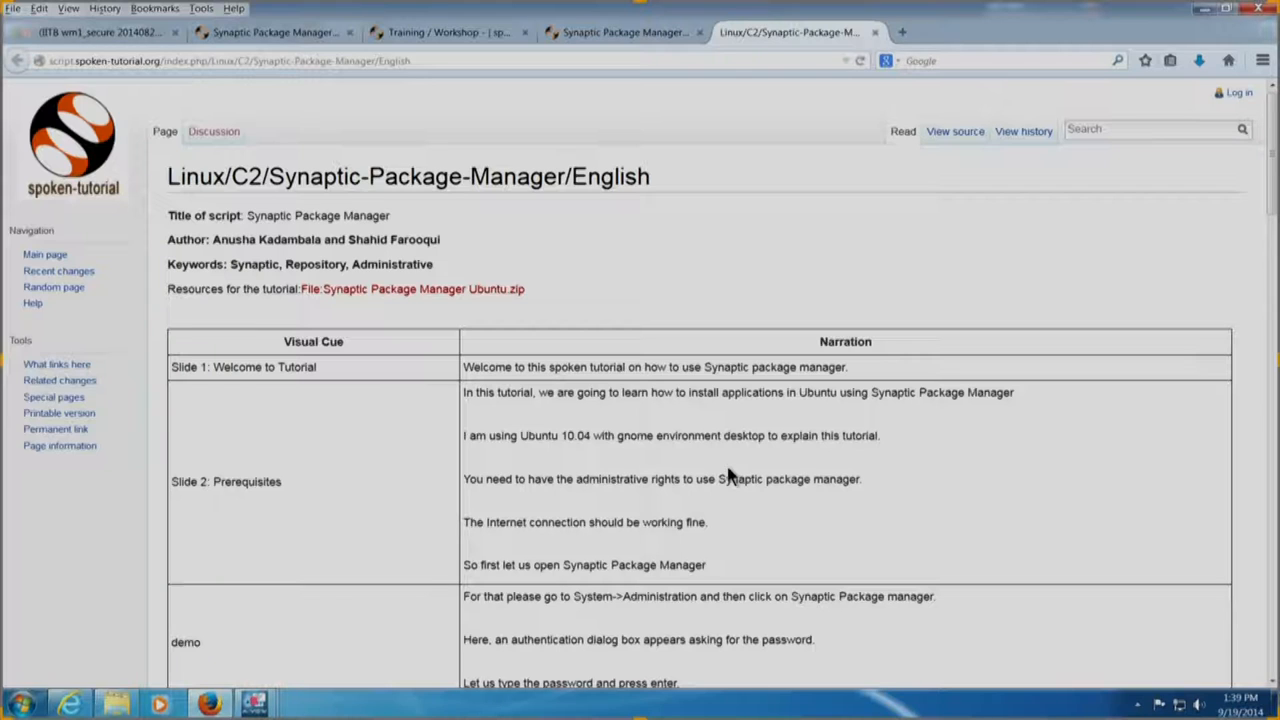
pyautogui.moveTo(548, 432)
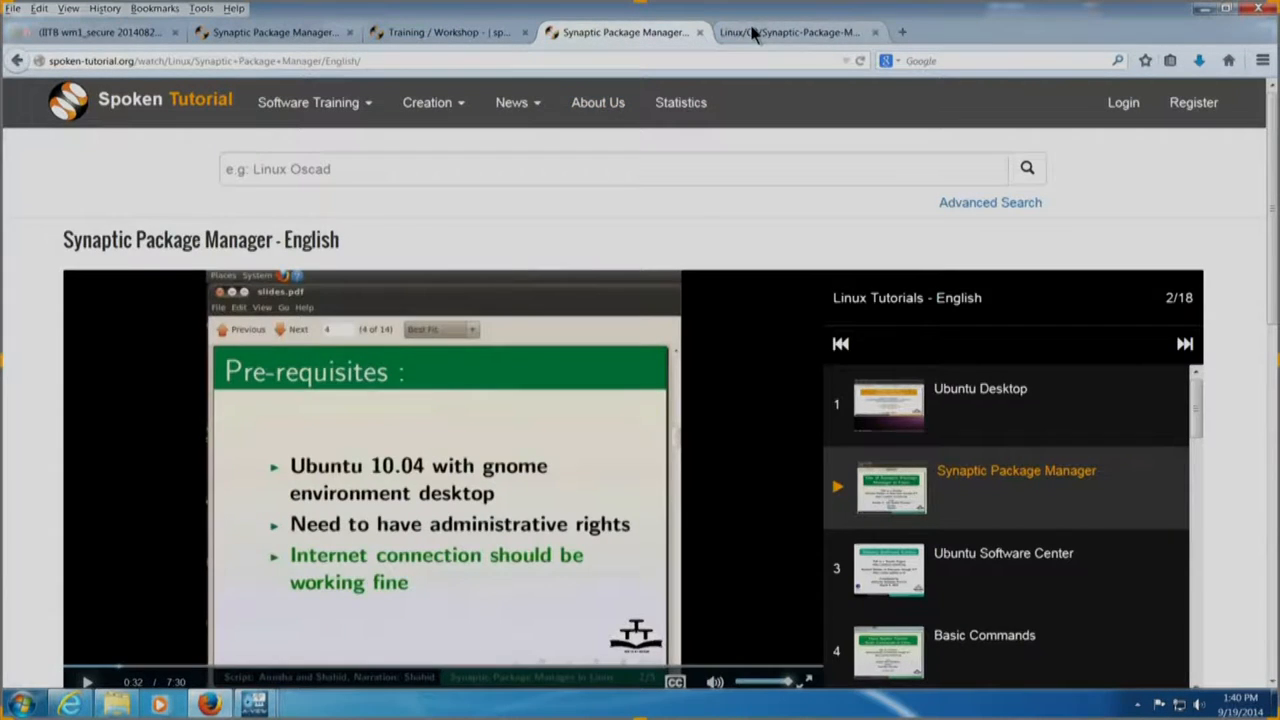
pyautogui.click(788, 32)
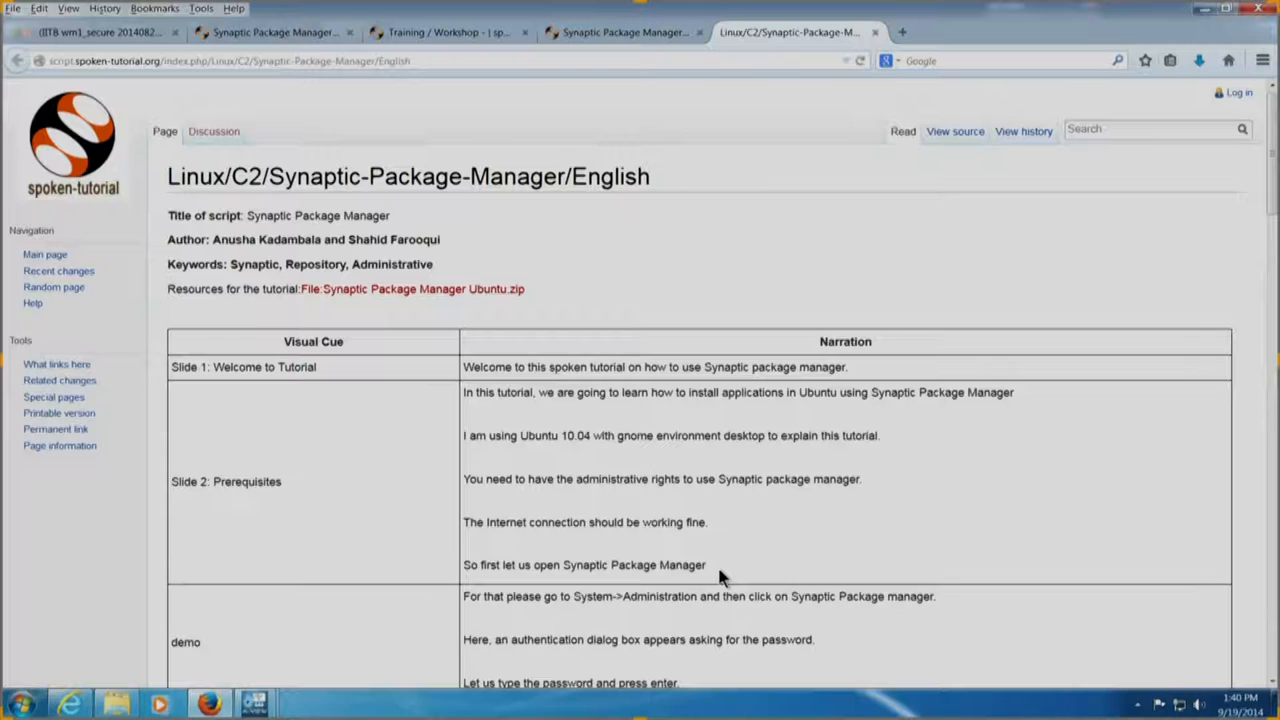
pyautogui.moveTo(490, 436)
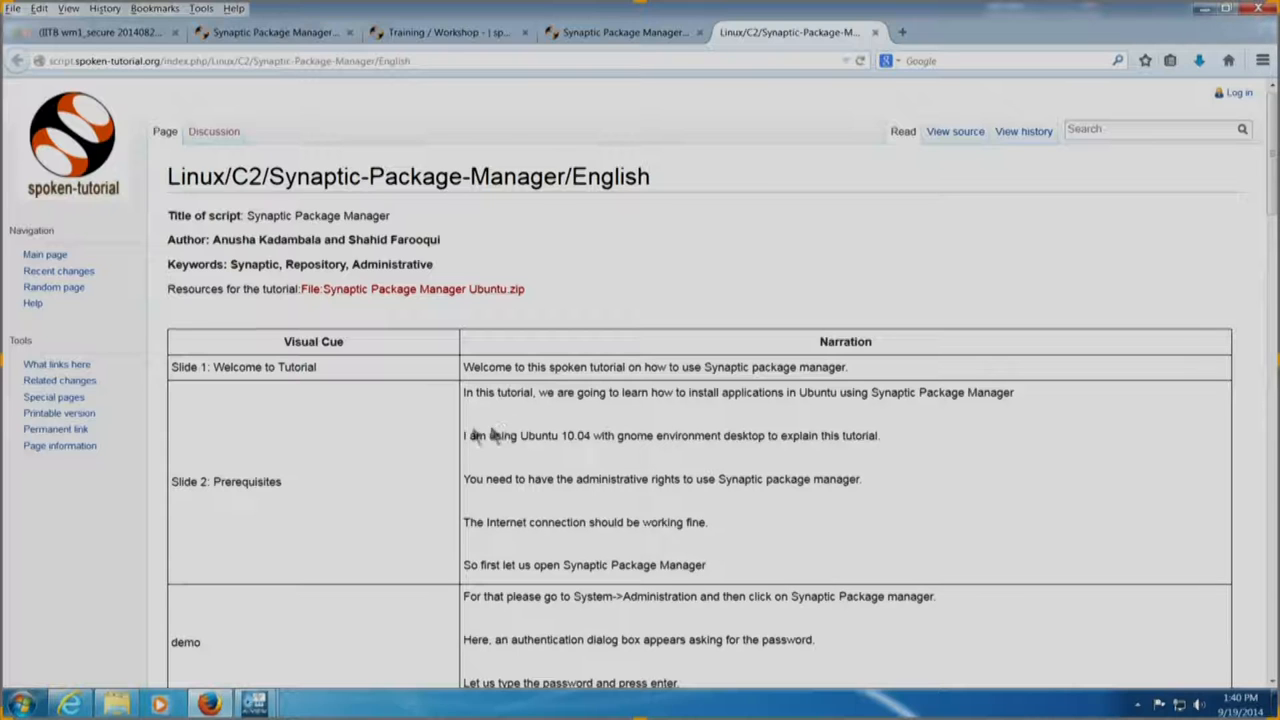
pyautogui.moveTo(420, 452)
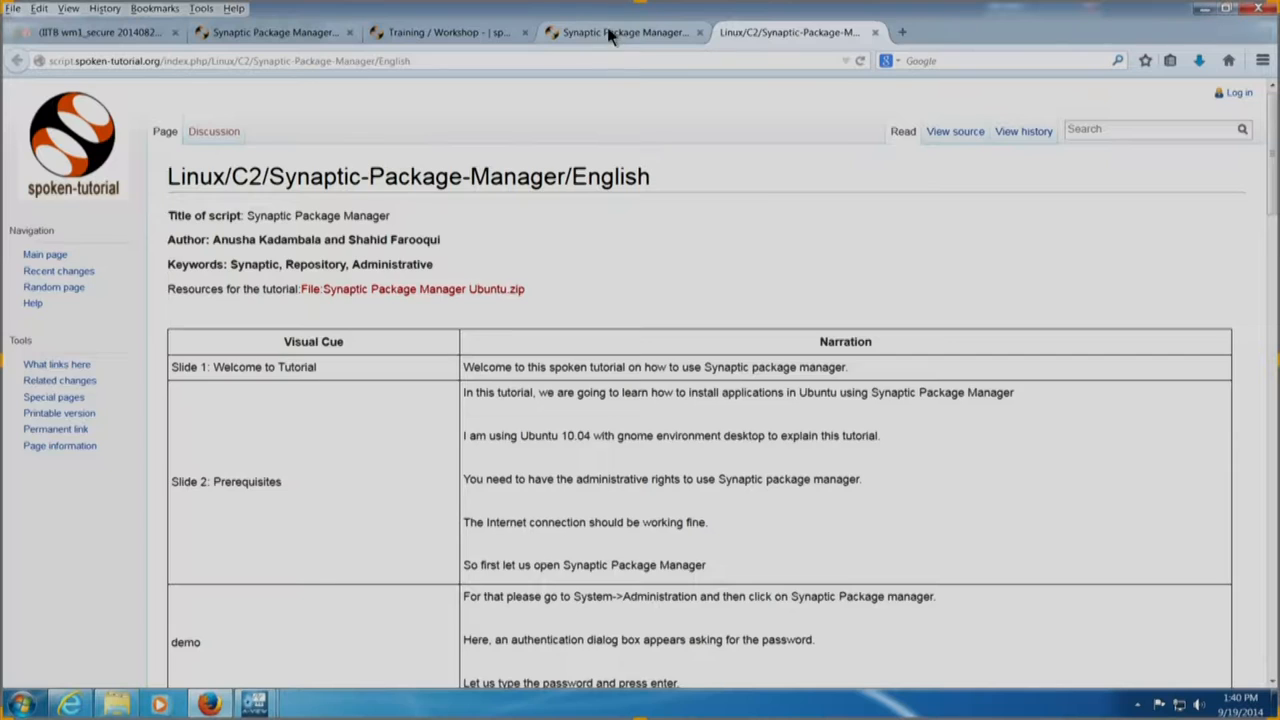
# Switch back to the tutorial video page tab
pyautogui.click(620, 32)
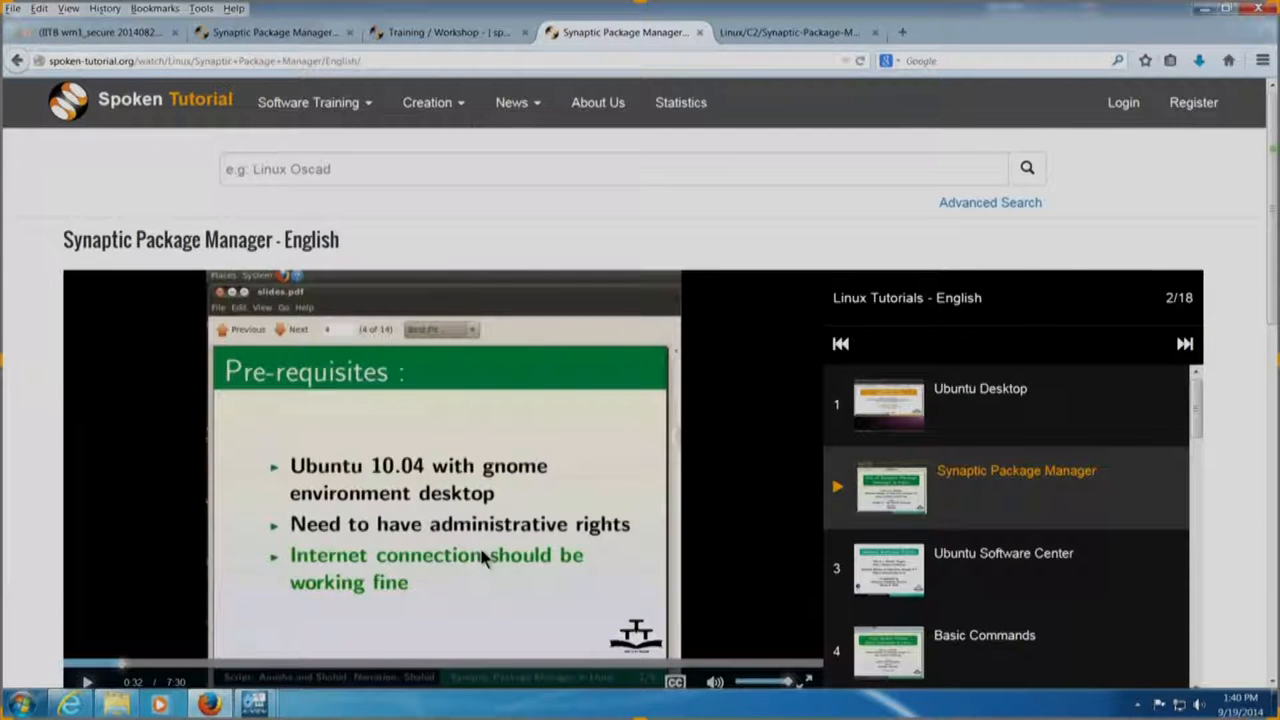
pyautogui.moveTo(552, 418)
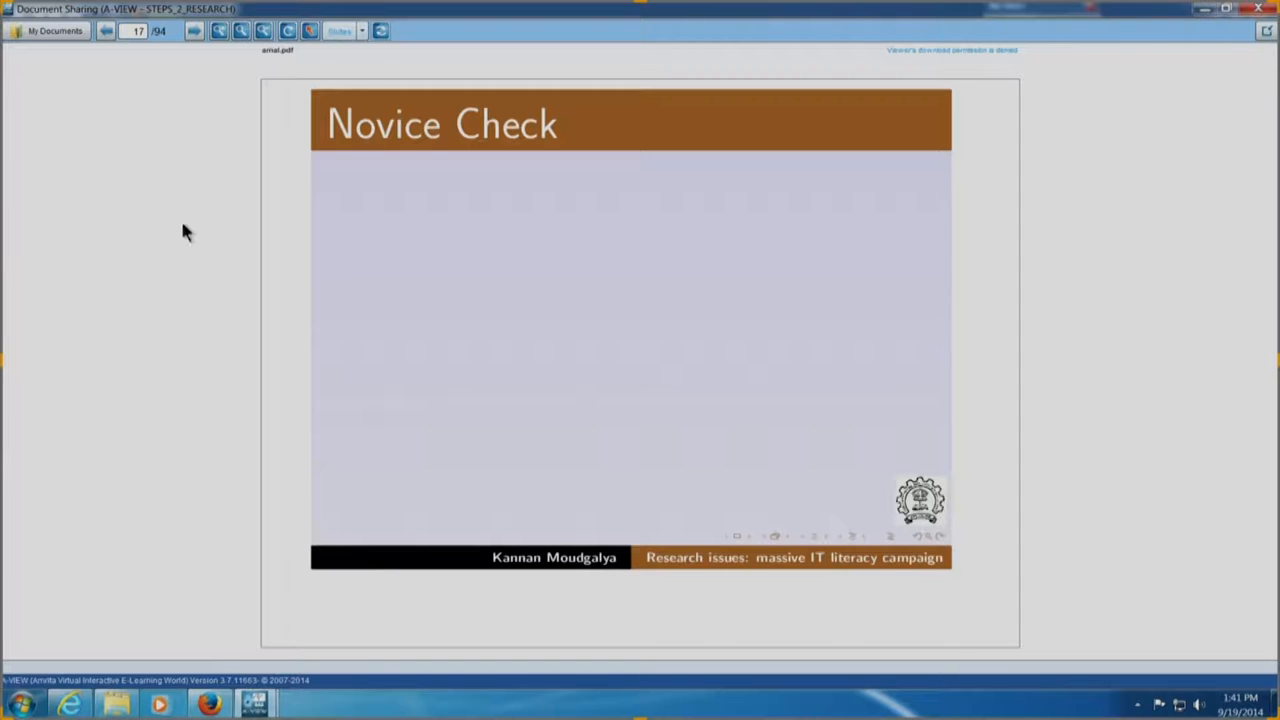
# Step back two slides to reach 'Self learning, organised workshops' with its first point shown
pyautogui.click(192, 32)
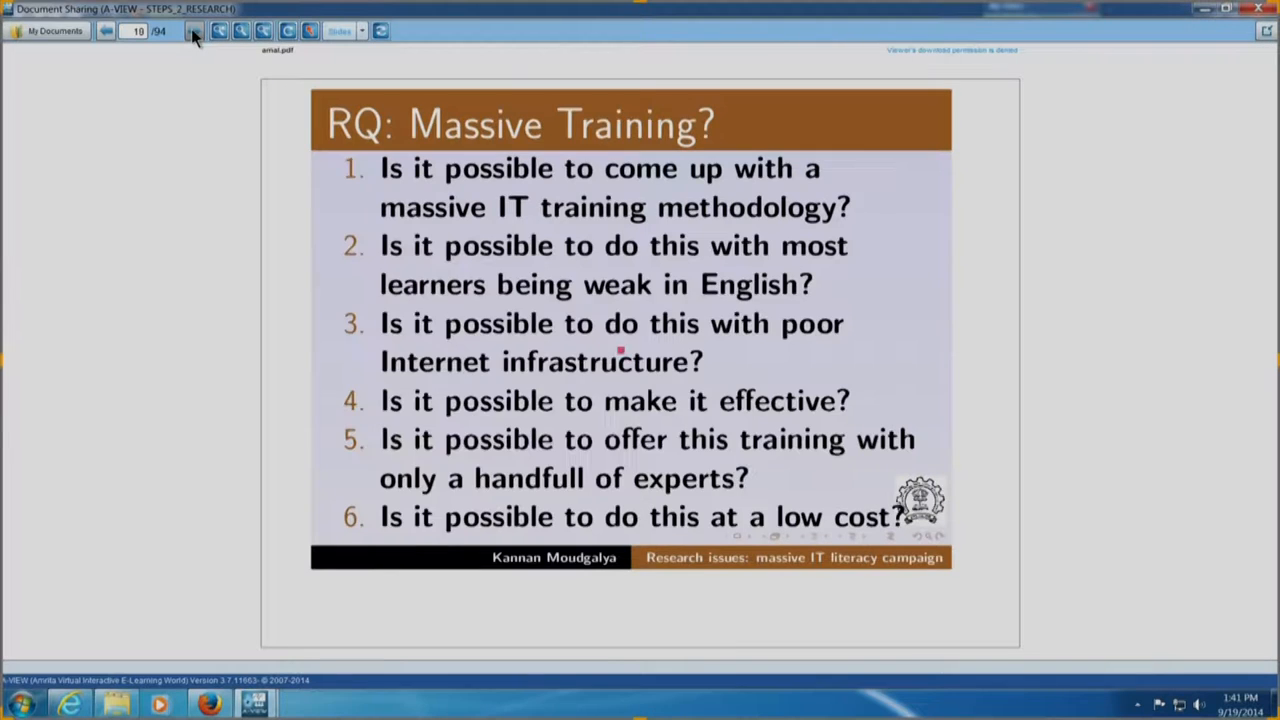
pyautogui.click(194, 30)
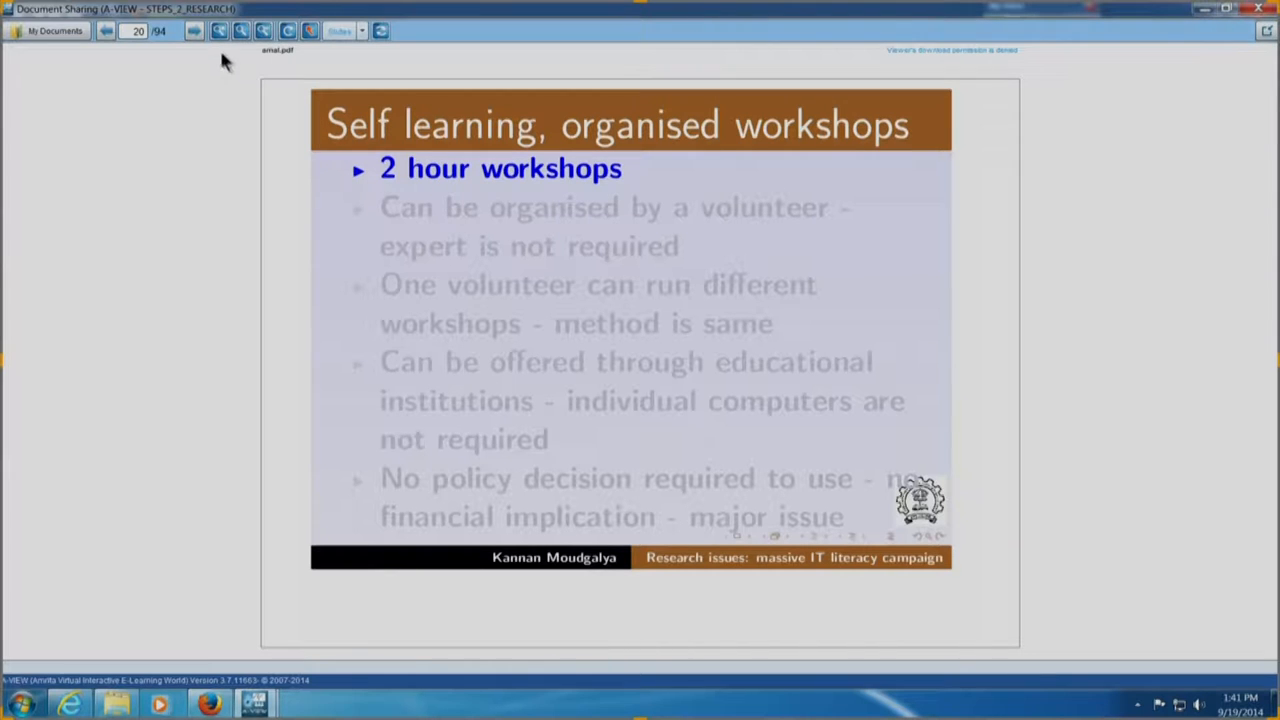
# Reveal the remaining workshop points, glance at the Weak in English slide and return
pyautogui.click(192, 32)
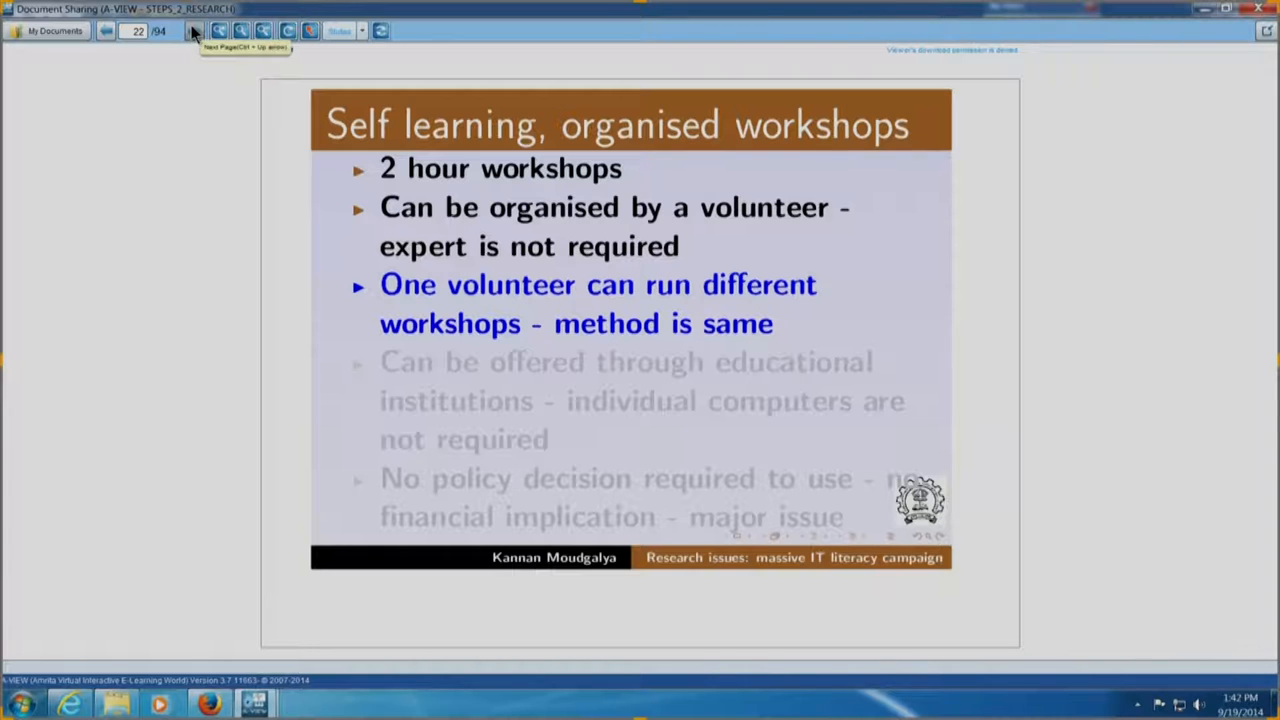
pyautogui.click(194, 30)
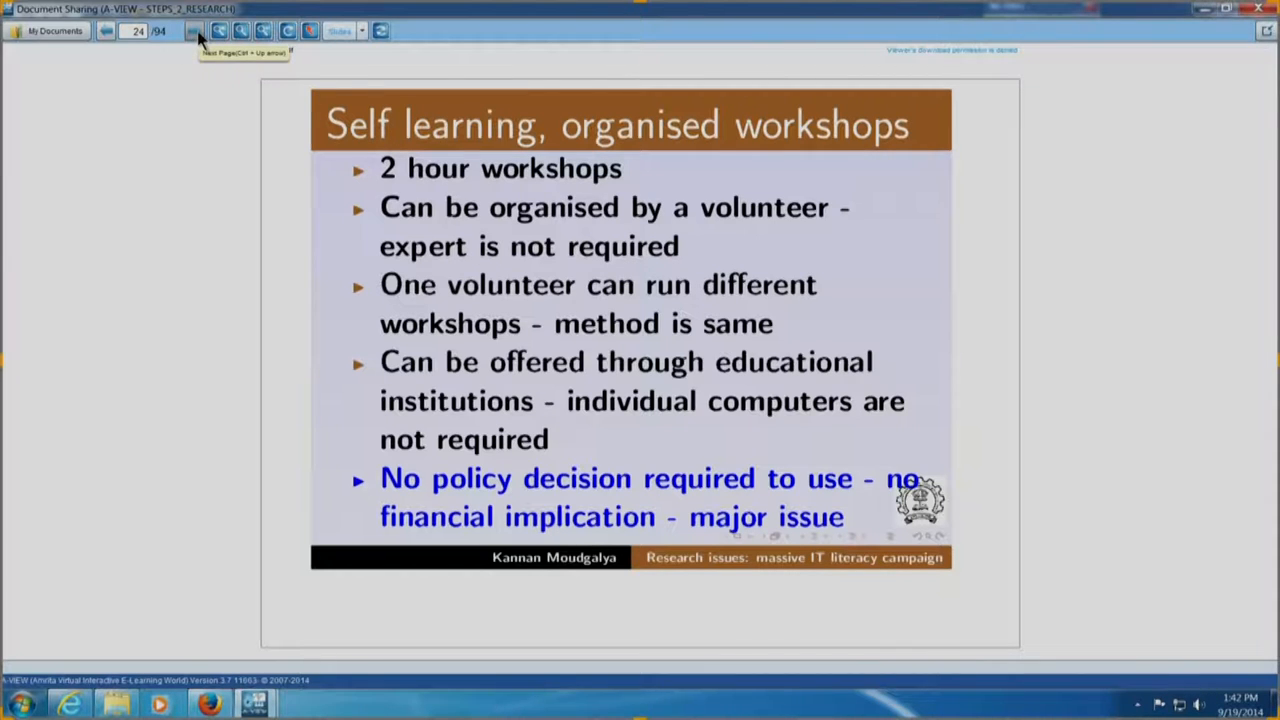
pyautogui.click(194, 30)
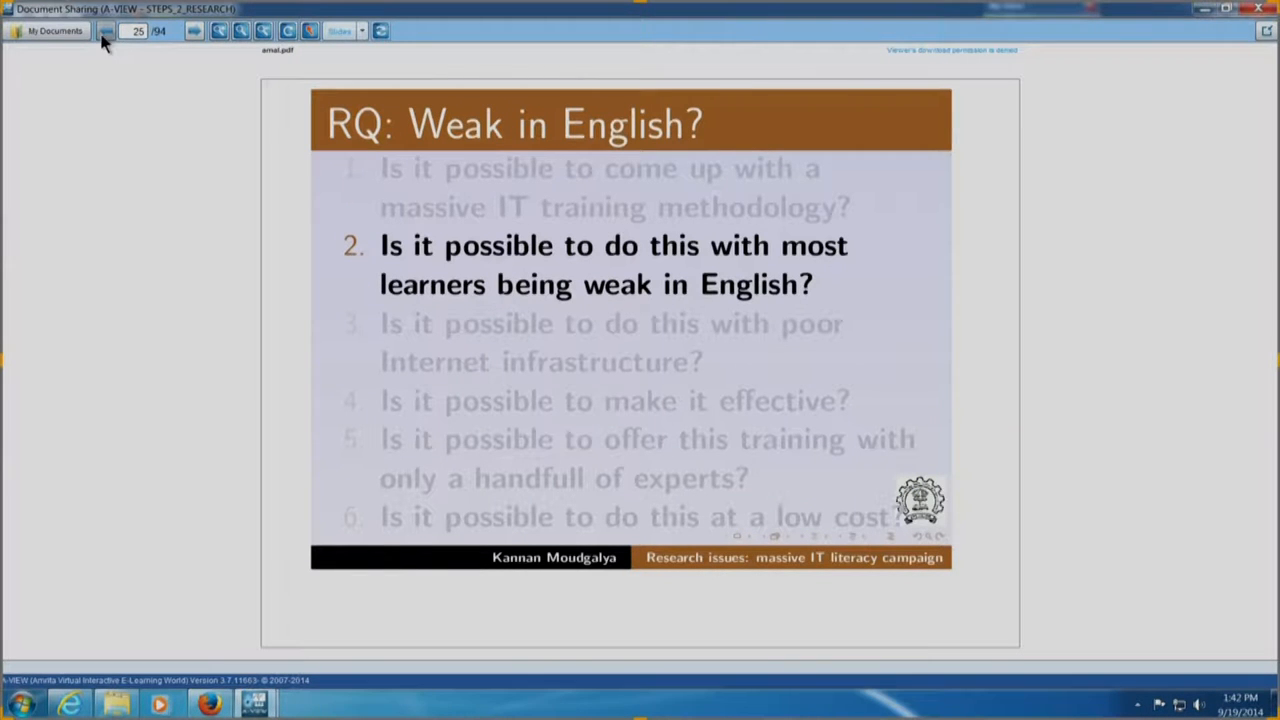
pyautogui.click(106, 30)
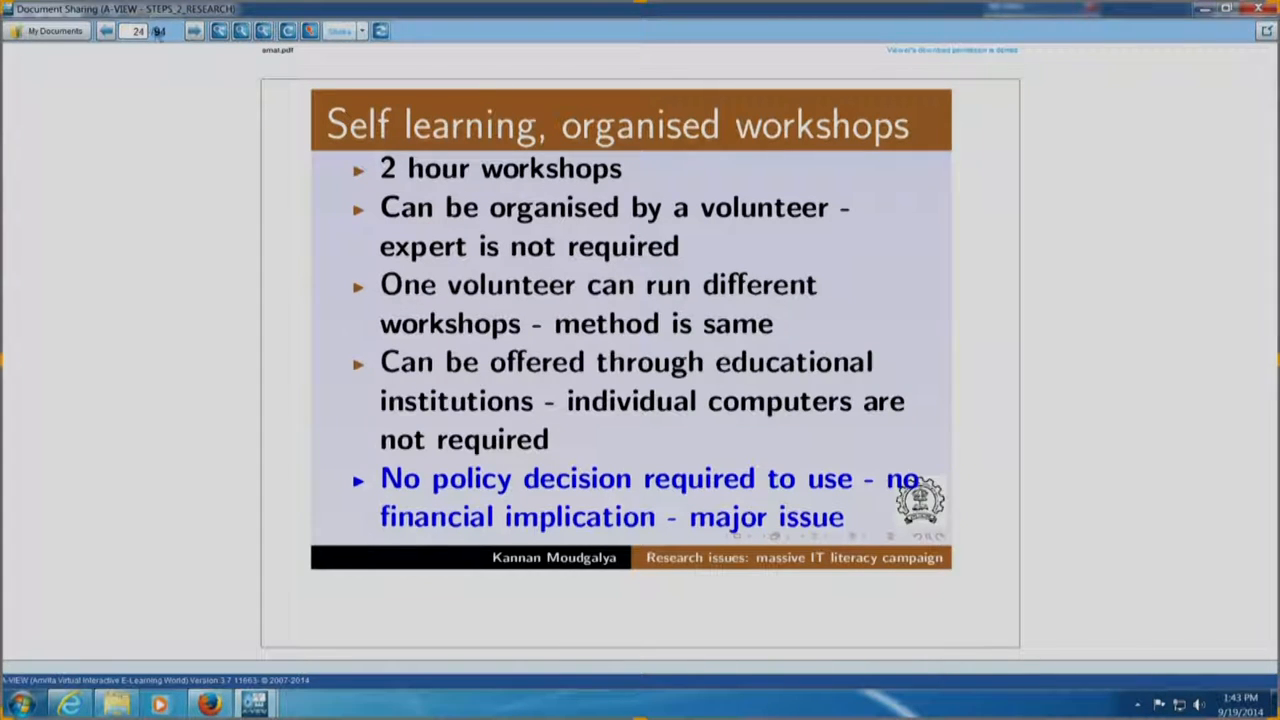
pyautogui.moveTo(196, 32)
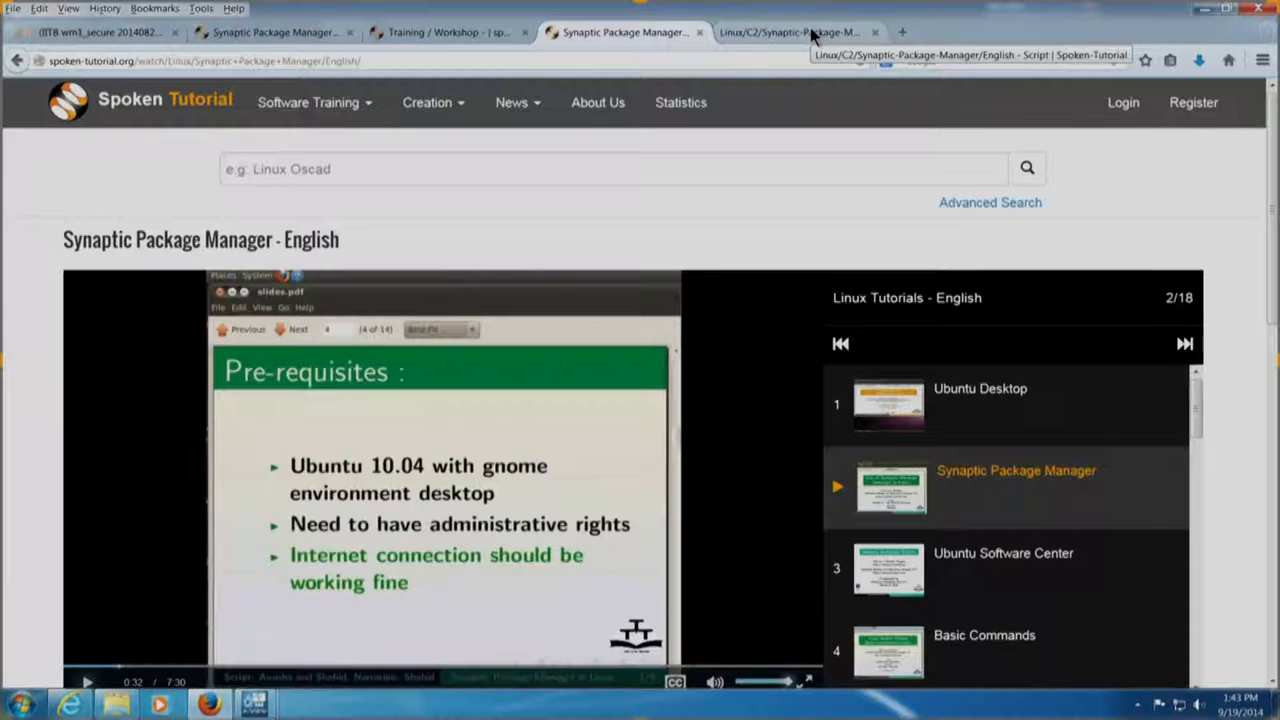
# Show the Training / Workshop statistics page listing 10752 workshops and 452786 participants
pyautogui.click(790, 32)
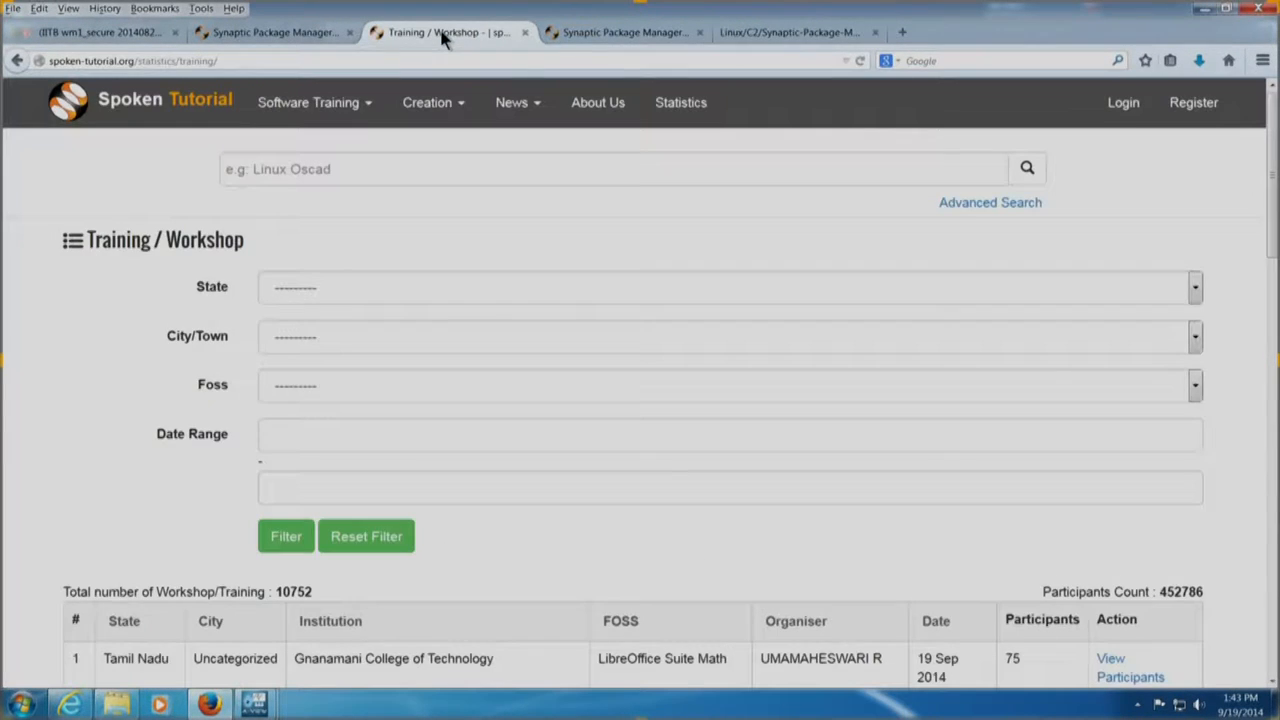
pyautogui.moveTo(500, 236)
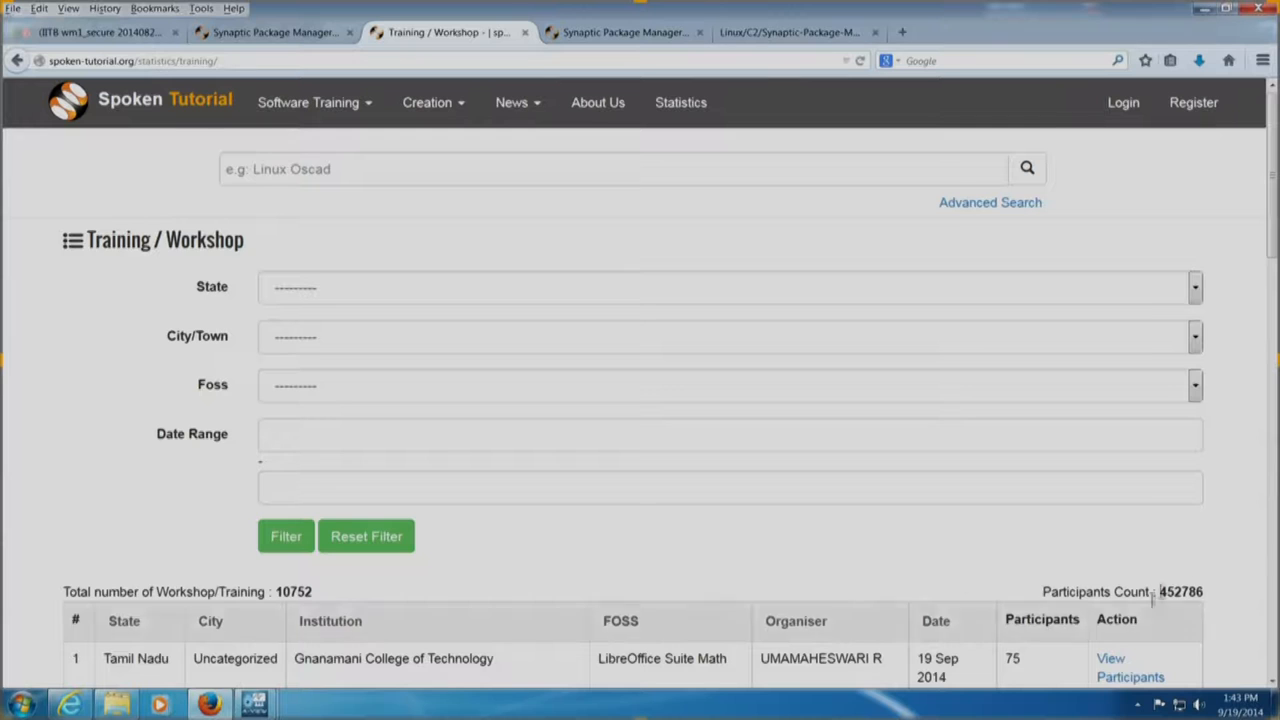
pyautogui.moveTo(1118, 612)
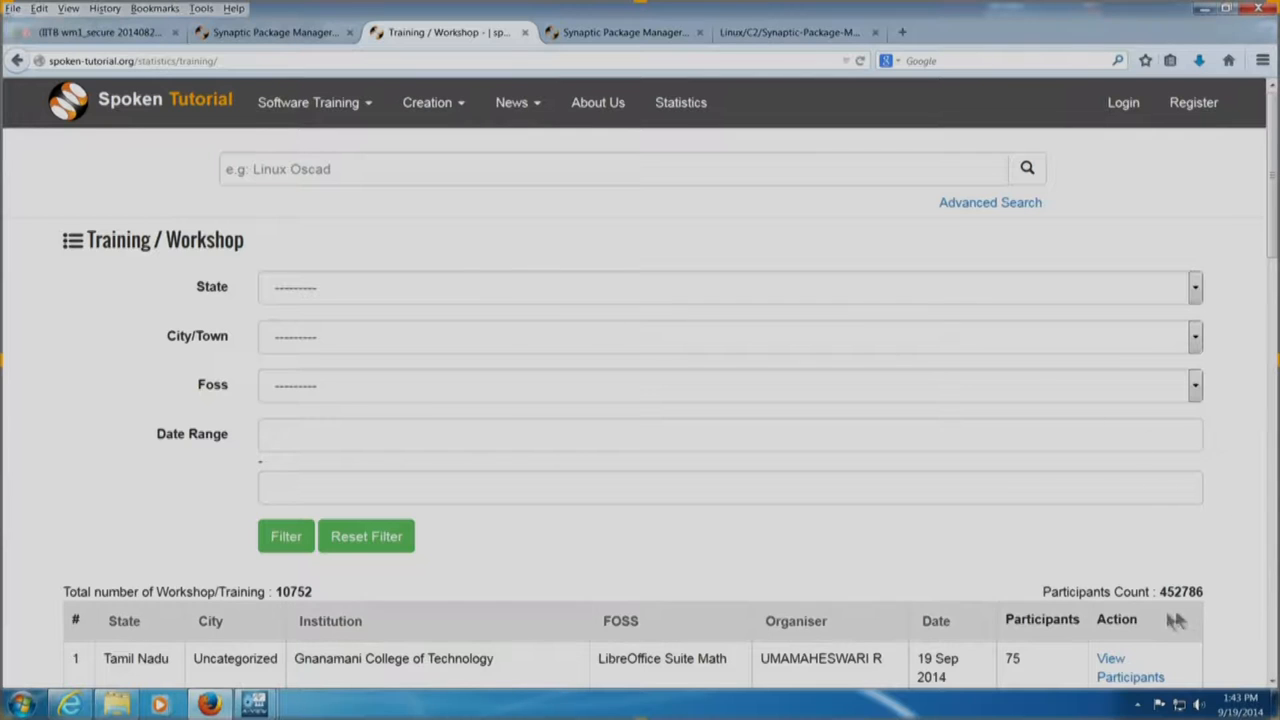
pyautogui.moveTo(1148, 624)
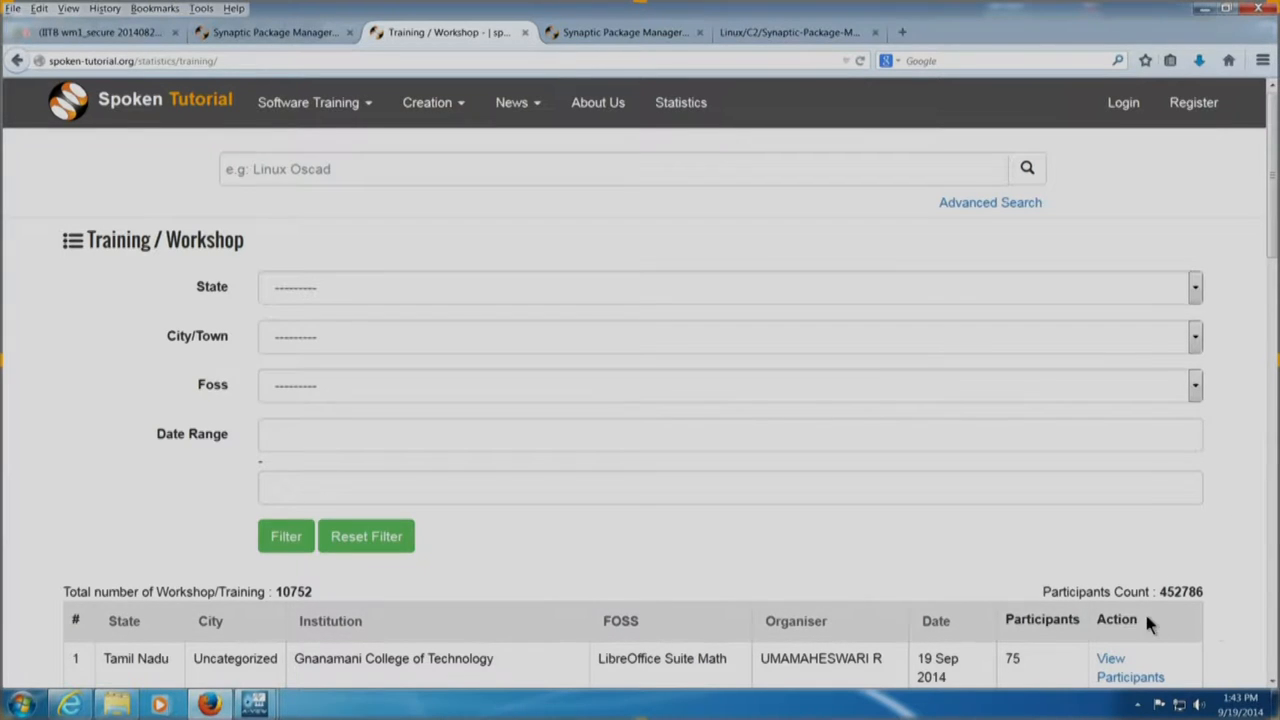
pyautogui.moveTo(1232, 598)
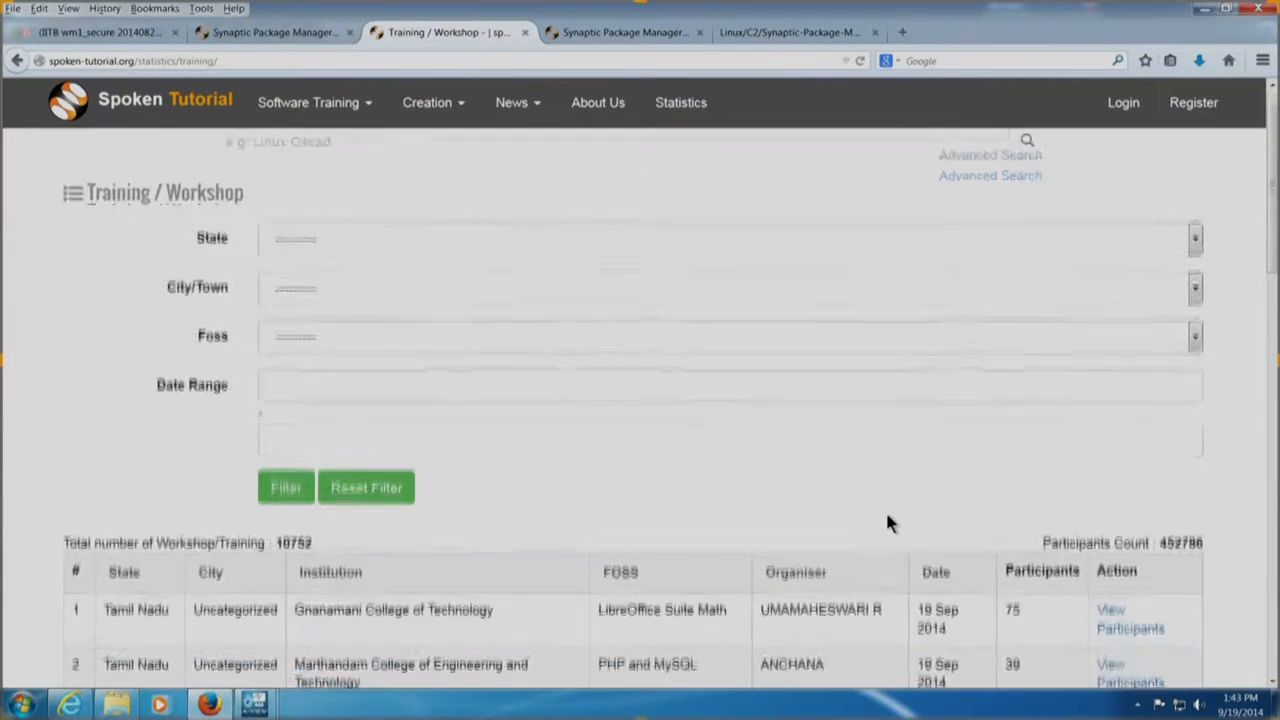
pyautogui.scroll(-3)
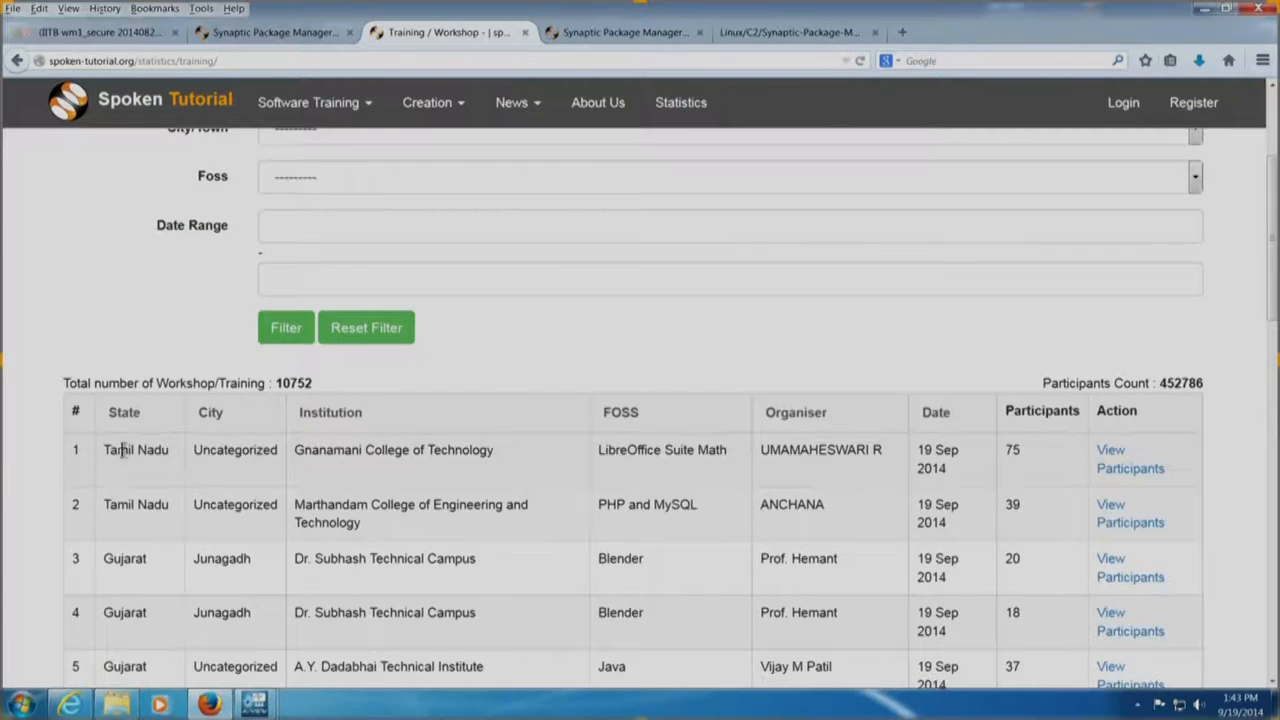
pyautogui.moveTo(696, 492)
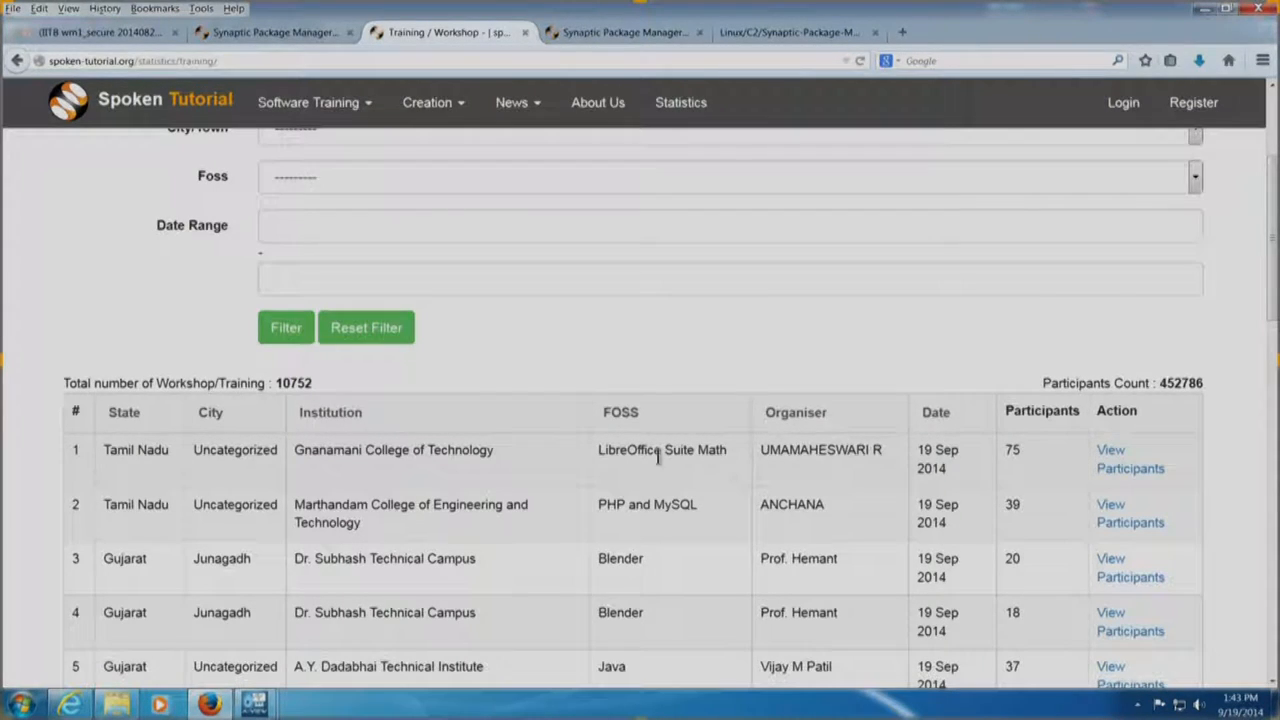
pyautogui.scroll(-3)
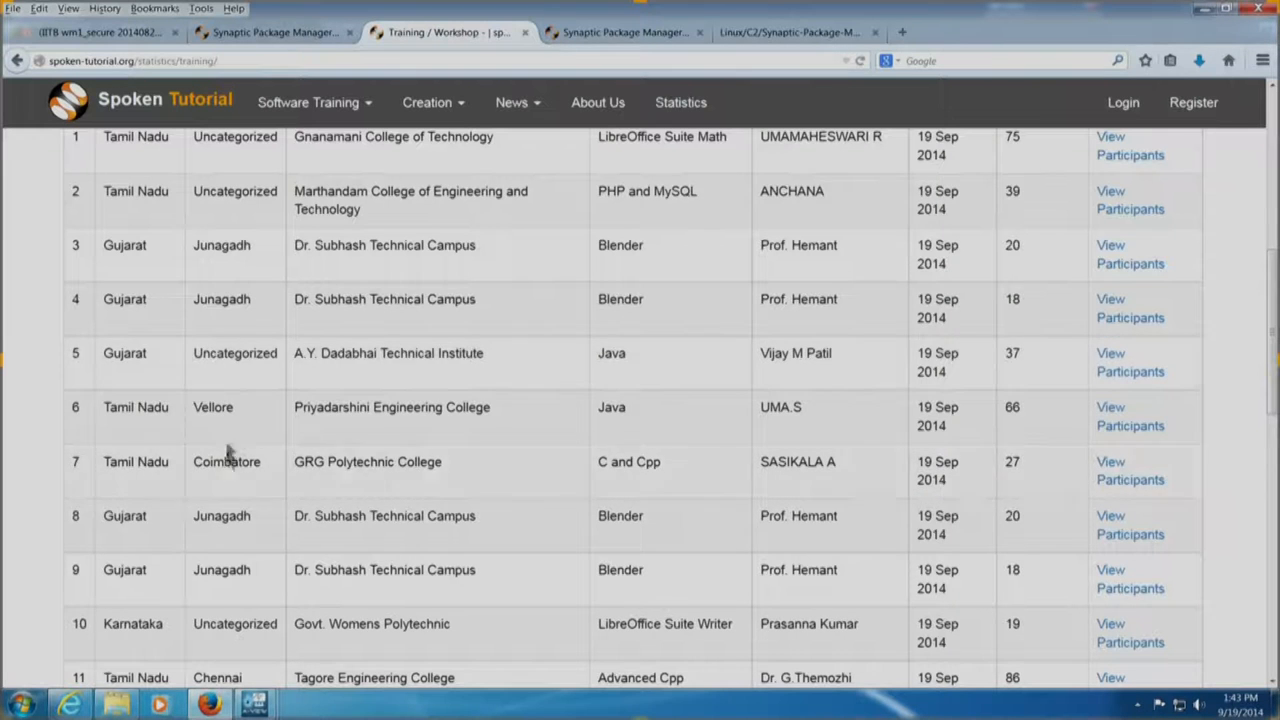
pyautogui.scroll(-3)
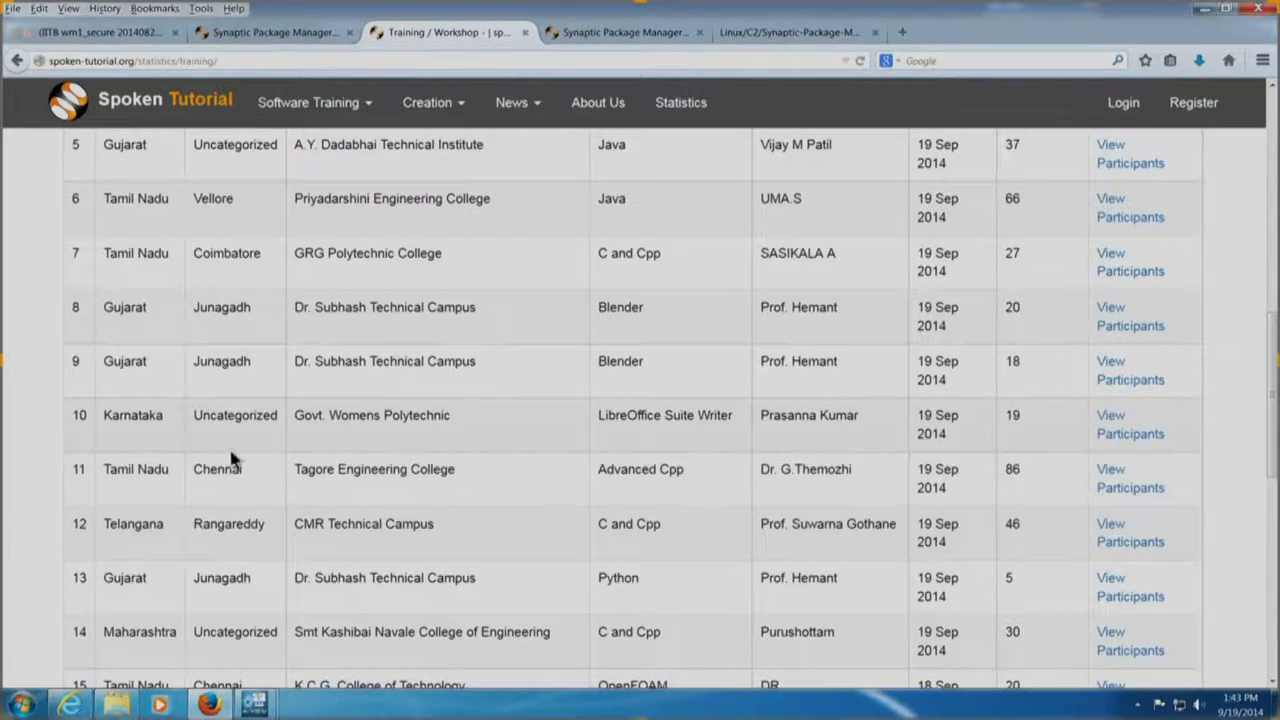
pyautogui.moveTo(244, 424)
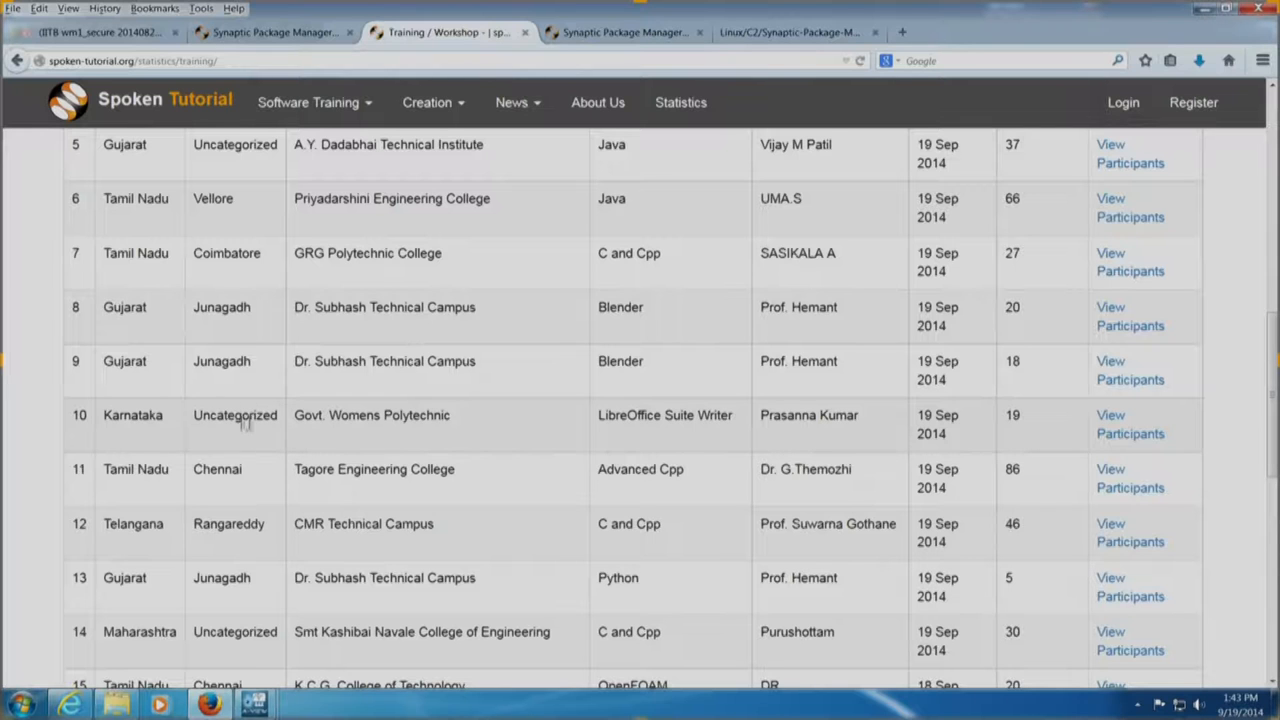
pyautogui.moveTo(330, 496)
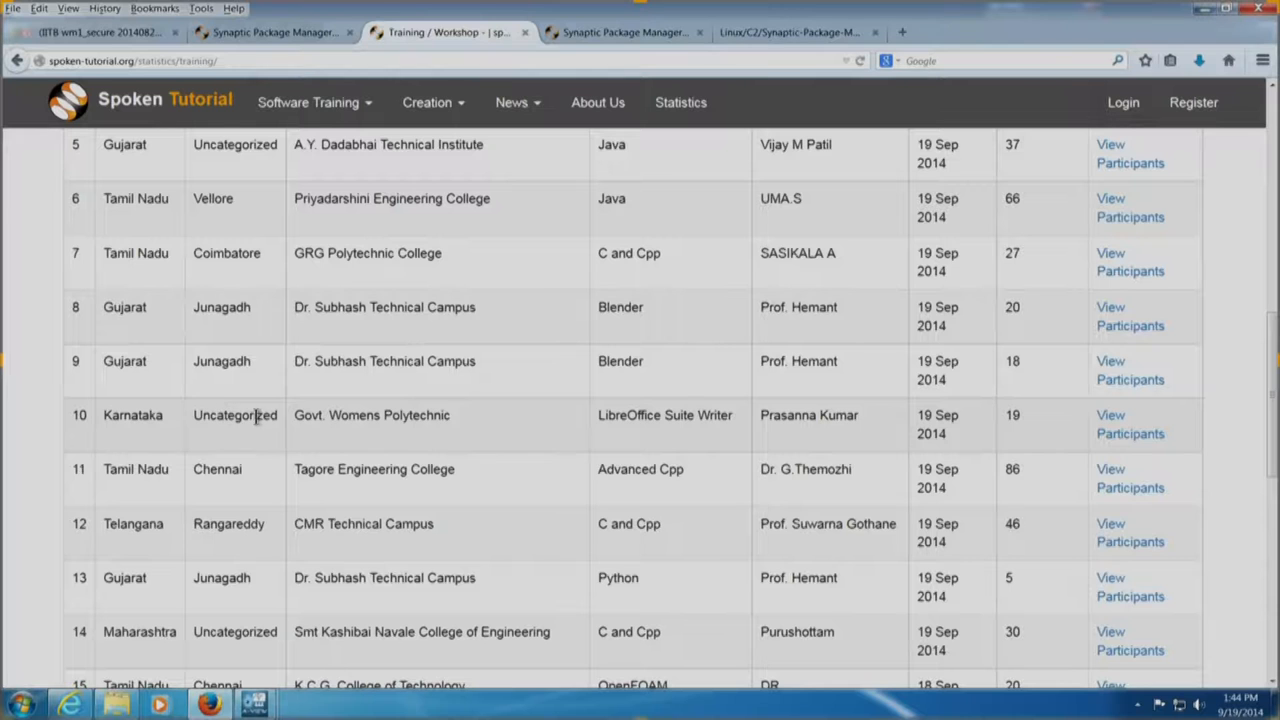
pyautogui.scroll(-3)
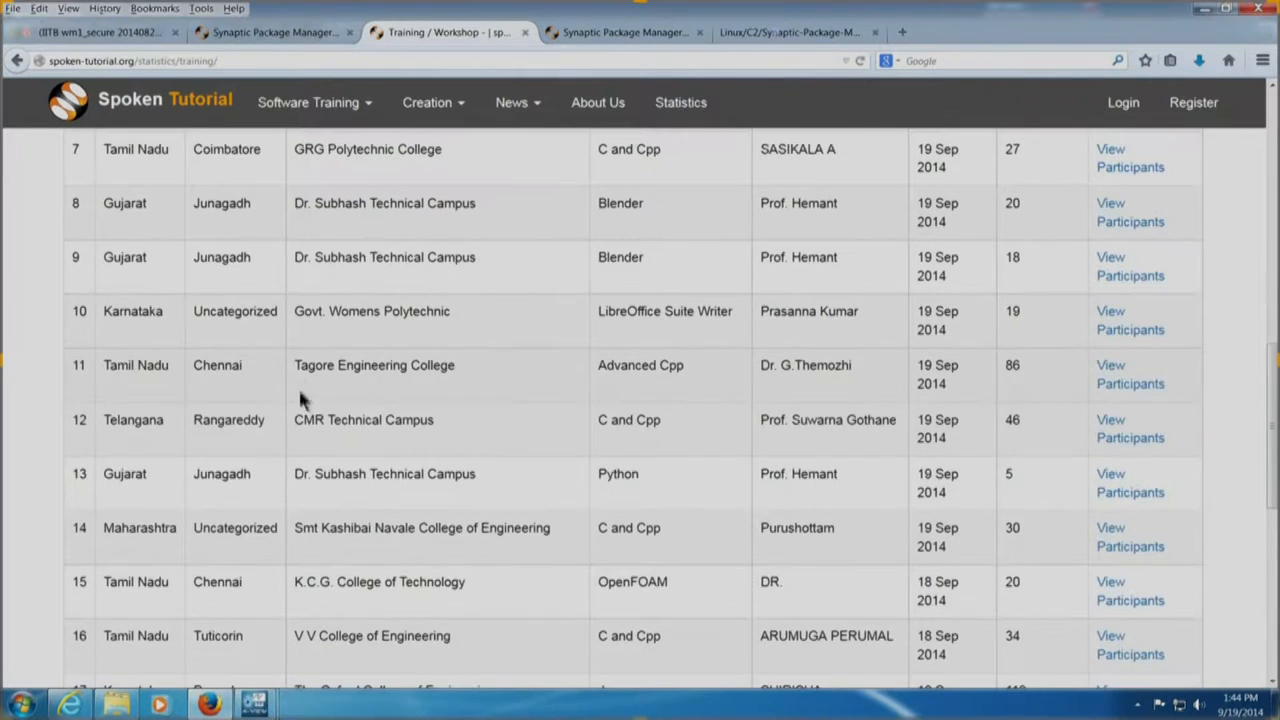
pyautogui.moveTo(276, 330)
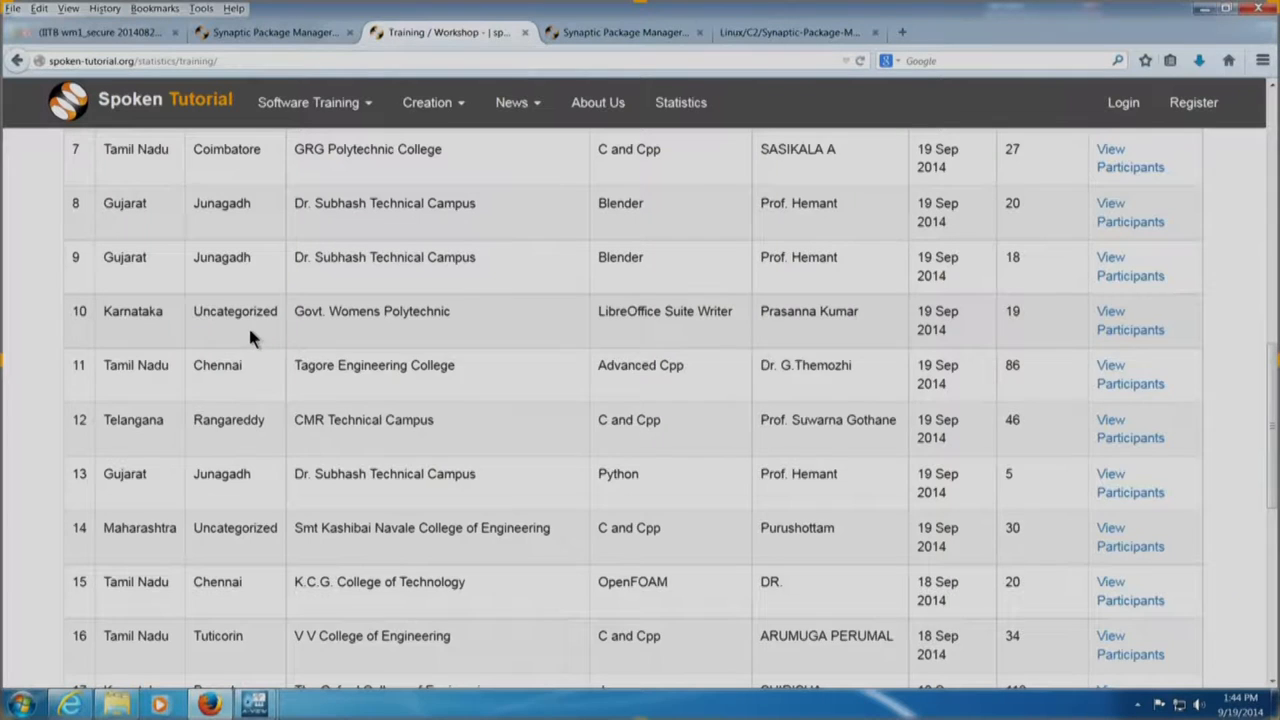
pyautogui.moveTo(490, 520)
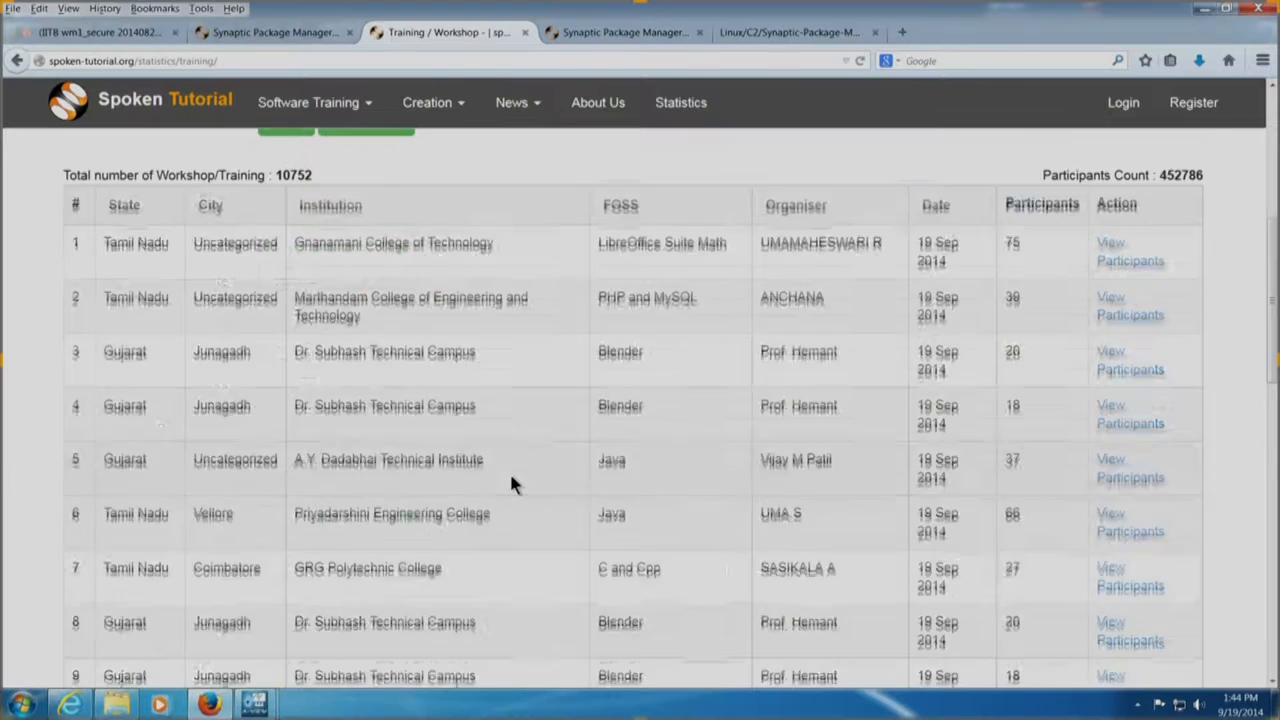
pyautogui.scroll(3)
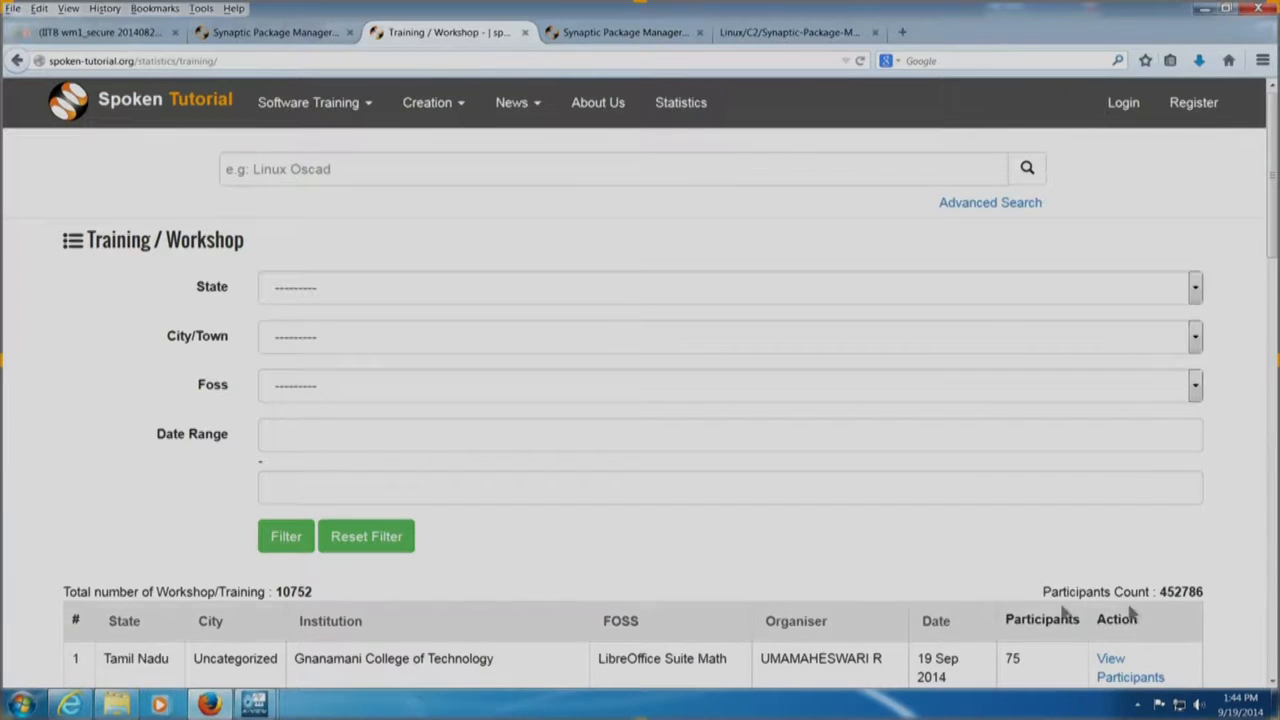
pyautogui.moveTo(740, 572)
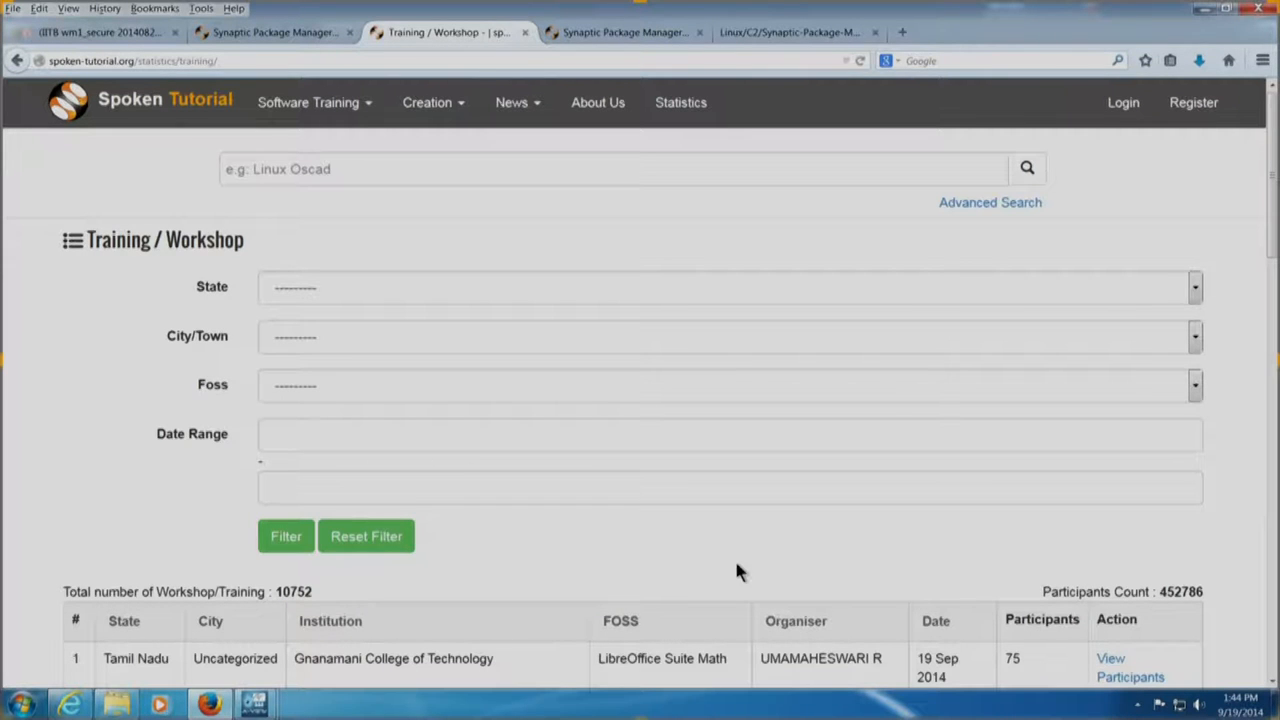
pyautogui.click(252, 704)
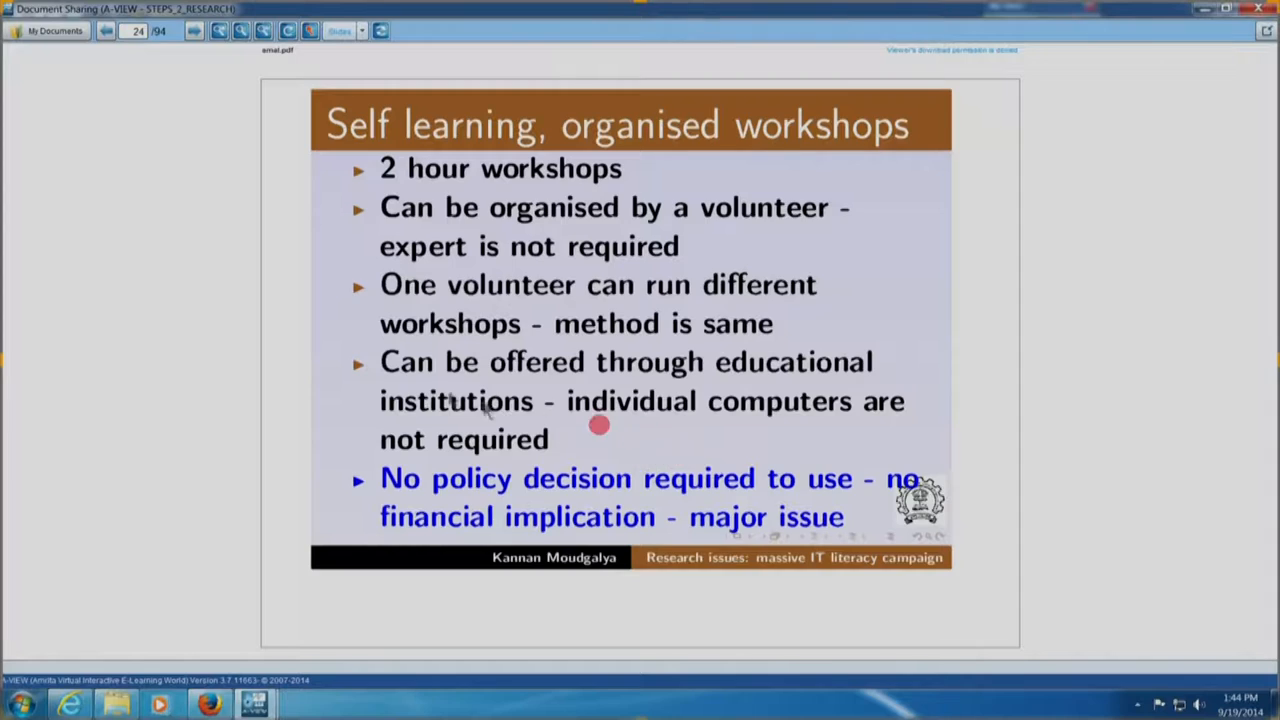
pyautogui.moveTo(180, 156)
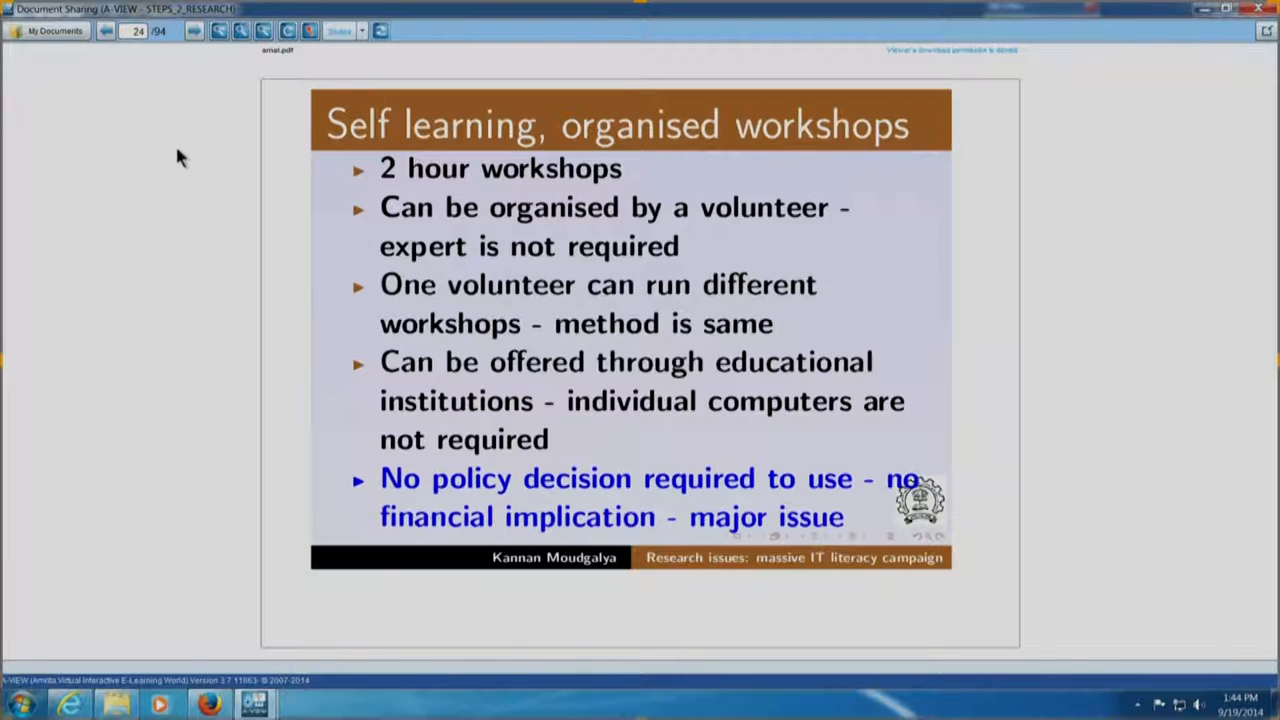
pyautogui.moveTo(164, 148)
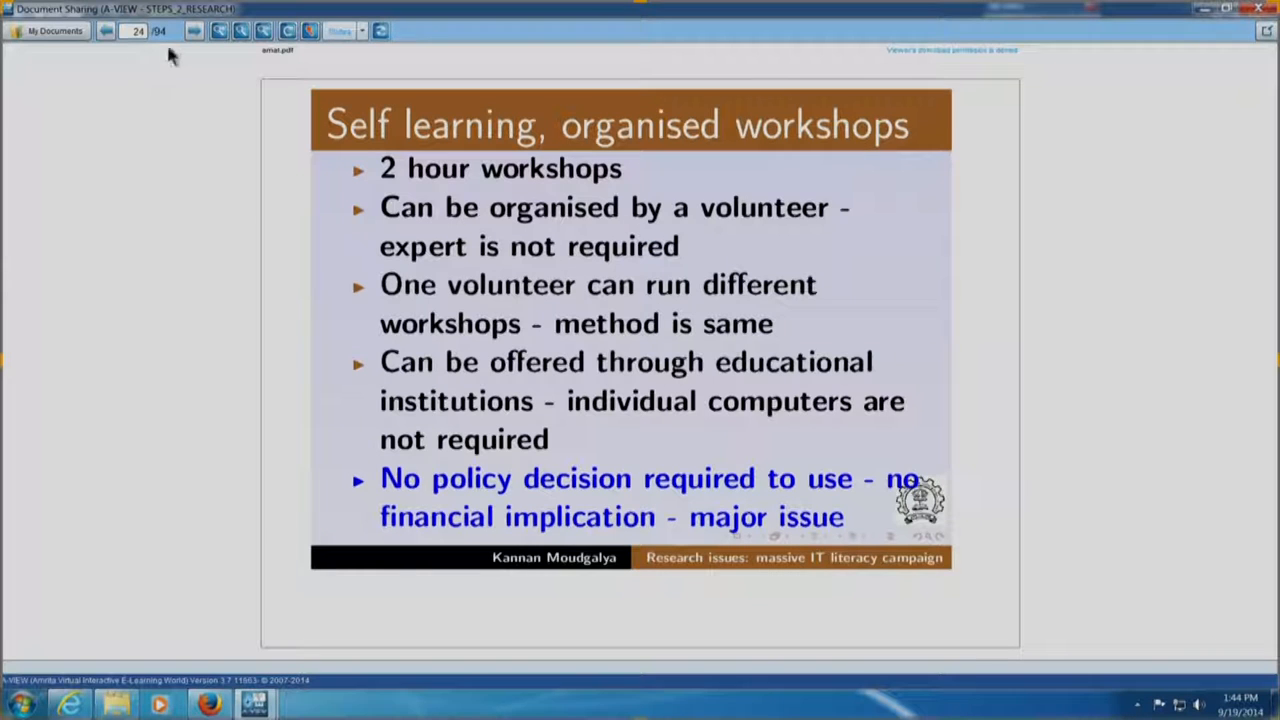
pyautogui.click(192, 30)
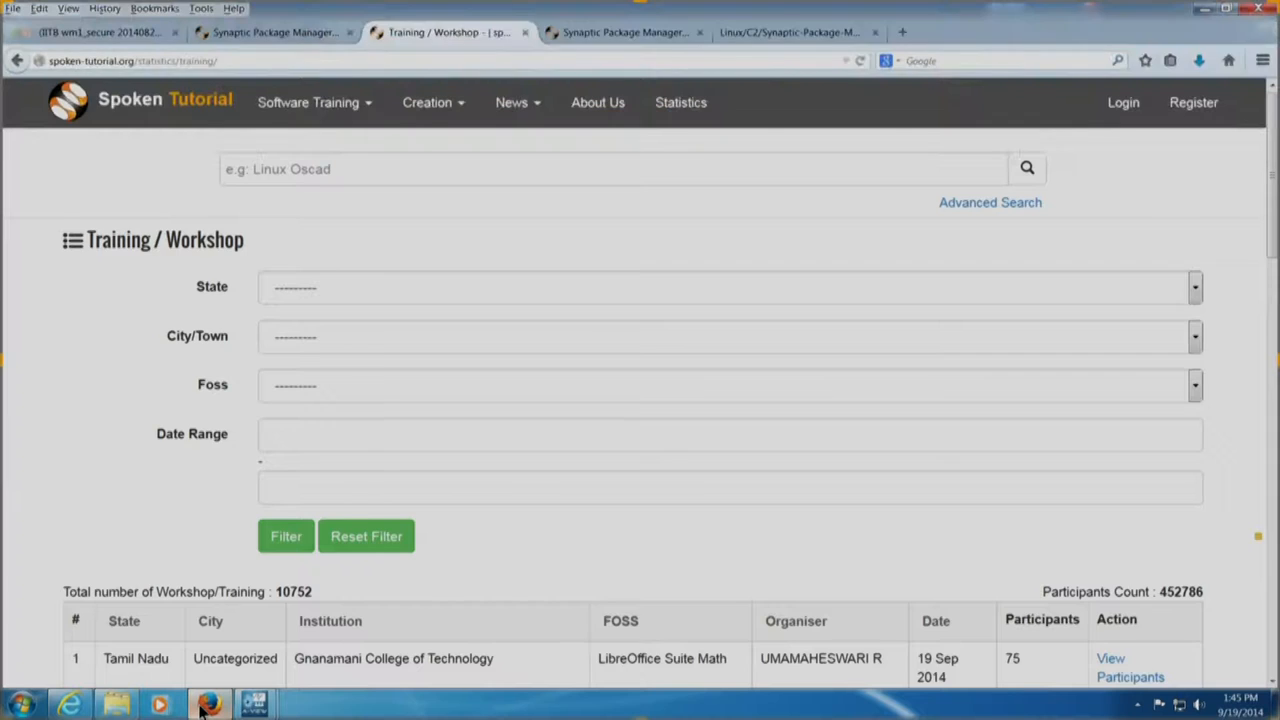
# Bring up the Synaptic Package Manager tutorial and its English script from the script page
pyautogui.click(624, 32)
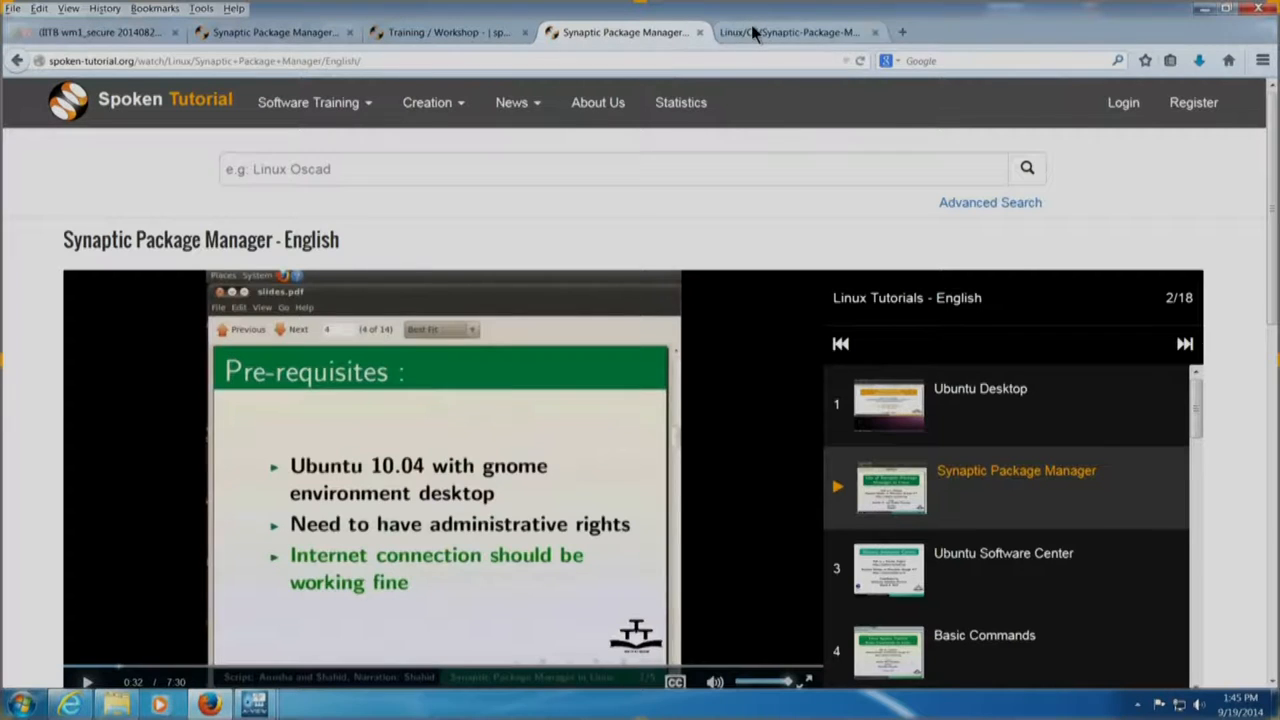
pyautogui.click(790, 32)
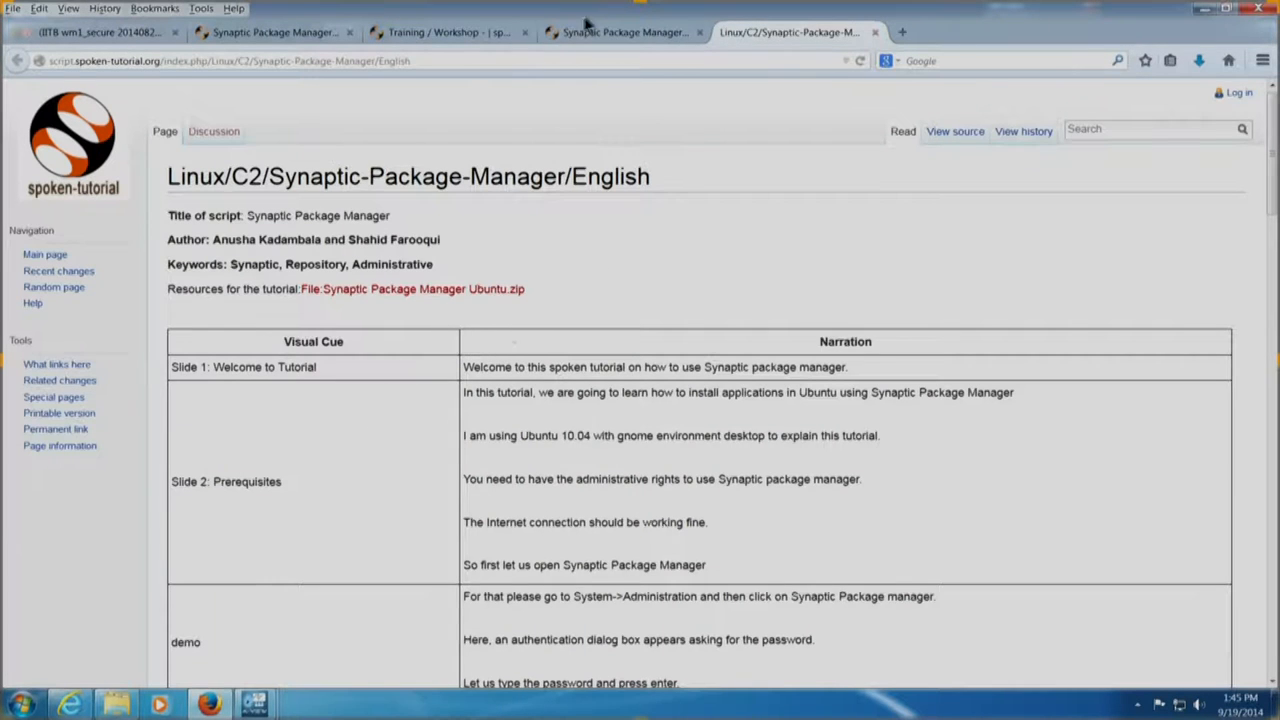
pyautogui.moveTo(790, 388)
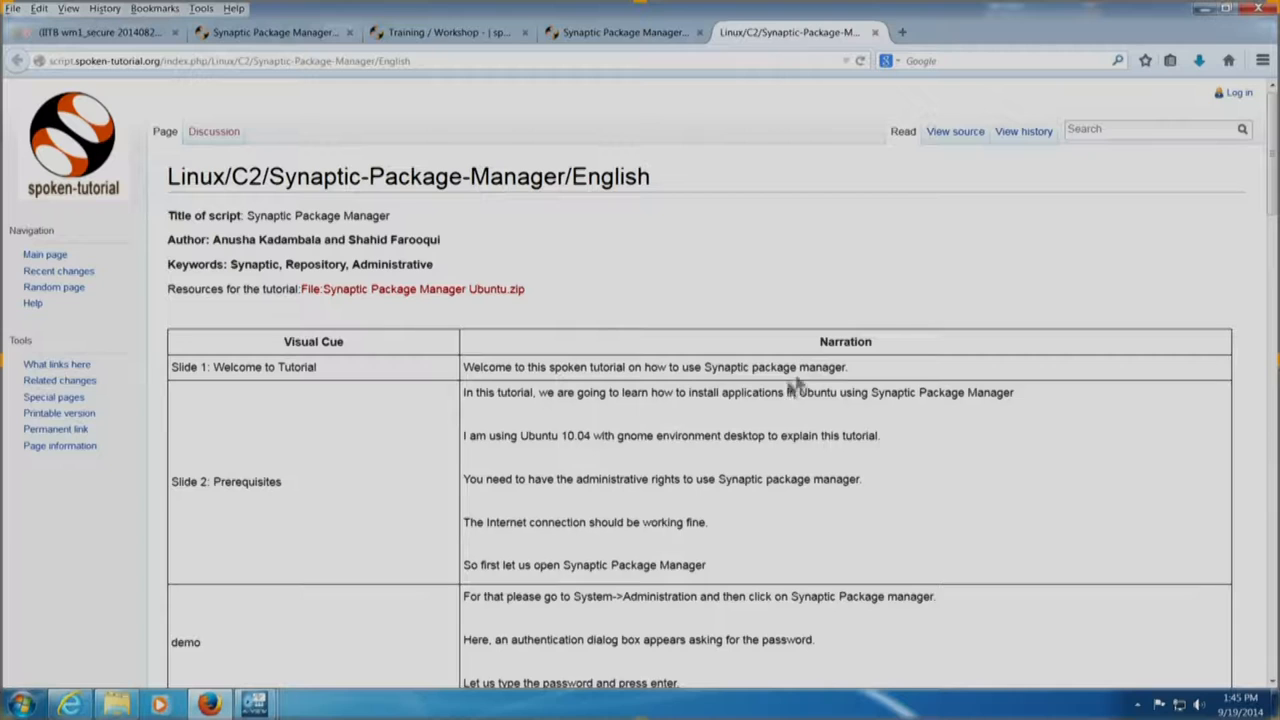
pyautogui.moveTo(556, 356)
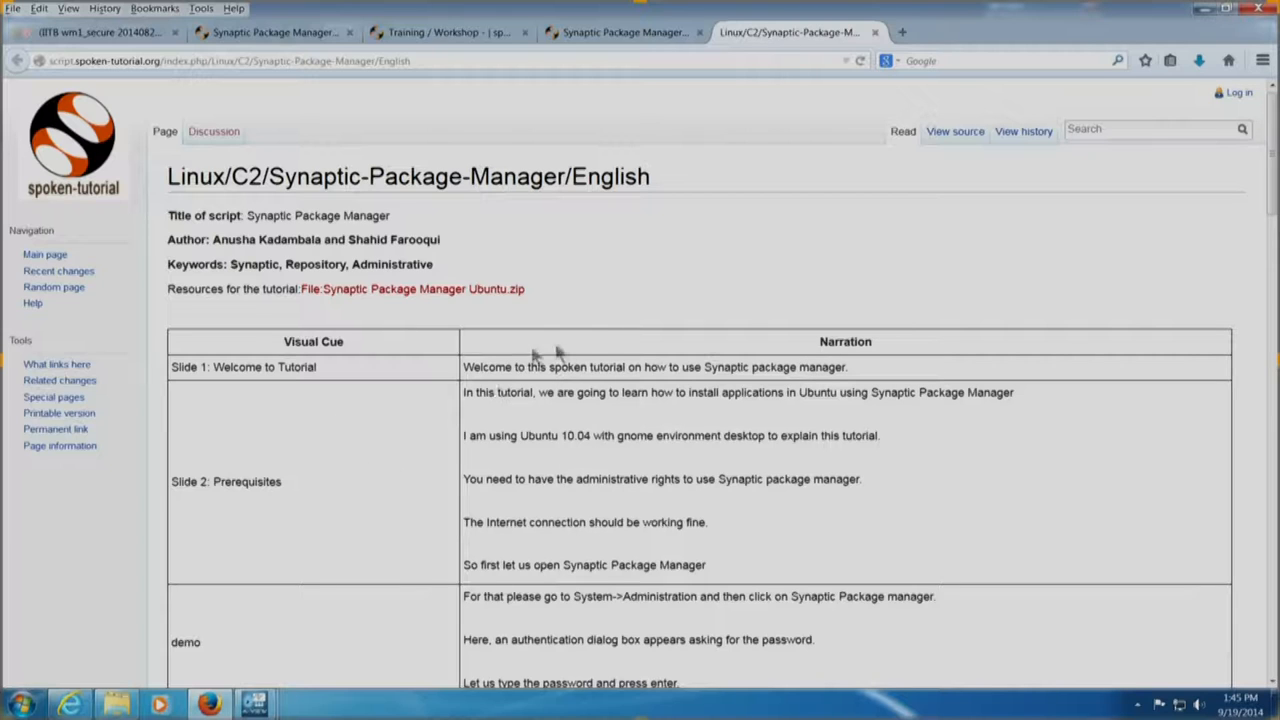
pyautogui.moveTo(572, 356)
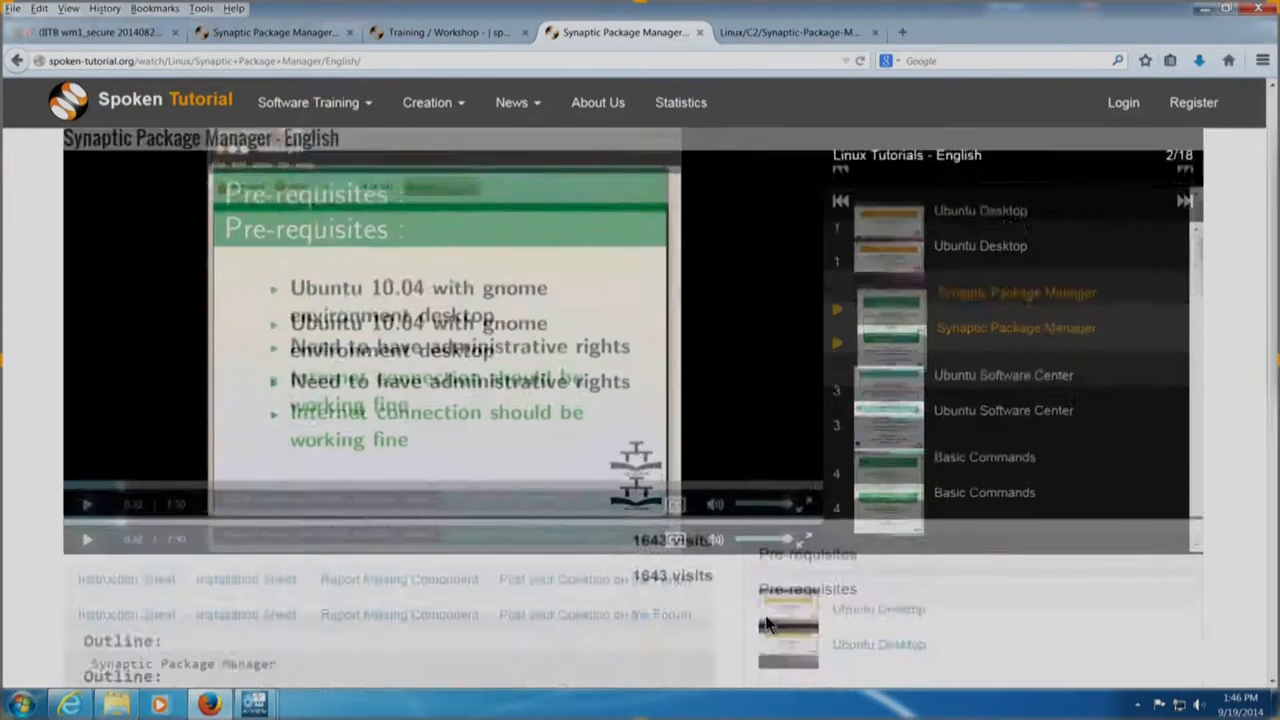
pyautogui.scroll(-3)
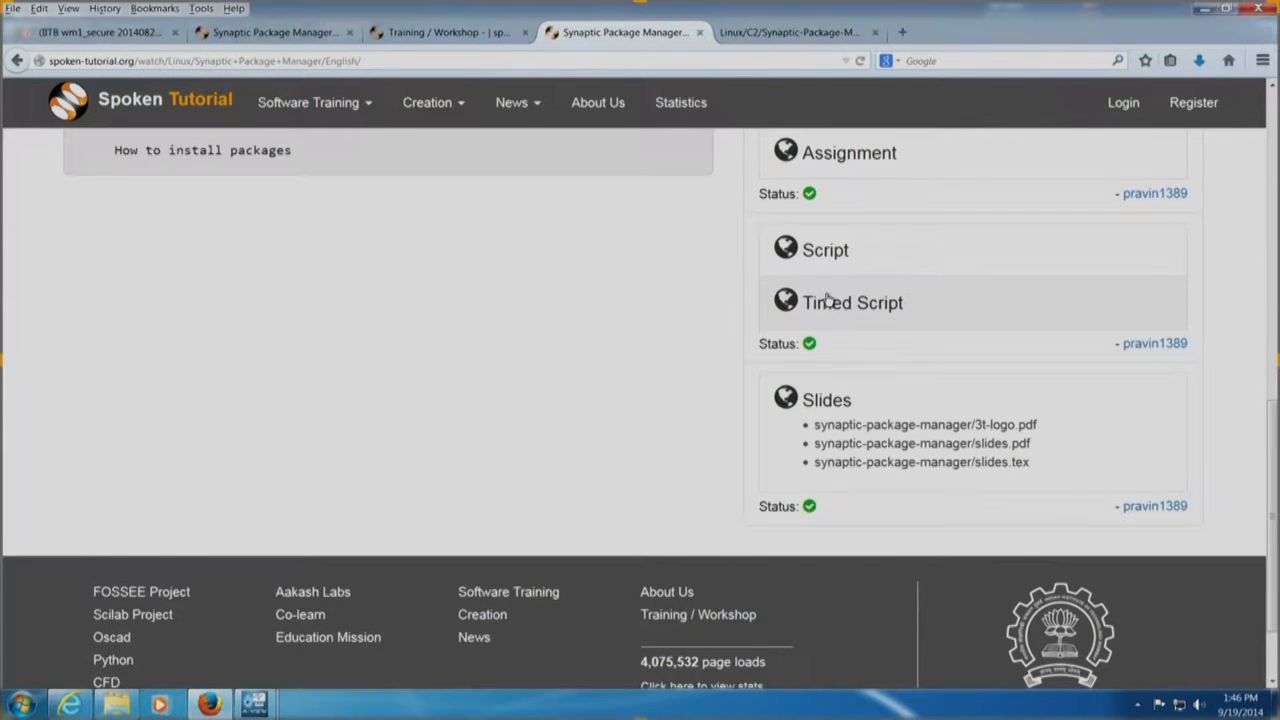
pyautogui.click(964, 32)
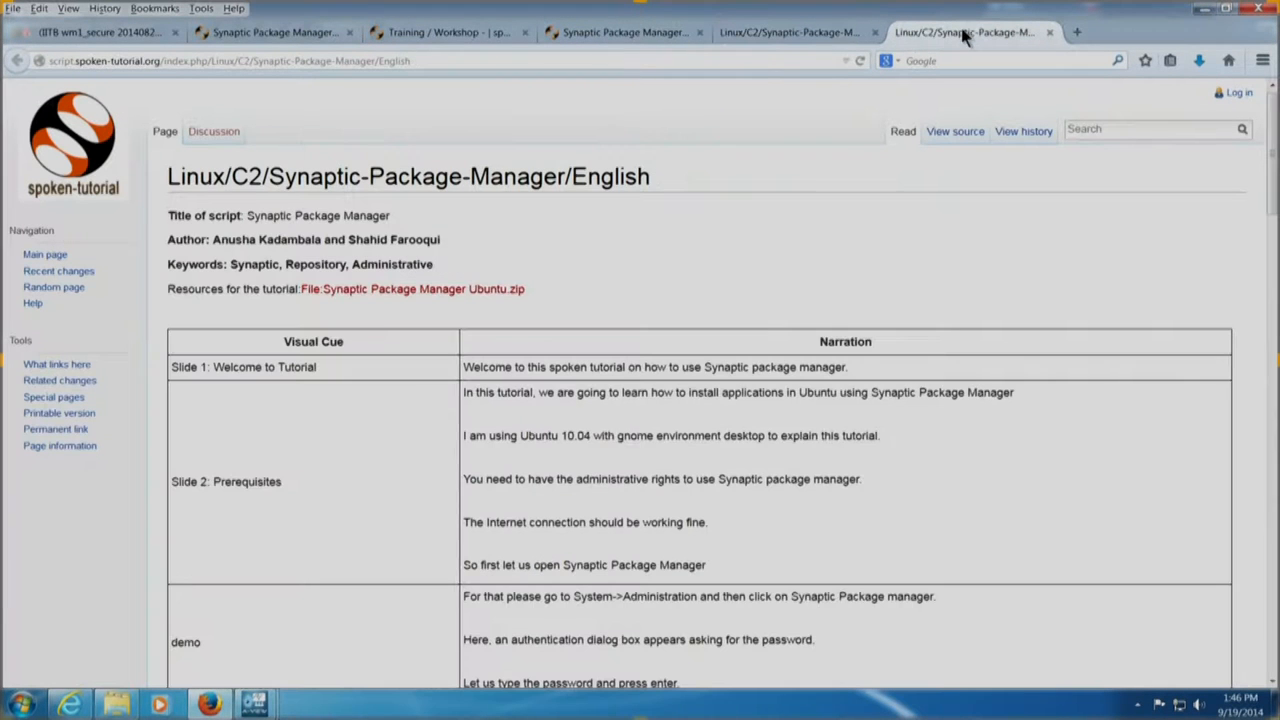
pyautogui.moveTo(476, 480)
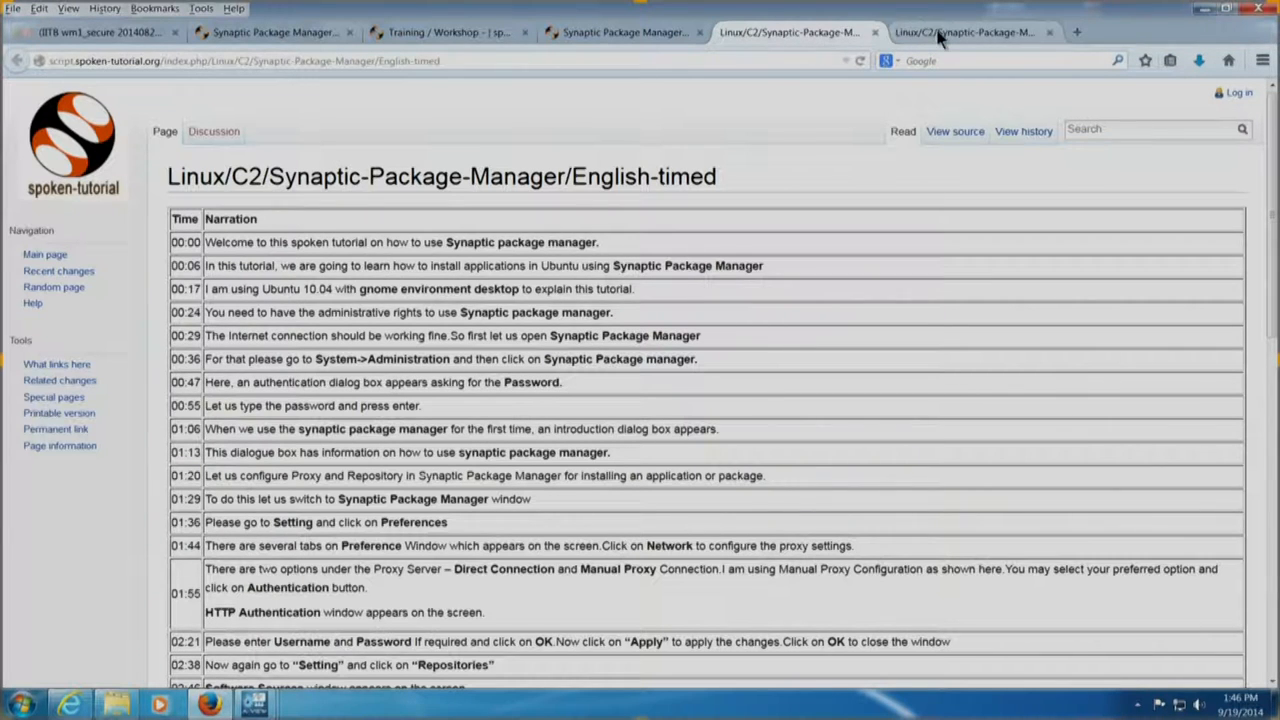
# Compare the plain and timed English scripts, then return to the Training / Workshop statistics
pyautogui.click(964, 32)
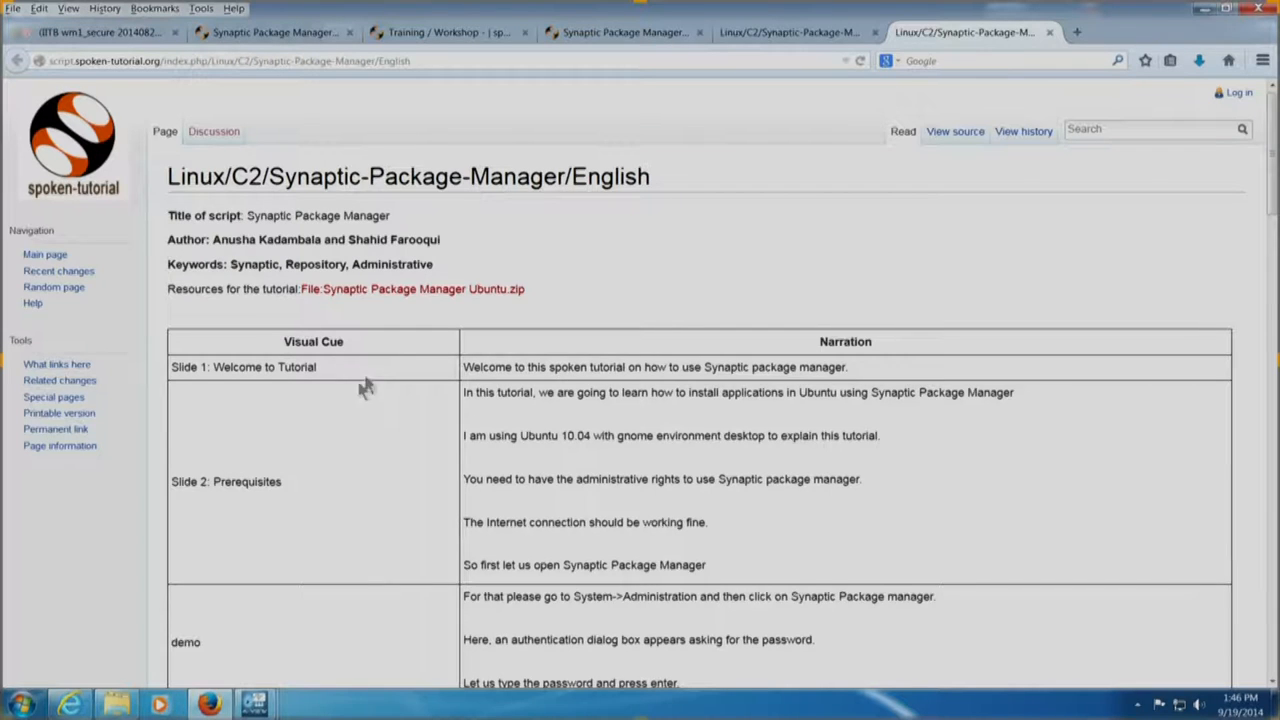
pyautogui.moveTo(680, 460)
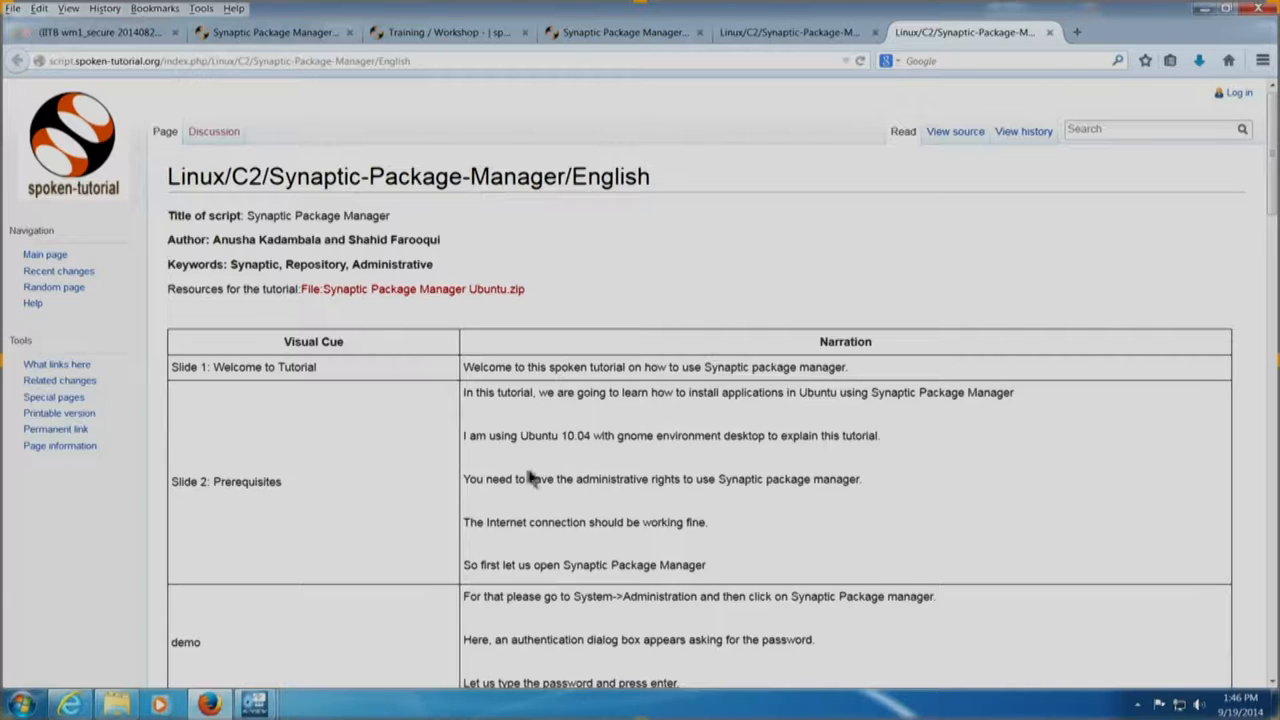
pyautogui.moveTo(262, 356)
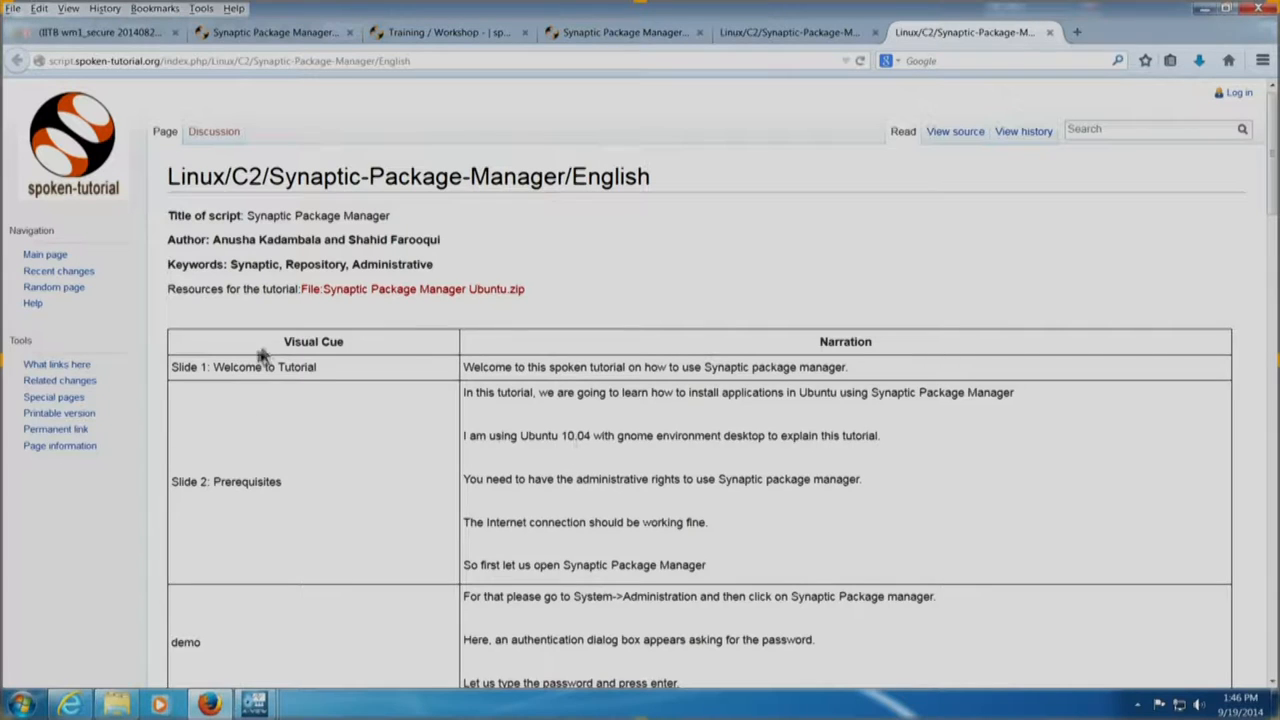
pyautogui.click(790, 32)
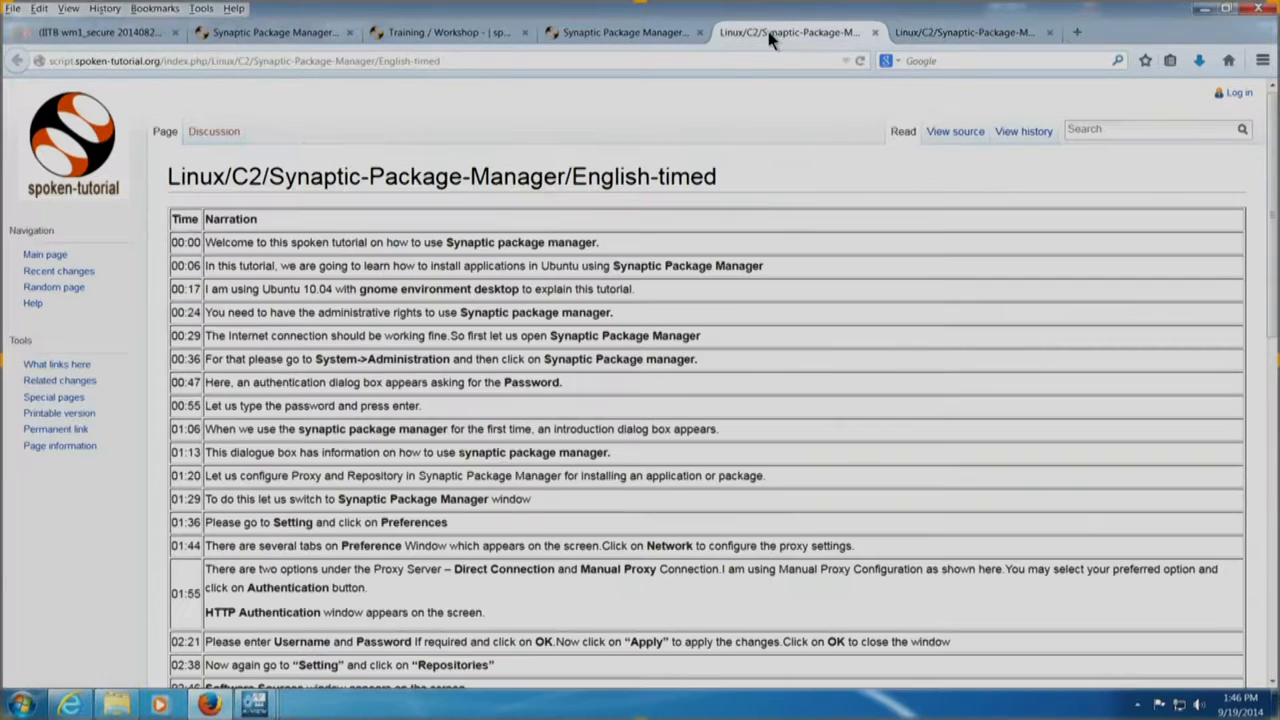
pyautogui.moveTo(196, 258)
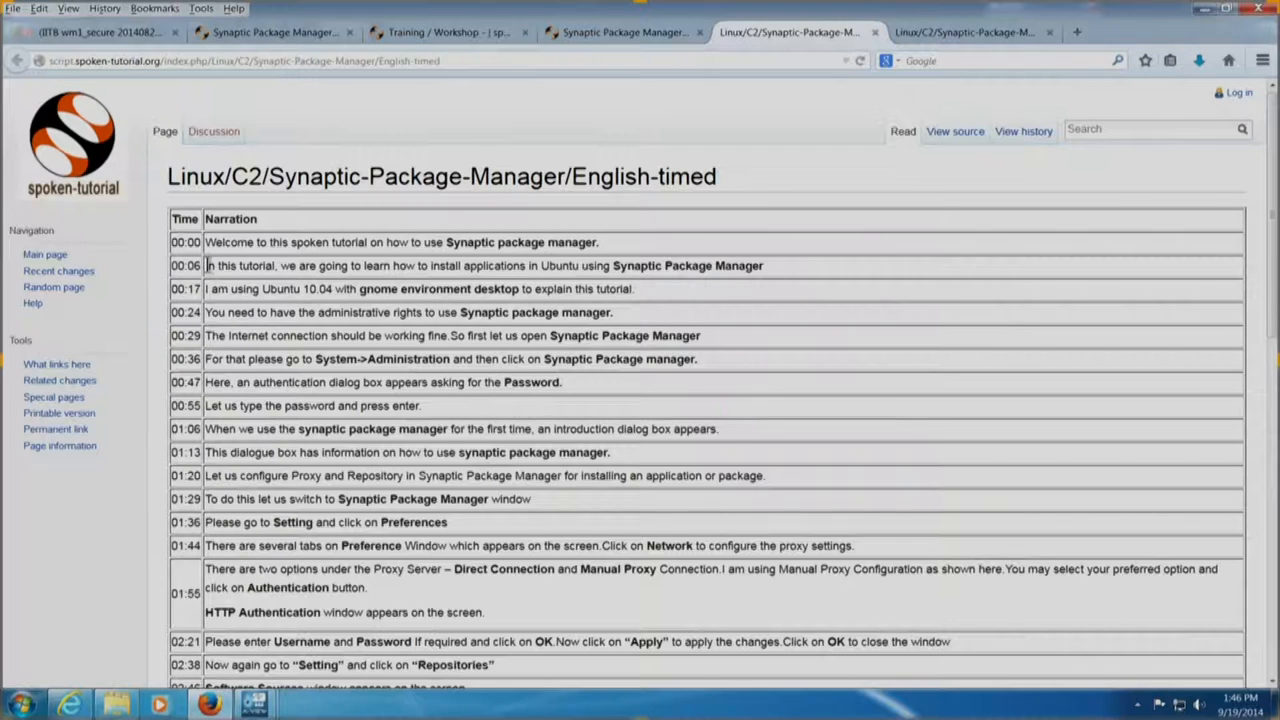
pyautogui.moveTo(284, 284)
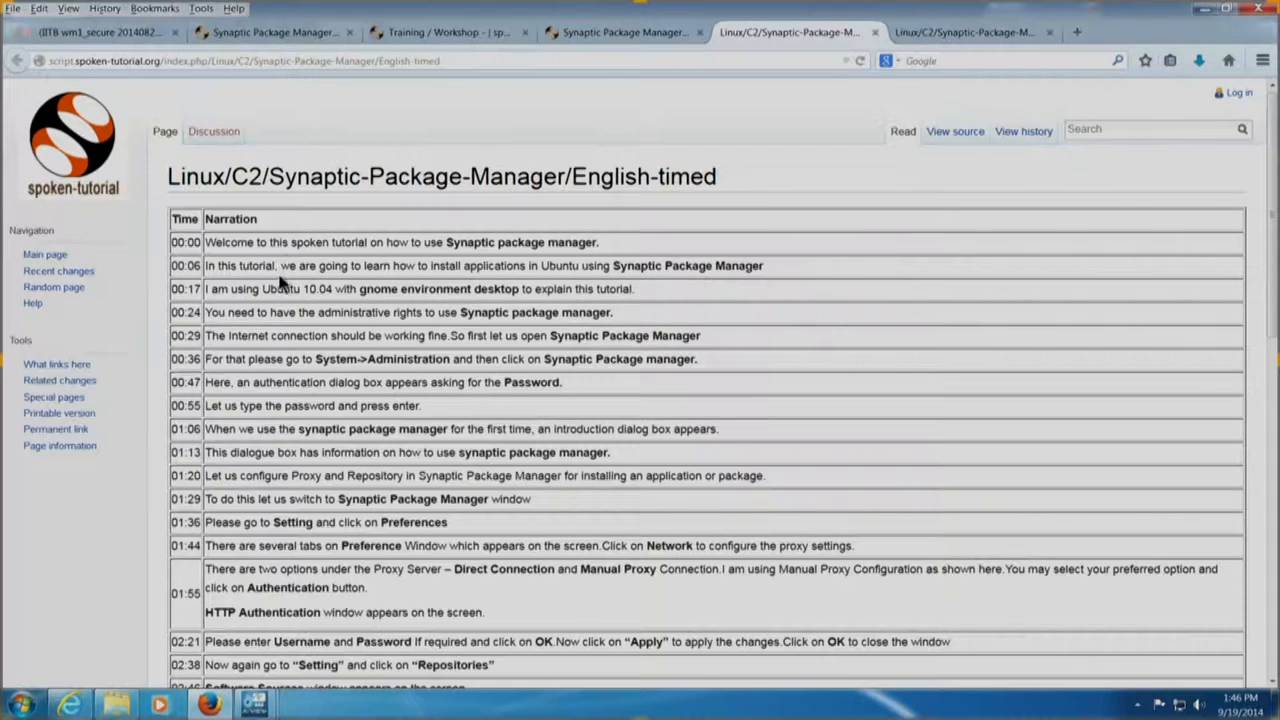
pyautogui.click(444, 32)
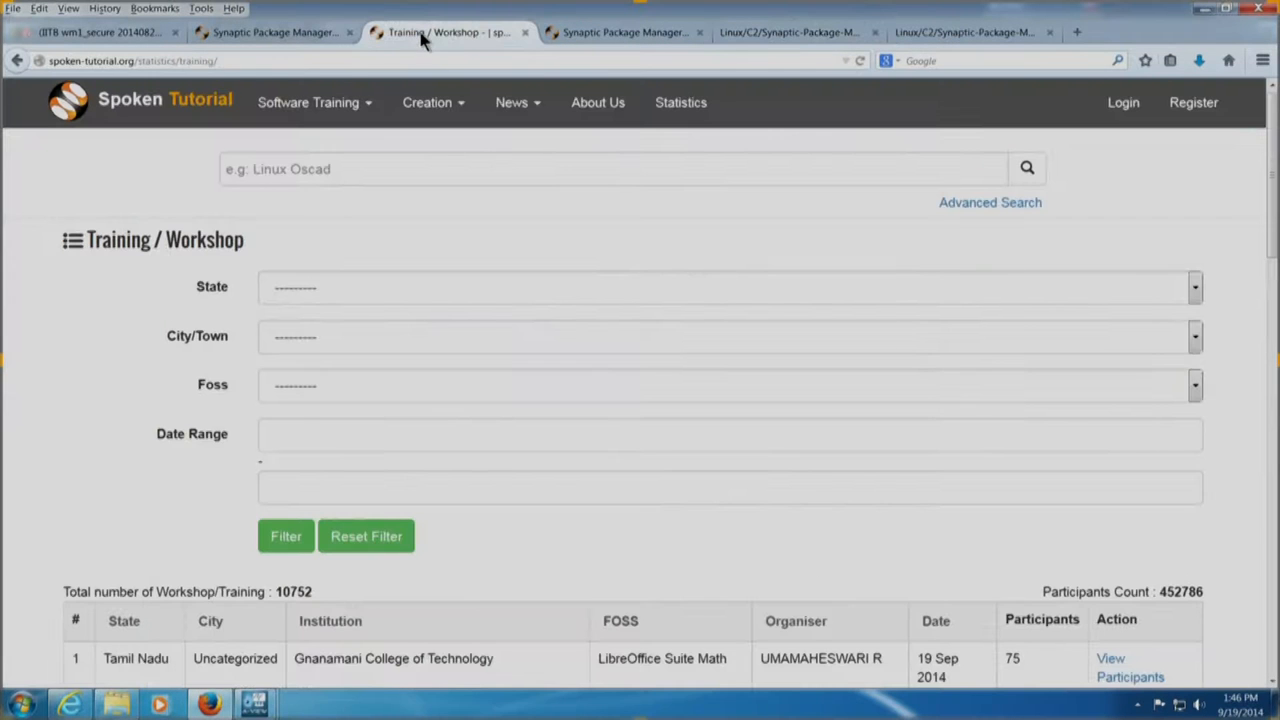
# Bring up the Malayalam Synaptic Package Manager script from its tutorial page
pyautogui.click(272, 32)
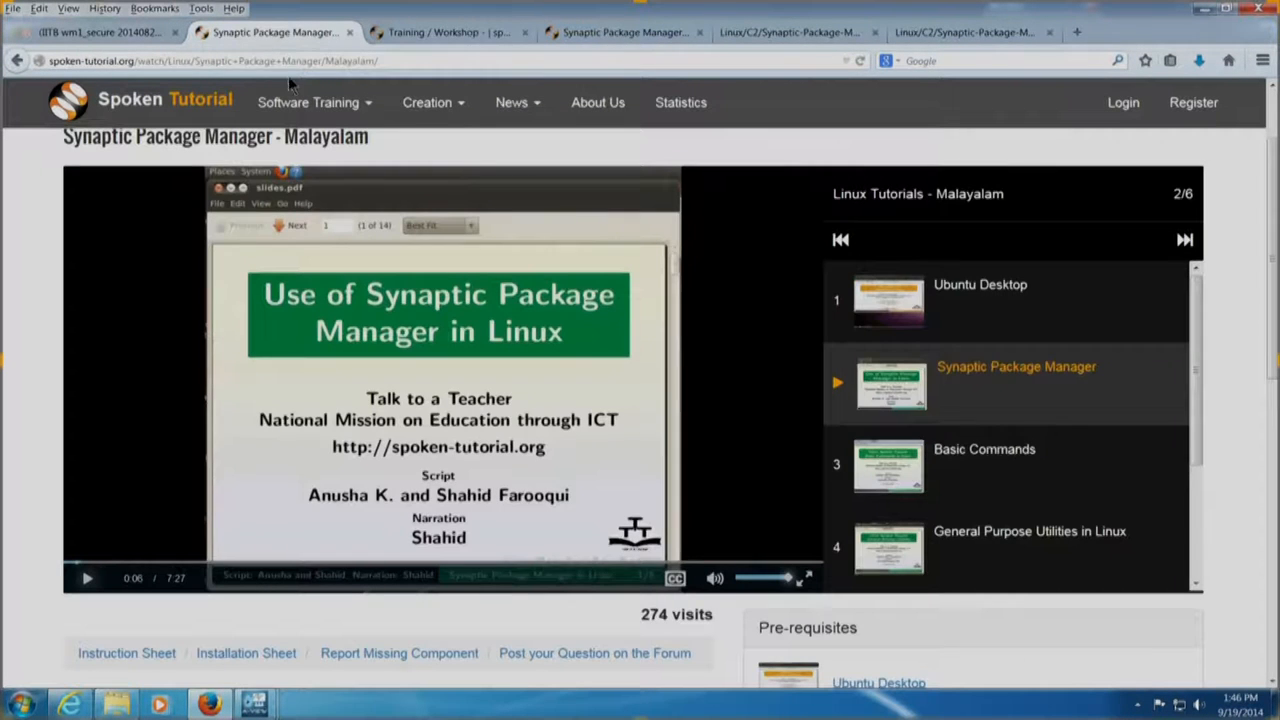
pyautogui.scroll(-3)
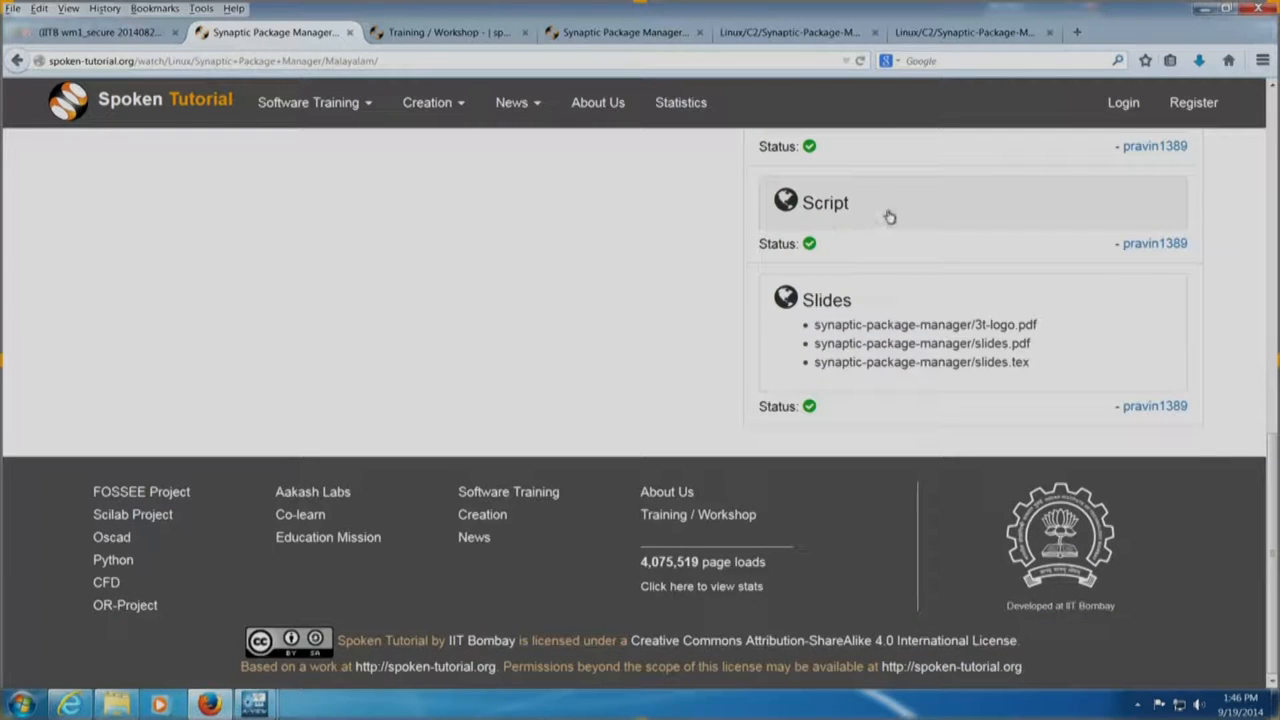
pyautogui.click(824, 202)
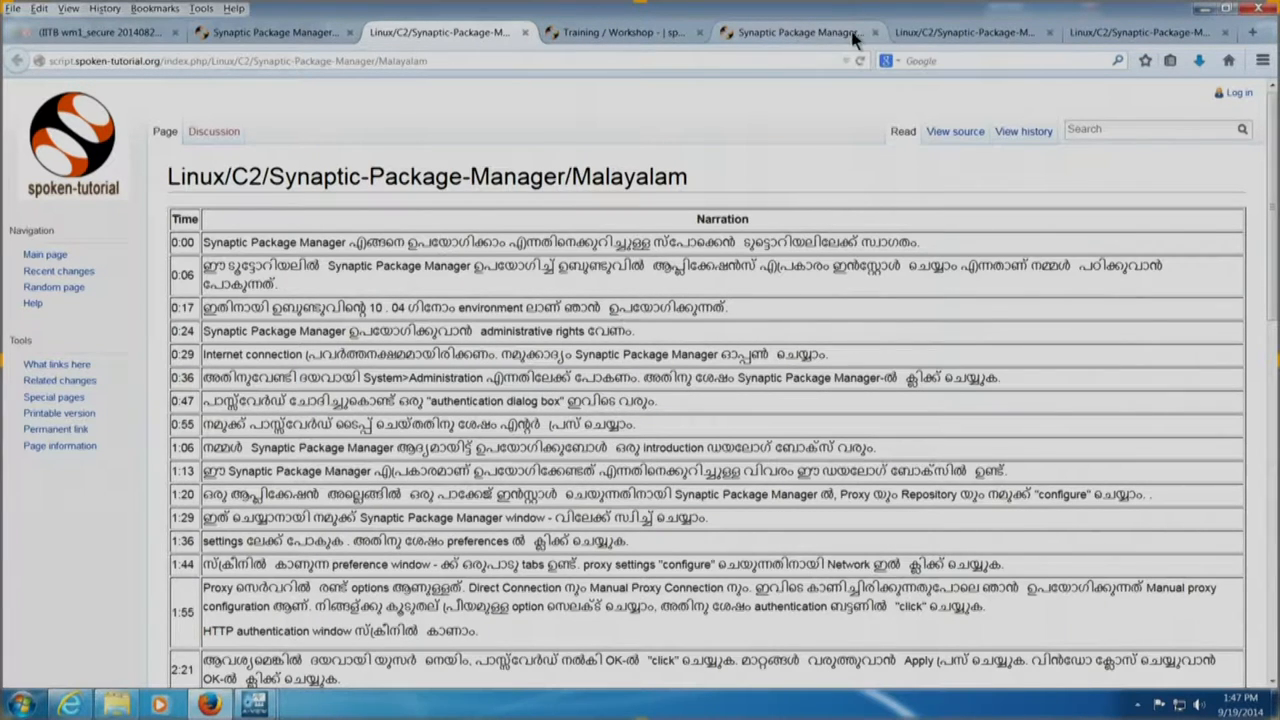
# Compare the Malayalam script with the timed English one, ending on Training / Workshop statistics
pyautogui.click(964, 32)
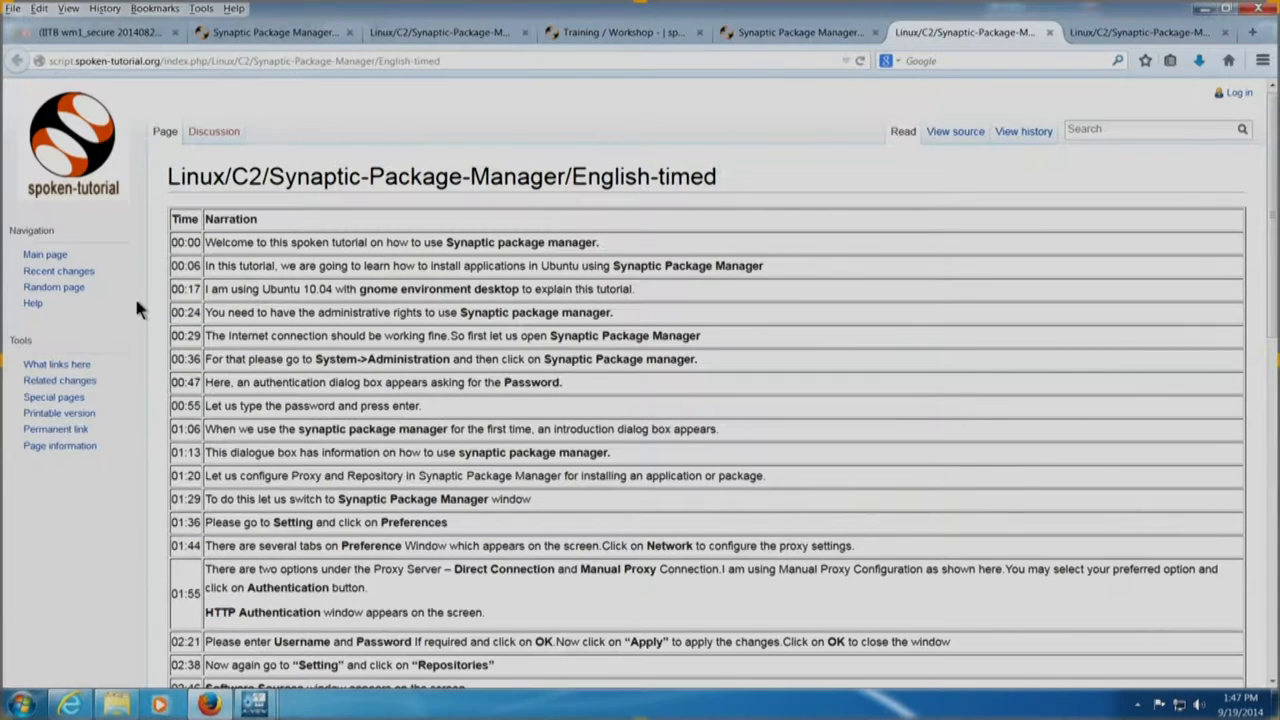
pyautogui.moveTo(628, 96)
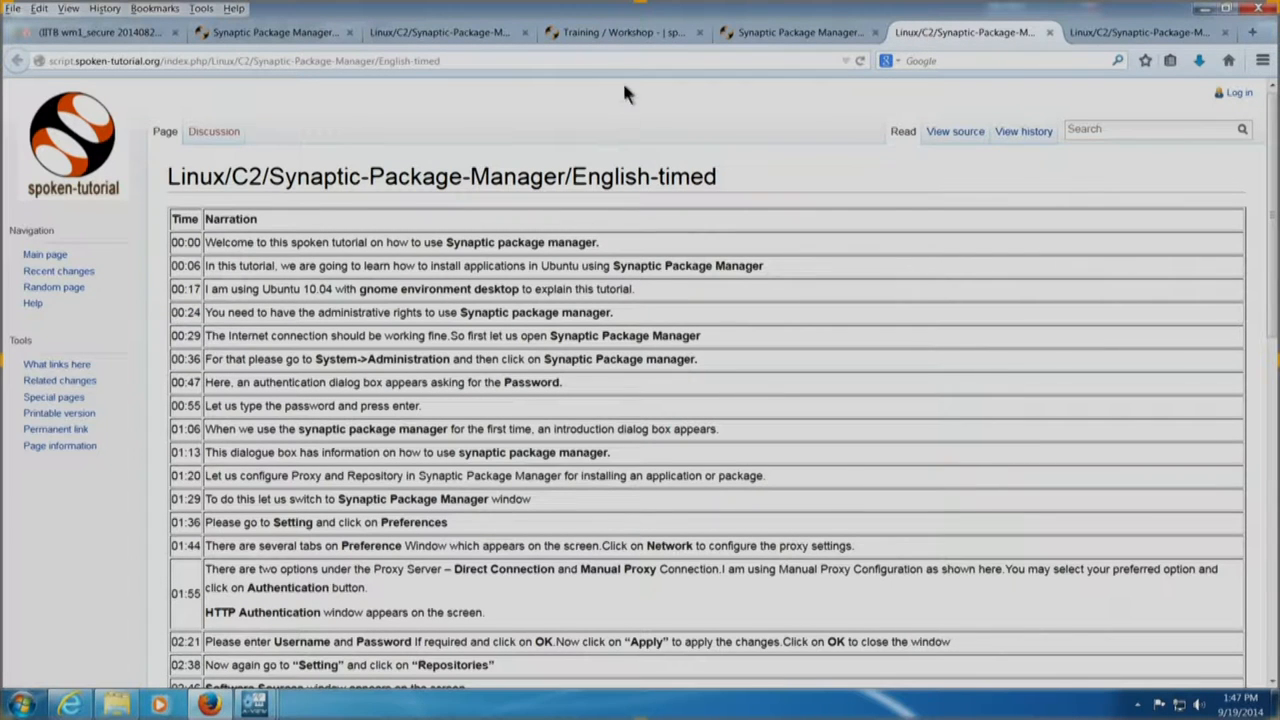
pyautogui.click(620, 32)
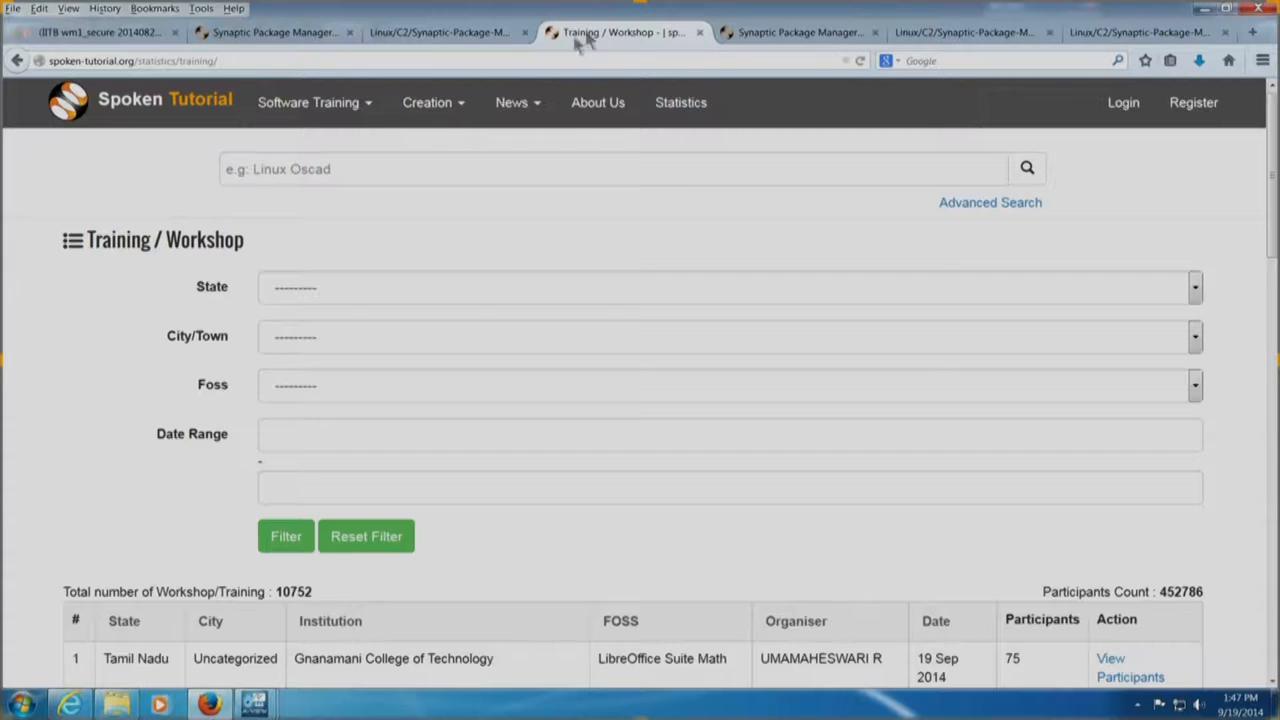
pyautogui.click(440, 32)
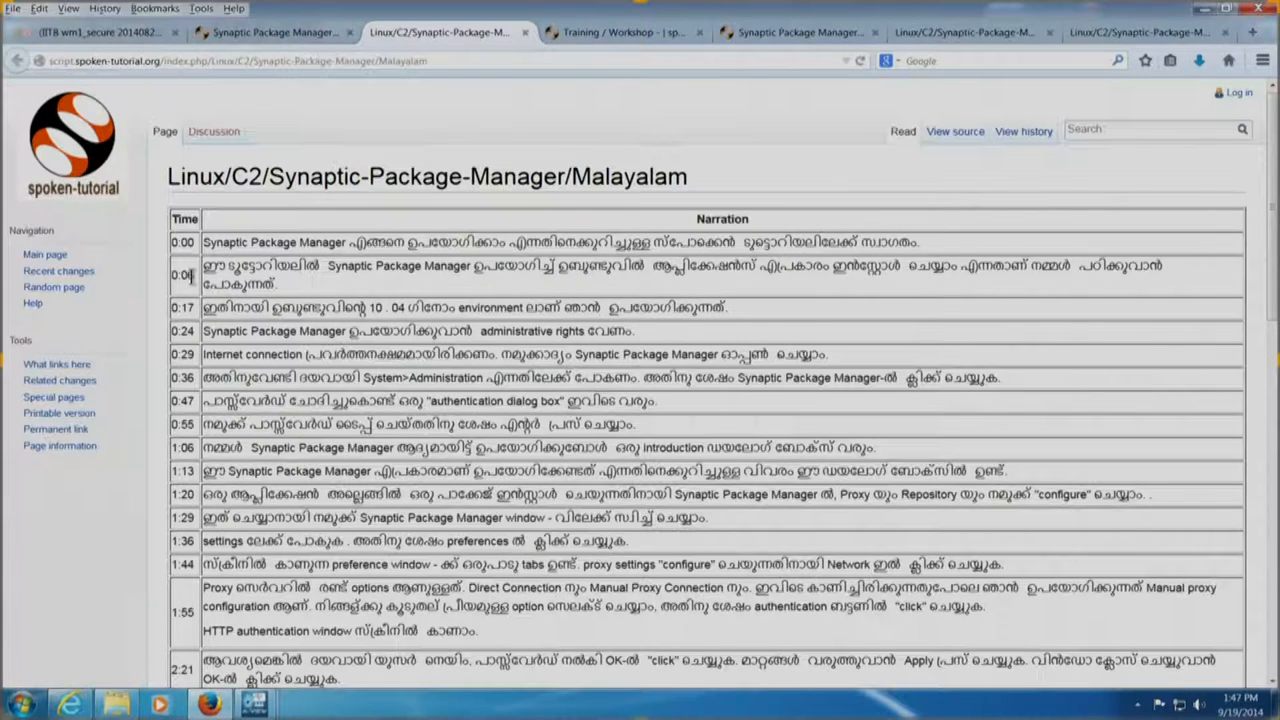
pyautogui.moveTo(200, 404)
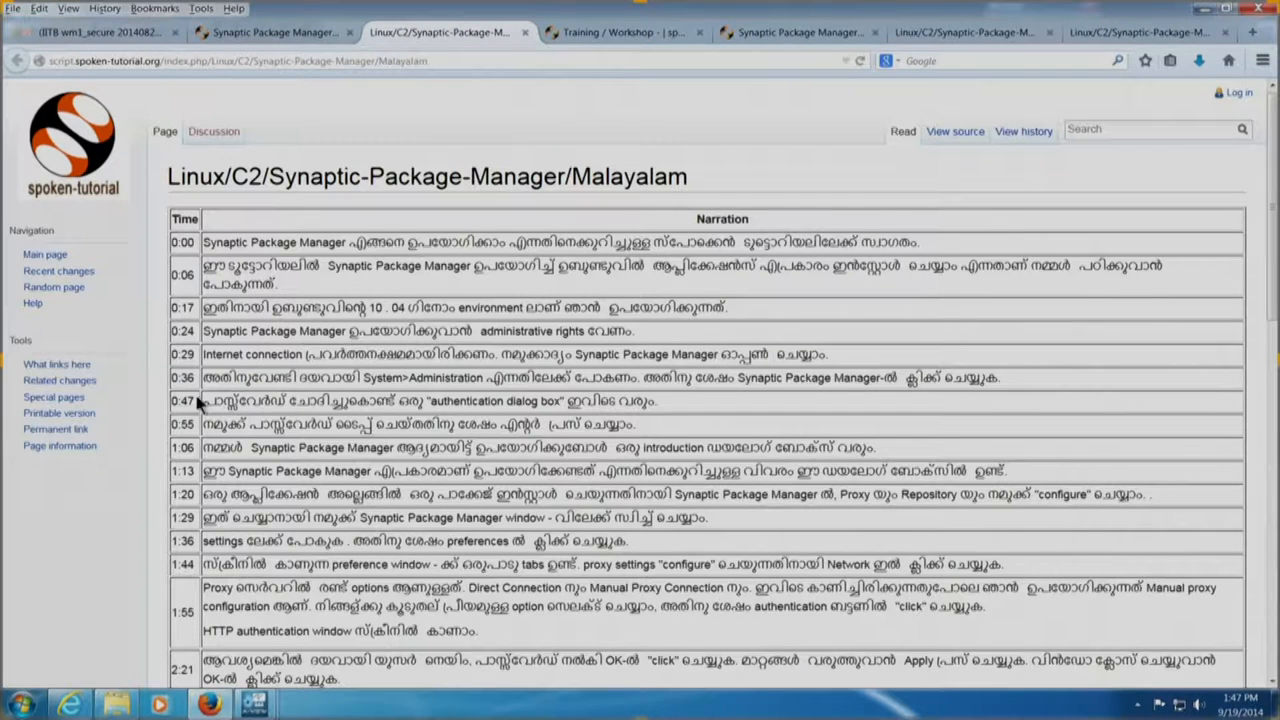
pyautogui.moveTo(230, 354)
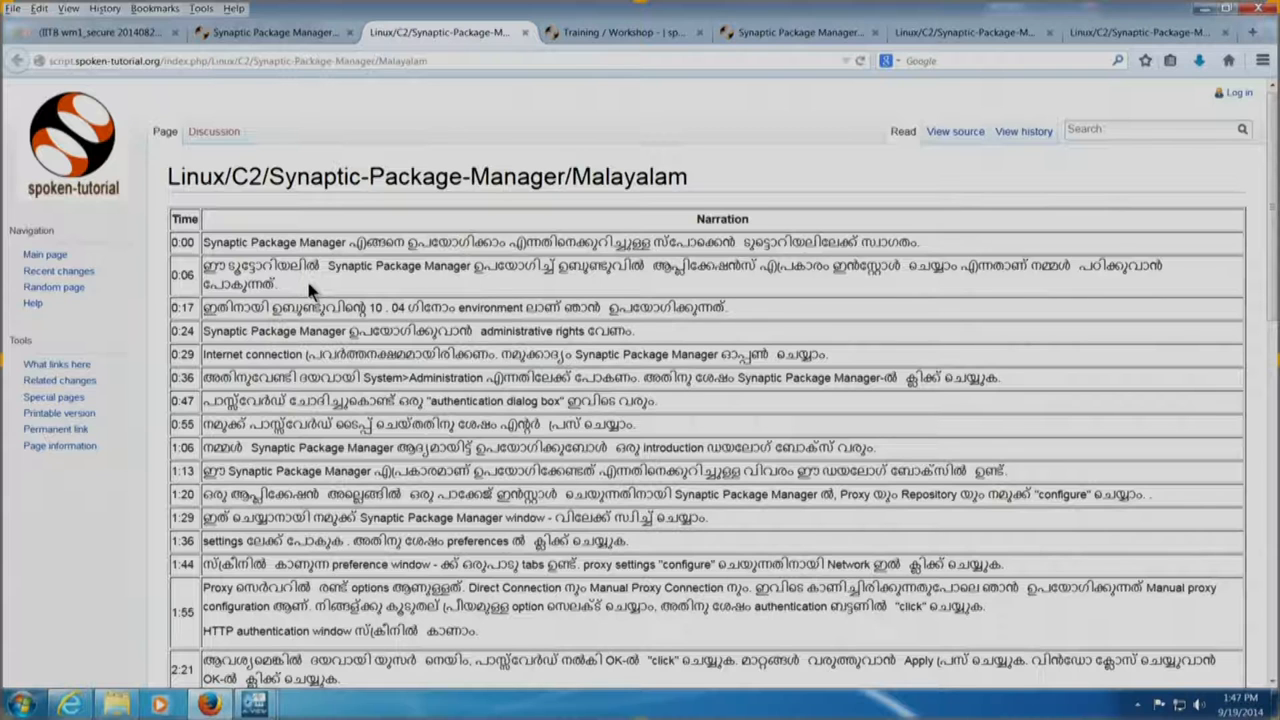
pyautogui.click(620, 32)
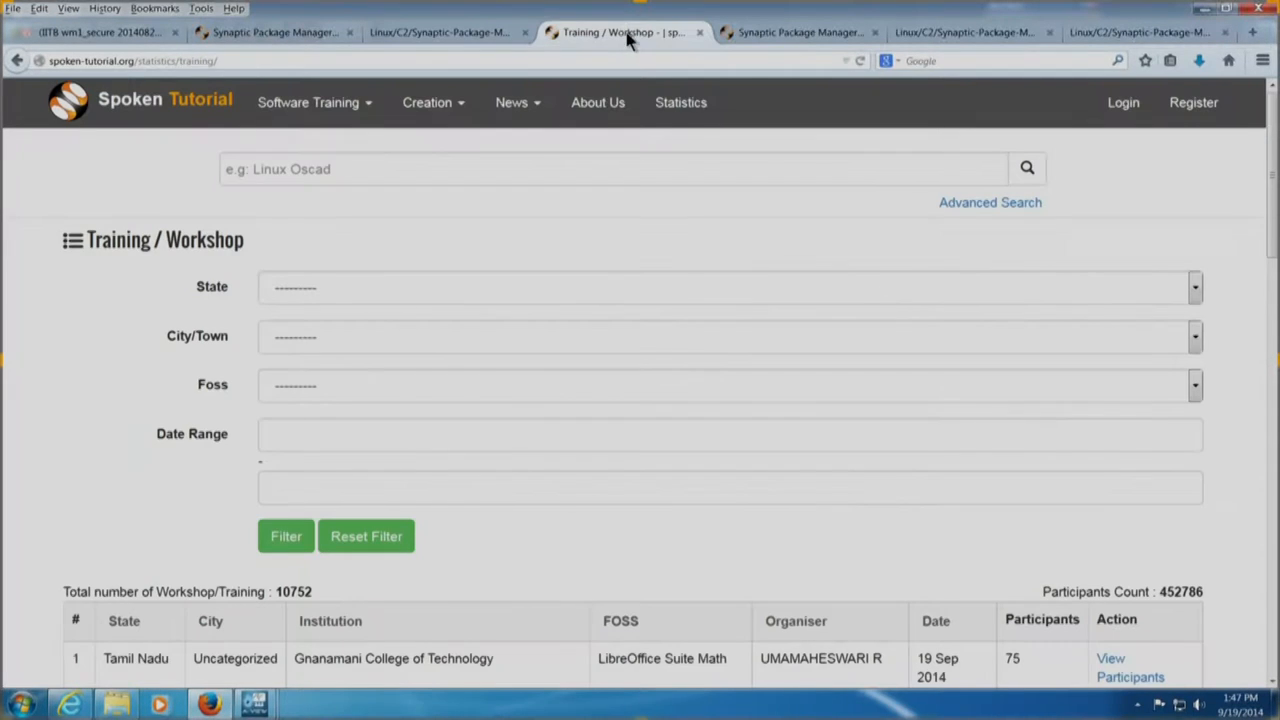
# Search the Linux tutorials with Hindi chosen as the language
pyautogui.click(800, 32)
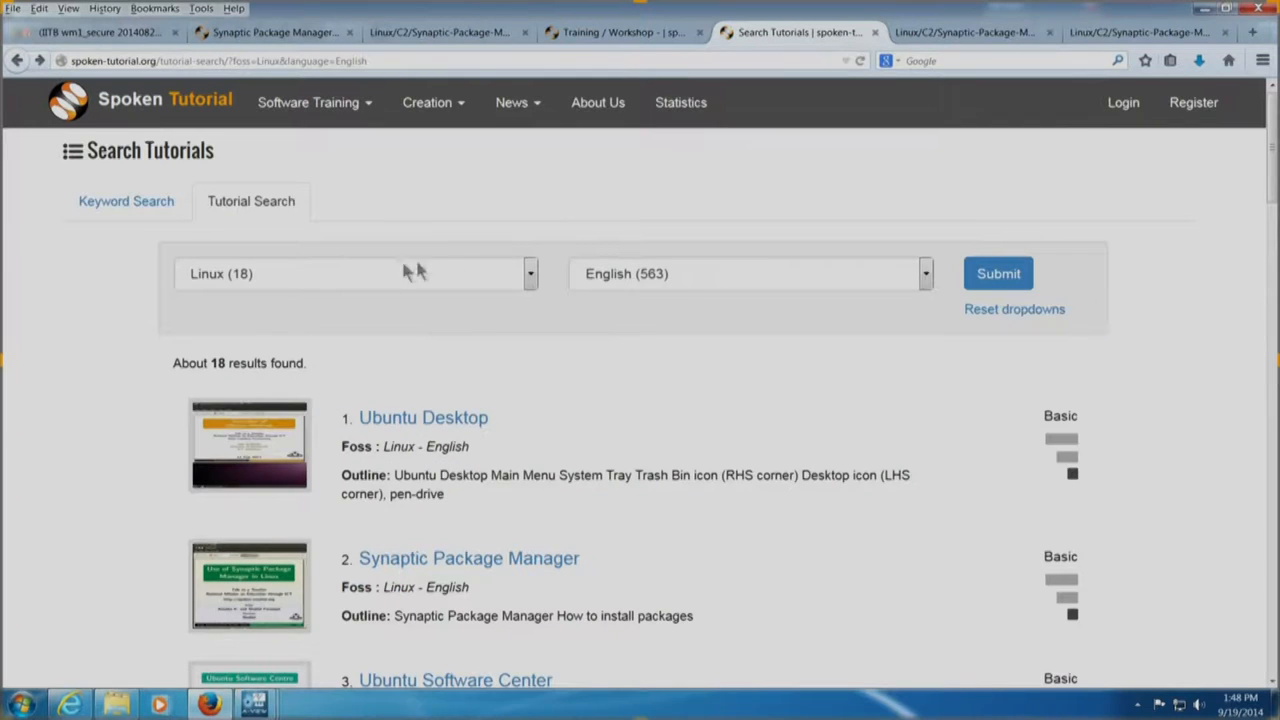
pyautogui.click(748, 272)
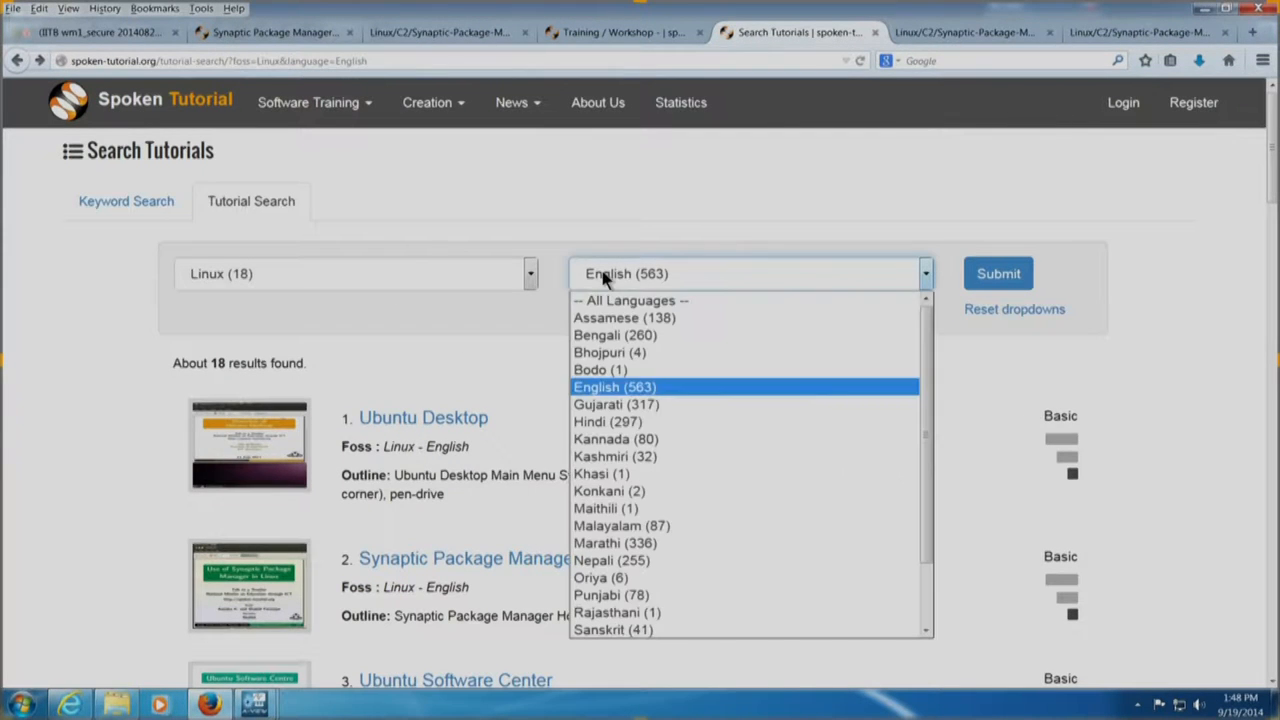
pyautogui.click(608, 420)
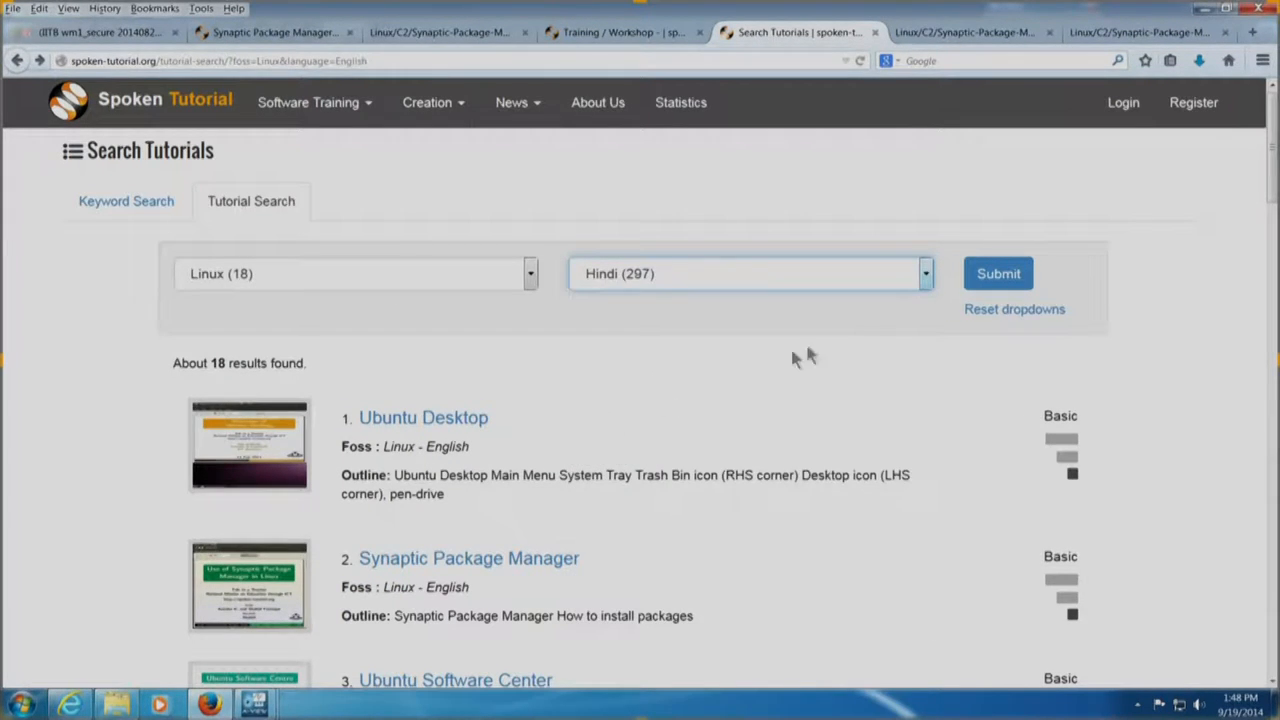
pyautogui.click(998, 272)
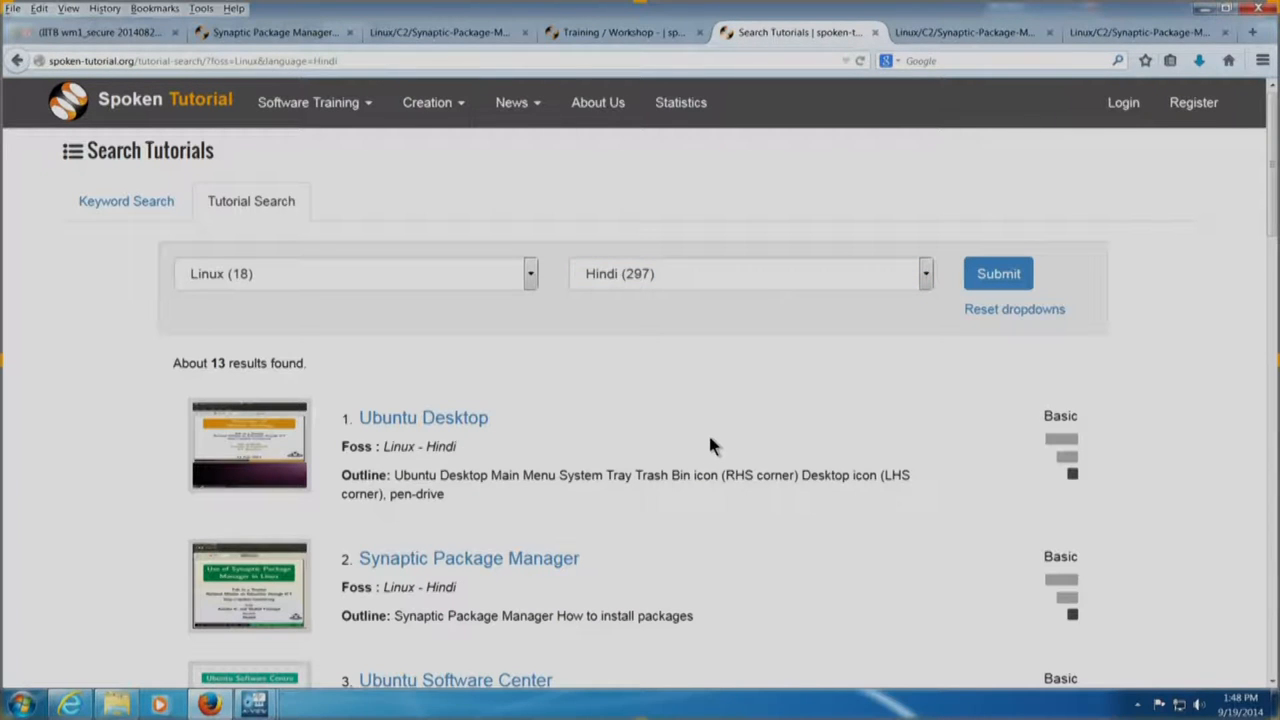
pyautogui.scroll(-3)
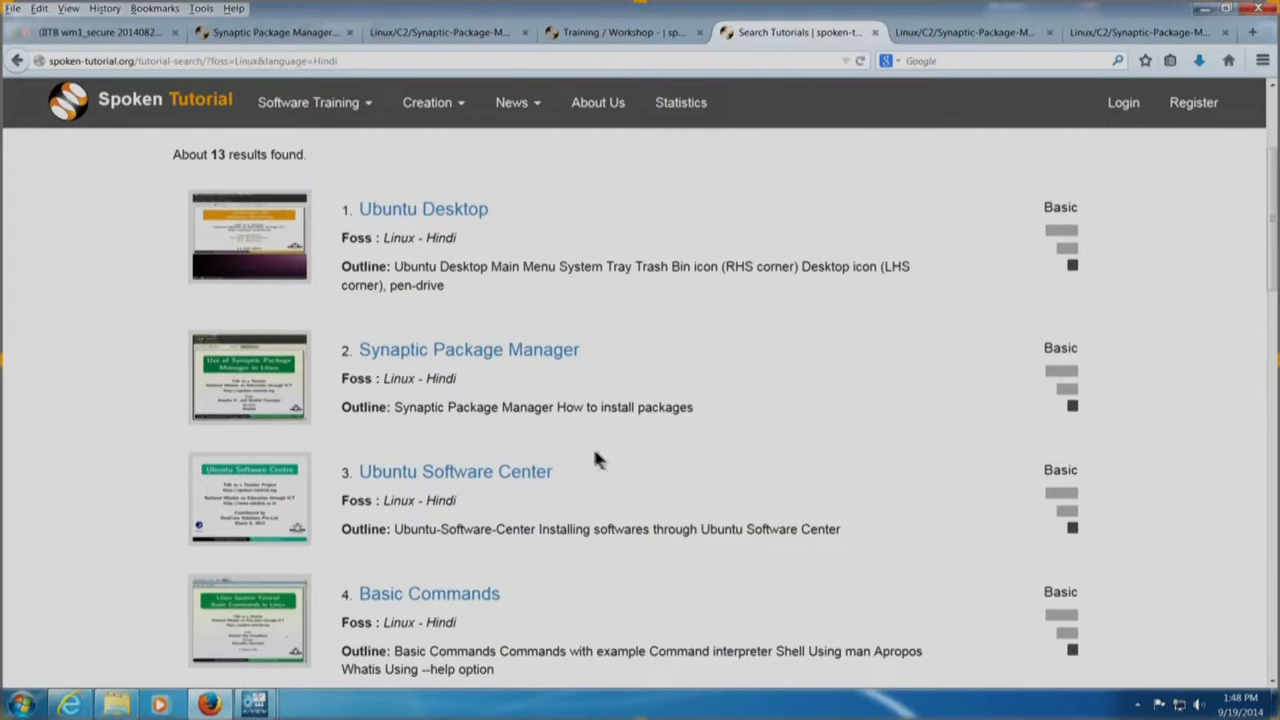
# Play the Hindi Synaptic Package Manager video and show its Hindi narration script
pyautogui.click(468, 348)
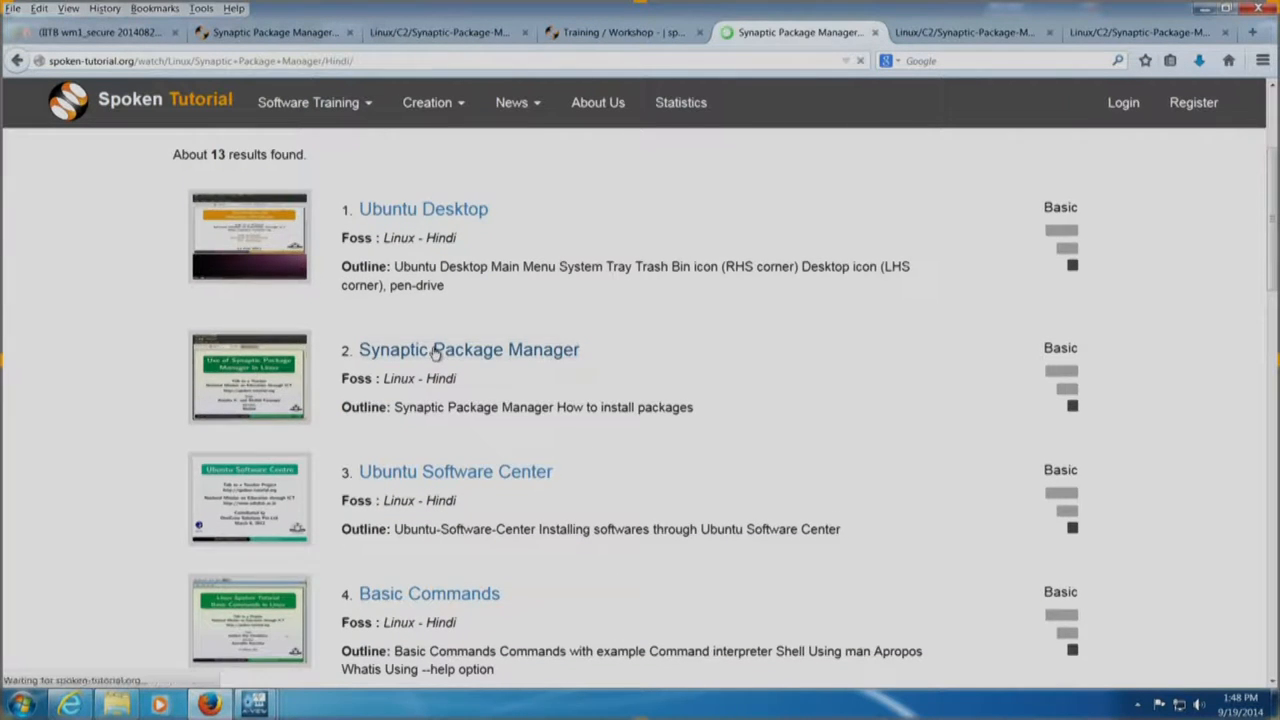
pyautogui.click(468, 348)
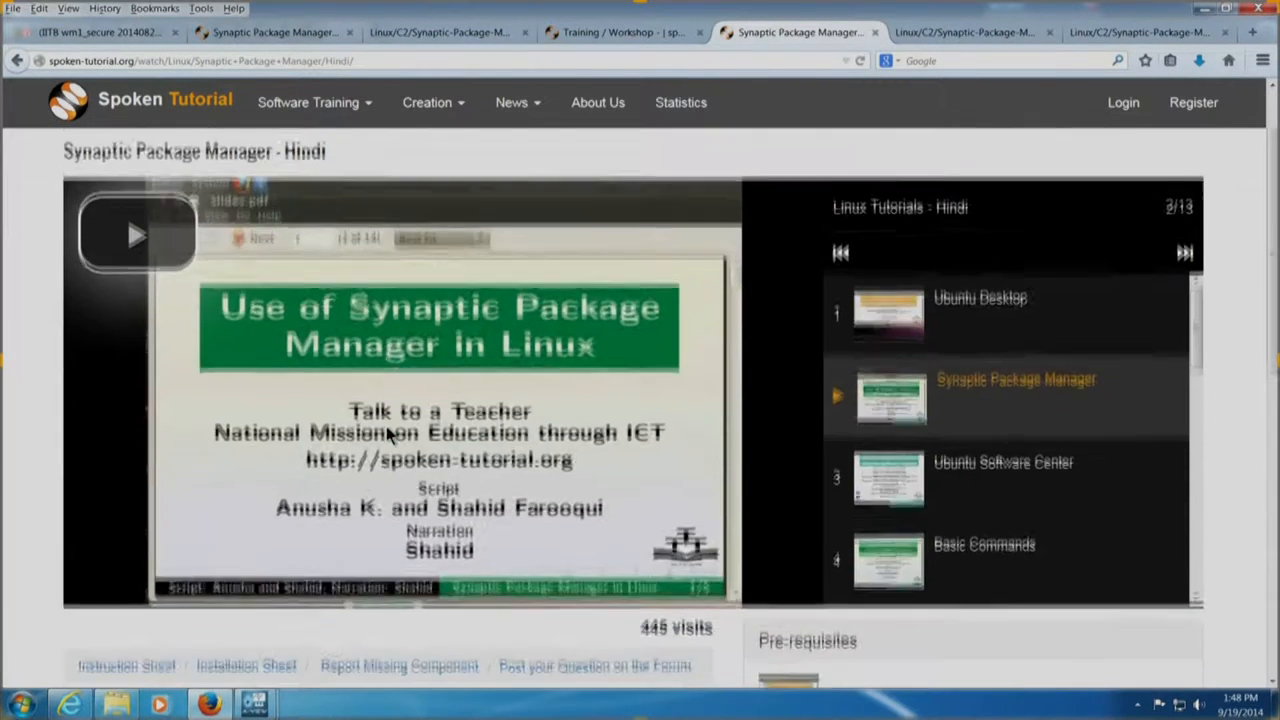
pyautogui.click(136, 234)
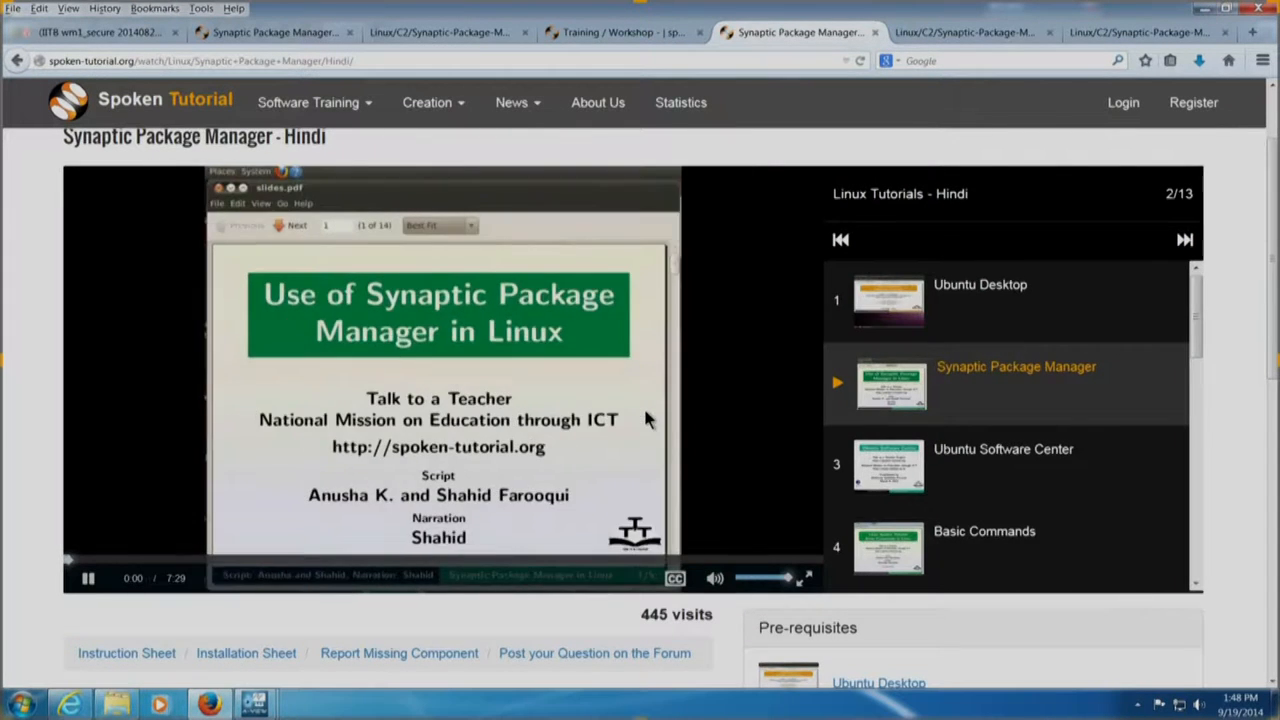
pyautogui.scroll(-3)
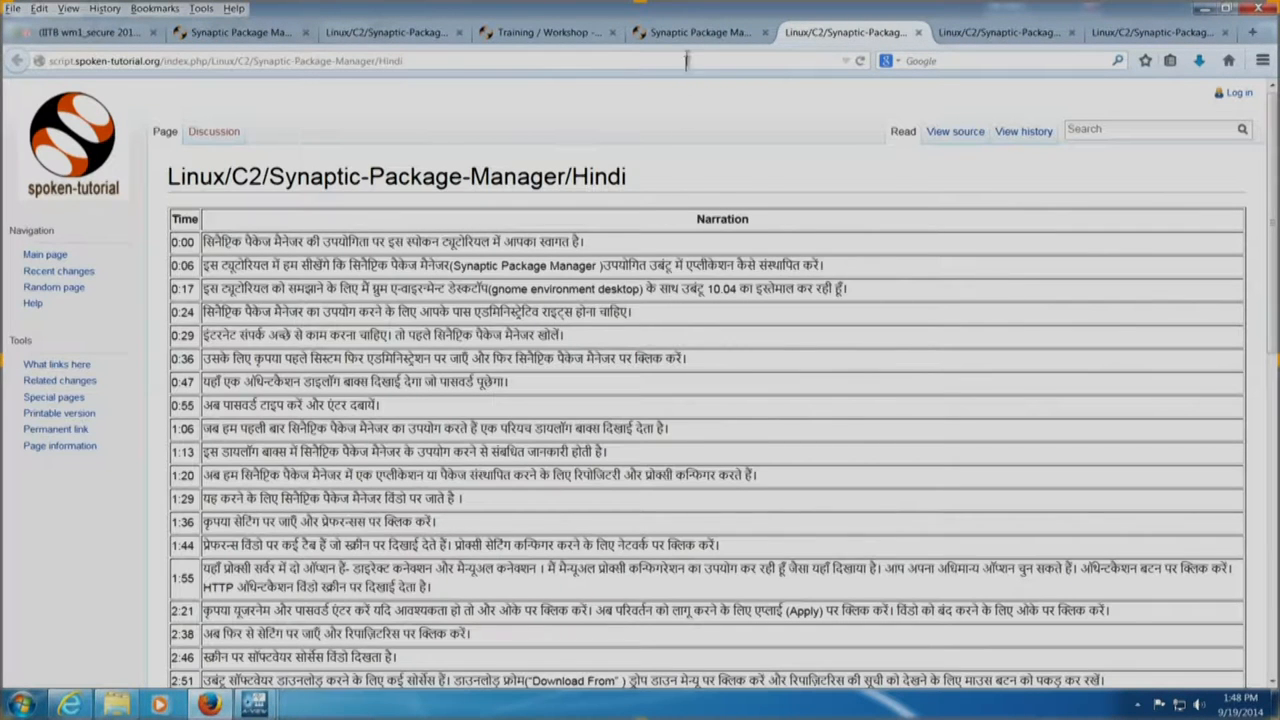
pyautogui.click(696, 32)
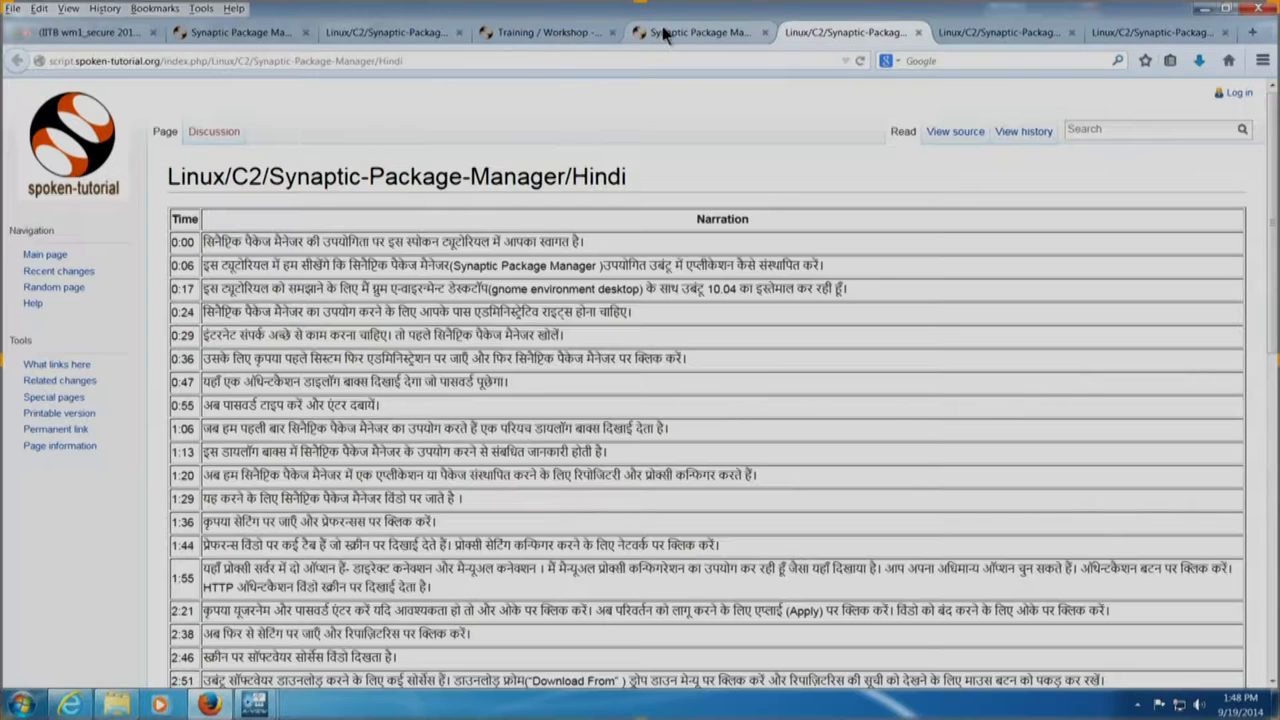
pyautogui.moveTo(700, 32)
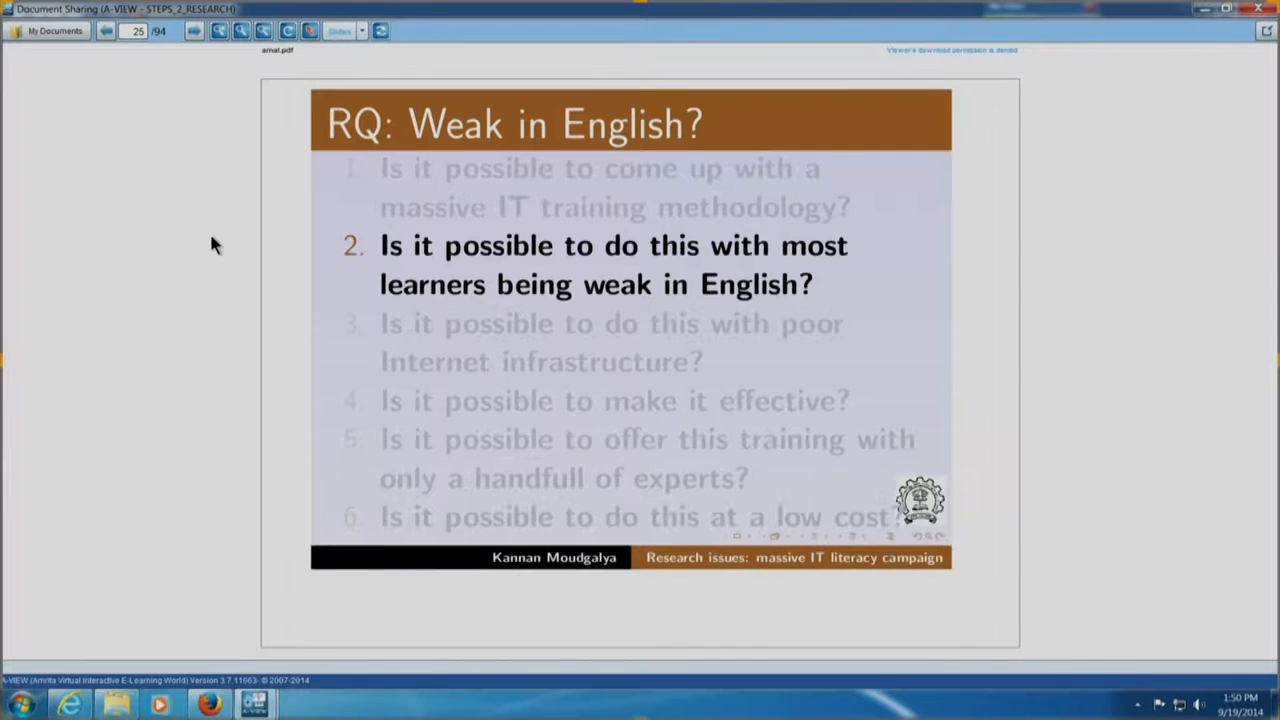
pyautogui.moveTo(218, 144)
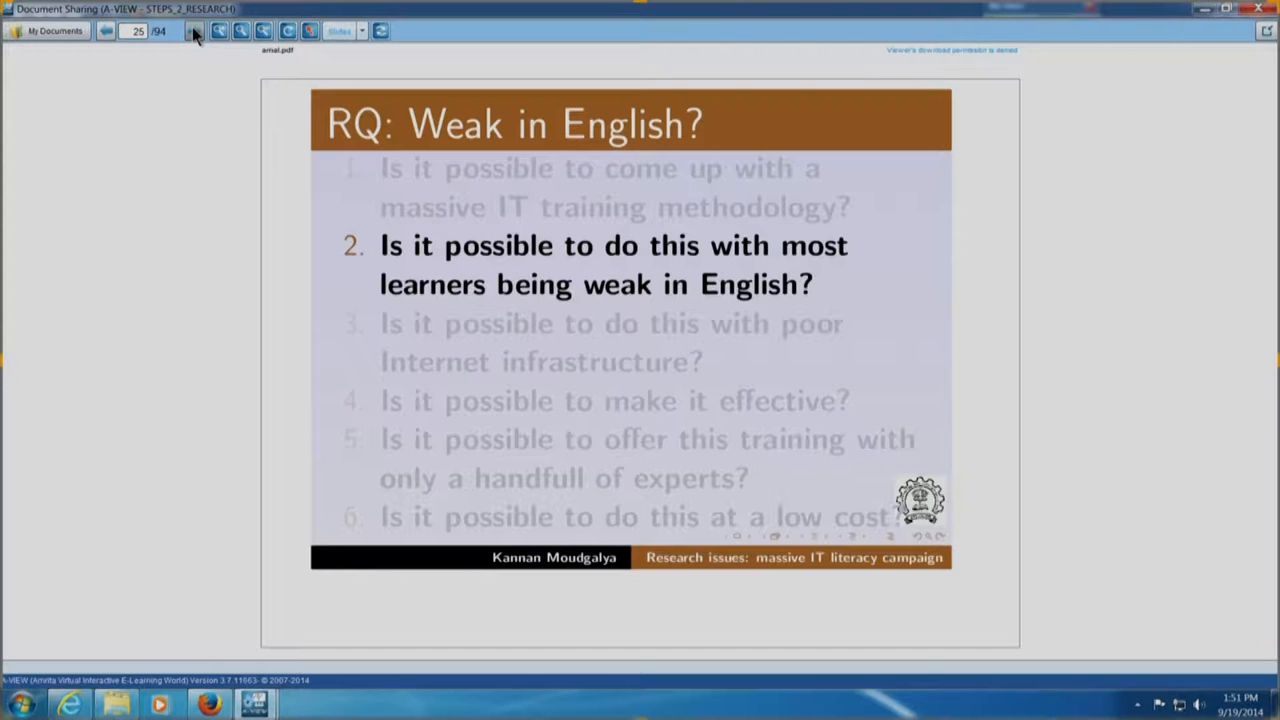
# Advance the shared deck to slide 26 listing all six research questions
pyautogui.click(196, 32)
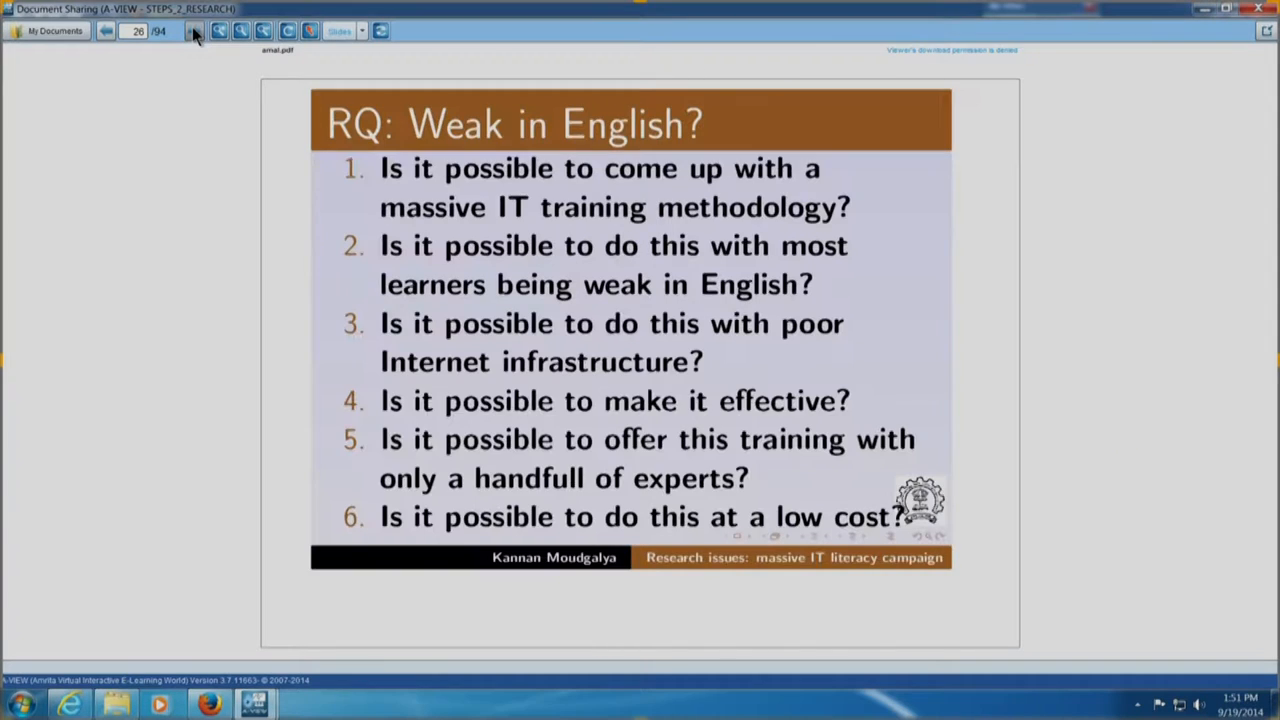
# Advance through the dubbing-languages slide to slide 28, 'RQ: Poor Internet?'
pyautogui.click(196, 30)
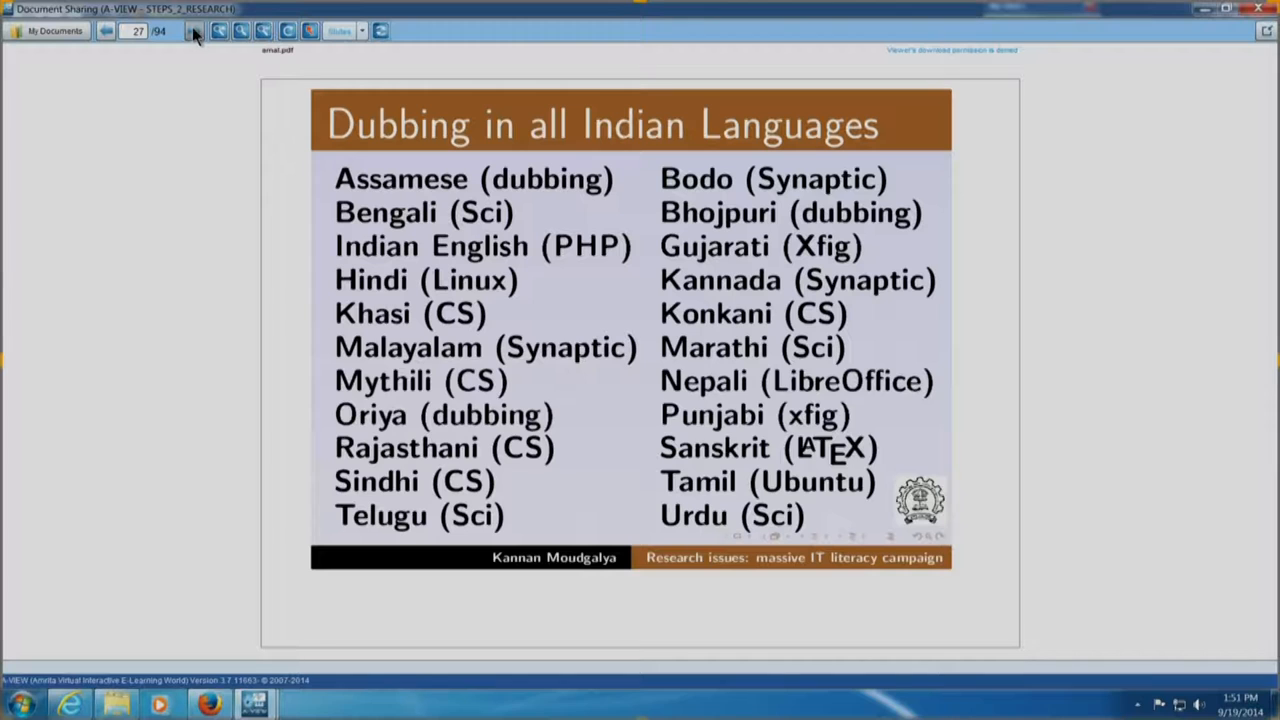
pyautogui.click(196, 32)
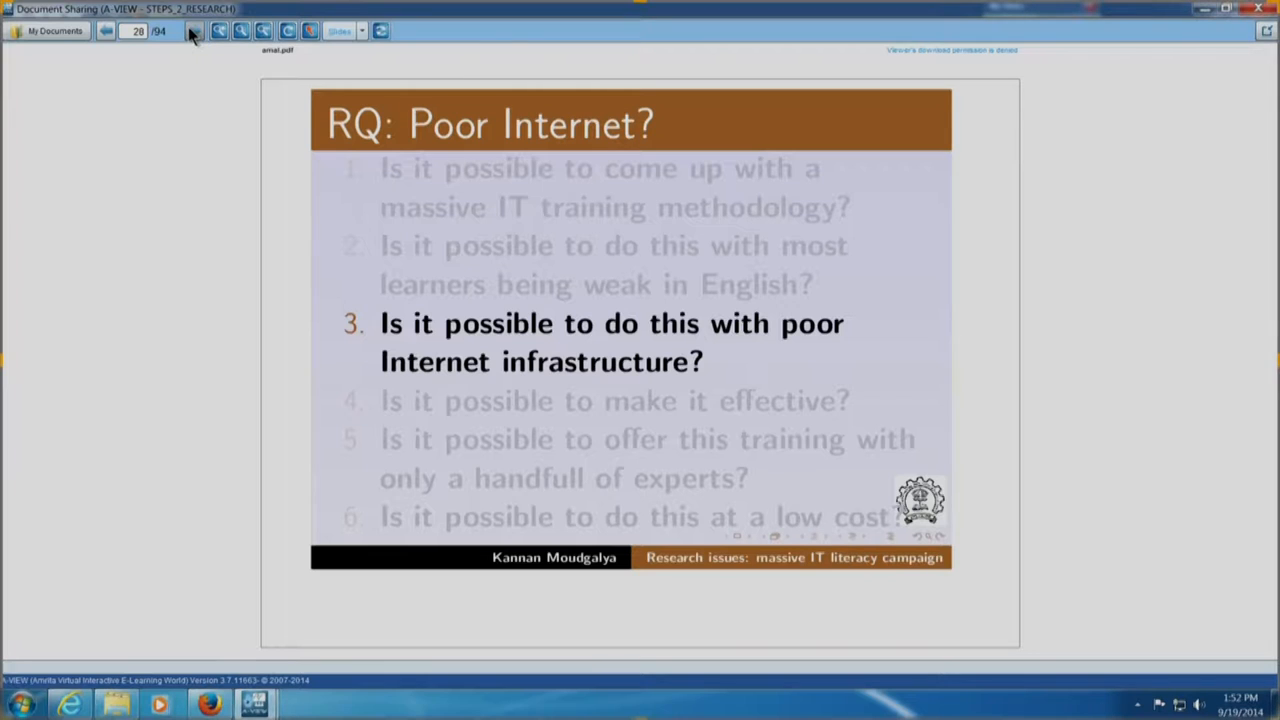
pyautogui.moveTo(192, 296)
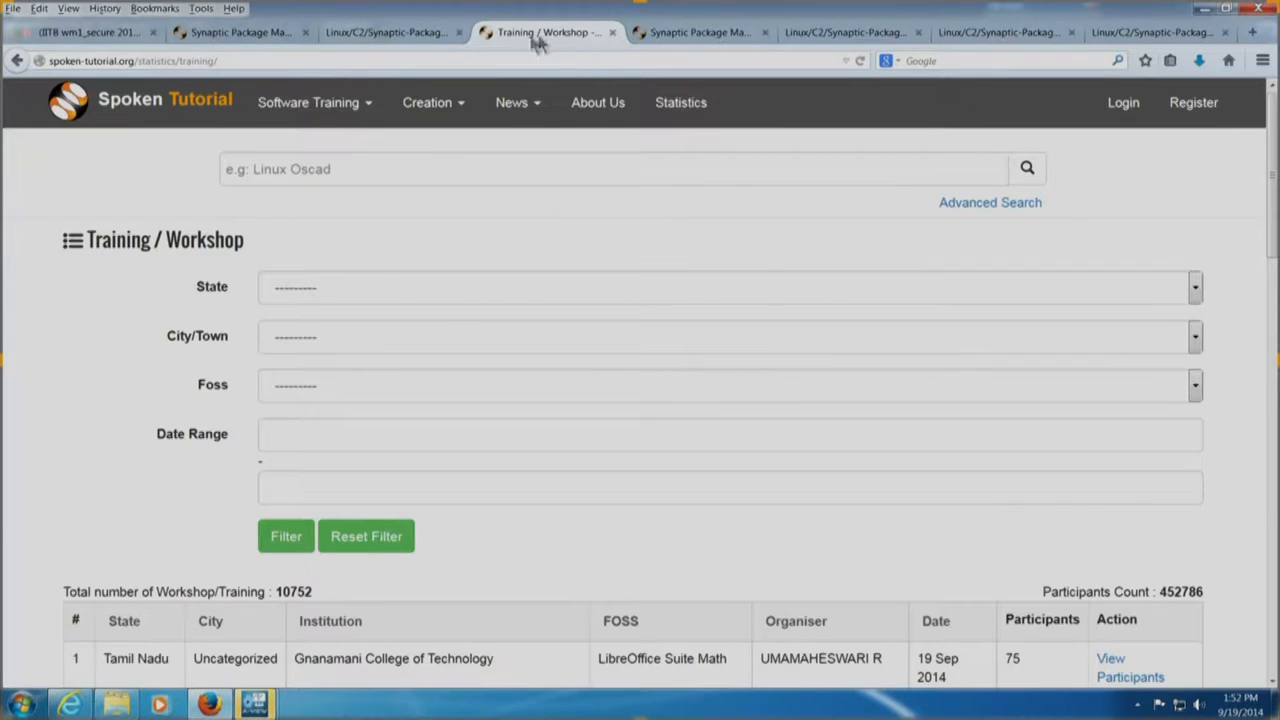
# From the Software Training menu, choose Create Your Own Disc Image to reach CD Content Creation
pyautogui.click(238, 32)
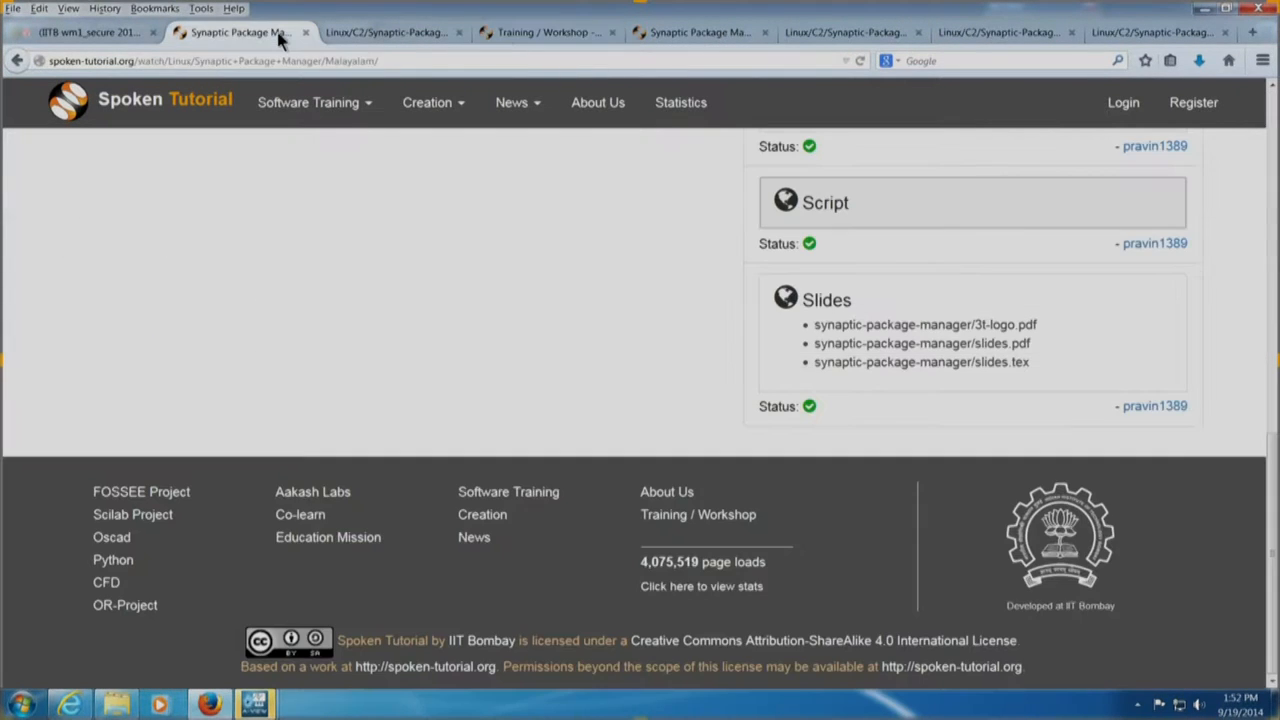
pyautogui.moveTo(436, 410)
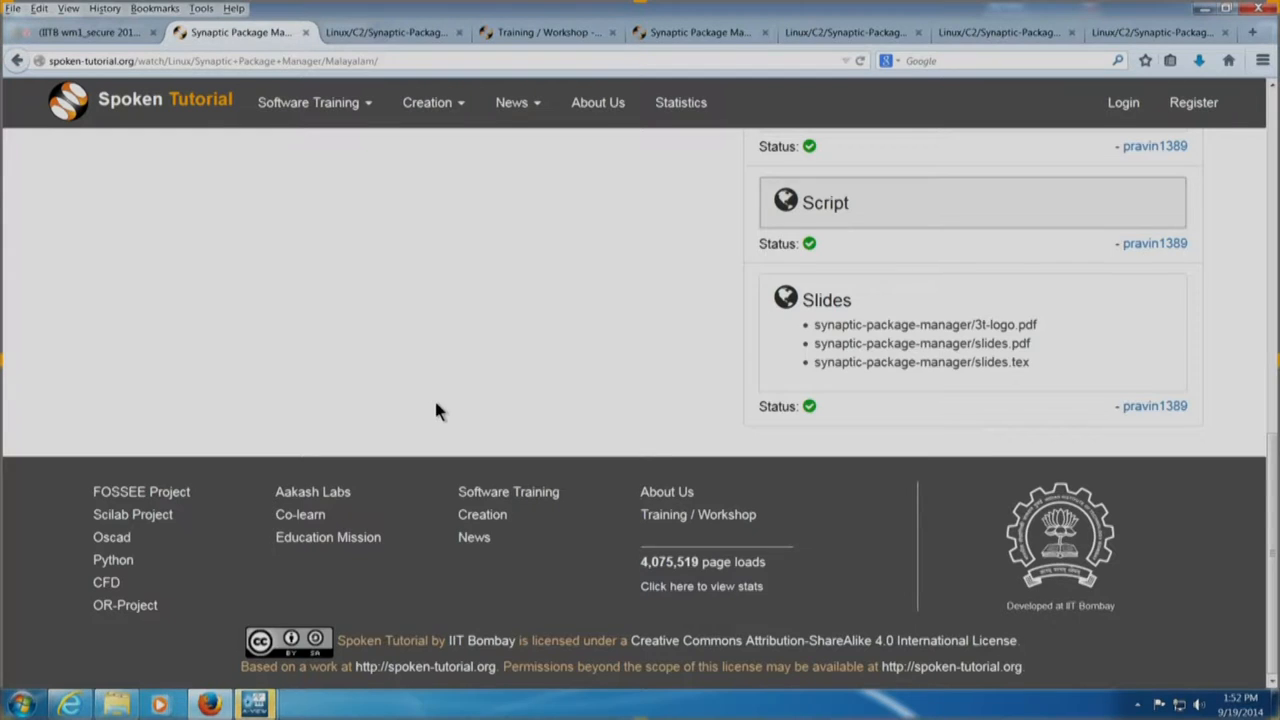
pyautogui.scroll(3)
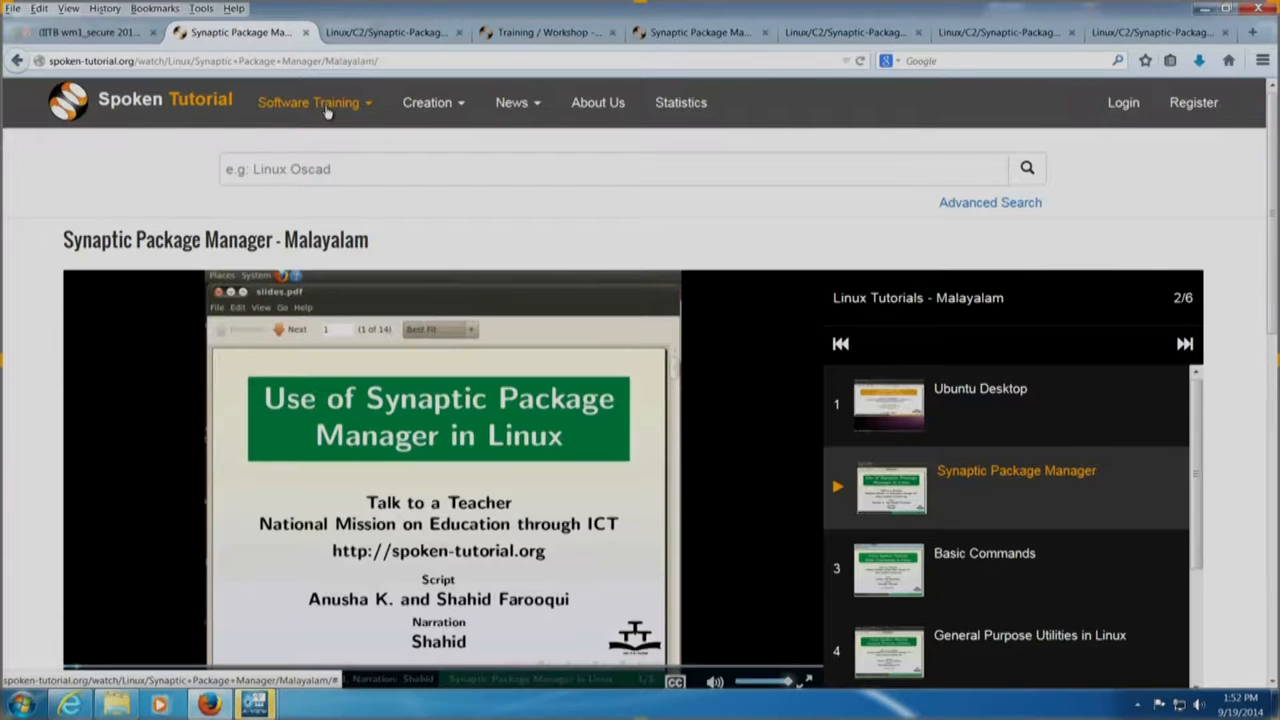
pyautogui.click(316, 102)
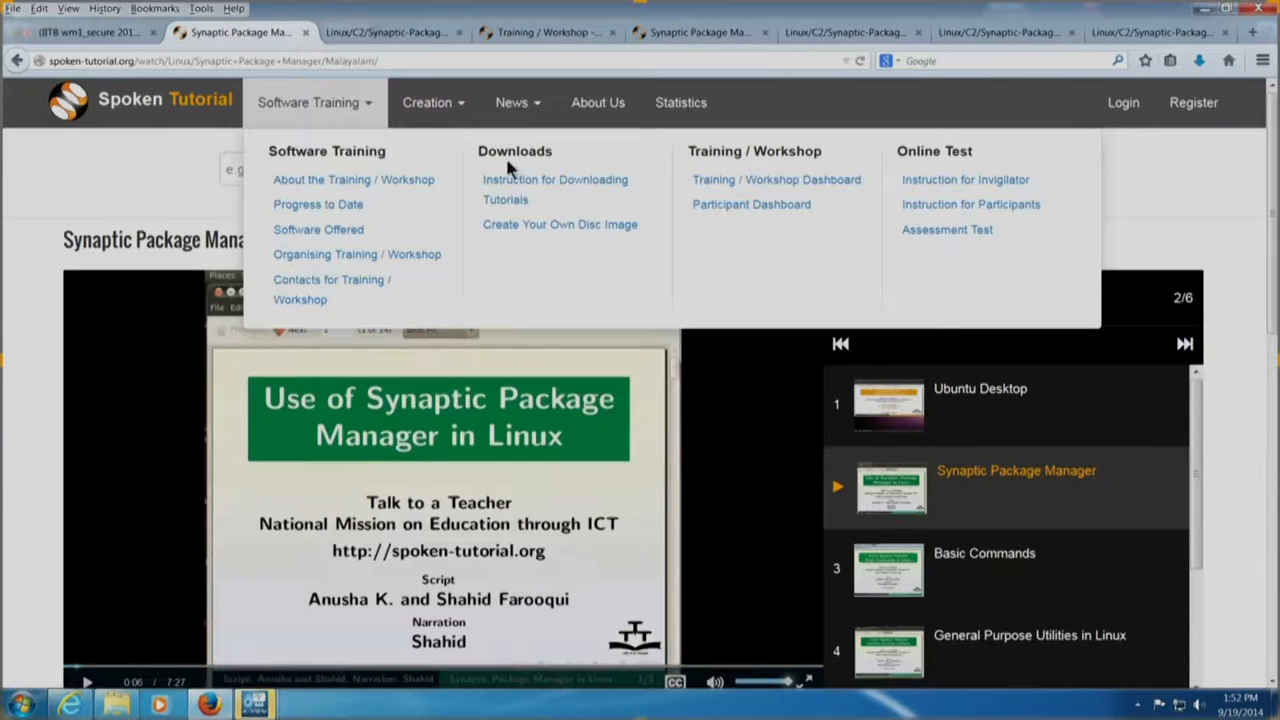
pyautogui.moveTo(504, 236)
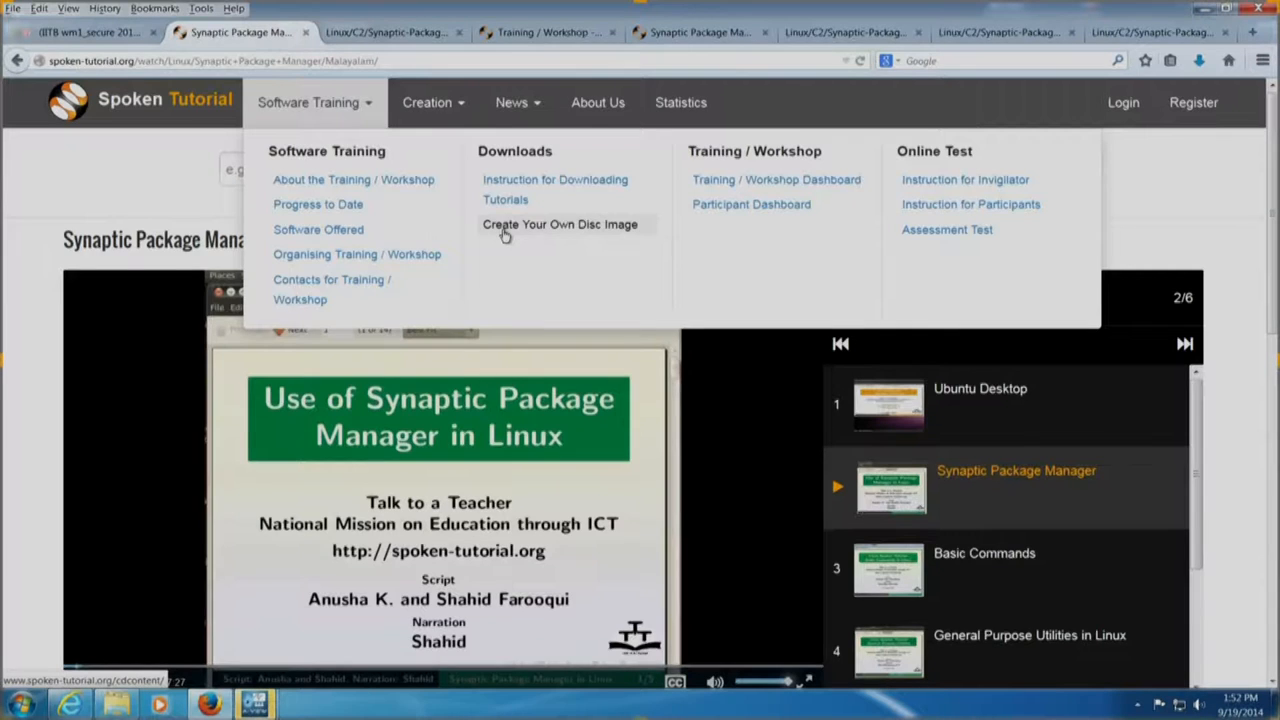
pyautogui.click(560, 224)
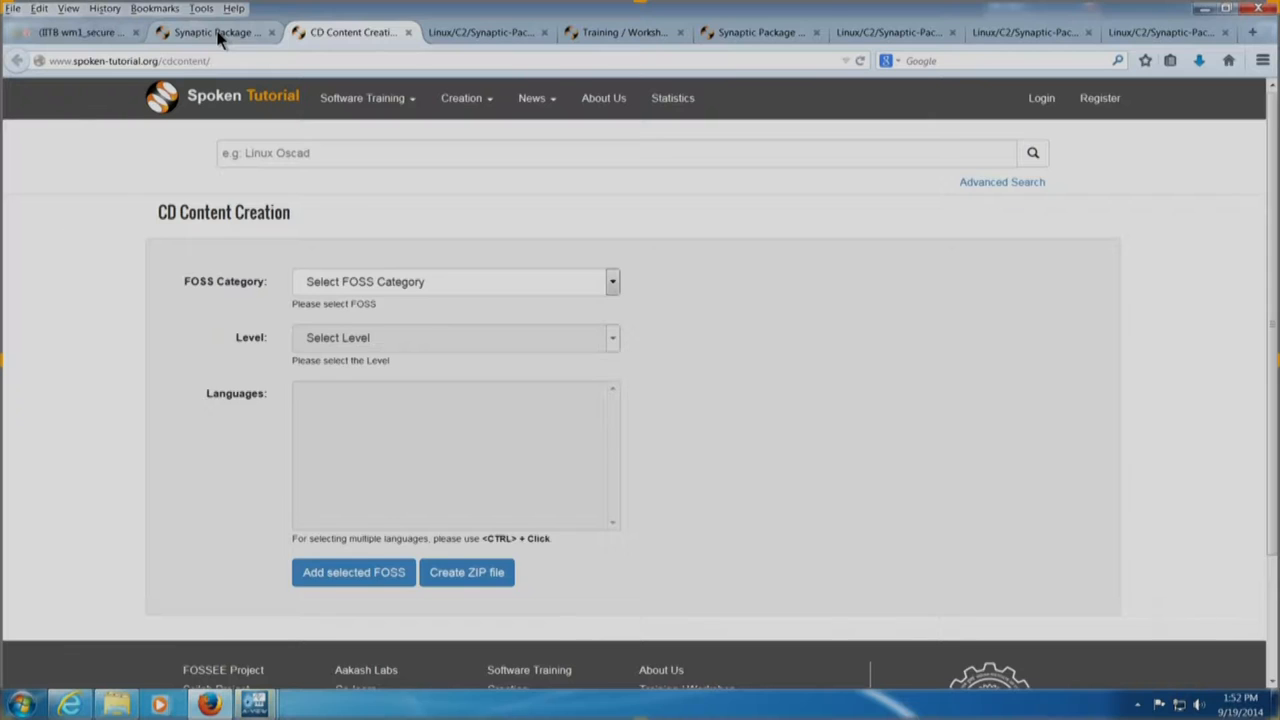
# Bring up Save Video As for the Malayalam tutorial's .ogv video, then dismiss it unsaved
pyautogui.click(212, 32)
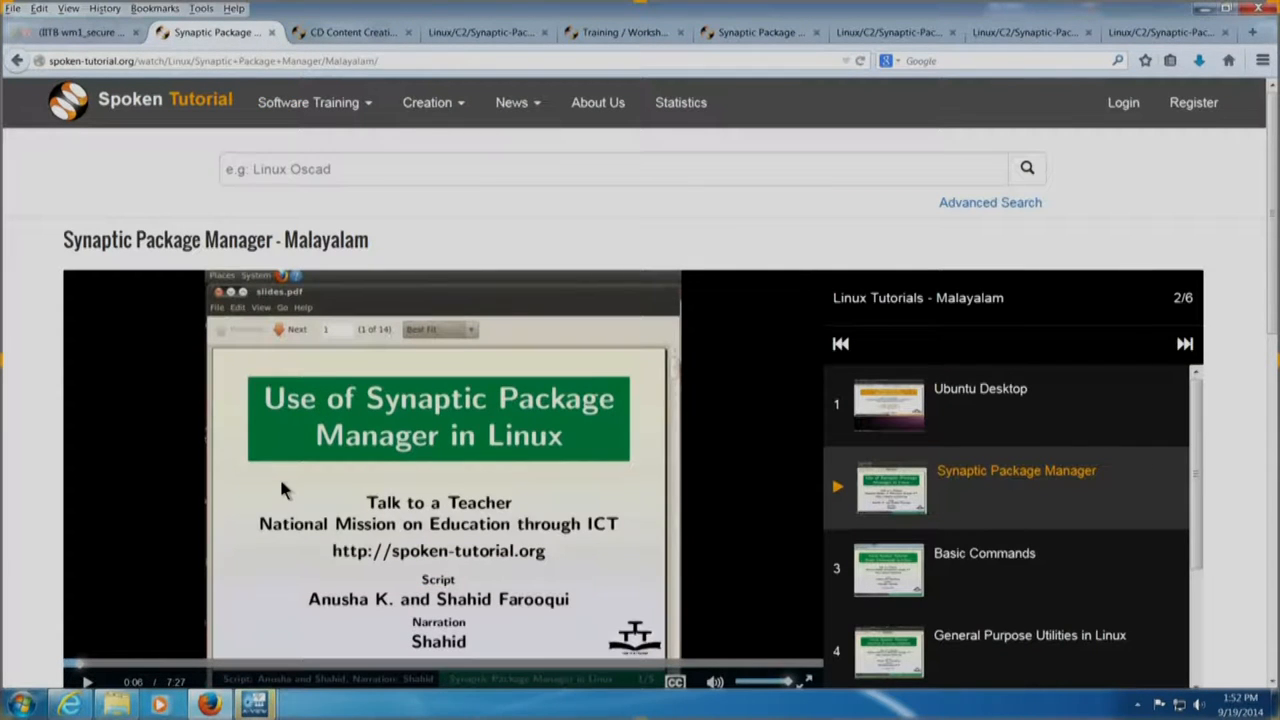
pyautogui.rightClick(284, 492)
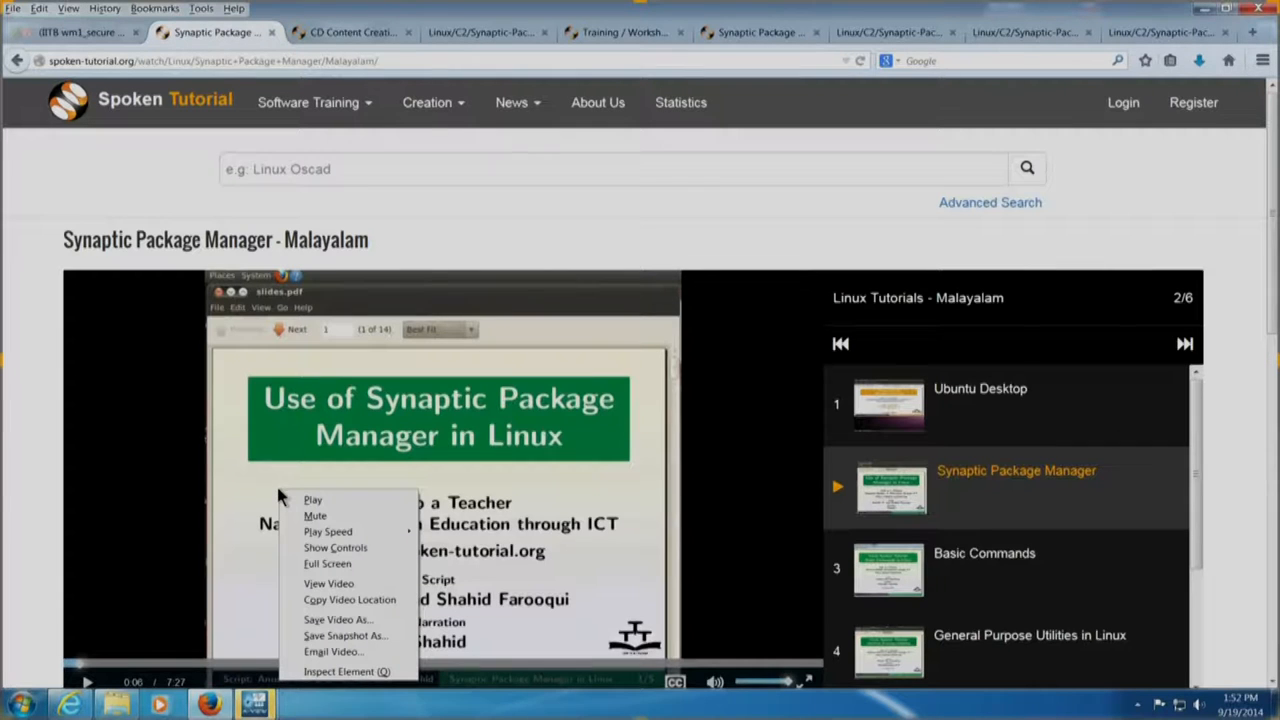
pyautogui.moveTo(336, 620)
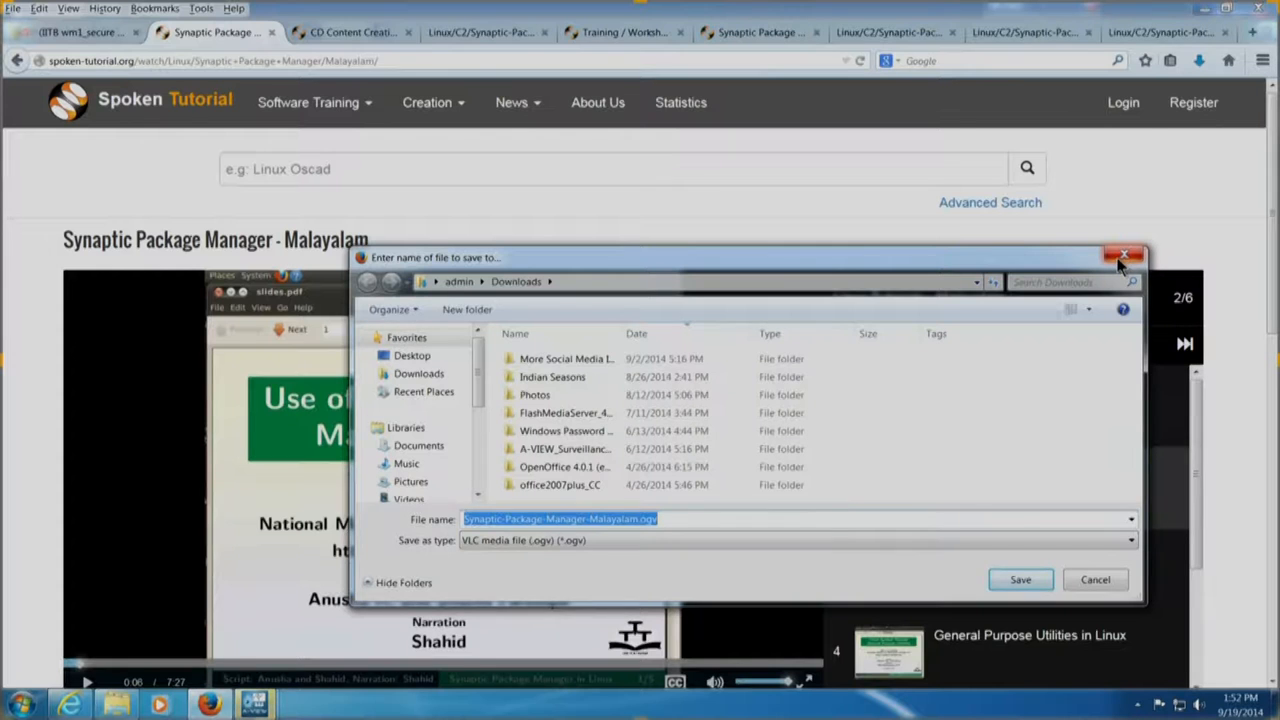
pyautogui.click(1124, 256)
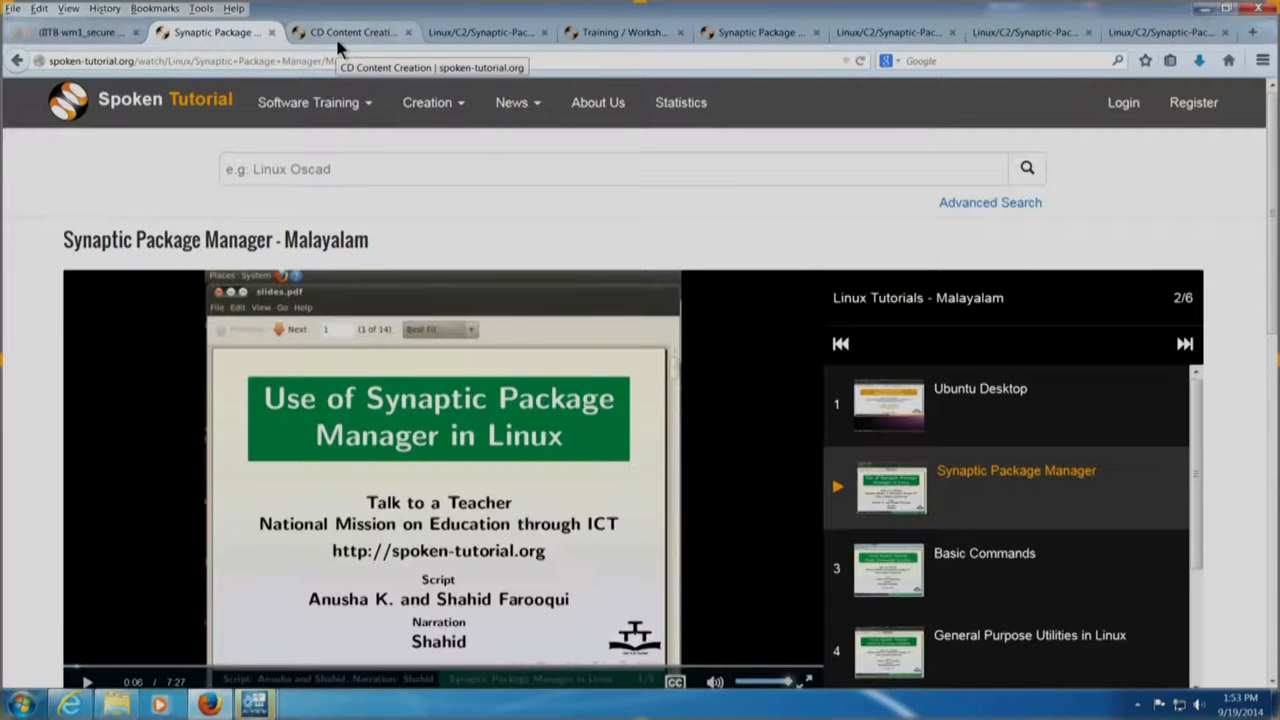
# Go back to the six Linux Malayalam search results and scroll through the list
pyautogui.click(350, 32)
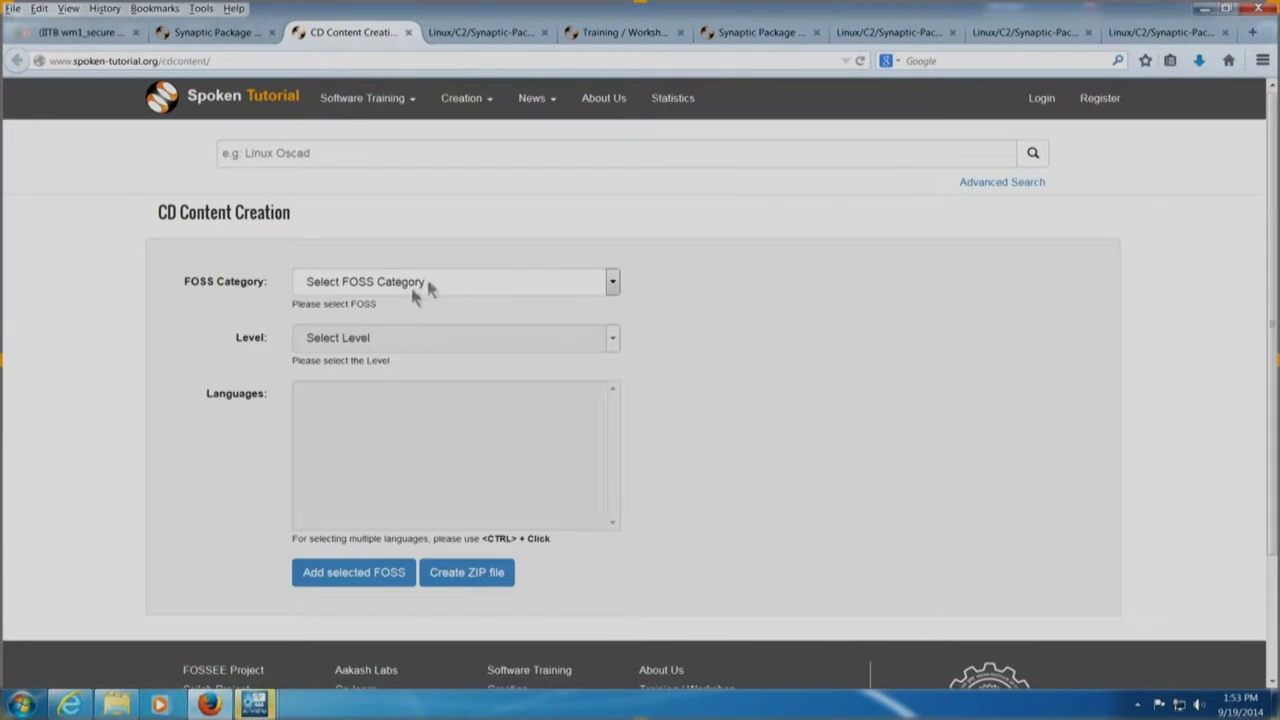
pyautogui.moveTo(504, 284)
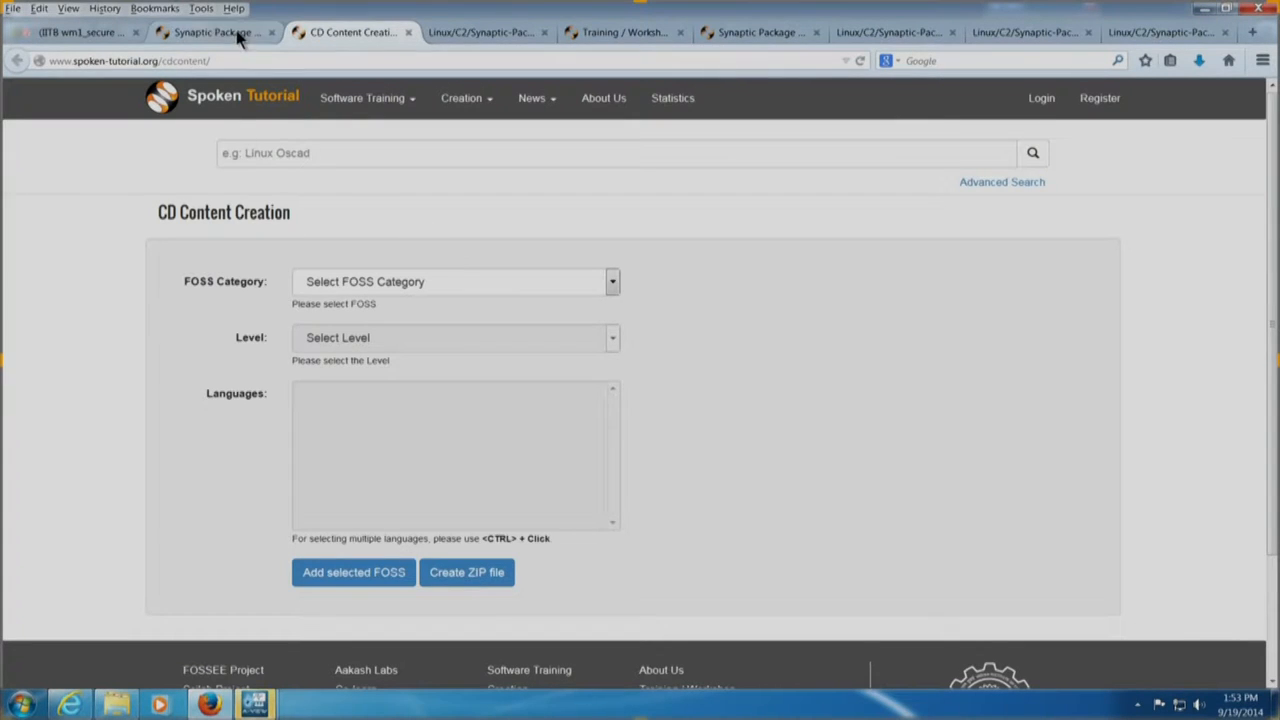
pyautogui.click(210, 32)
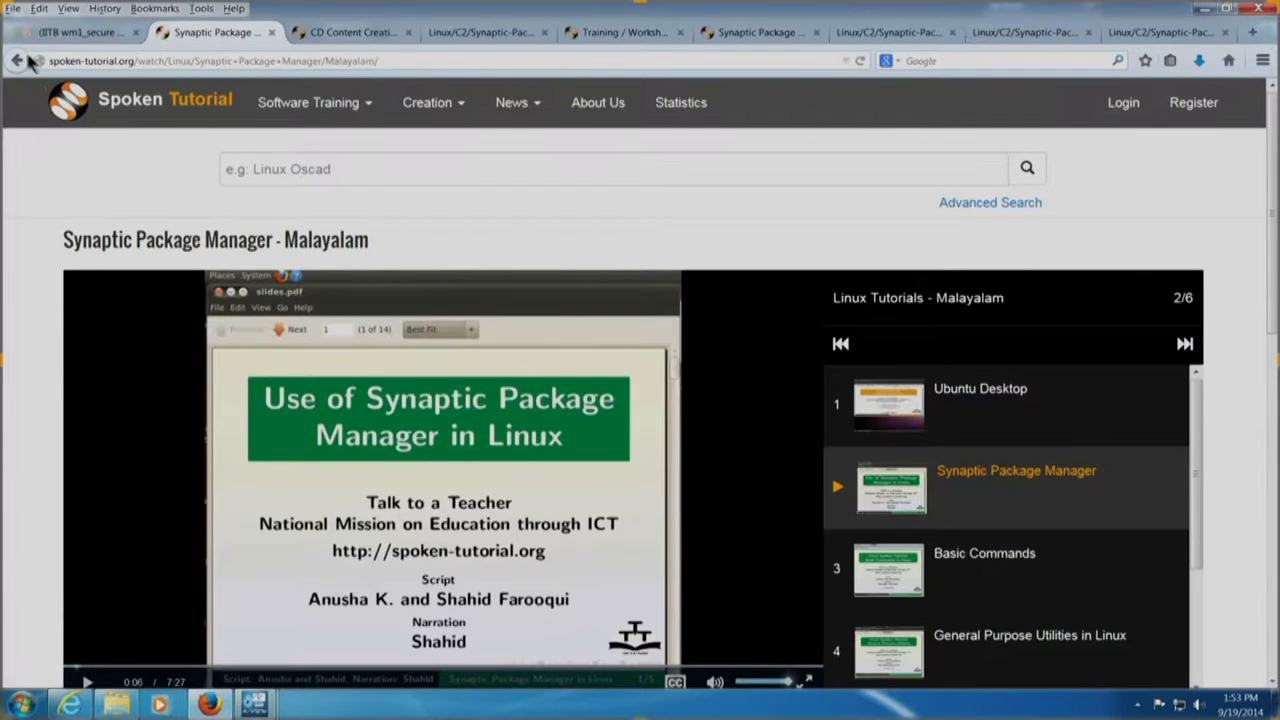
pyautogui.click(16, 60)
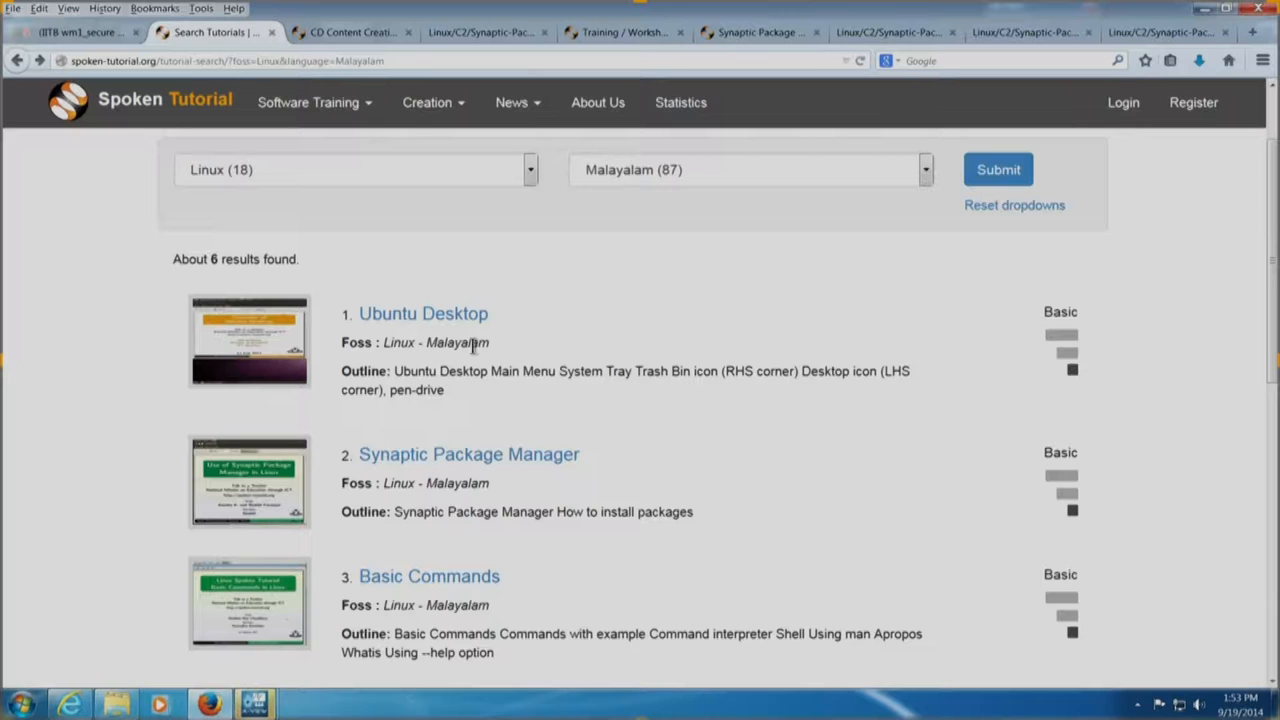
pyautogui.scroll(-3)
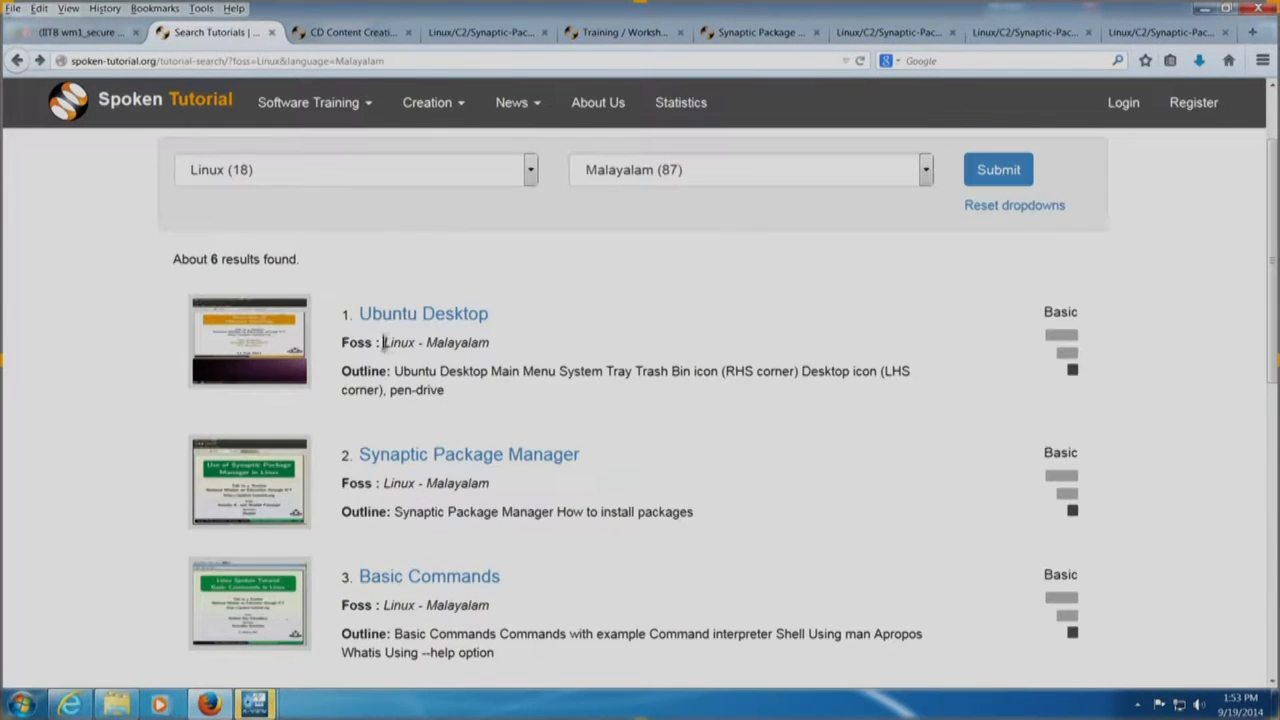
pyautogui.scroll(-3)
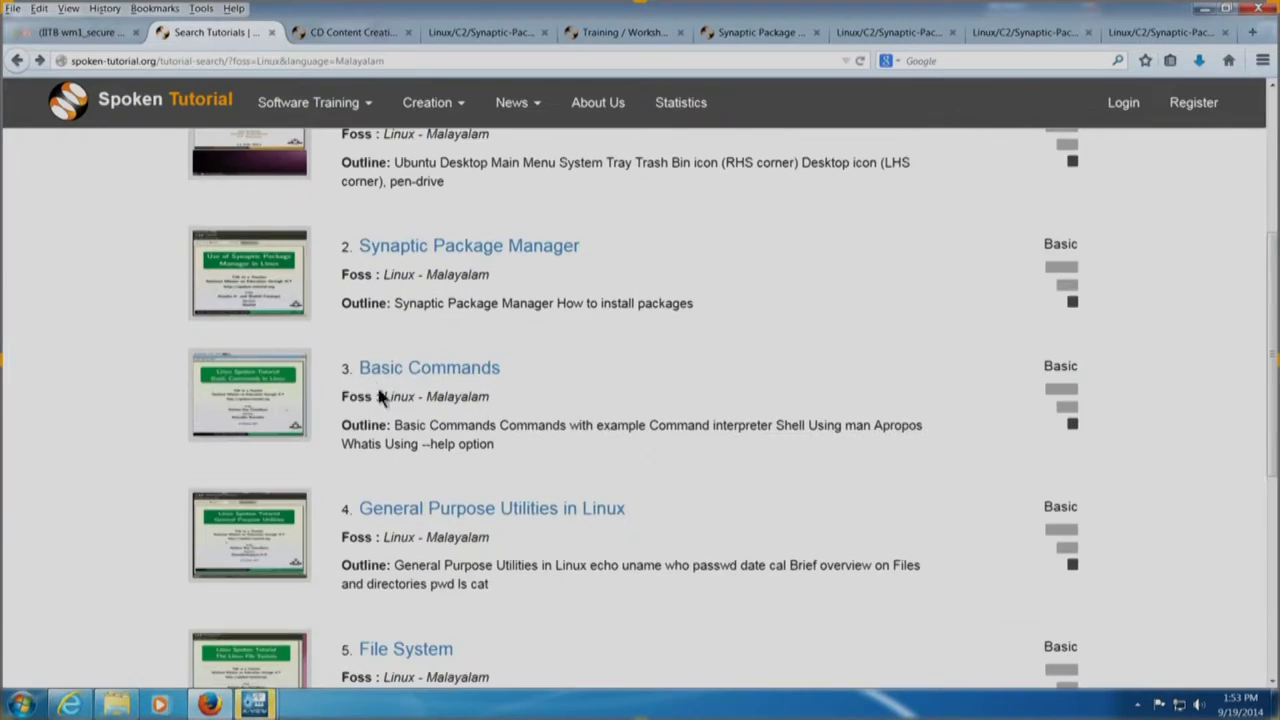
pyautogui.scroll(-3)
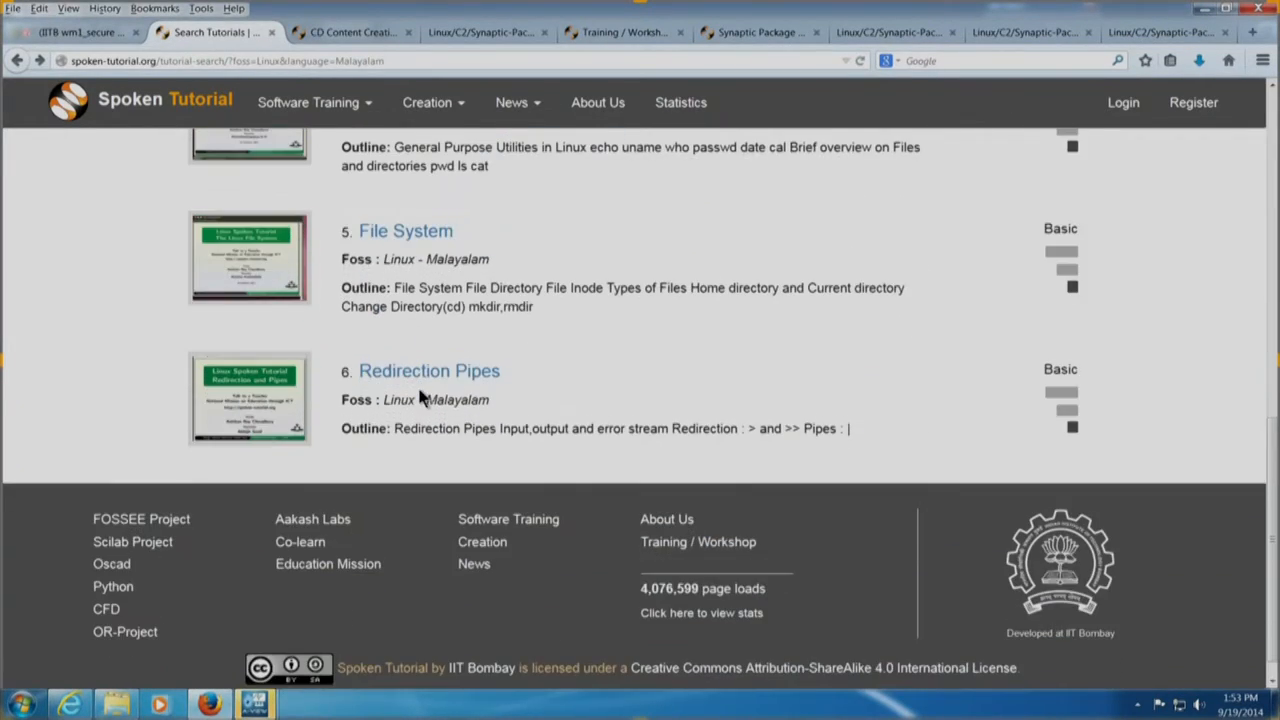
pyautogui.scroll(3)
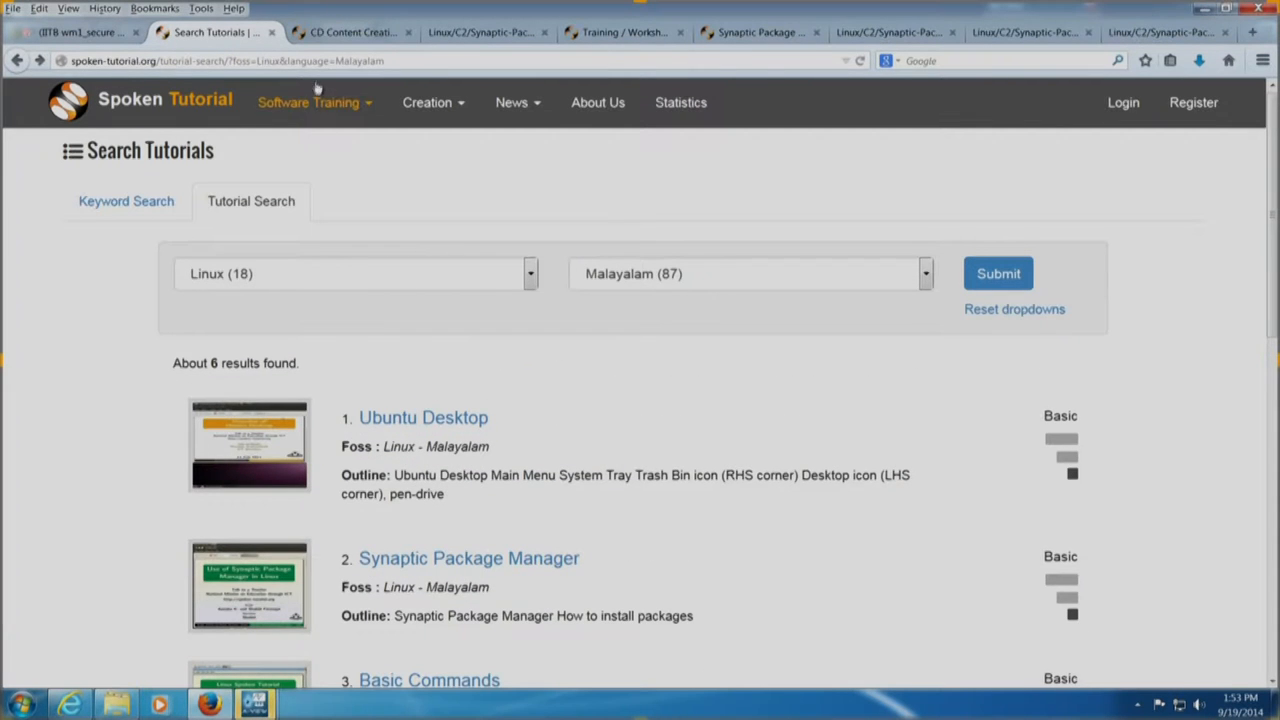
# On CD Content Creation, choose LibreOffice Suite Writer at Basic level
pyautogui.click(350, 32)
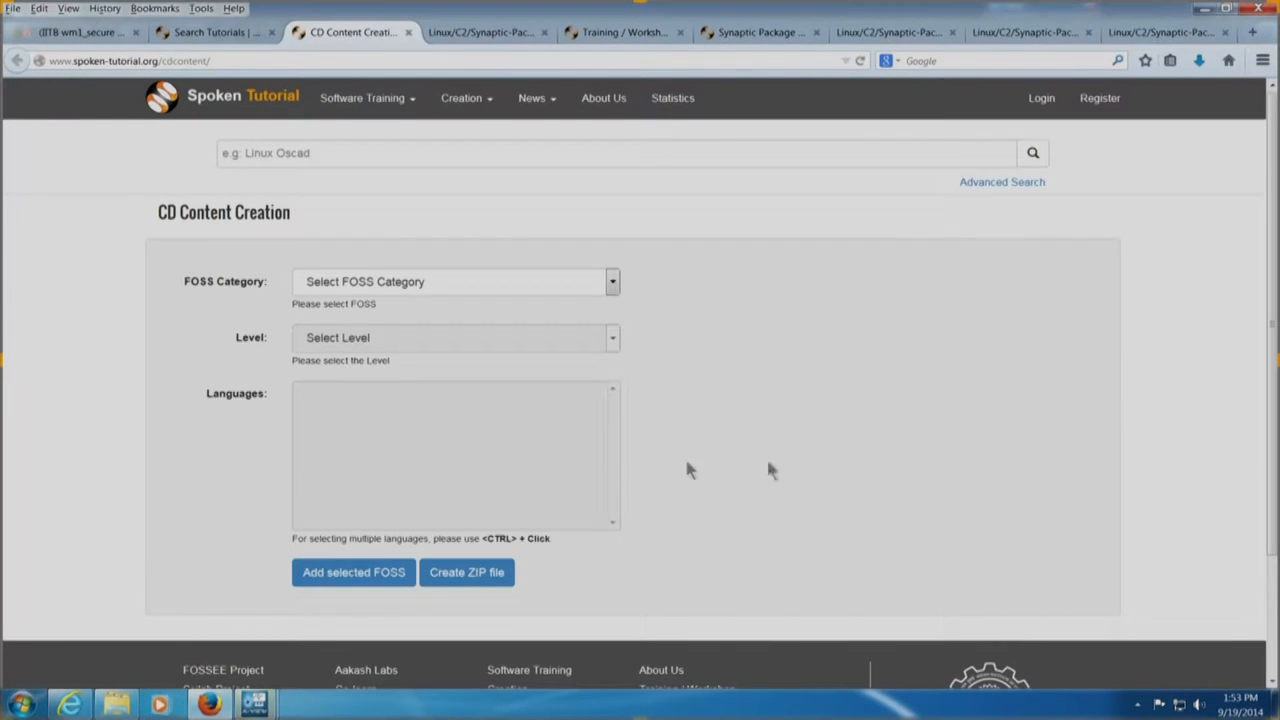
pyautogui.moveTo(672, 388)
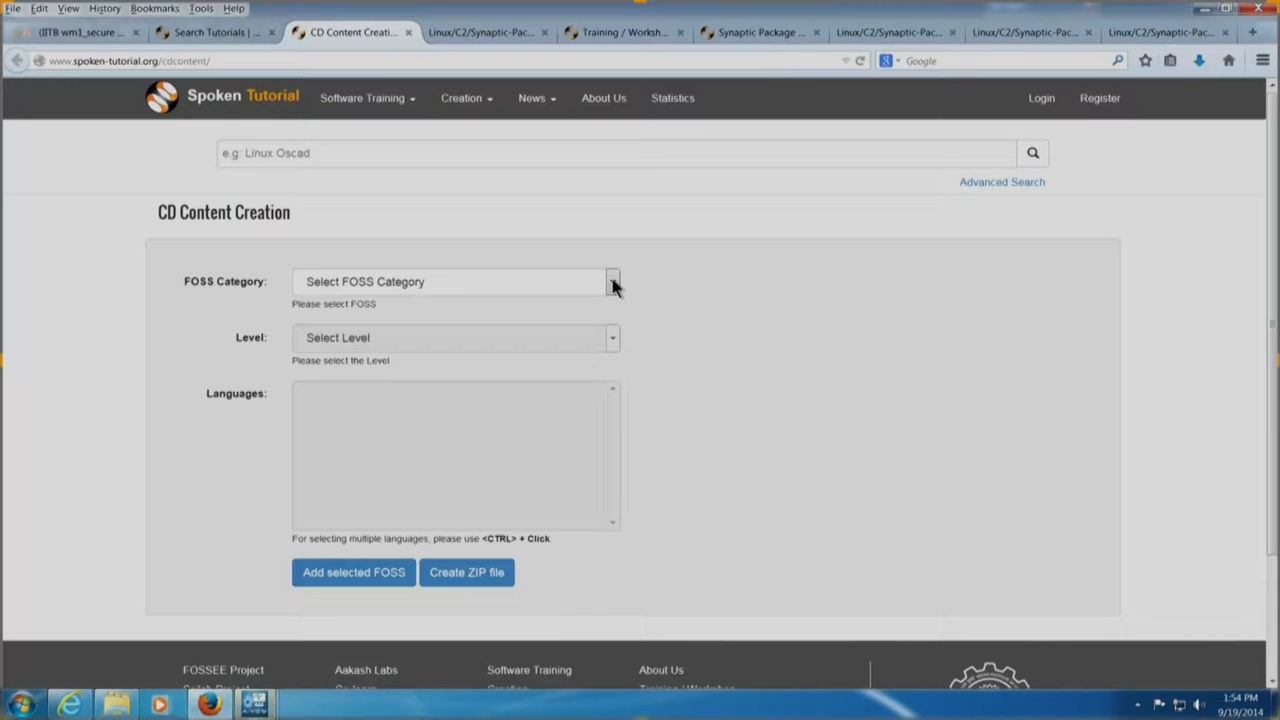
pyautogui.click(612, 280)
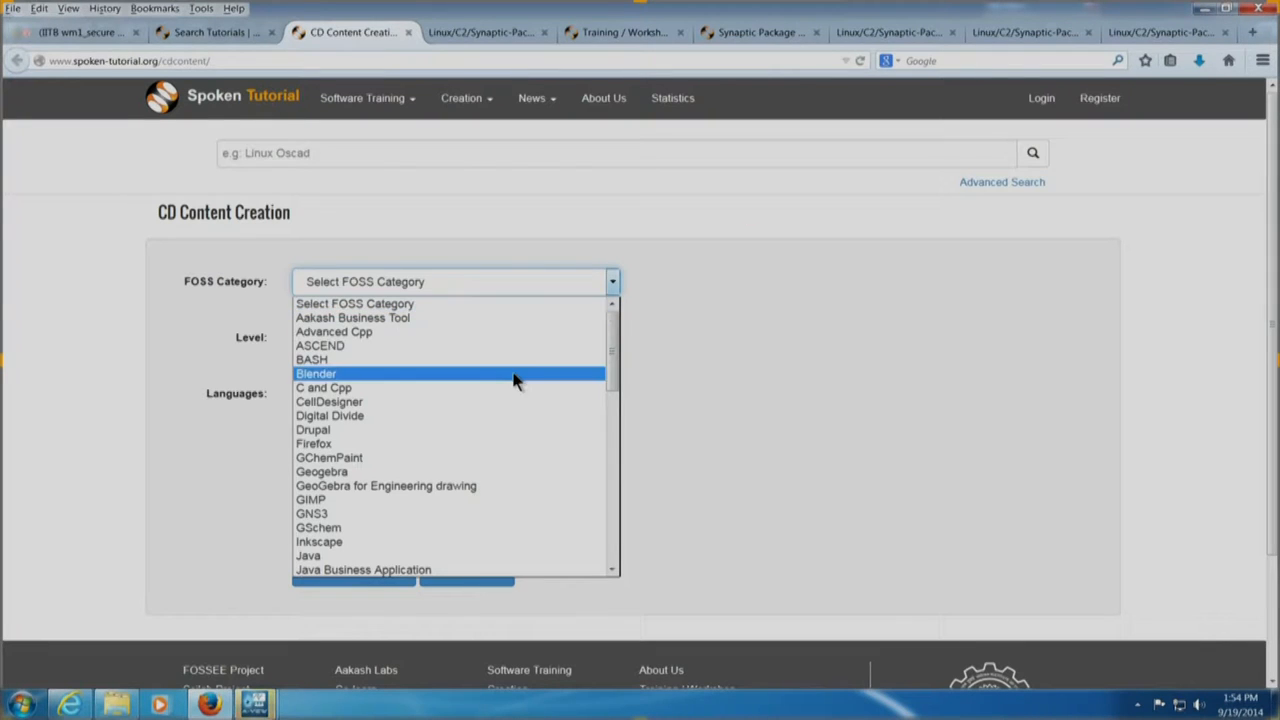
pyautogui.scroll(-3)
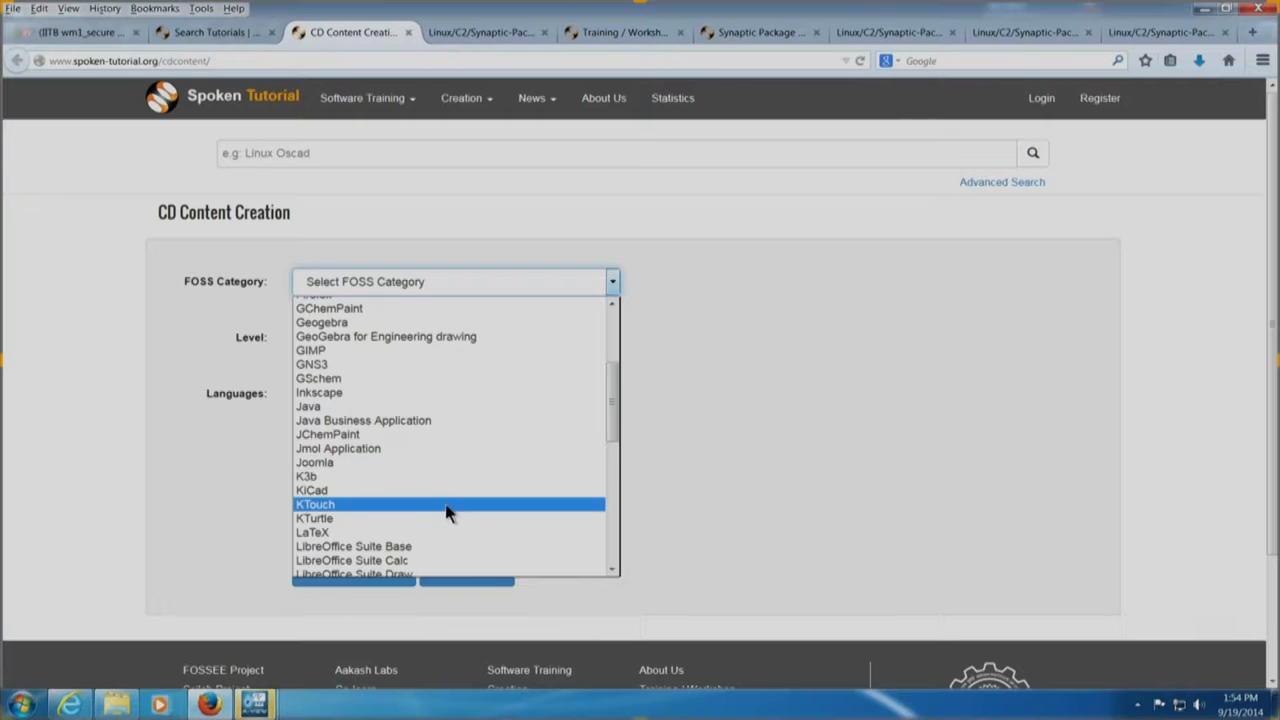
pyautogui.click(370, 572)
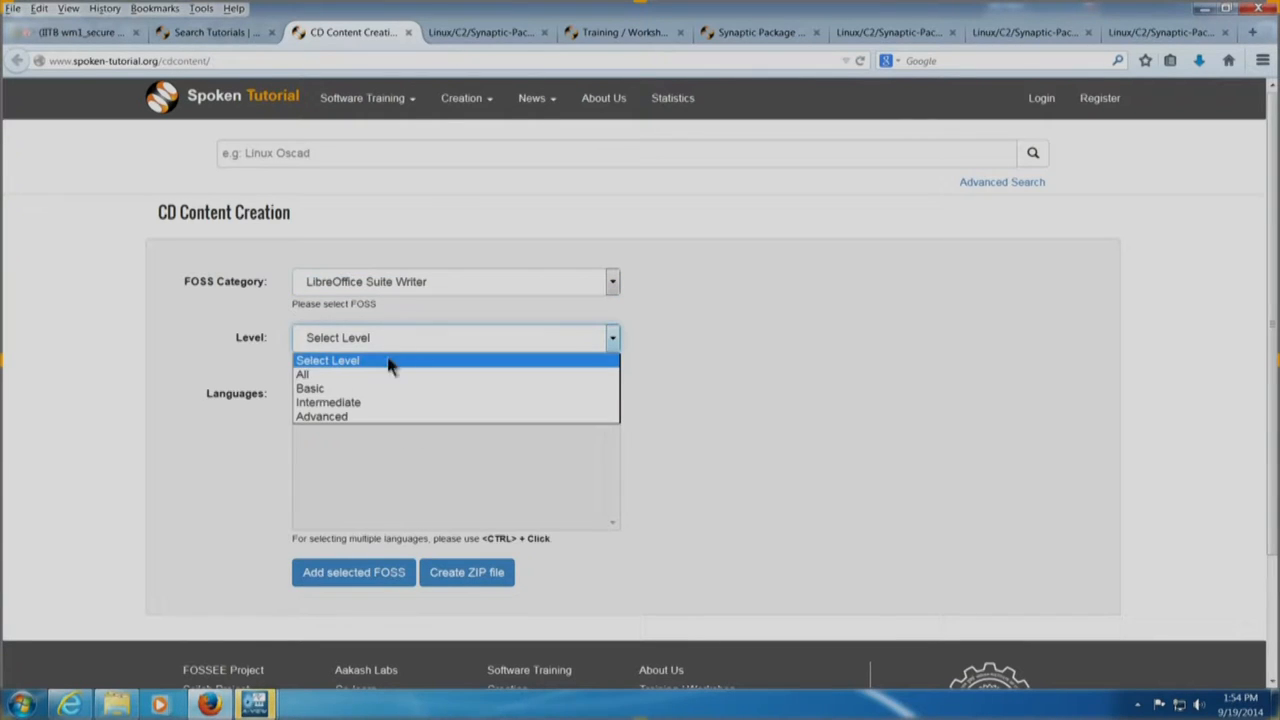
pyautogui.click(310, 388)
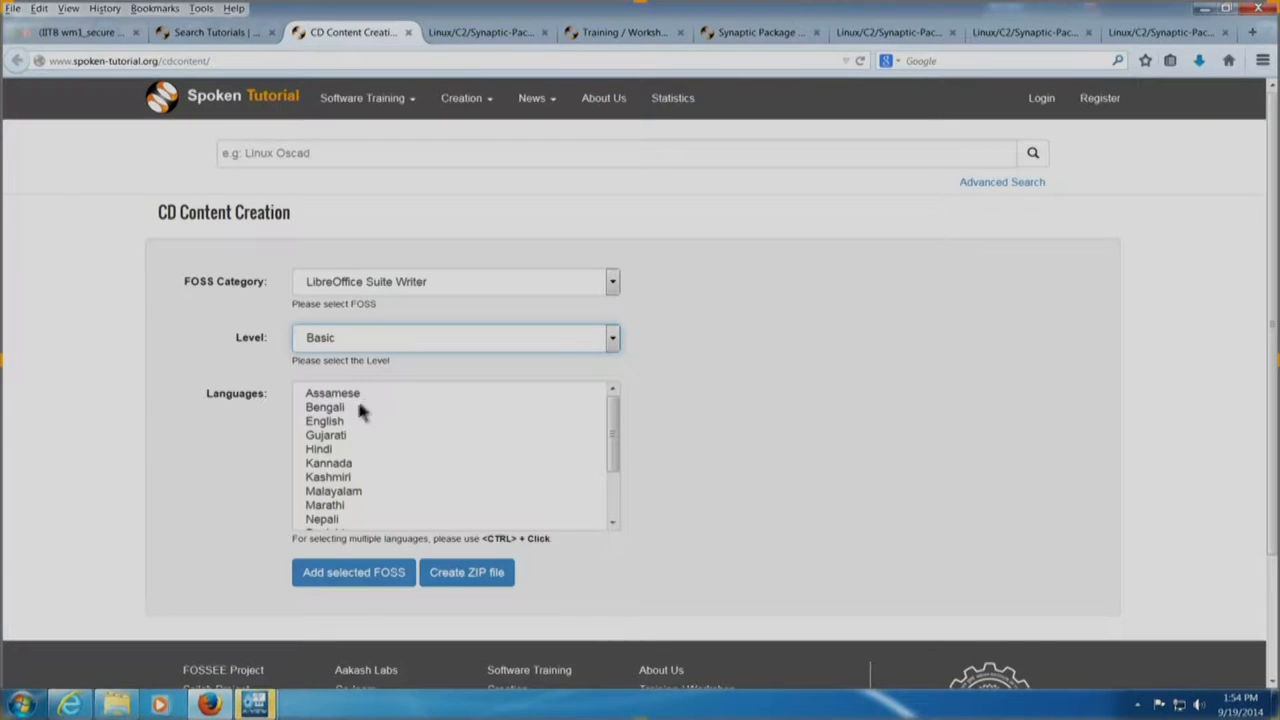
# Select Bengali, English, Hindi, Tamil, Telugu, Kannada, Malayalam and add Writer to the CD list (308.9 MB)
pyautogui.click(324, 408)
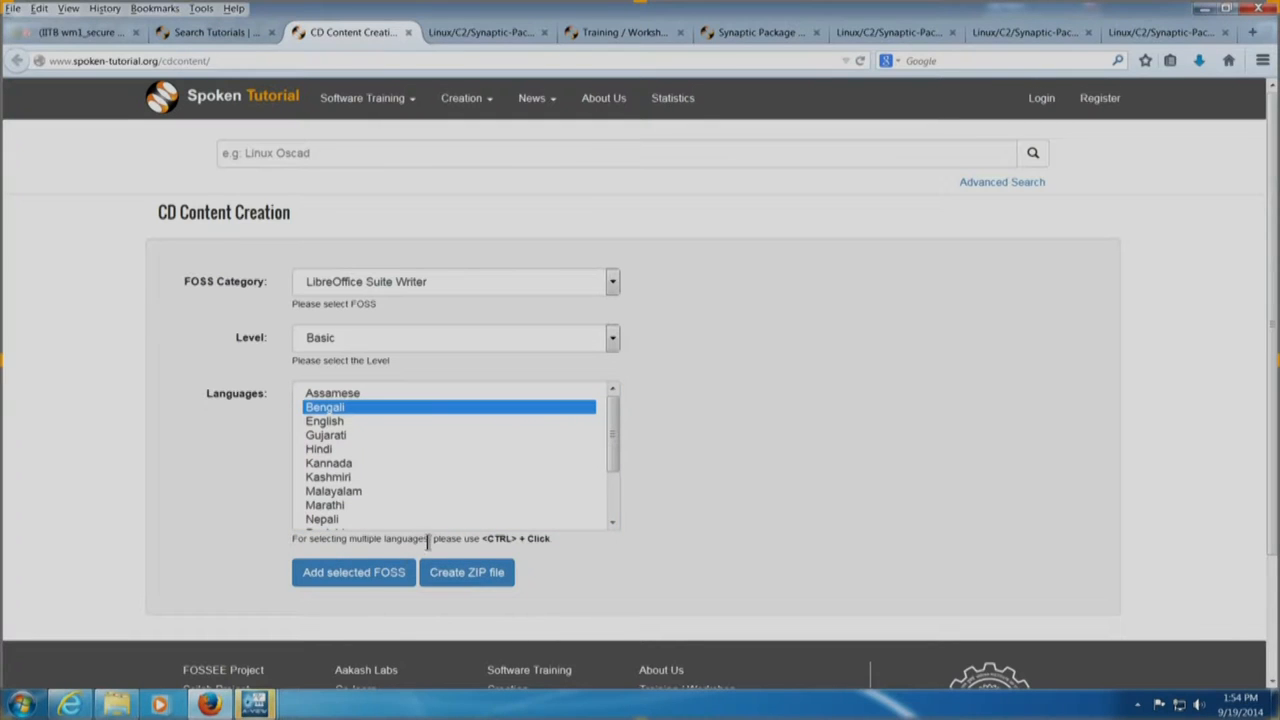
pyautogui.moveTo(348, 436)
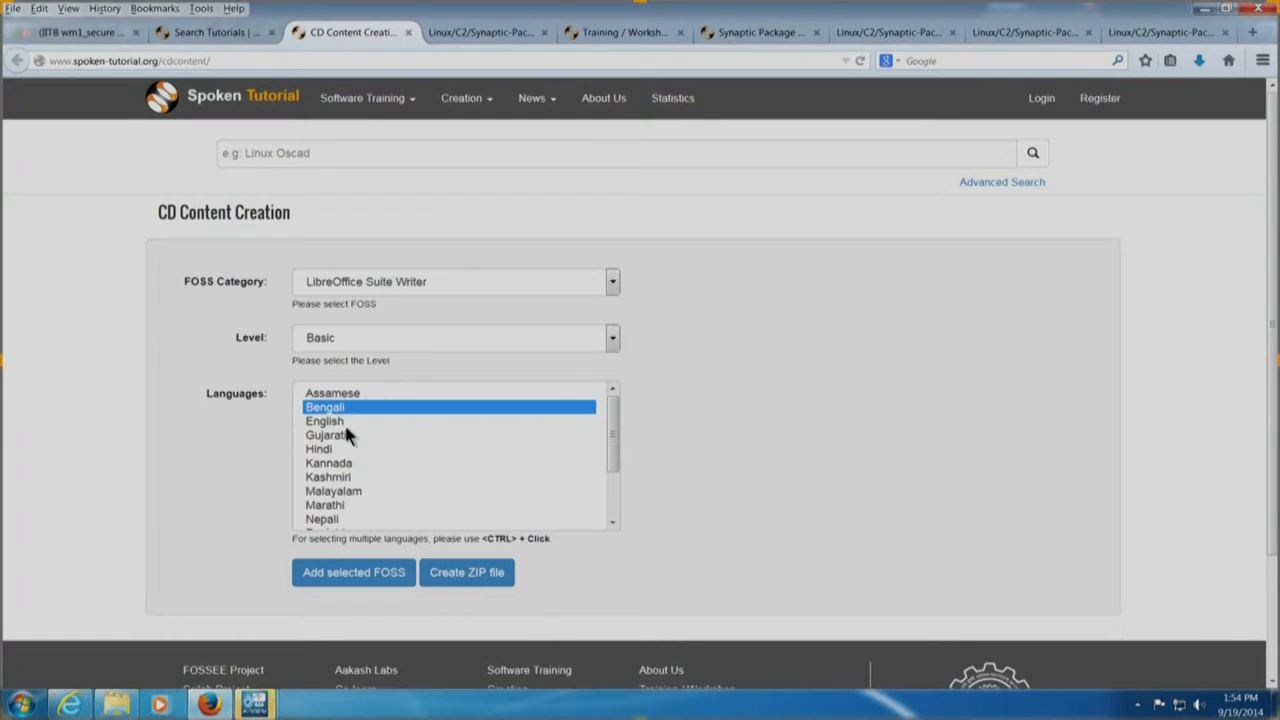
pyautogui.moveTo(344, 436)
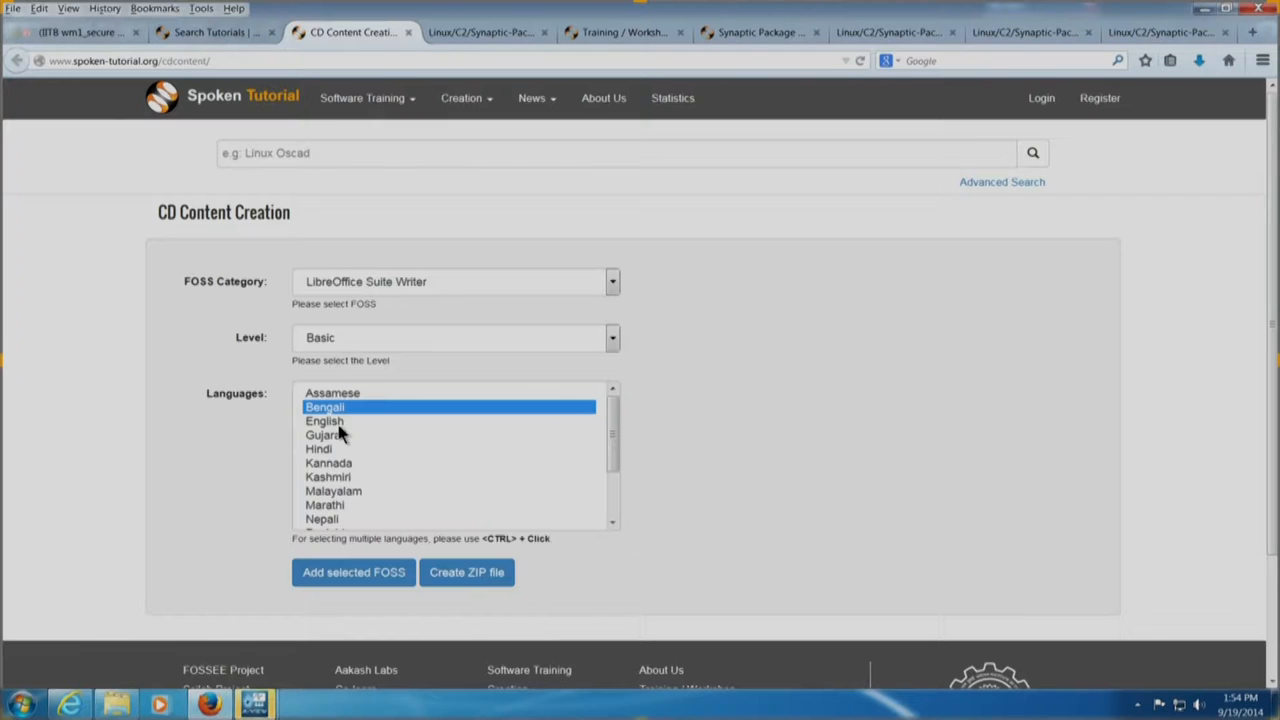
pyautogui.click(324, 420)
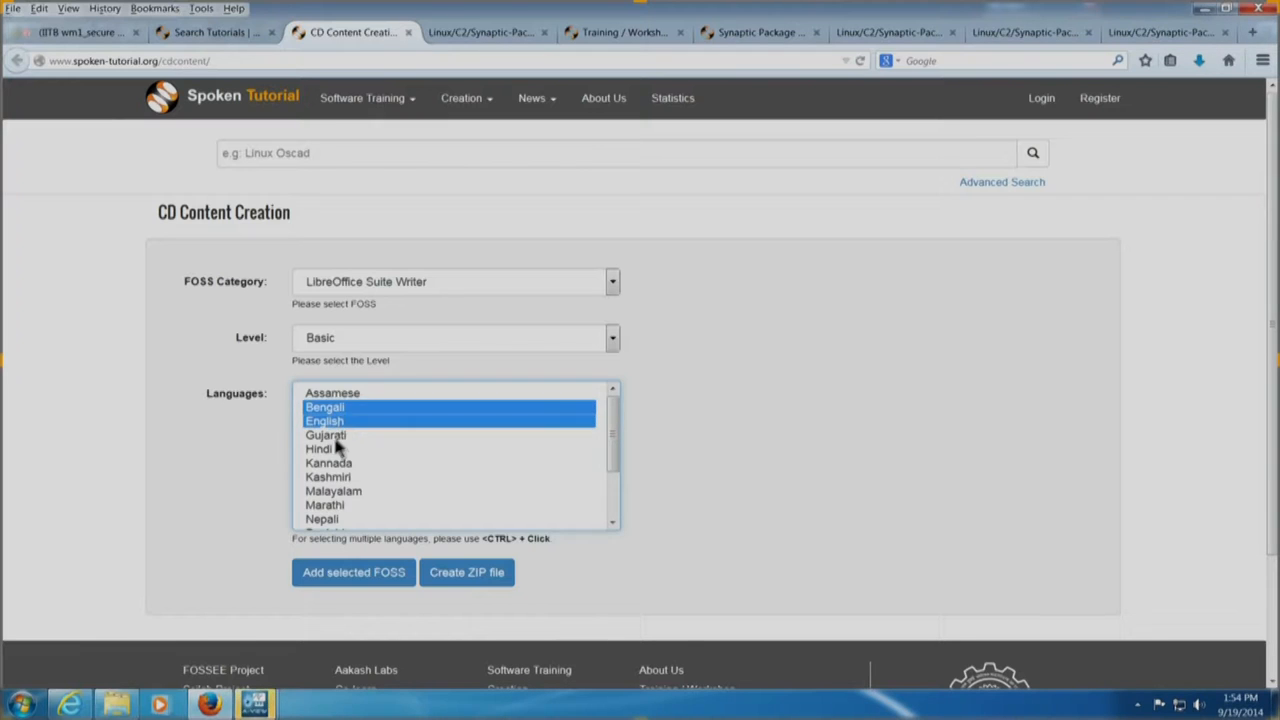
pyautogui.click(320, 448)
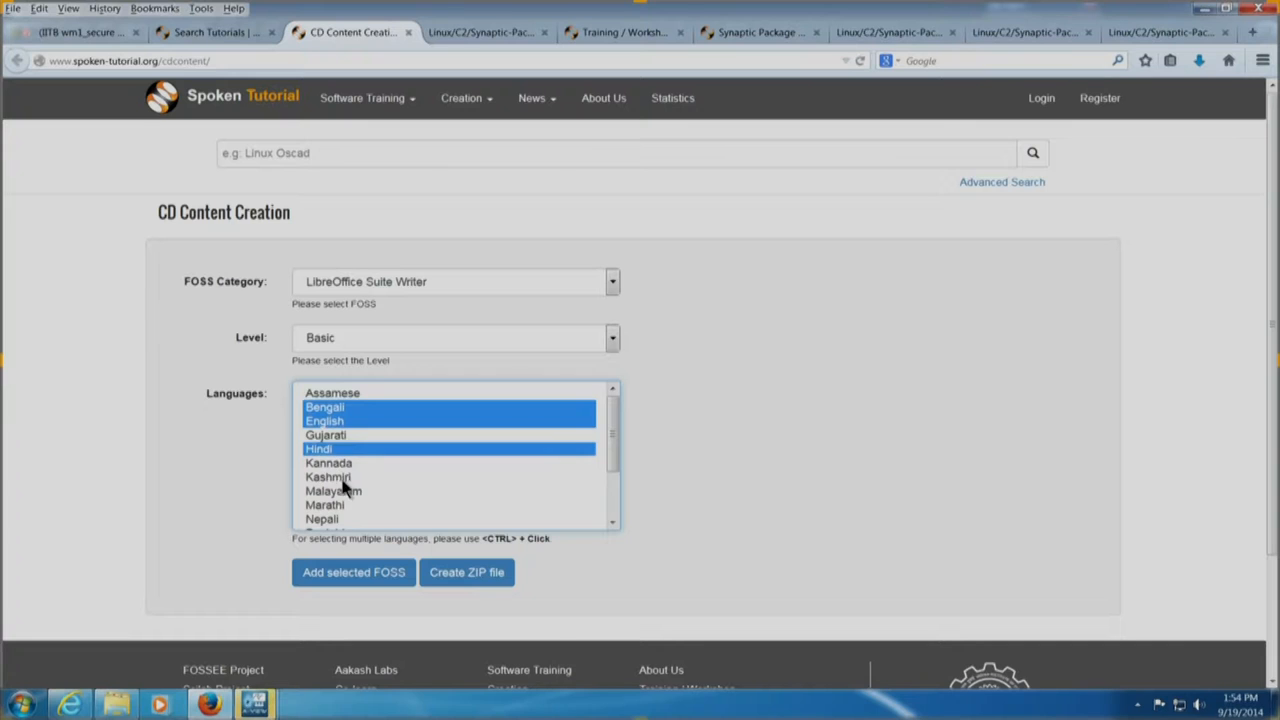
pyautogui.scroll(-3)
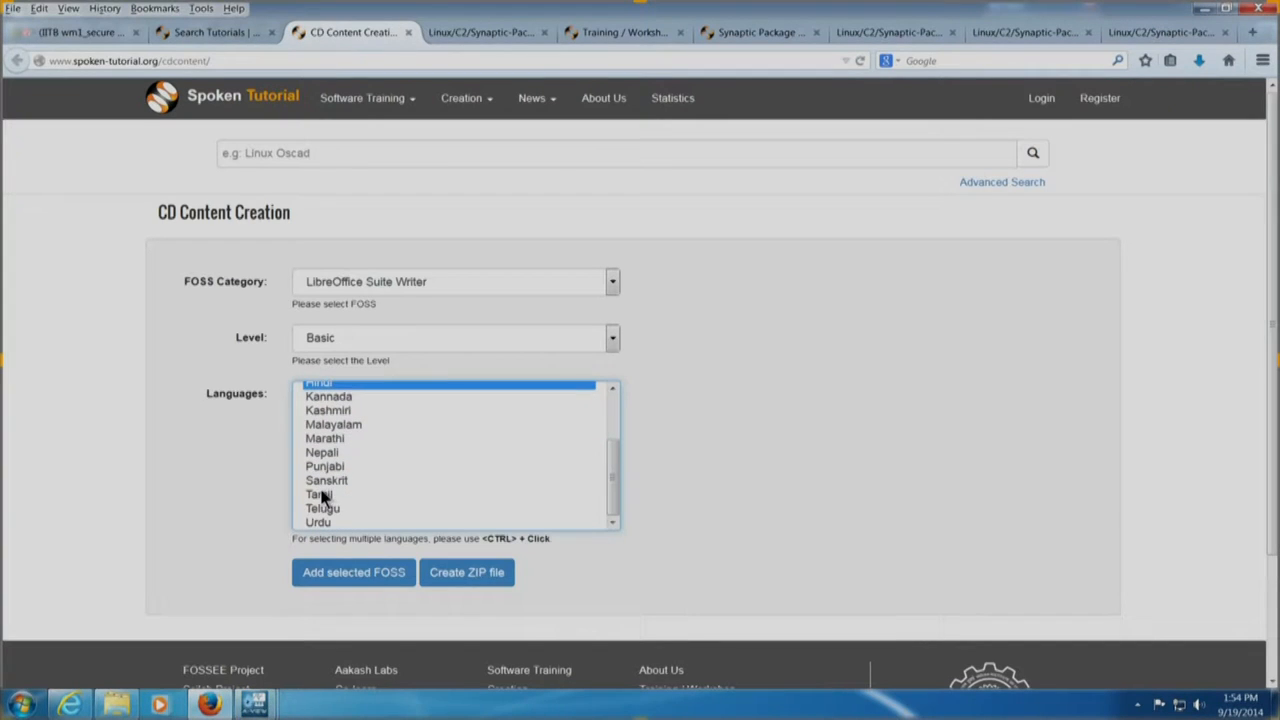
pyautogui.click(320, 508)
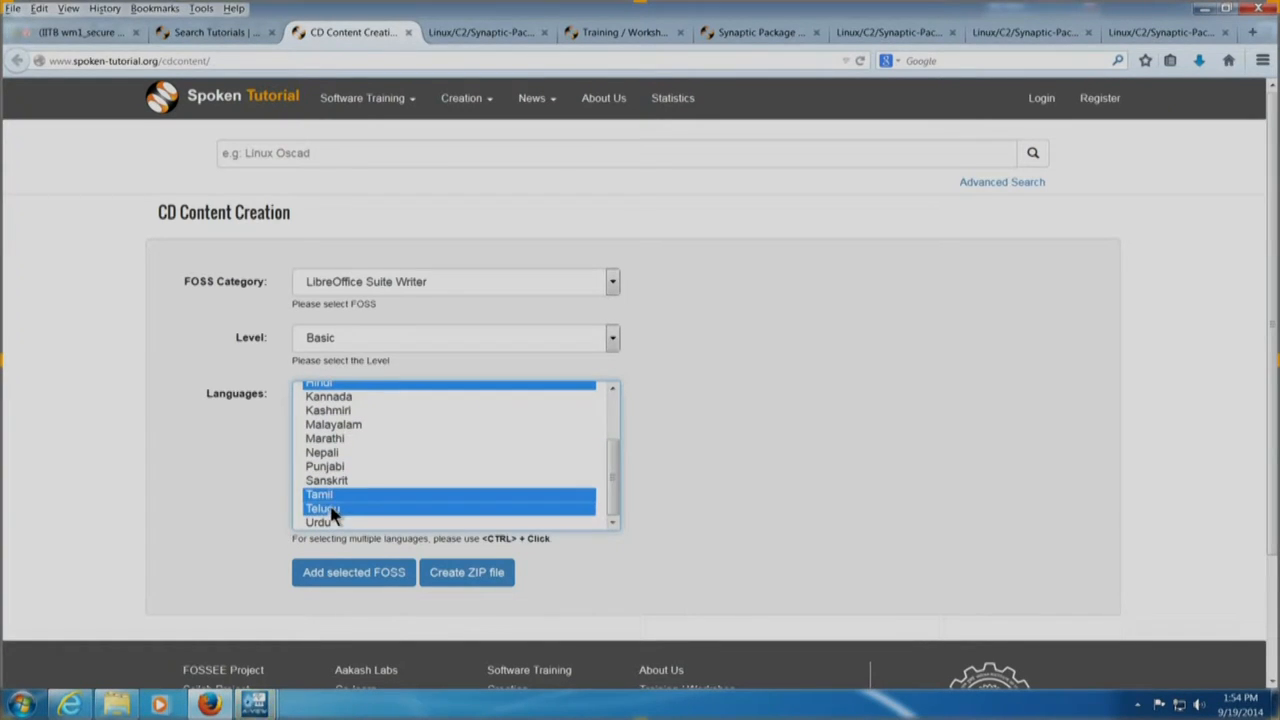
pyautogui.click(328, 396)
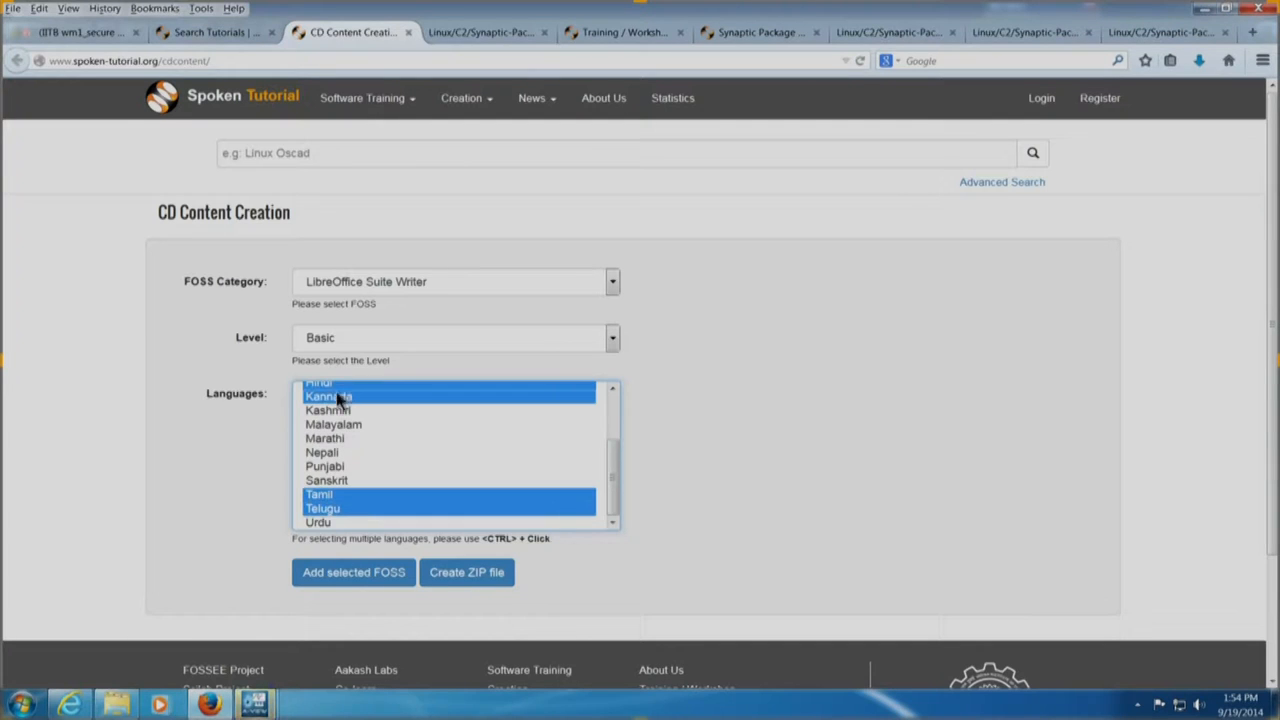
pyautogui.moveTo(344, 438)
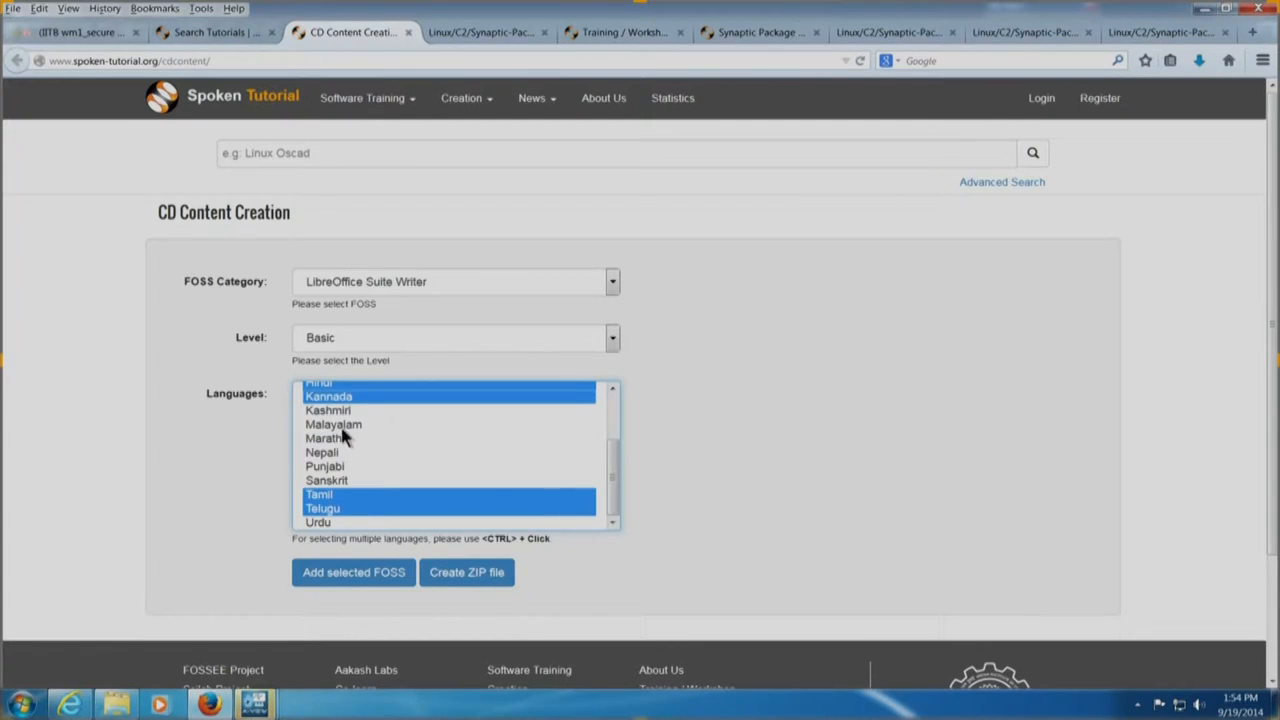
pyautogui.click(332, 424)
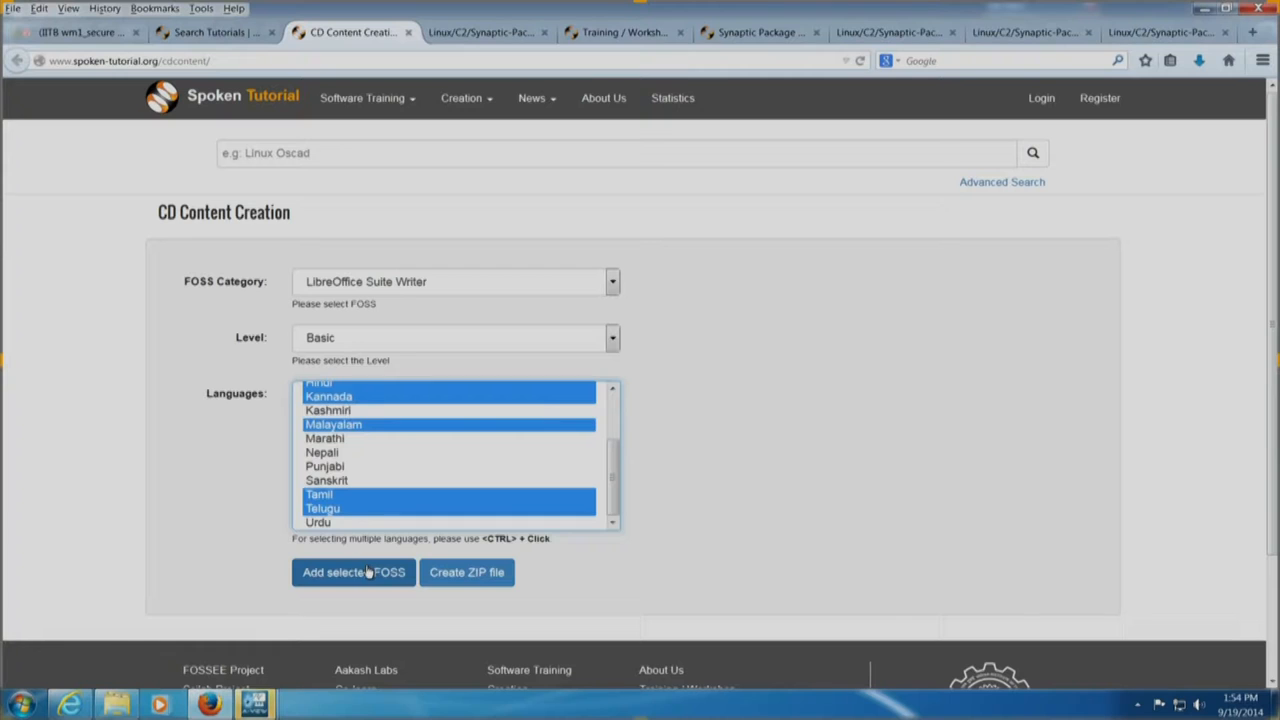
pyautogui.click(352, 572)
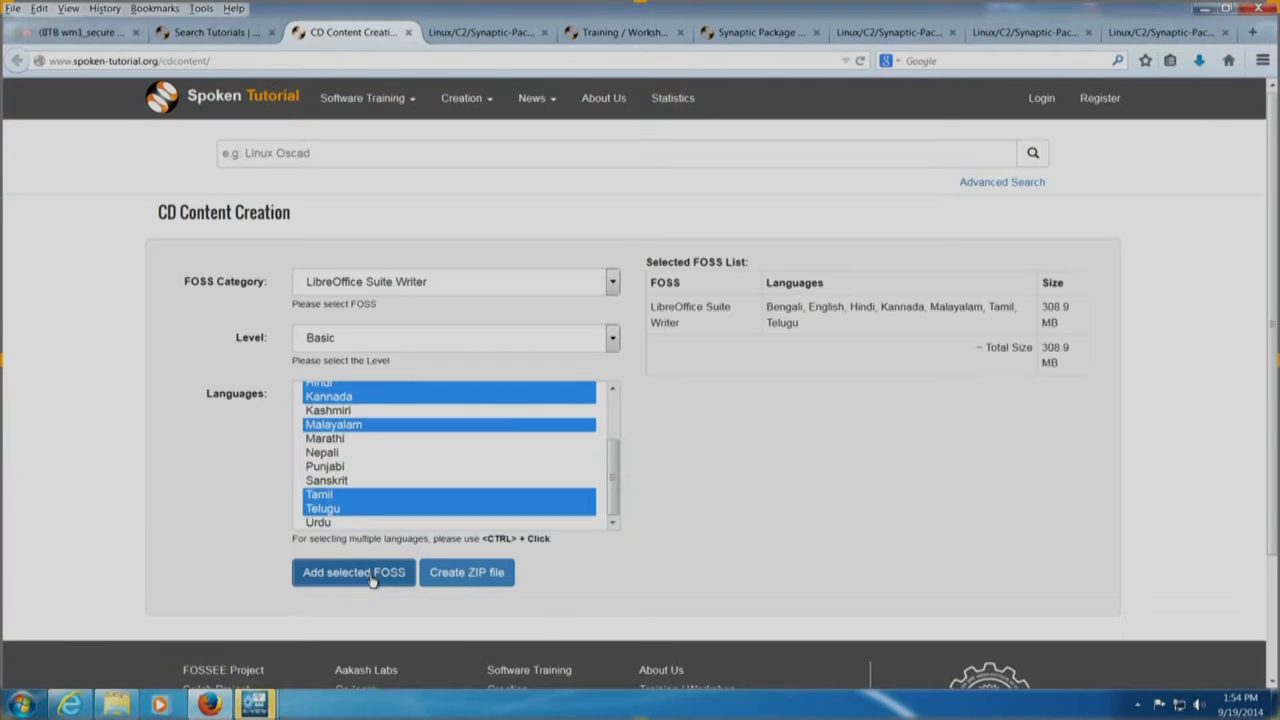
pyautogui.moveTo(992, 418)
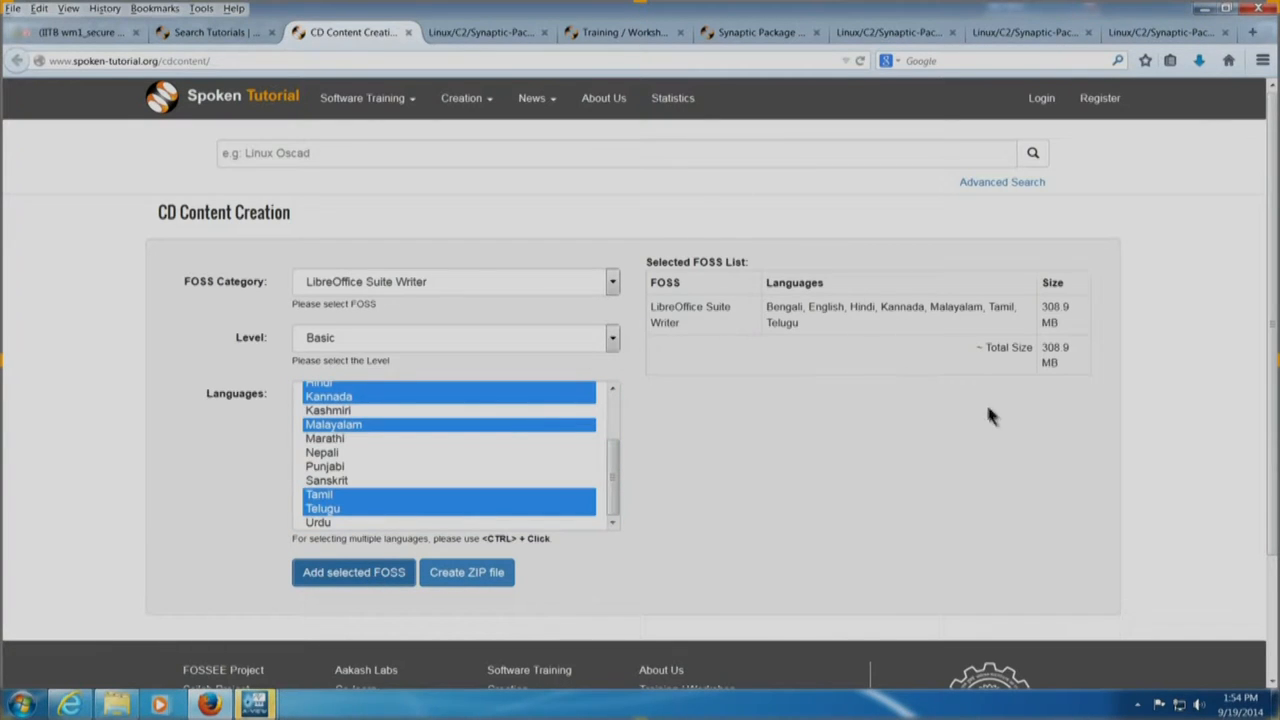
pyautogui.moveTo(1022, 364)
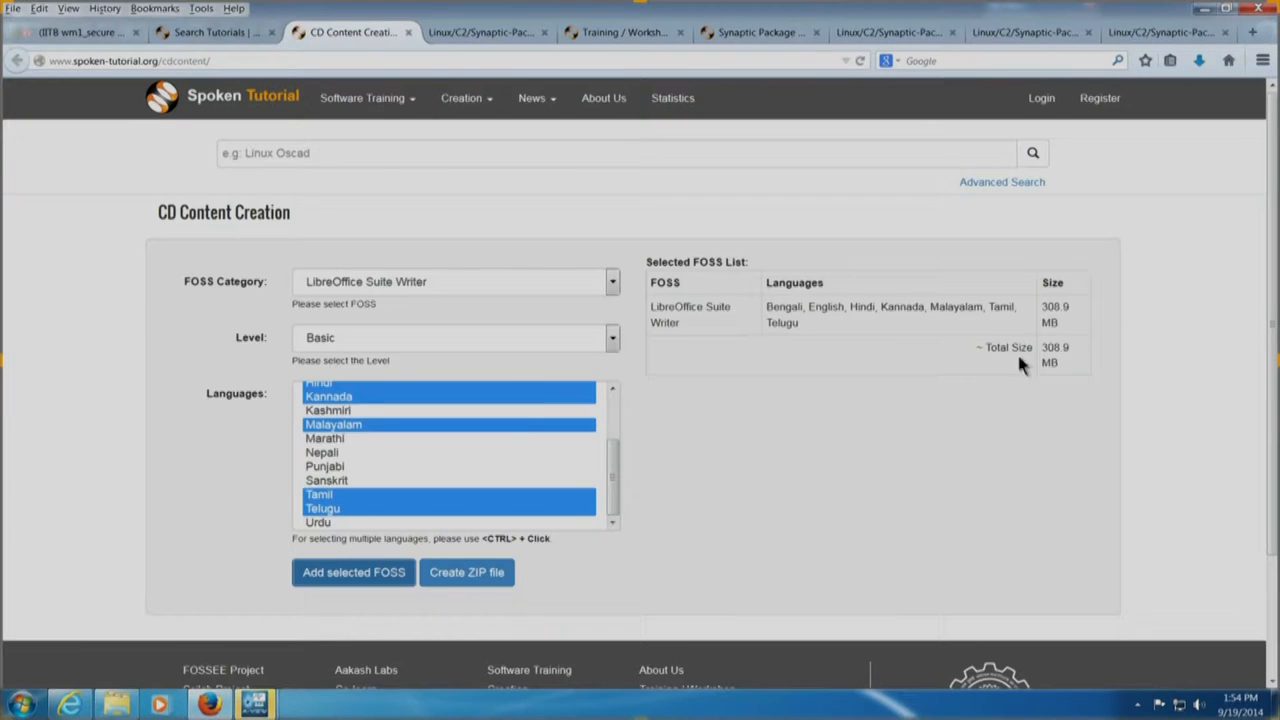
pyautogui.moveTo(776, 430)
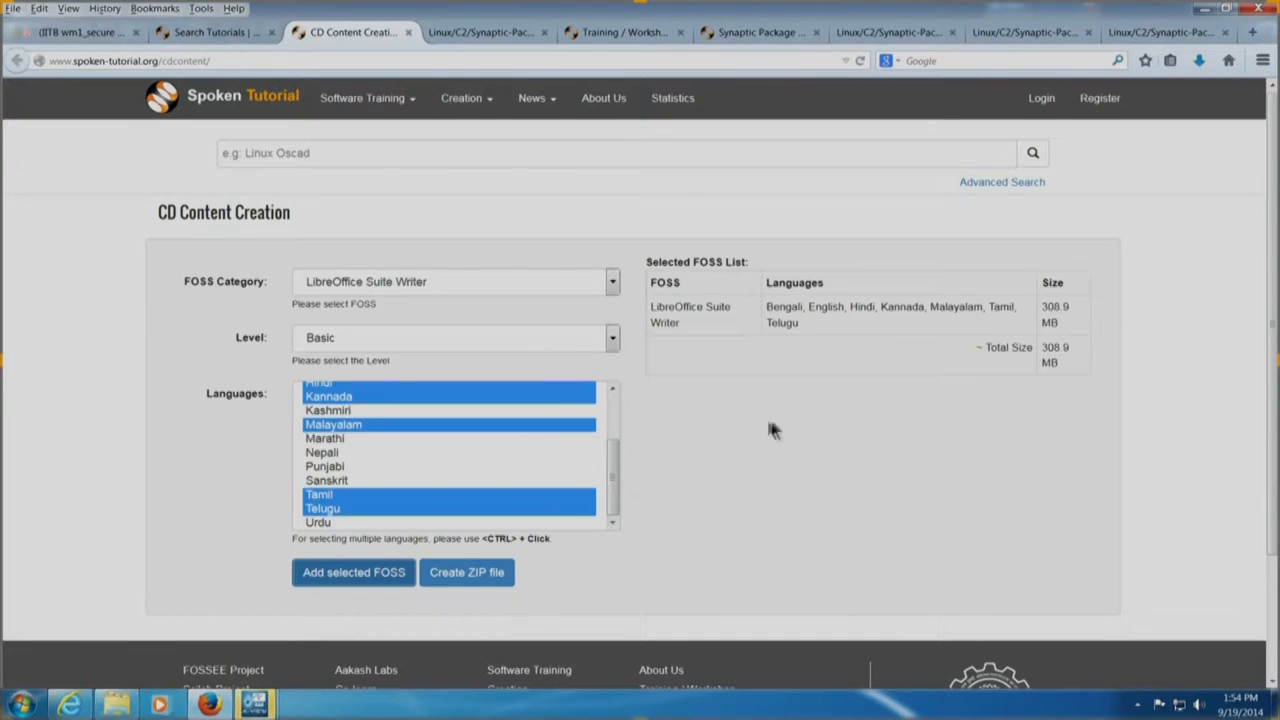
pyautogui.moveTo(836, 482)
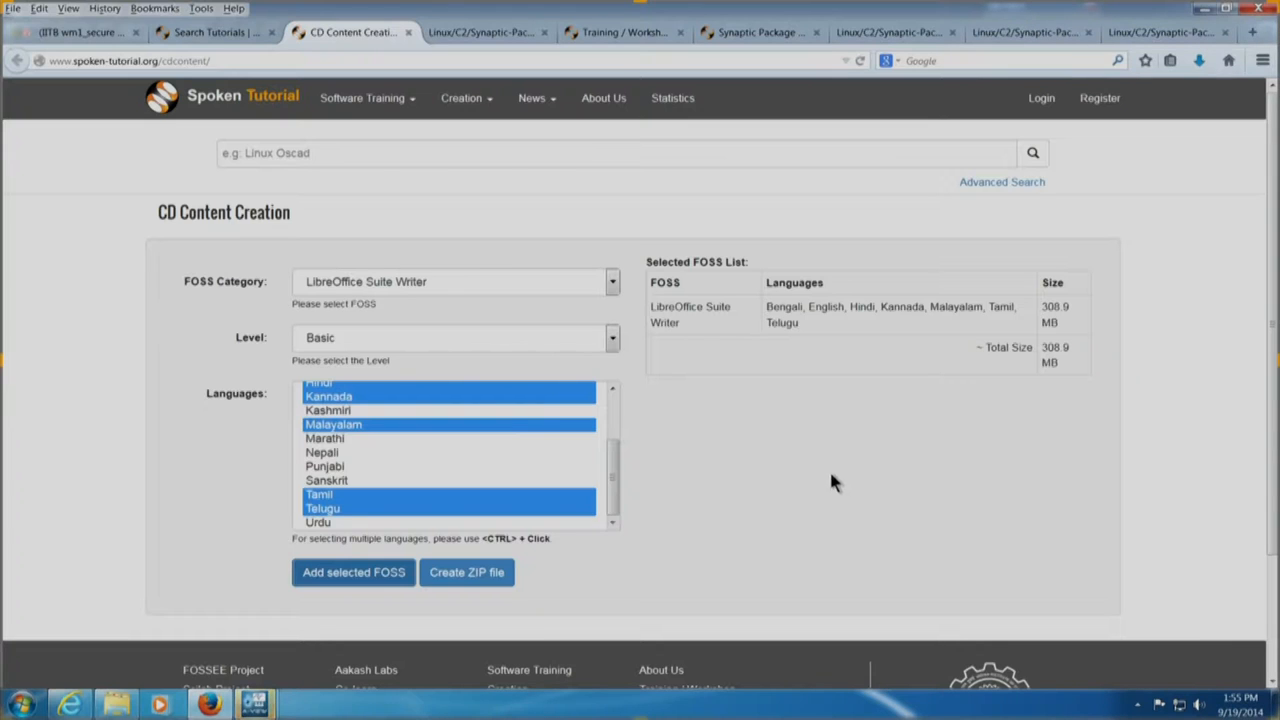
pyautogui.moveTo(390, 280)
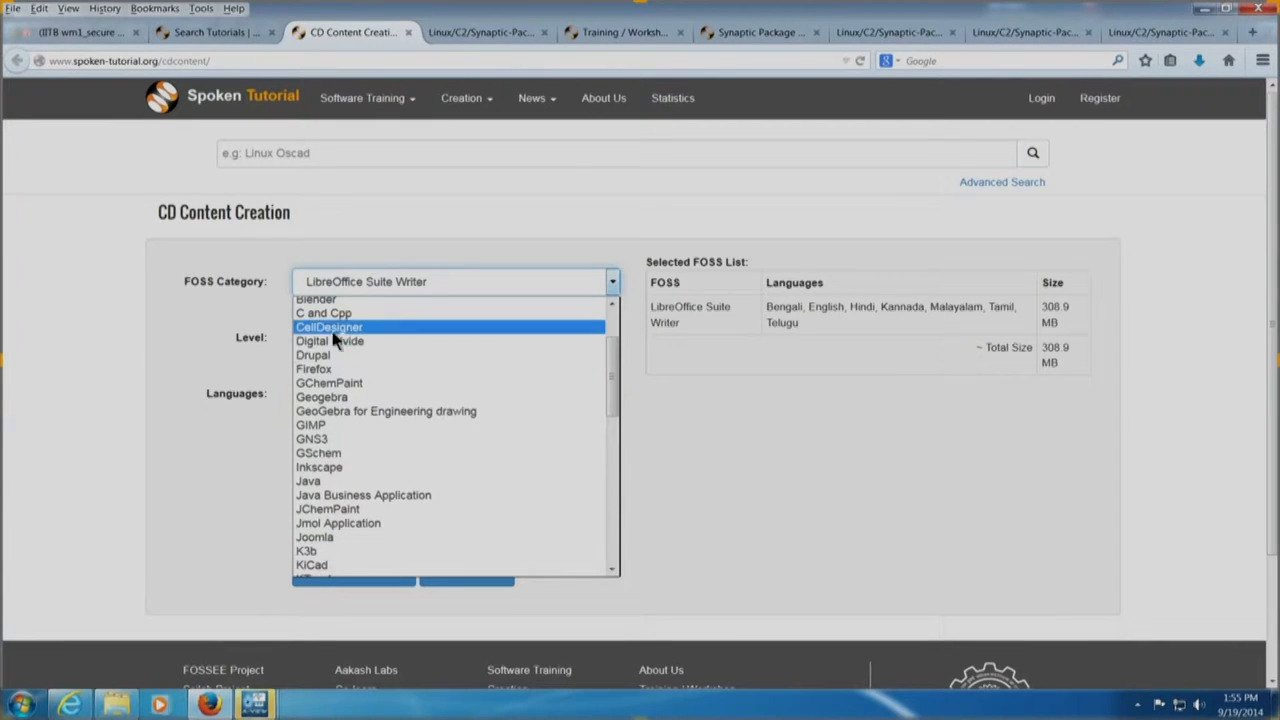
# Add C and Cpp, Level All, in English and Tamil (total 645 MB) and start ZIP creation
pyautogui.click(324, 312)
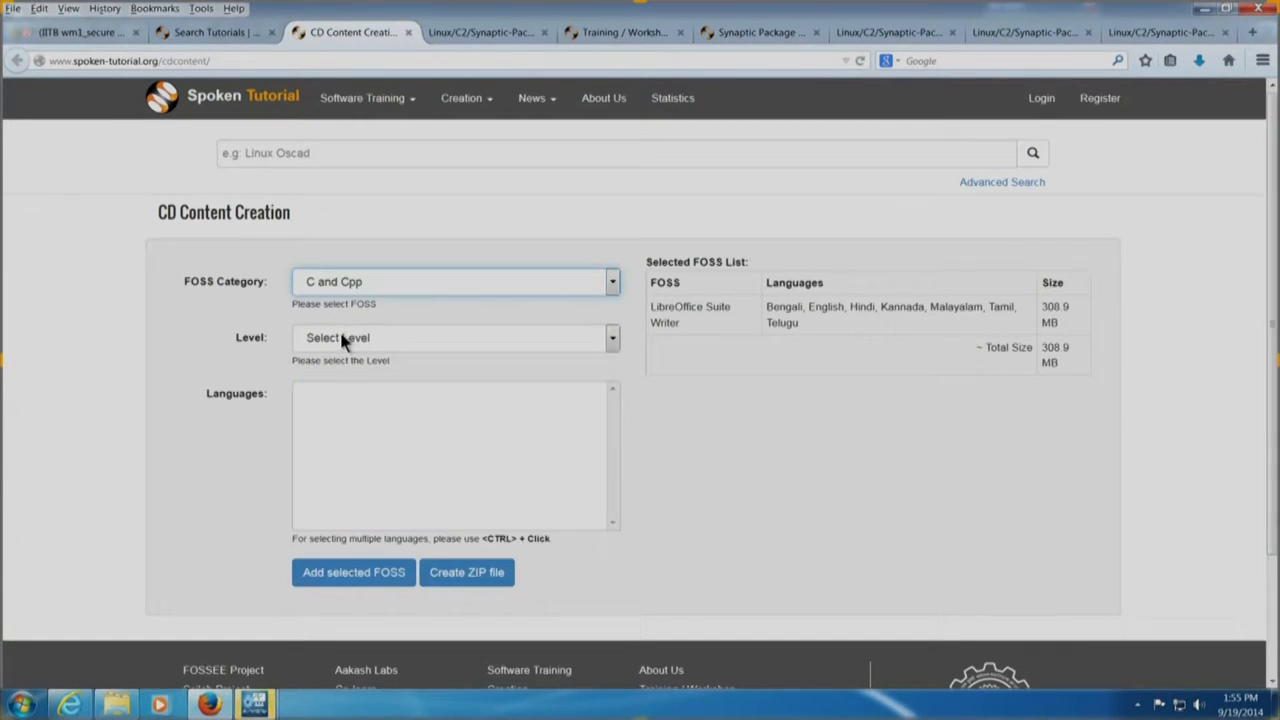
pyautogui.click(456, 336)
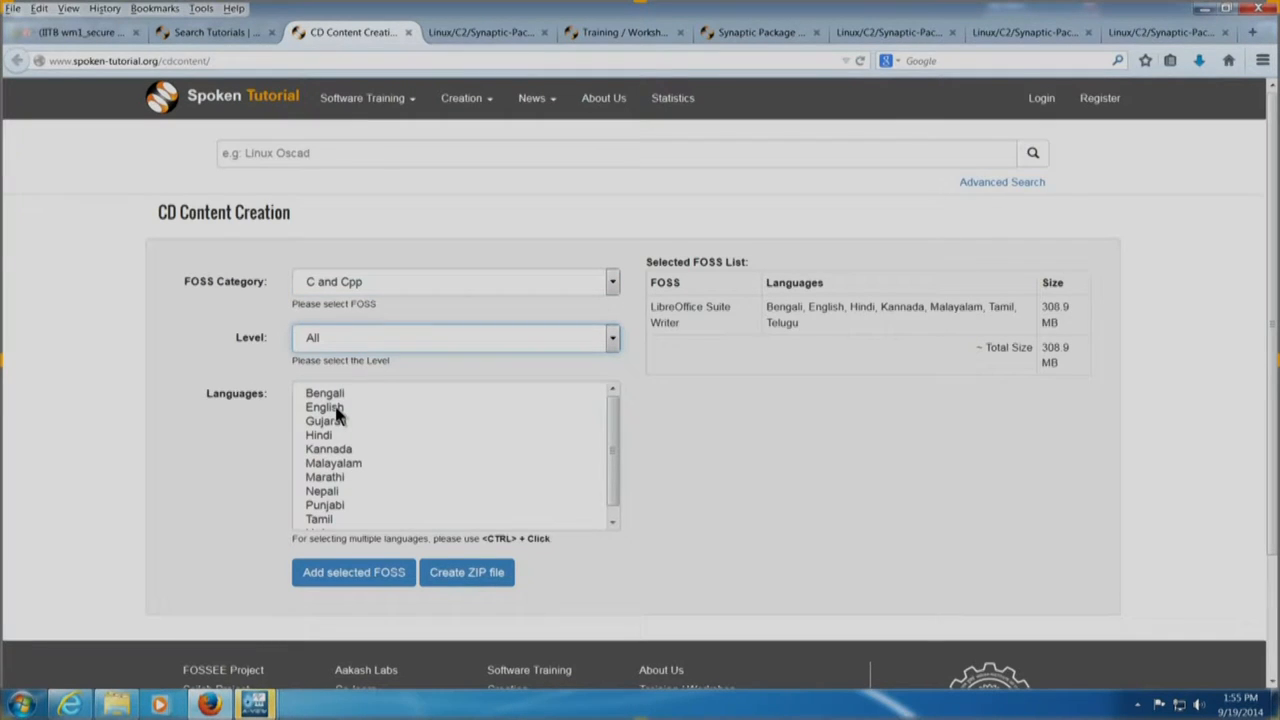
pyautogui.click(324, 406)
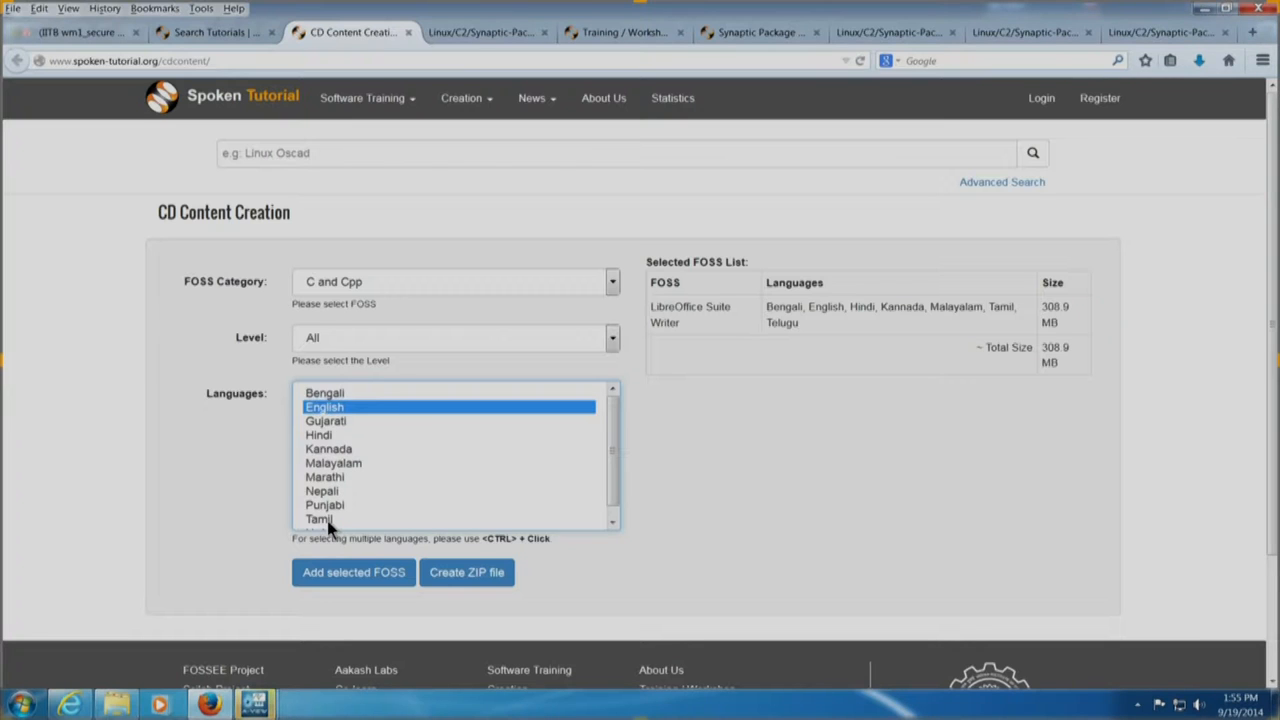
pyautogui.click(320, 518)
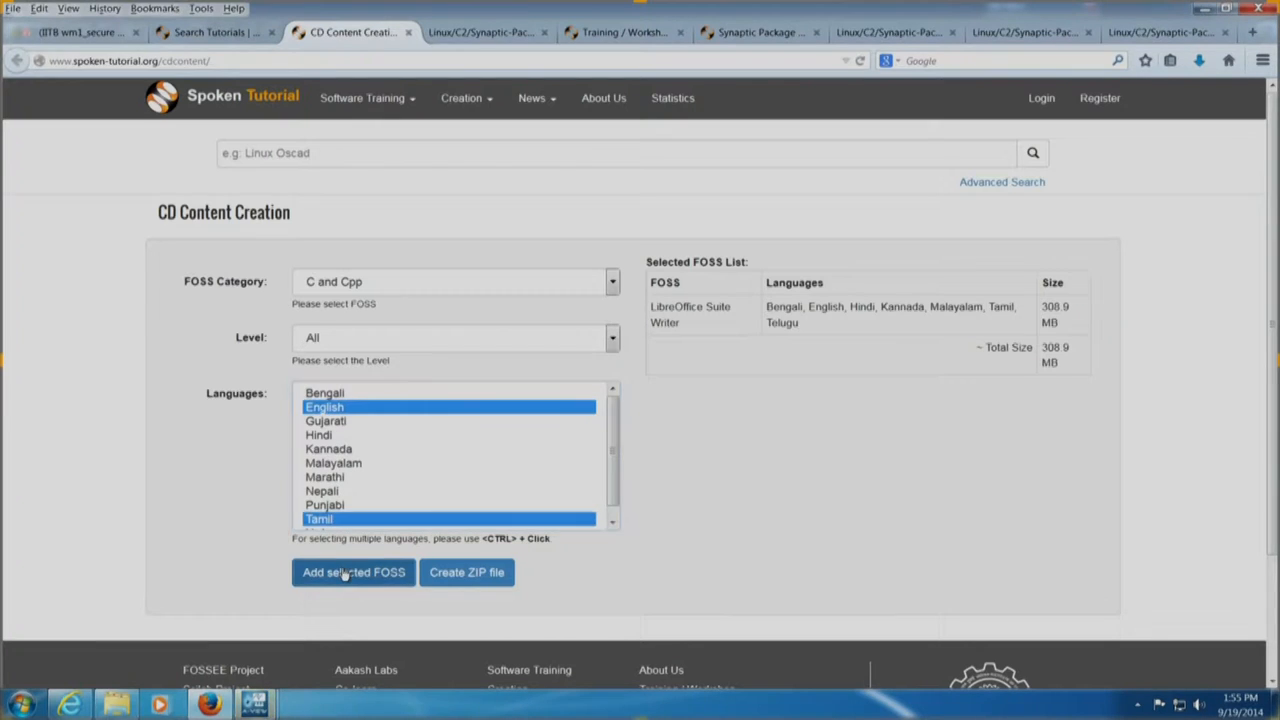
pyautogui.click(352, 572)
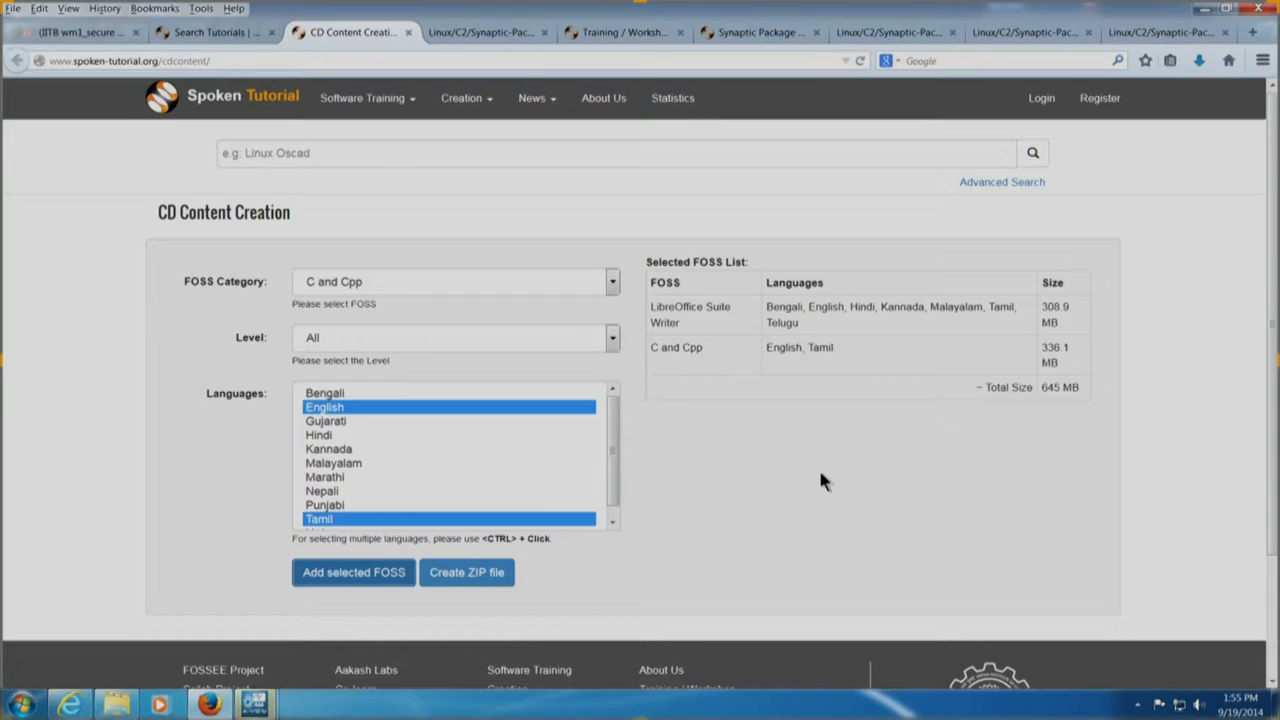
pyautogui.moveTo(1068, 444)
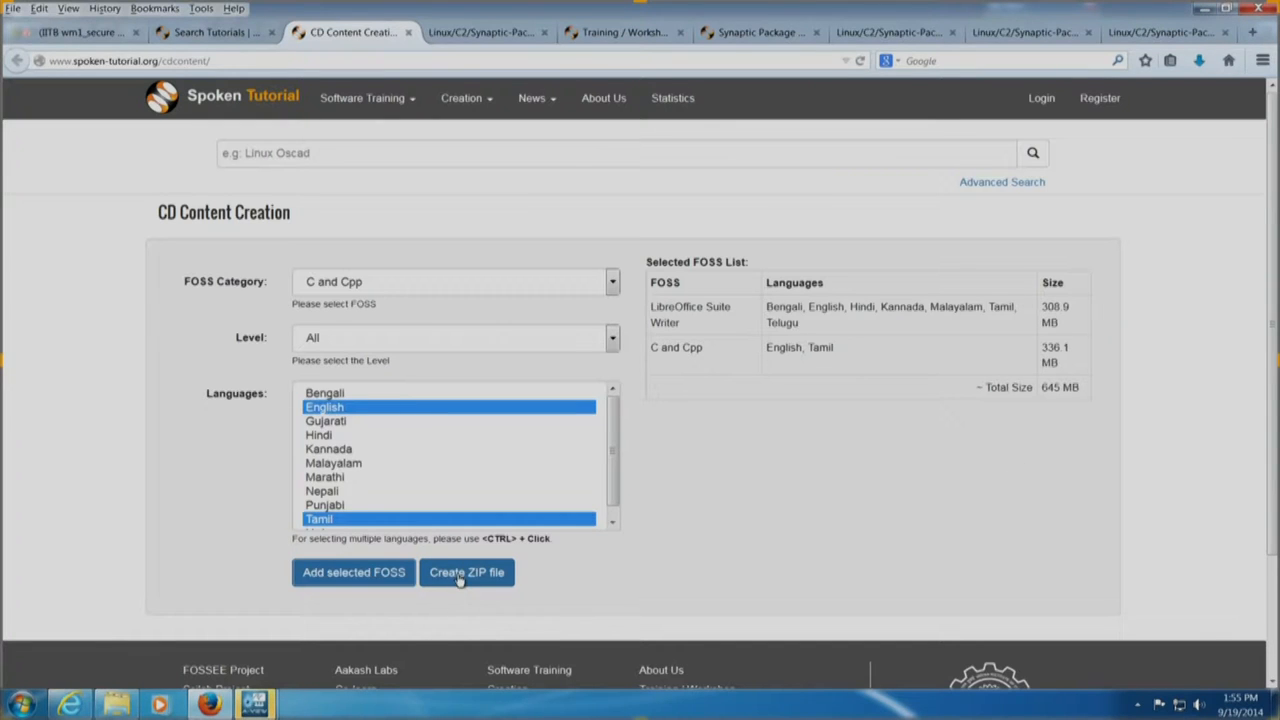
pyautogui.click(466, 572)
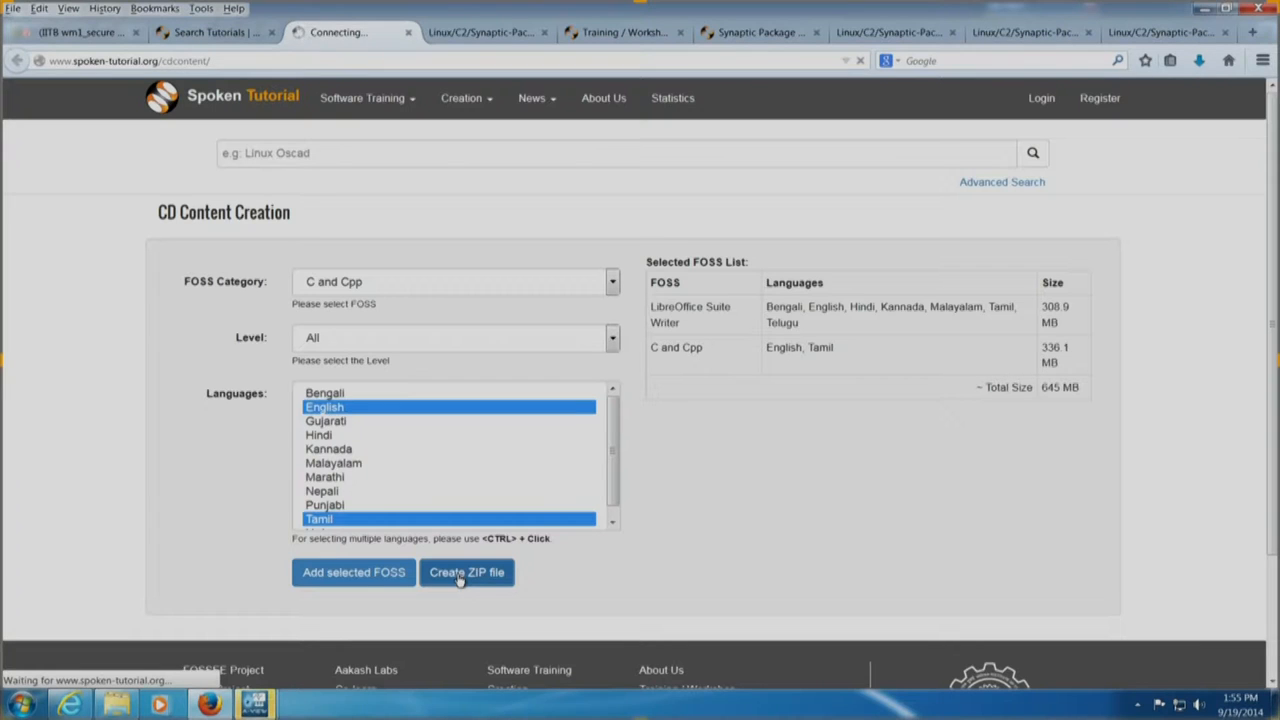
pyautogui.moveTo(484, 578)
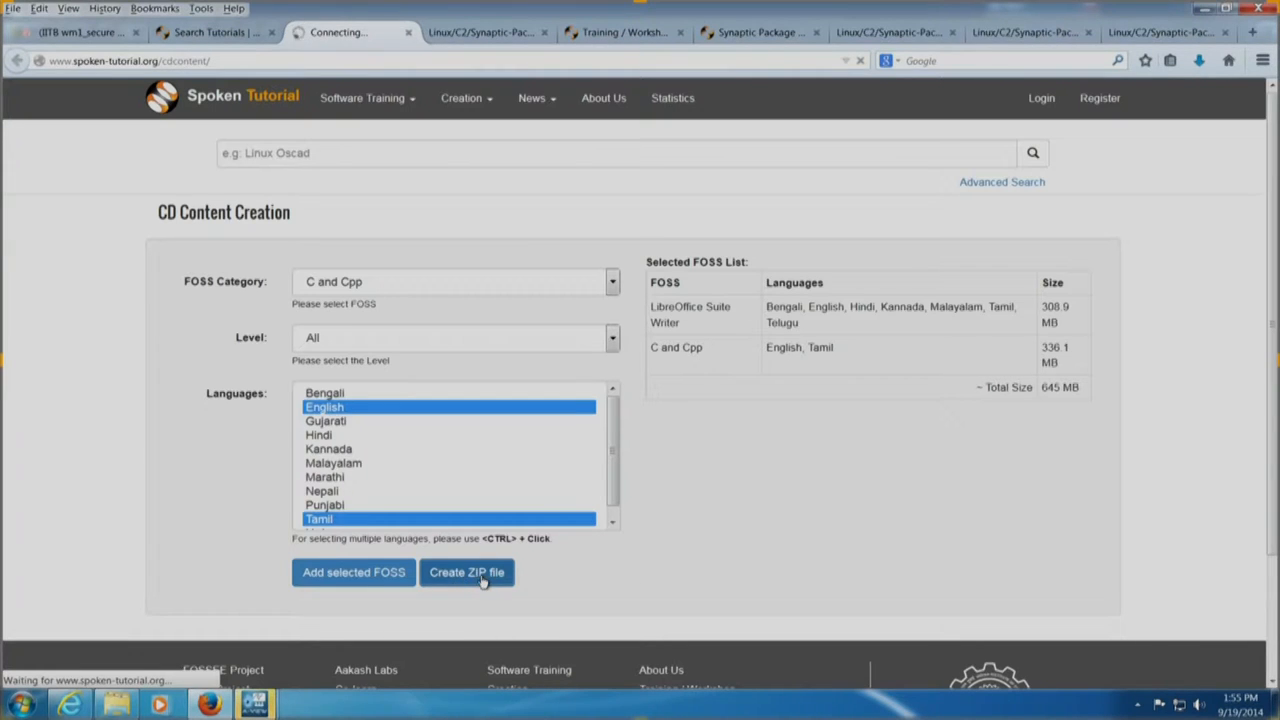
pyautogui.moveTo(736, 540)
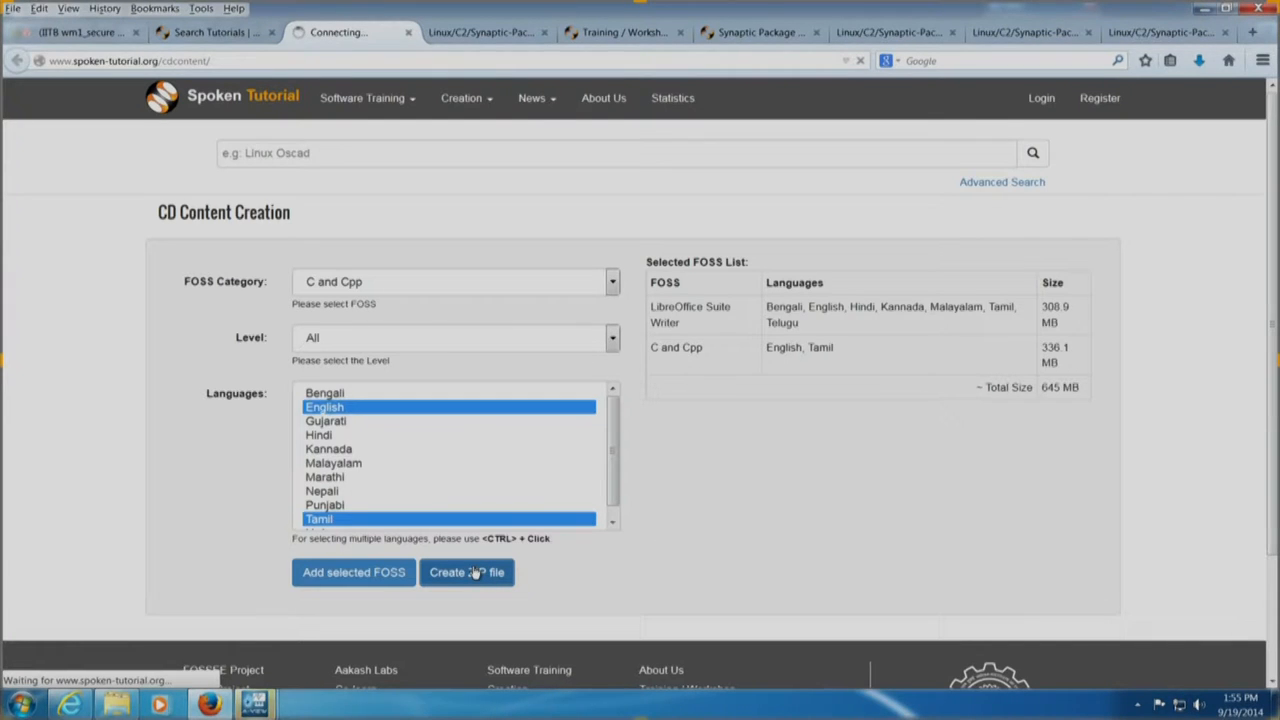
pyautogui.moveTo(724, 562)
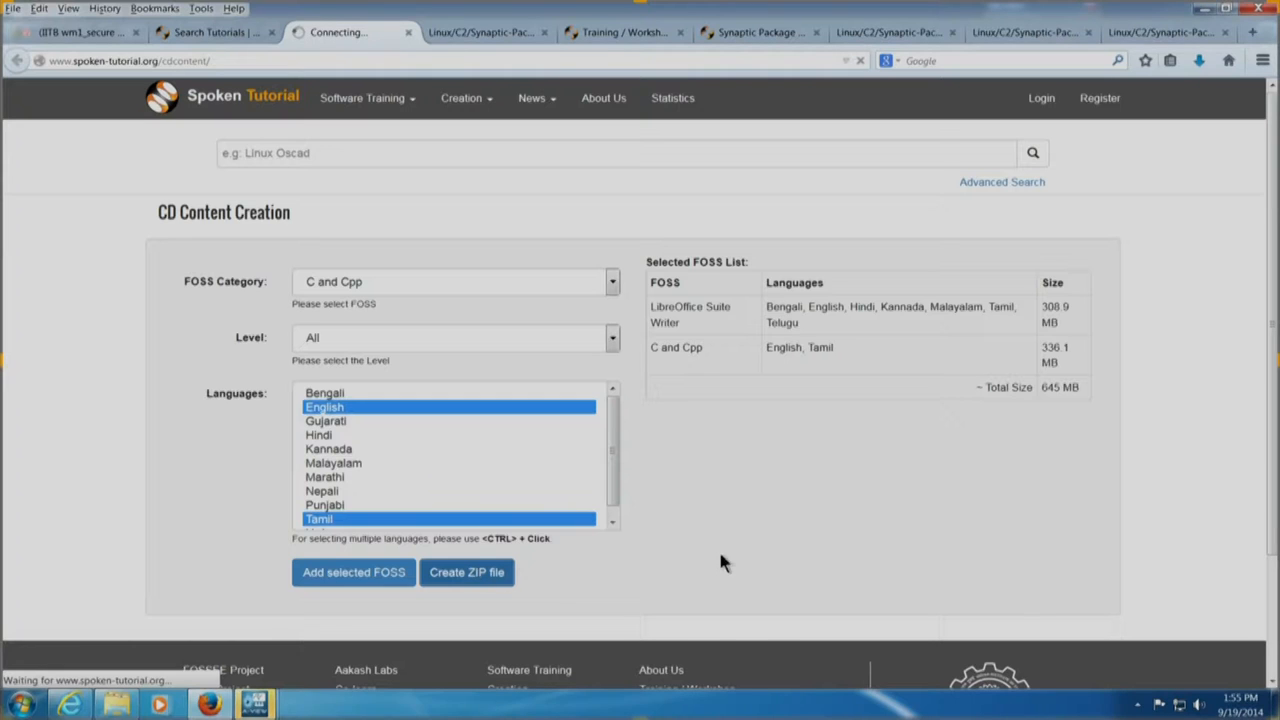
pyautogui.moveTo(756, 568)
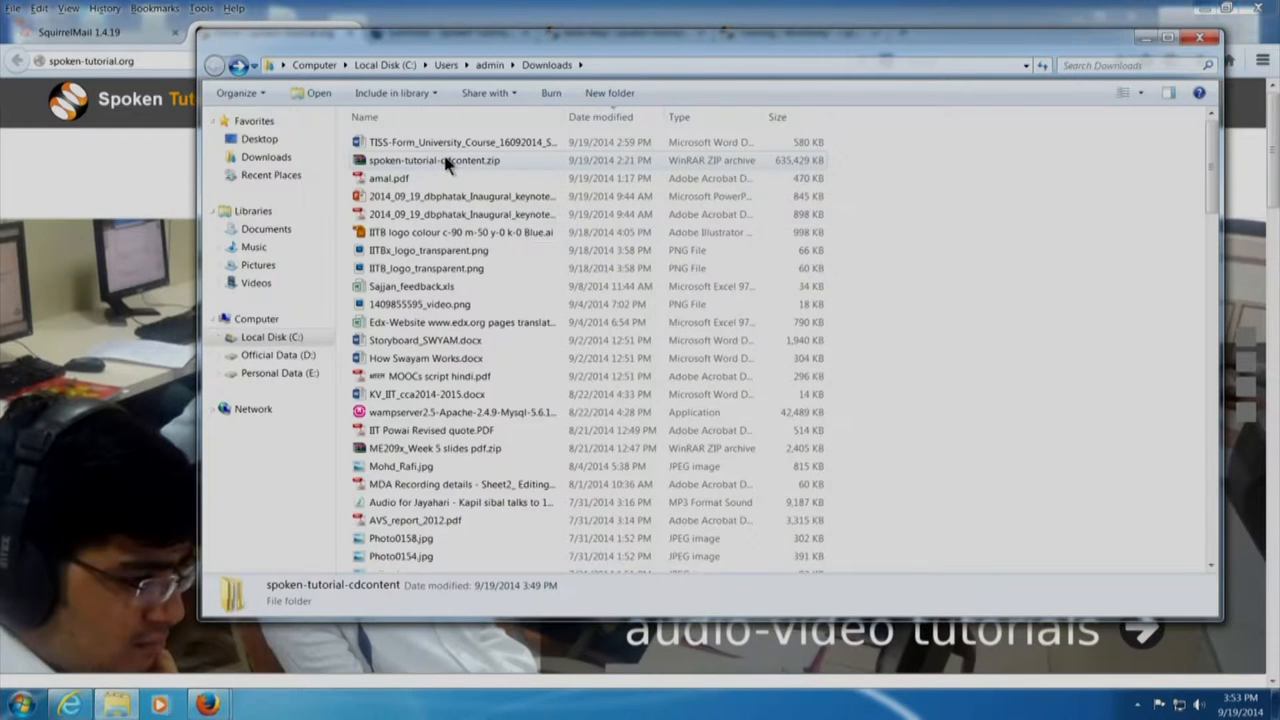
pyautogui.moveTo(448, 160)
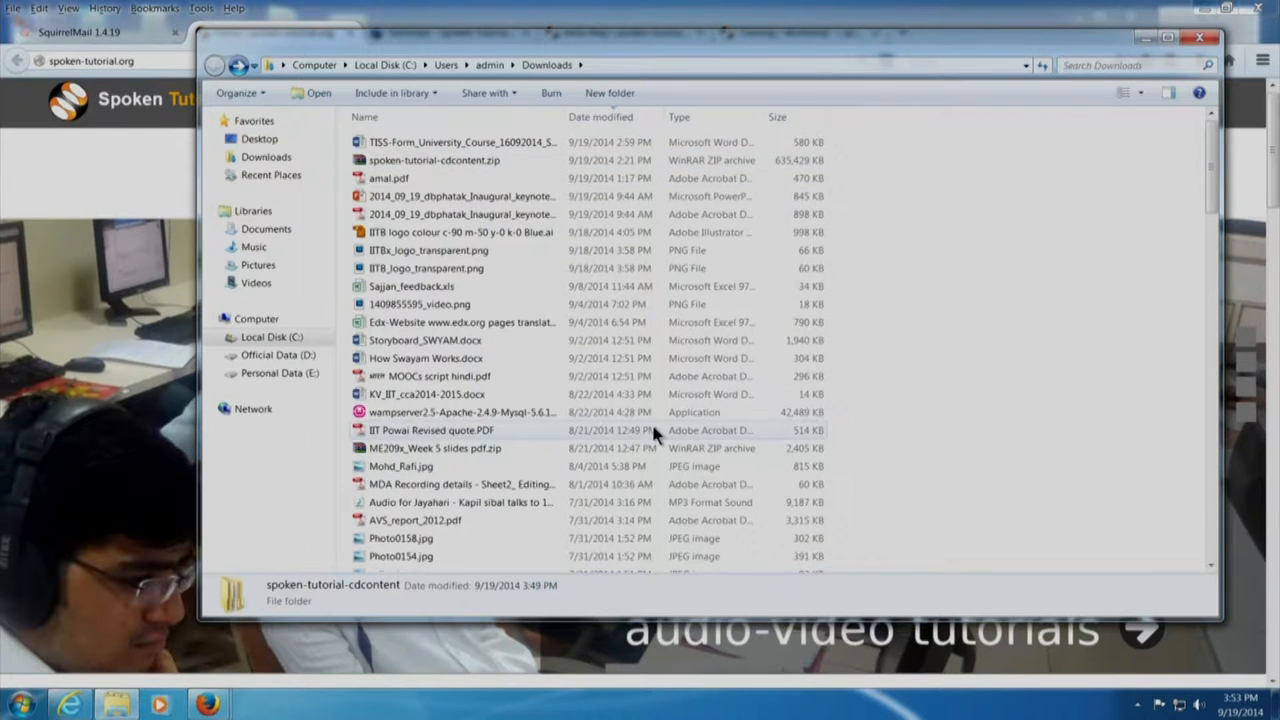
# In Downloads, open spoken-tutorial-cdcontent and then its spoken folder
pyautogui.scroll(-3)
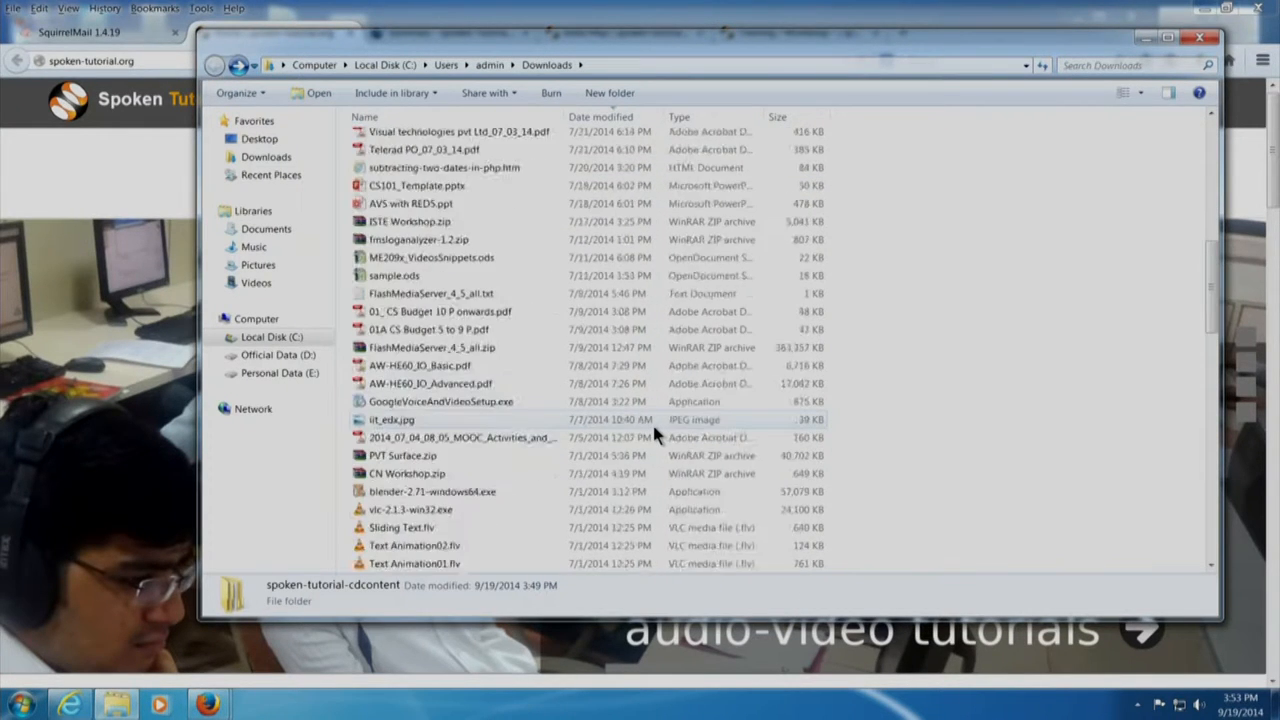
pyautogui.scroll(-3)
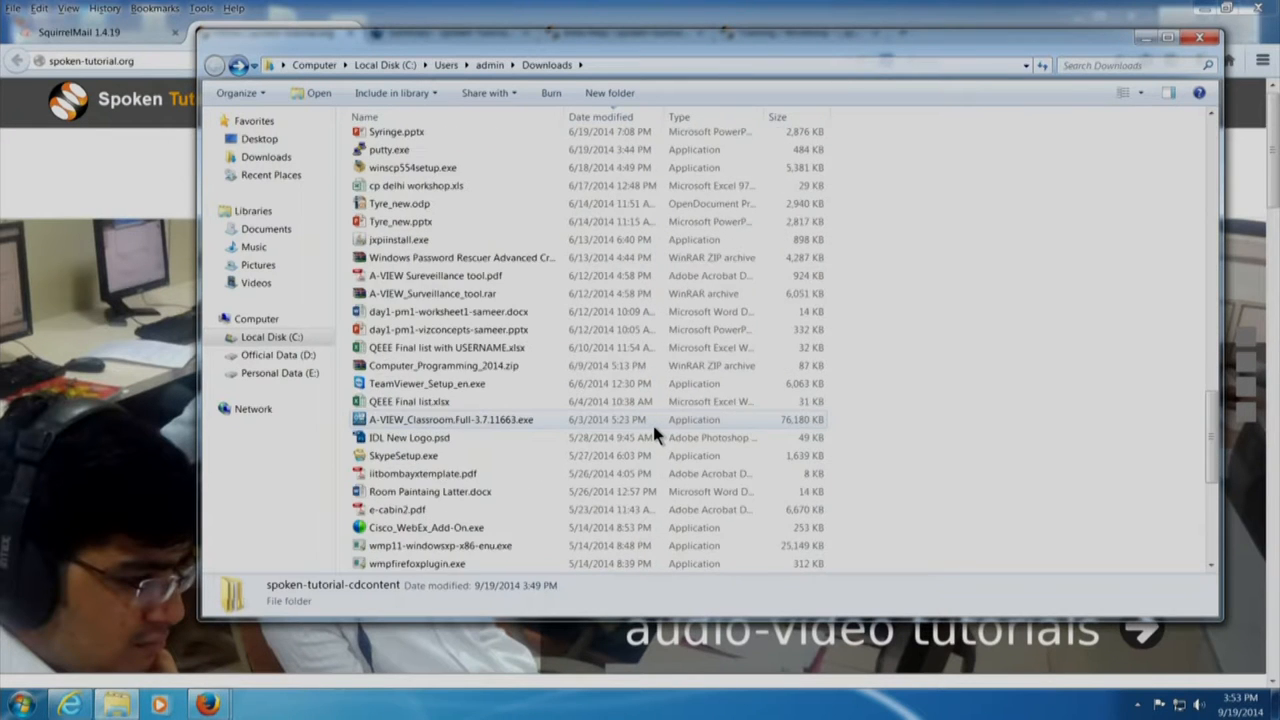
pyautogui.scroll(-3)
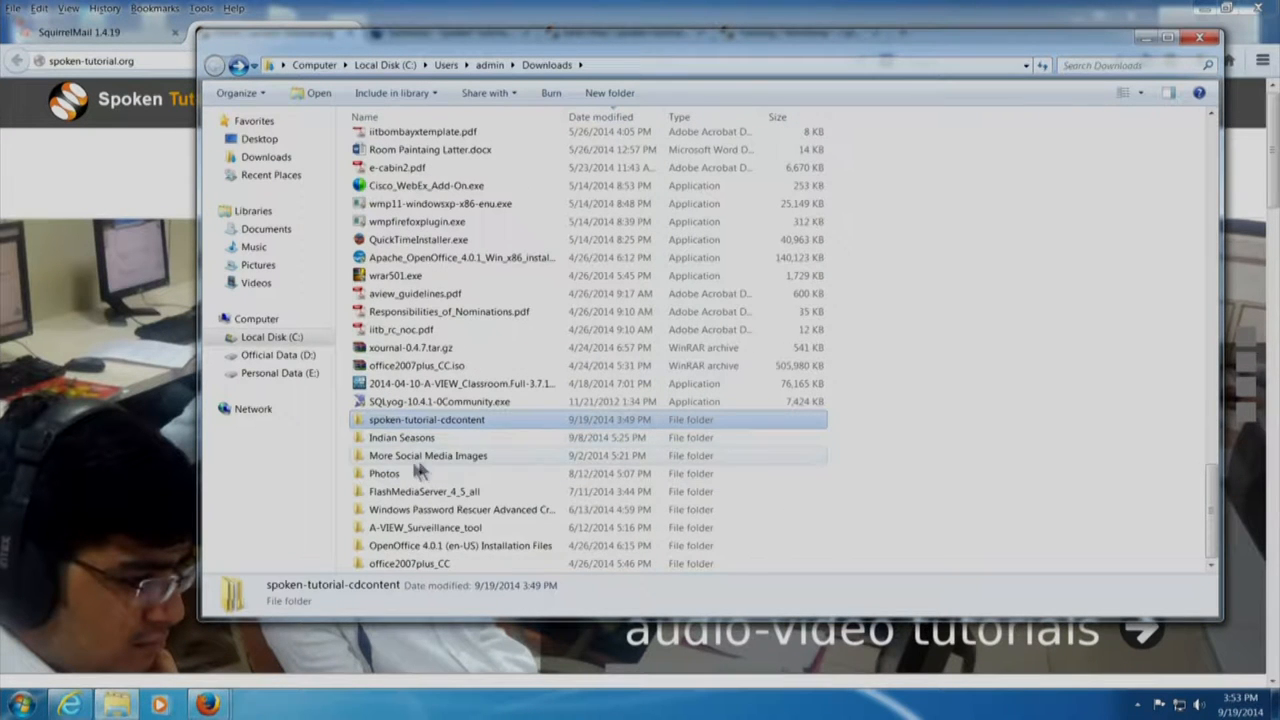
pyautogui.doubleClick(428, 420)
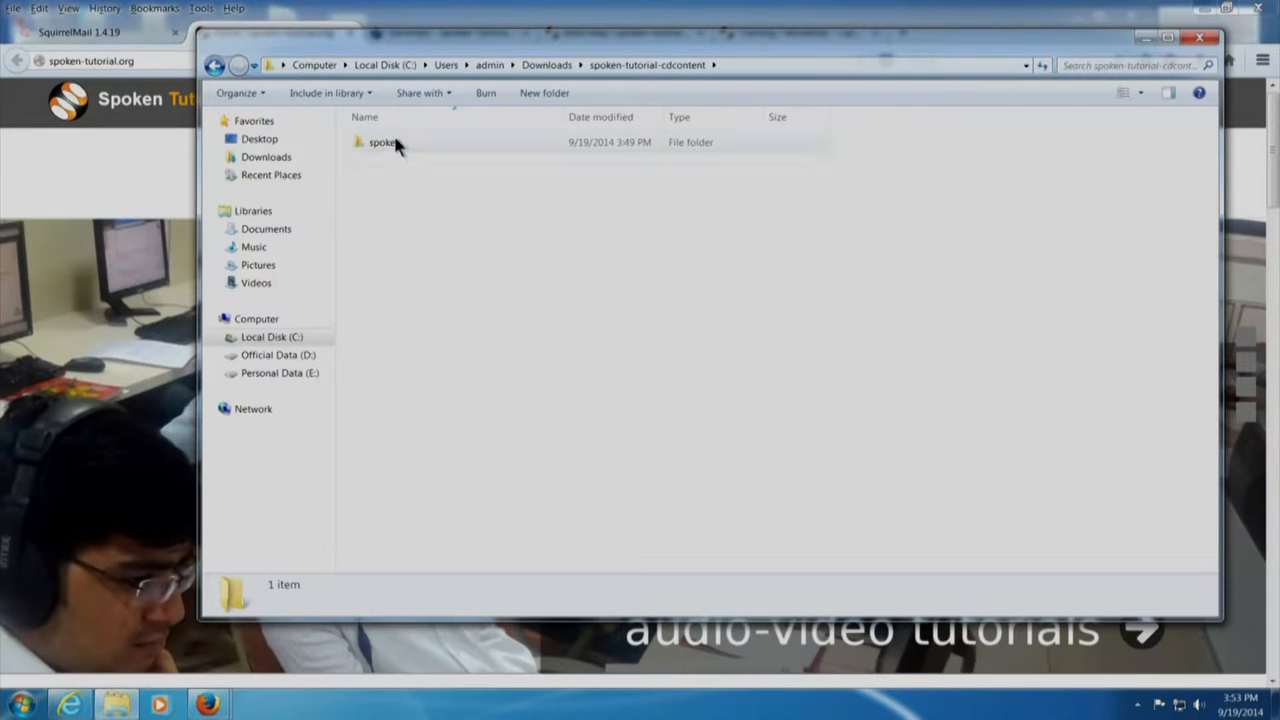
pyautogui.doubleClick(382, 140)
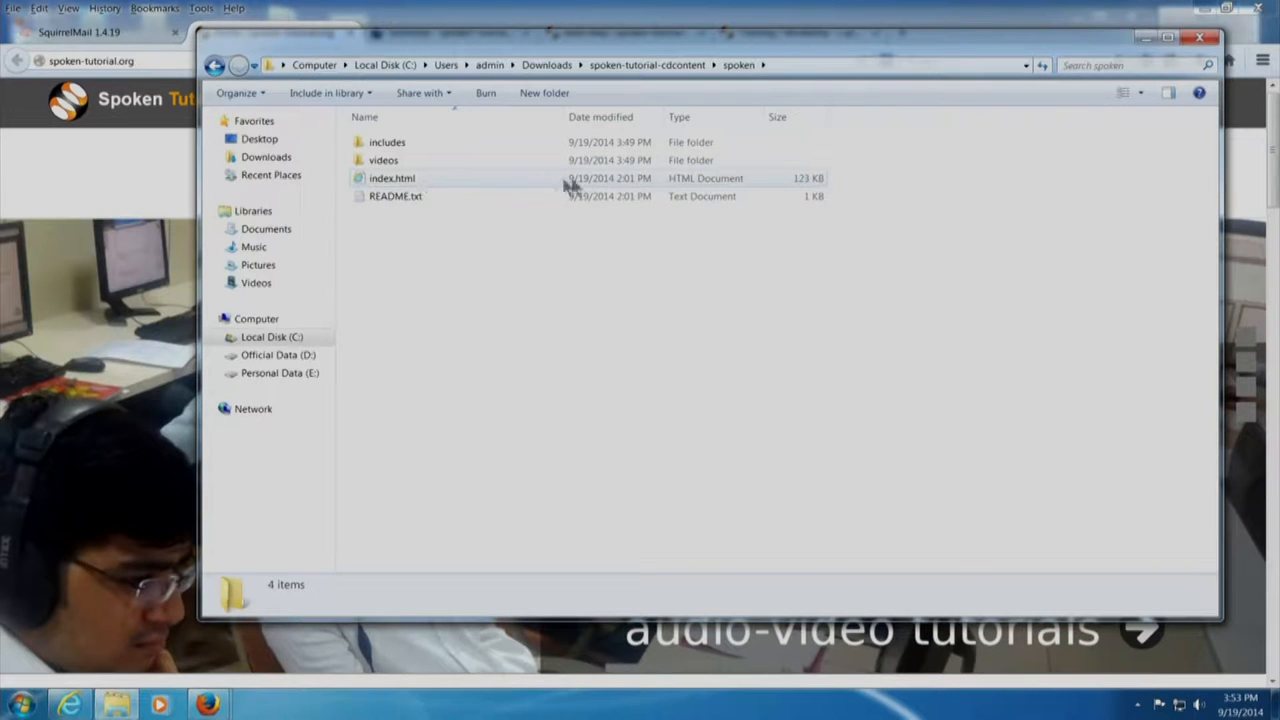
# Bring up the context menu for index.html in the spoken folder
pyautogui.rightClick(490, 184)
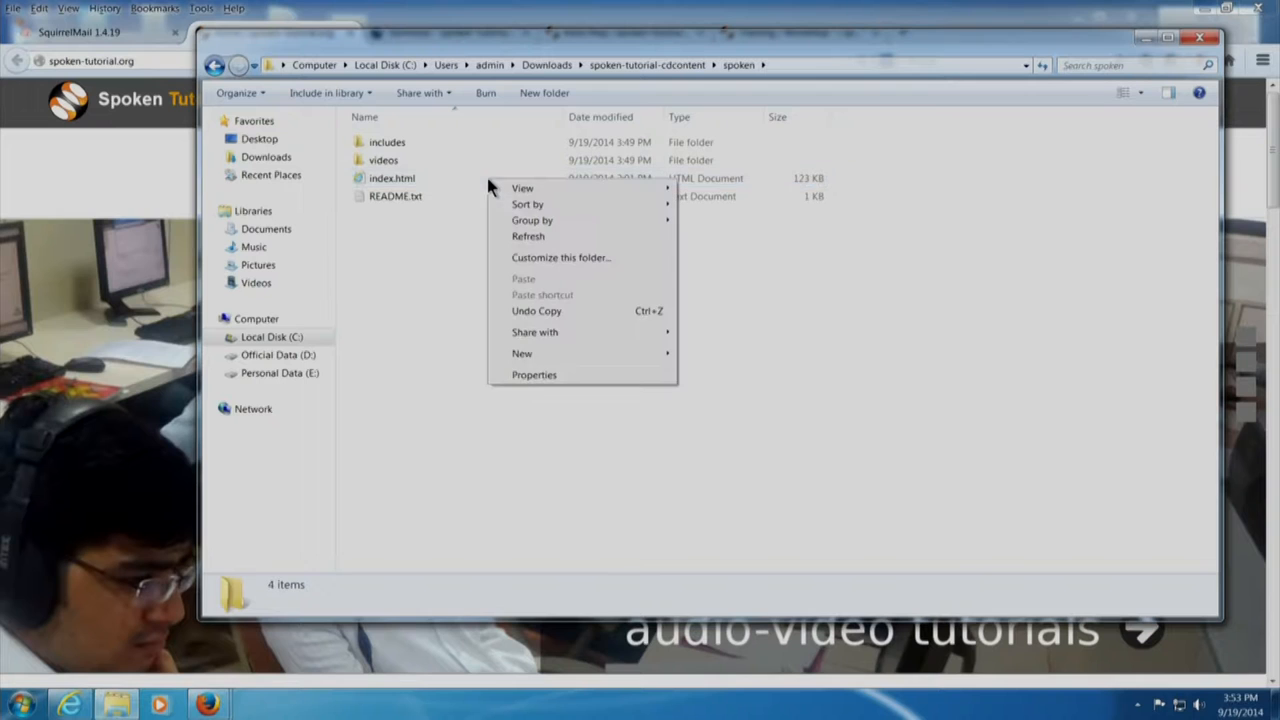
pyautogui.moveTo(436, 308)
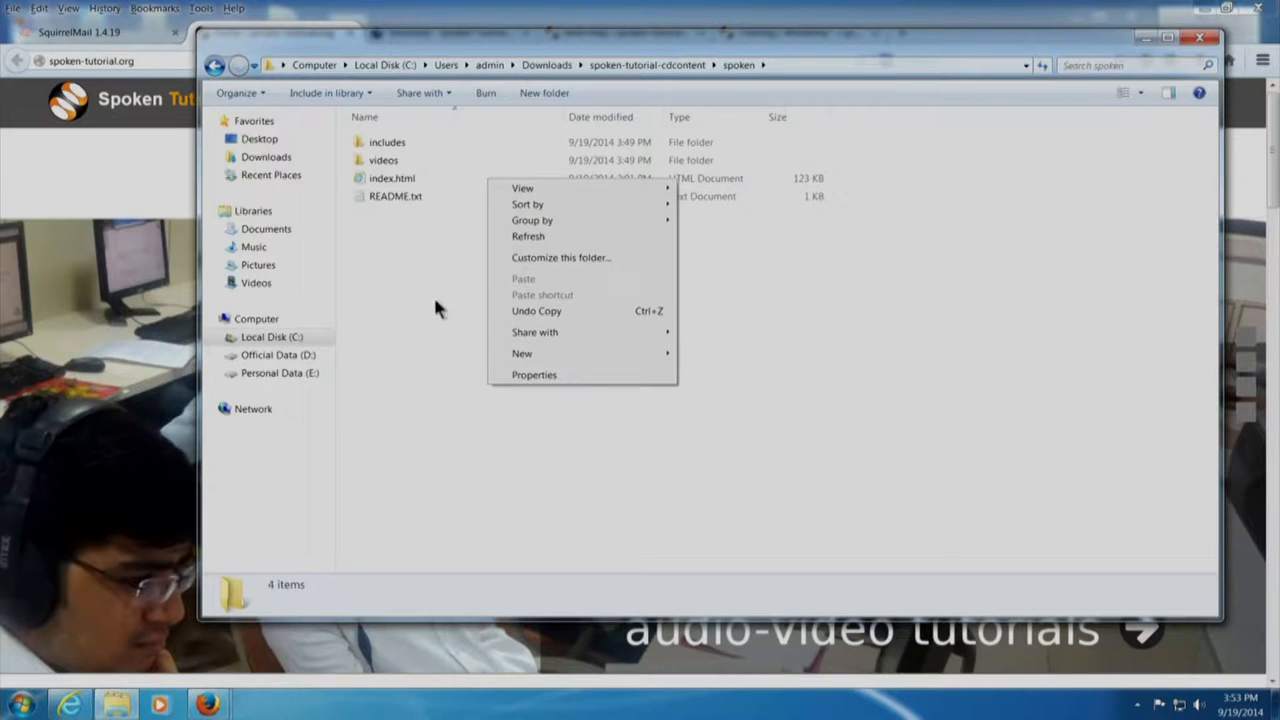
pyautogui.moveTo(424, 180)
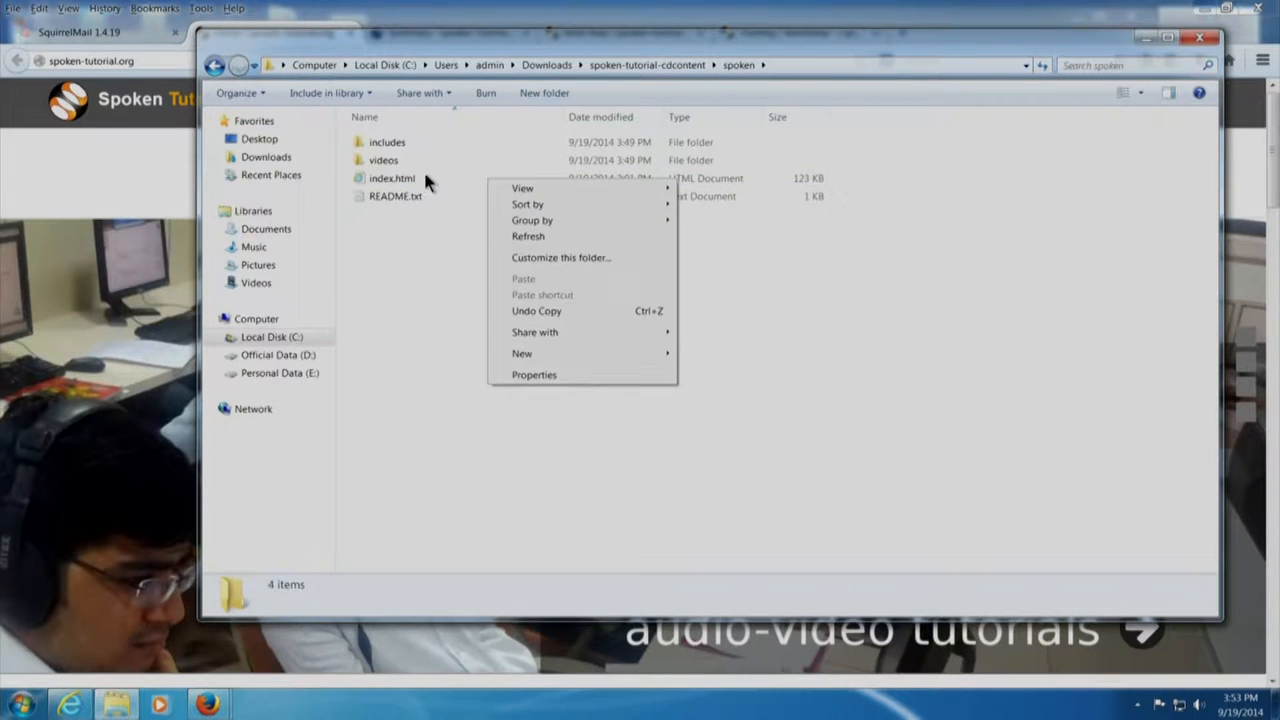
pyautogui.click(392, 178)
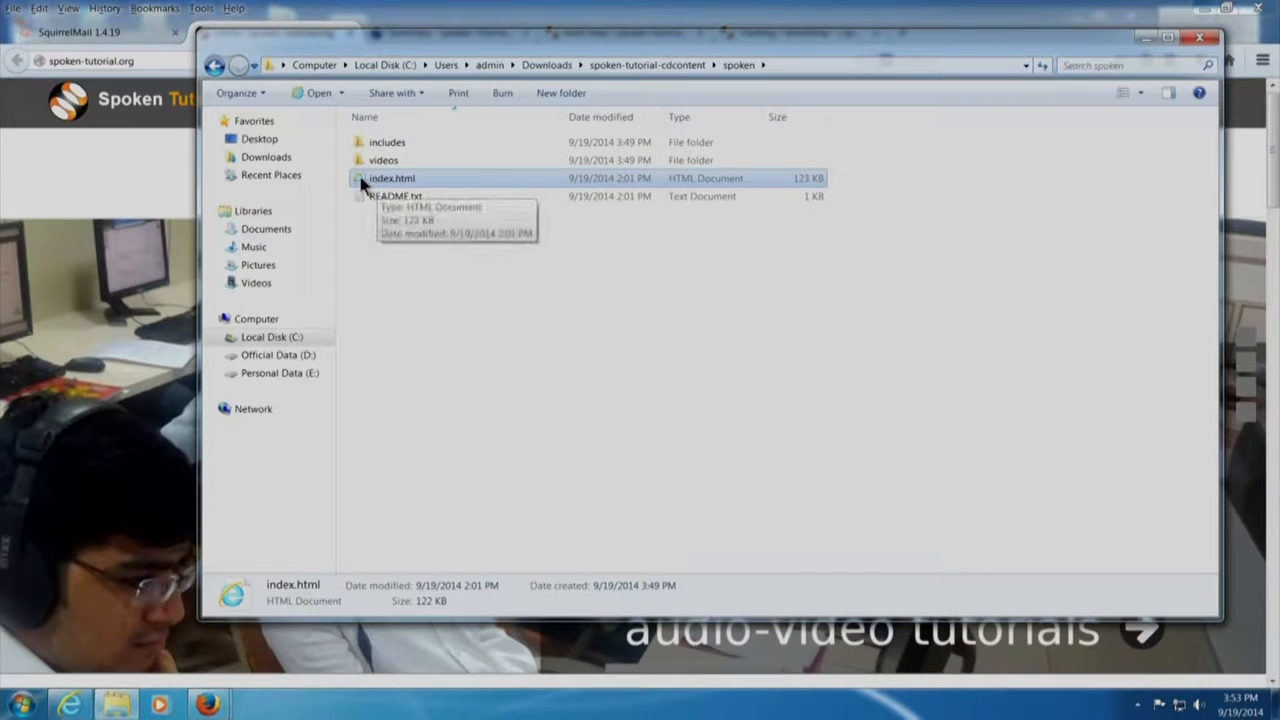
pyautogui.rightClick(392, 178)
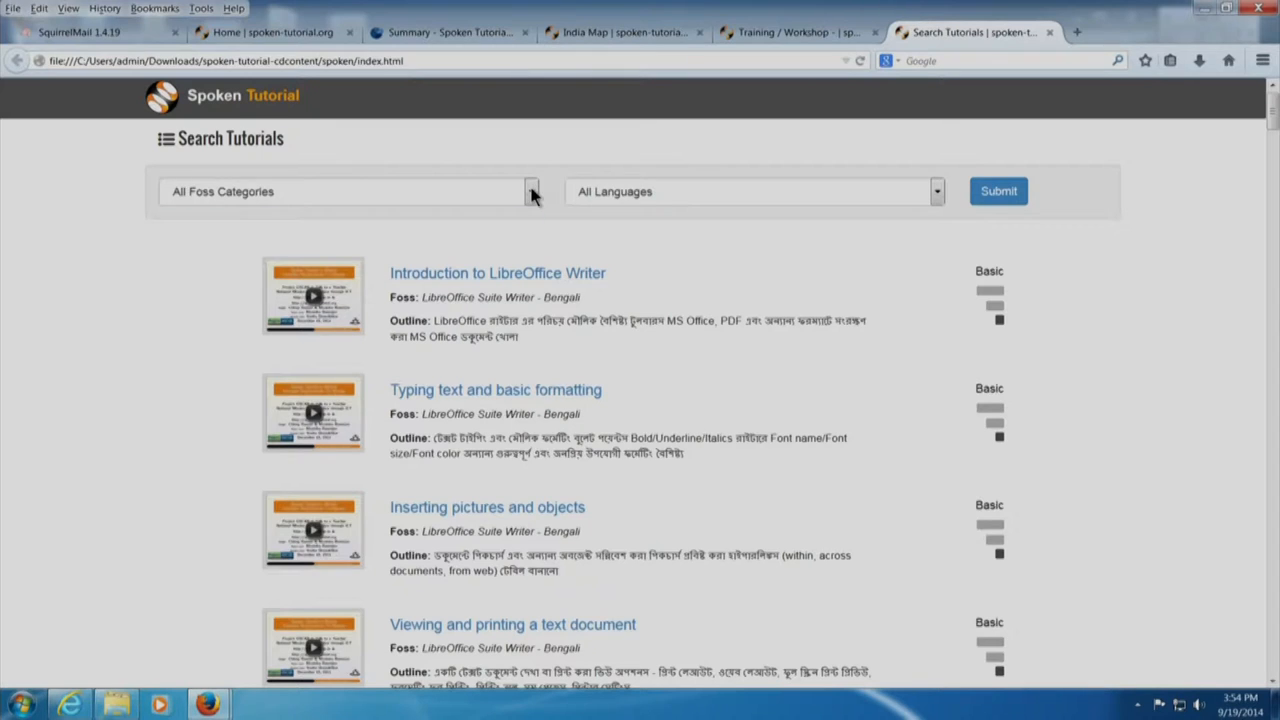
# Search the offline CD content for LibreOffice Suite Writer tutorials in Tamil
pyautogui.click(530, 192)
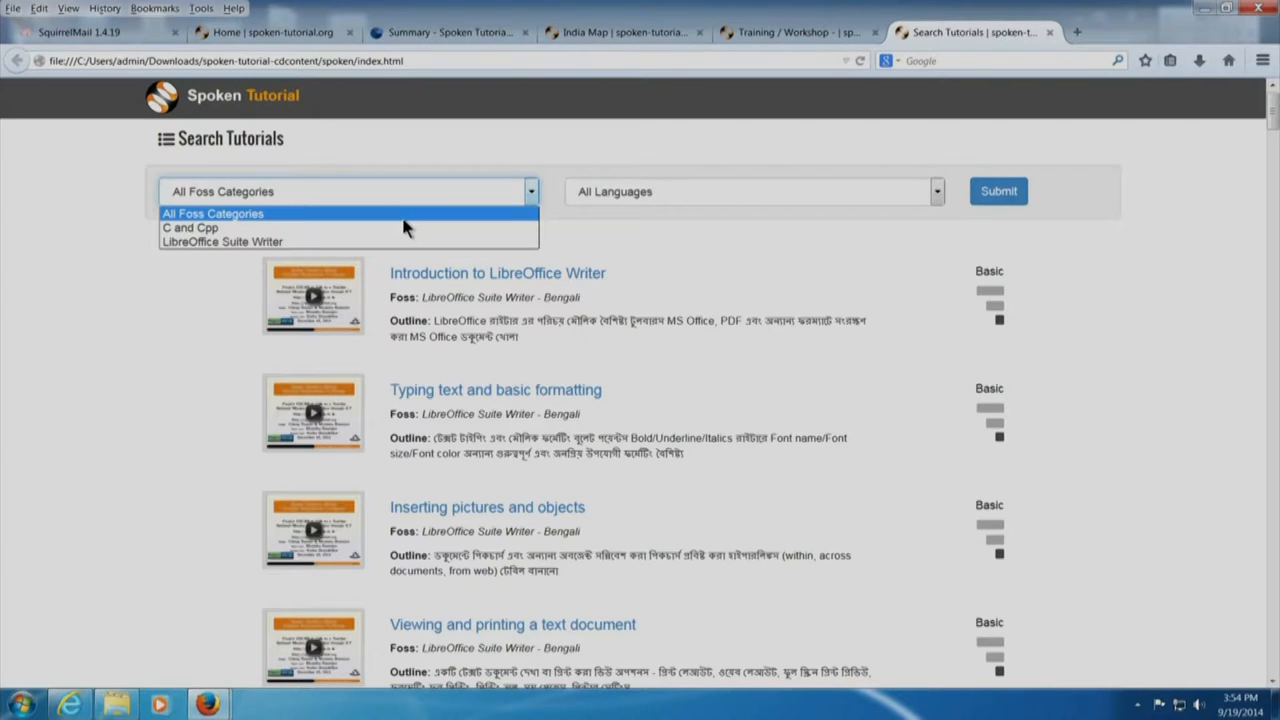
pyautogui.moveTo(220, 240)
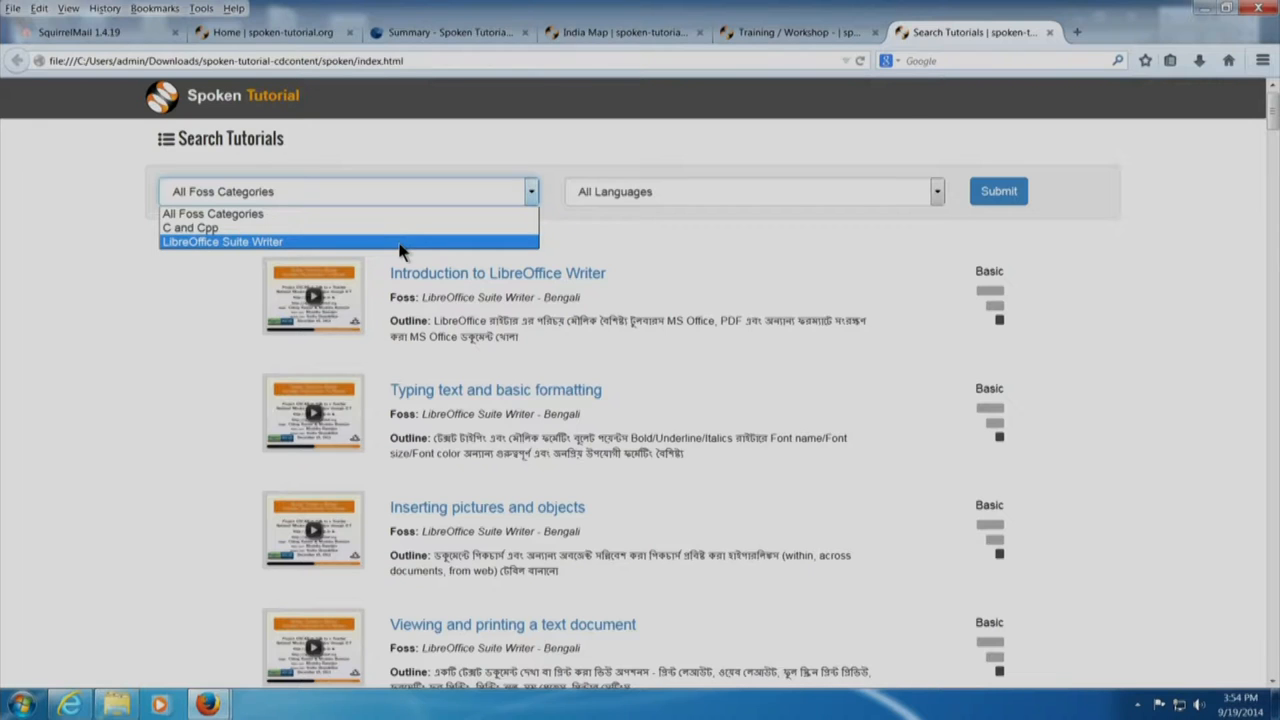
pyautogui.click(222, 240)
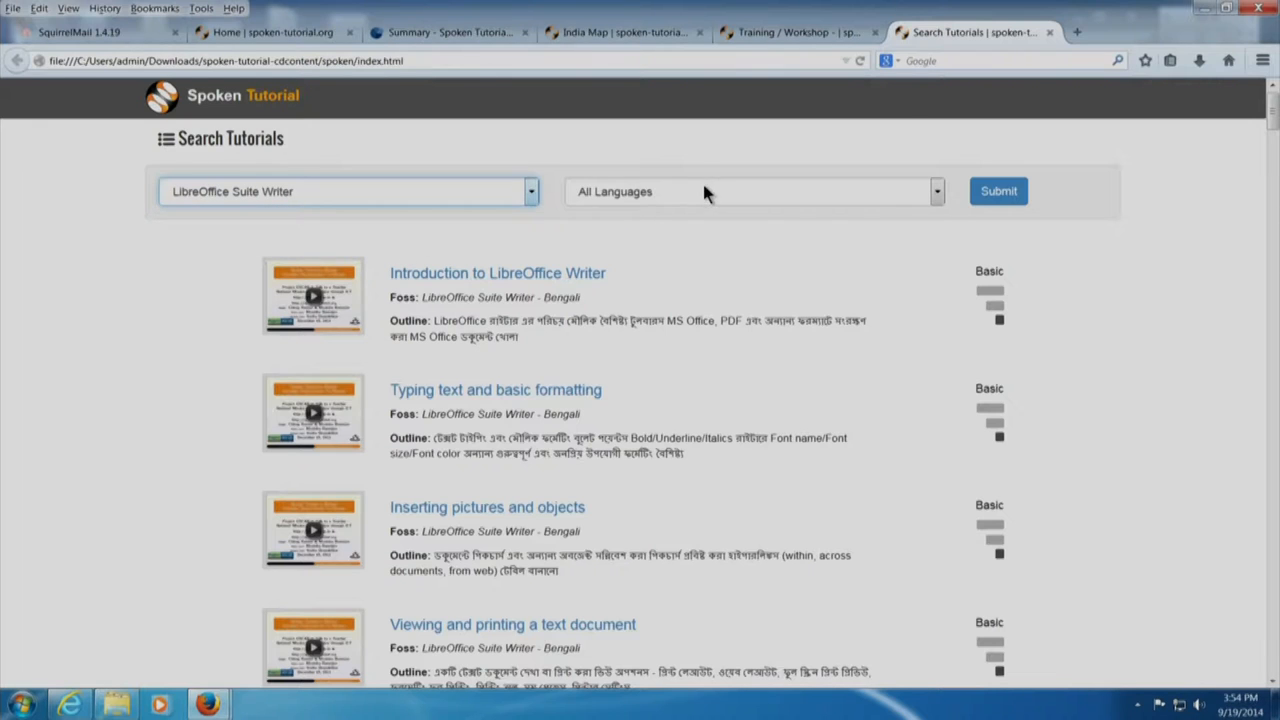
pyautogui.click(750, 192)
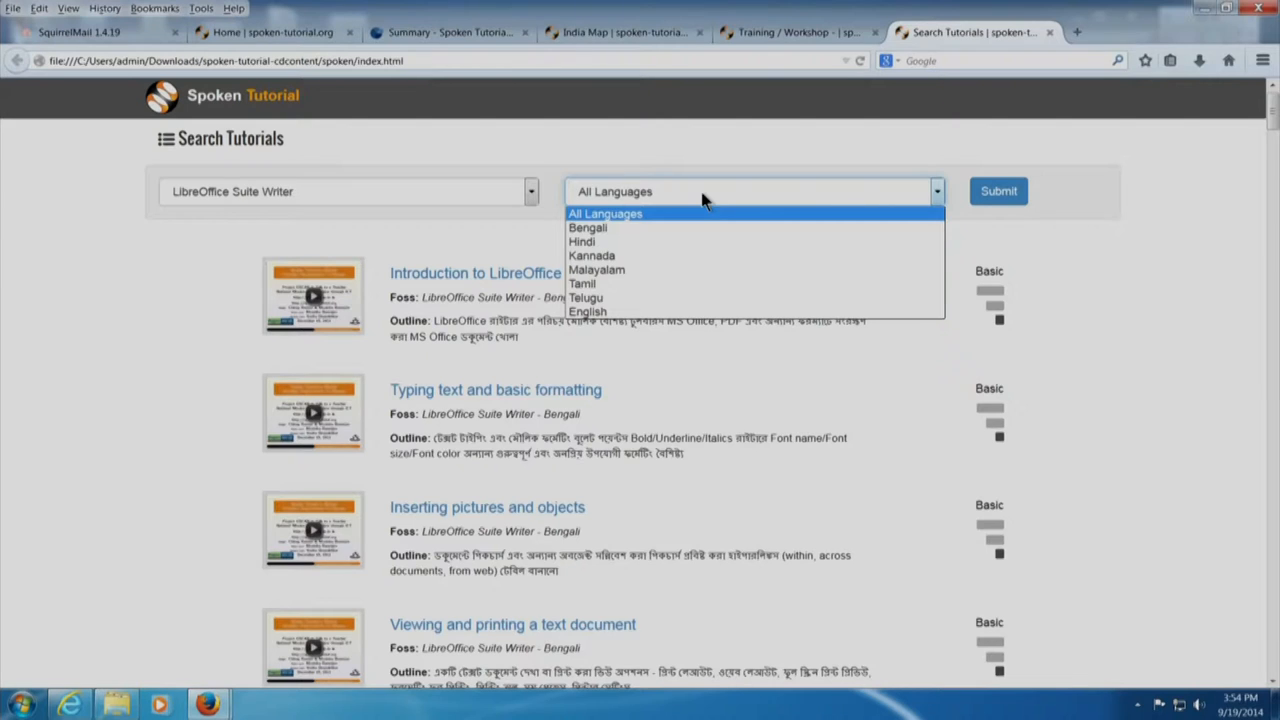
pyautogui.moveTo(716, 210)
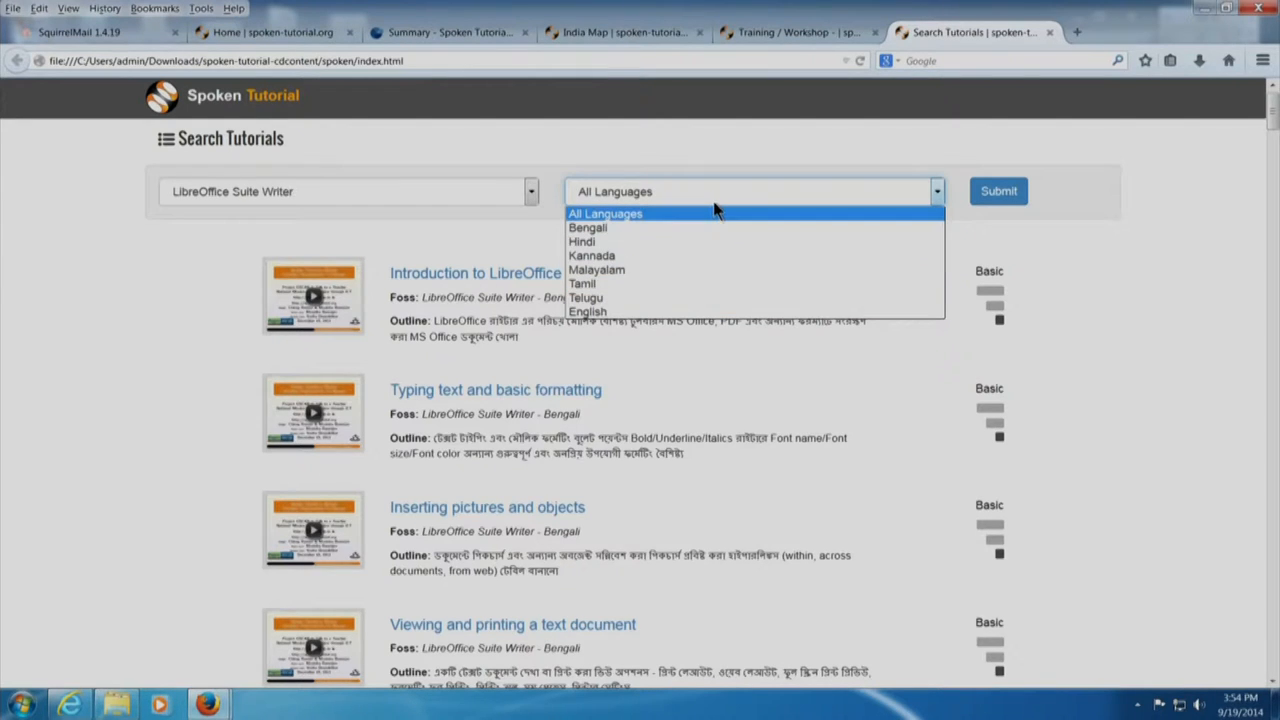
pyautogui.moveTo(588, 228)
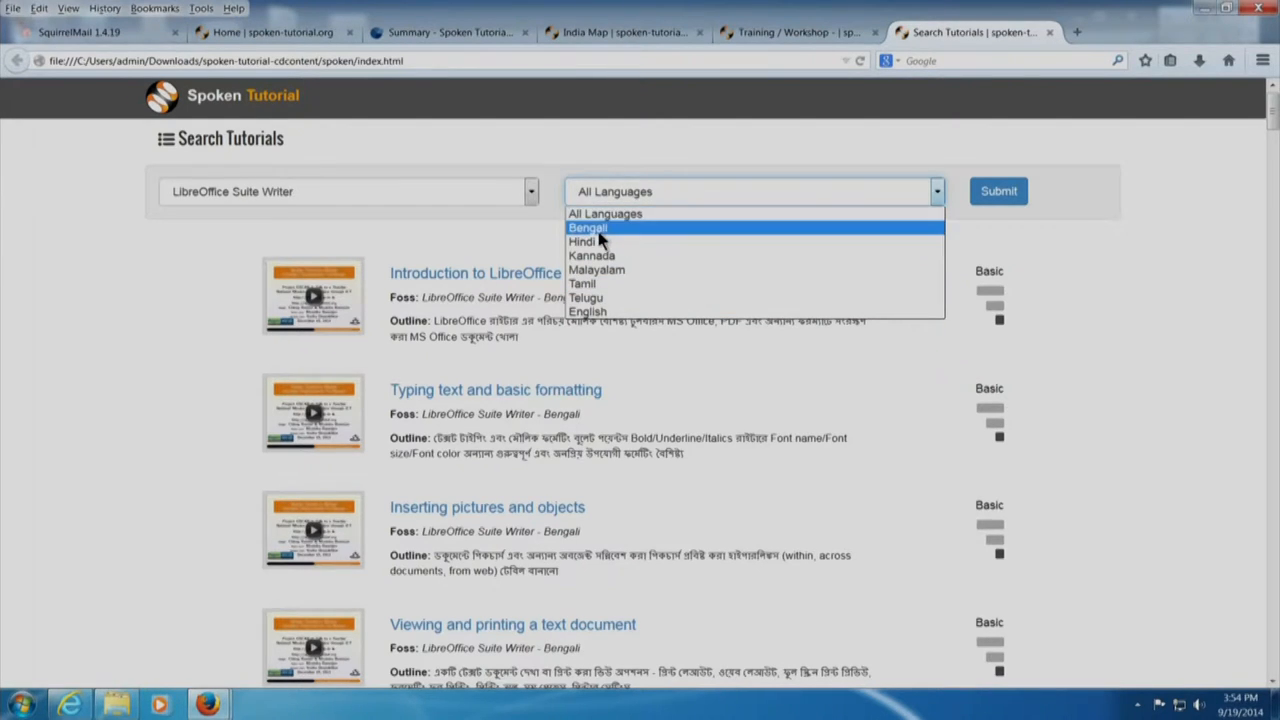
pyautogui.moveTo(582, 284)
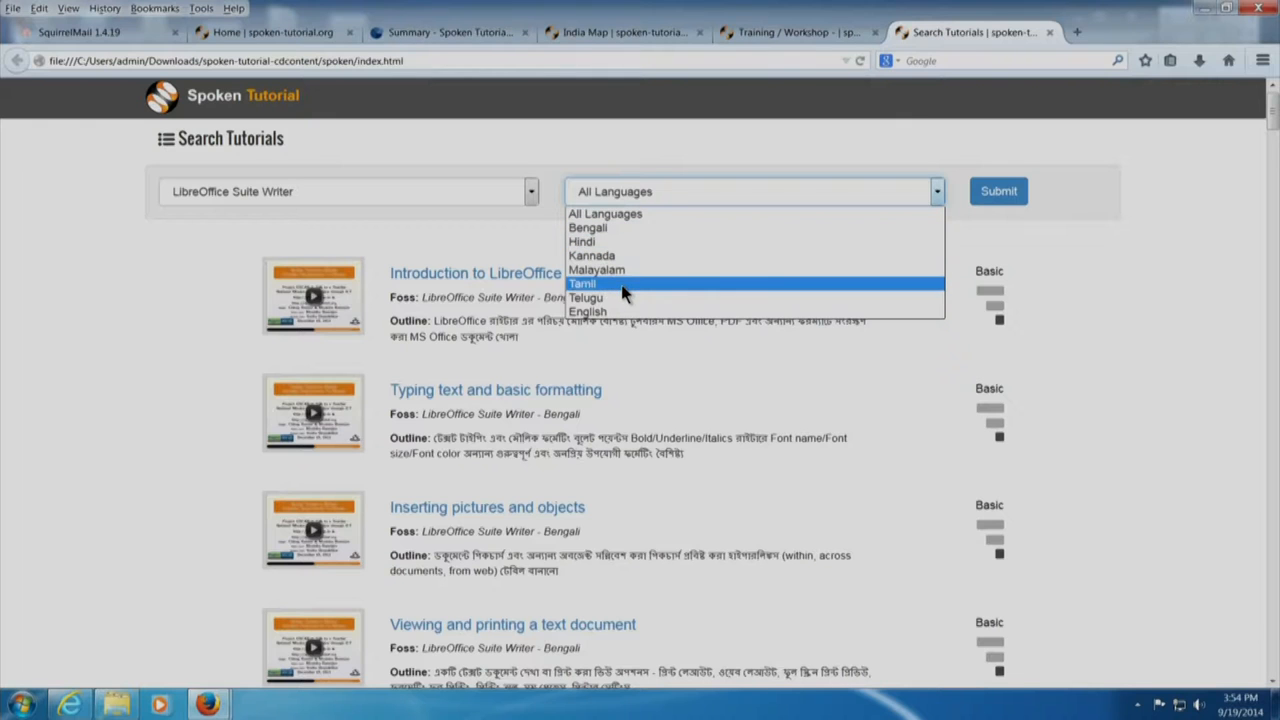
pyautogui.click(582, 284)
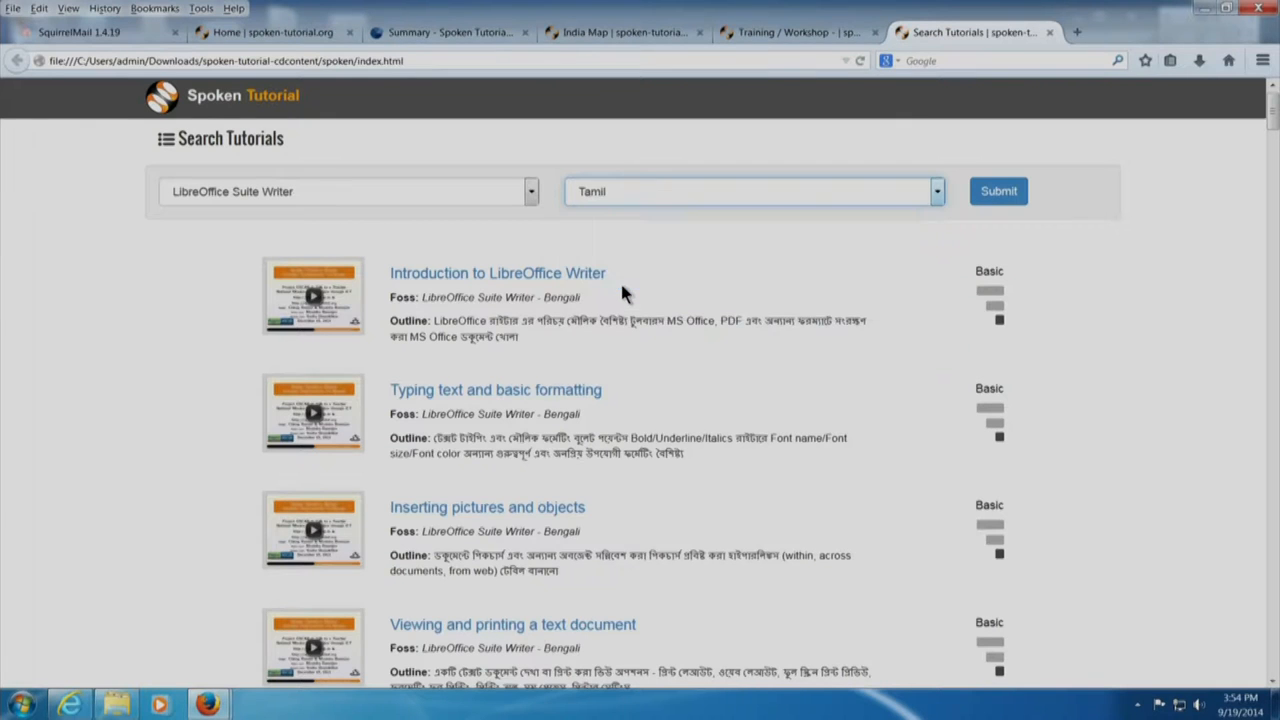
pyautogui.click(996, 192)
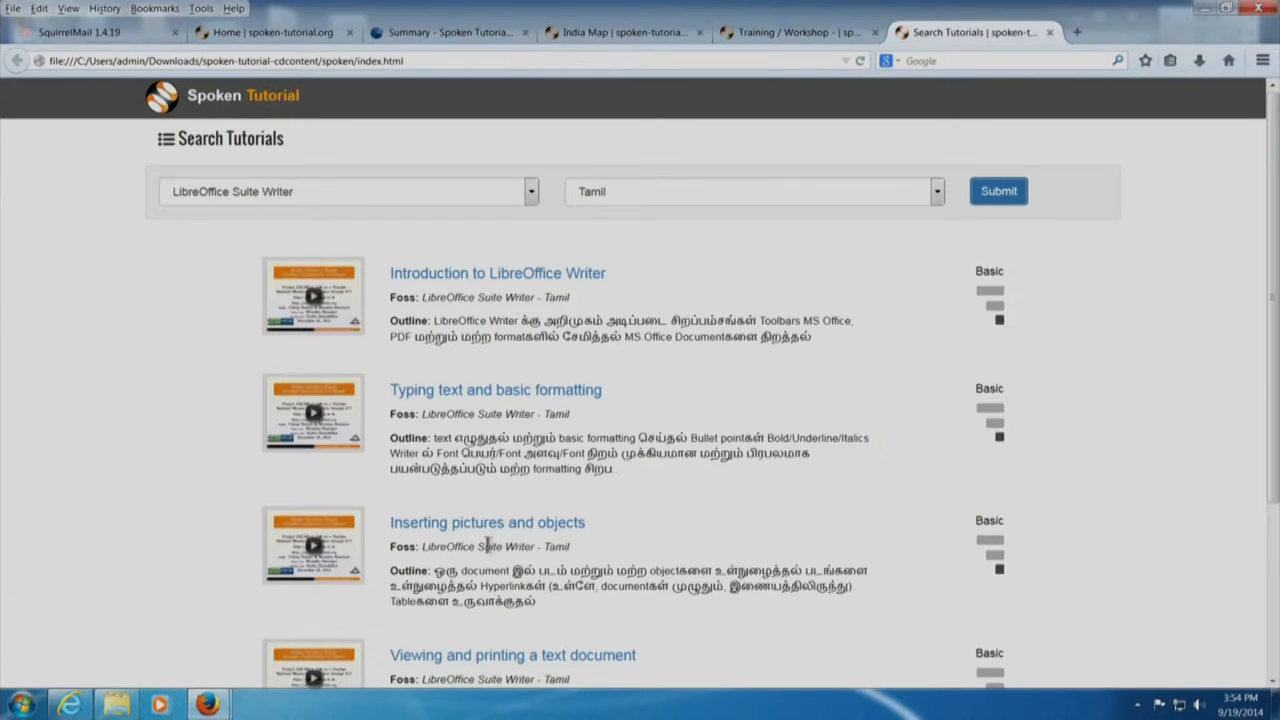
pyautogui.click(312, 544)
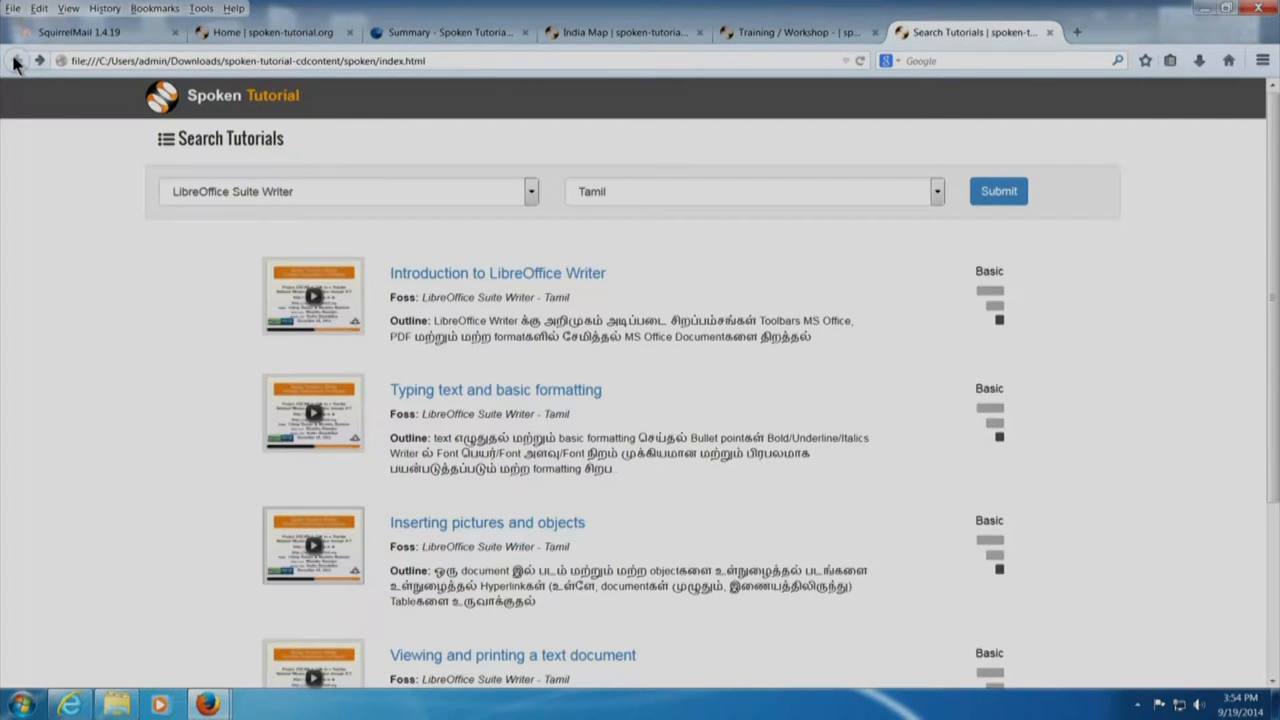
pyautogui.moveTo(538, 196)
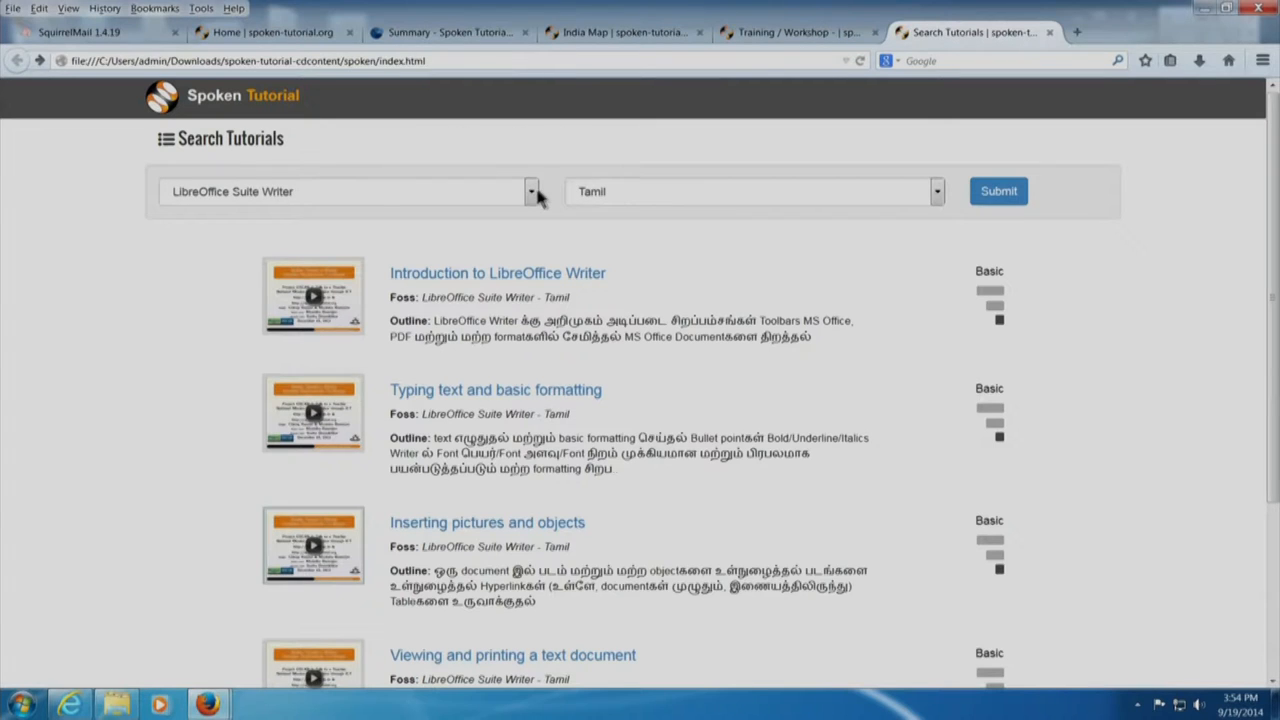
# Search C and Cpp tutorials in English and open First C Program
pyautogui.click(530, 192)
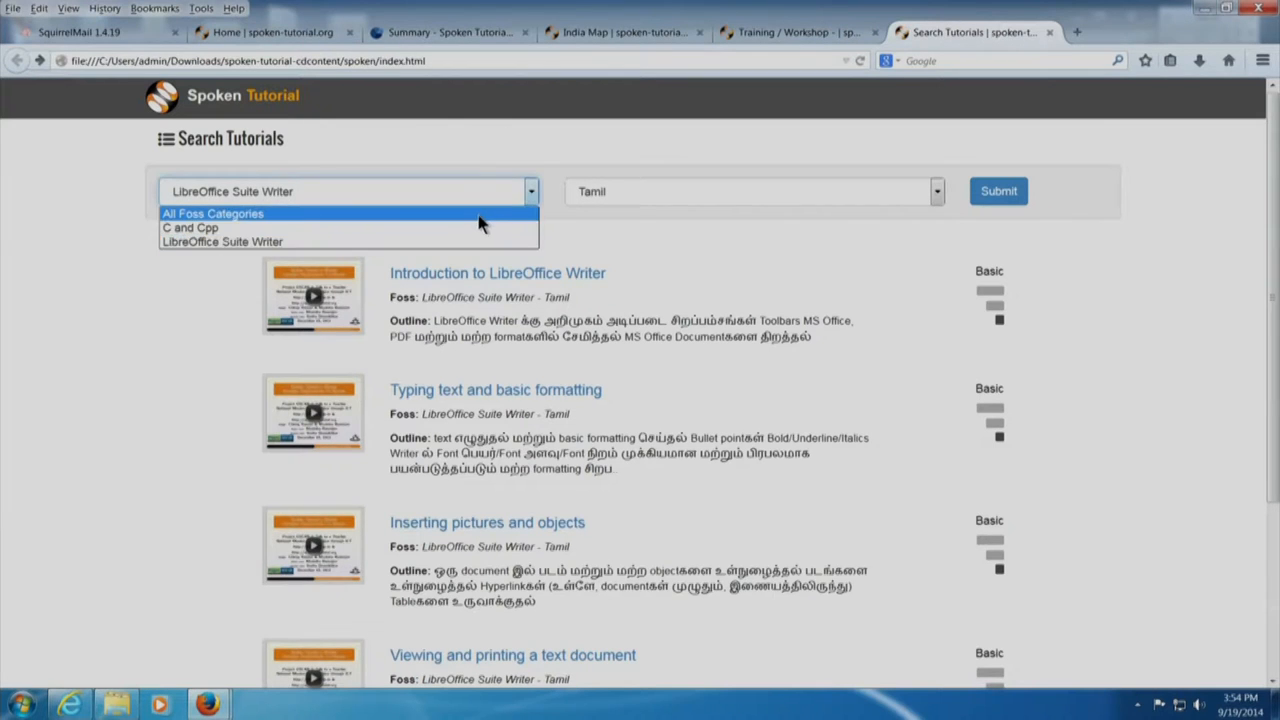
pyautogui.click(188, 228)
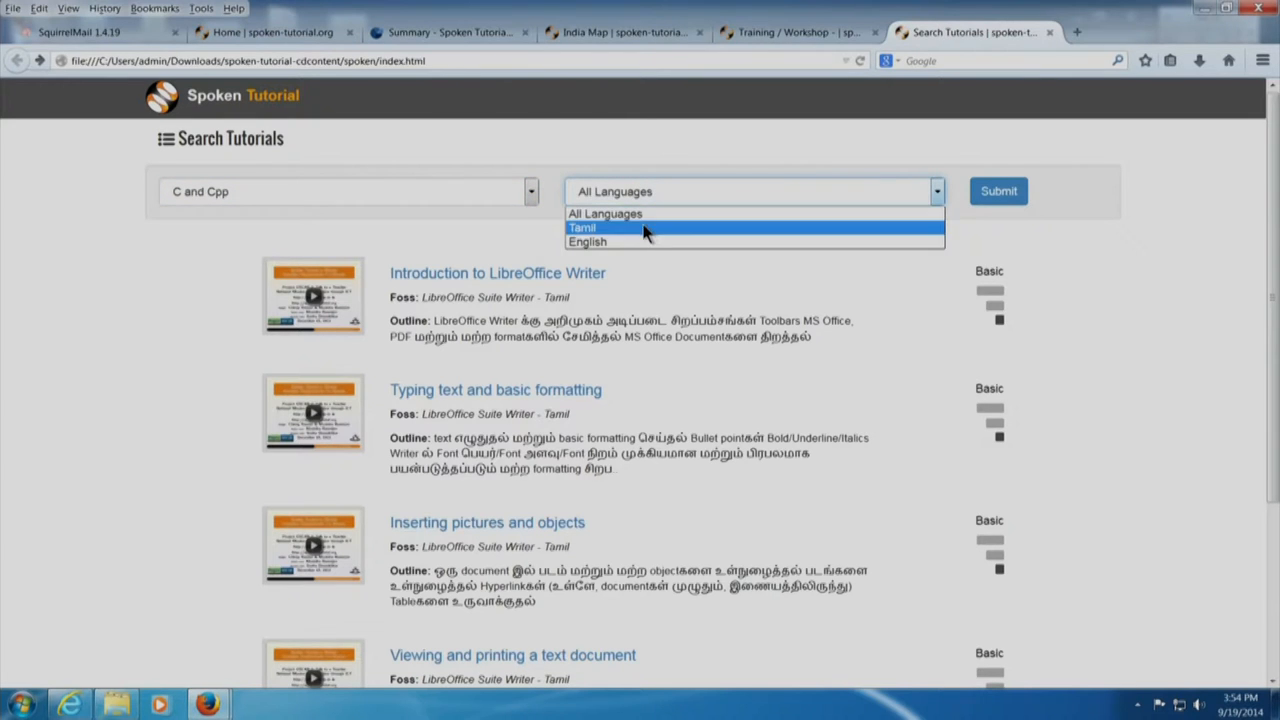
pyautogui.click(588, 240)
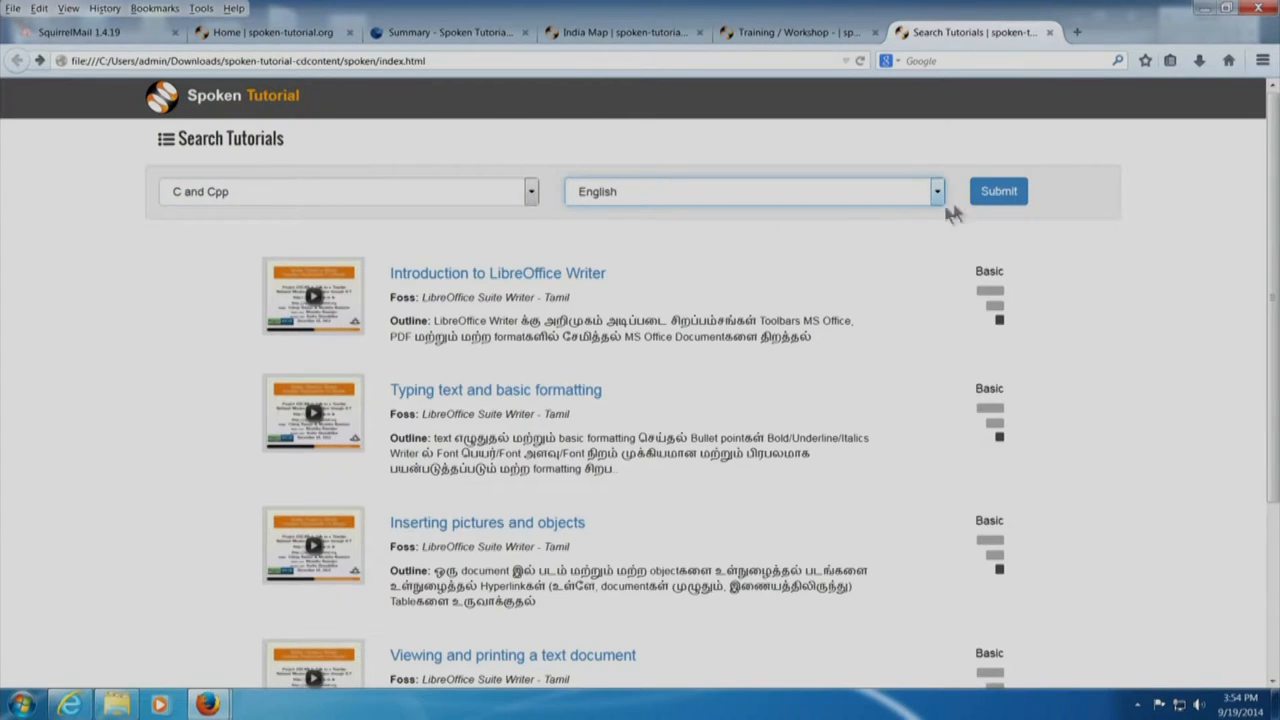
pyautogui.click(996, 192)
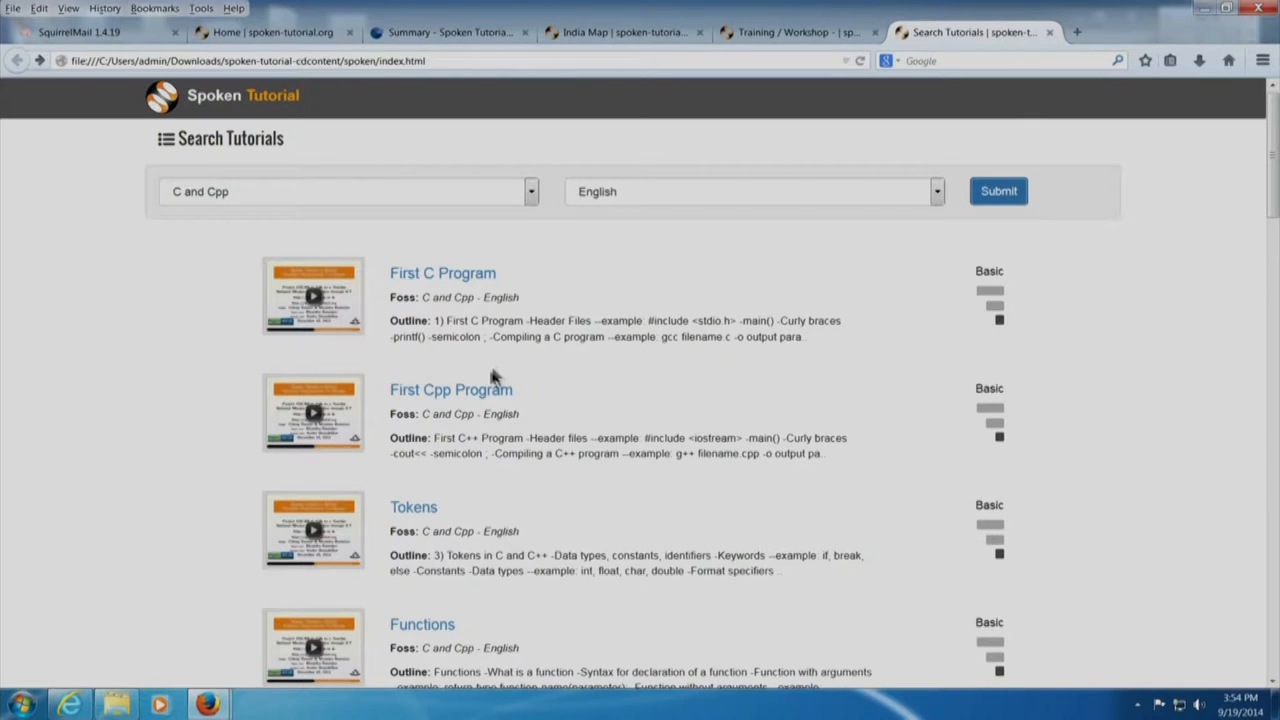
pyautogui.click(442, 272)
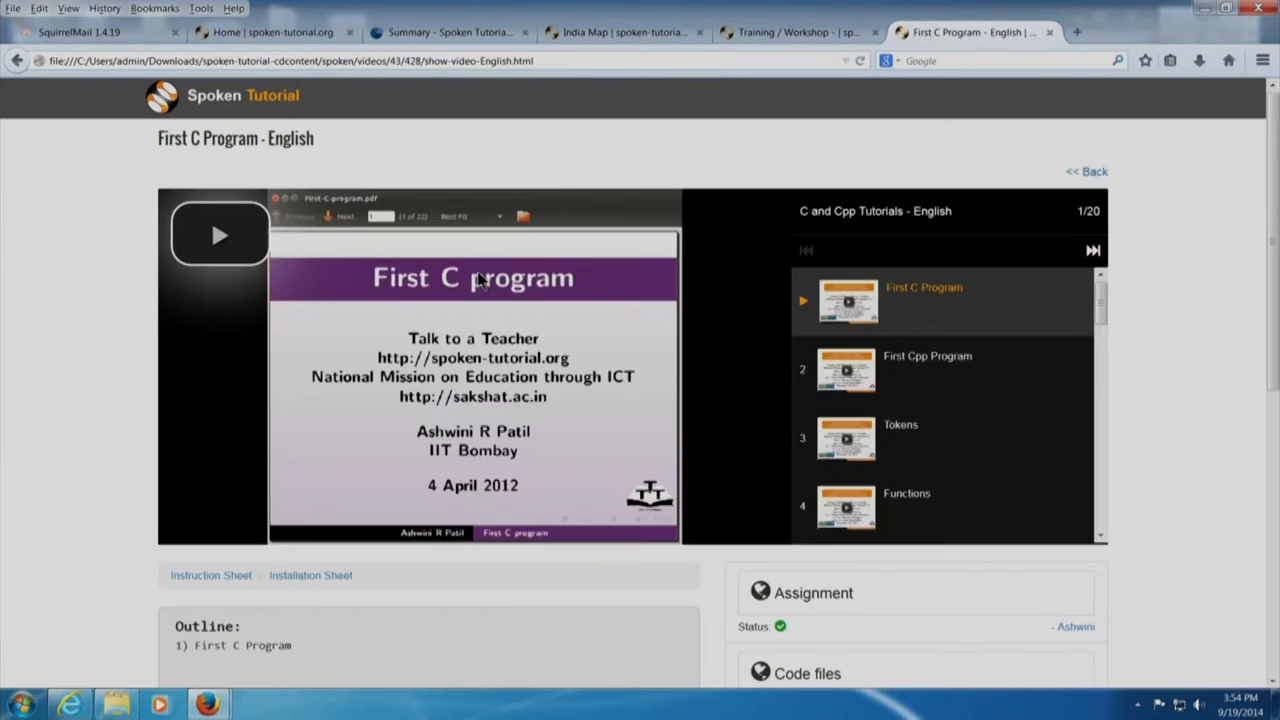
pyautogui.moveTo(218, 236)
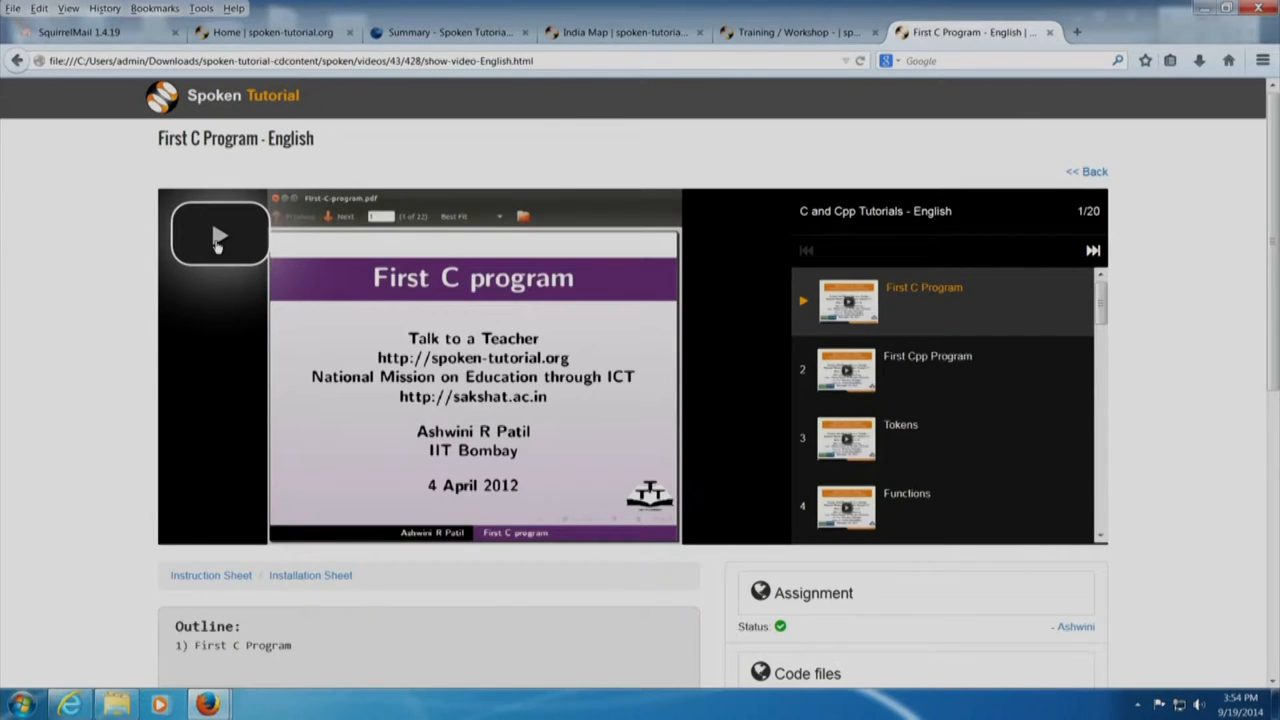
# Start playing the First C Program video offline
pyautogui.click(220, 236)
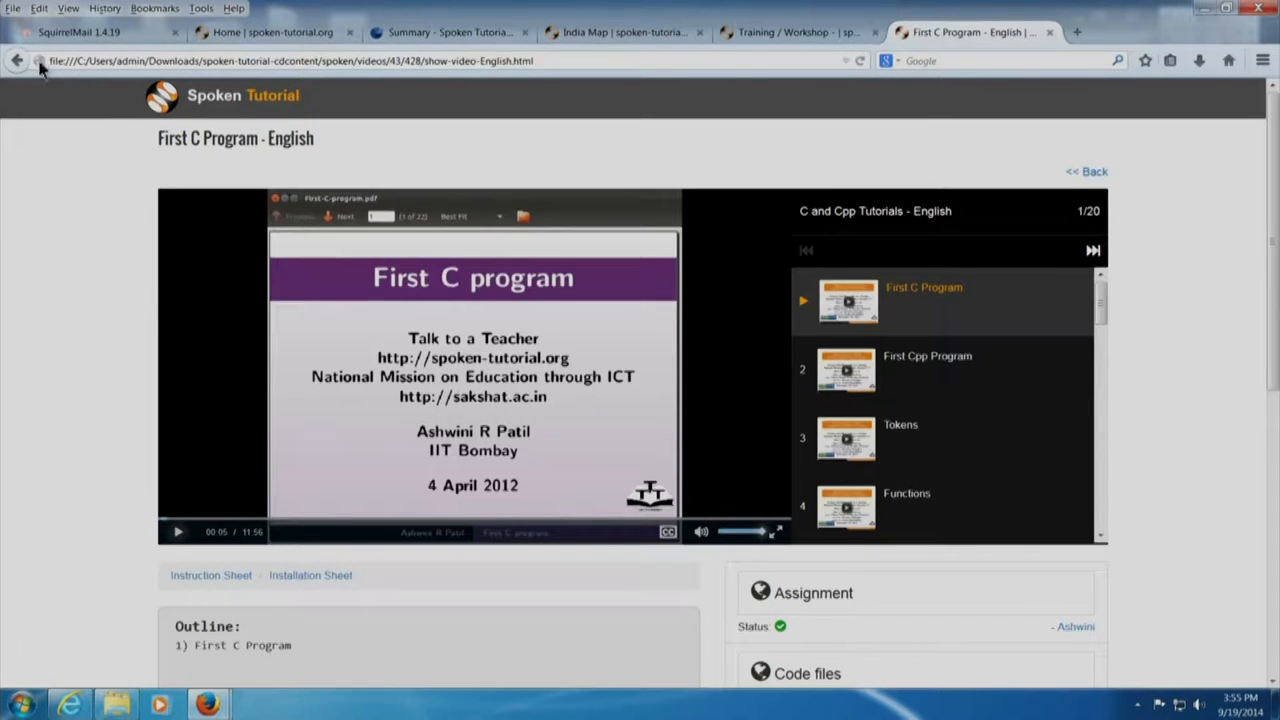
pyautogui.moveTo(78, 332)
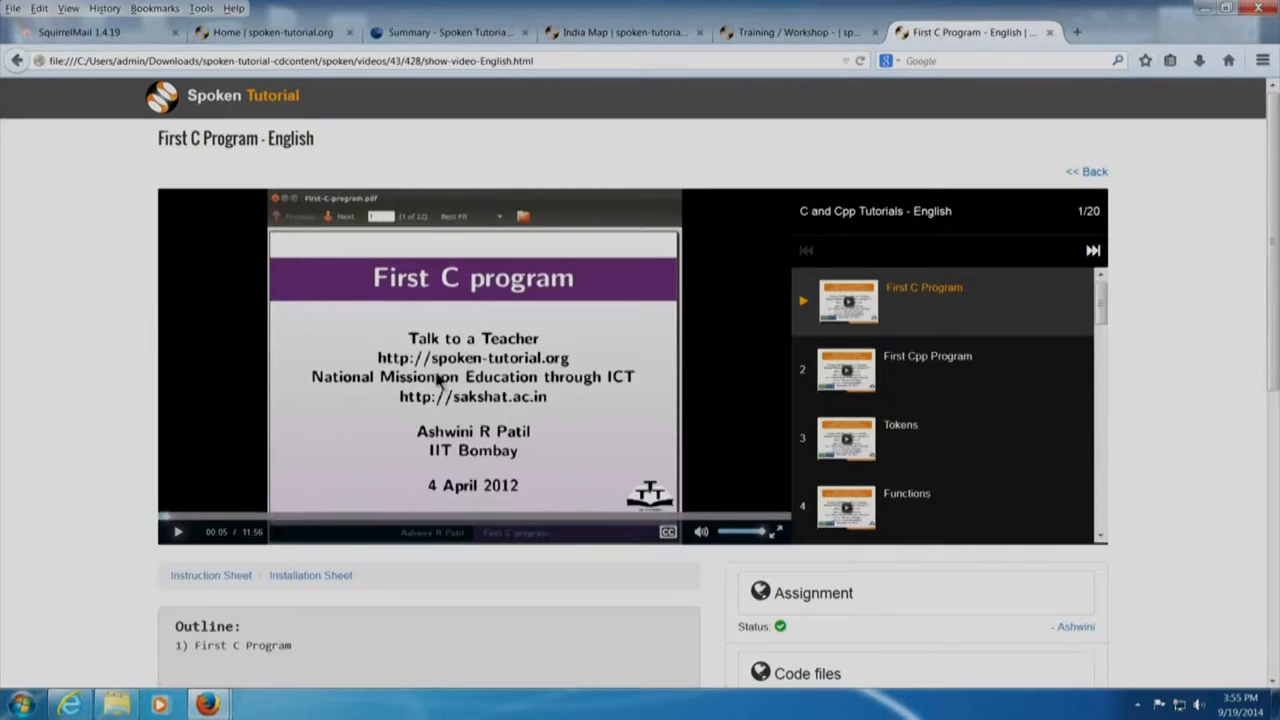
pyautogui.moveTo(1136, 456)
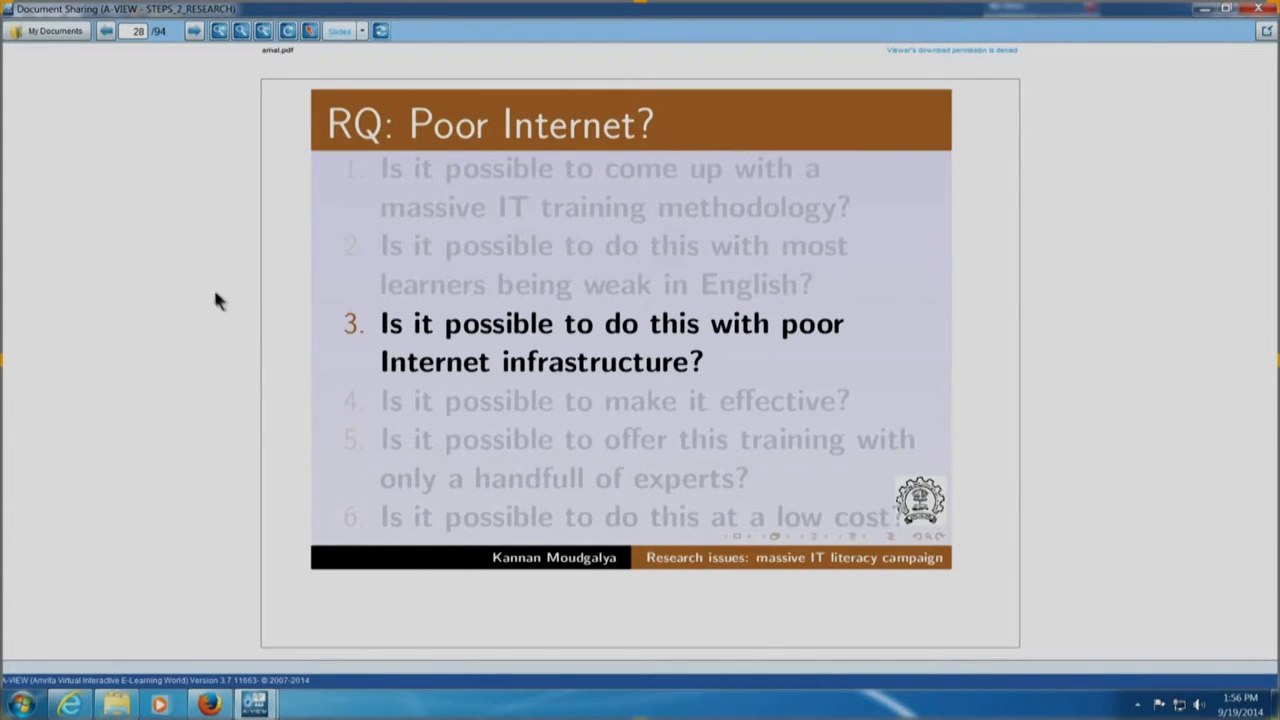
pyautogui.moveTo(212, 292)
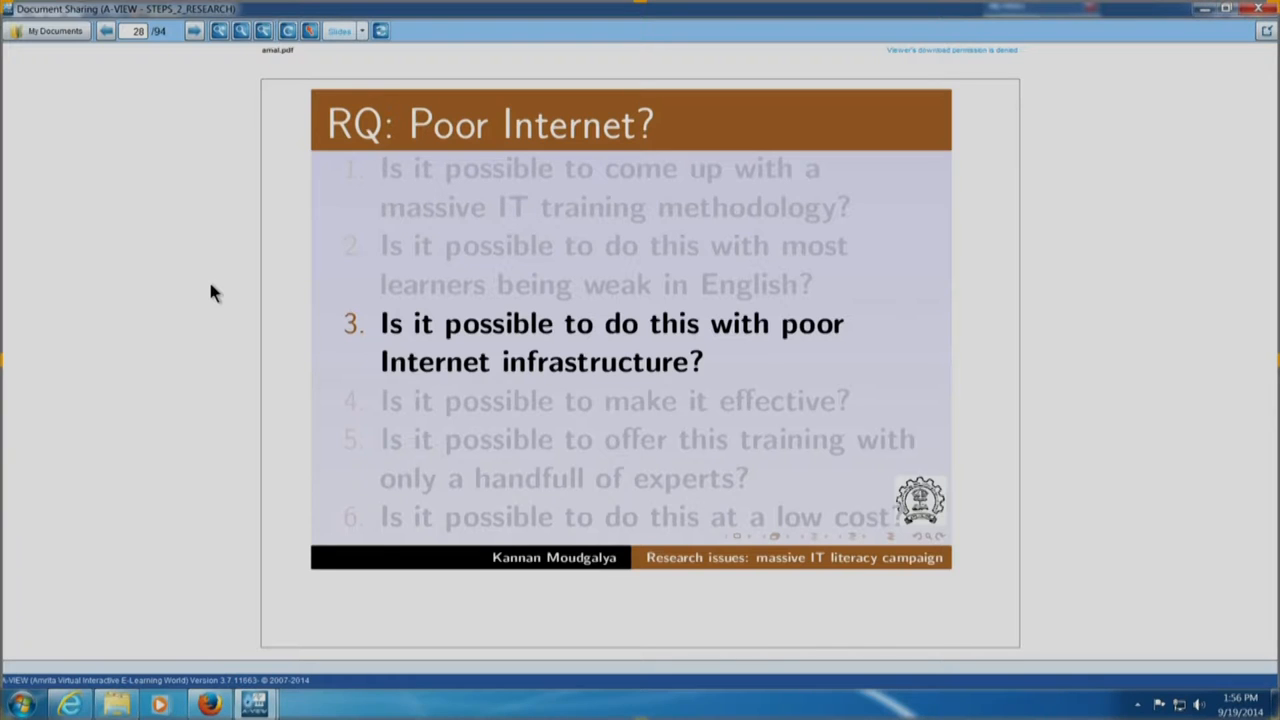
pyautogui.moveTo(194, 176)
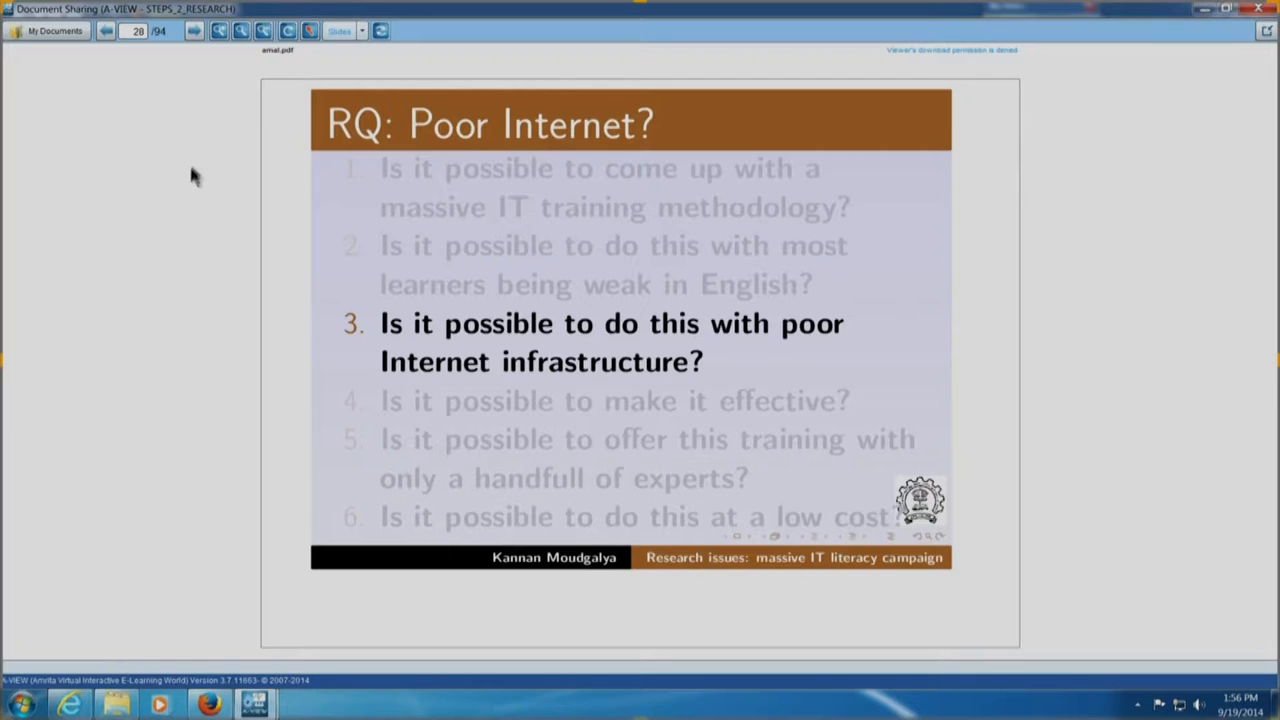
pyautogui.moveTo(190, 108)
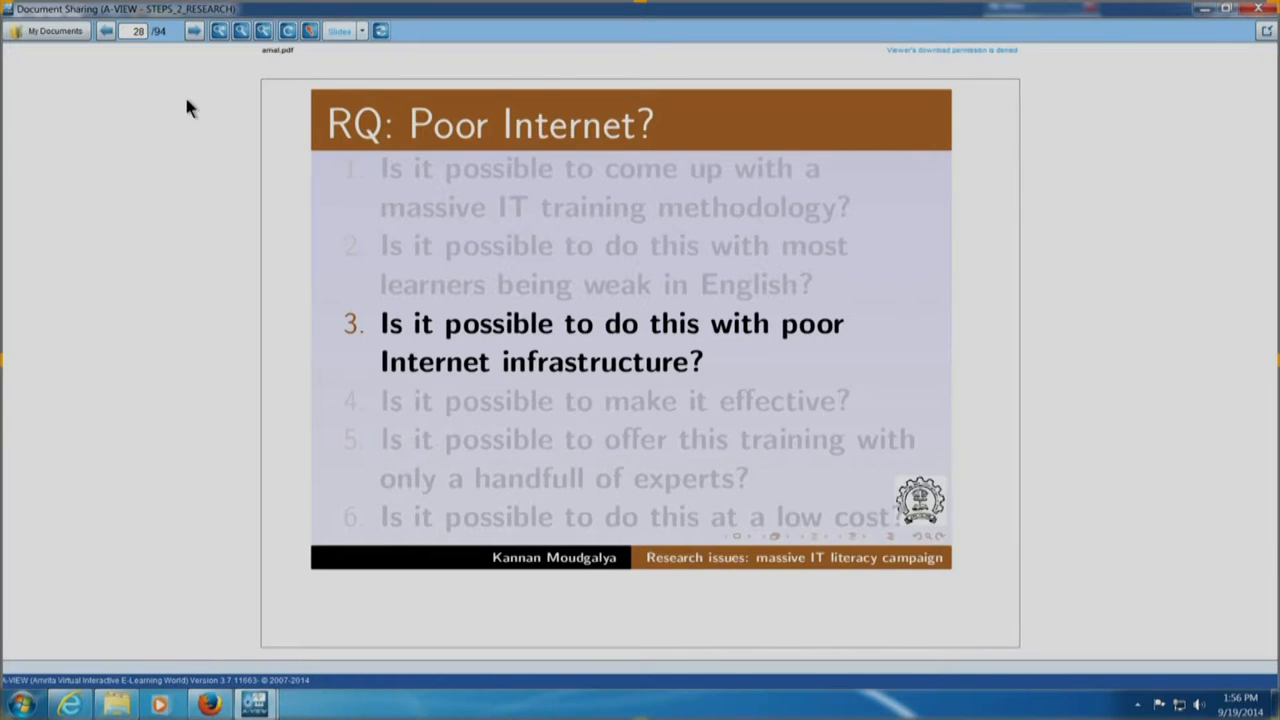
# Advance the shared deck to the IT workshops case-study table slide
pyautogui.click(194, 30)
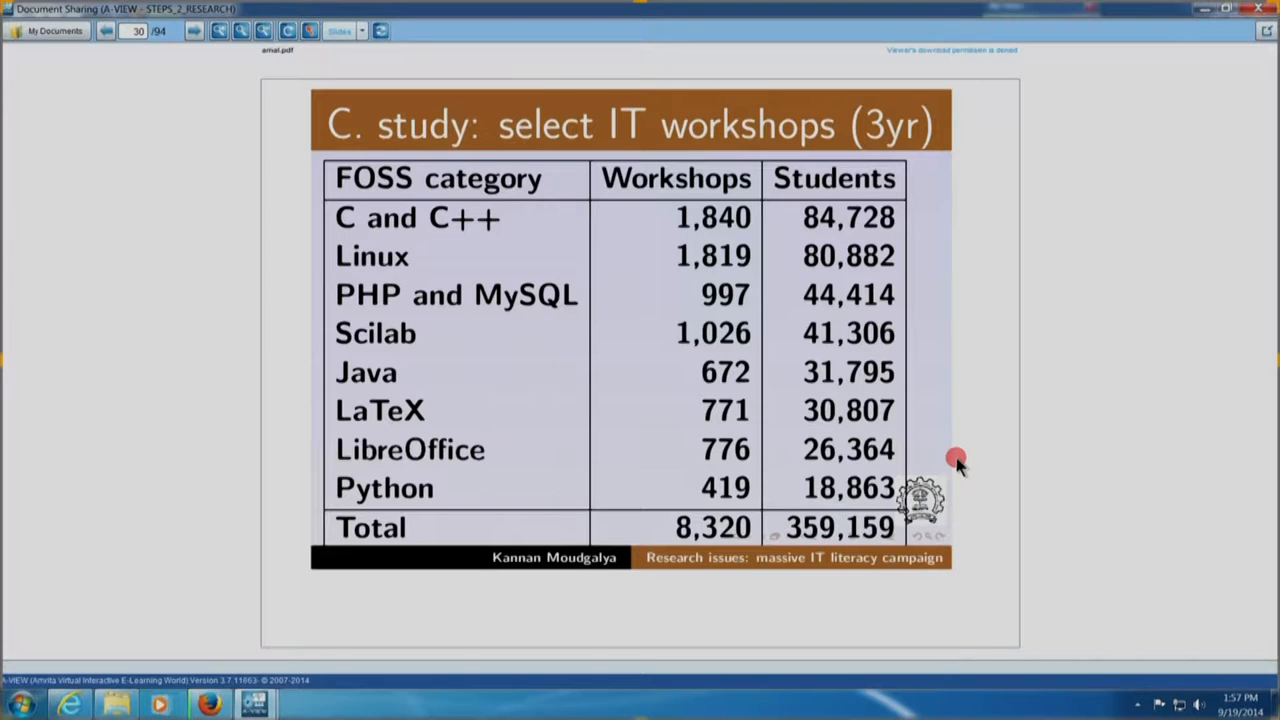
pyautogui.moveTo(656, 262)
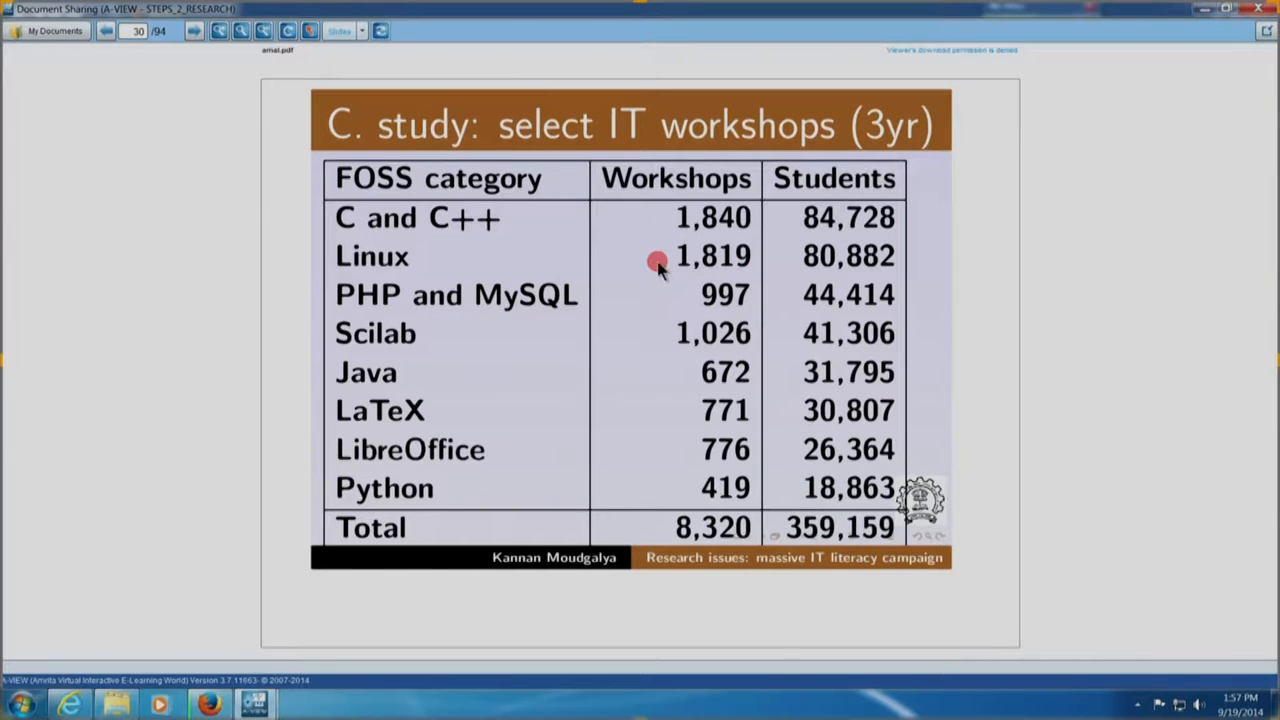
pyautogui.moveTo(650, 270)
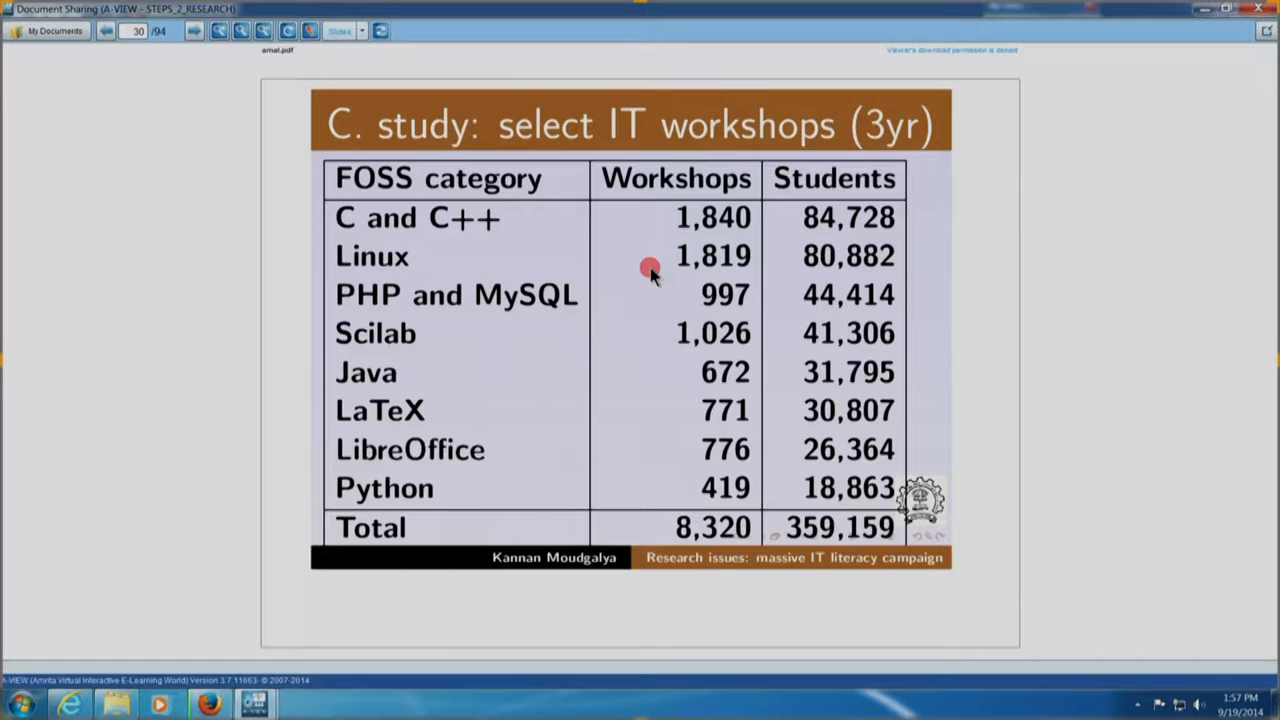
pyautogui.moveTo(248, 216)
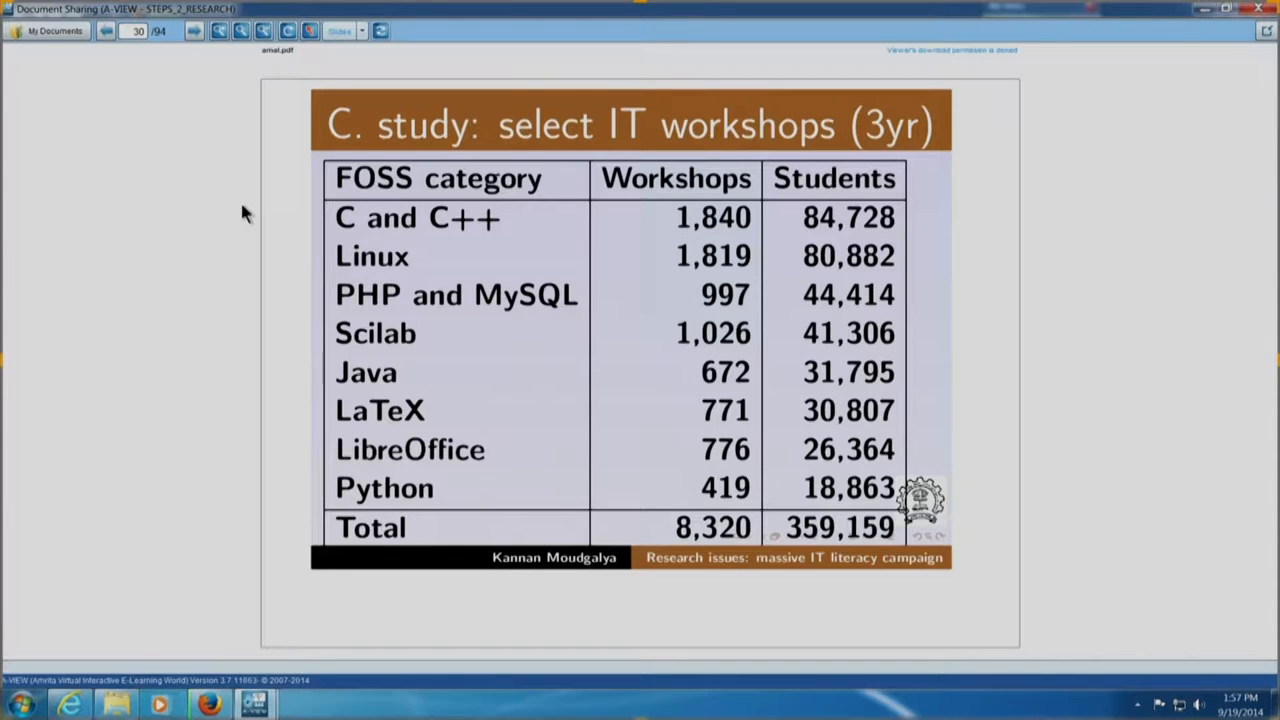
pyautogui.moveTo(222, 222)
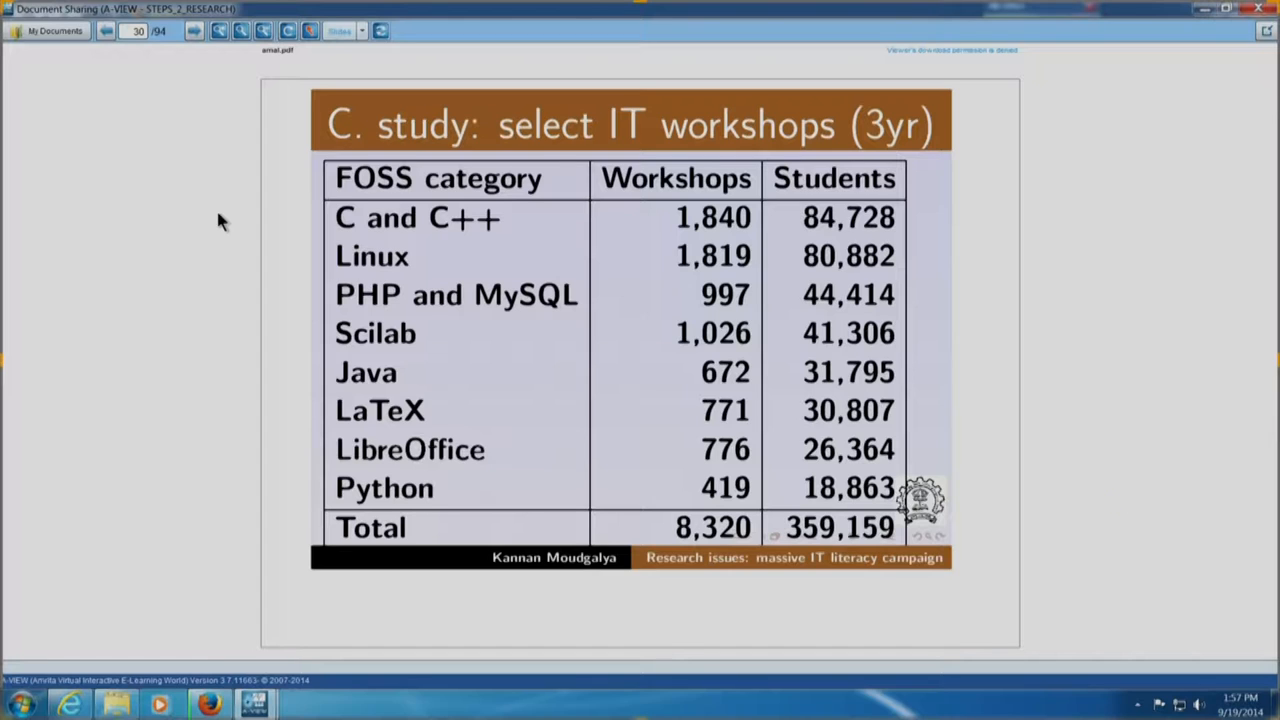
pyautogui.moveTo(250, 220)
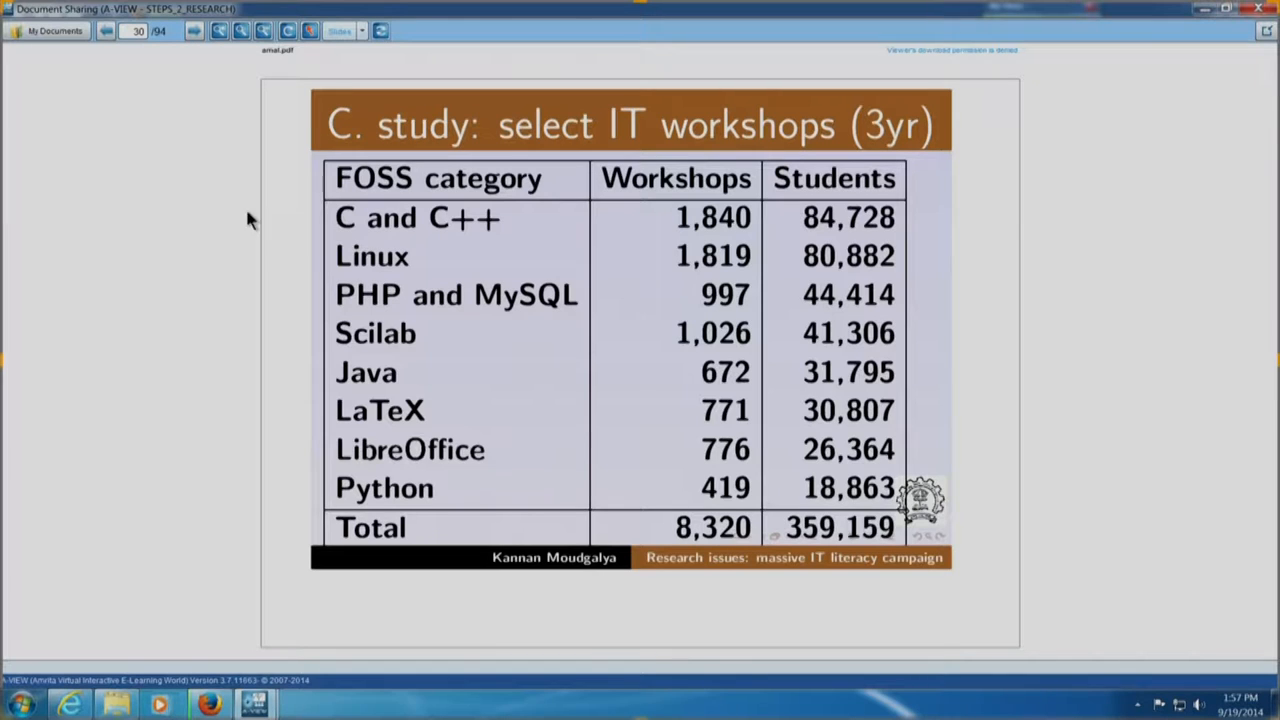
pyautogui.moveTo(218, 232)
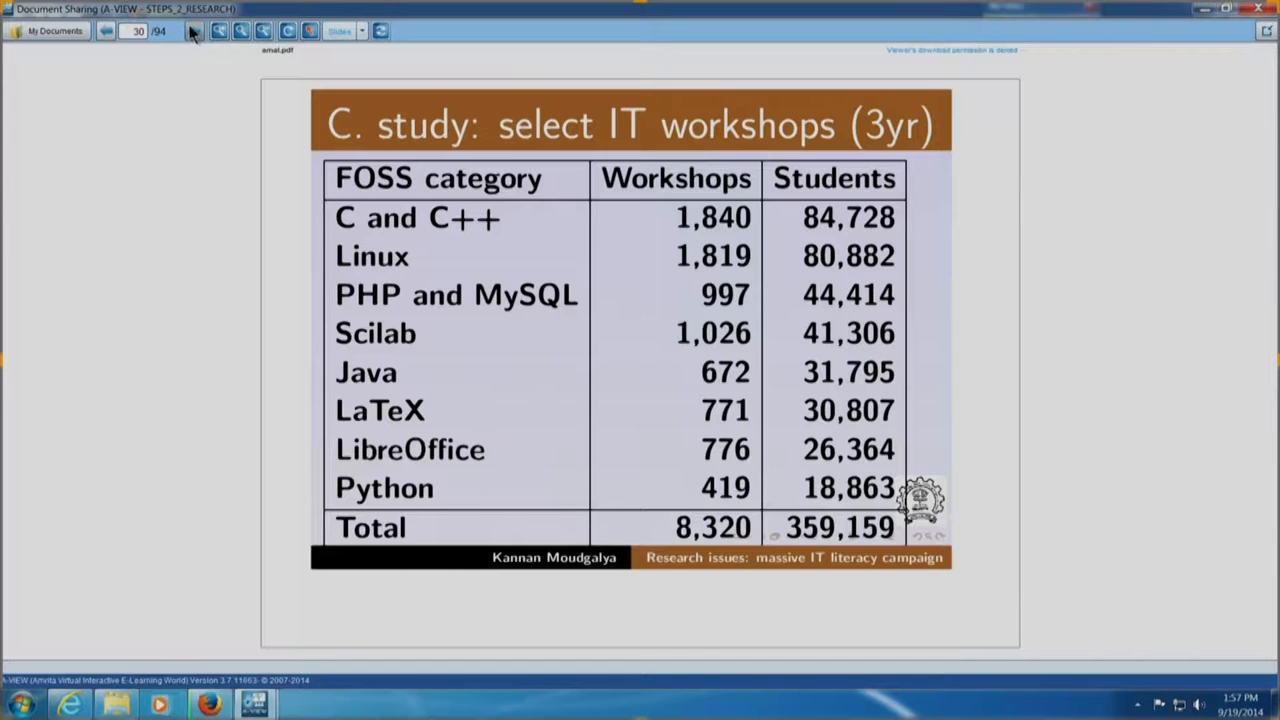
# Advance to the Handling Lack of Internet slide revealing 85,000 students trained on C
pyautogui.click(194, 32)
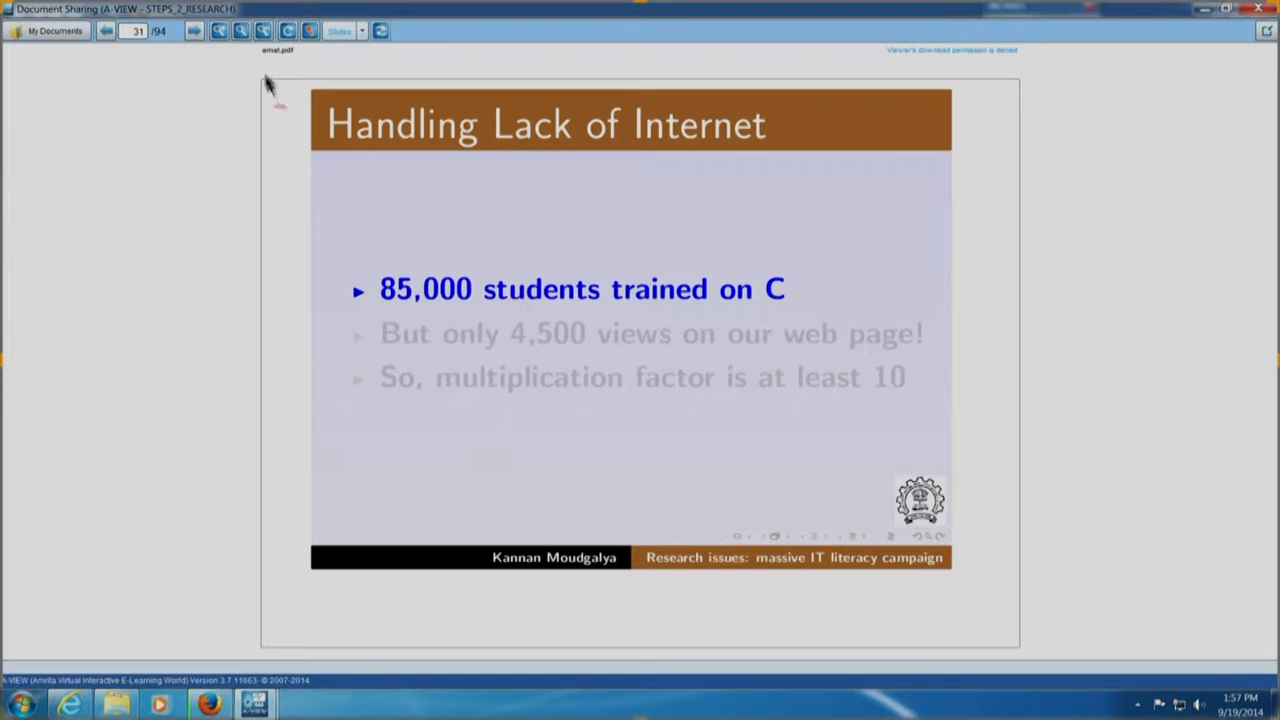
# Reveal the remaining bullets, including only 4,500 views on the web page
pyautogui.click(192, 32)
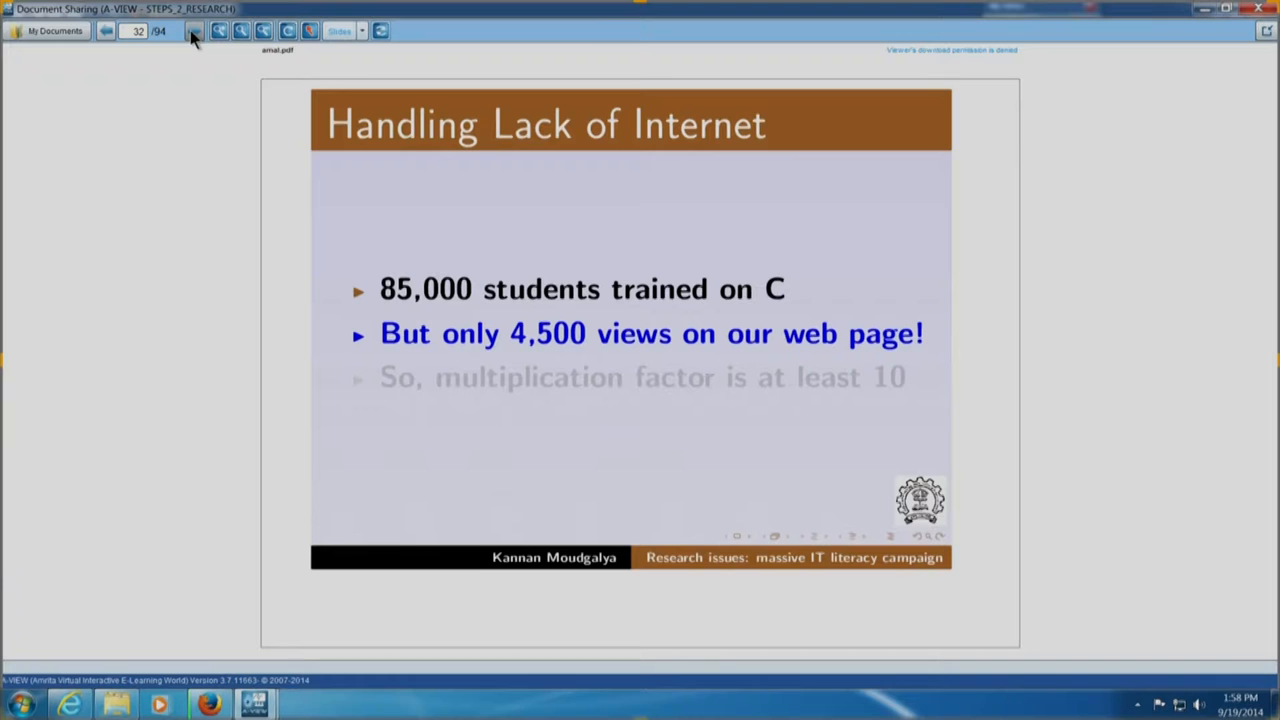
pyautogui.click(194, 30)
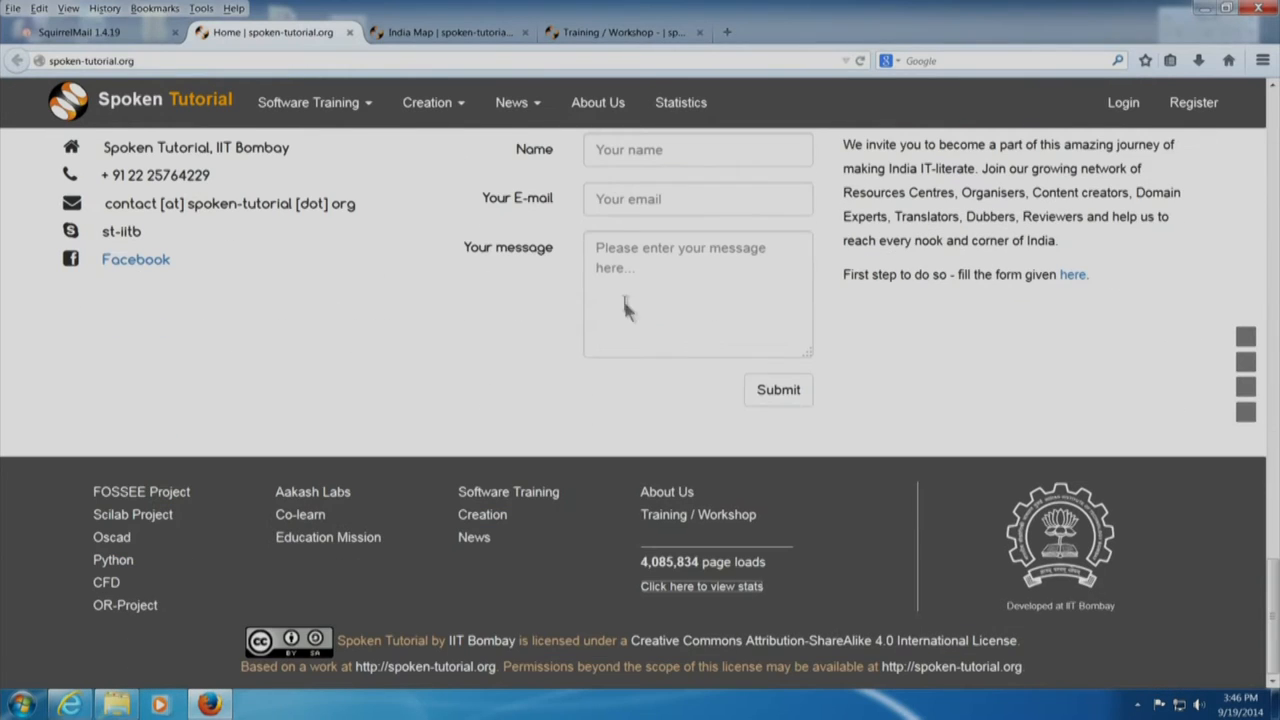
pyautogui.moveTo(670, 564)
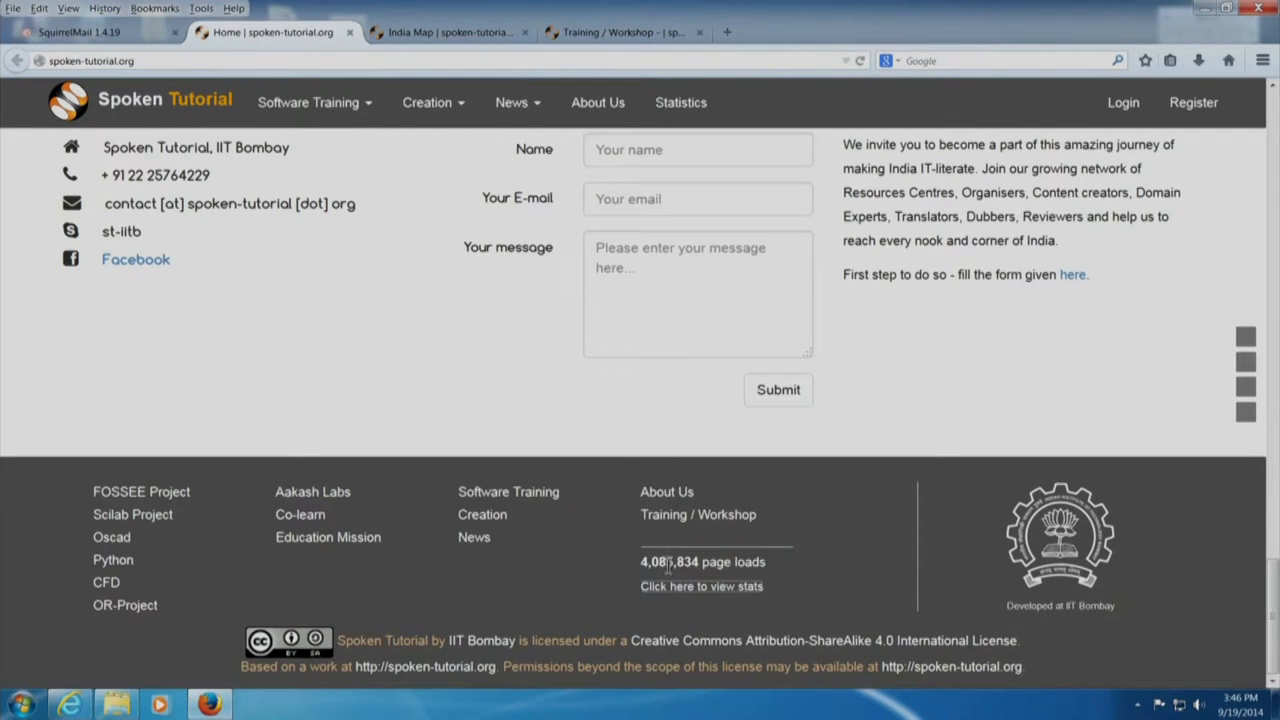
pyautogui.moveTo(700, 586)
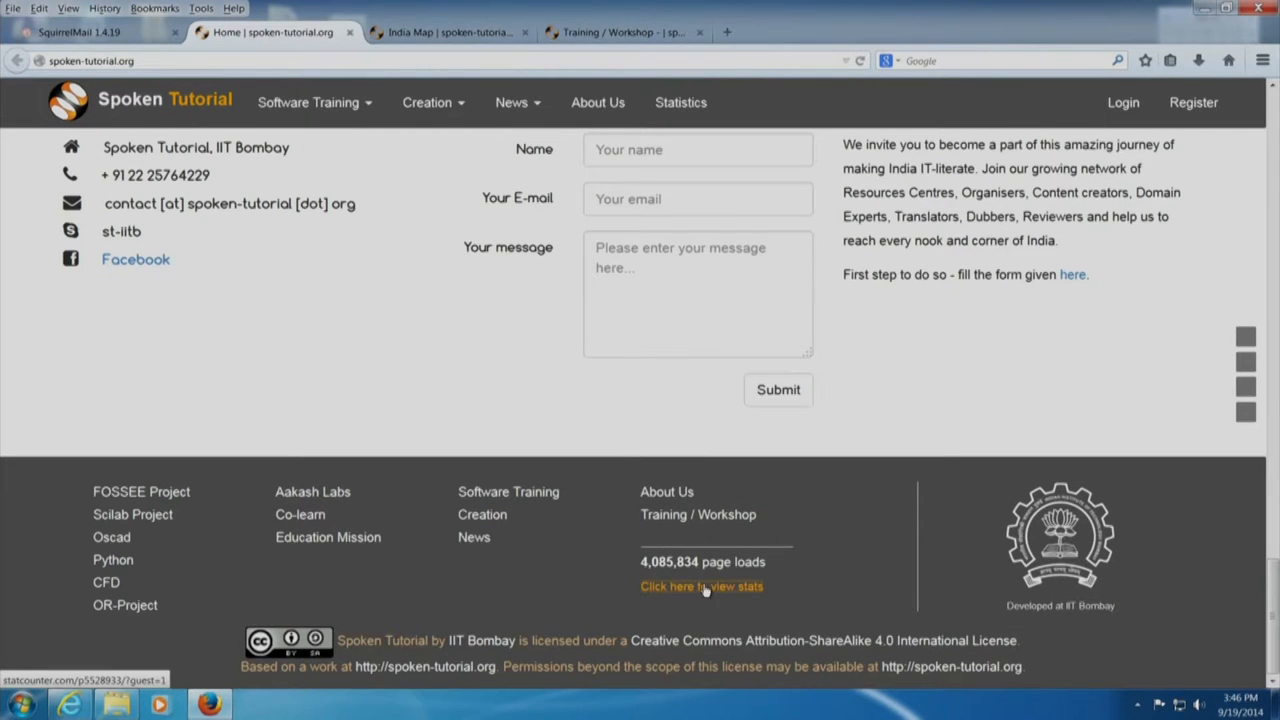
# Open the site's visitor statistics from the footer showing 4,085,834 page loads
pyautogui.click(700, 586)
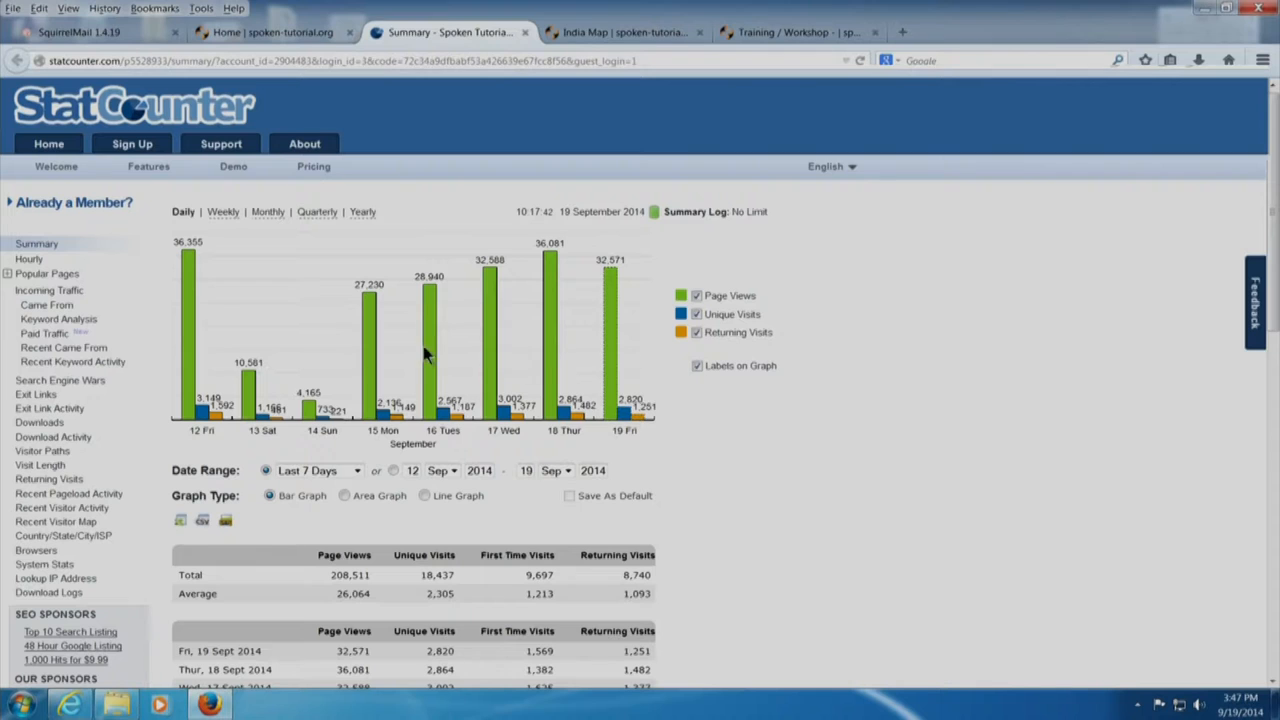
pyautogui.moveTo(610, 280)
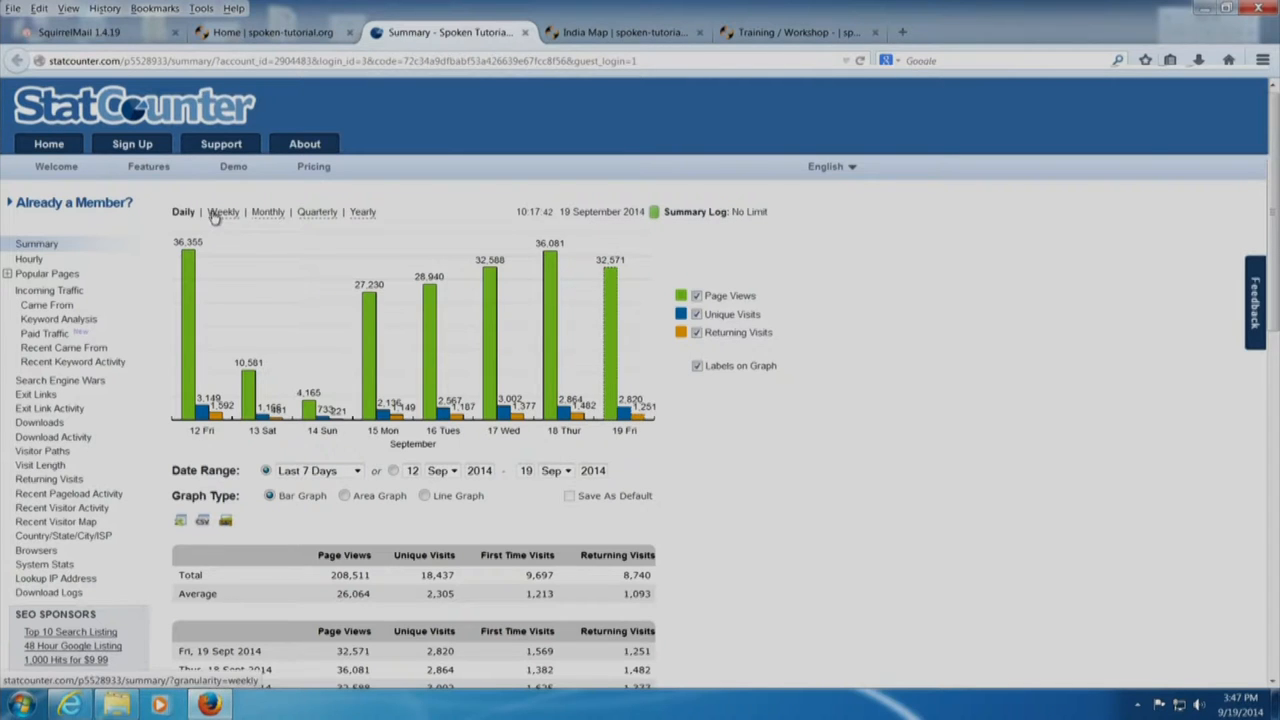
# Cycle the StatCounter graph through weekly, monthly, quarterly, then yearly page views
pyautogui.click(222, 212)
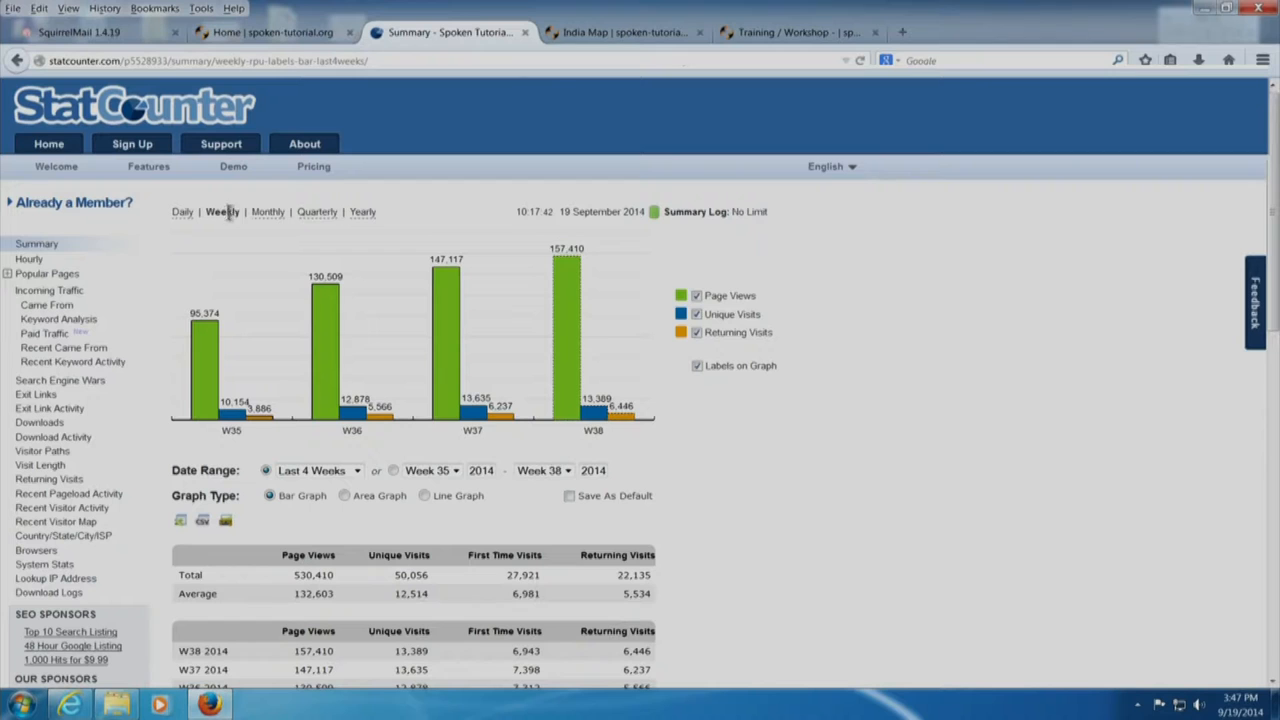
pyautogui.click(268, 212)
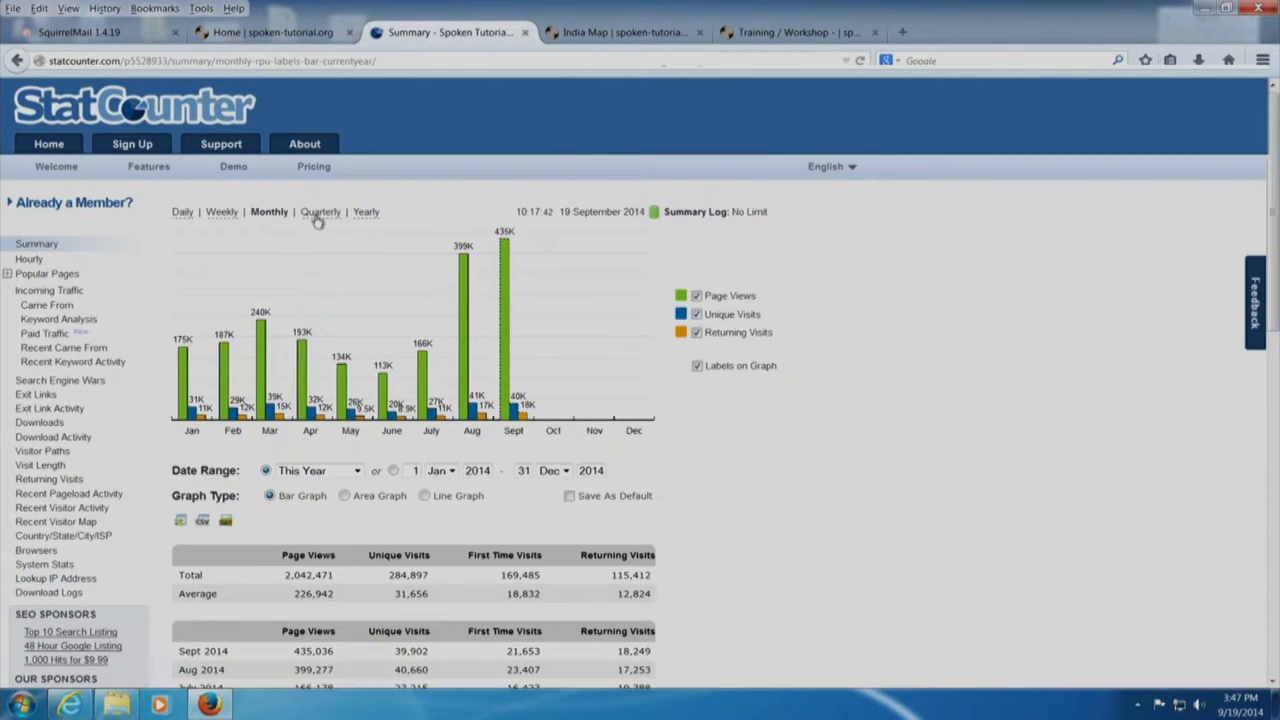
pyautogui.click(320, 212)
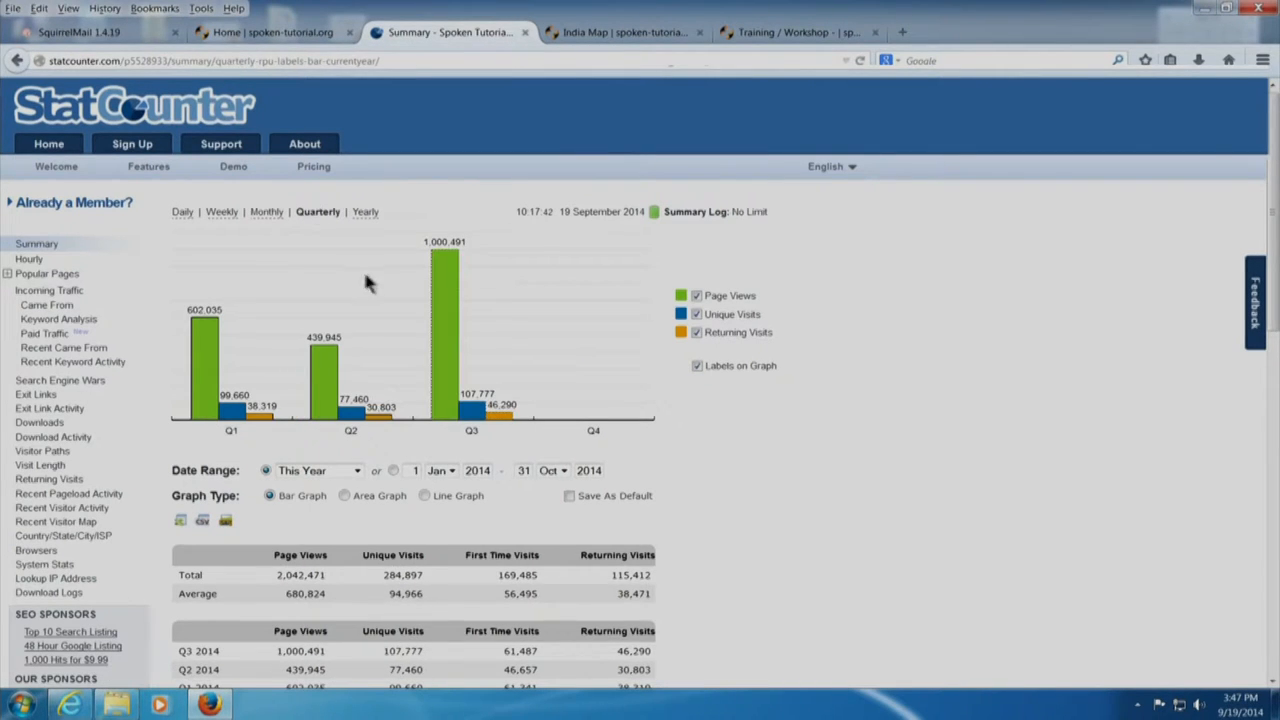
pyautogui.moveTo(458, 270)
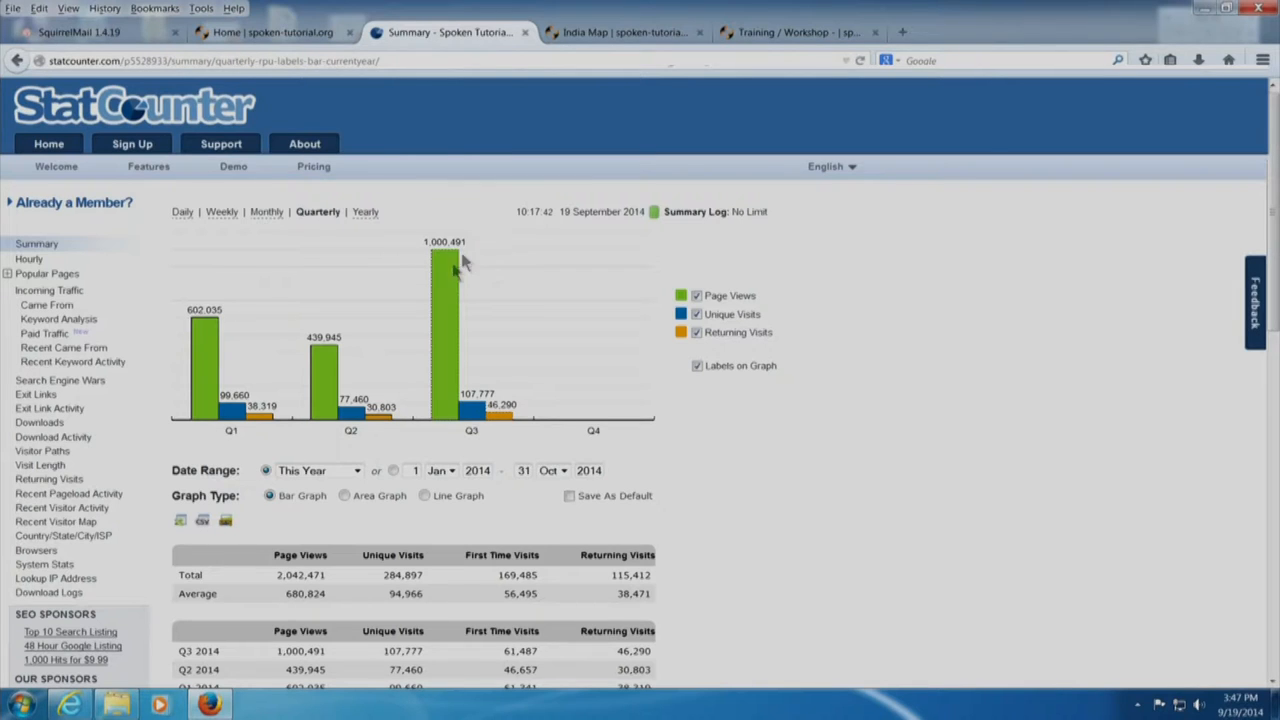
pyautogui.moveTo(448, 270)
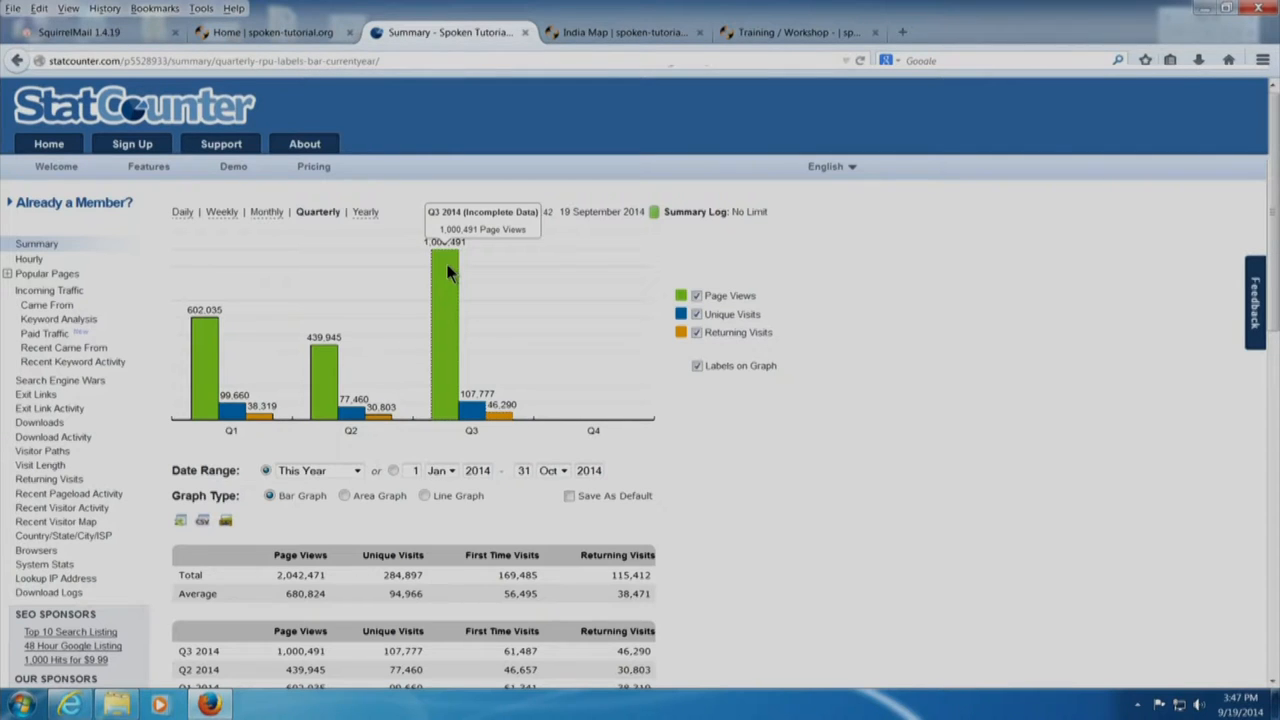
pyautogui.moveTo(364, 212)
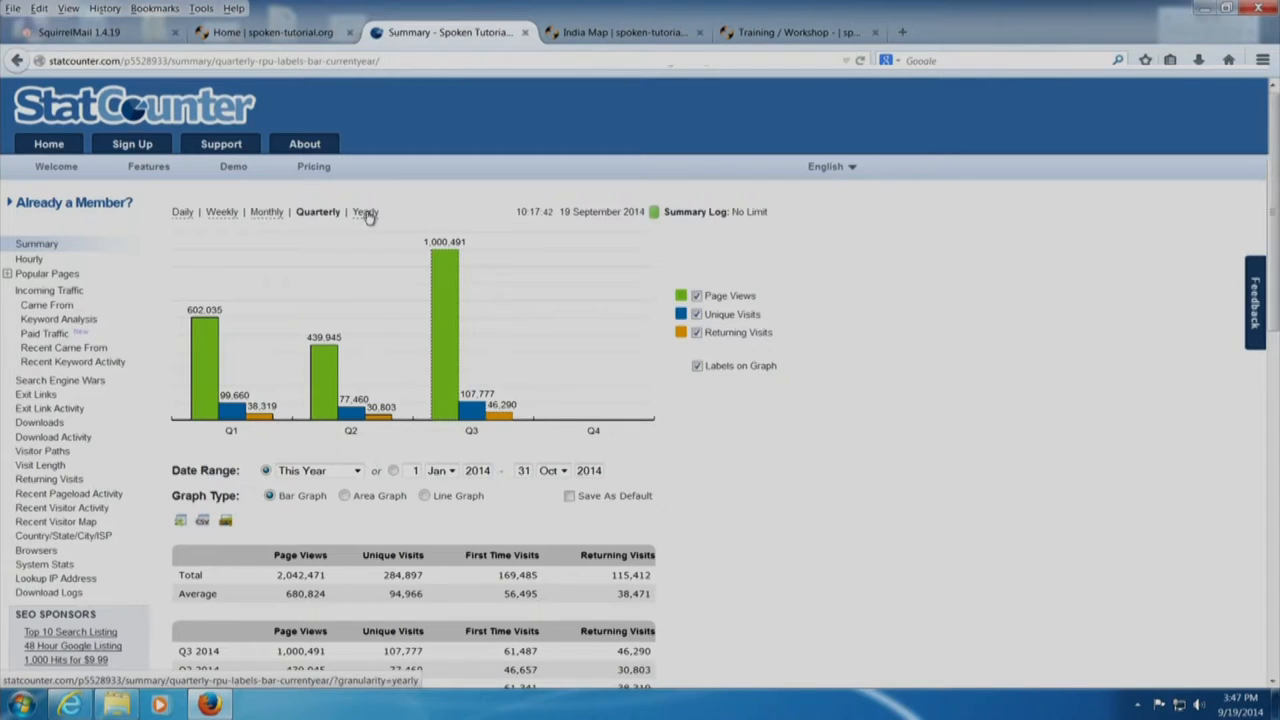
pyautogui.click(364, 212)
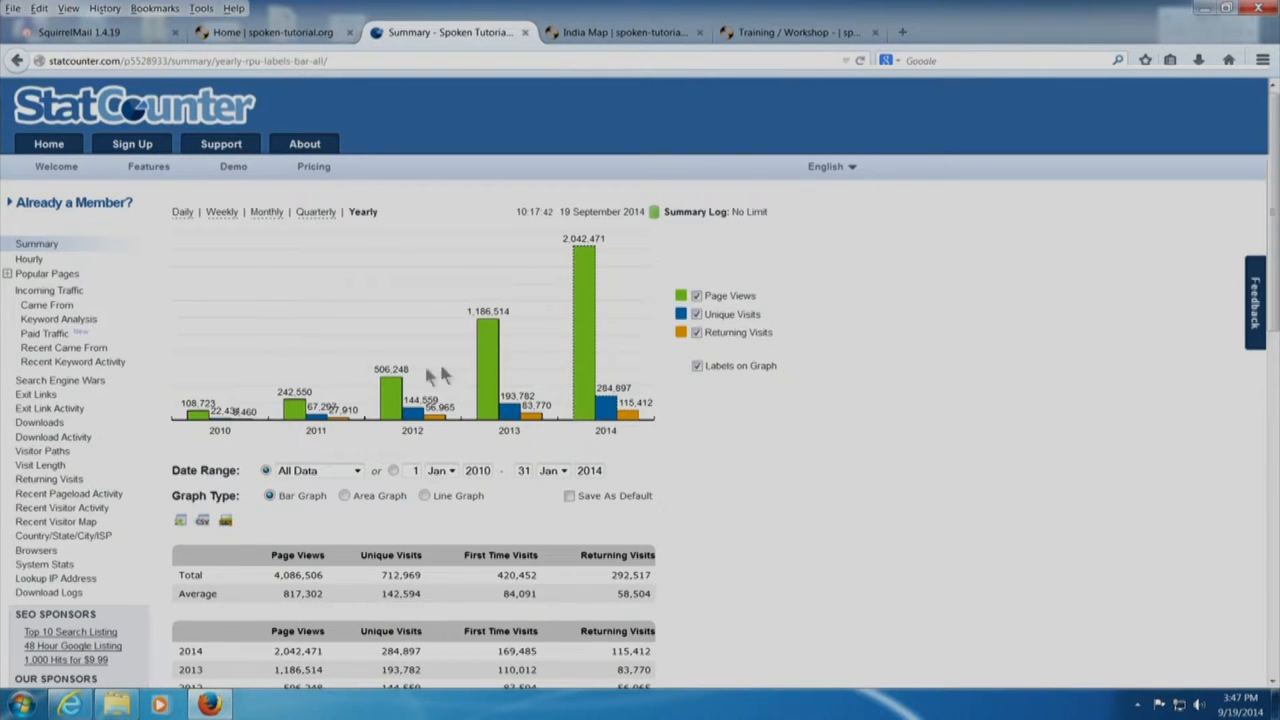
pyautogui.moveTo(204, 436)
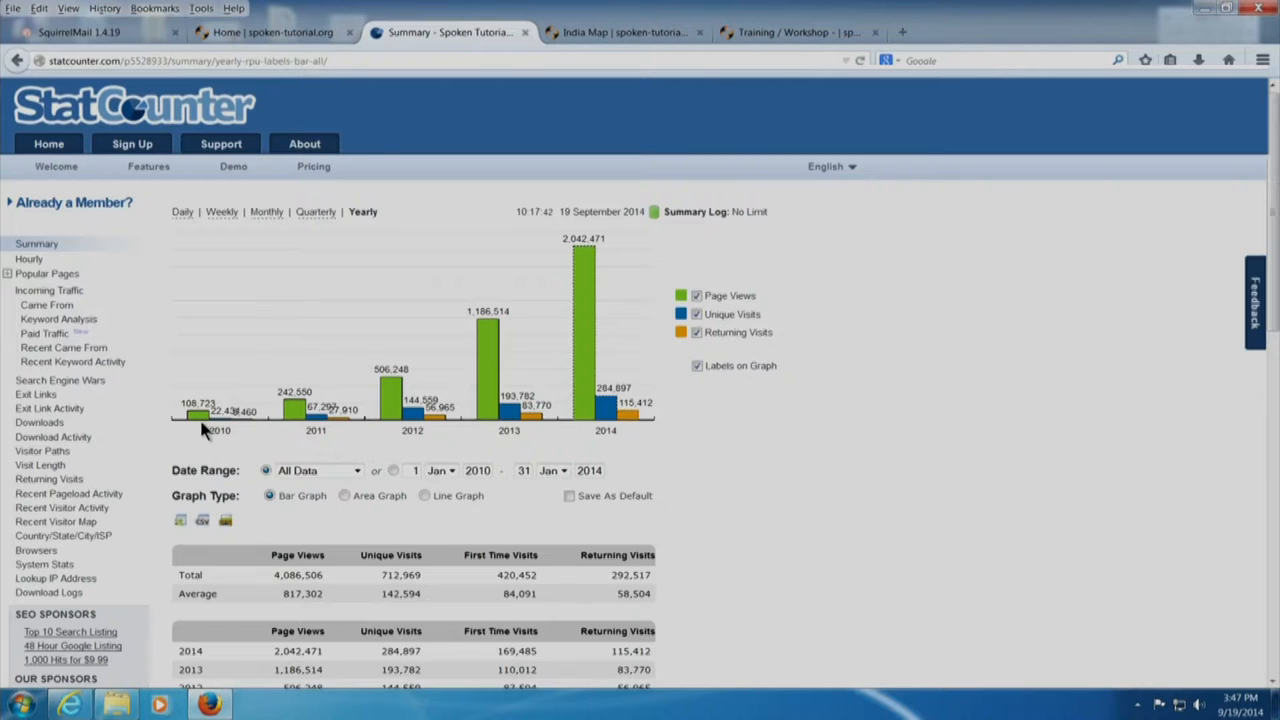
pyautogui.moveTo(310, 420)
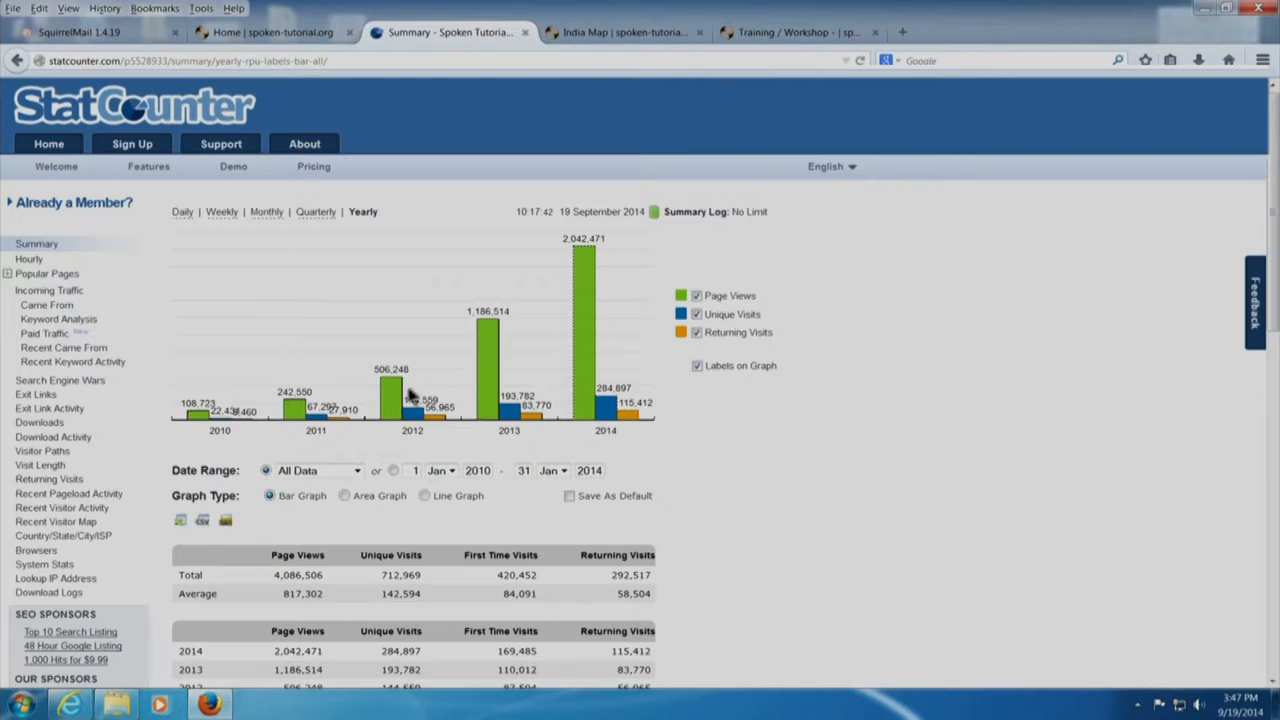
pyautogui.moveTo(504, 364)
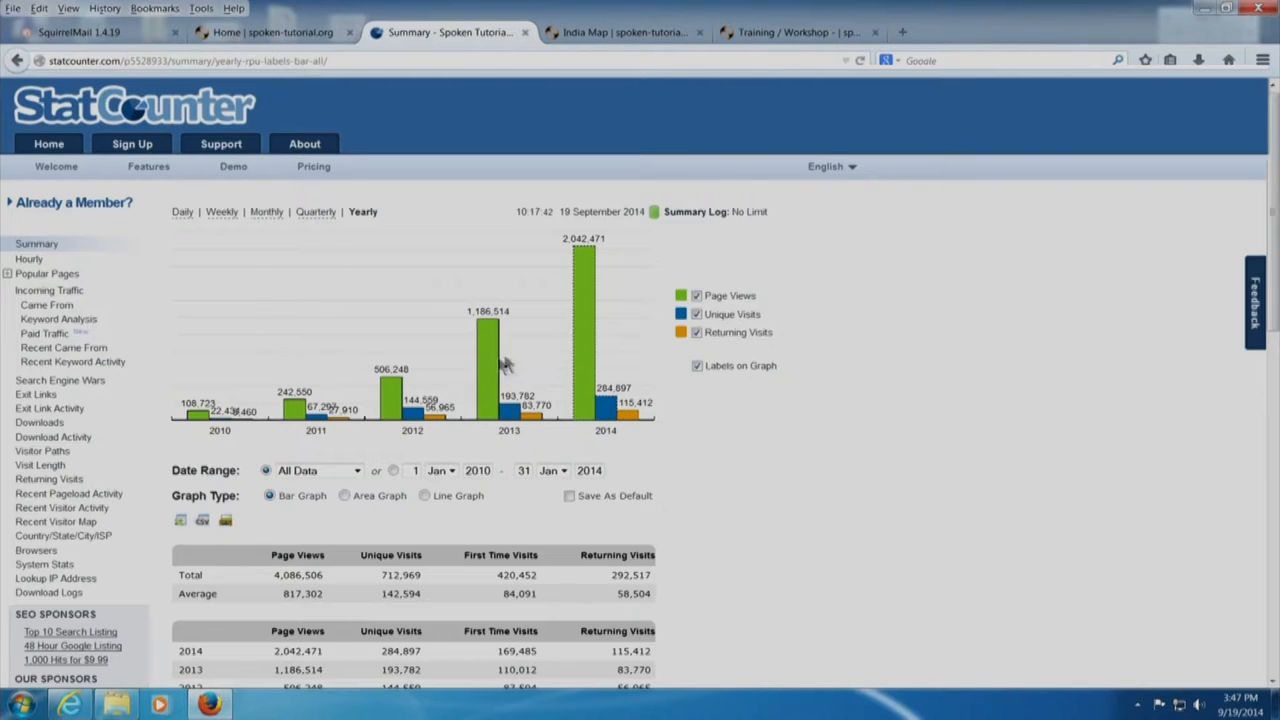
pyautogui.moveTo(588, 328)
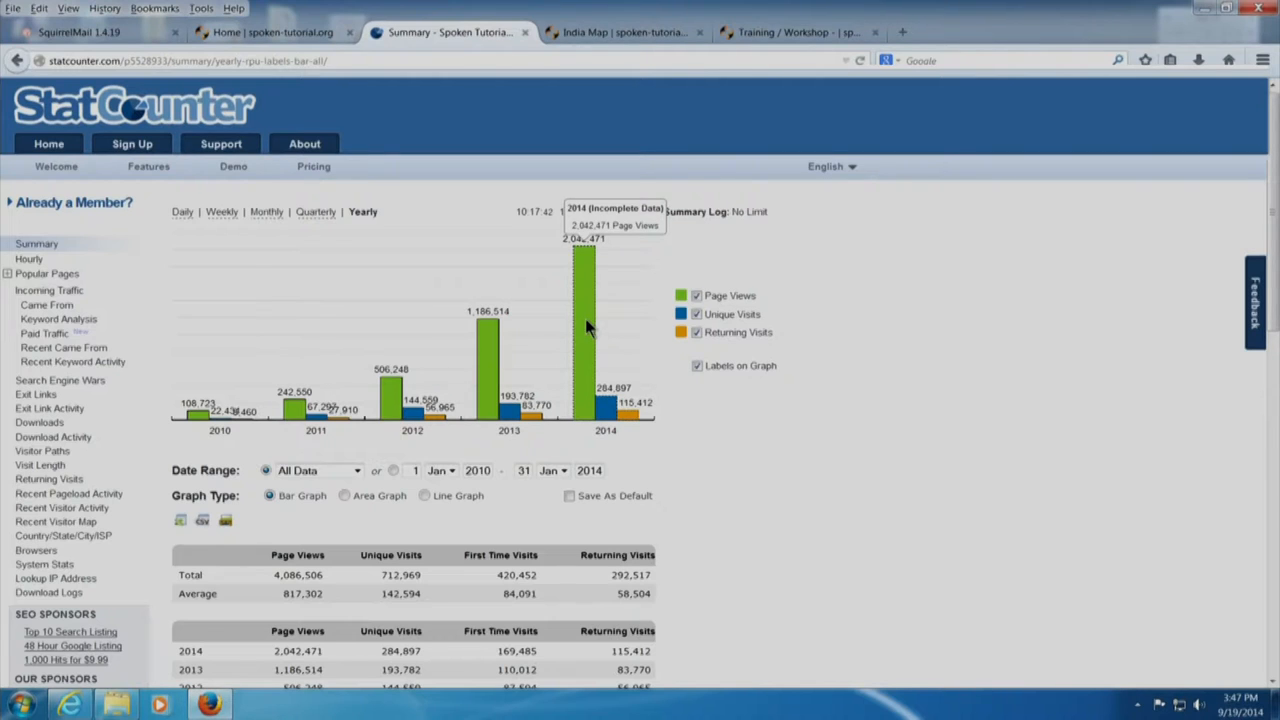
pyautogui.moveTo(556, 260)
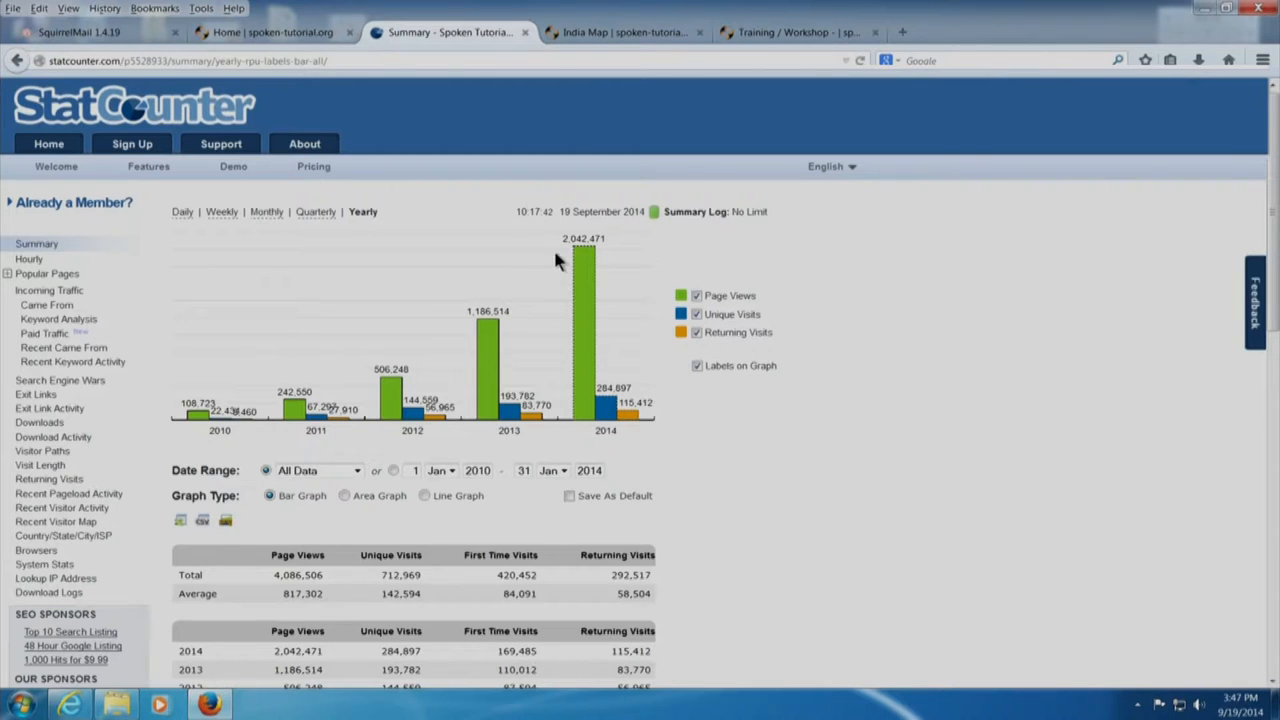
pyautogui.moveTo(590, 260)
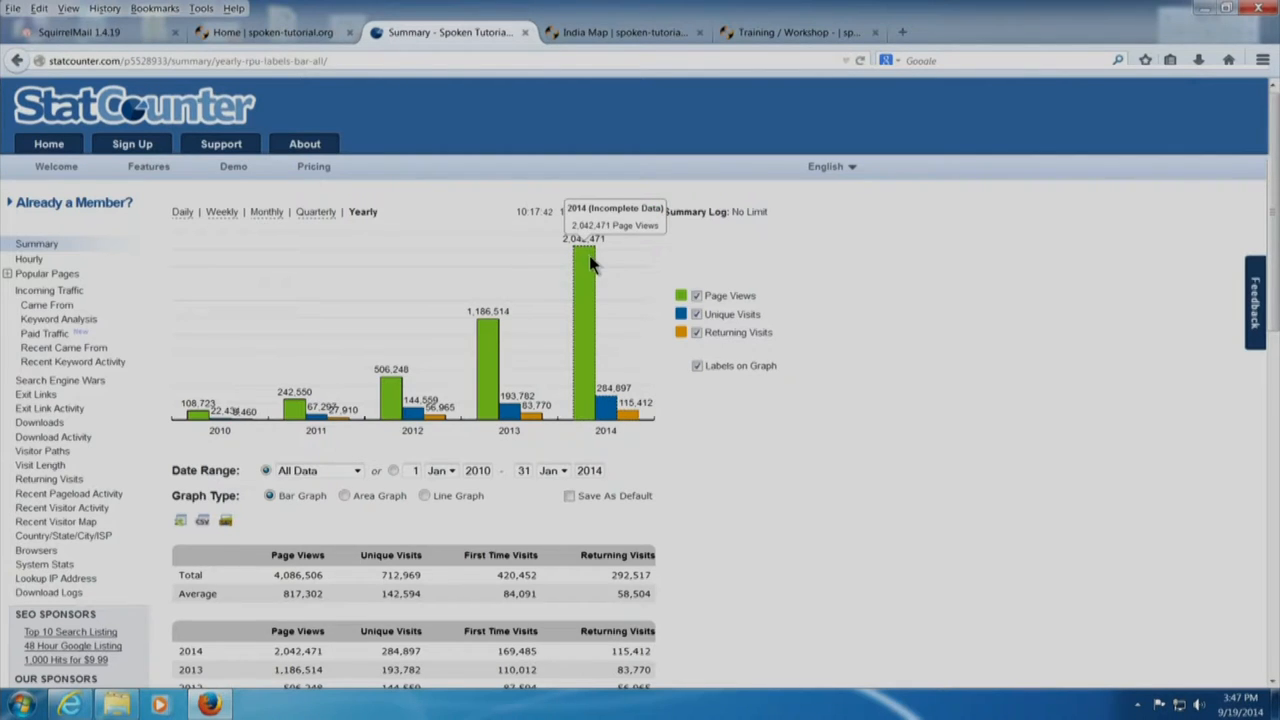
pyautogui.moveTo(588, 278)
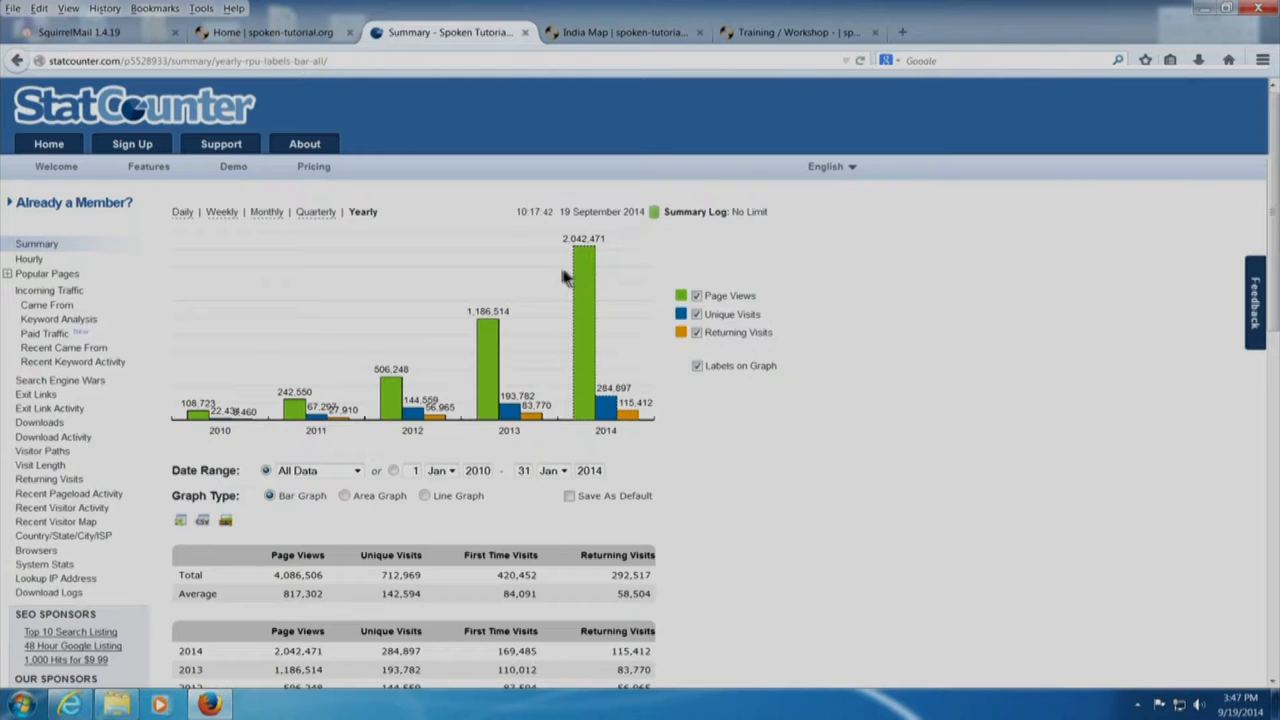
pyautogui.moveTo(544, 274)
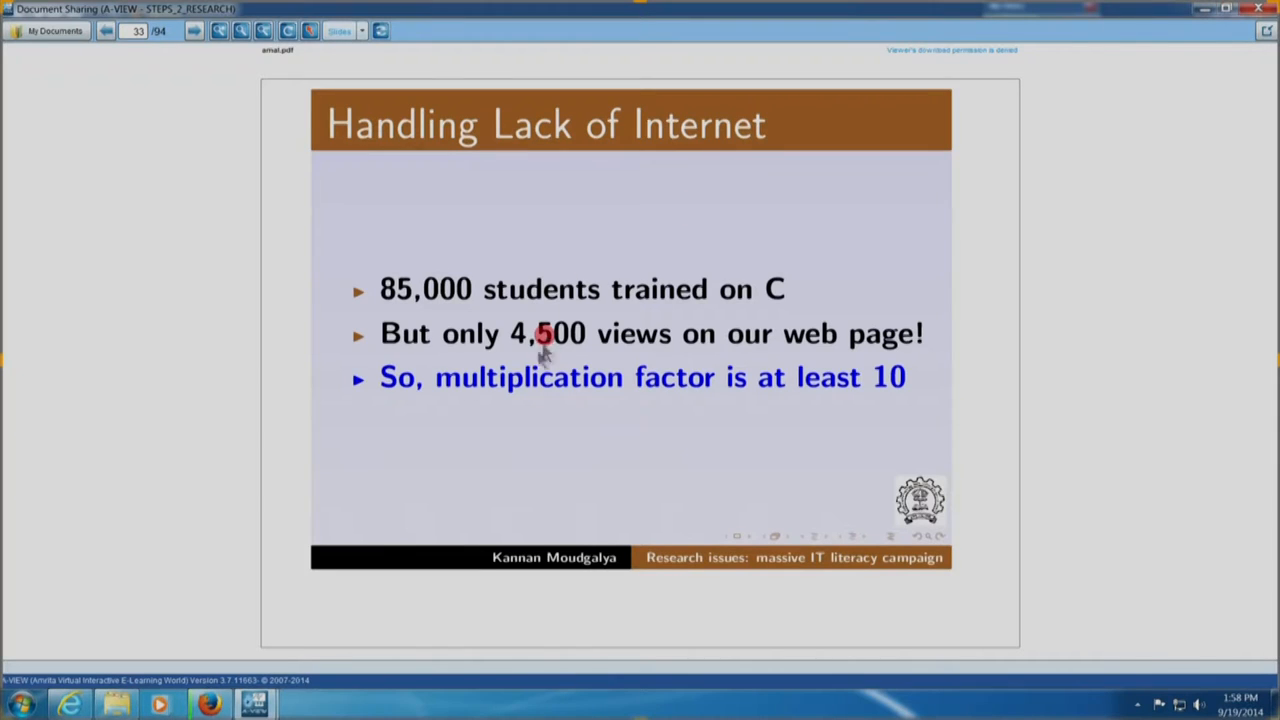
pyautogui.moveTo(168, 222)
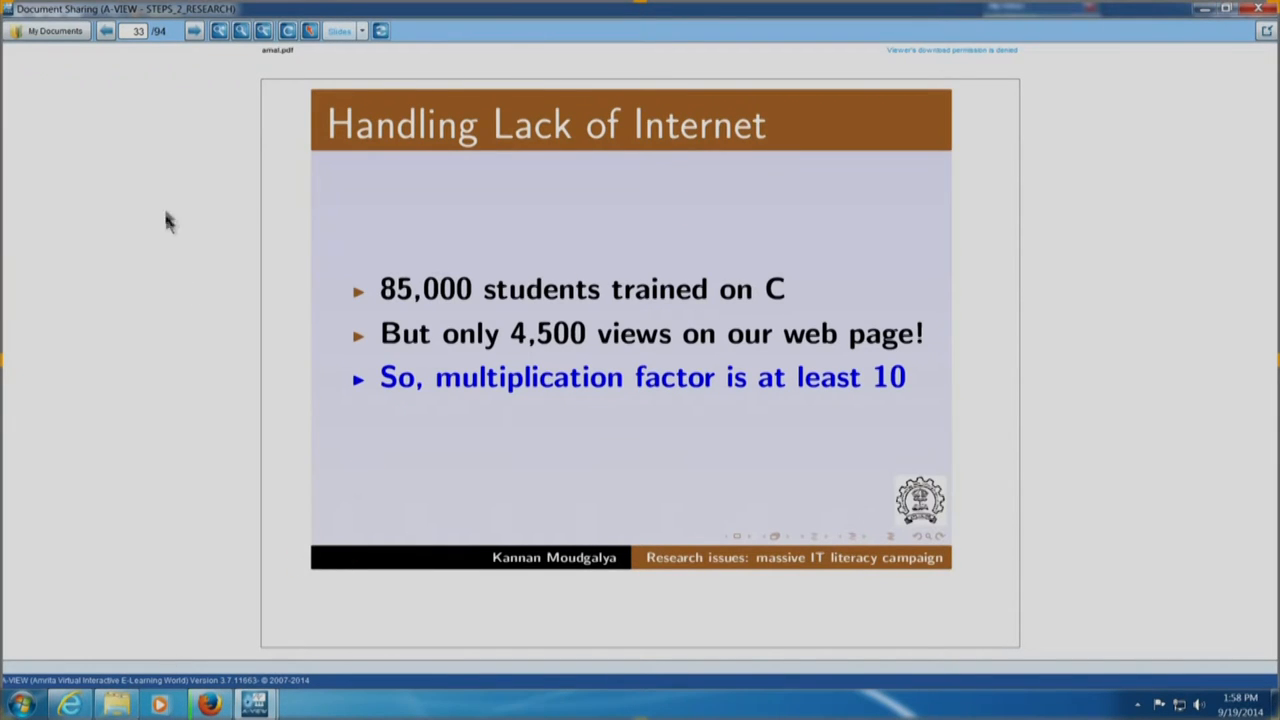
# Advance the deck to the 'Image creation facility' slide before returning to the Spoken Tutorial search results
pyautogui.click(192, 30)
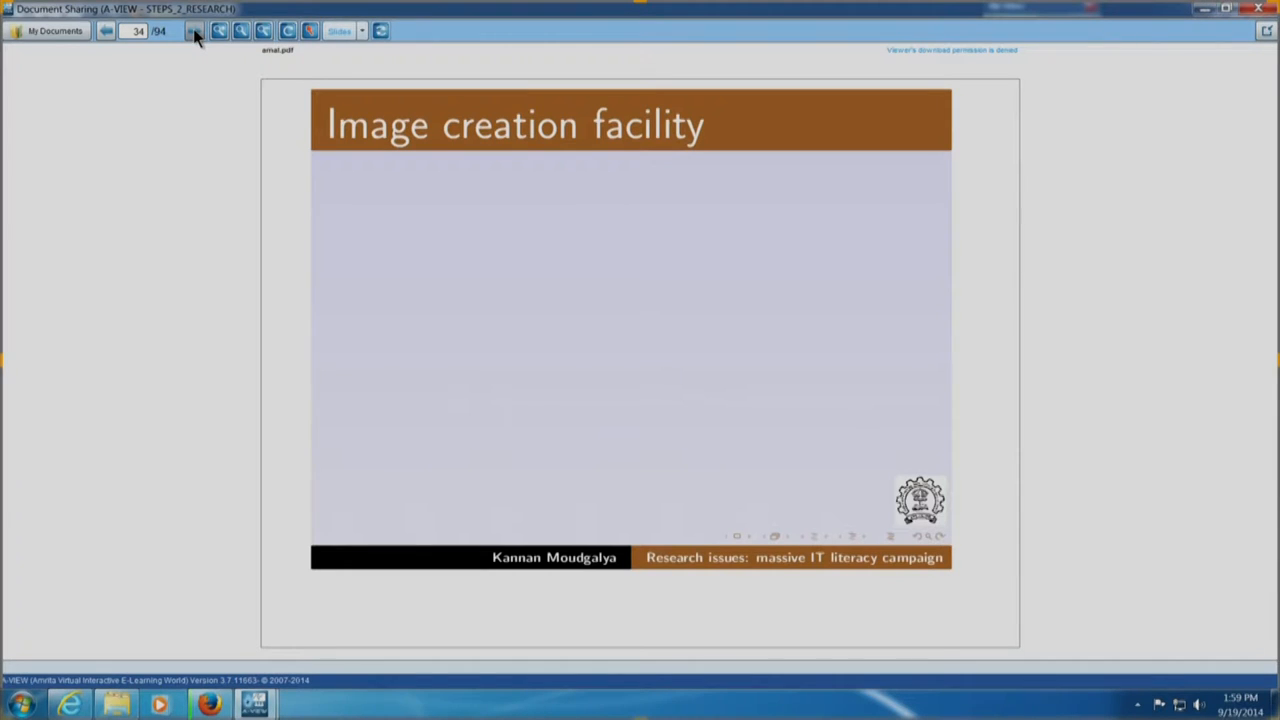
pyautogui.click(194, 30)
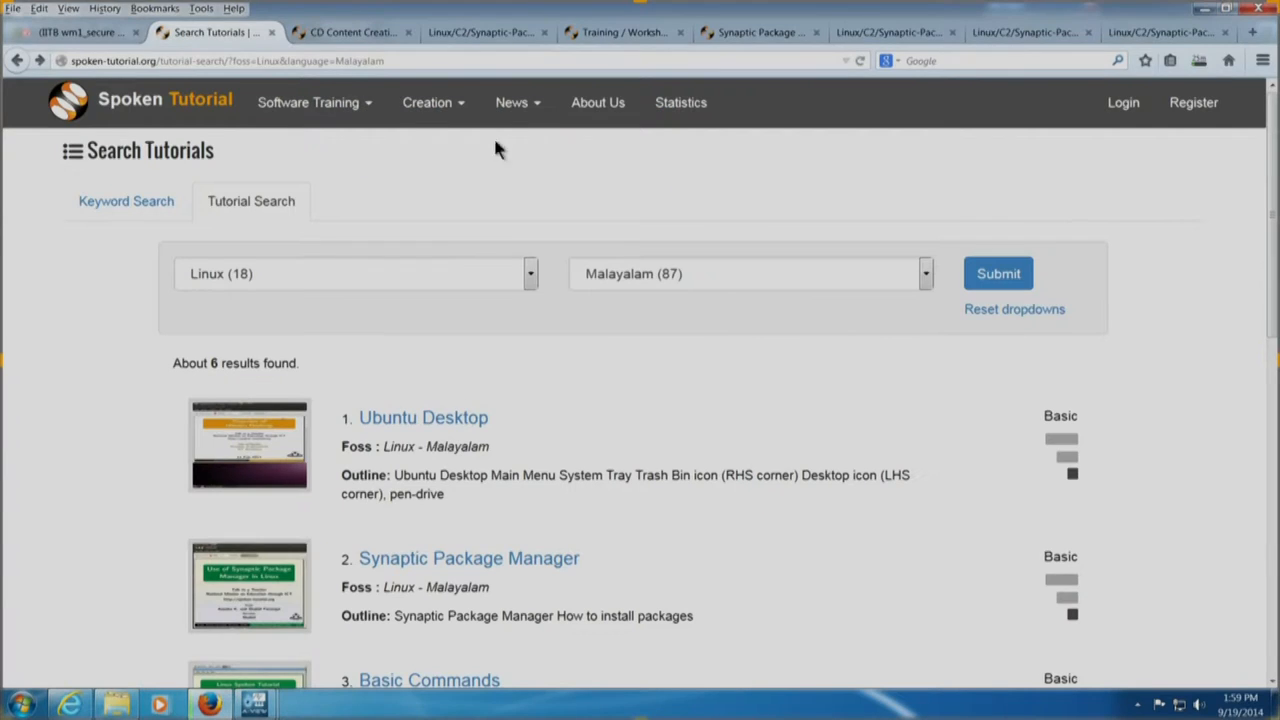
# Filter the Training / Workshop statistics to C and Cpp, giving 2358 workshops and 105485 participants
pyautogui.click(620, 32)
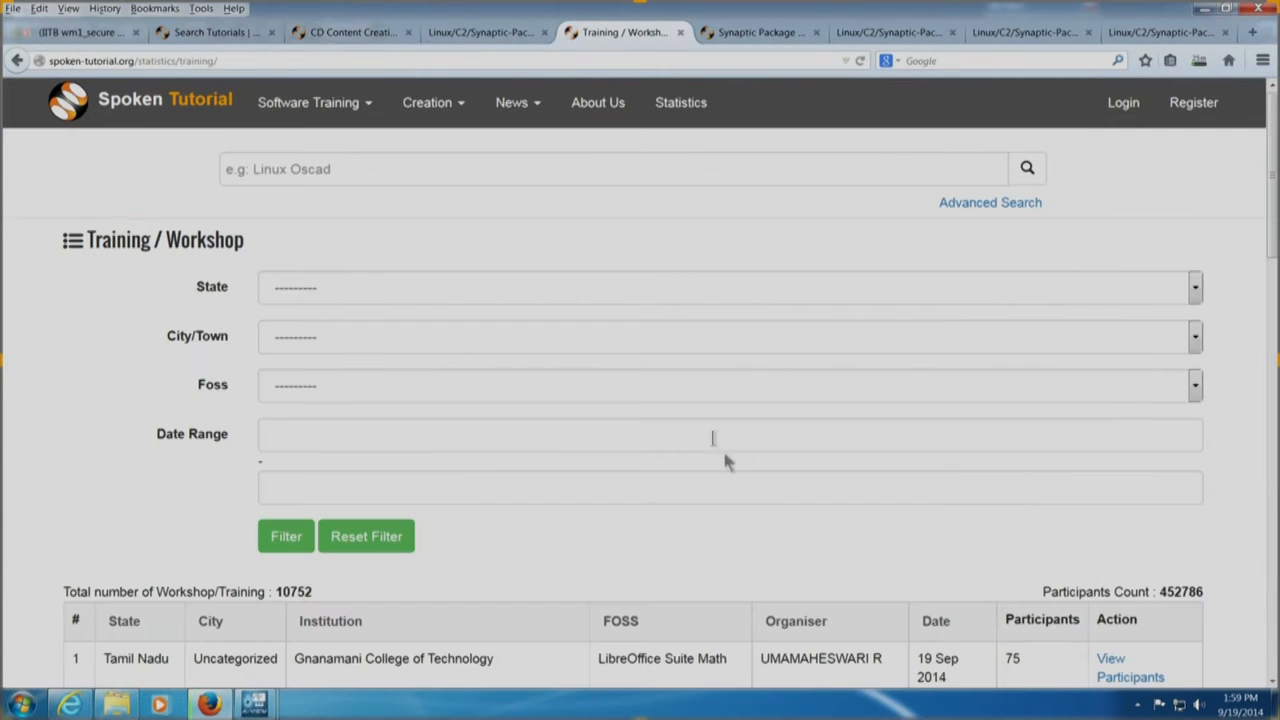
pyautogui.moveTo(1210, 598)
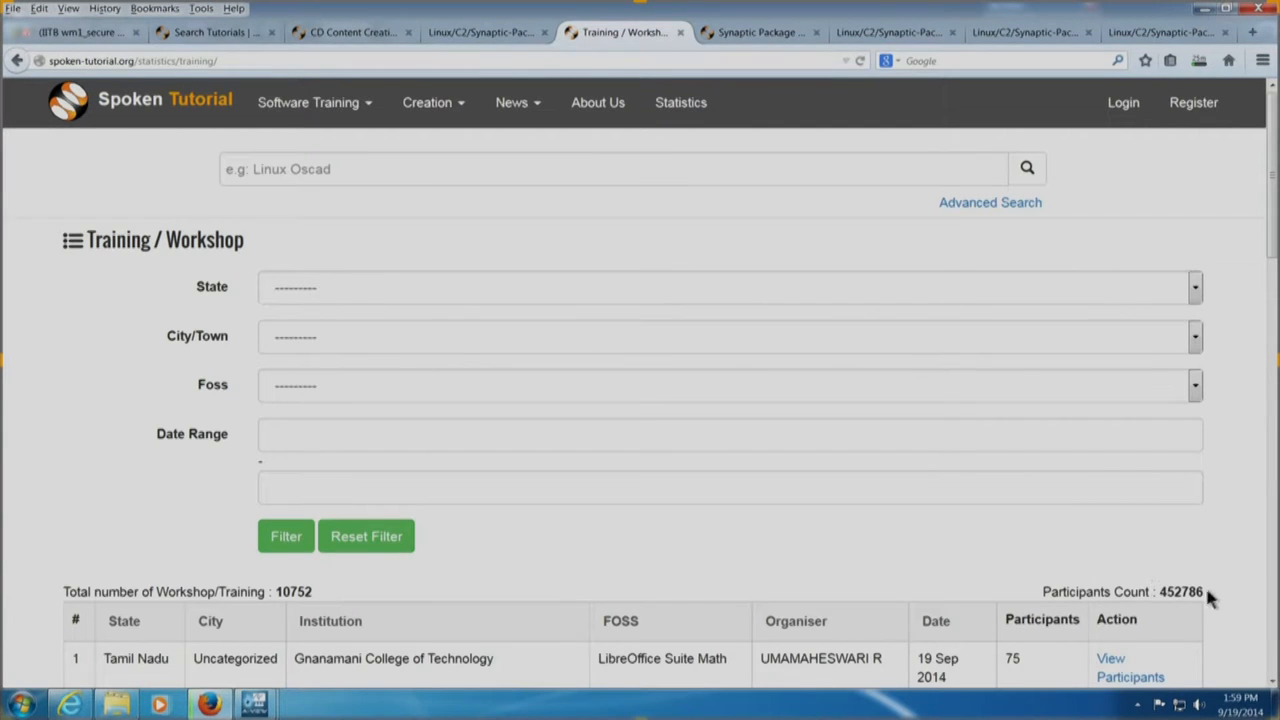
pyautogui.moveTo(1164, 592)
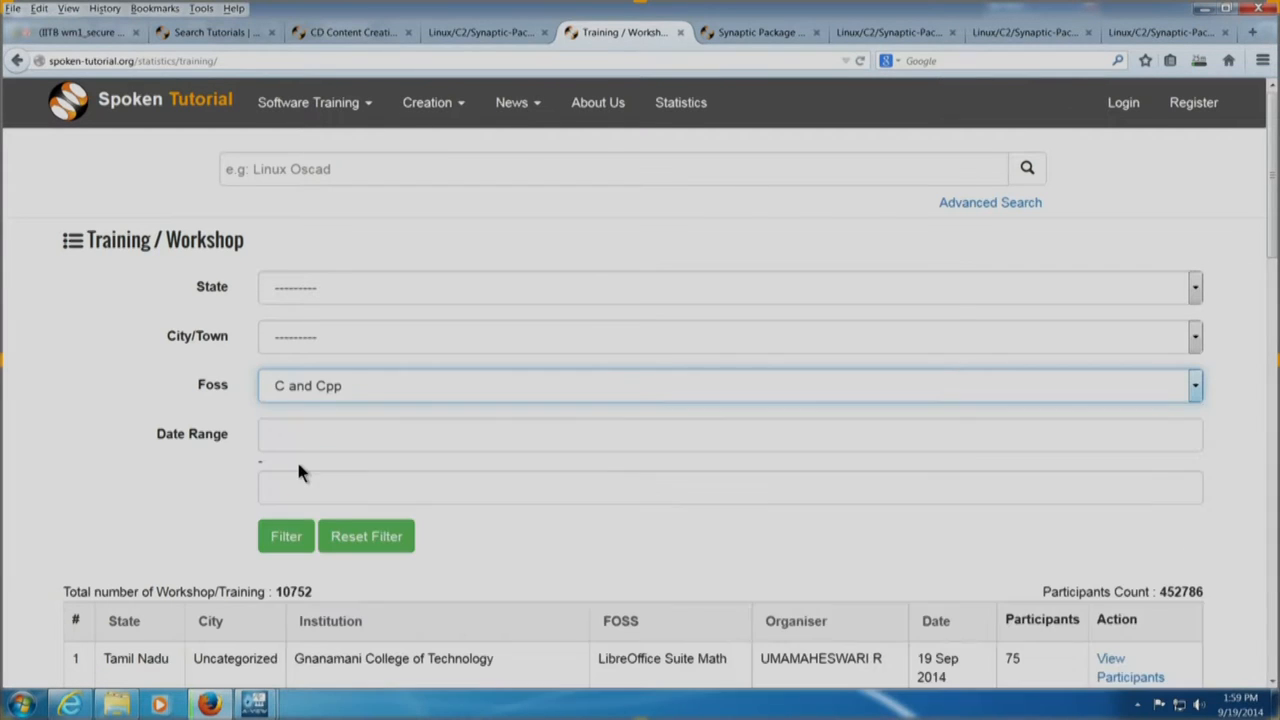
pyautogui.click(284, 536)
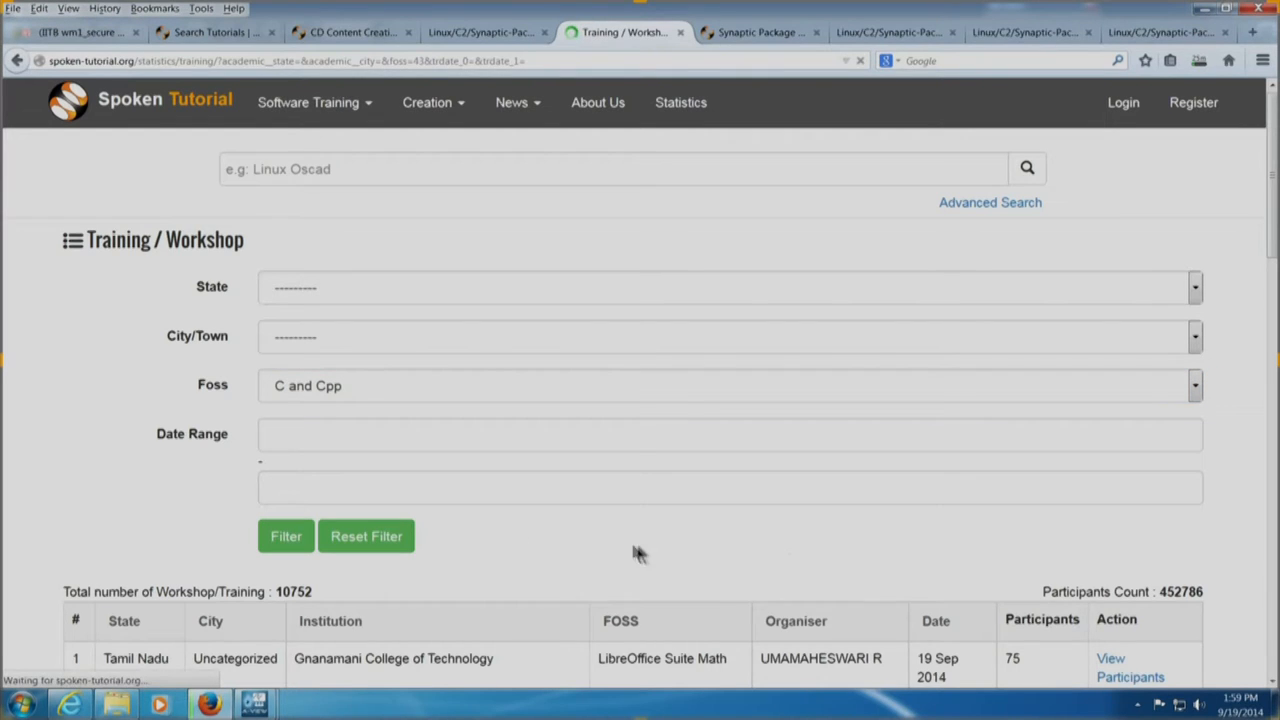
pyautogui.click(284, 536)
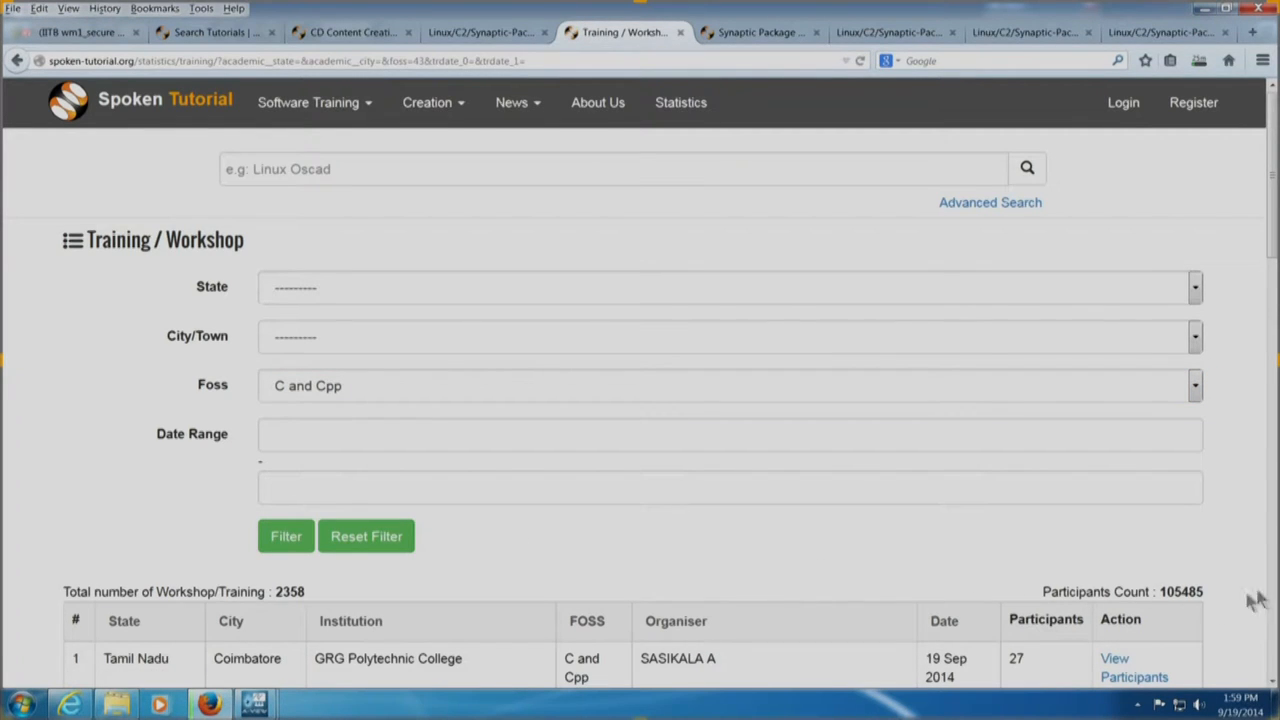
pyautogui.moveTo(1236, 608)
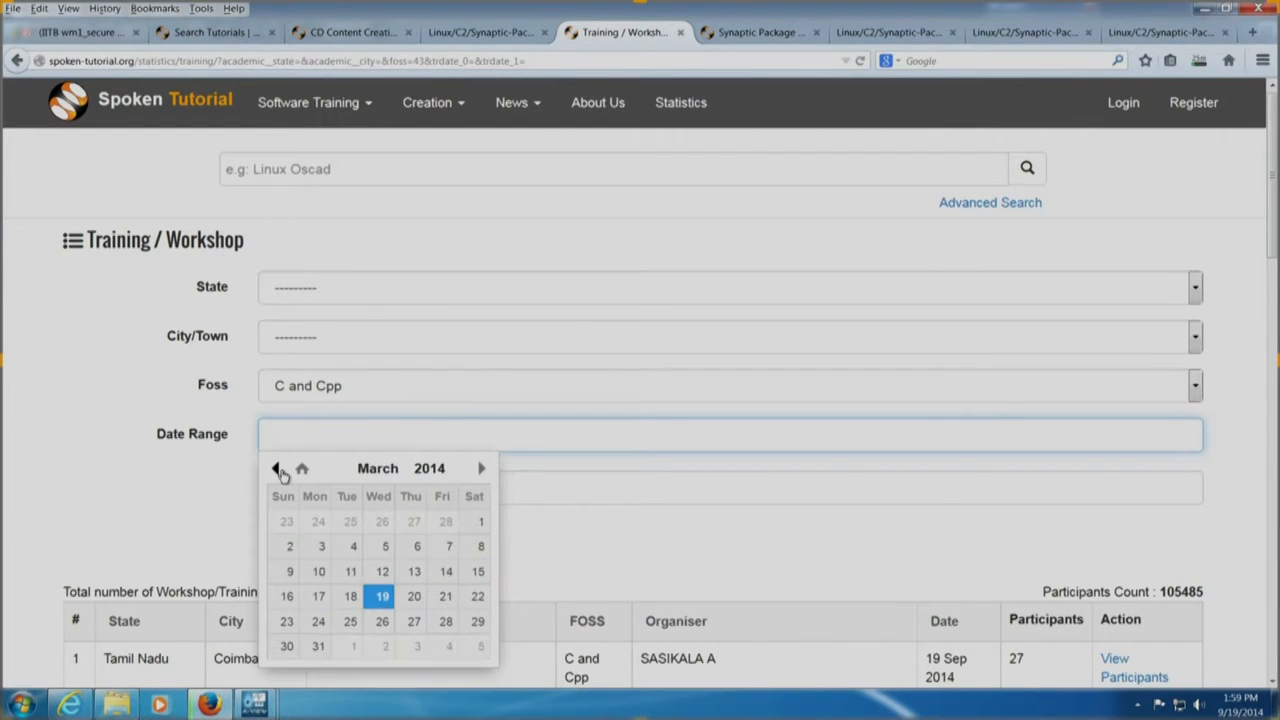
# Set the date range to 2014-01-01 through 2014-09-19 and apply it with the FOSS filter cleared
pyautogui.click(276, 468)
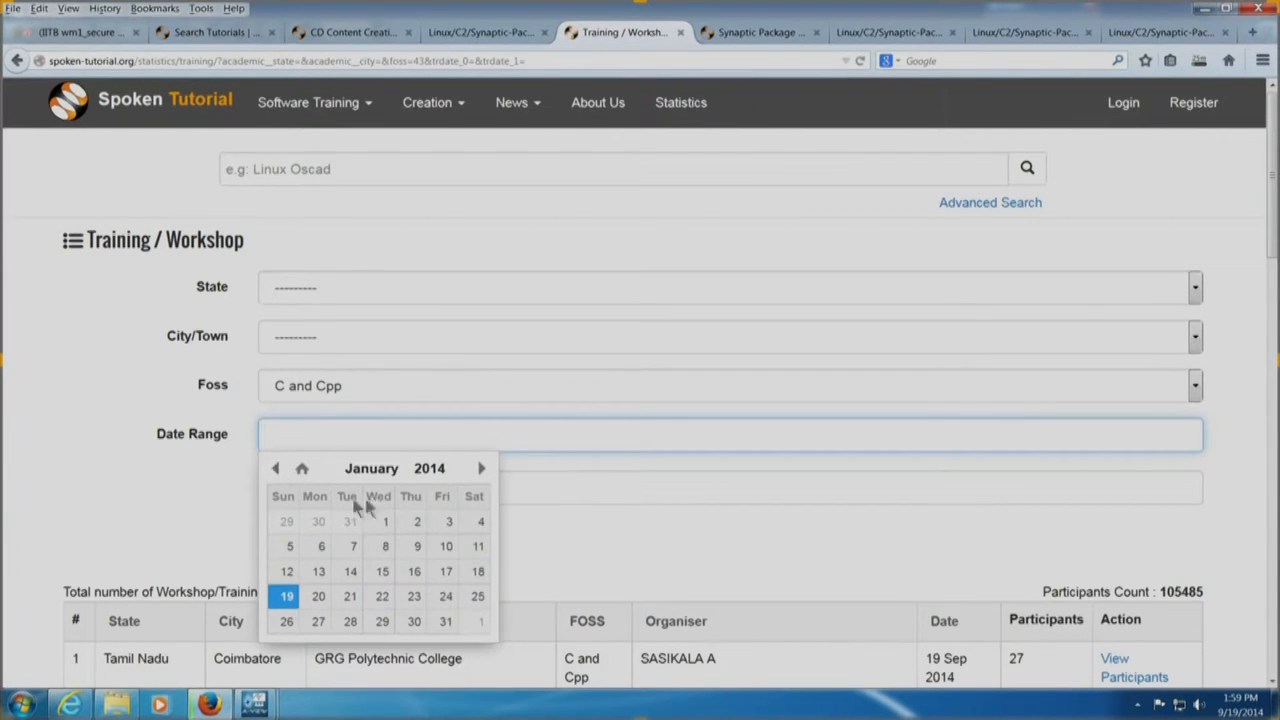
pyautogui.click(384, 520)
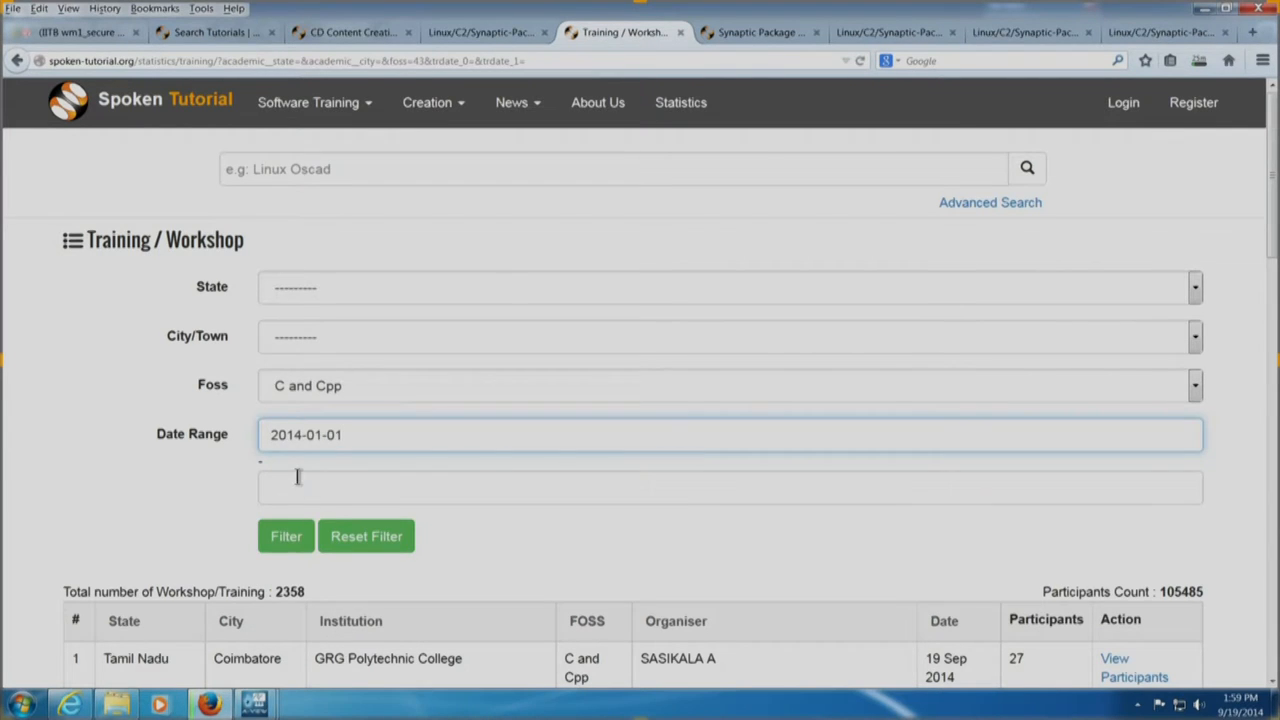
pyautogui.write('2014-09-19')
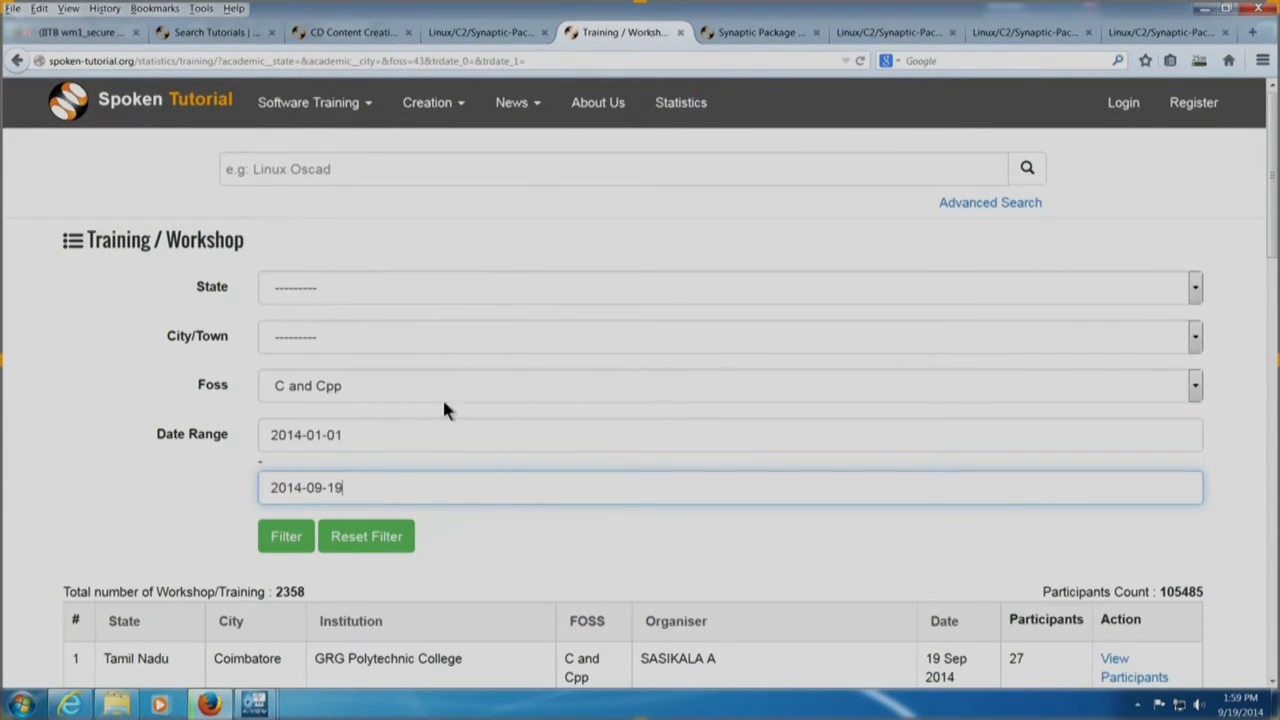
pyautogui.moveTo(322, 396)
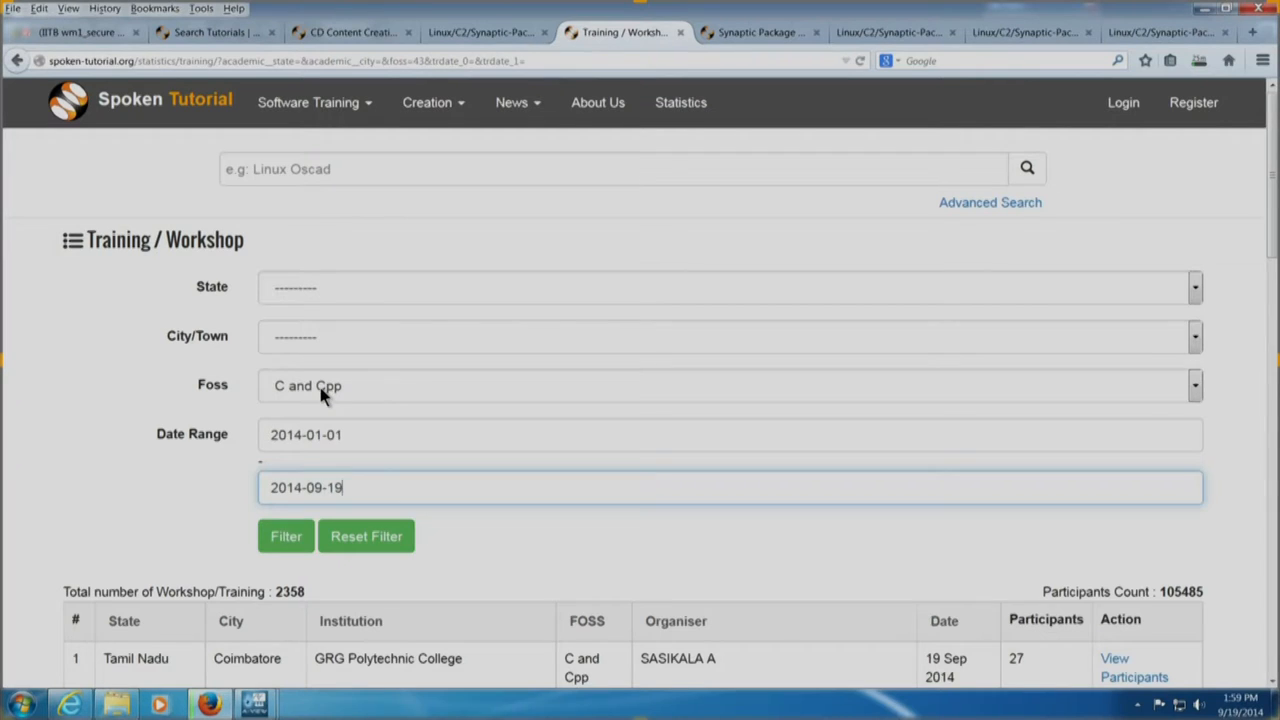
pyautogui.click(724, 384)
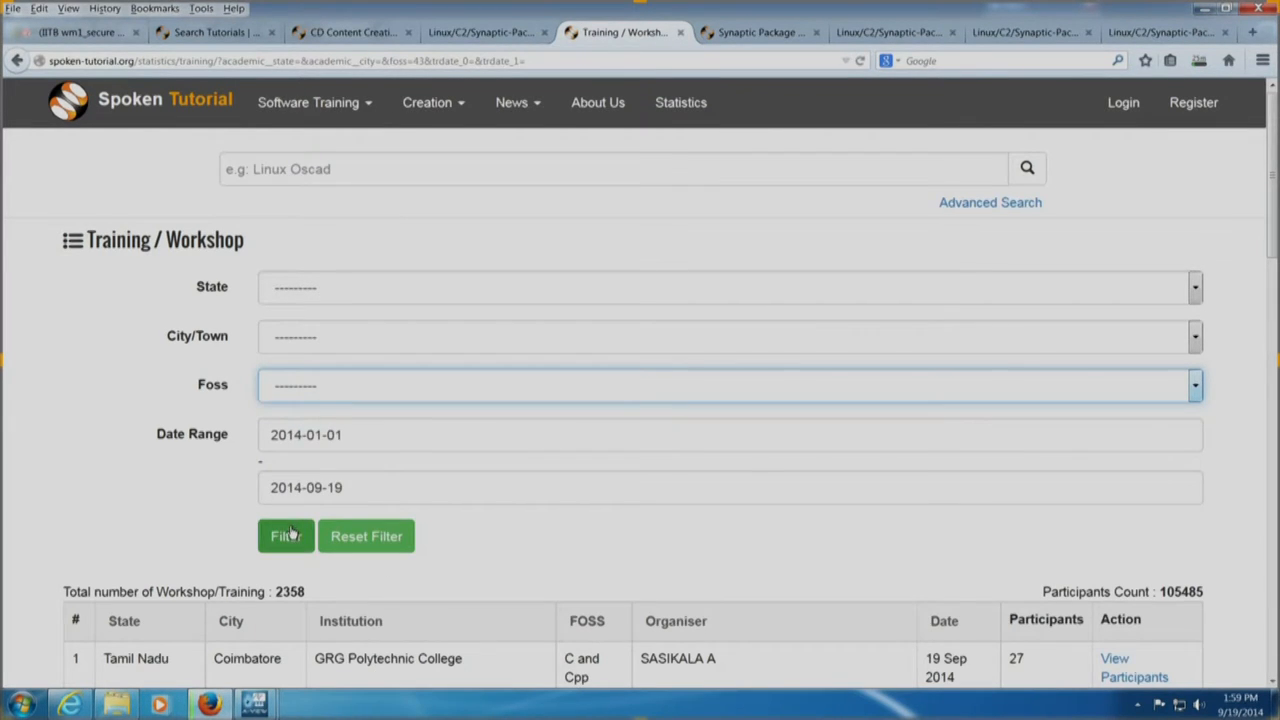
pyautogui.click(286, 536)
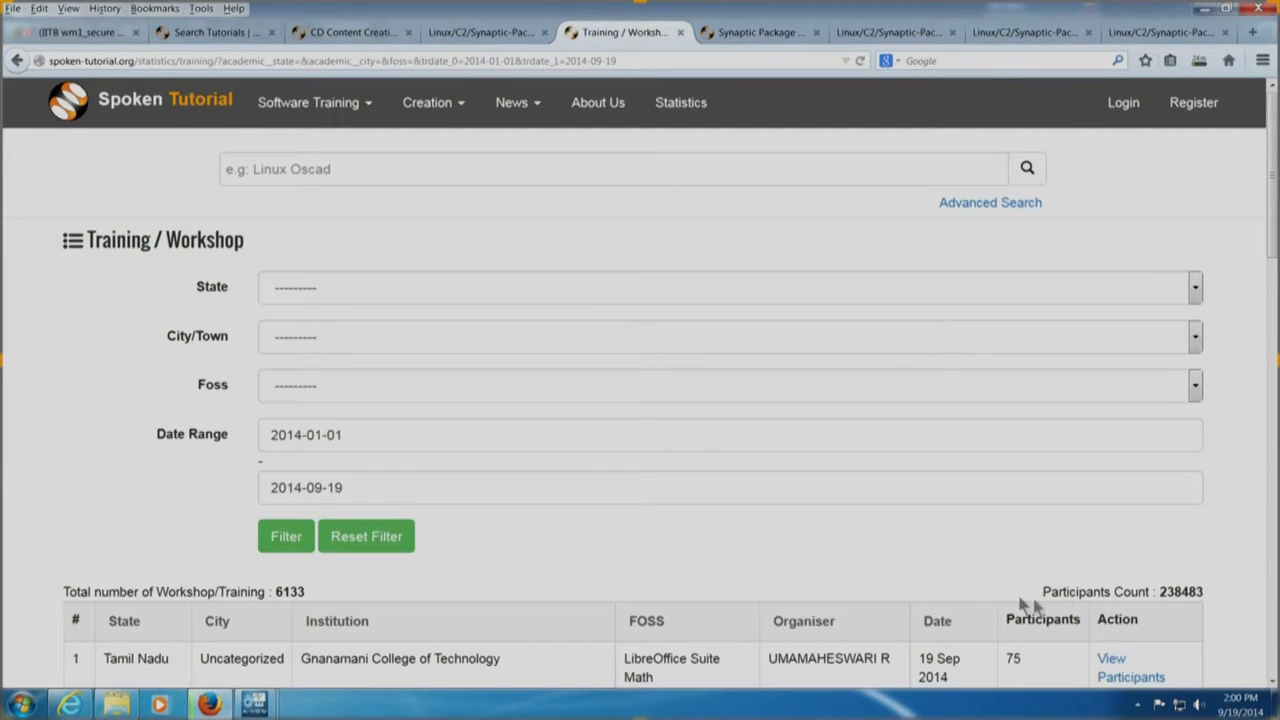
pyautogui.moveTo(1180, 584)
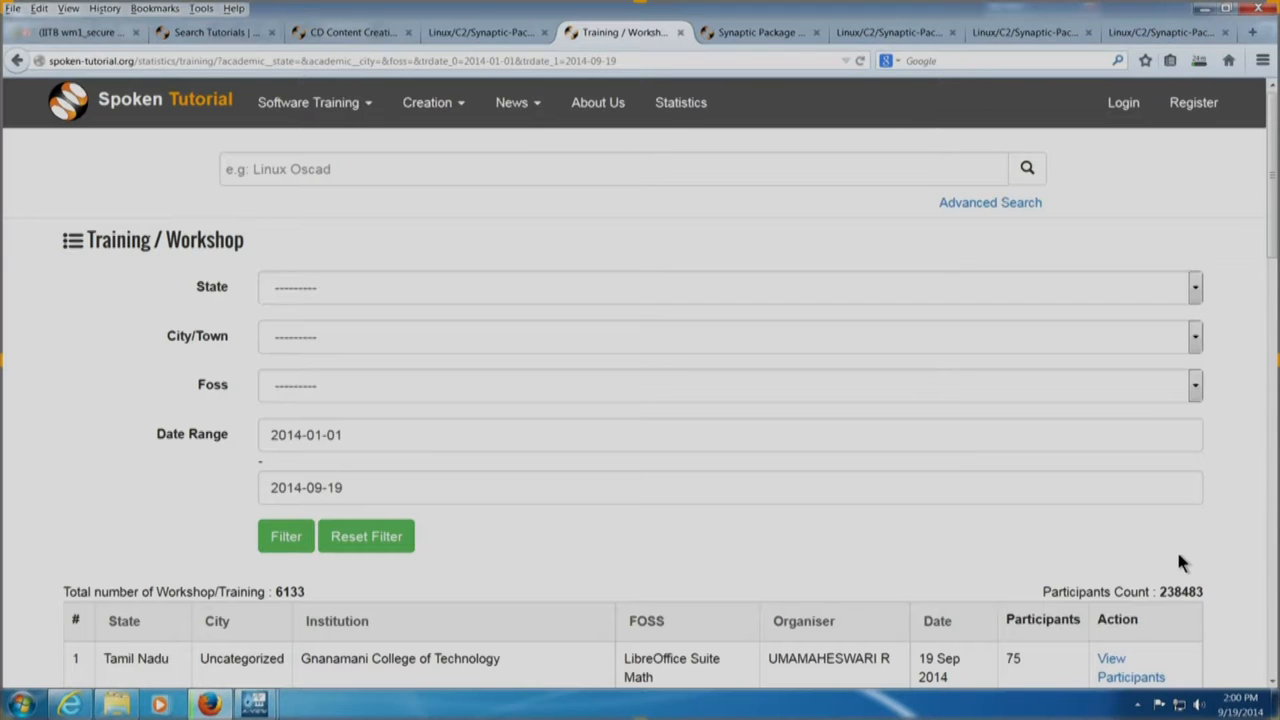
pyautogui.moveTo(808, 560)
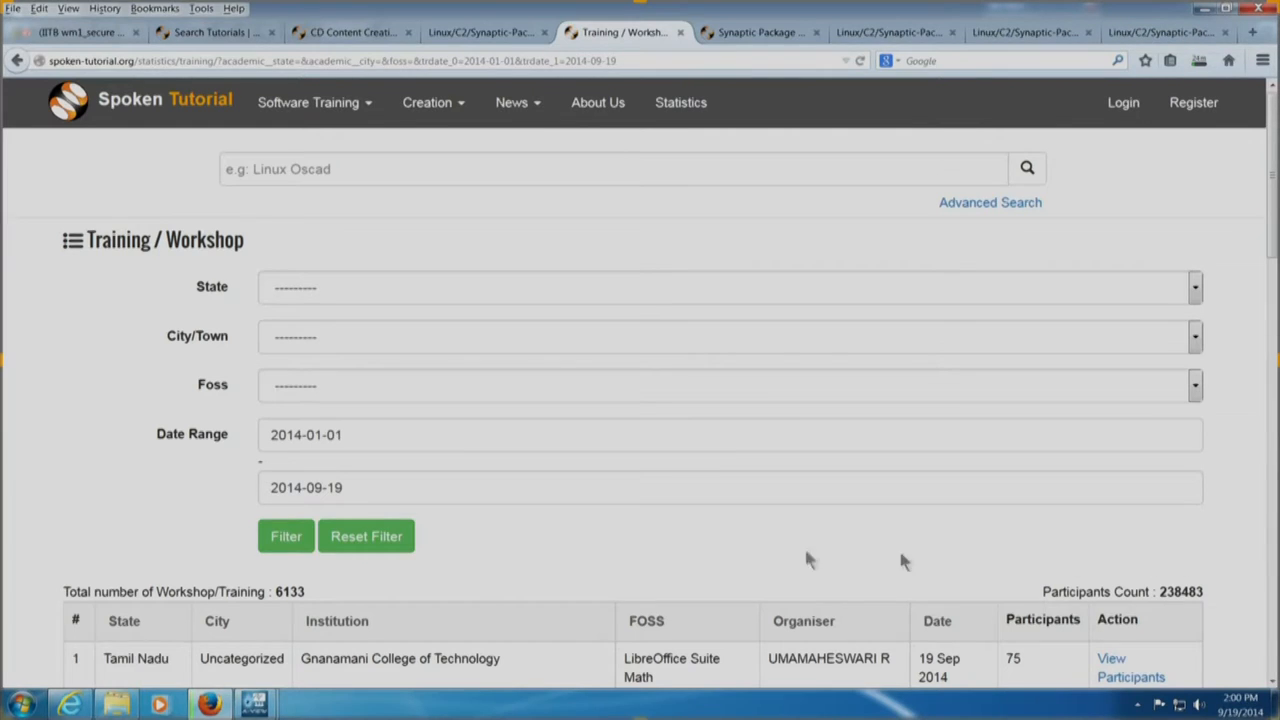
pyautogui.moveTo(460, 548)
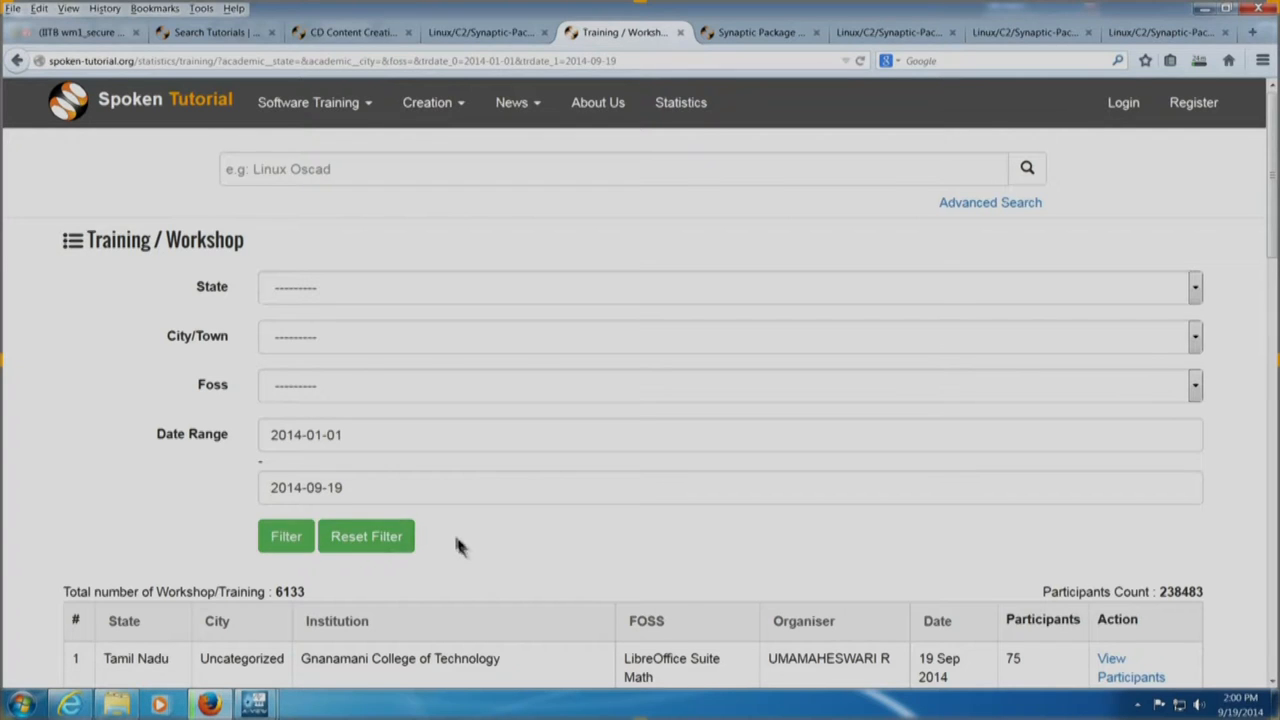
pyautogui.moveTo(316, 388)
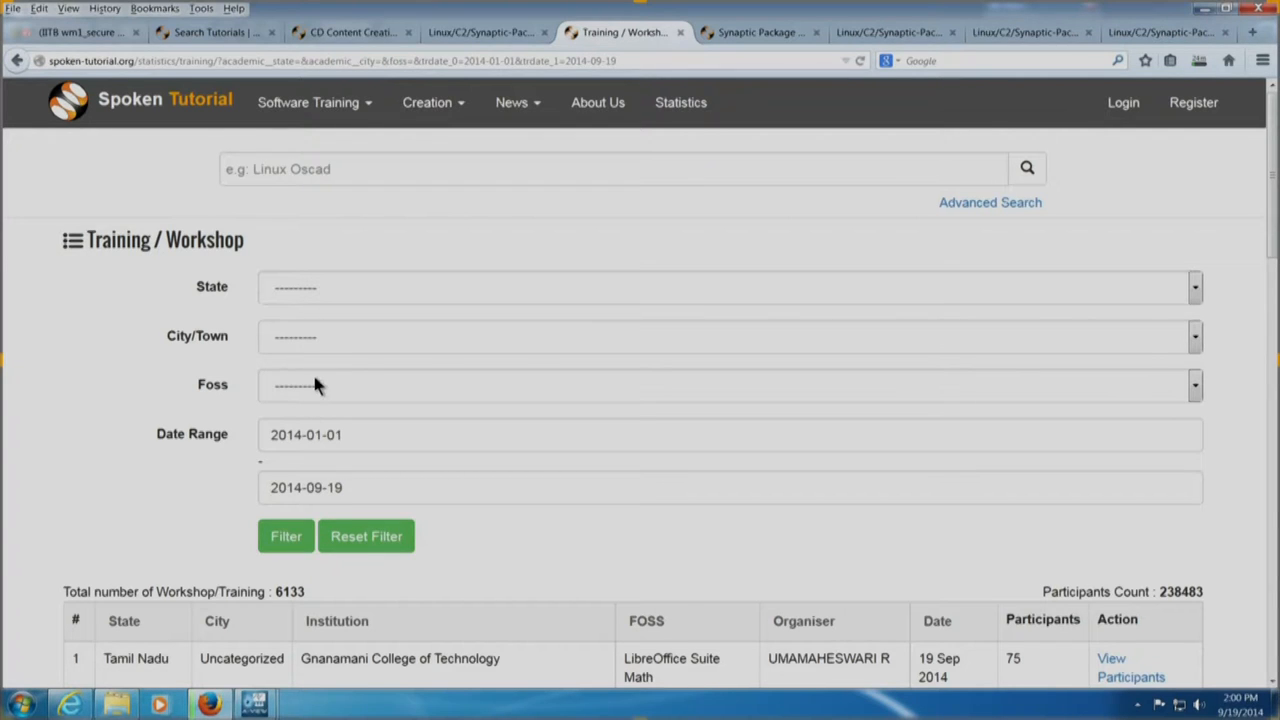
# Reapply the C and Cpp filter for that date range, giving 1609 workshops and 65870 participants
pyautogui.click(724, 384)
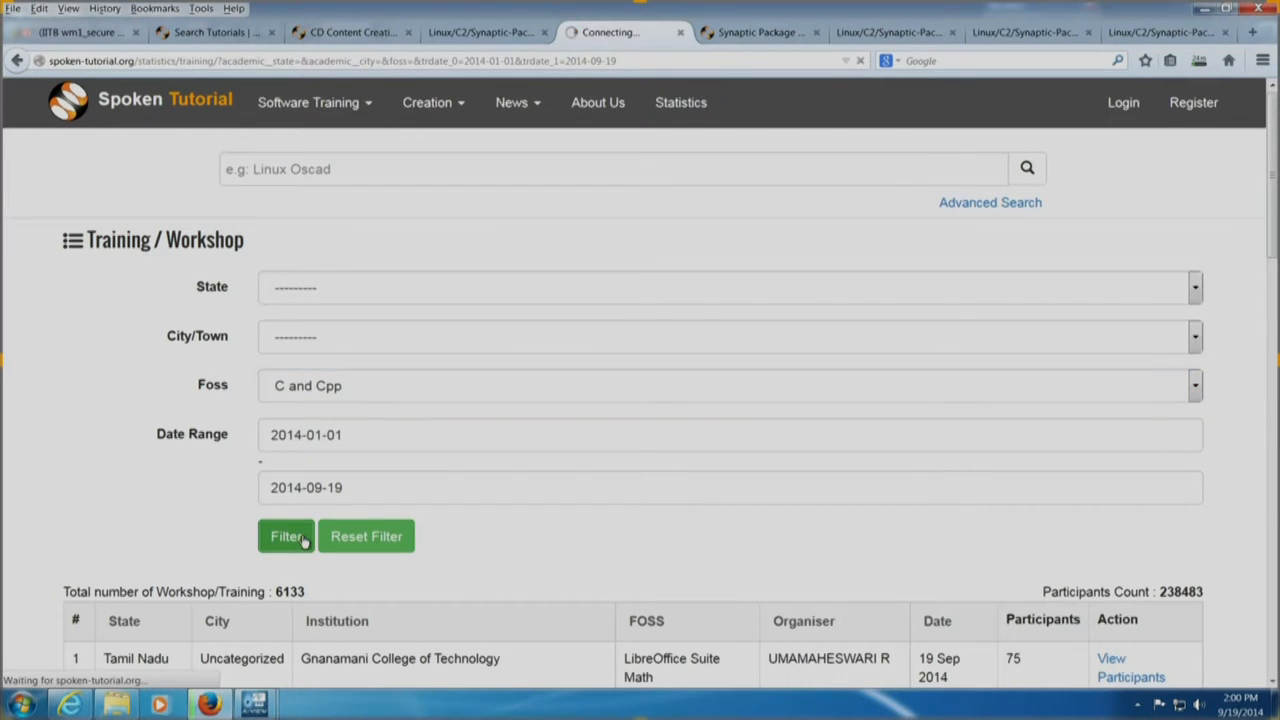
pyautogui.click(286, 536)
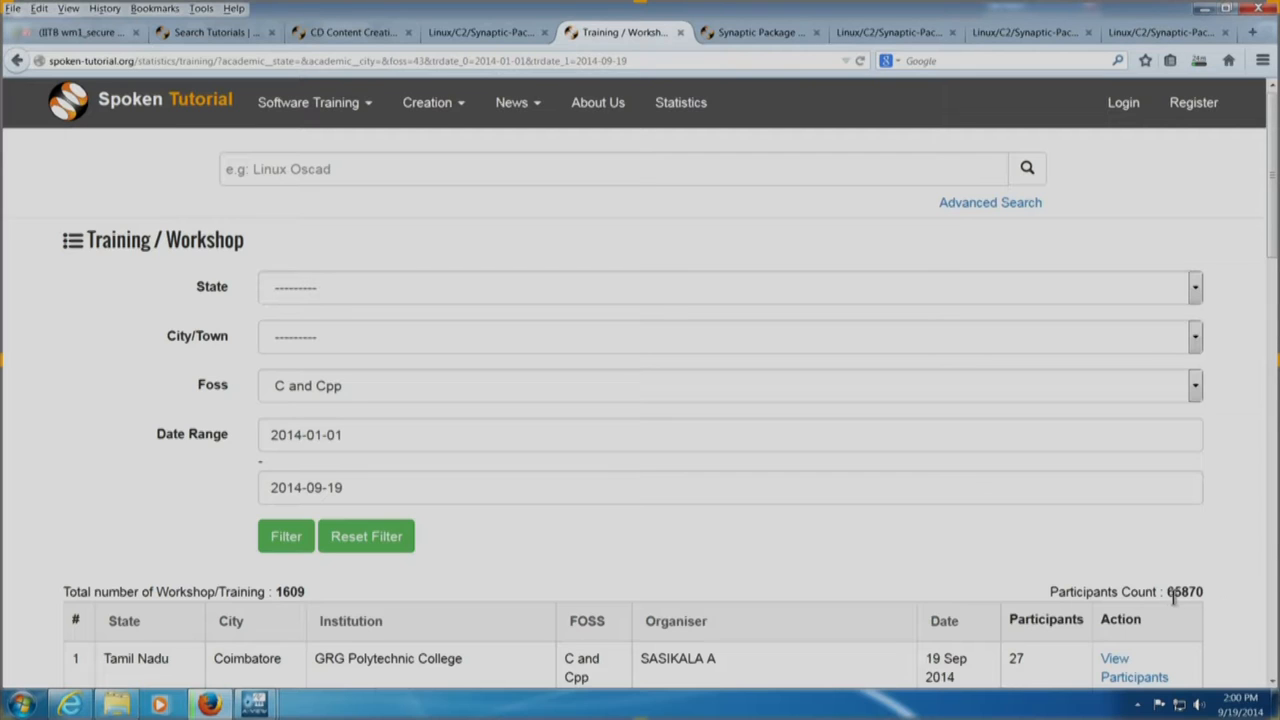
pyautogui.moveTo(780, 558)
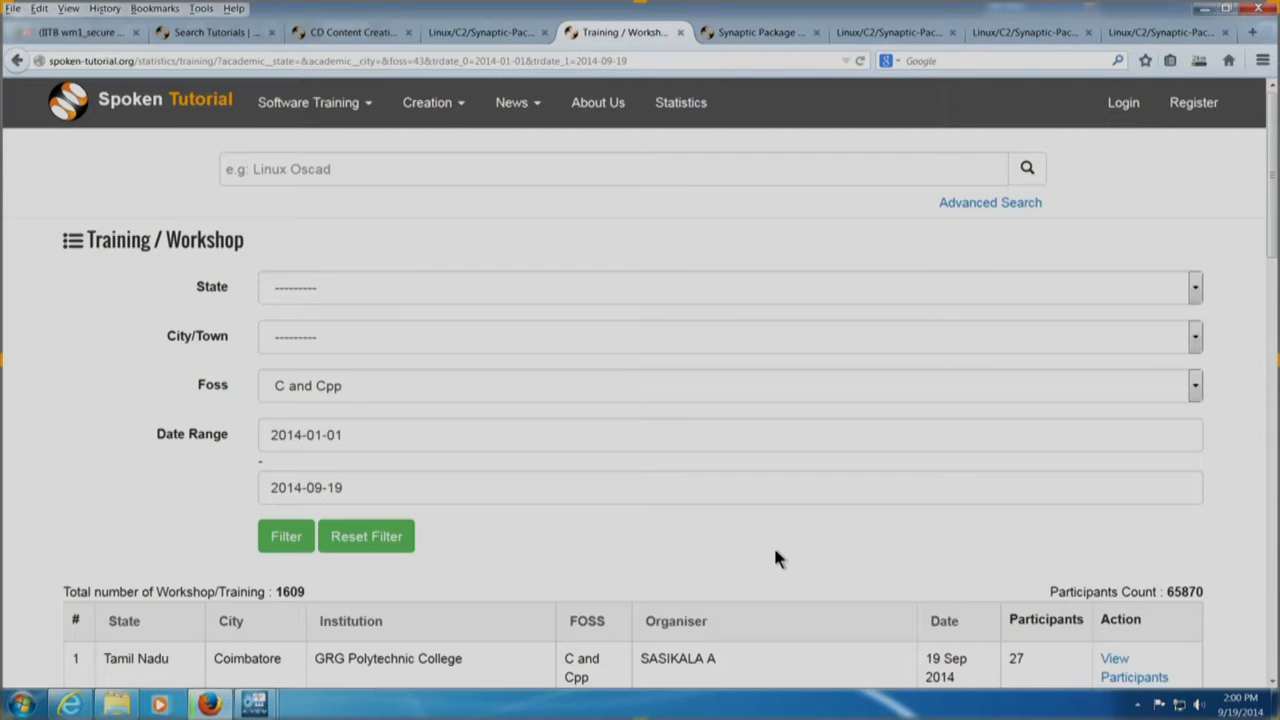
pyautogui.moveTo(770, 558)
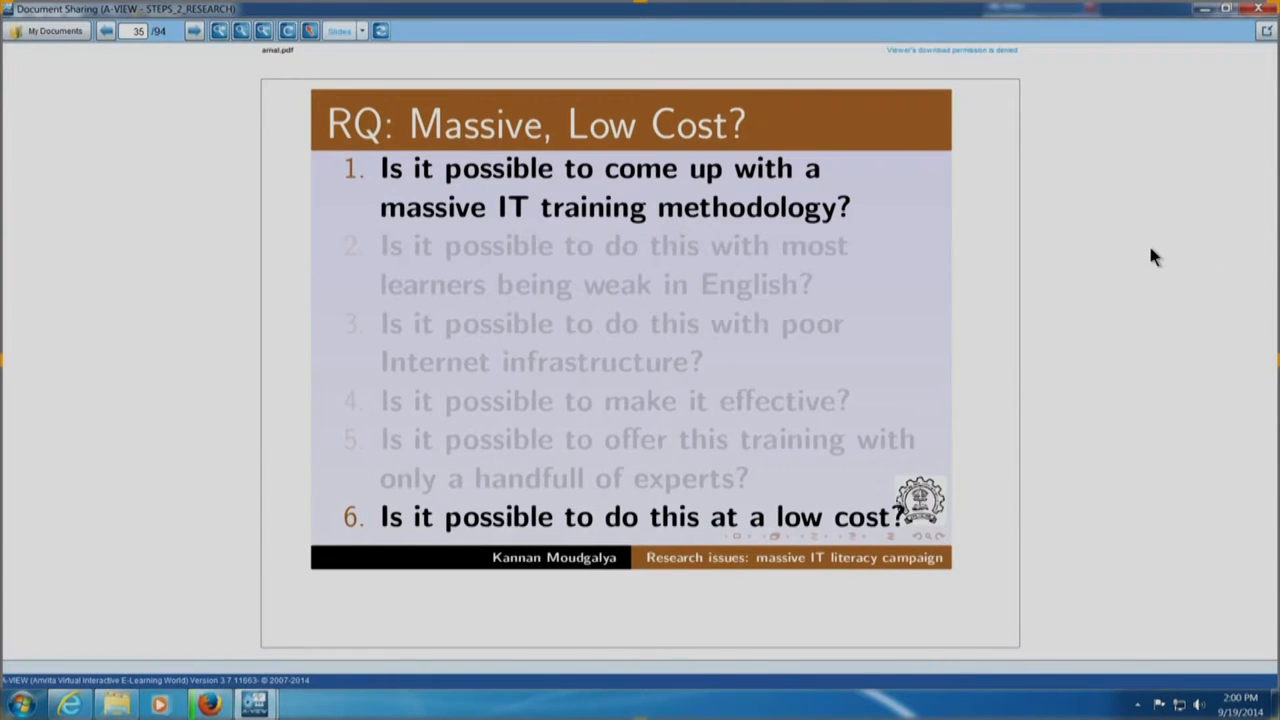
pyautogui.moveTo(196, 30)
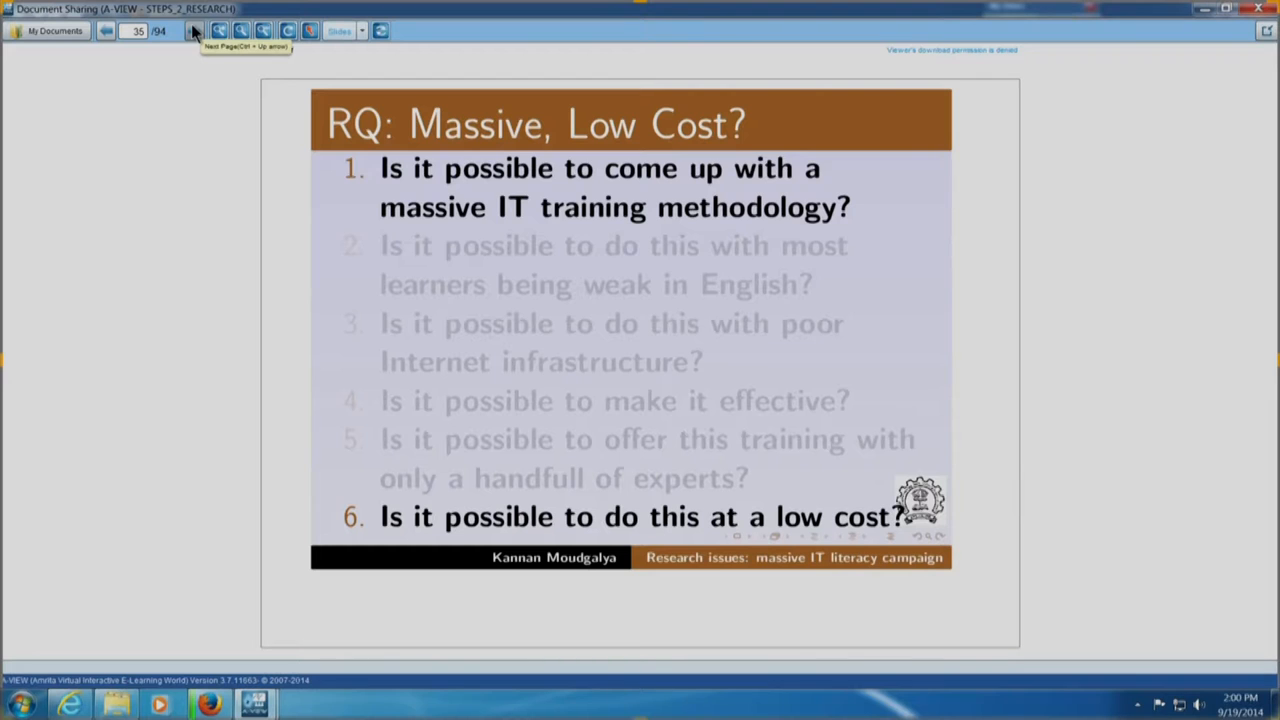
# Advance past 'RQ: Massive, Low Cost?' to the 'Costing: Workshop for Students' slide
pyautogui.click(196, 30)
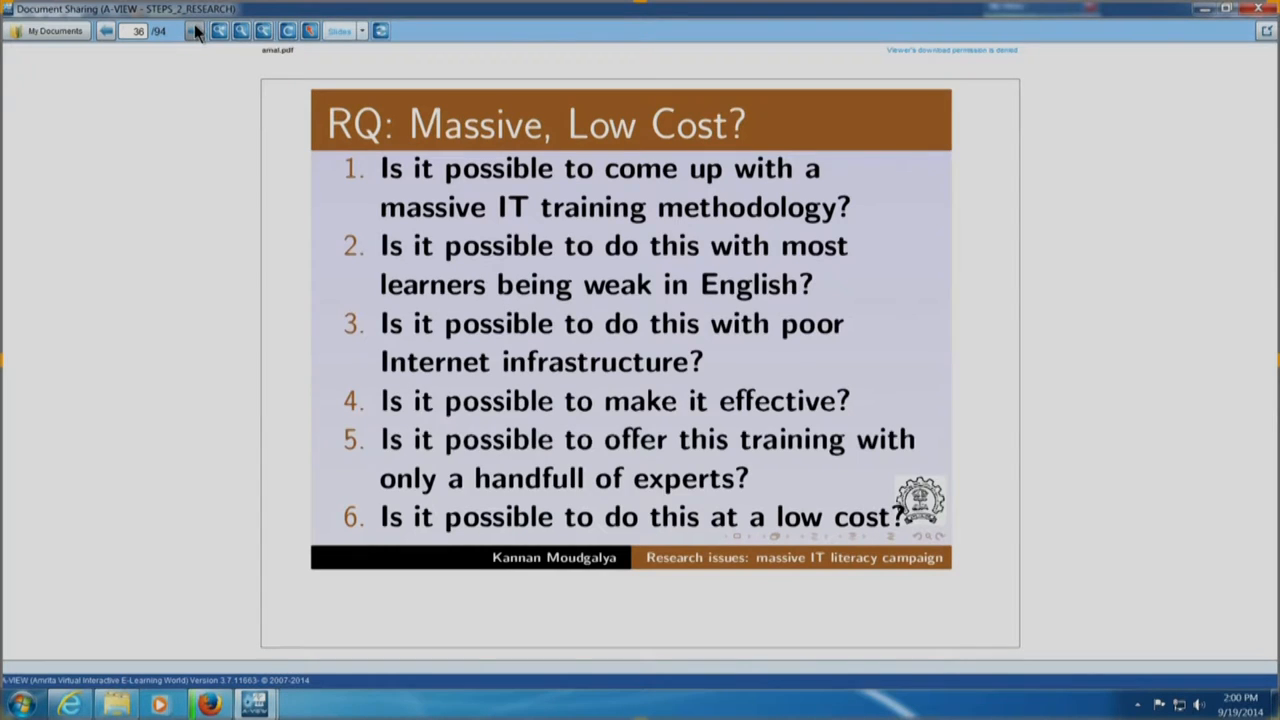
pyautogui.click(196, 30)
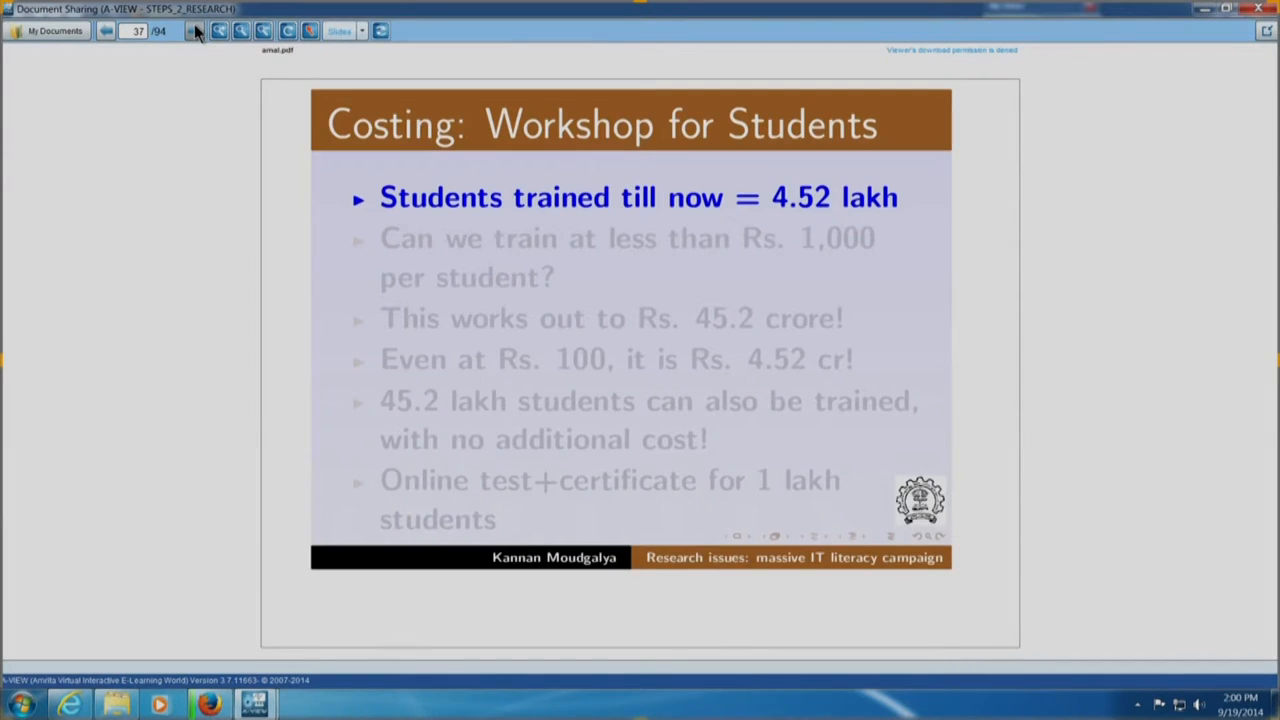
pyautogui.moveTo(640, 210)
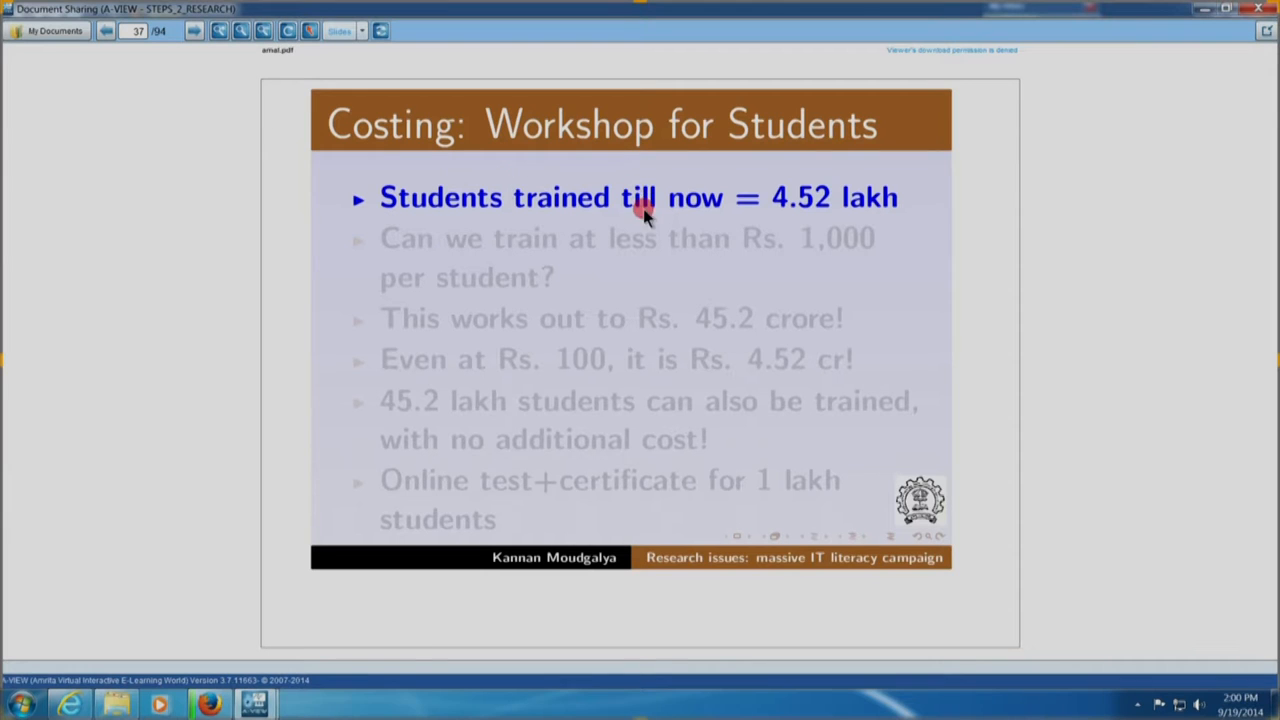
pyautogui.moveTo(870, 222)
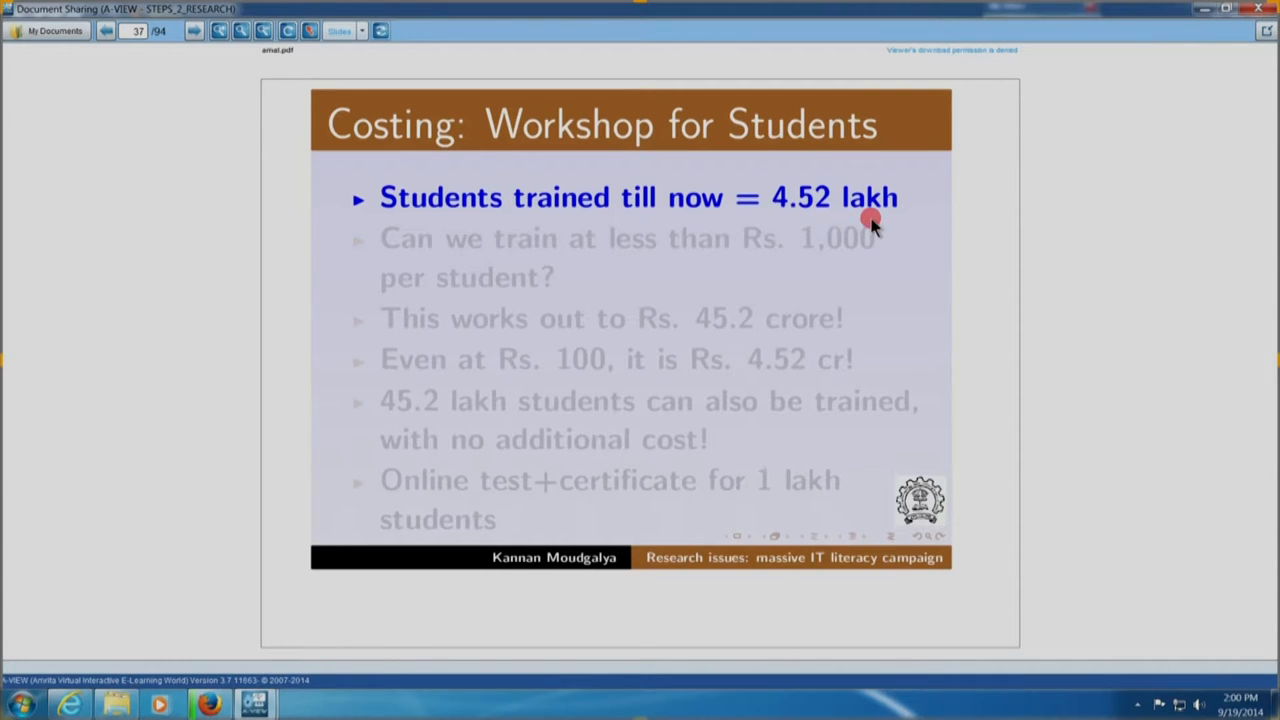
pyautogui.moveTo(504, 280)
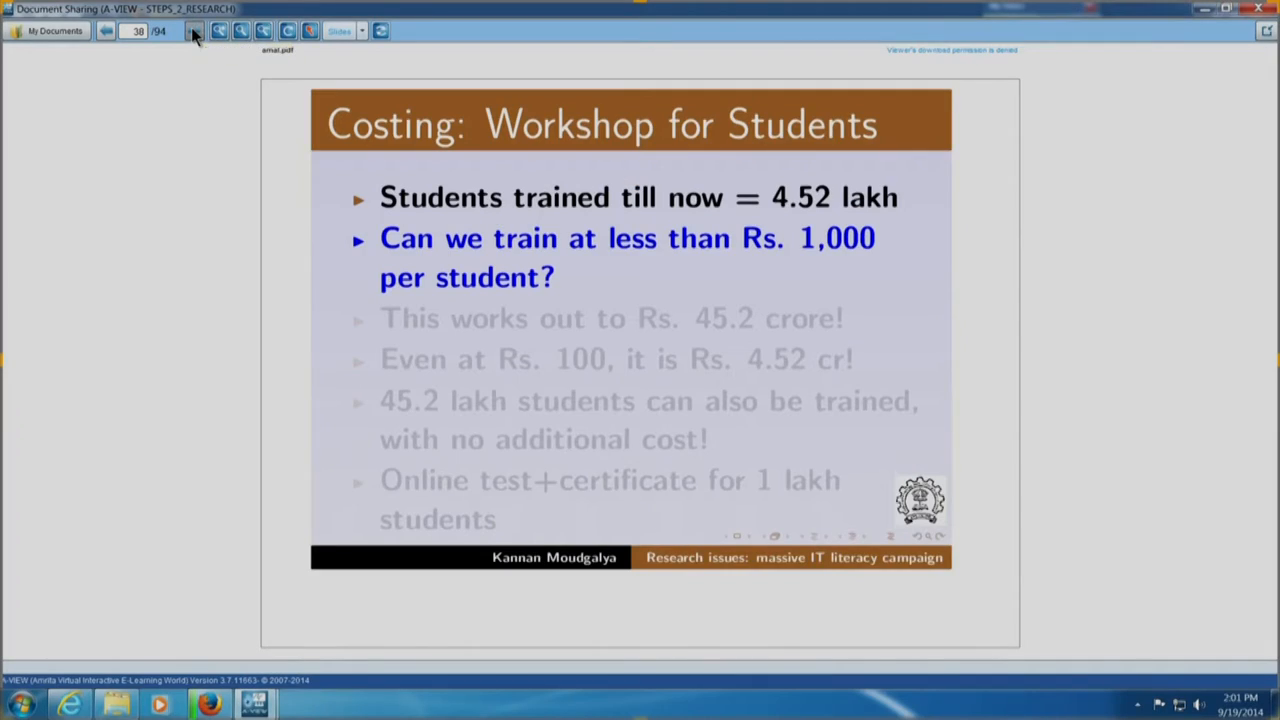
# Reveal the costing bullets through Rs. 100 per student and 45.2 lakh students at no additional cost
pyautogui.click(194, 30)
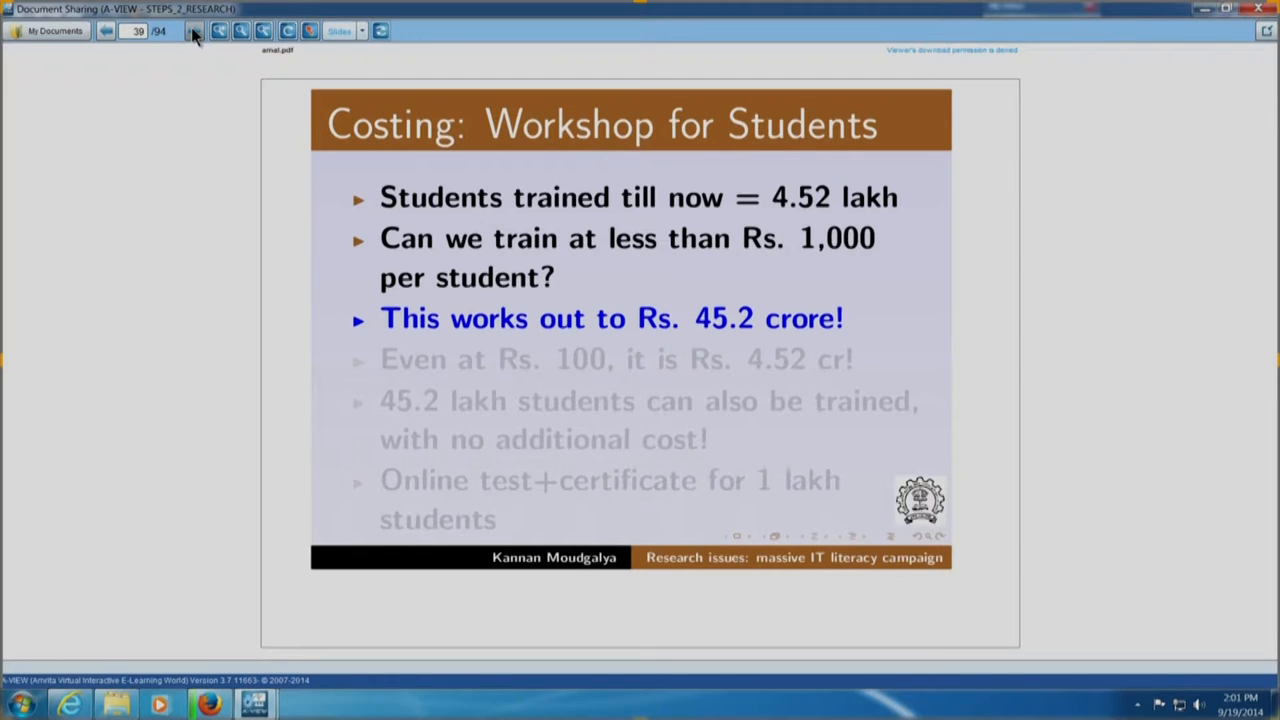
pyautogui.click(196, 30)
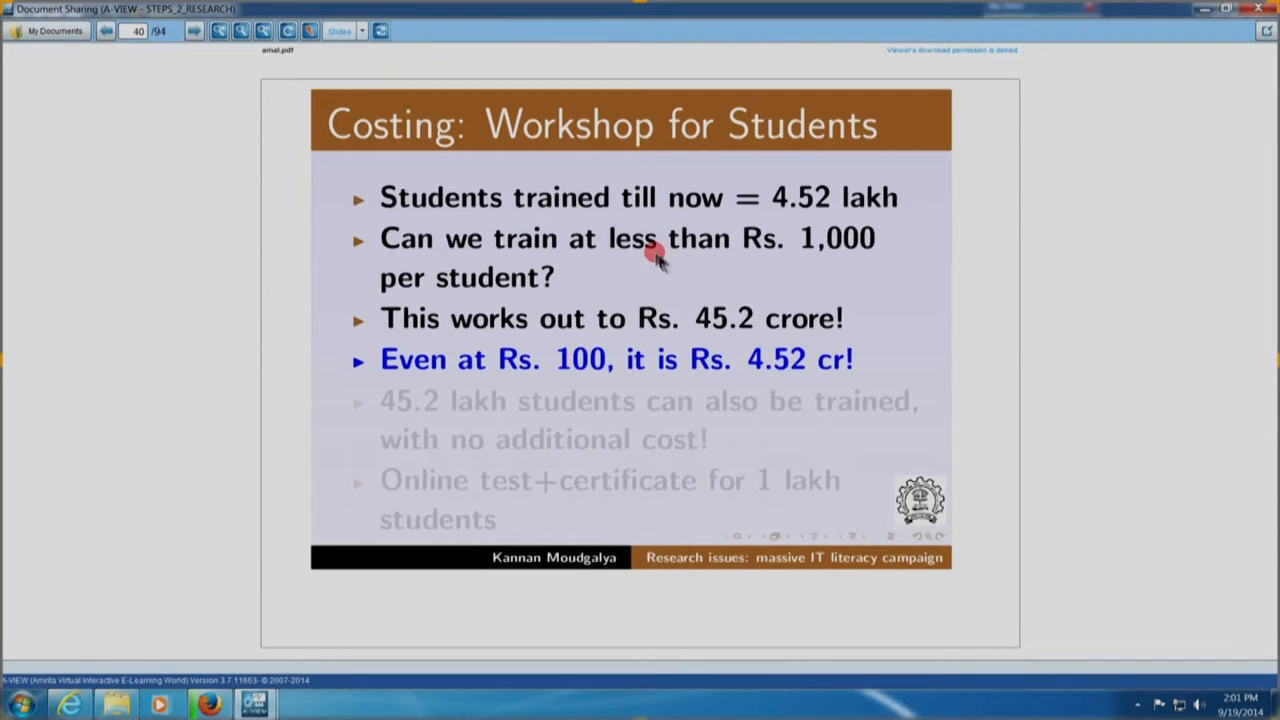
pyautogui.moveTo(210, 118)
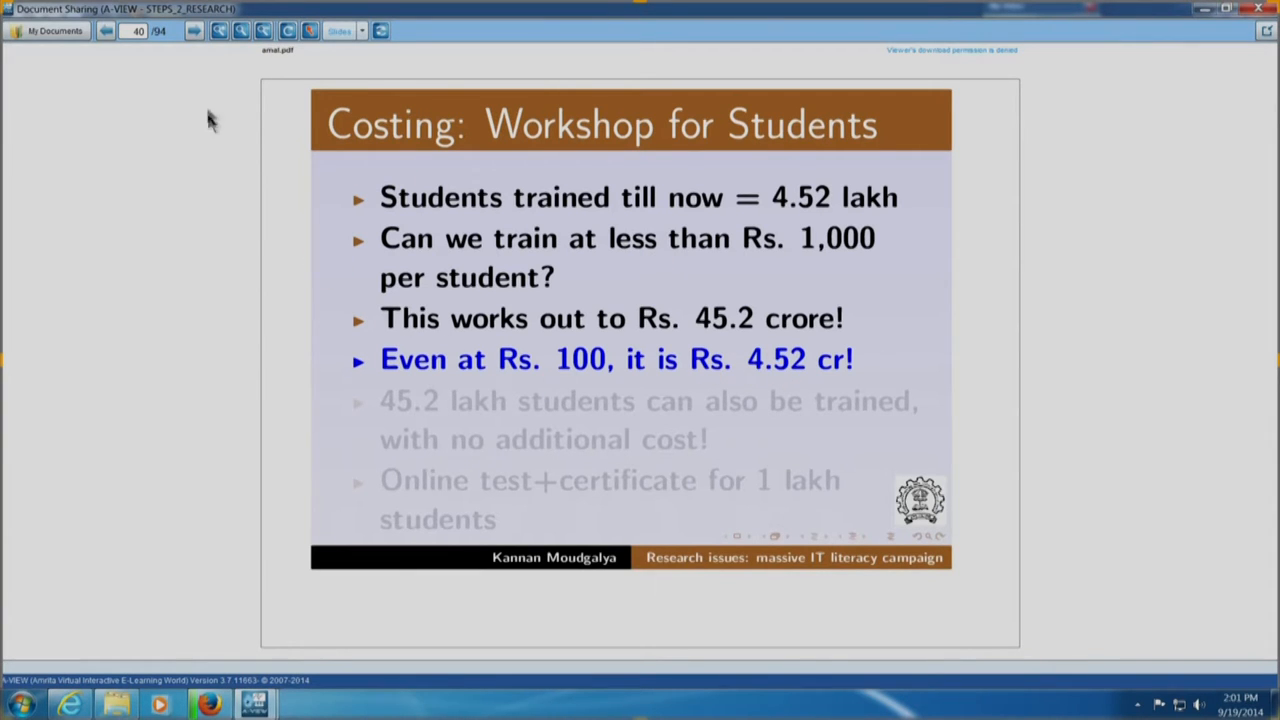
pyautogui.click(192, 30)
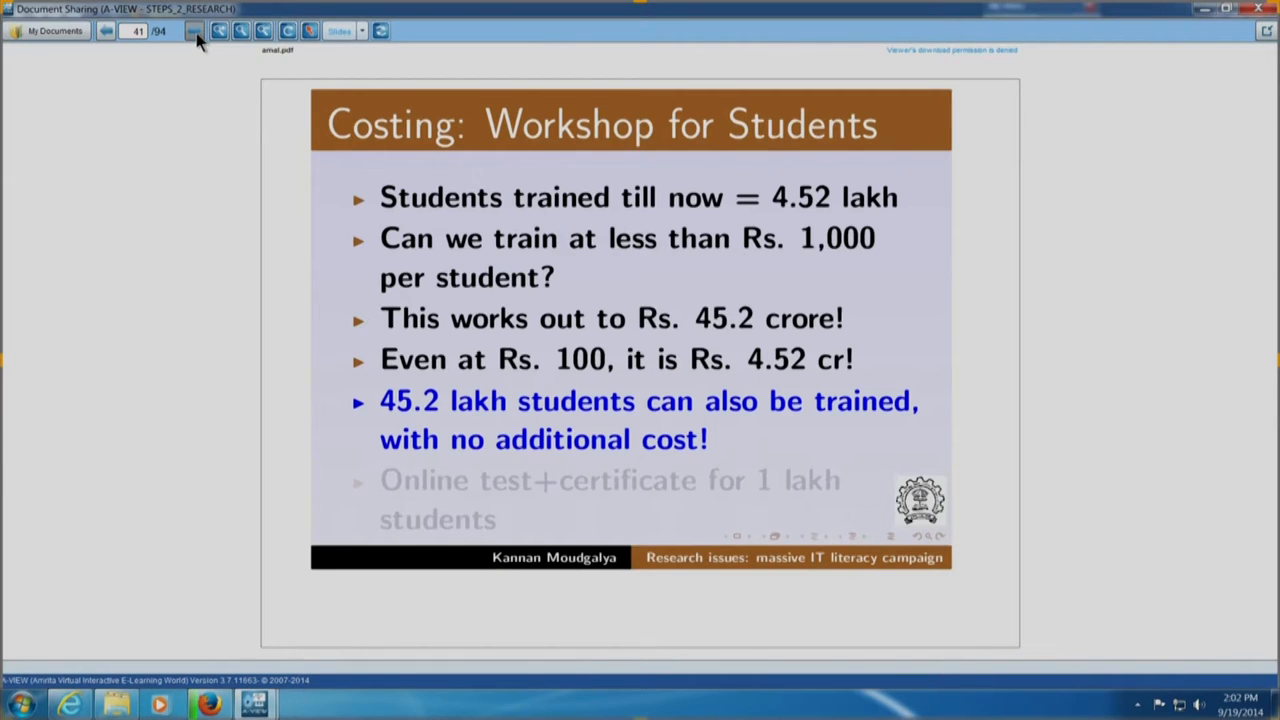
# Reveal the online test and certificate point, then move to the 'Value of spoken tutorials' slide
pyautogui.click(194, 30)
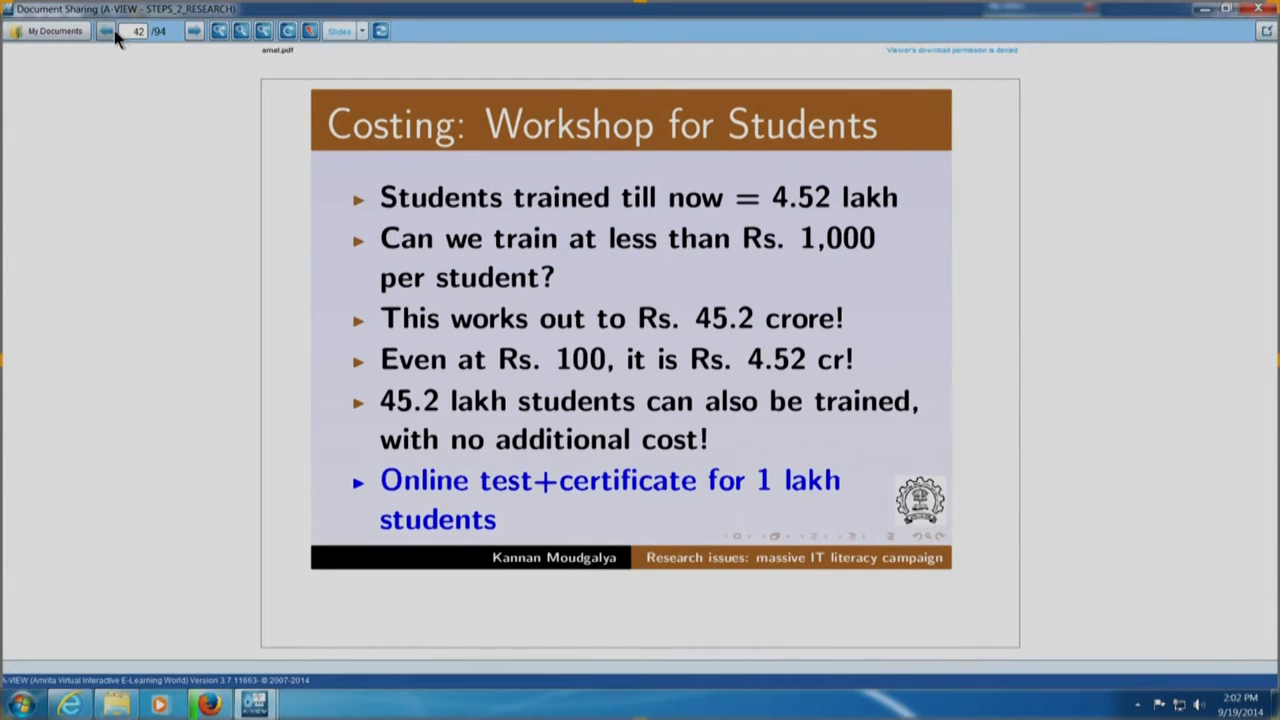
pyautogui.click(106, 30)
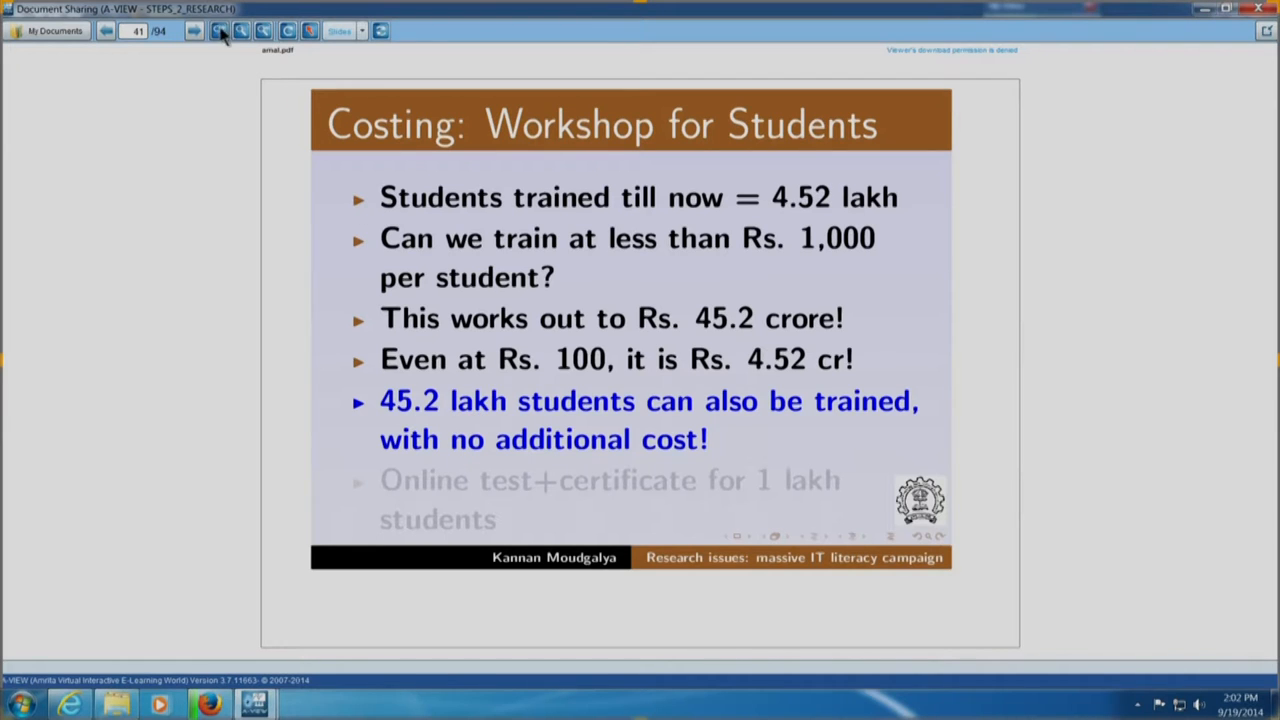
pyautogui.click(192, 30)
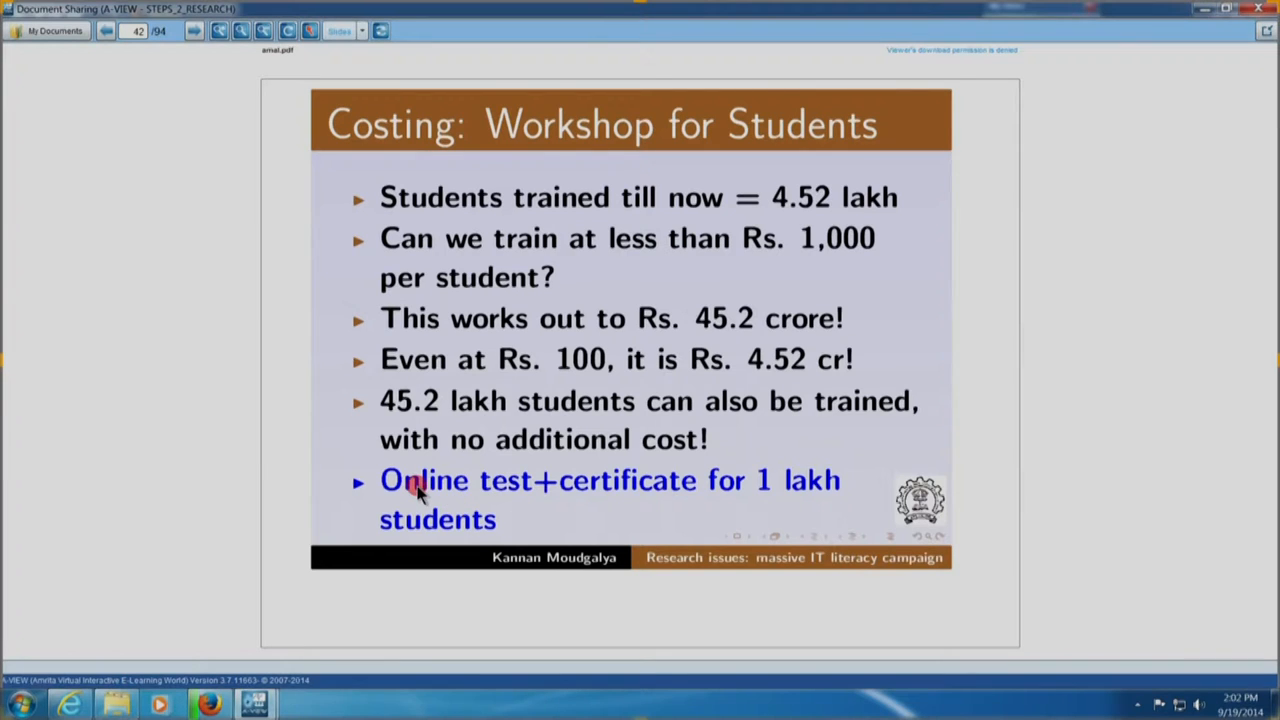
pyautogui.moveTo(220, 90)
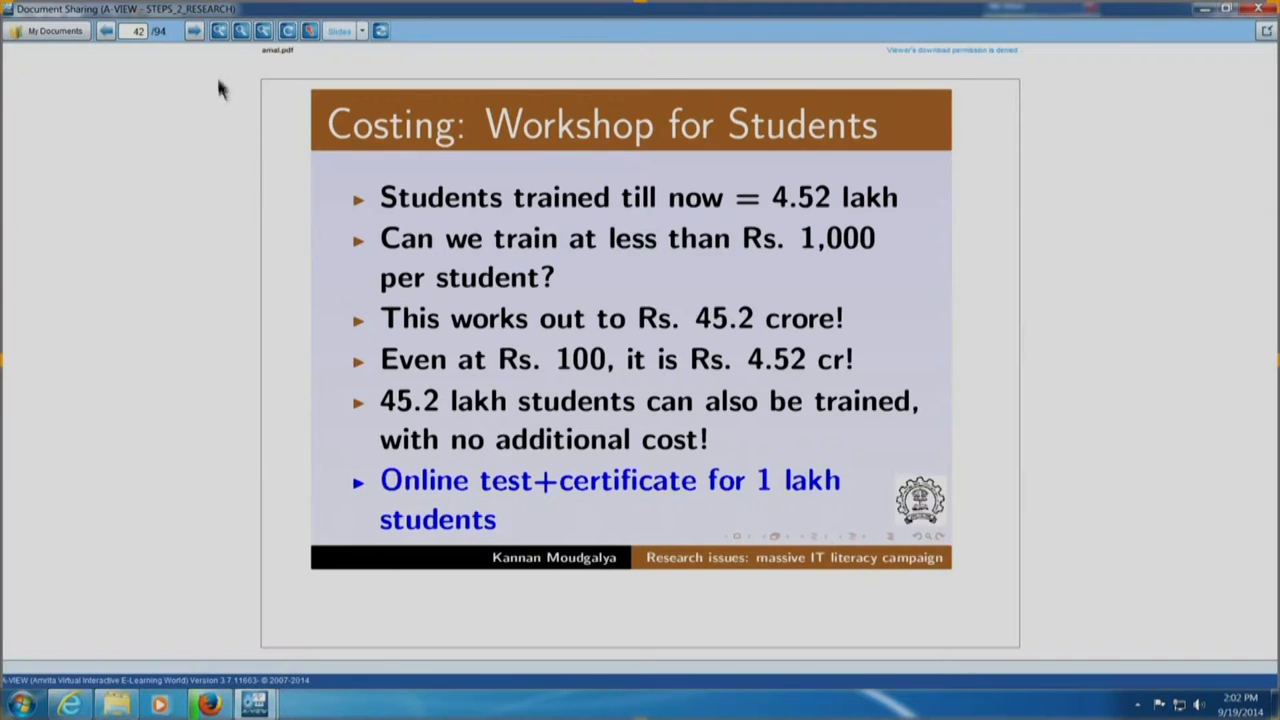
pyautogui.moveTo(194, 30)
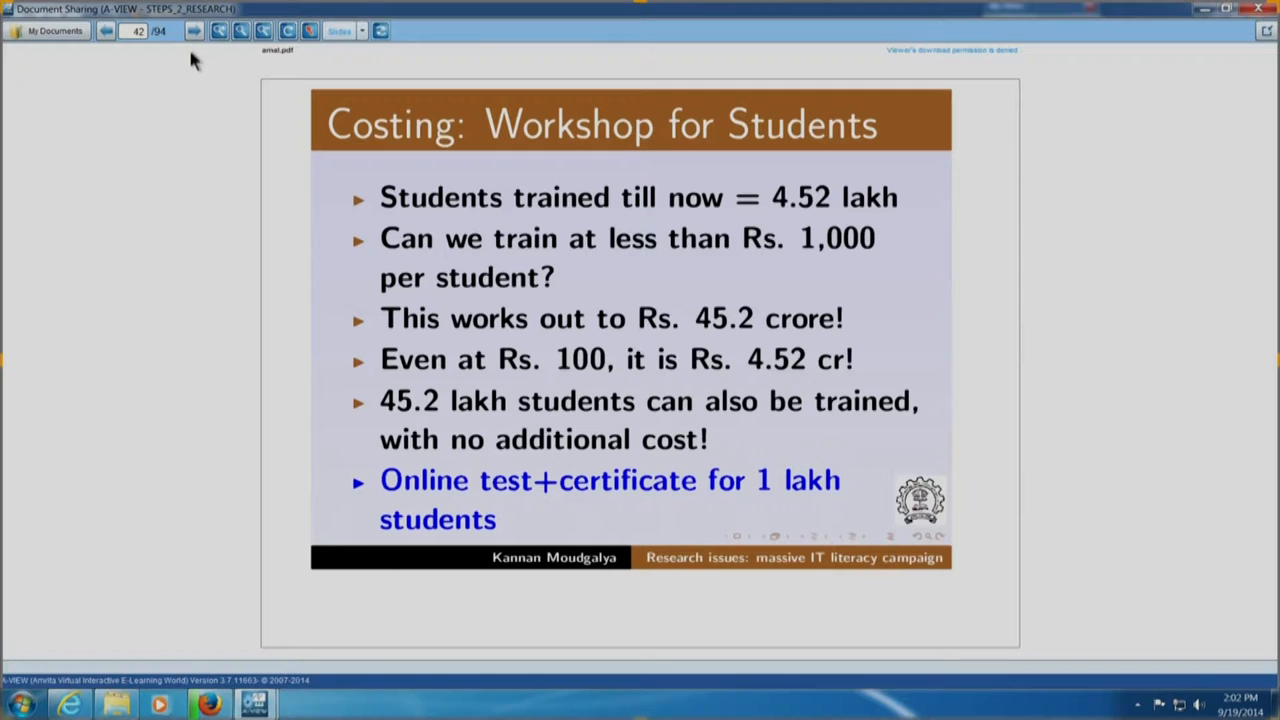
pyautogui.click(192, 30)
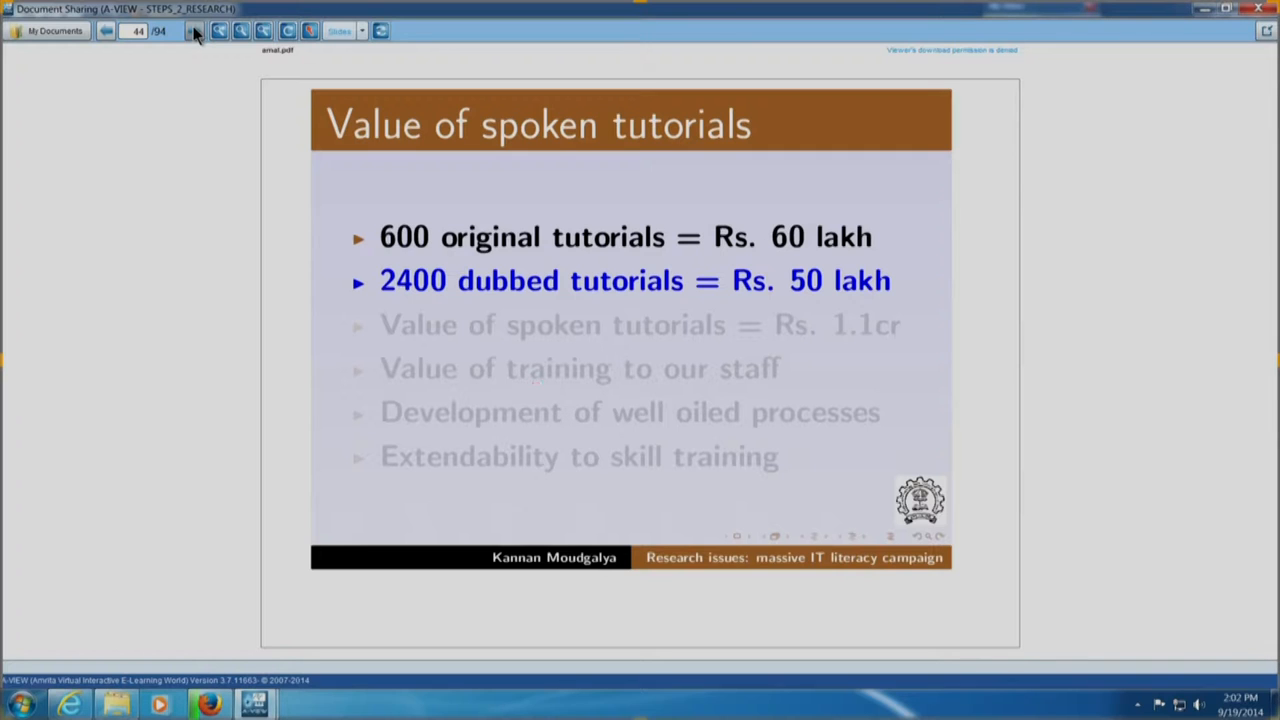
# Reveal the remaining 'Value of spoken tutorials' points and move to 'Amount spent on our project': Rs. 6 crore
pyautogui.click(196, 32)
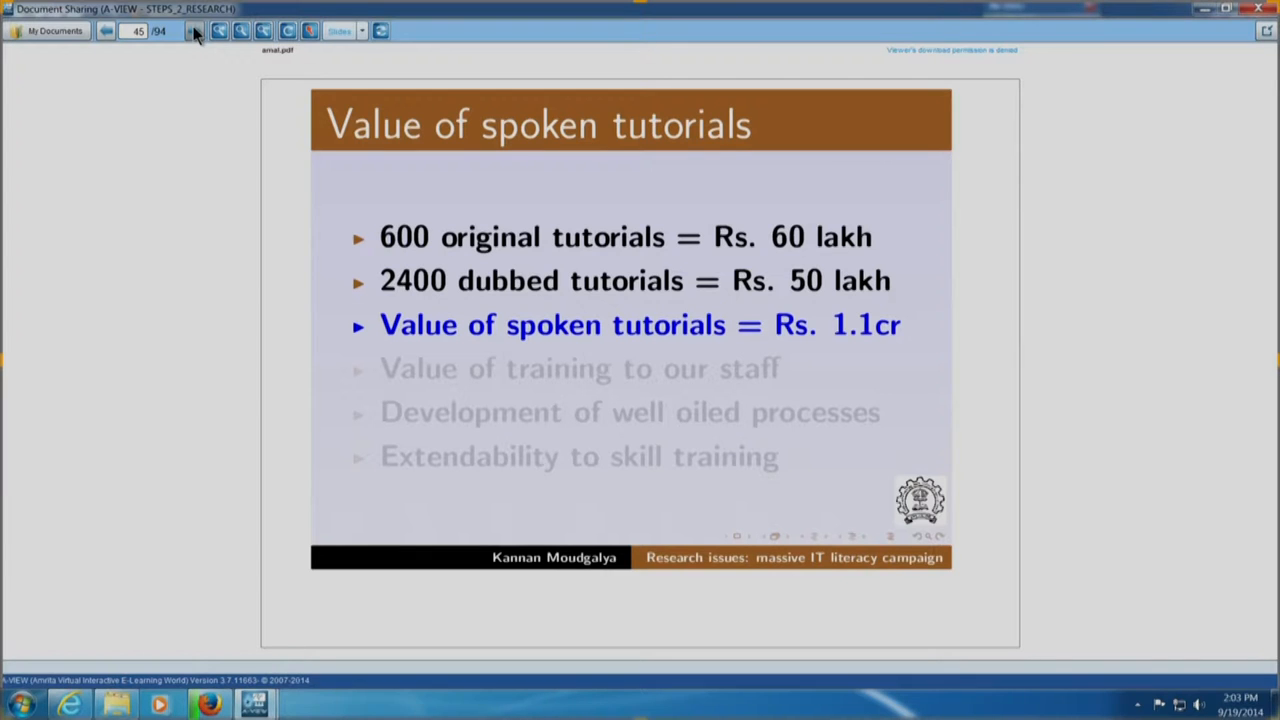
pyautogui.click(196, 30)
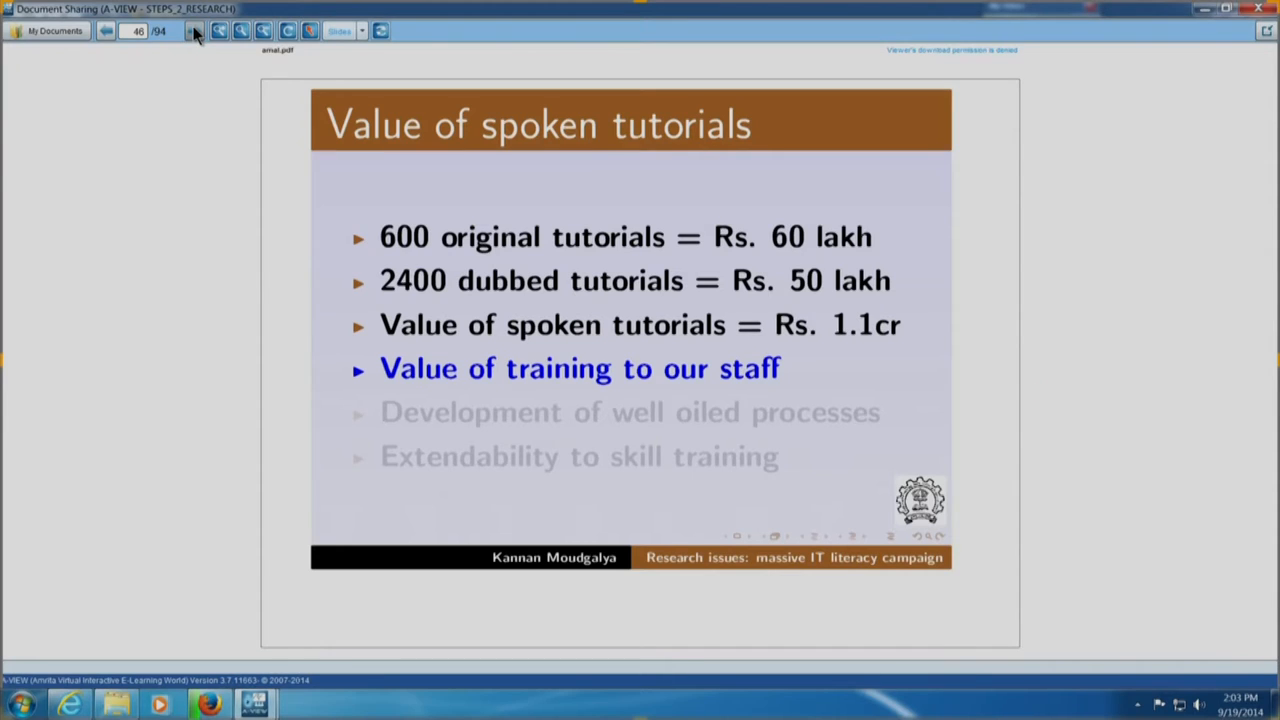
pyautogui.click(194, 30)
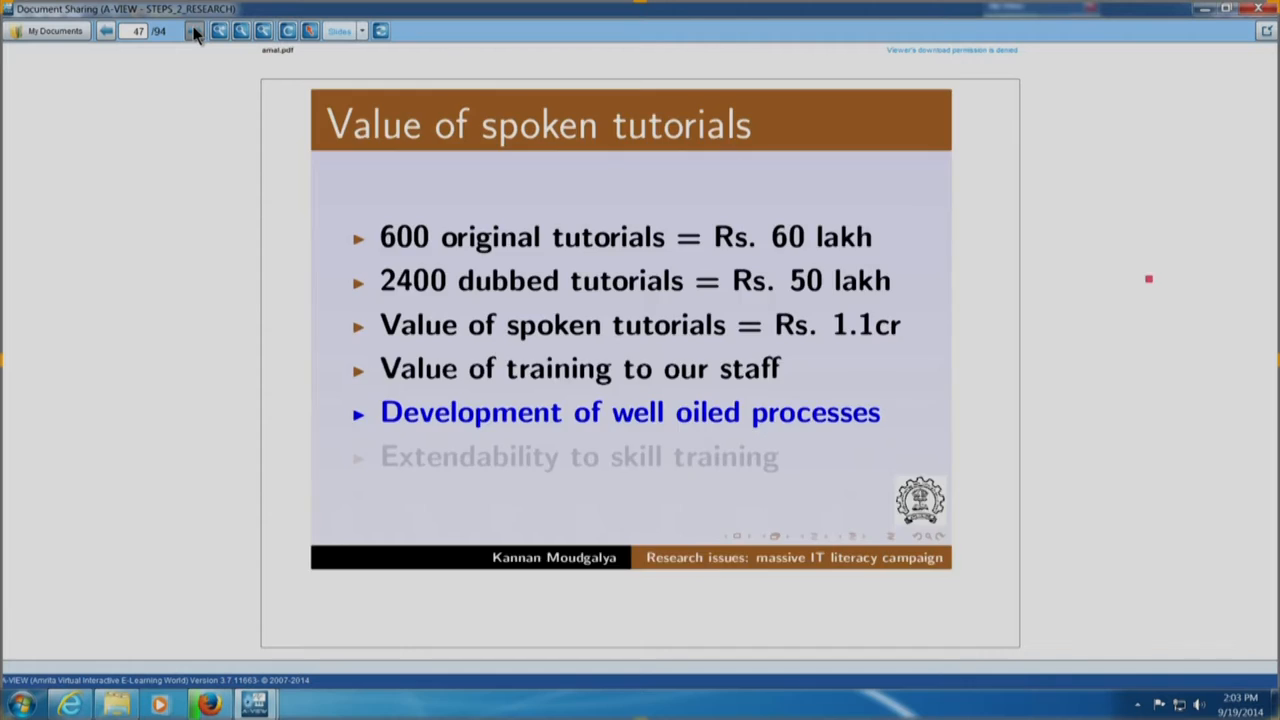
pyautogui.click(194, 30)
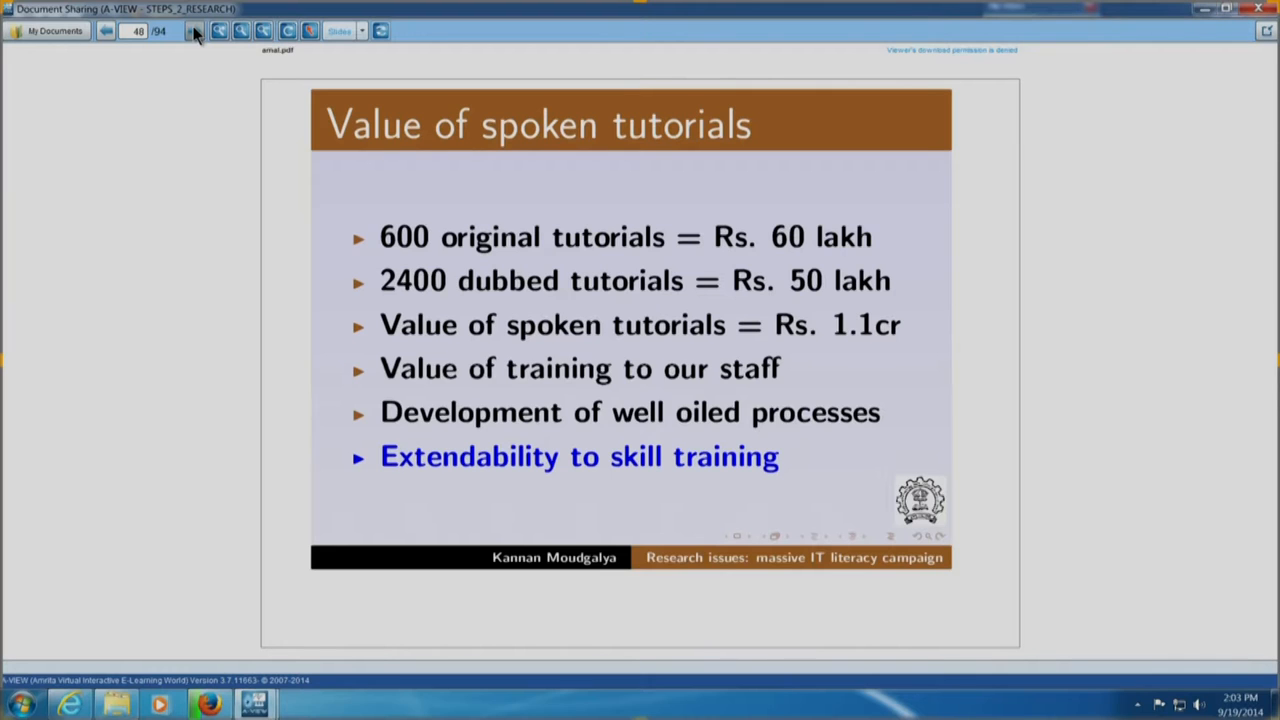
pyautogui.click(196, 30)
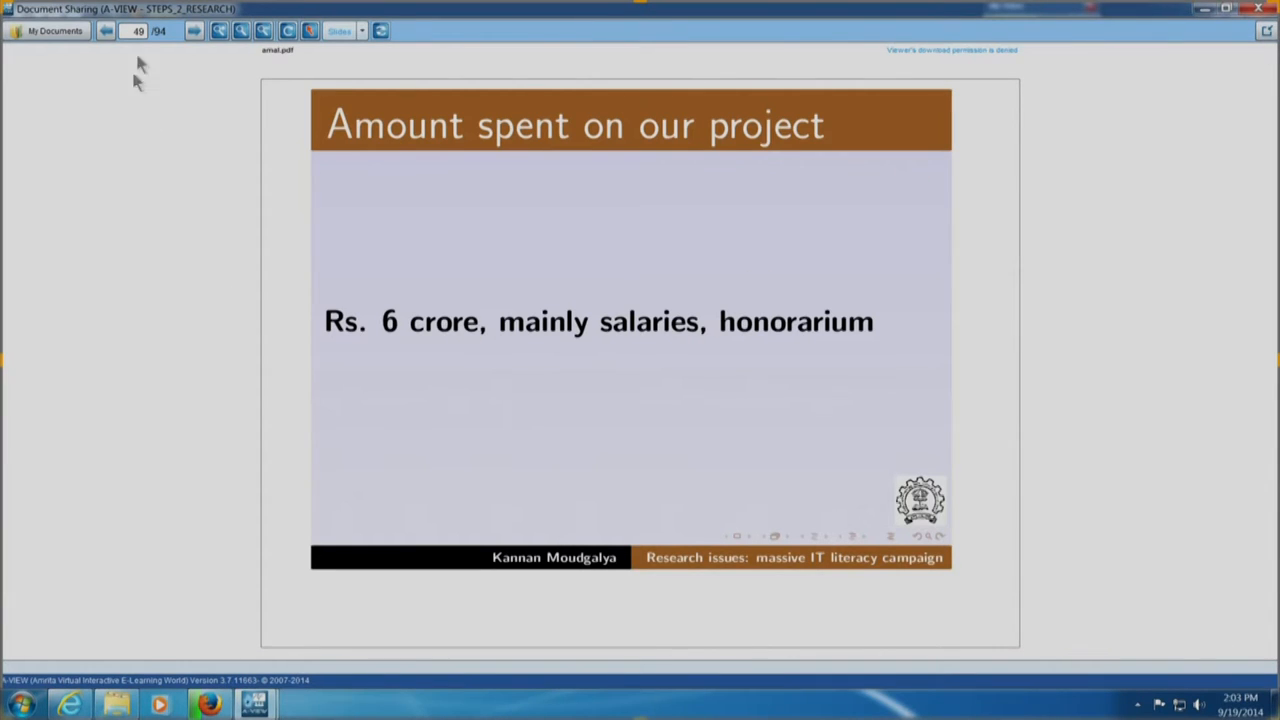
pyautogui.moveTo(194, 30)
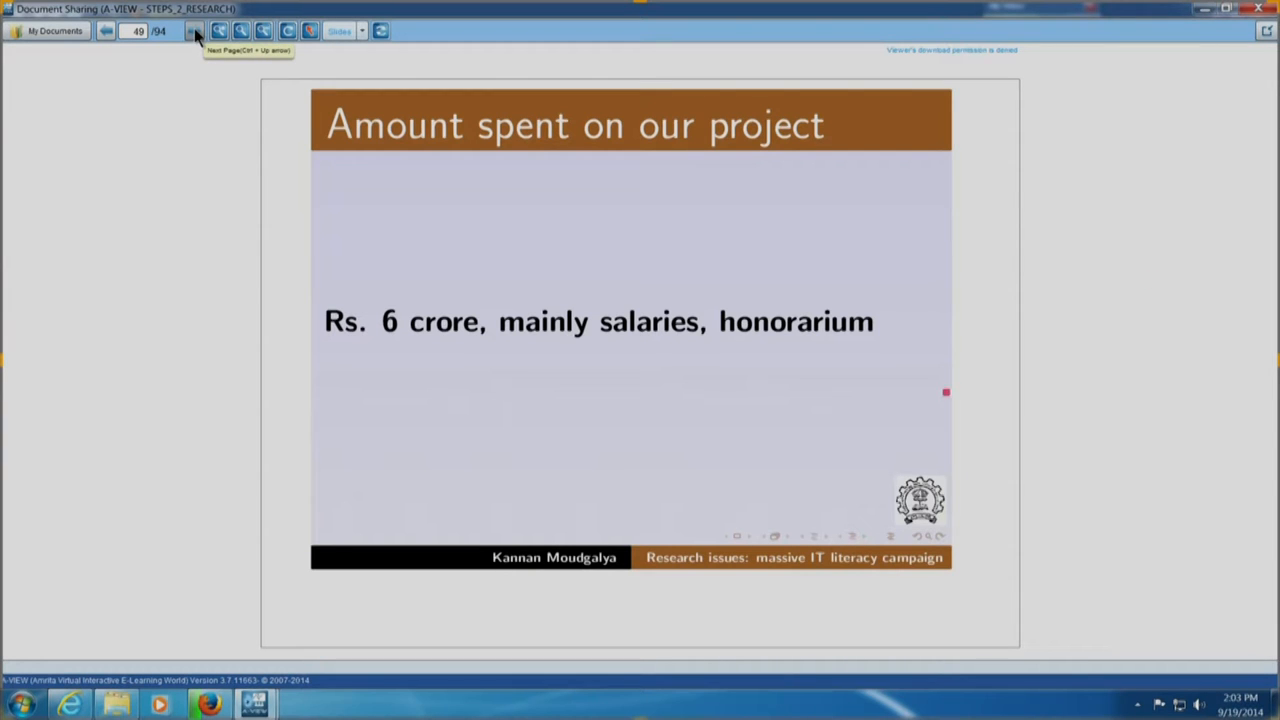
# Advance through the Effectiveness and 'Feedback of 25,000 Participants' slides to the instructional material chart
pyautogui.click(194, 30)
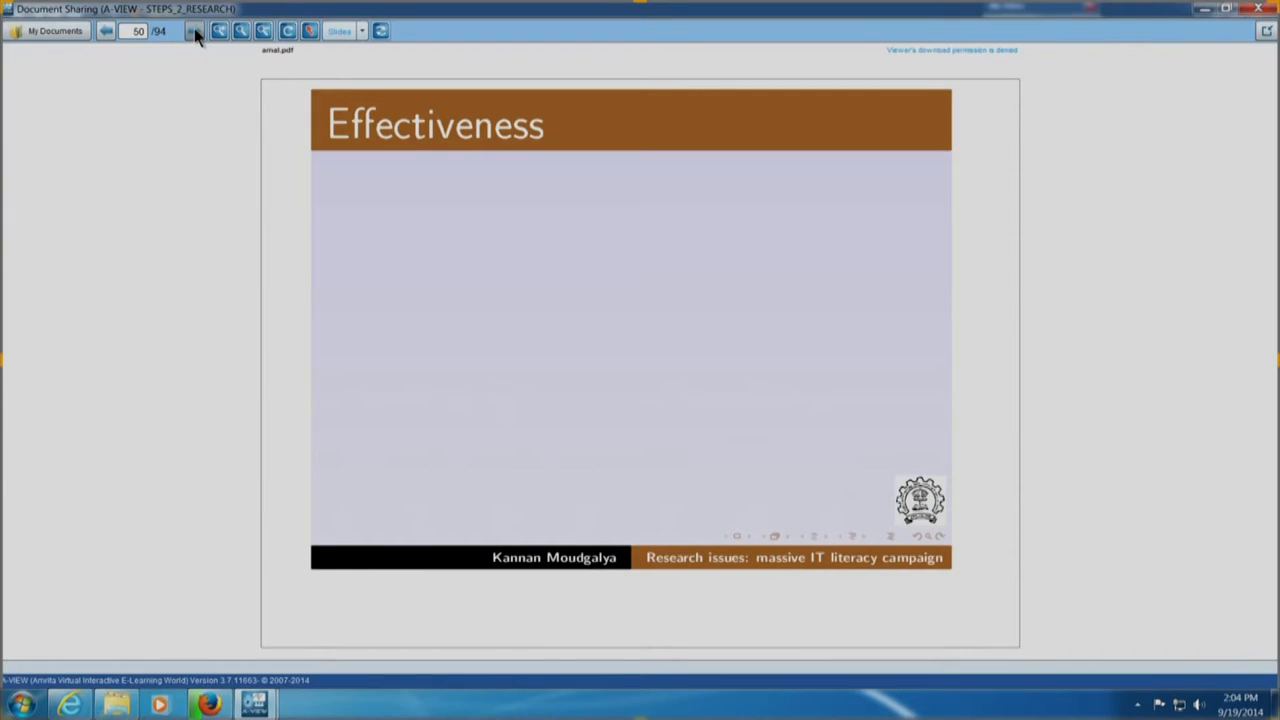
pyautogui.click(194, 30)
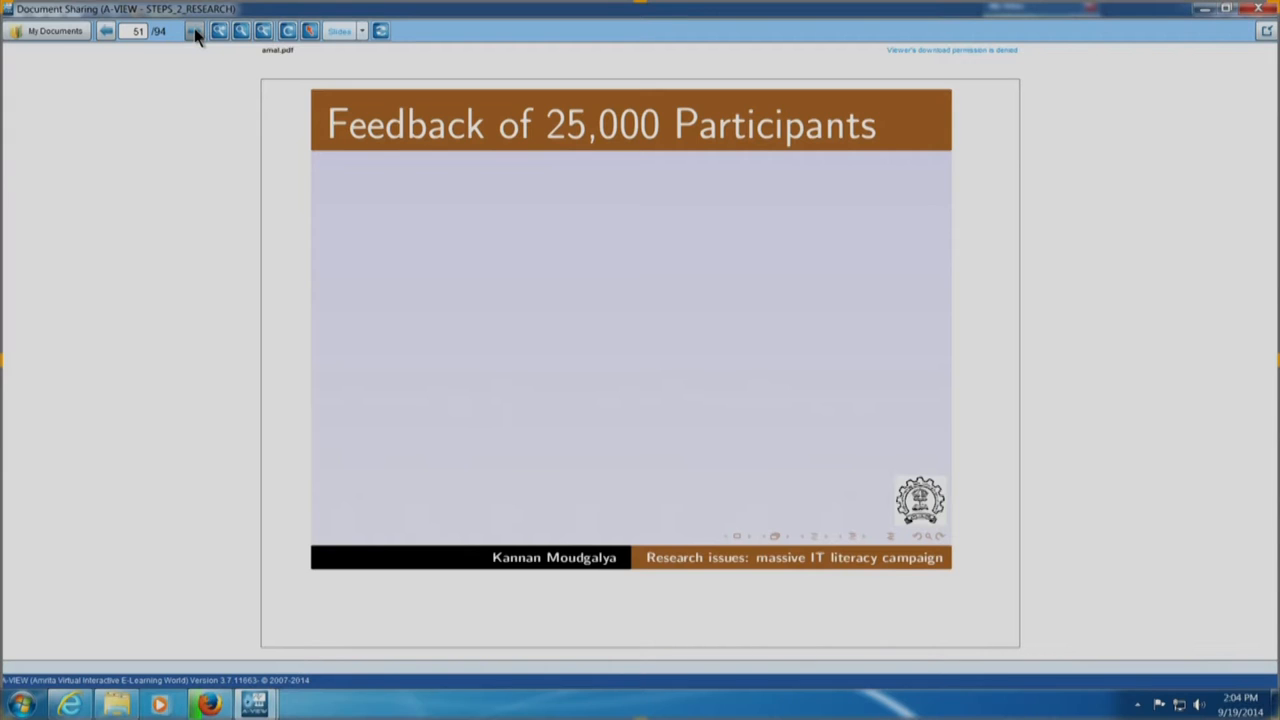
pyautogui.click(194, 30)
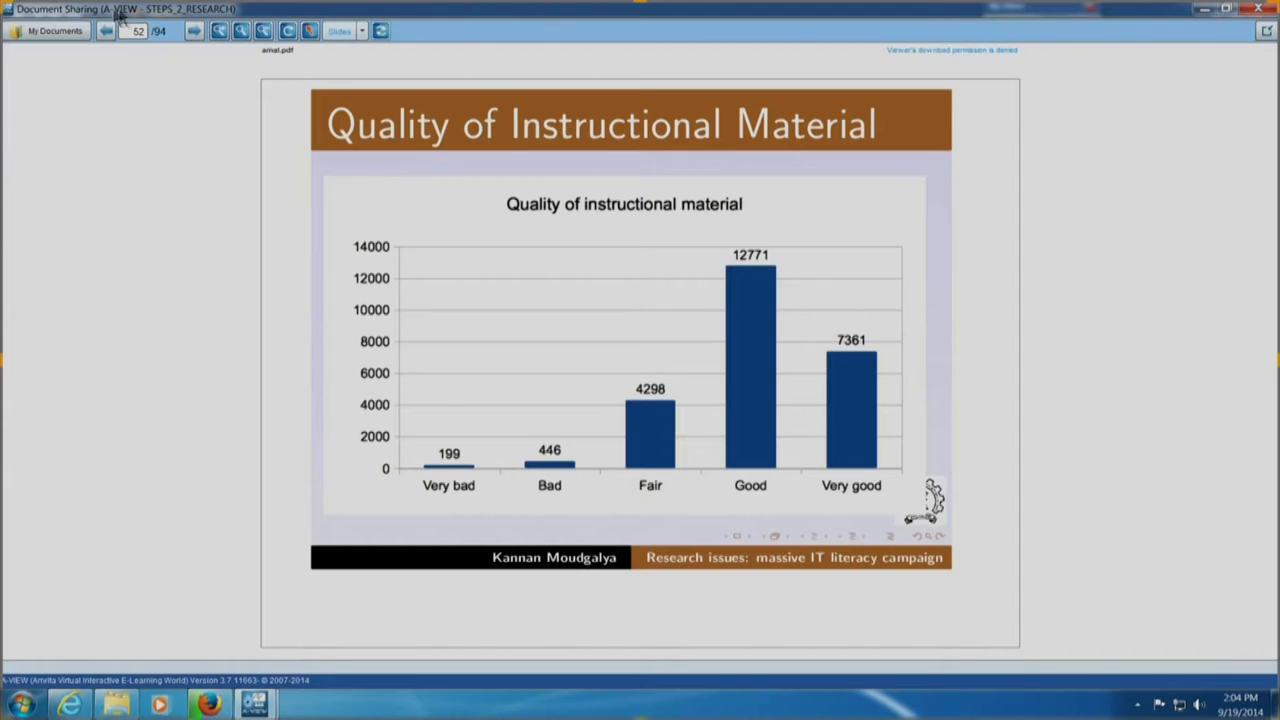
pyautogui.moveTo(104, 30)
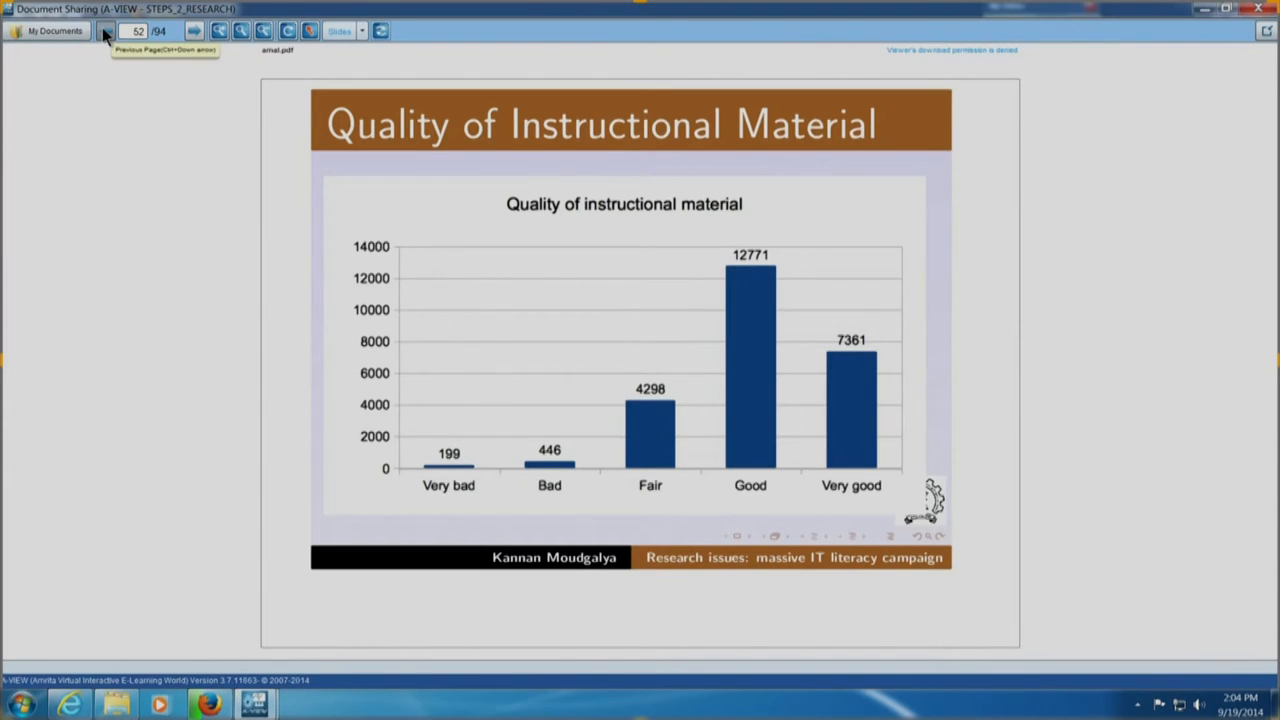
# Revisit the feedback slide, then advance to the 'Quality of Infrastructure' chart
pyautogui.click(106, 30)
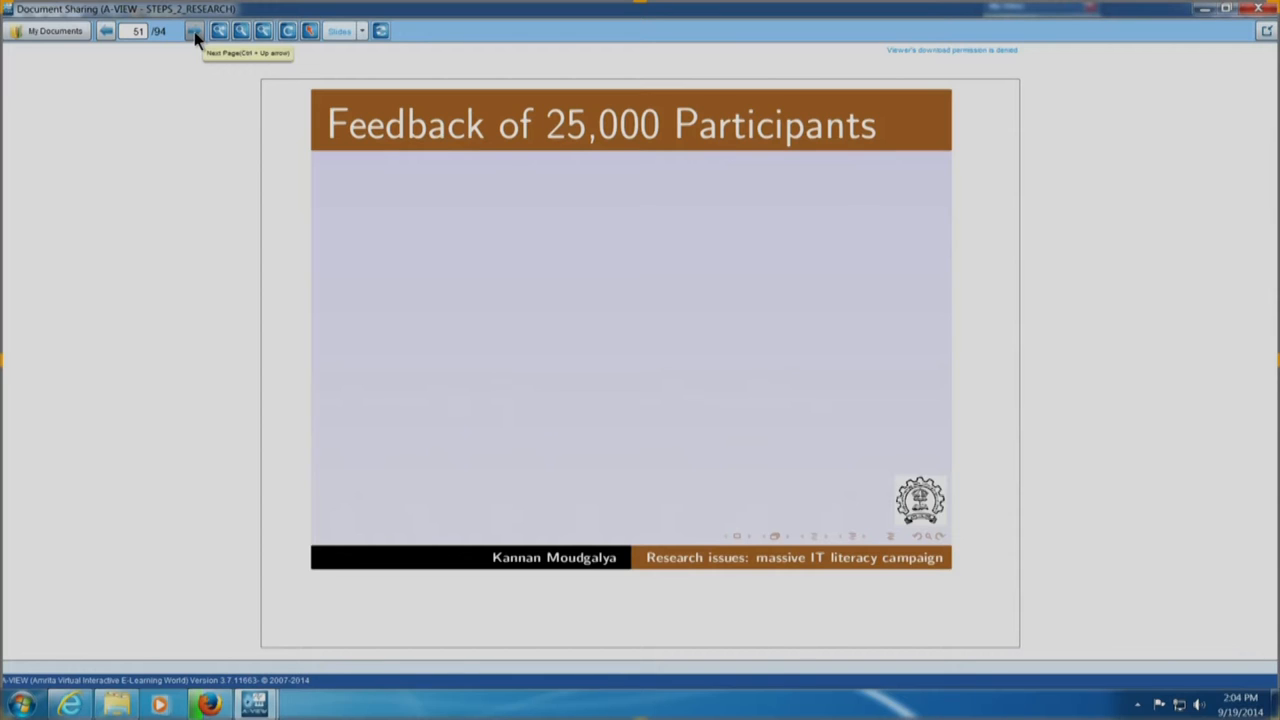
pyautogui.click(192, 30)
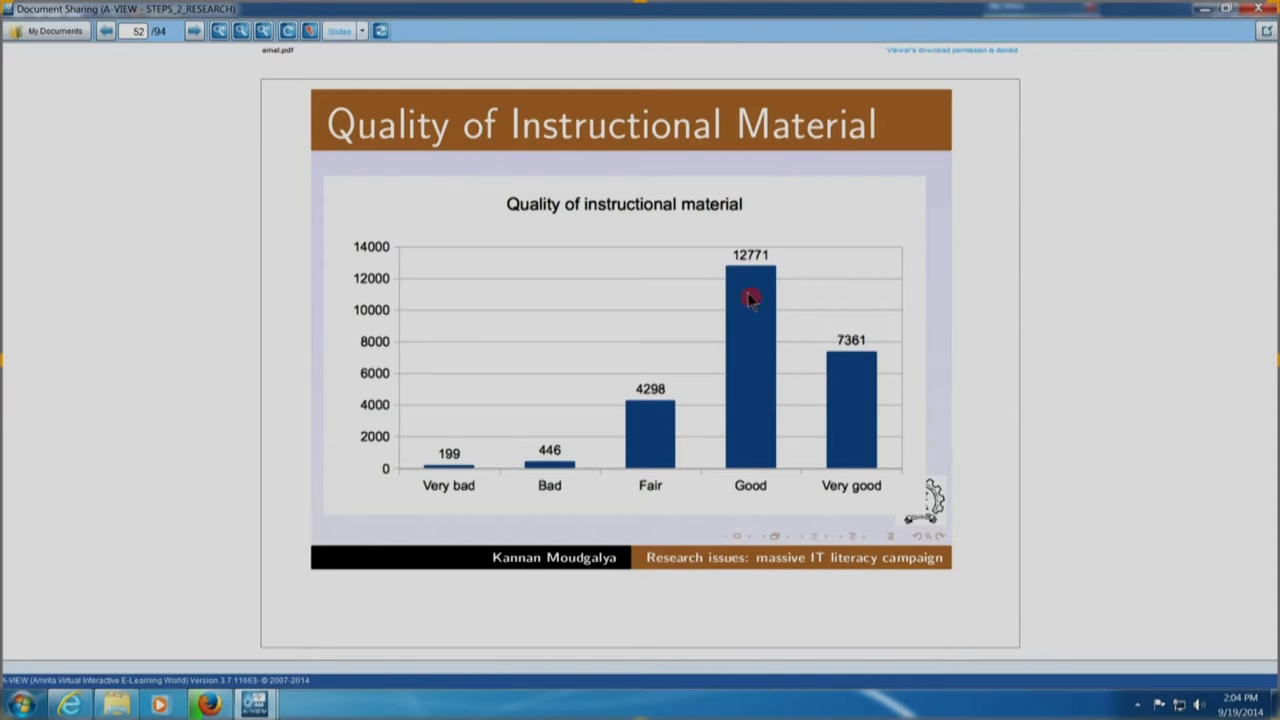
pyautogui.moveTo(798, 278)
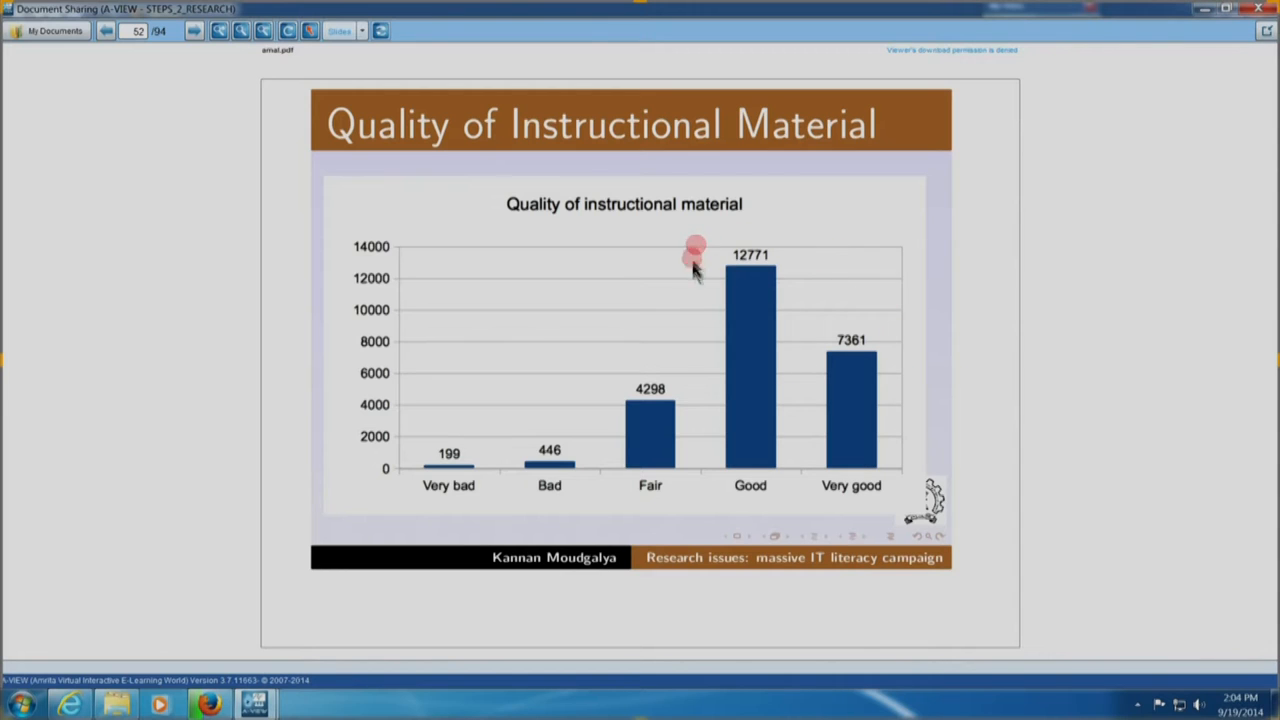
pyautogui.moveTo(810, 414)
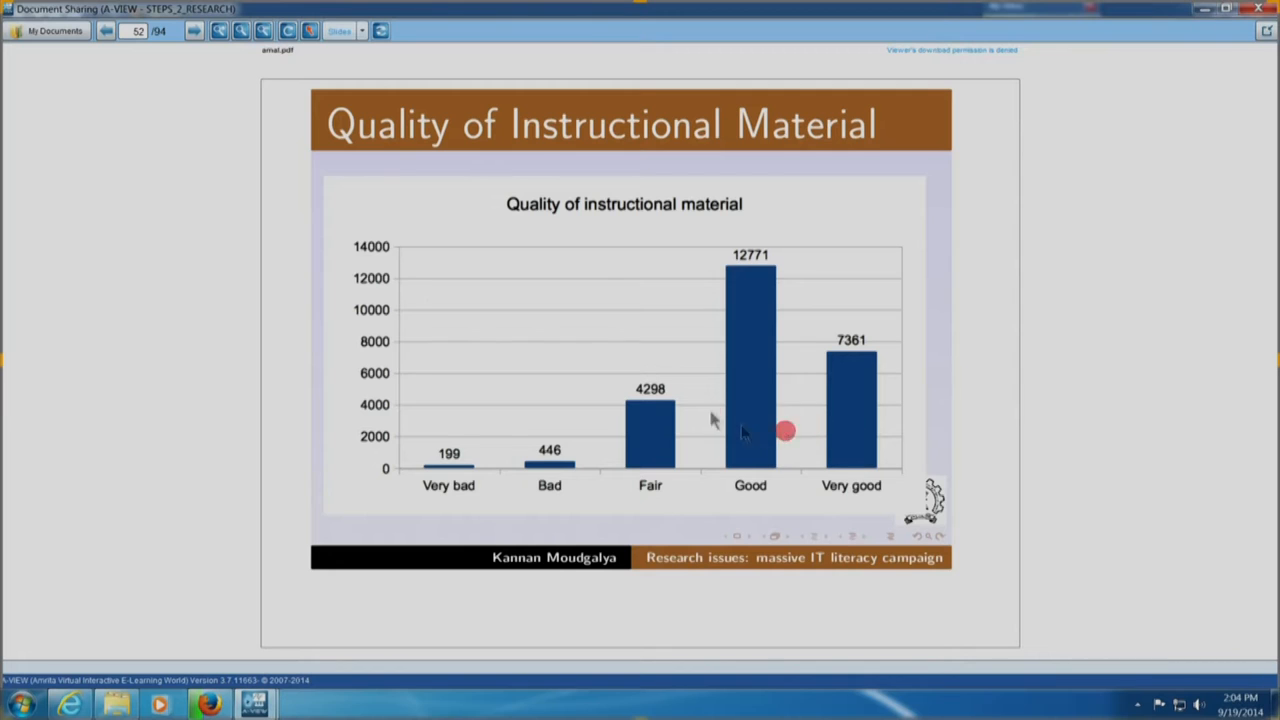
pyautogui.click(192, 32)
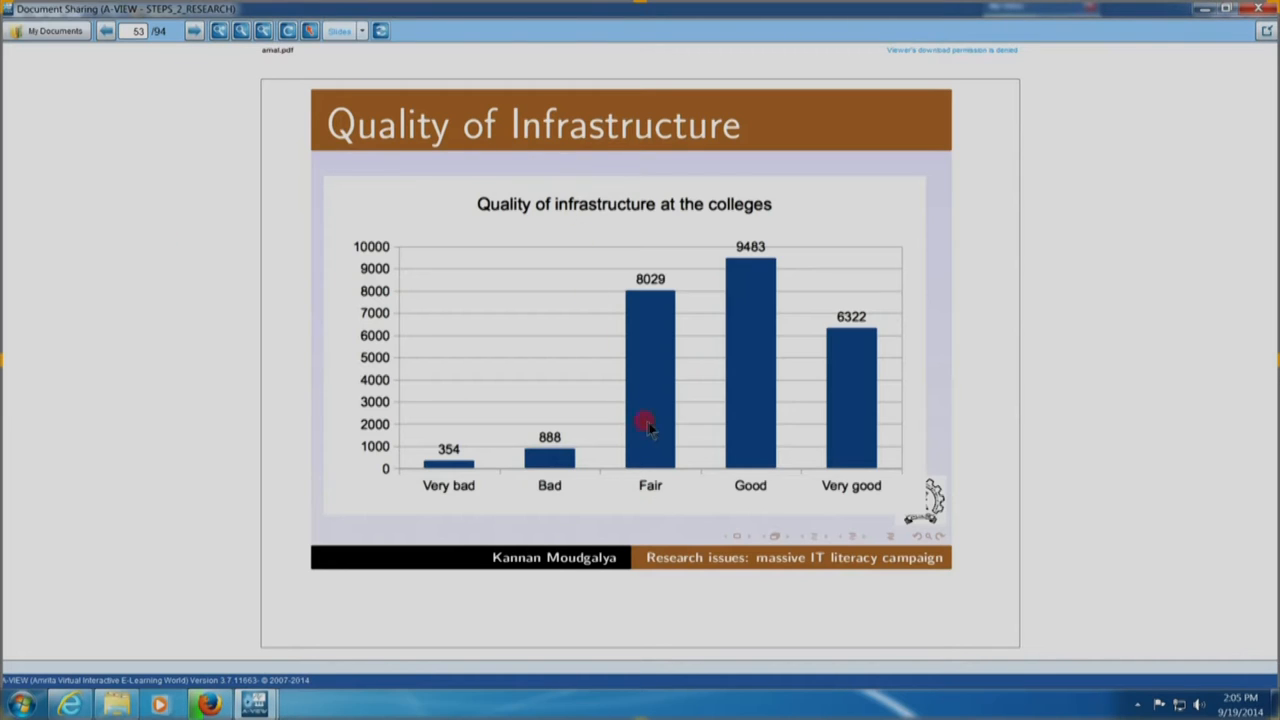
pyautogui.moveTo(688, 336)
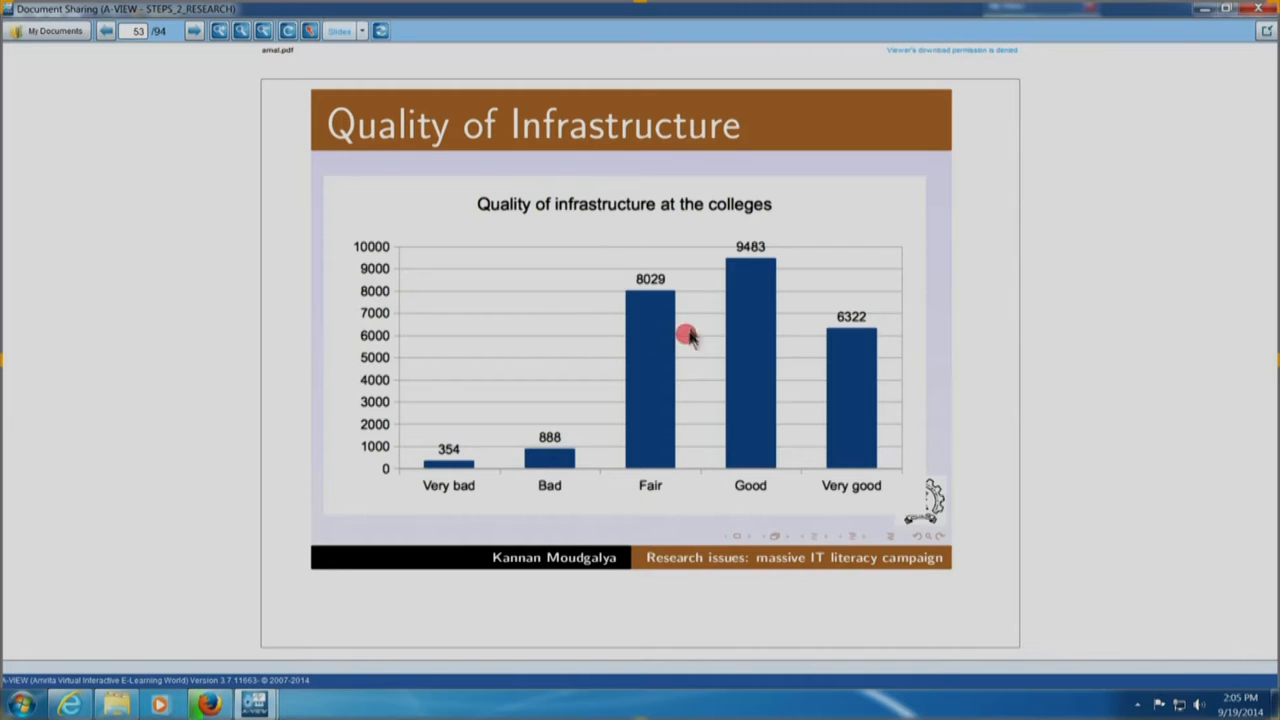
pyautogui.moveTo(778, 424)
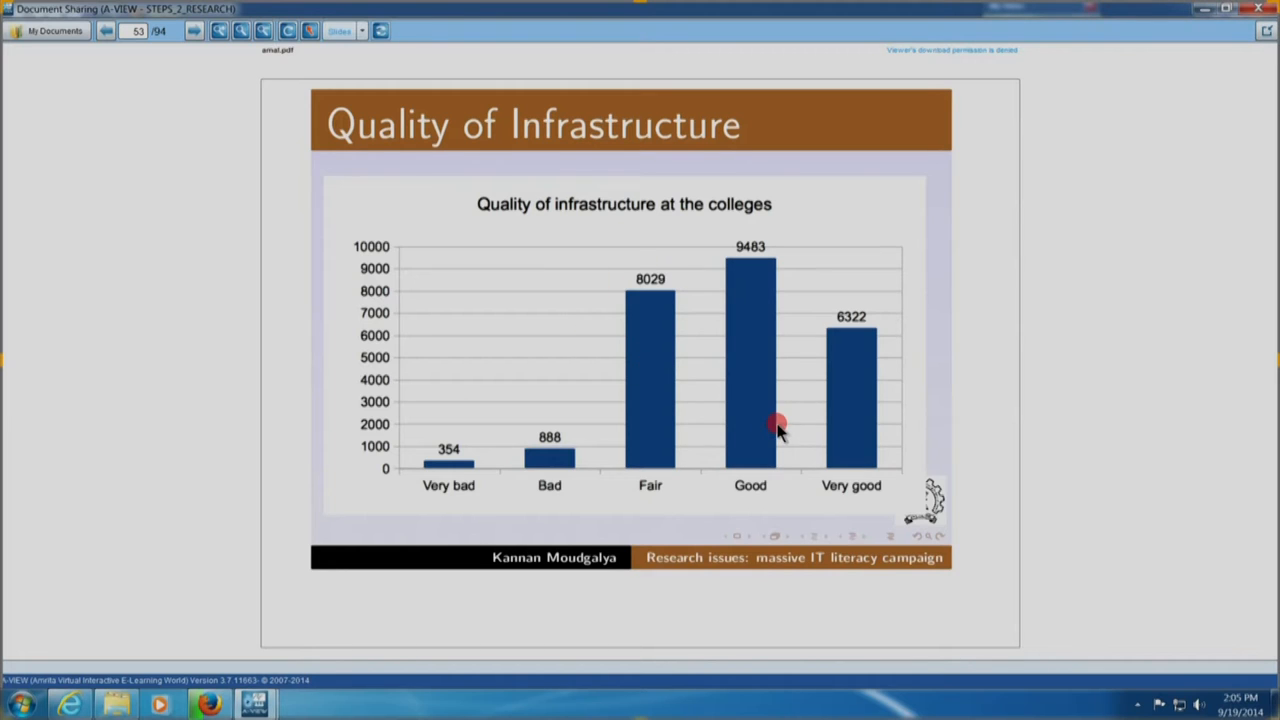
pyautogui.moveTo(656, 400)
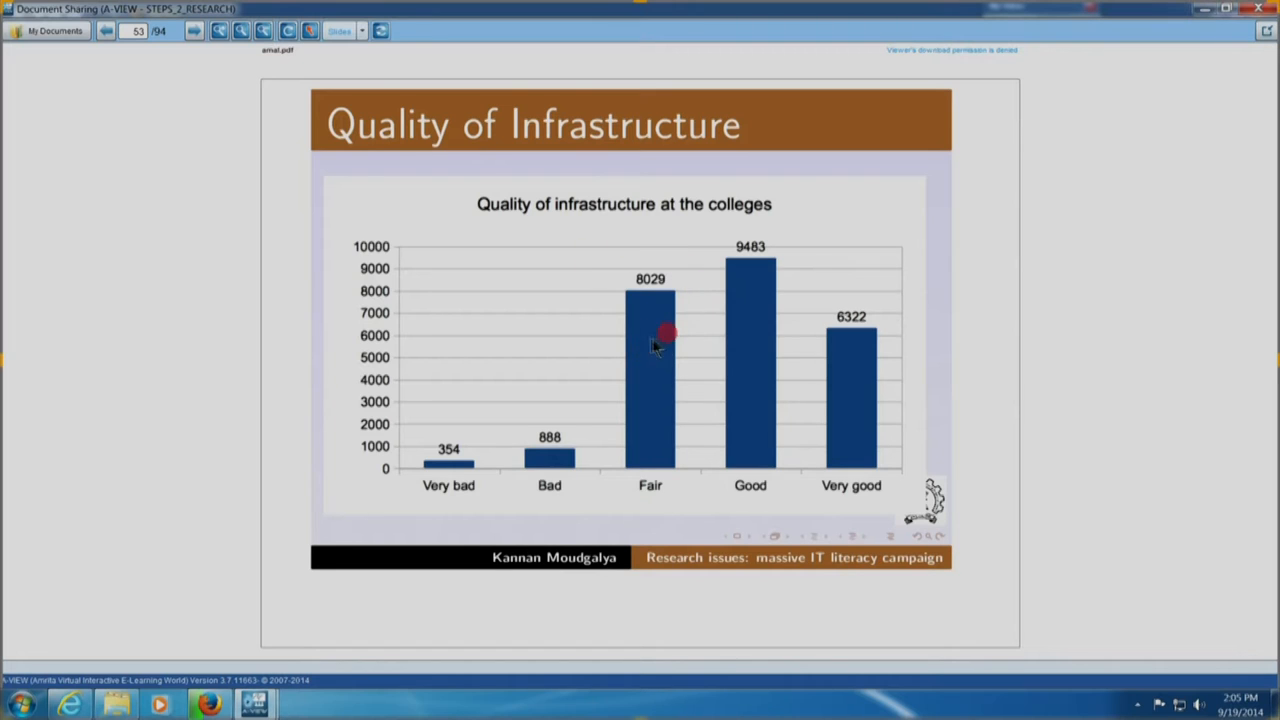
pyautogui.moveTo(164, 52)
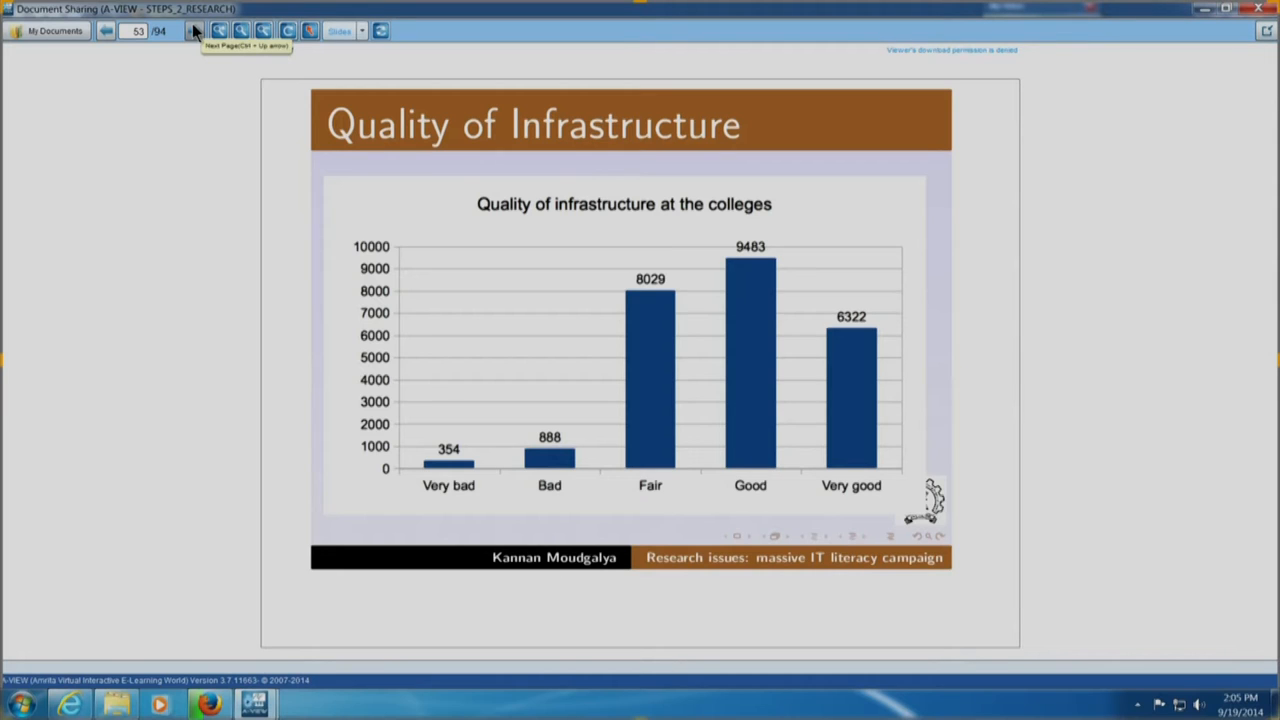
# Advance through the college organiser, workshop quality and topic usefulness charts to 'Will they recommend ST to others?'
pyautogui.click(218, 30)
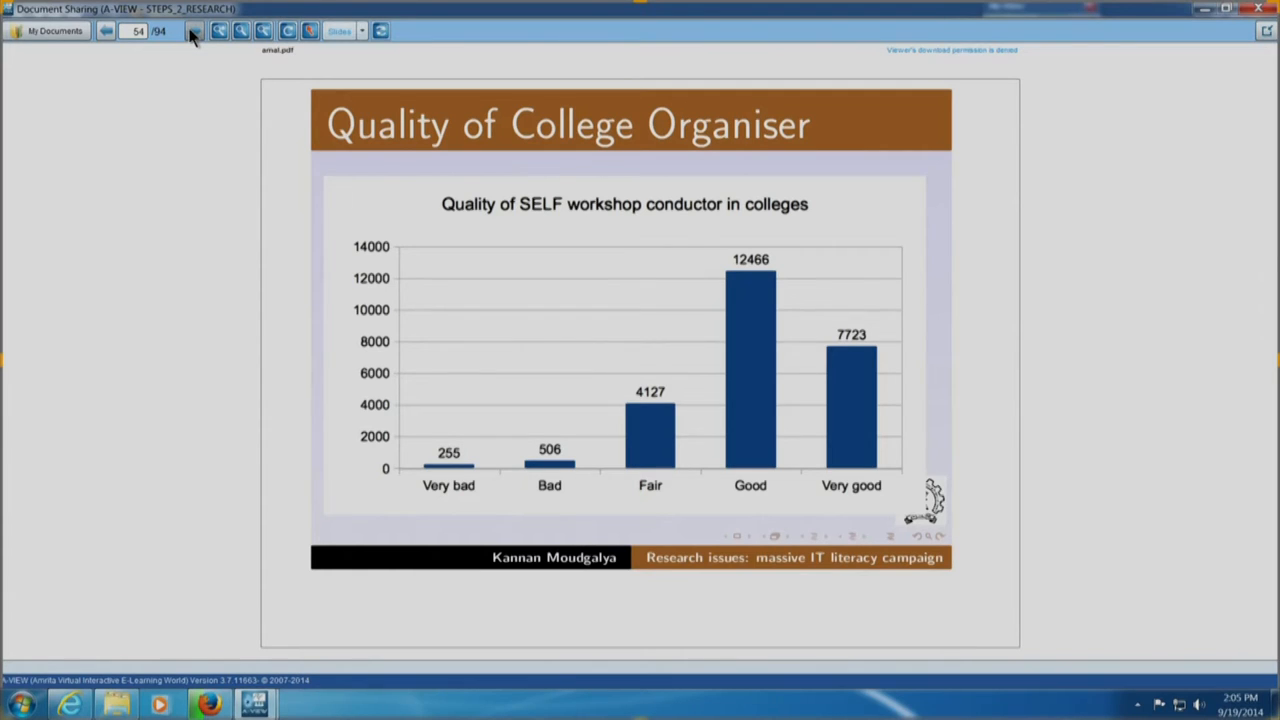
pyautogui.click(194, 30)
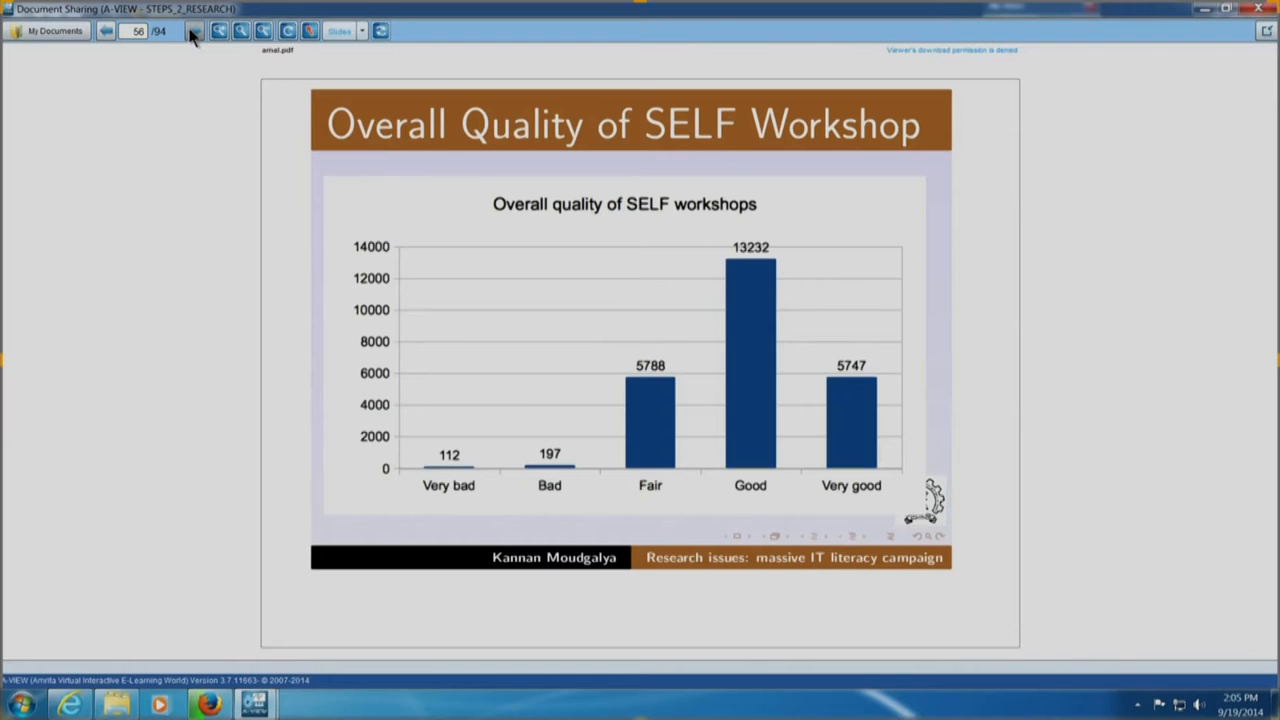
pyautogui.click(194, 30)
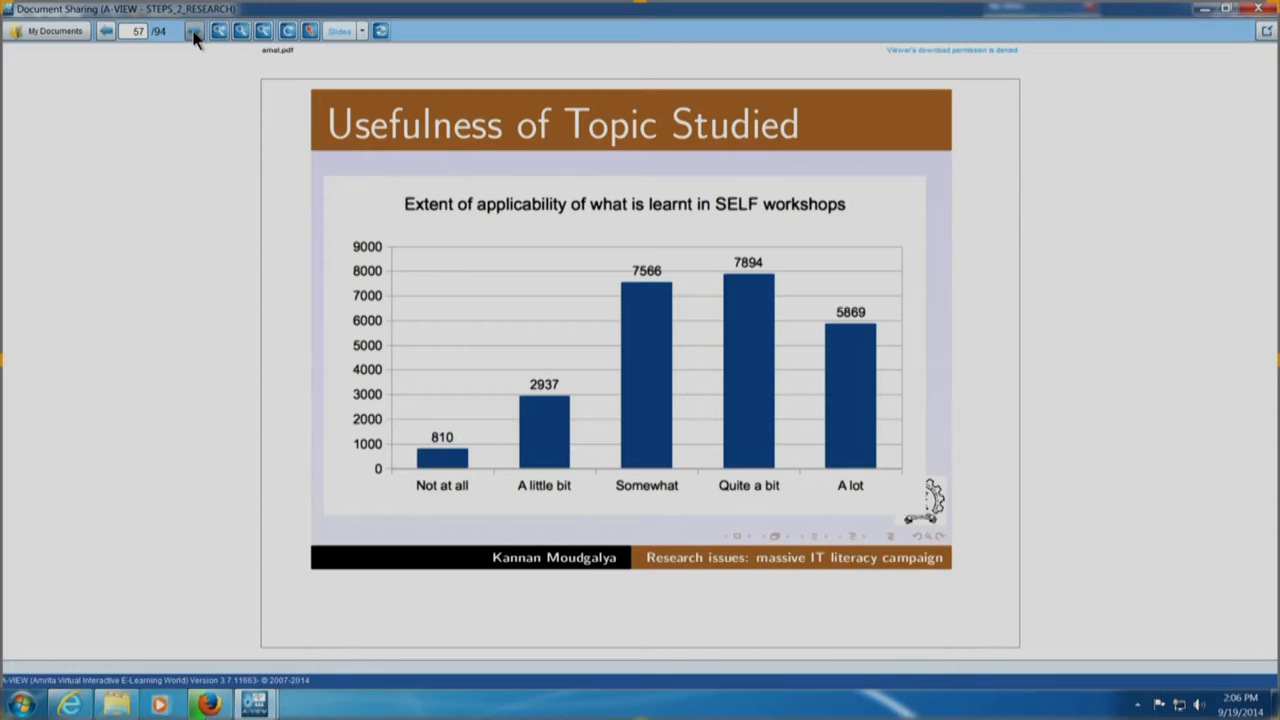
pyautogui.click(744, 424)
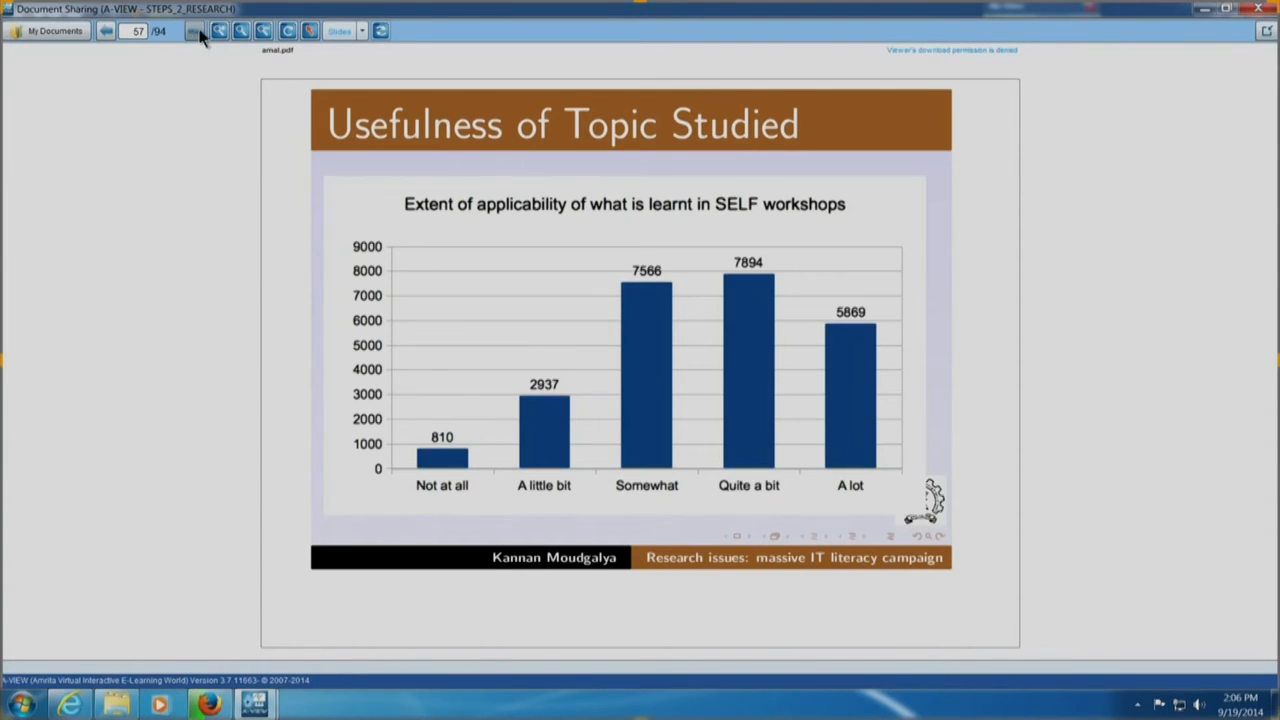
pyautogui.click(194, 30)
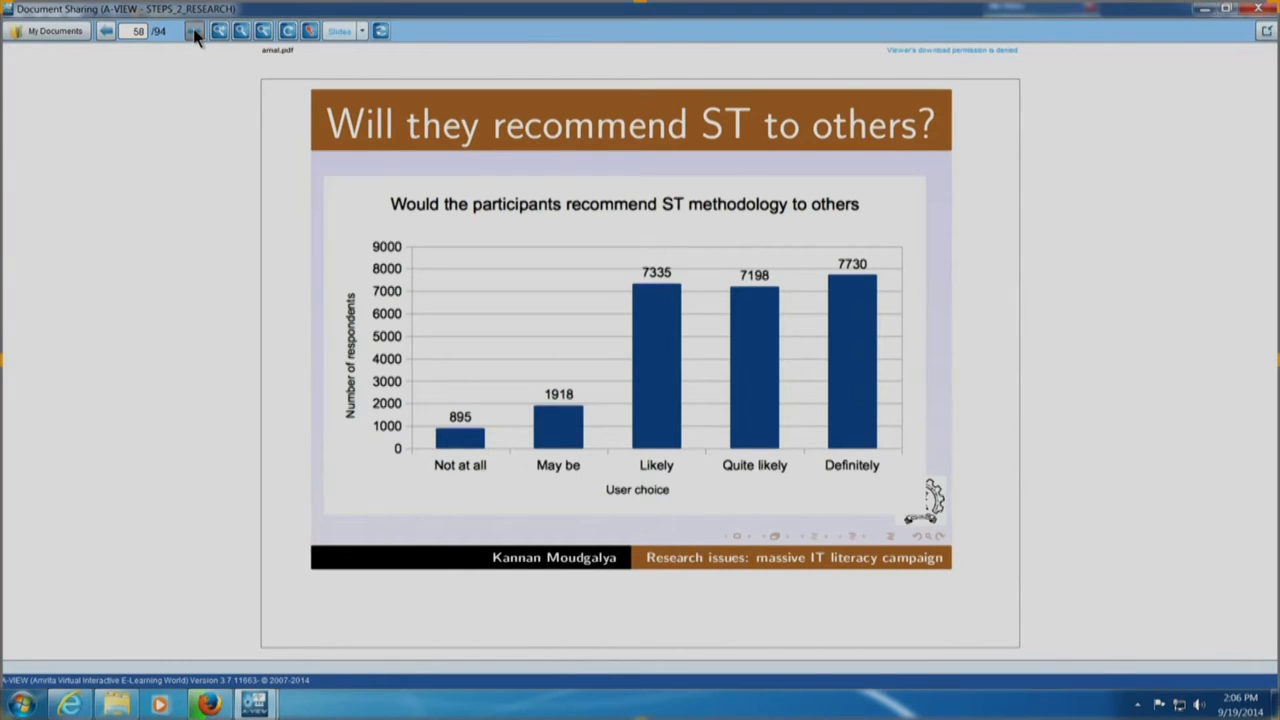
# Advance past 'Generalisation' to the 'Research in this area' slide with its first point revealed
pyautogui.click(194, 30)
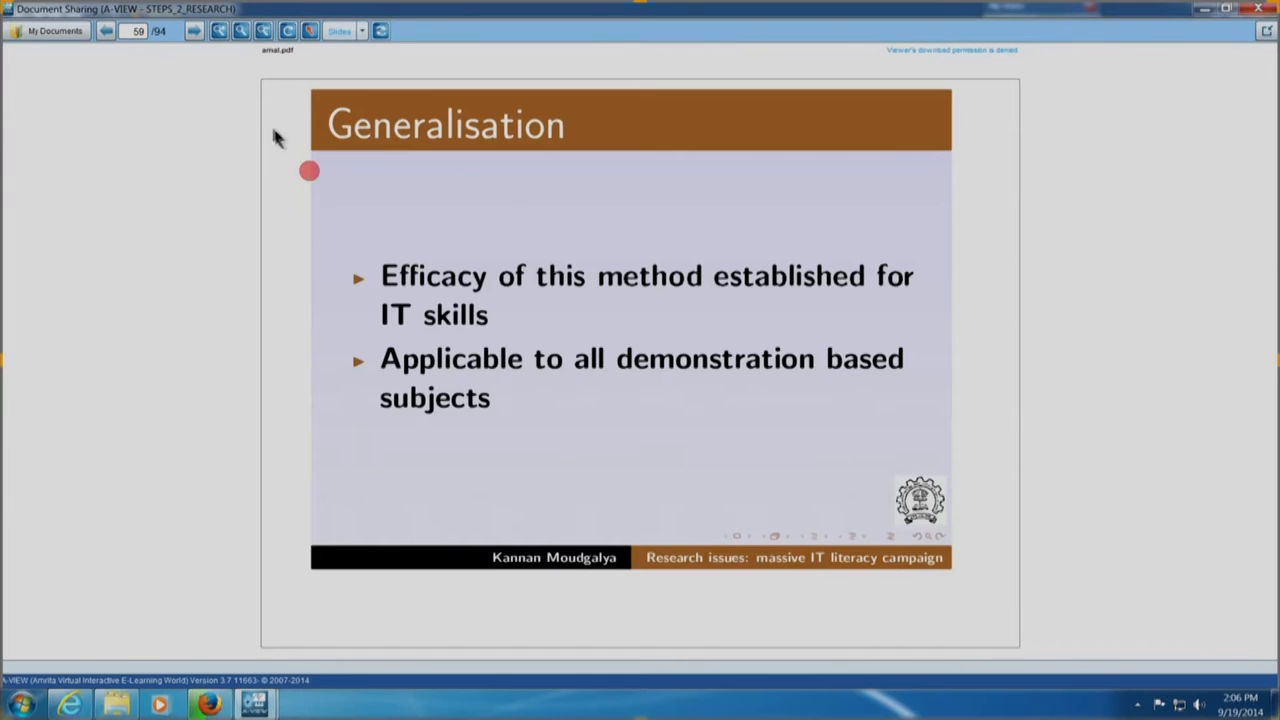
pyautogui.moveTo(196, 30)
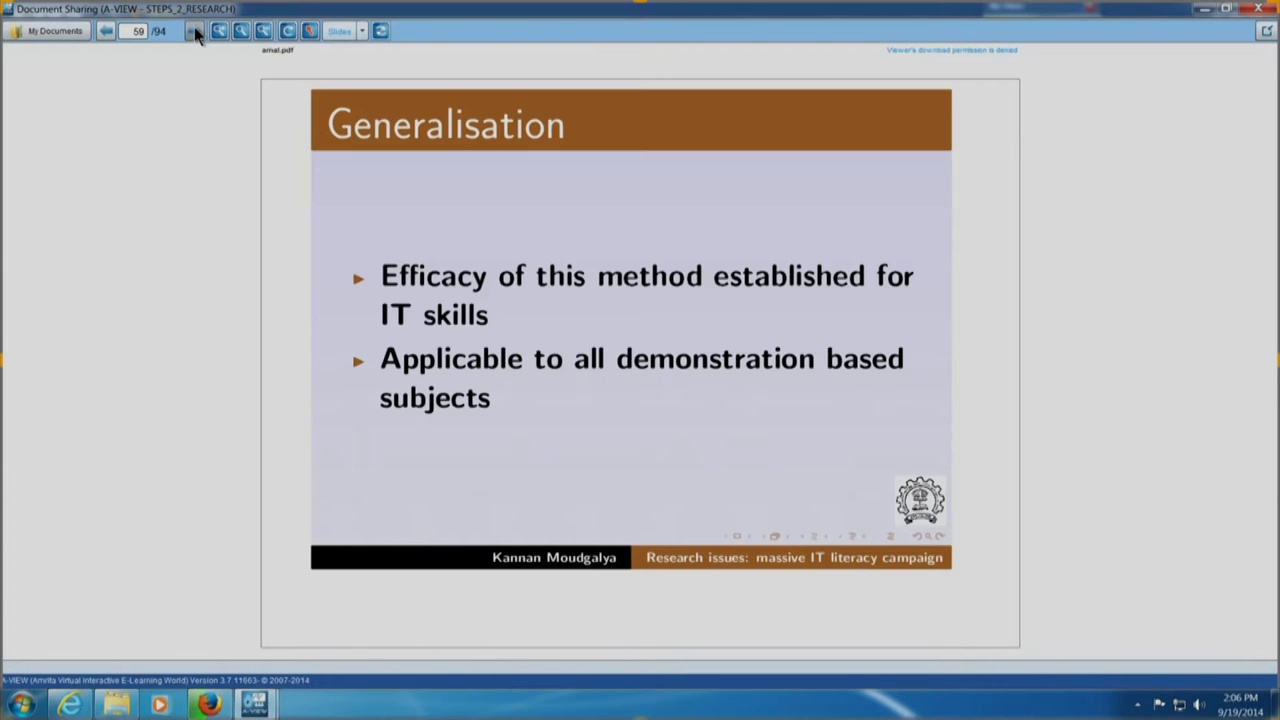
pyautogui.click(194, 30)
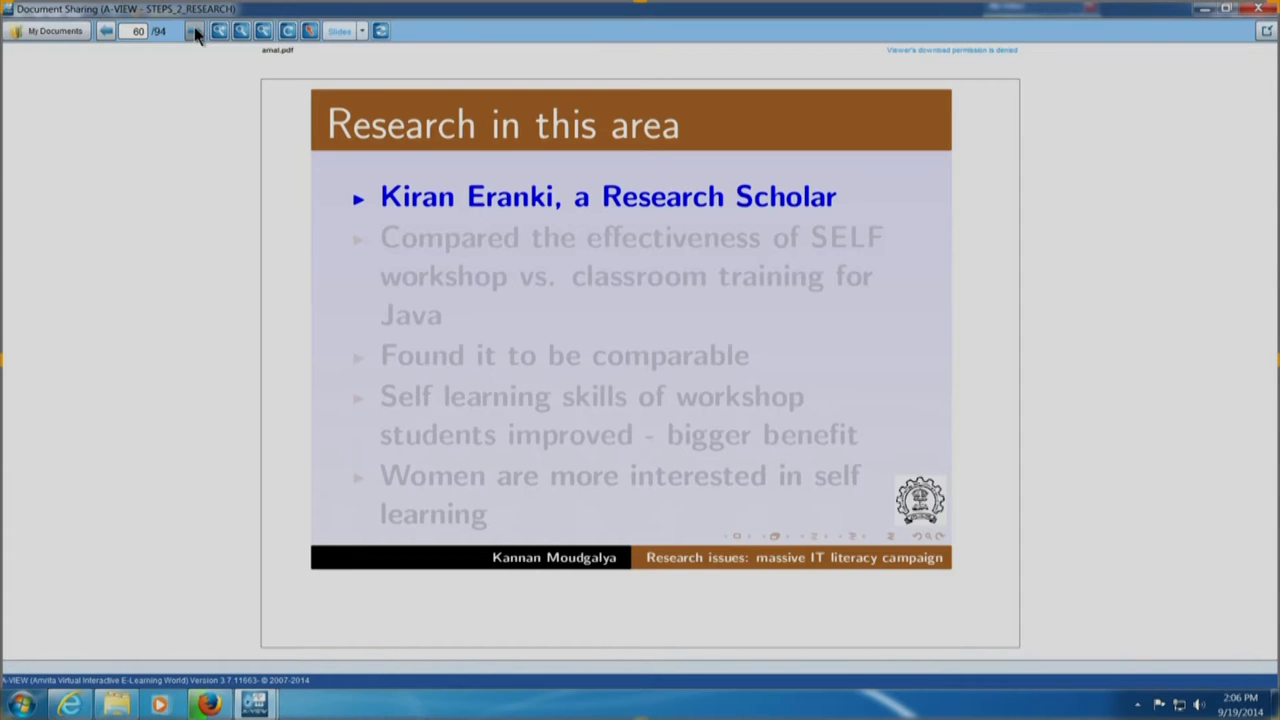
# Reveal the remaining Research points: Java classroom comparison, comparable results, self learning skills, women's interest
pyautogui.click(196, 30)
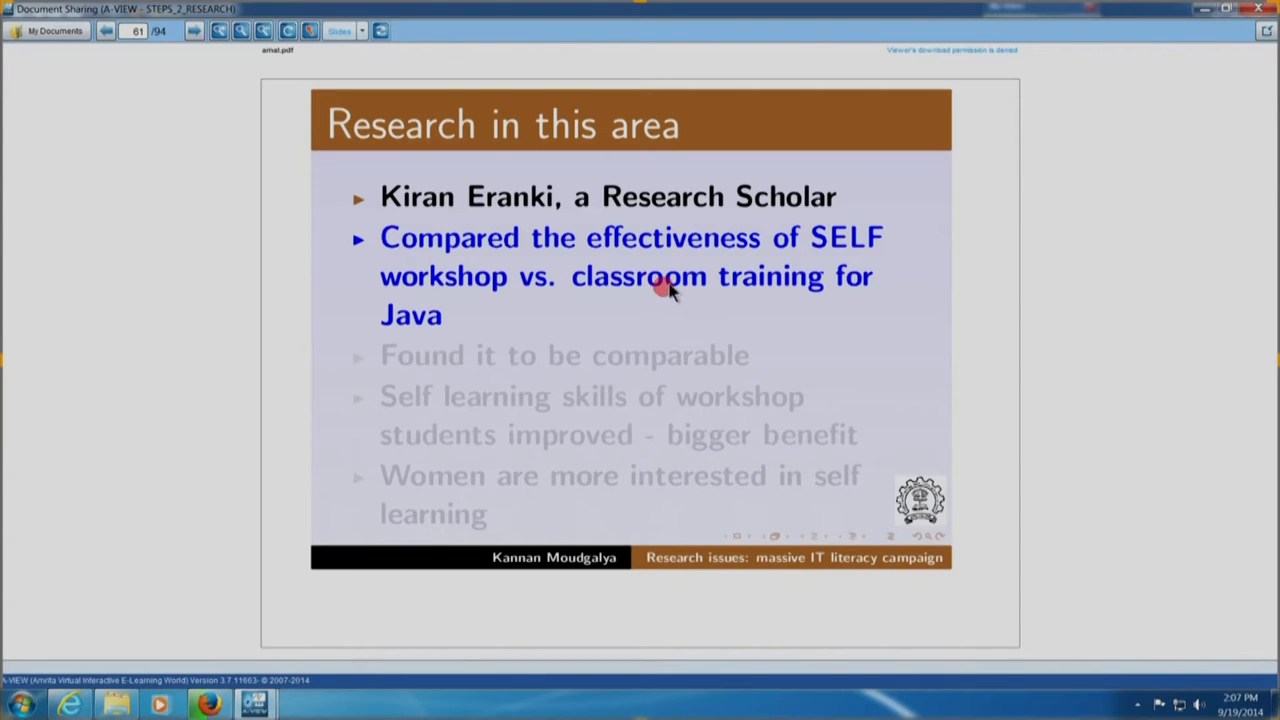
pyautogui.moveTo(524, 310)
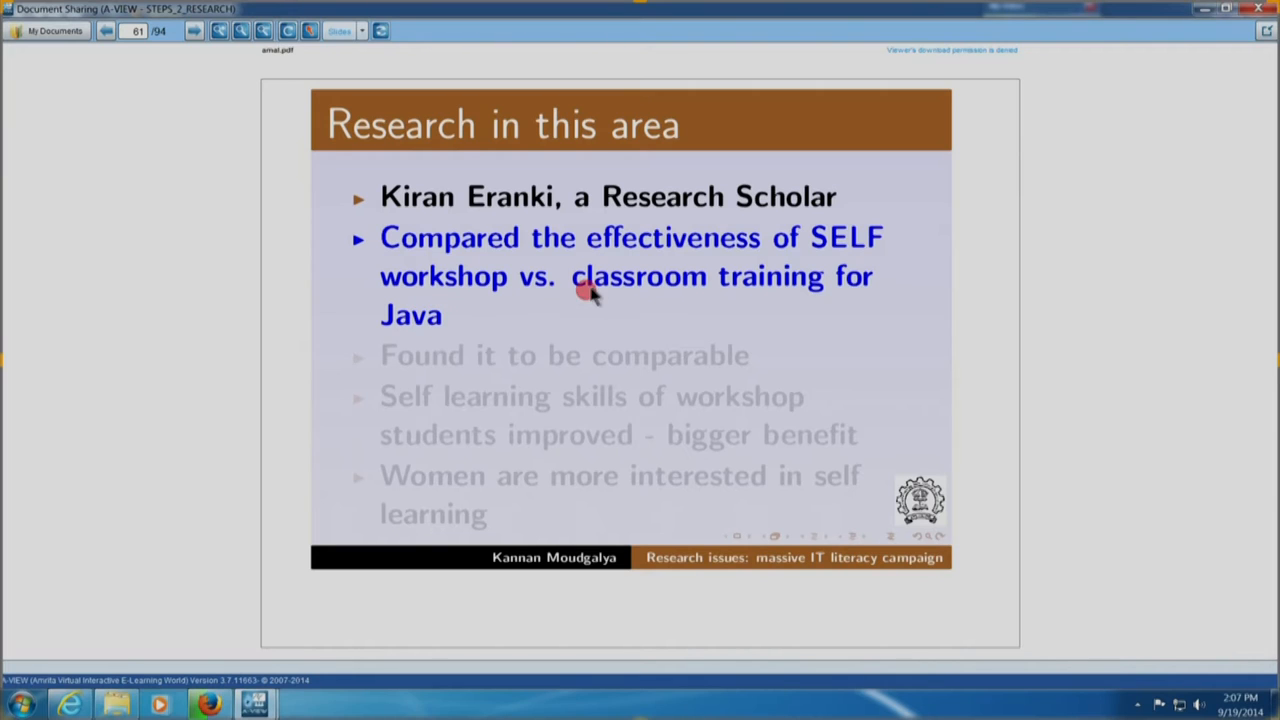
pyautogui.moveTo(440, 278)
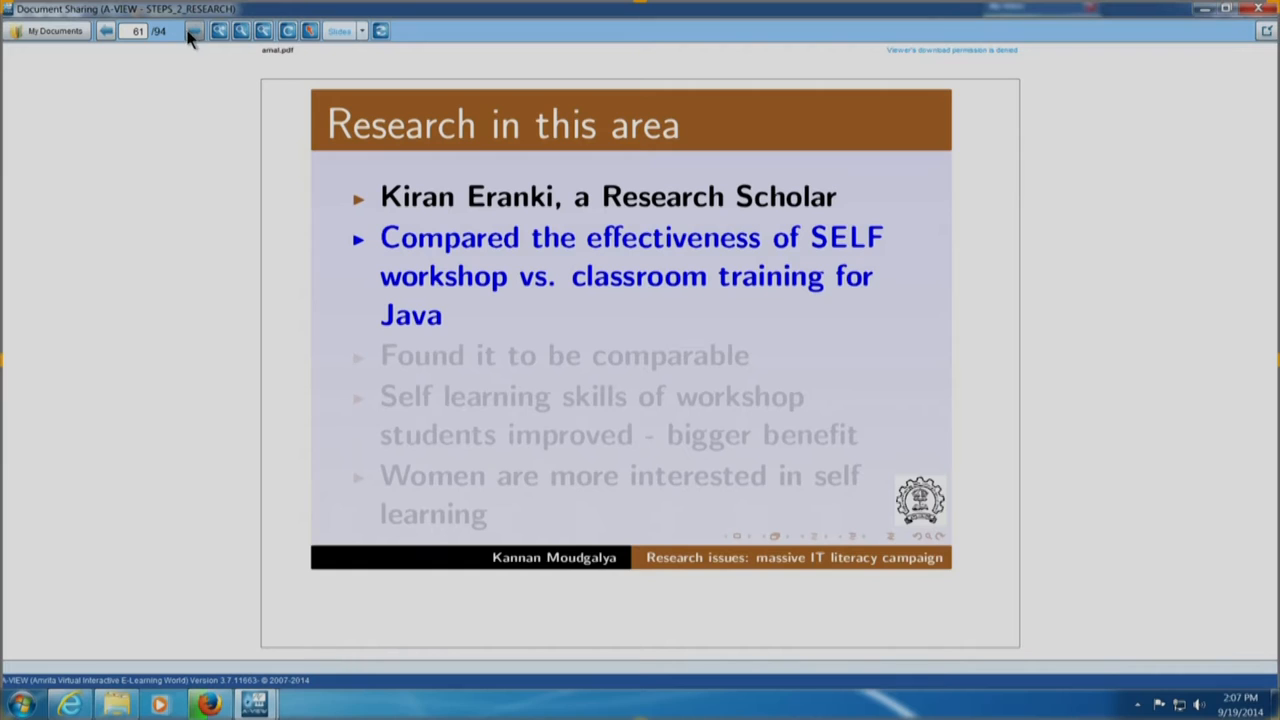
pyautogui.moveTo(194, 30)
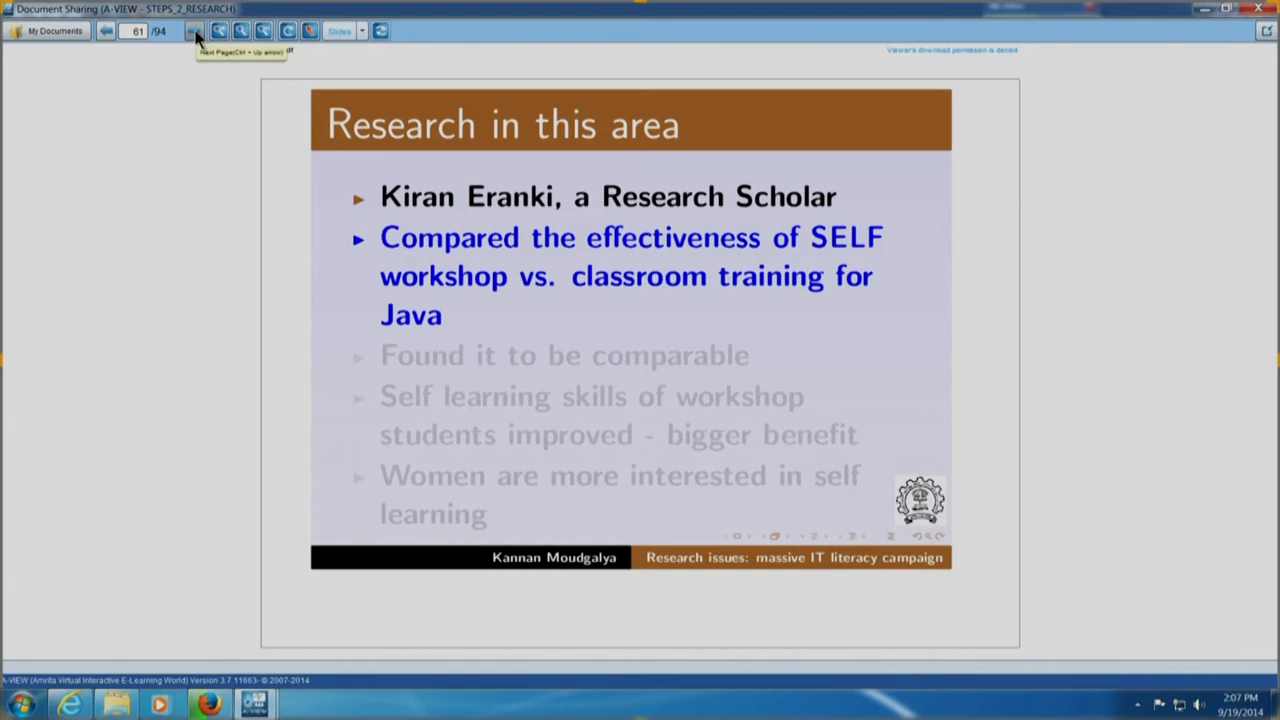
pyautogui.click(194, 30)
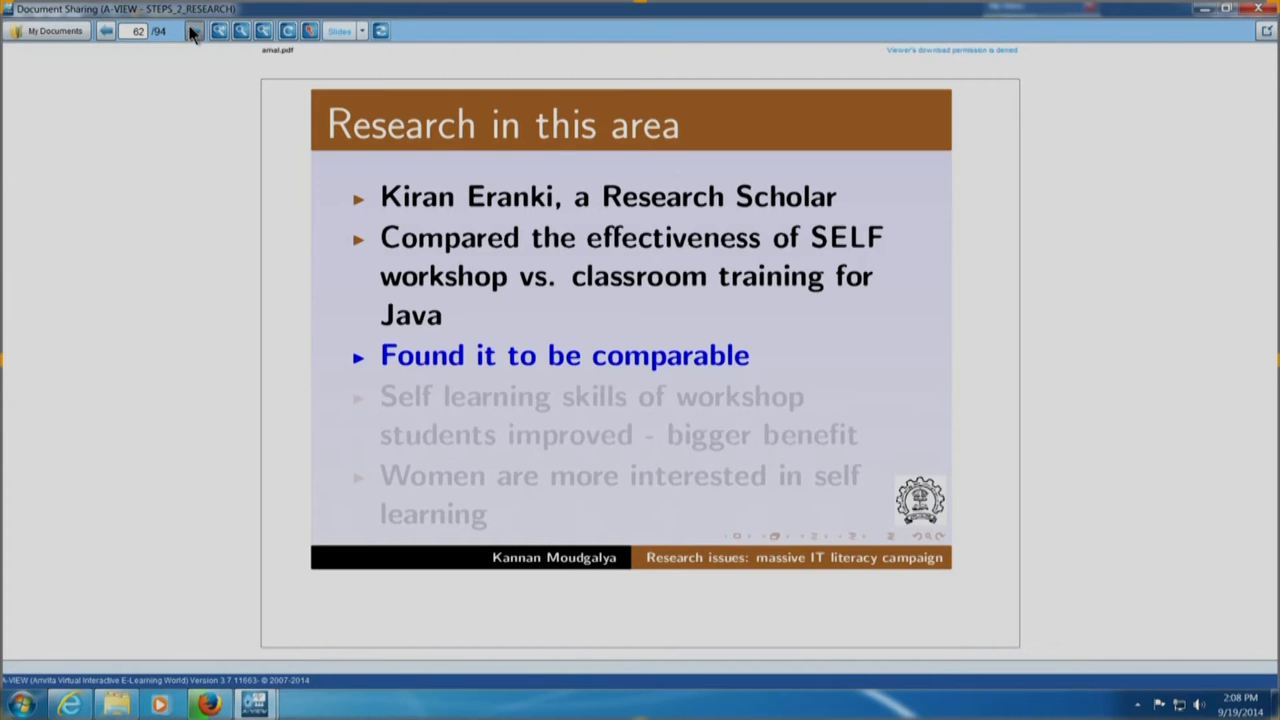
pyautogui.click(194, 30)
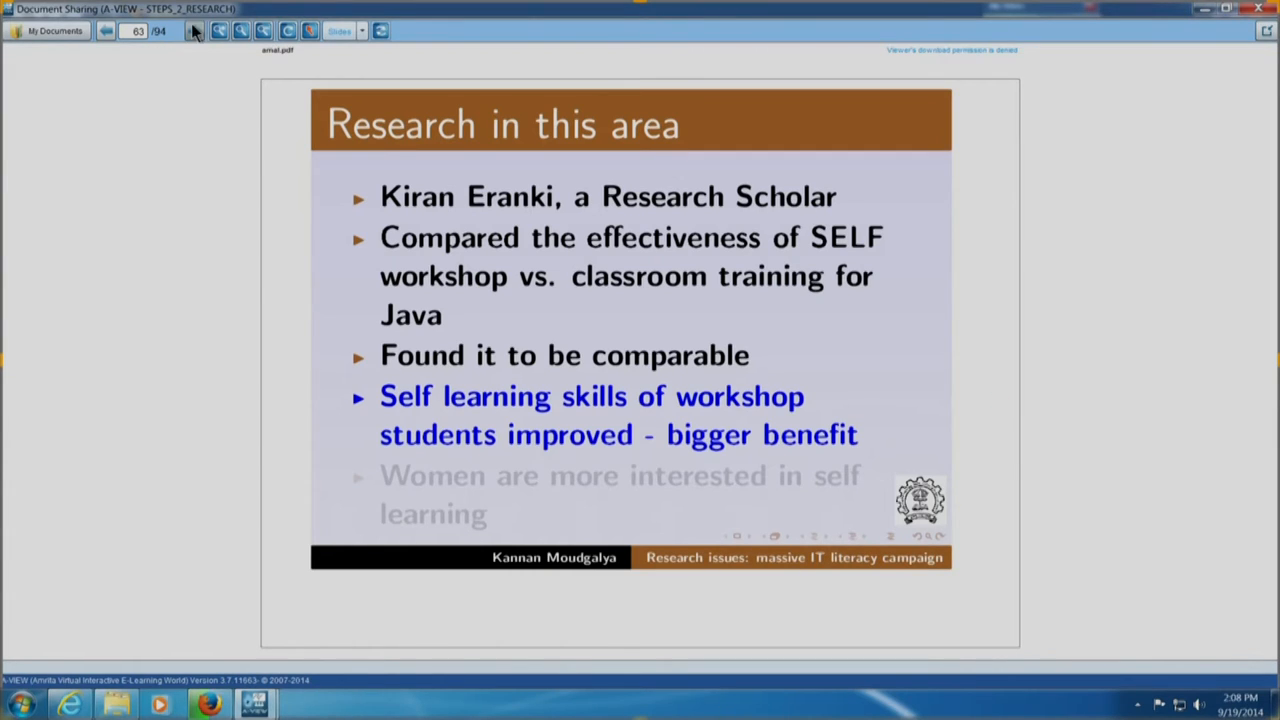
pyautogui.moveTo(220, 30)
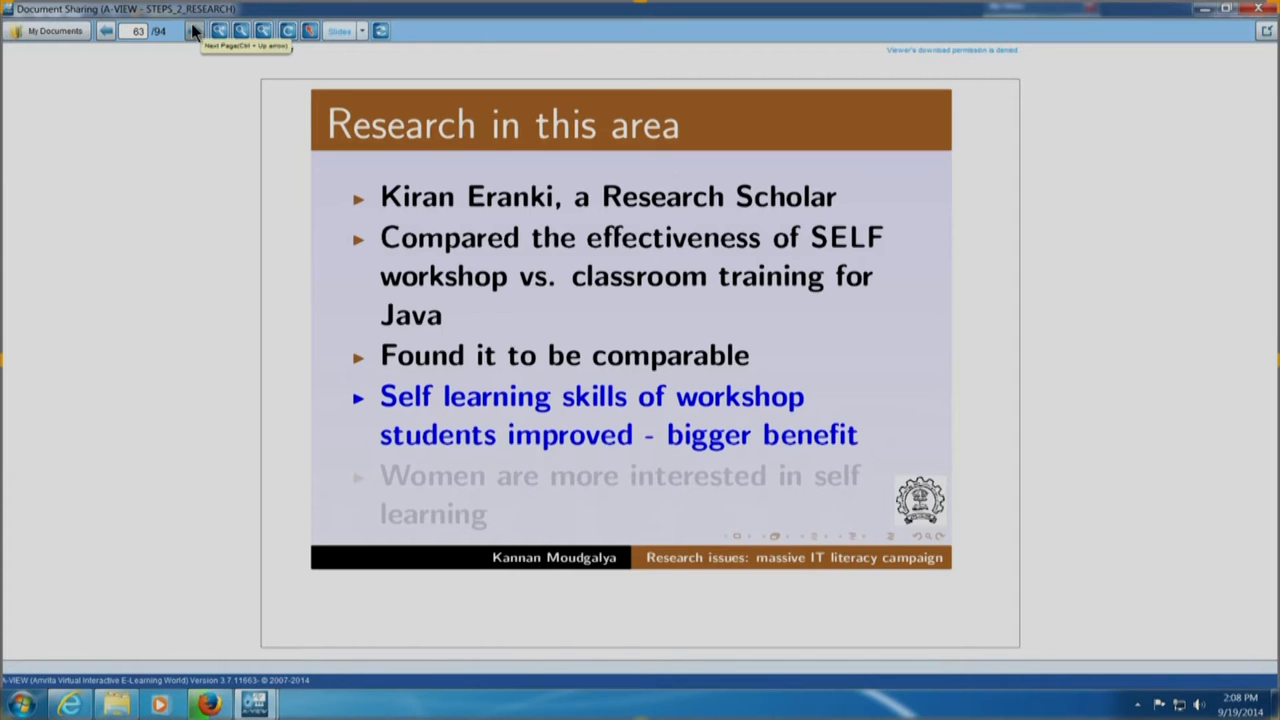
pyautogui.click(218, 30)
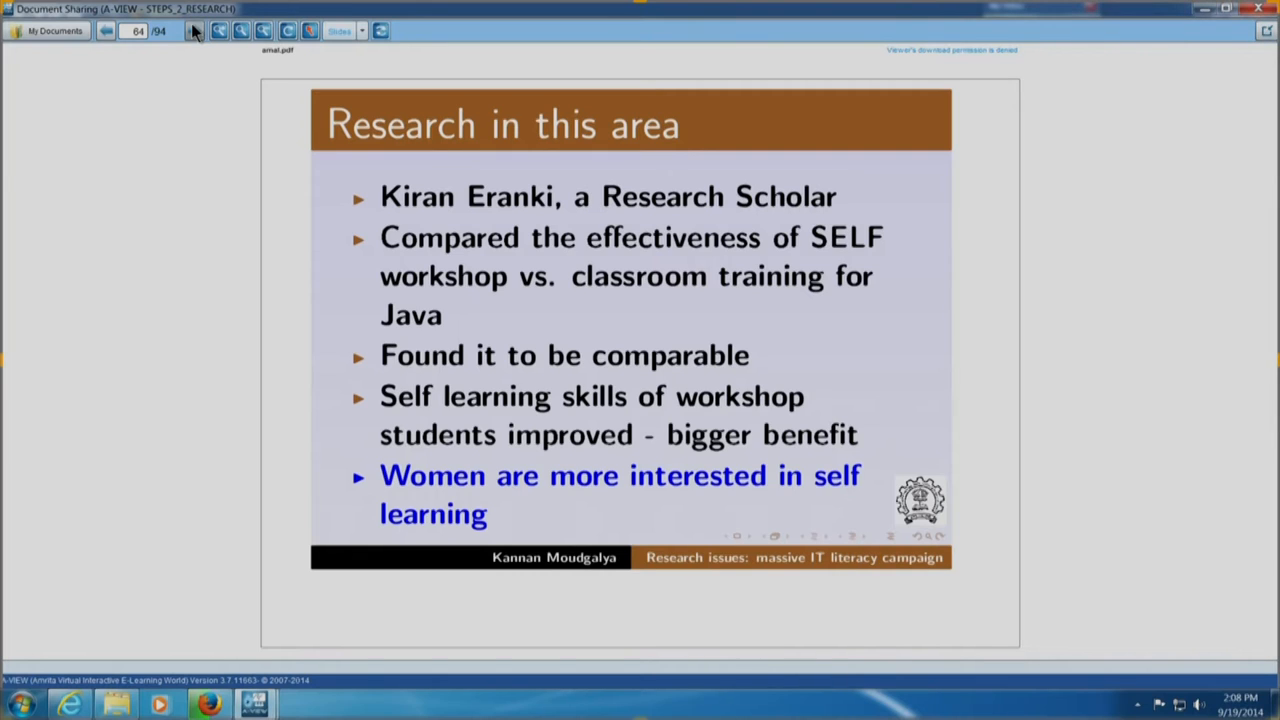
# Advance to General Skills Training, then on to Etiquette Skills showing the queue point
pyautogui.click(192, 30)
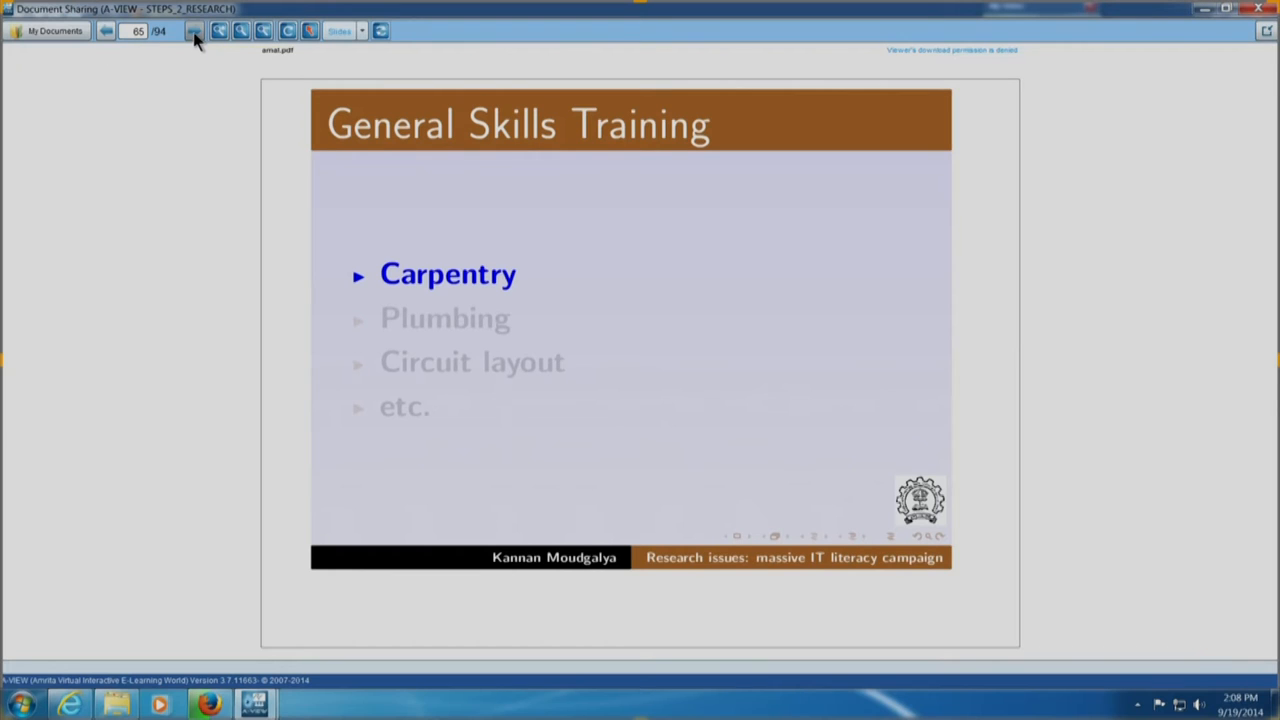
pyautogui.moveTo(192, 32)
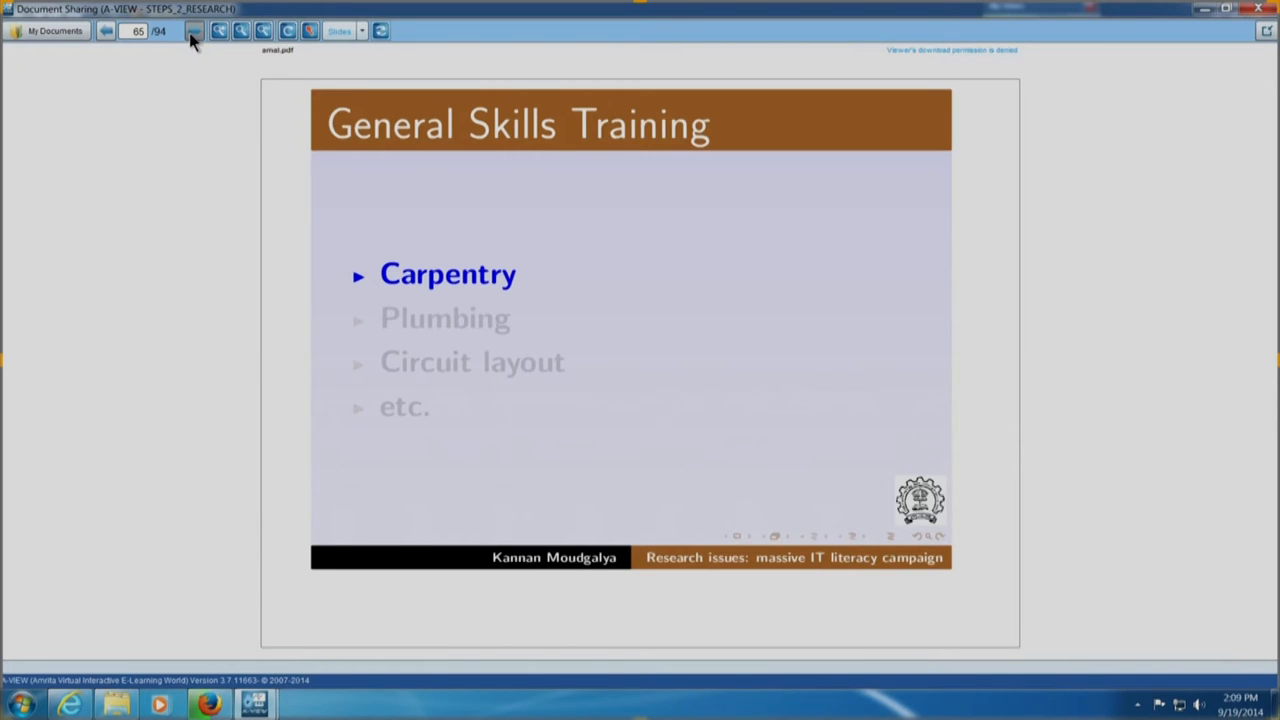
pyautogui.click(192, 30)
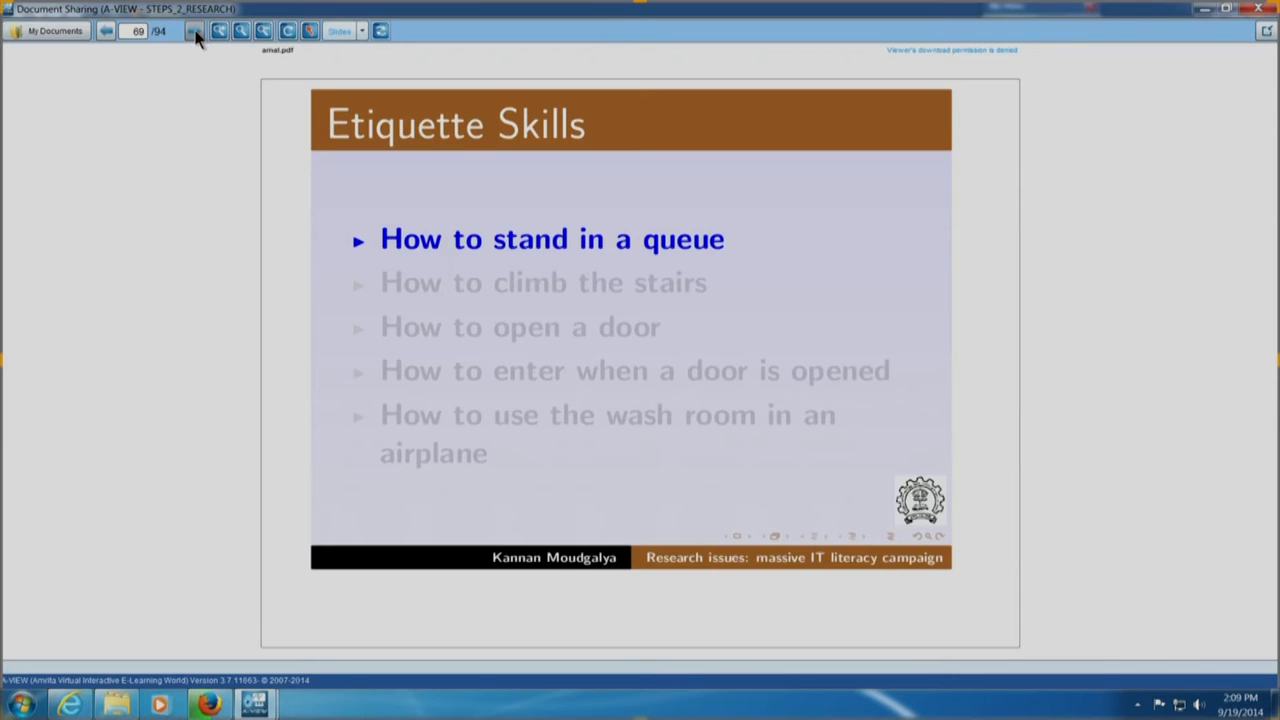
# Reveal the stairs, door, opened door and airplane wash room points, then move to Jobs
pyautogui.click(194, 30)
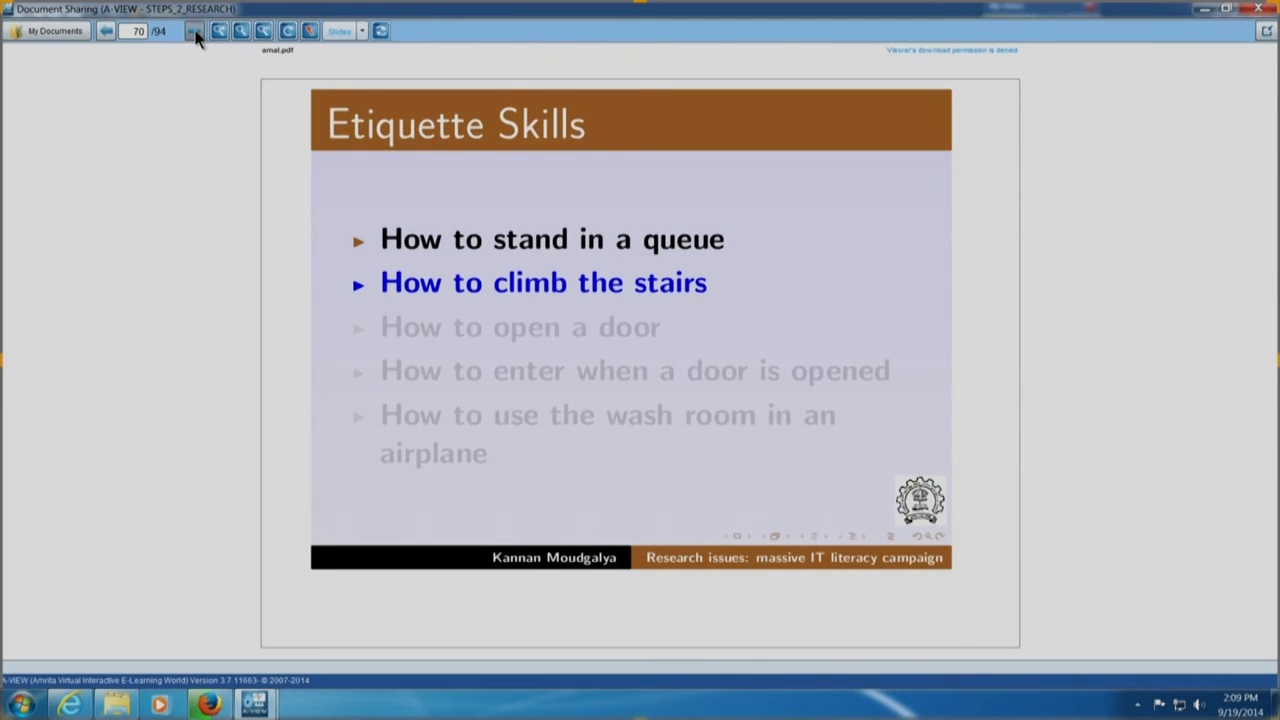
pyautogui.click(194, 32)
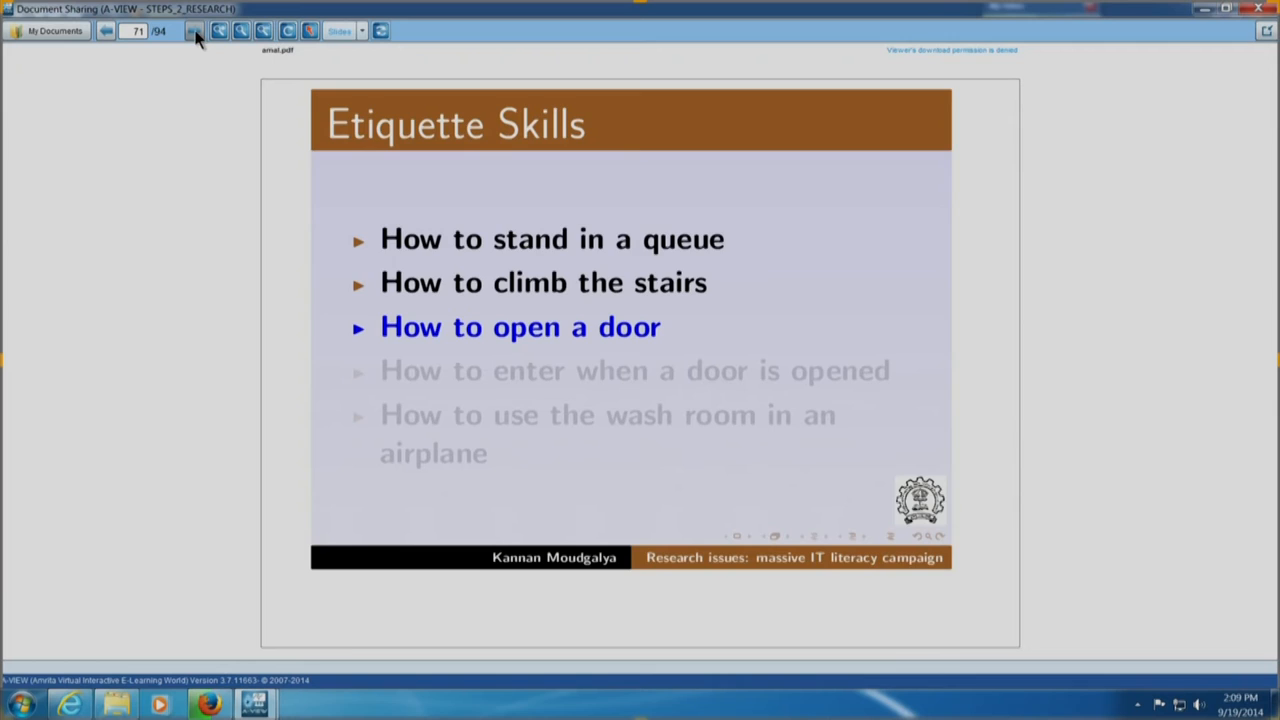
pyautogui.click(194, 32)
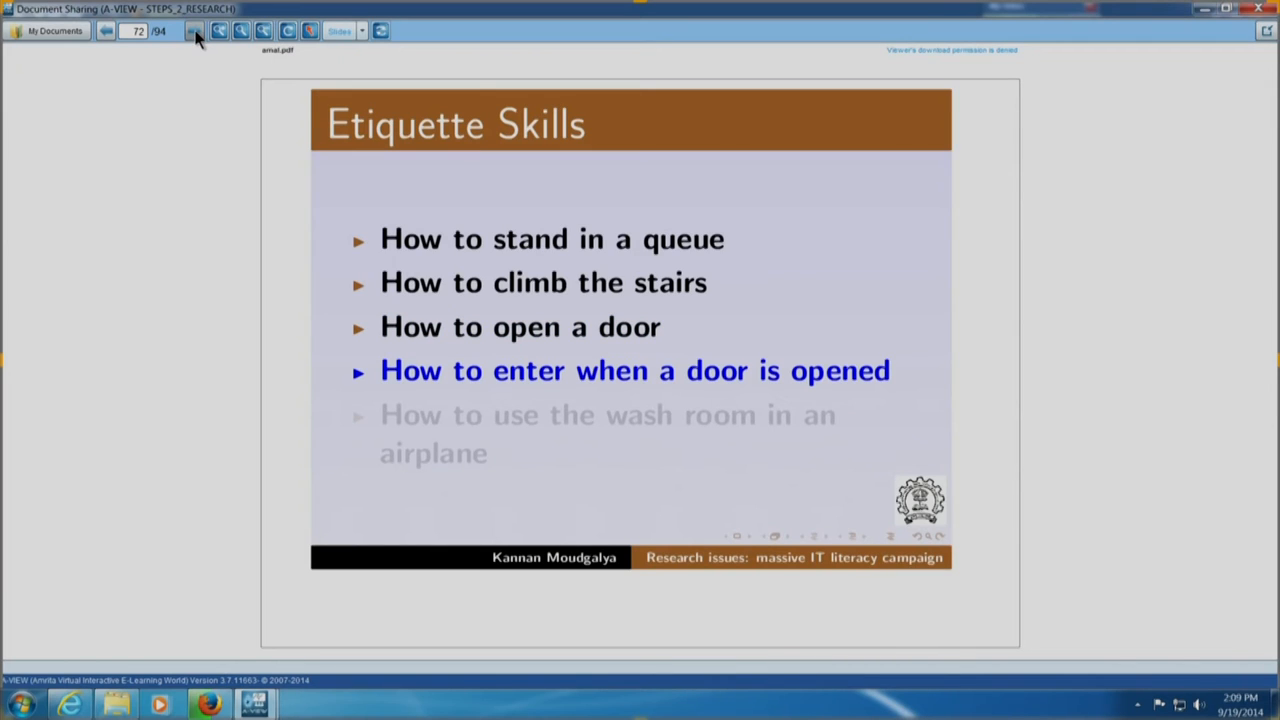
pyautogui.click(194, 30)
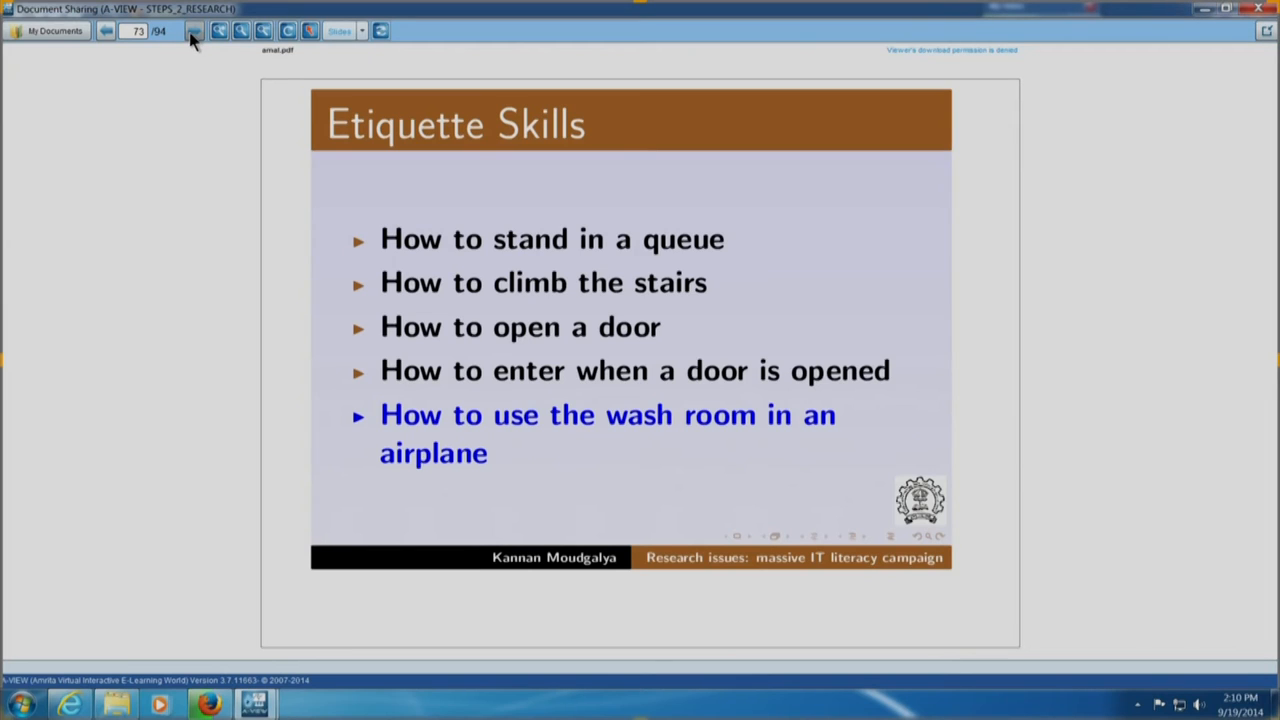
pyautogui.moveTo(192, 32)
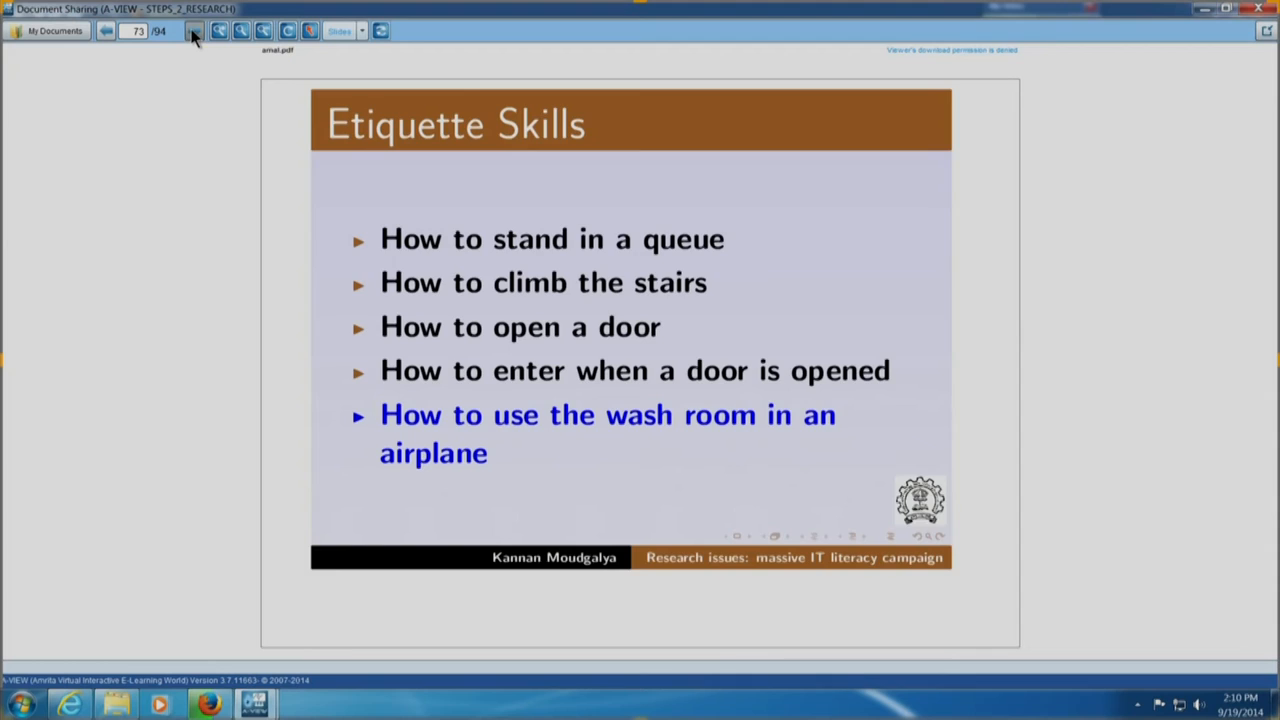
pyautogui.click(196, 30)
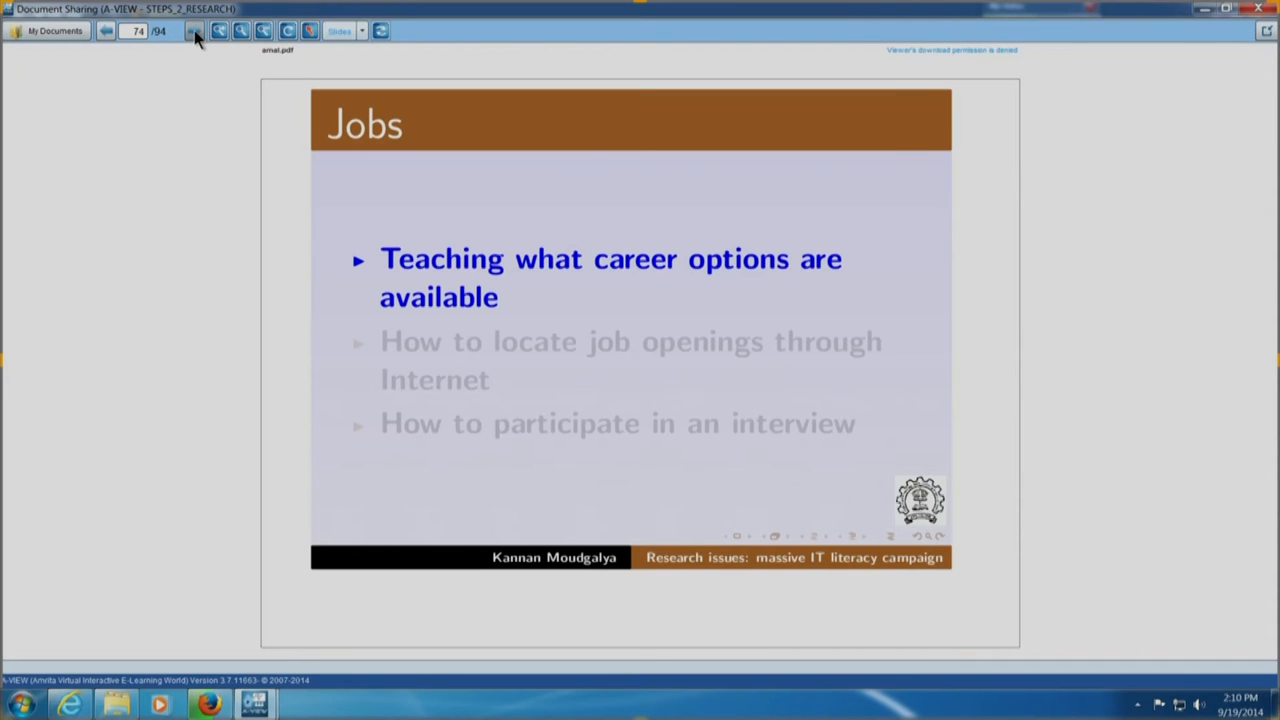
# Reveal the job openings and interview points, then reach Bridging Digital Divide's agricultural loans point
pyautogui.click(194, 32)
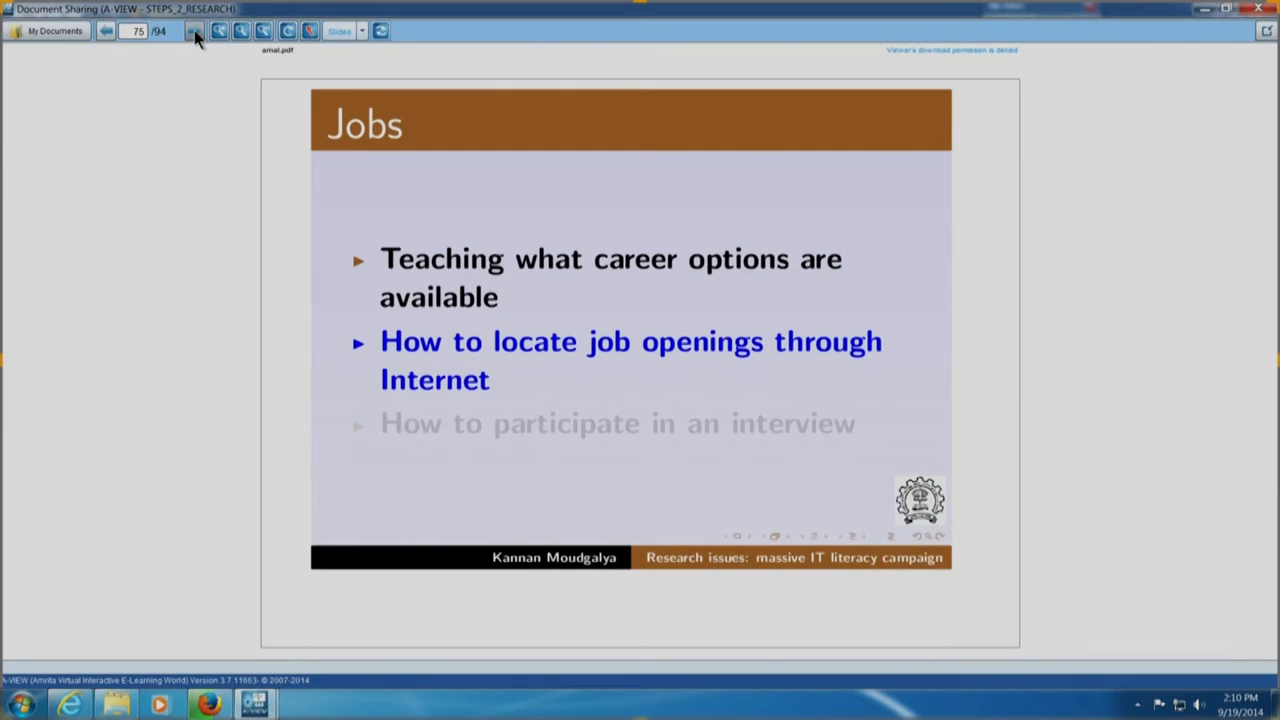
pyautogui.click(194, 30)
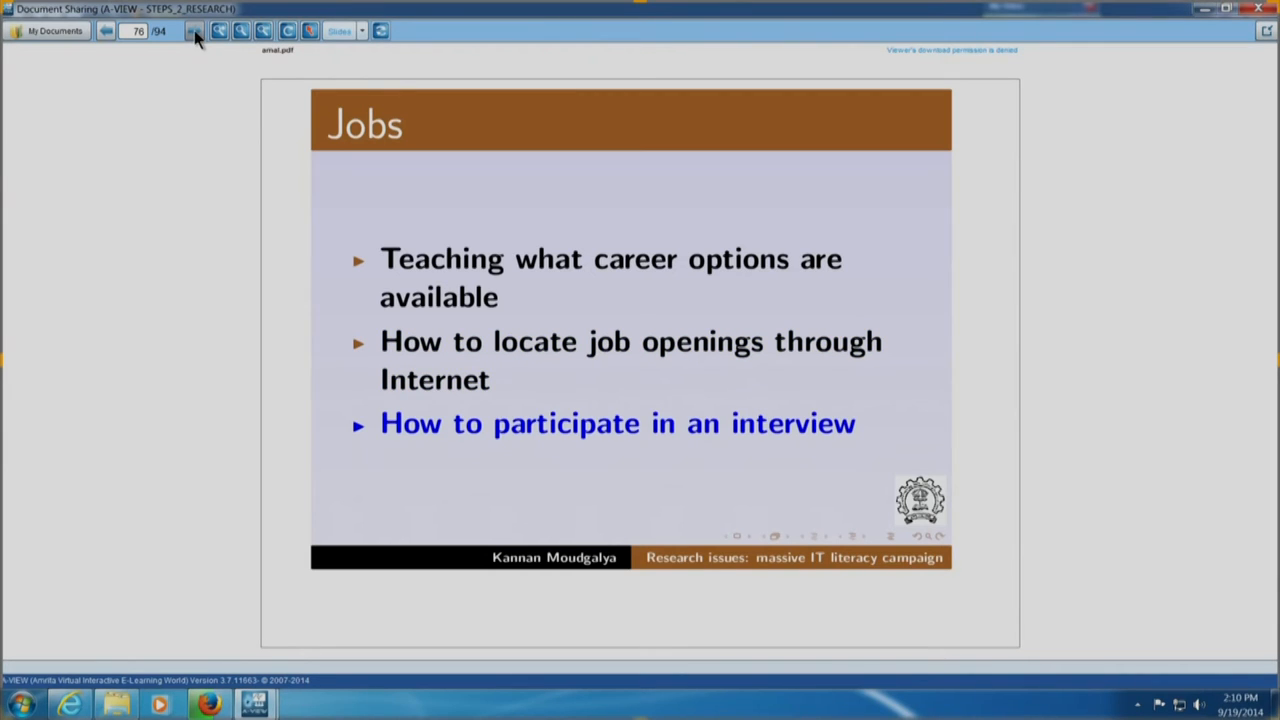
pyautogui.click(194, 30)
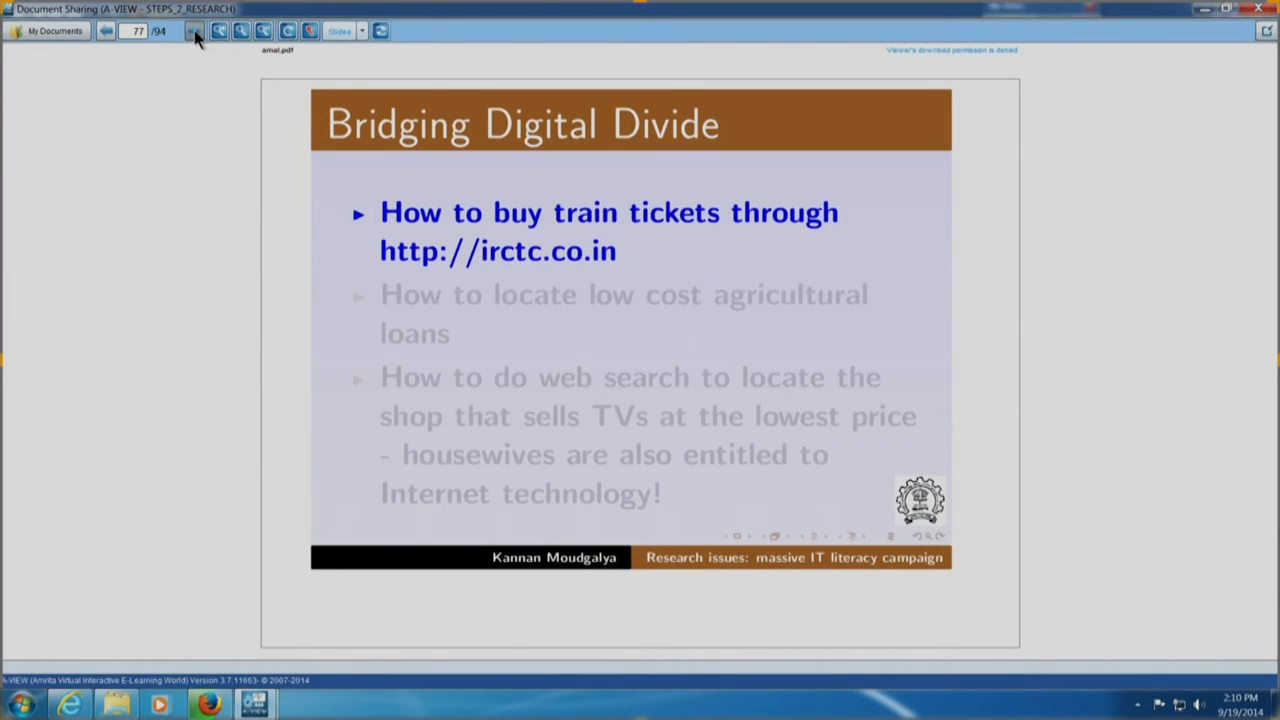
pyautogui.click(194, 32)
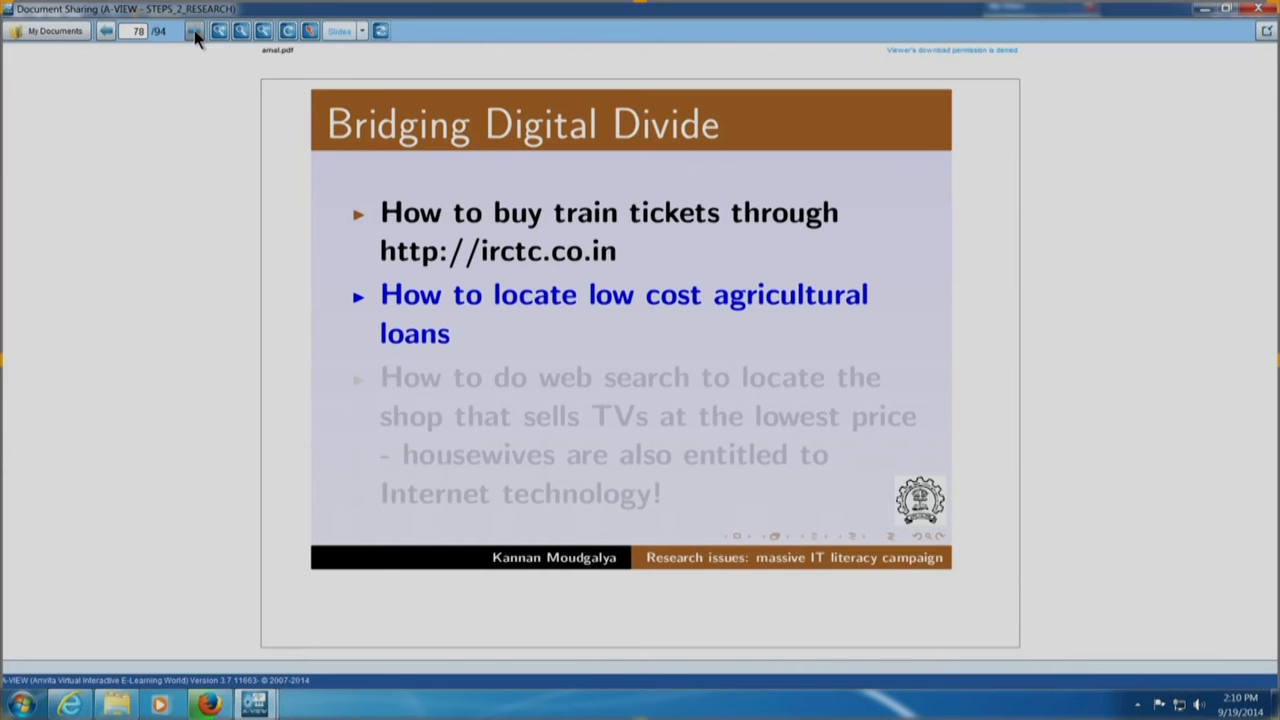
# Reveal the cheapest TVs web search point and advance to Health Related Skills showing boiling water
pyautogui.click(194, 30)
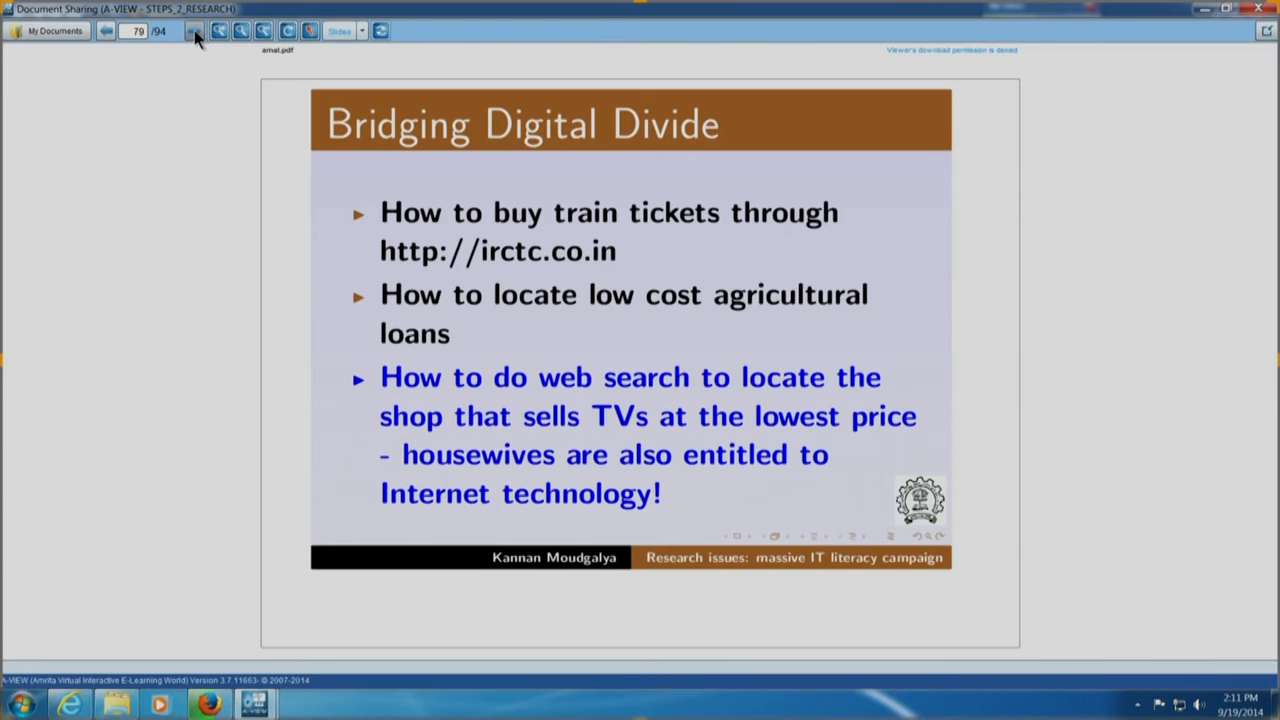
pyautogui.click(194, 30)
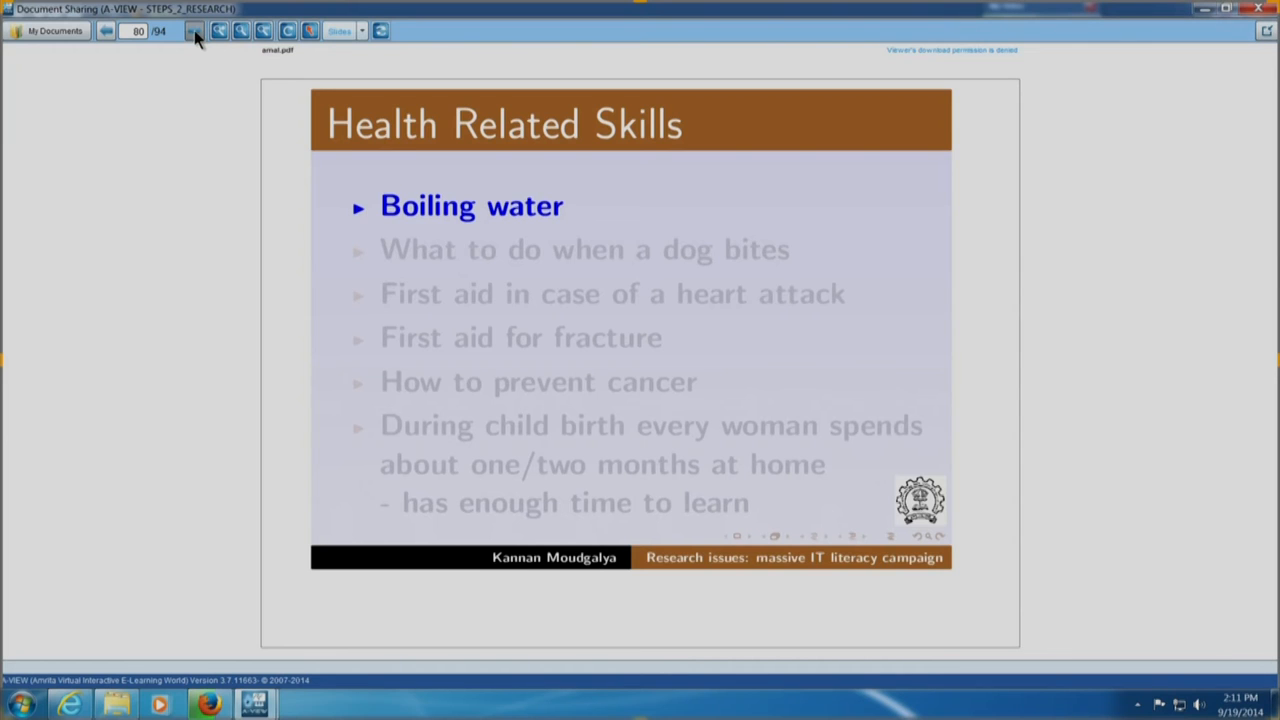
# Reveal the fracture first aid, cancer prevention and child birth points, then reach Cervical Cancer Screening's PAP-smear point
pyautogui.click(194, 30)
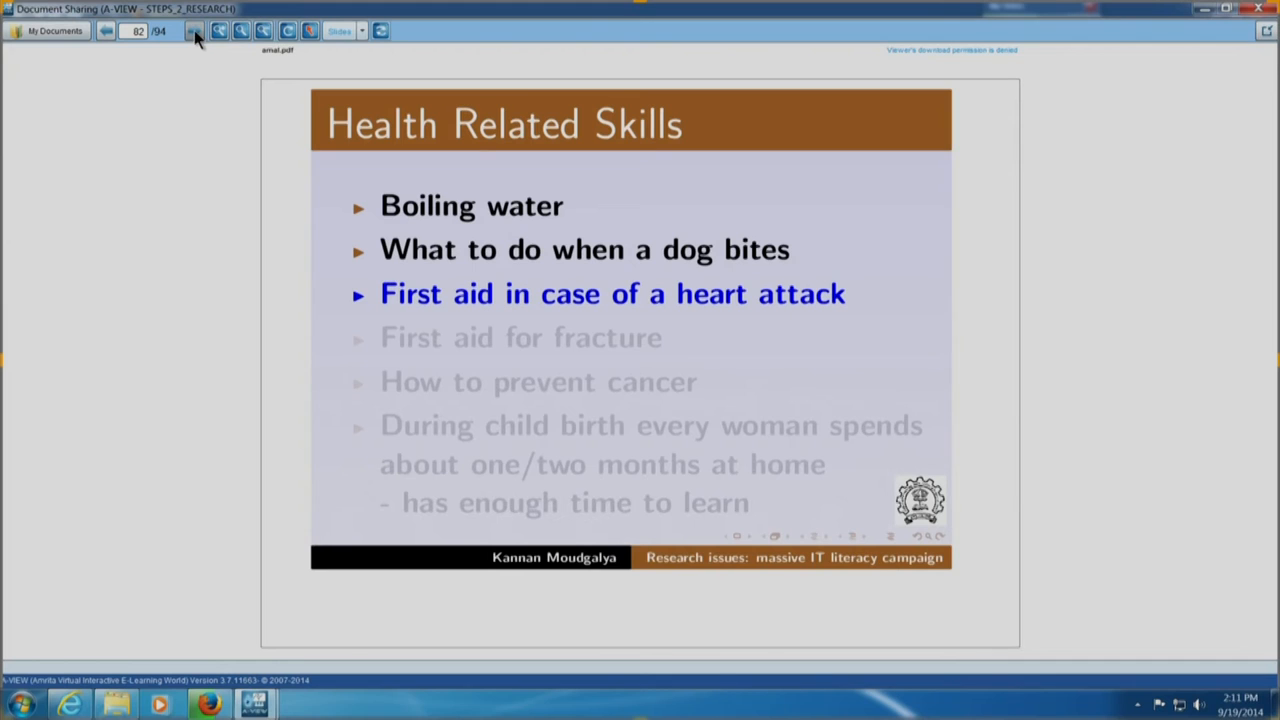
pyautogui.click(194, 30)
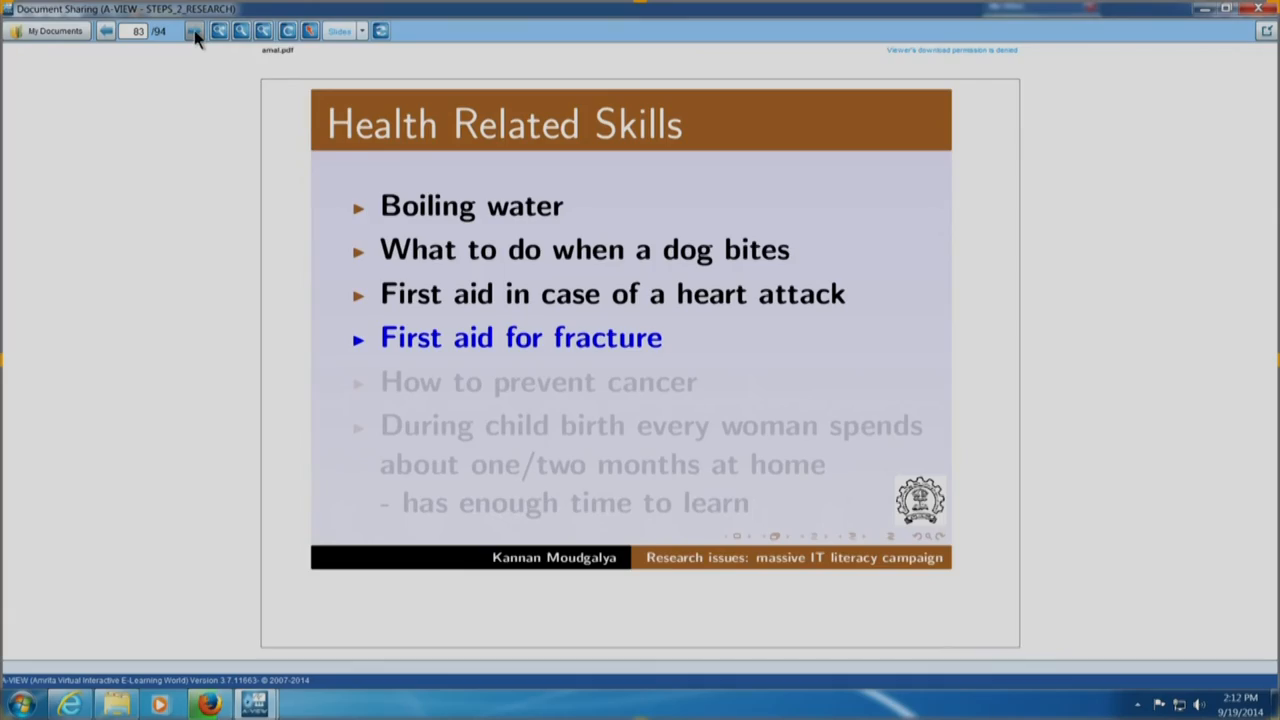
pyautogui.click(192, 30)
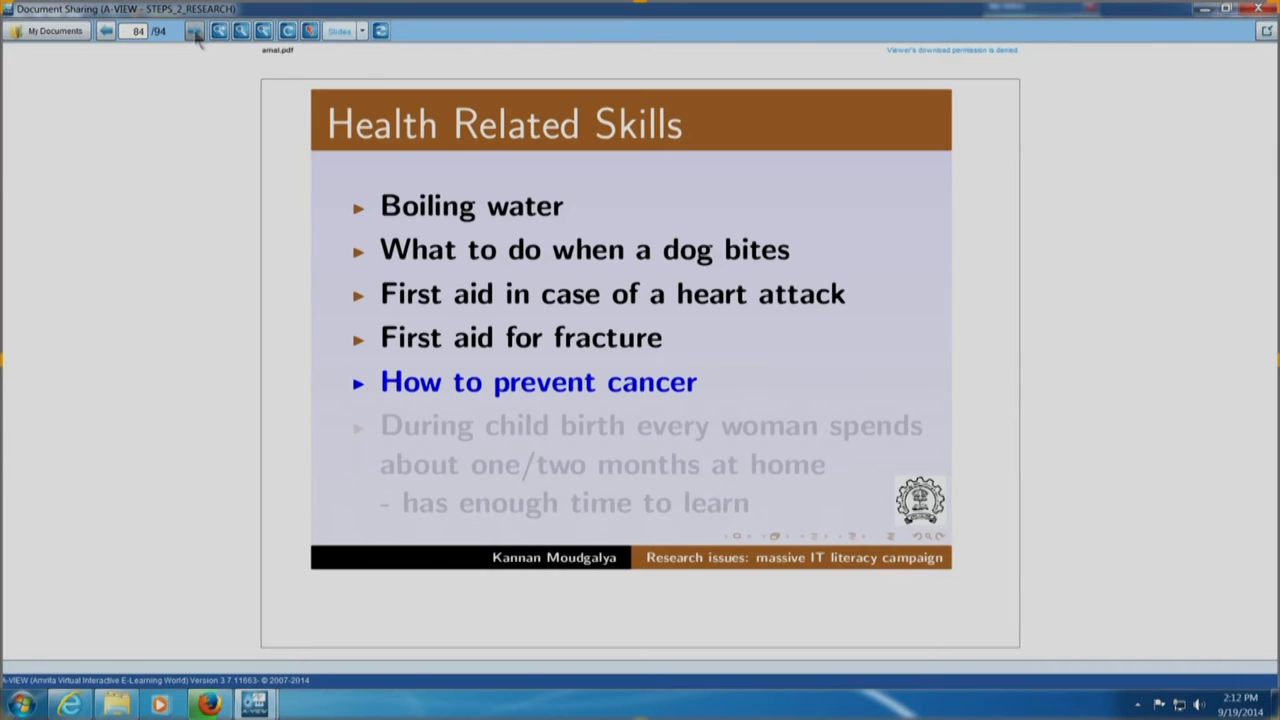
pyautogui.click(194, 30)
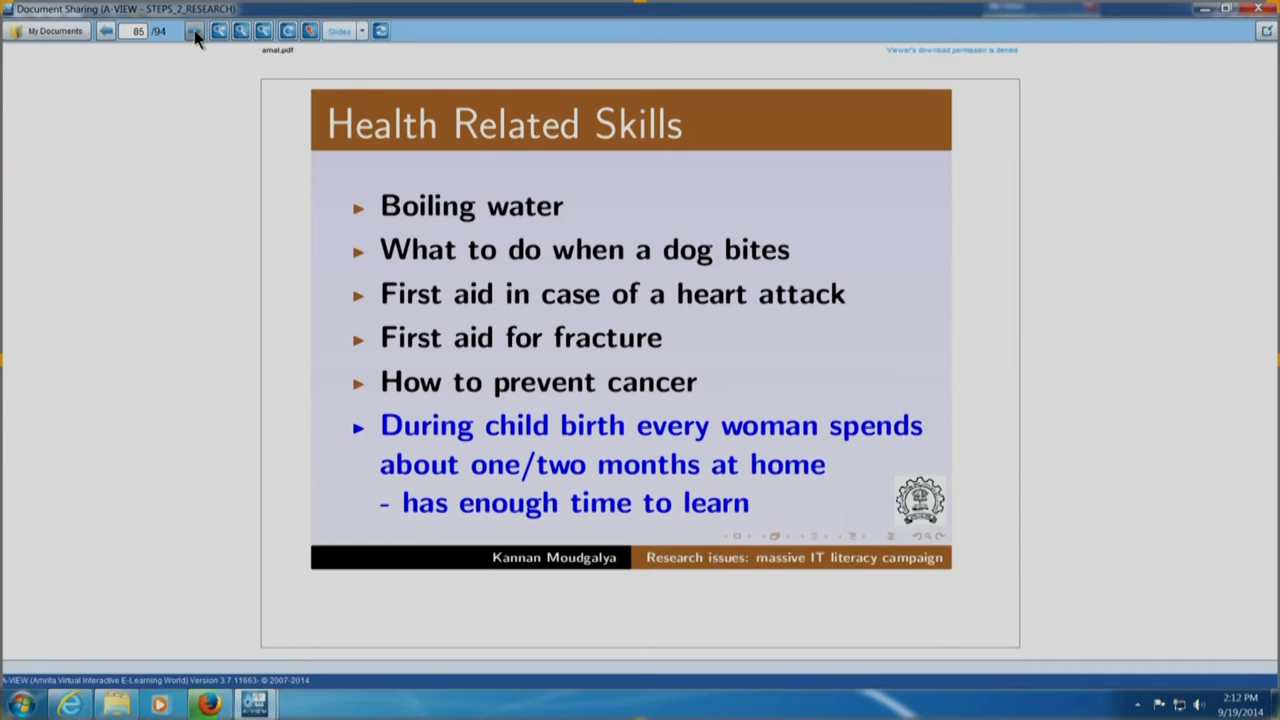
pyautogui.click(194, 30)
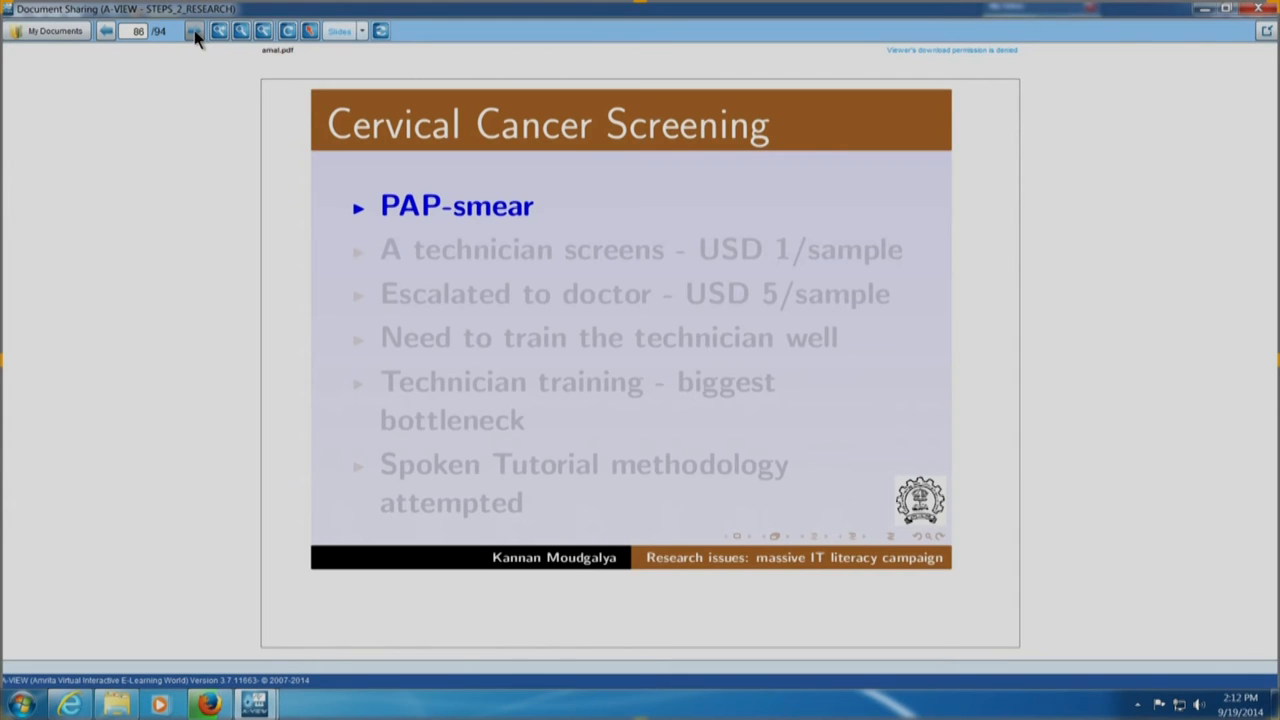
# Reveal the technician at USD 1/sample and Escalated to doctor points, then step back to the technician point
pyautogui.click(194, 30)
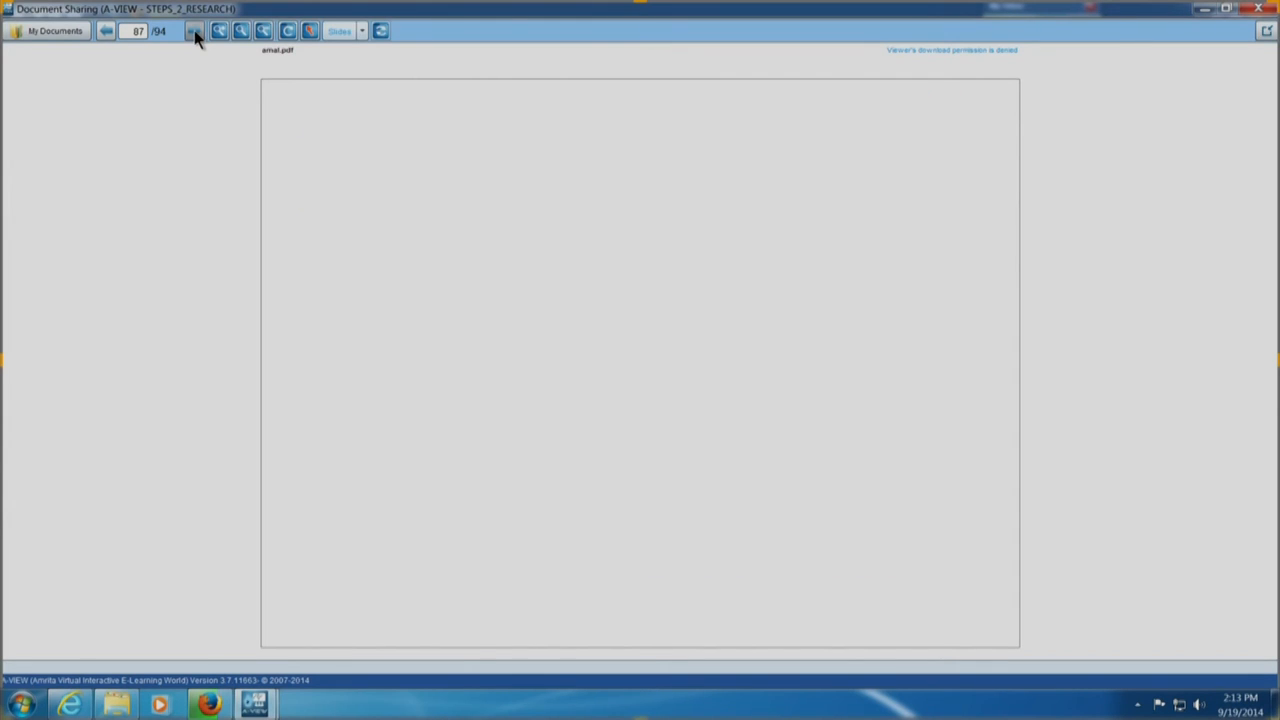
pyautogui.click(194, 32)
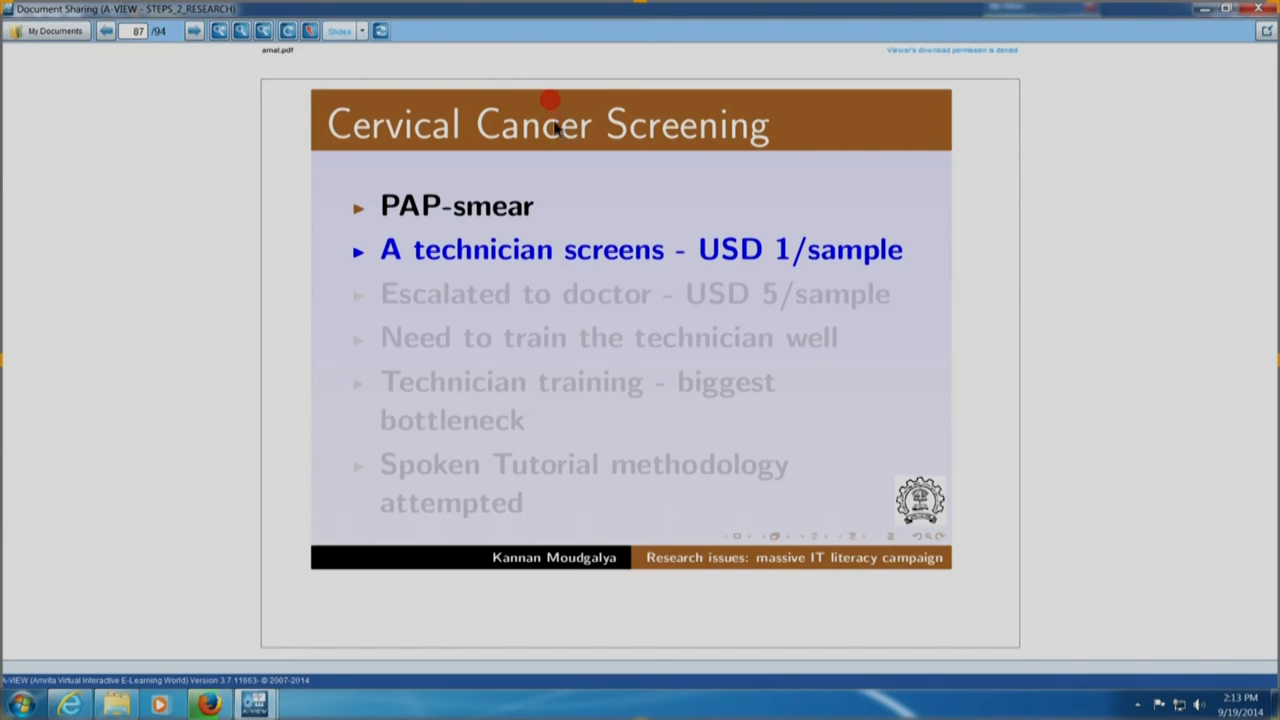
pyautogui.moveTo(818, 136)
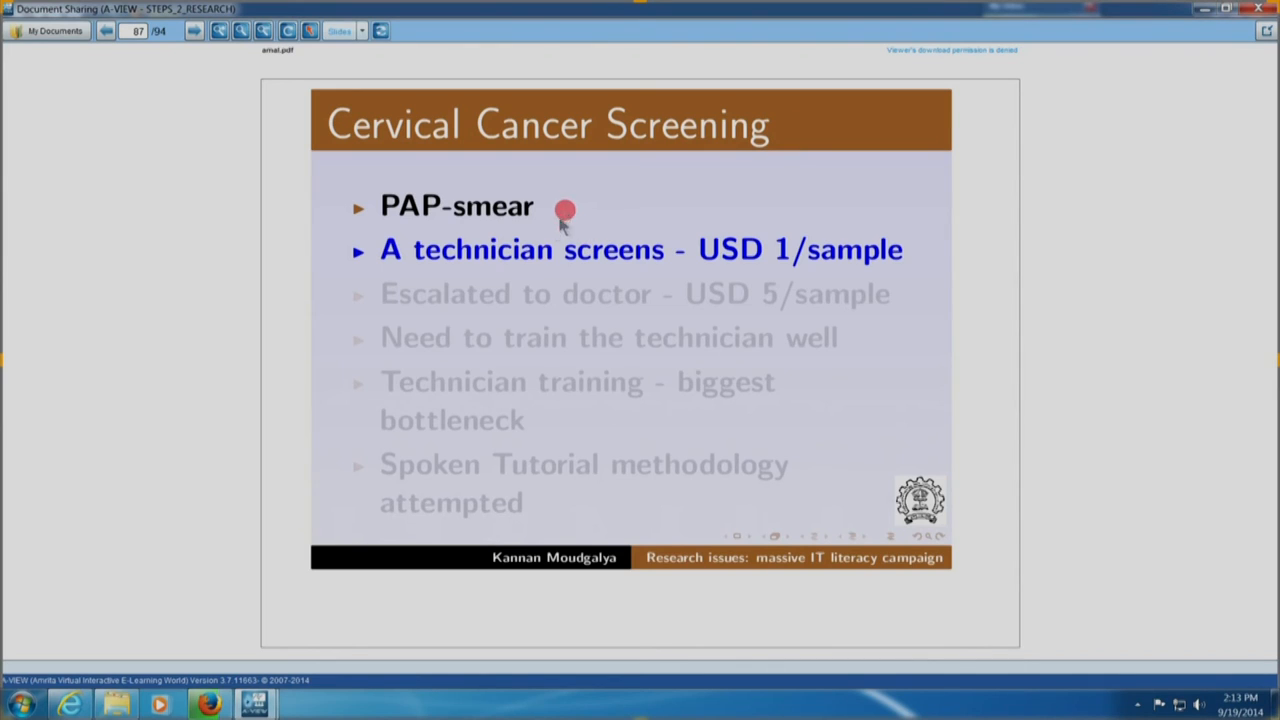
pyautogui.moveTo(456, 256)
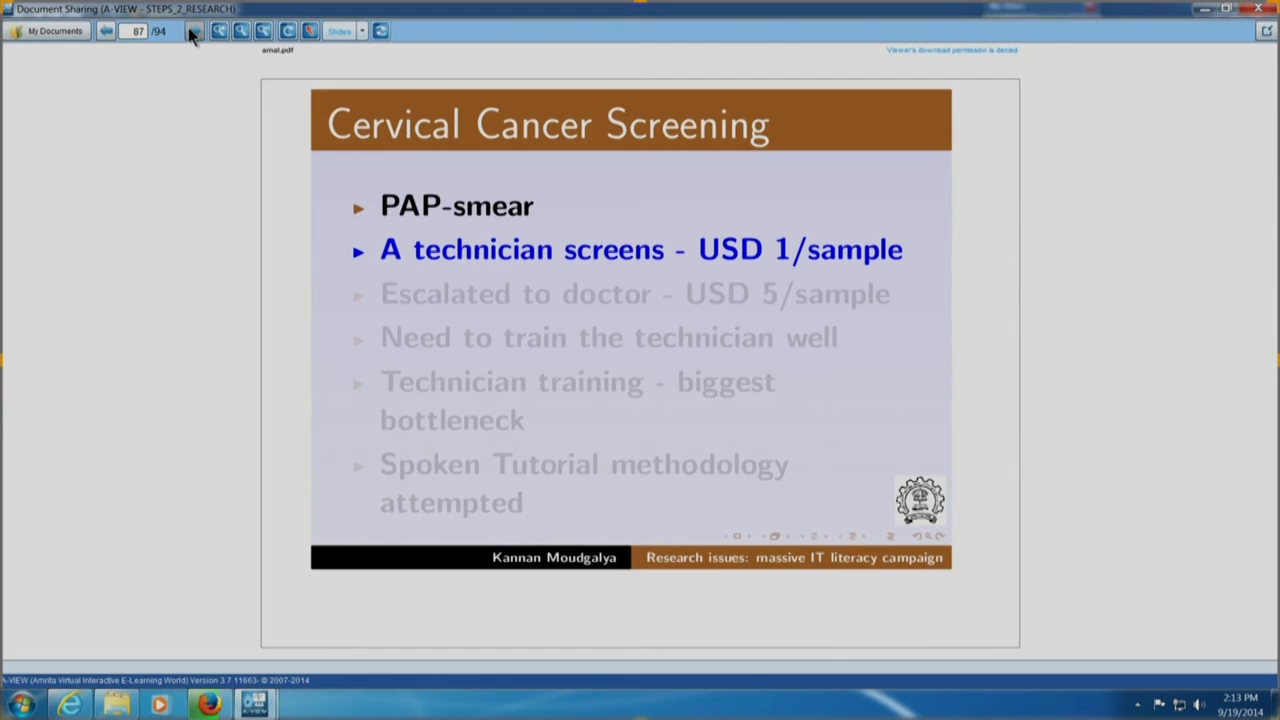
pyautogui.moveTo(194, 32)
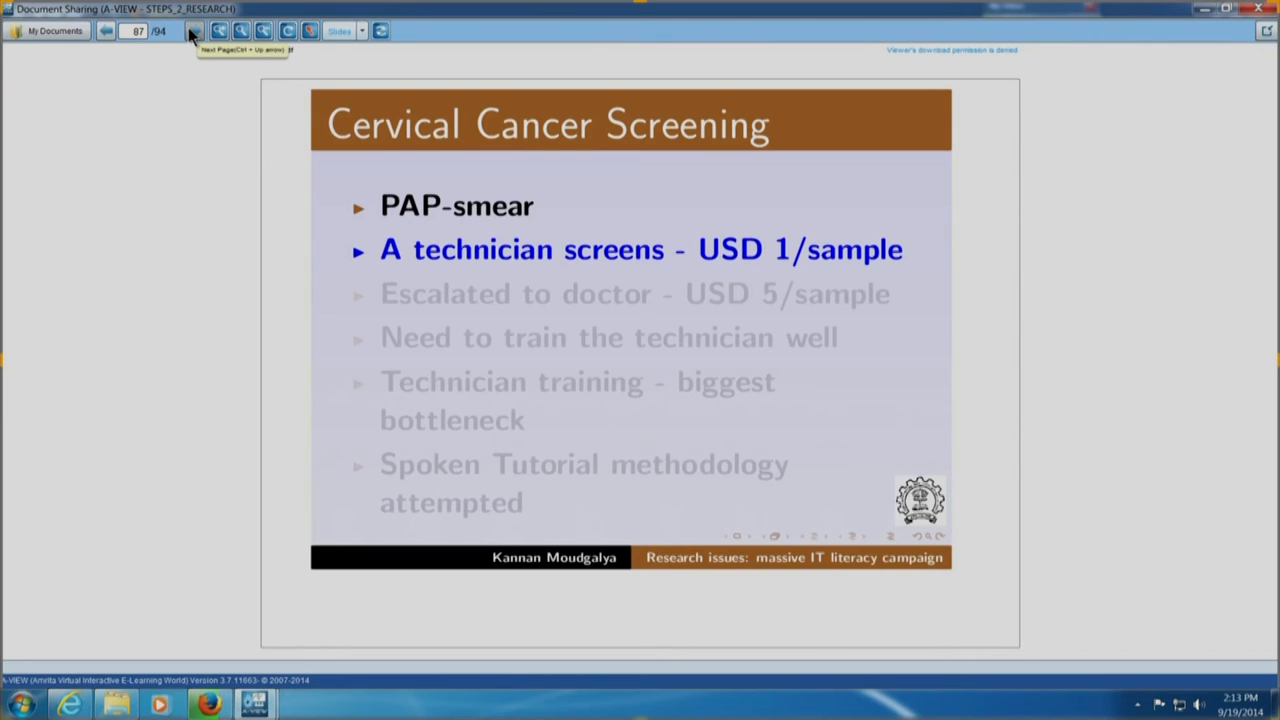
pyautogui.click(192, 30)
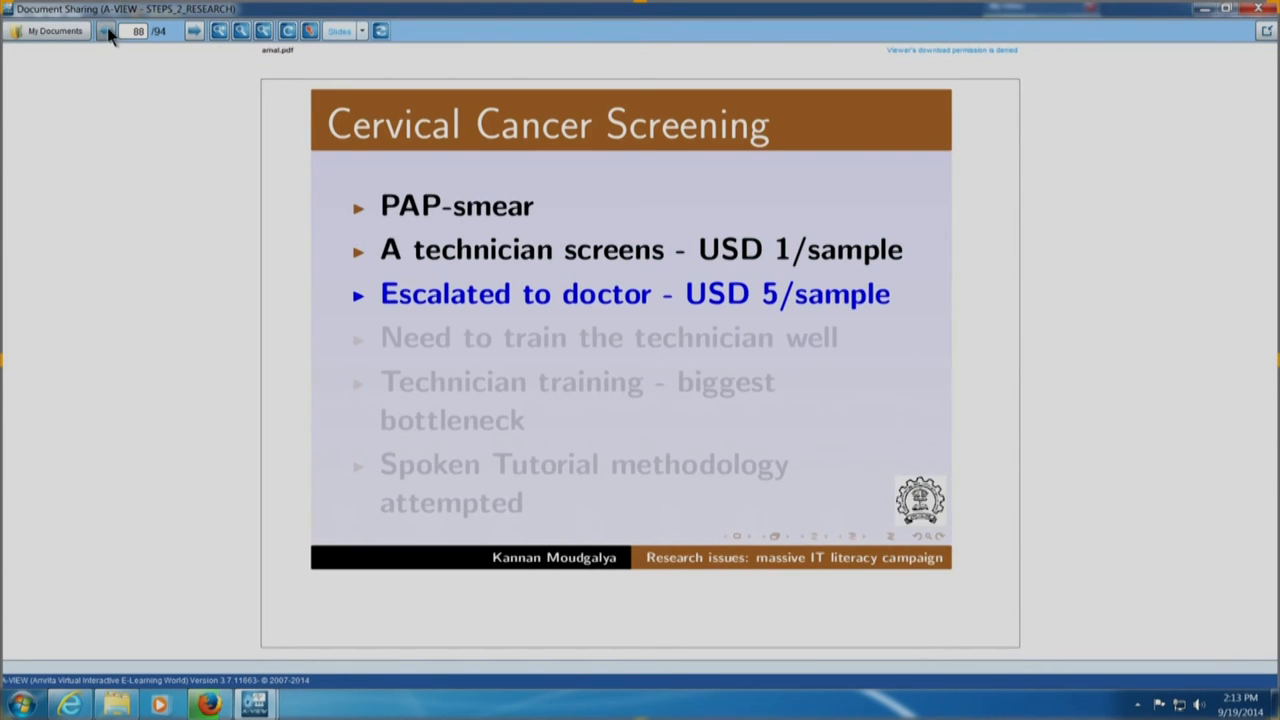
pyautogui.click(104, 30)
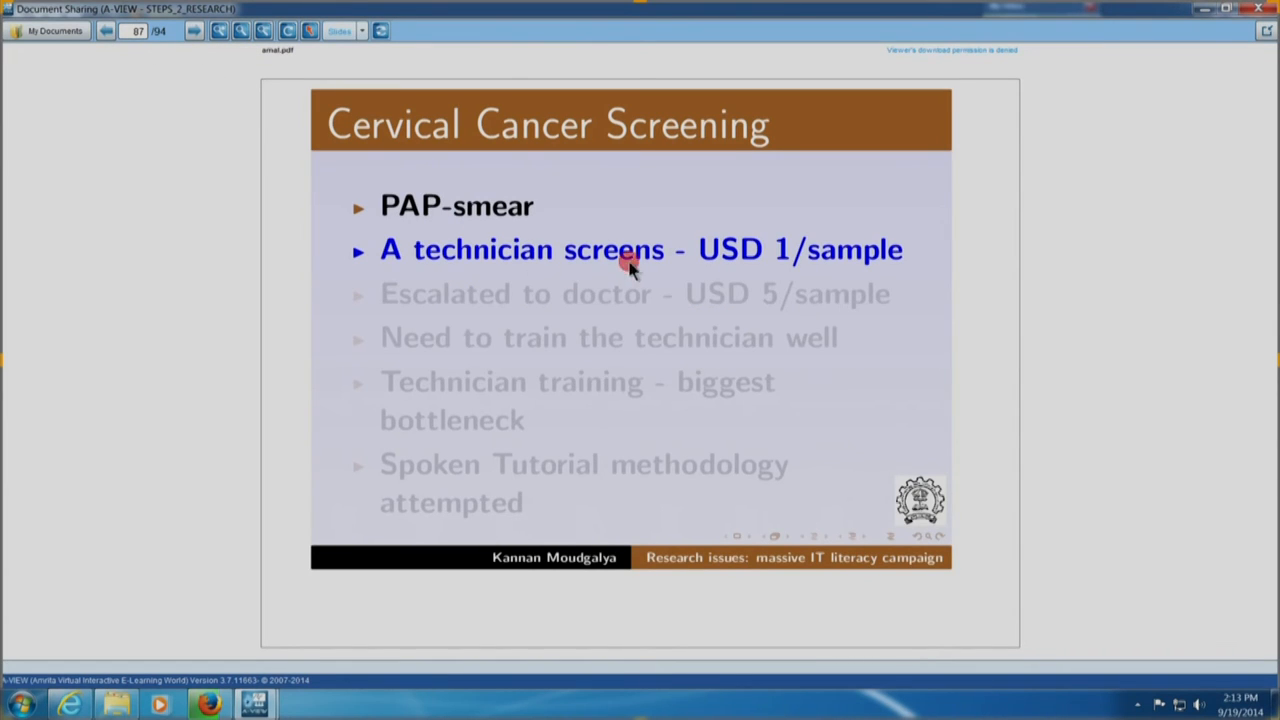
pyautogui.moveTo(218, 42)
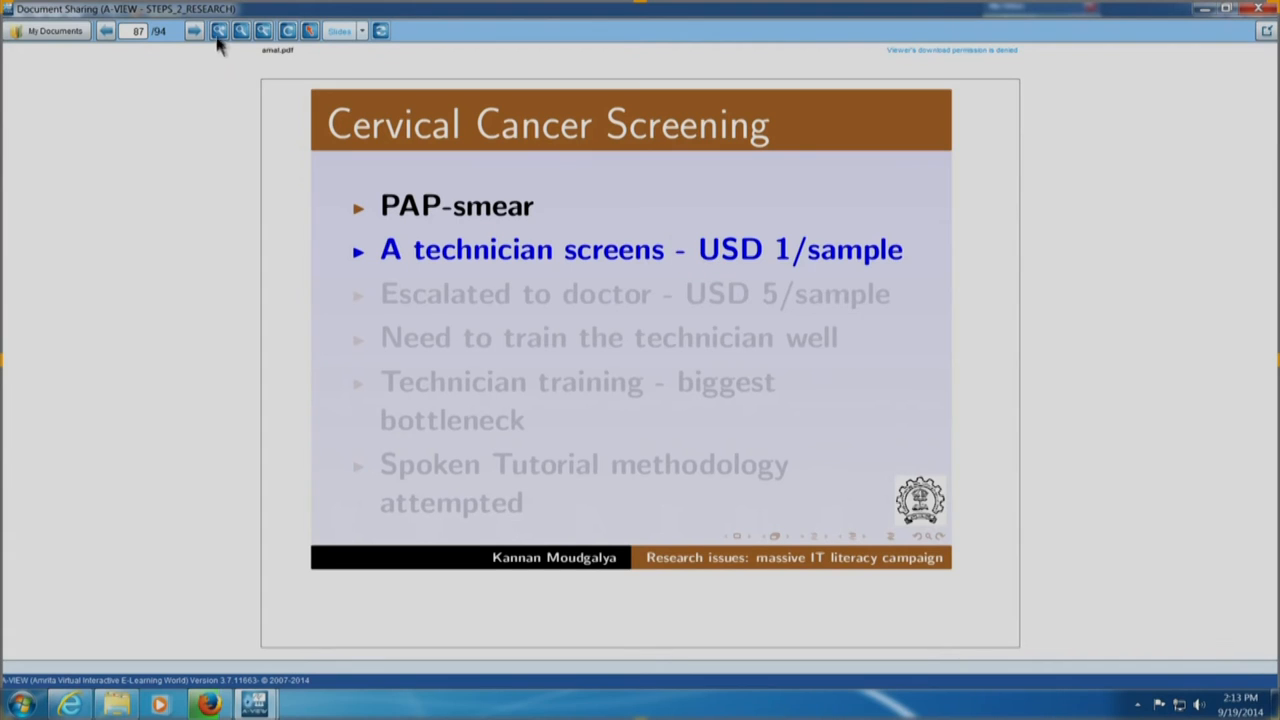
# Reveal the remaining screening points including Spoken Tutorial methodology, then reach Many research publications
pyautogui.click(194, 30)
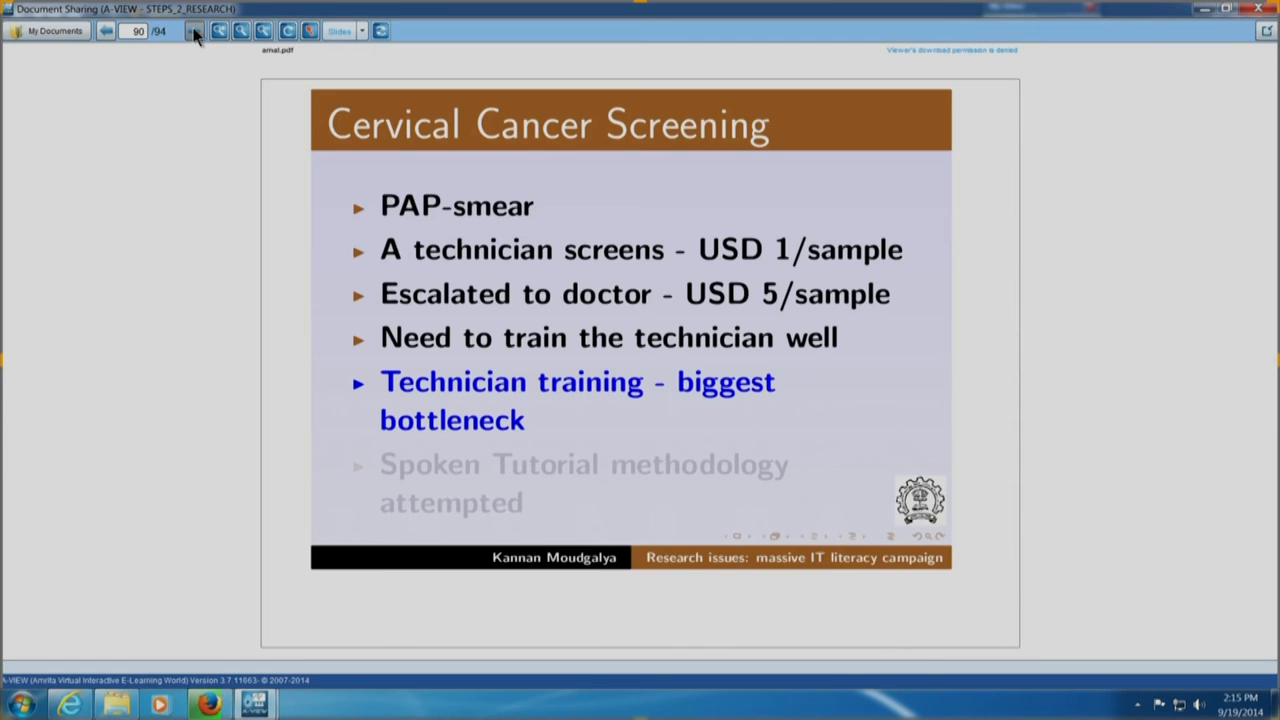
pyautogui.click(194, 30)
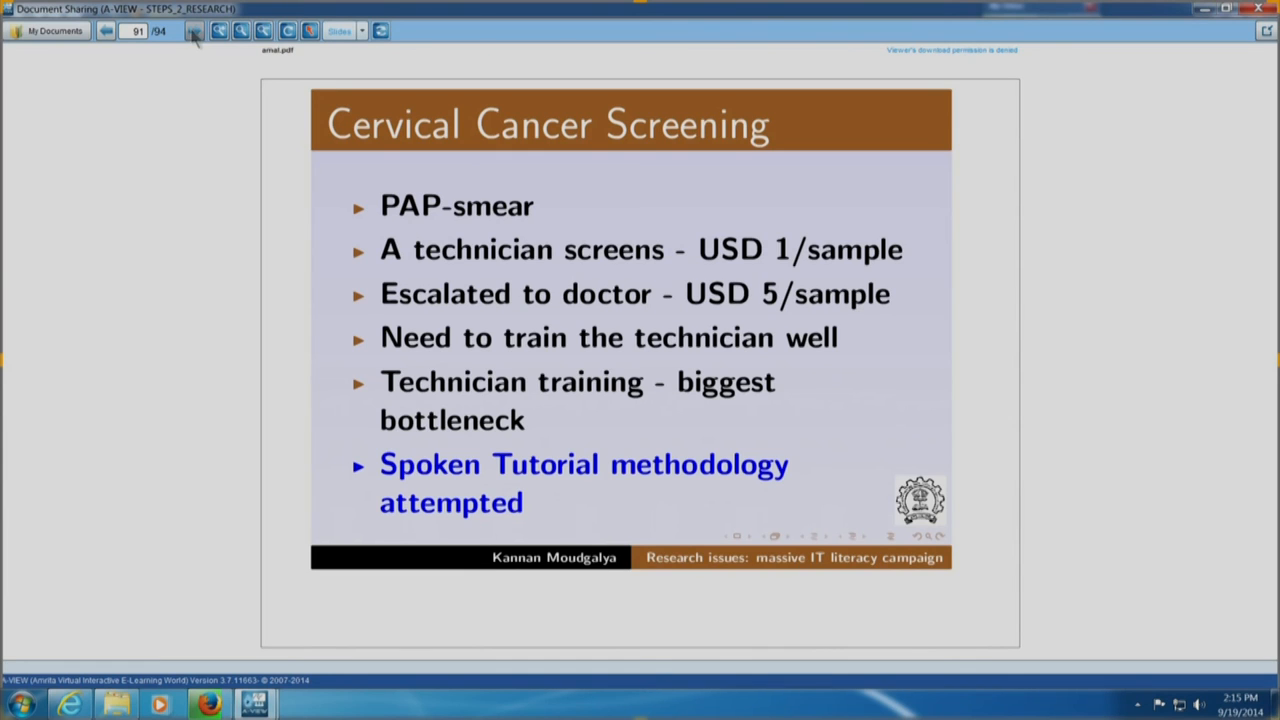
pyautogui.click(194, 30)
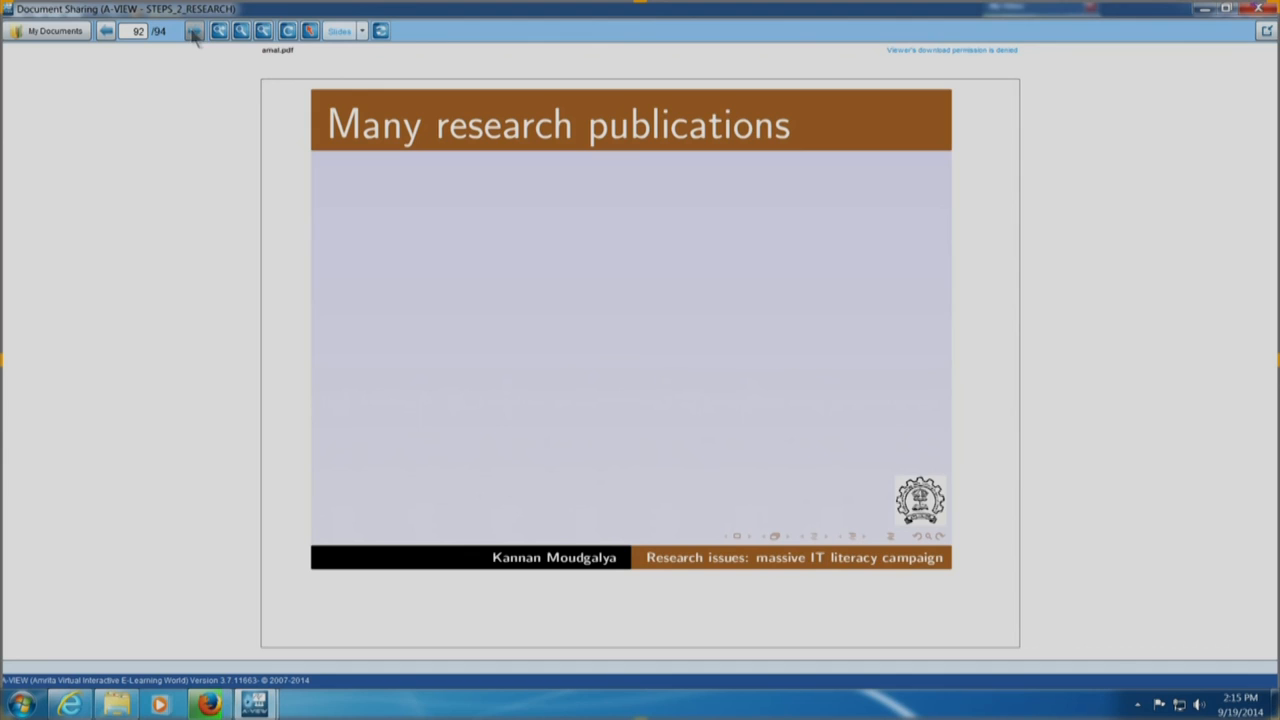
pyautogui.moveTo(194, 36)
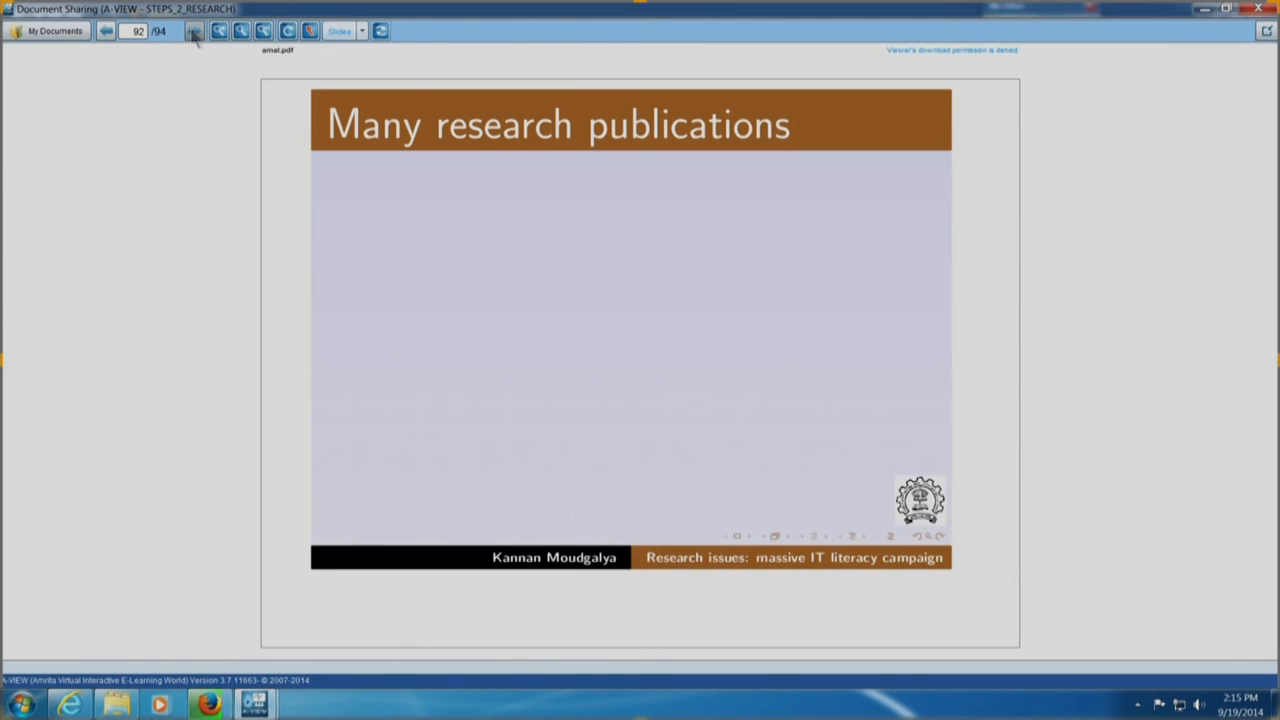
pyautogui.moveTo(194, 38)
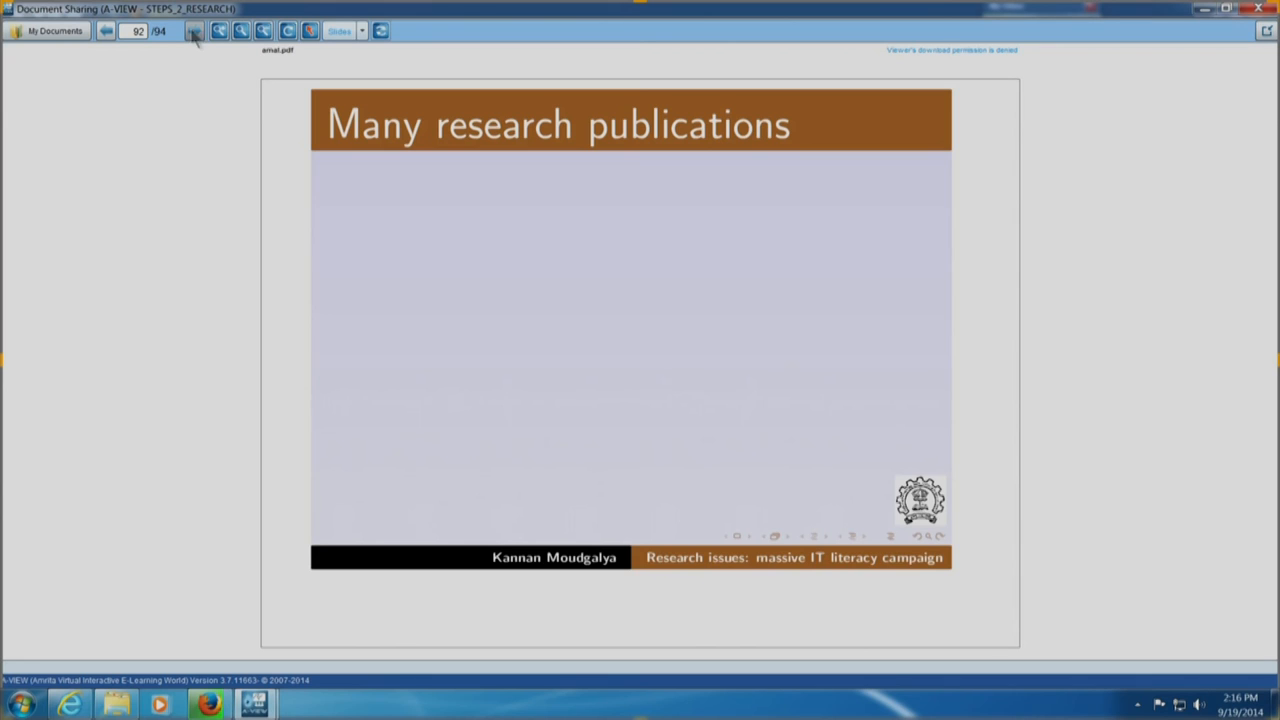
# Advance to the Conclusion slide on challenging real life problems with enormous benefits
pyautogui.click(194, 30)
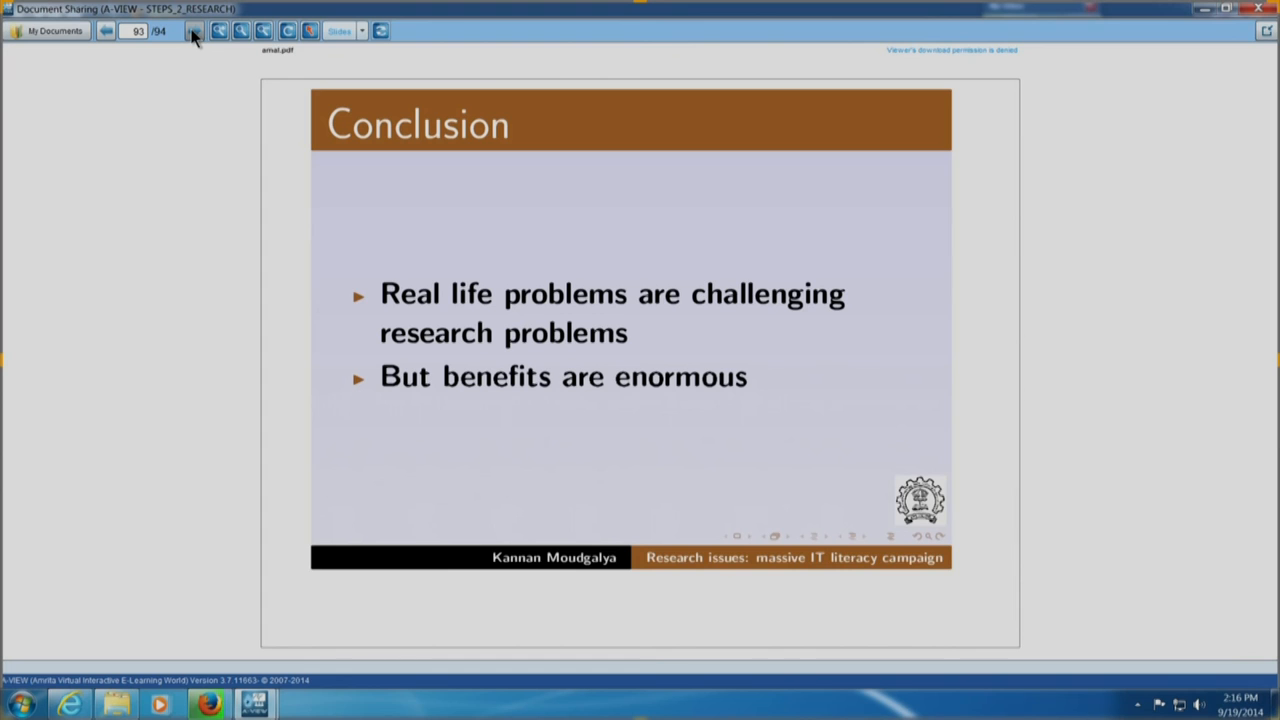
pyautogui.click(196, 30)
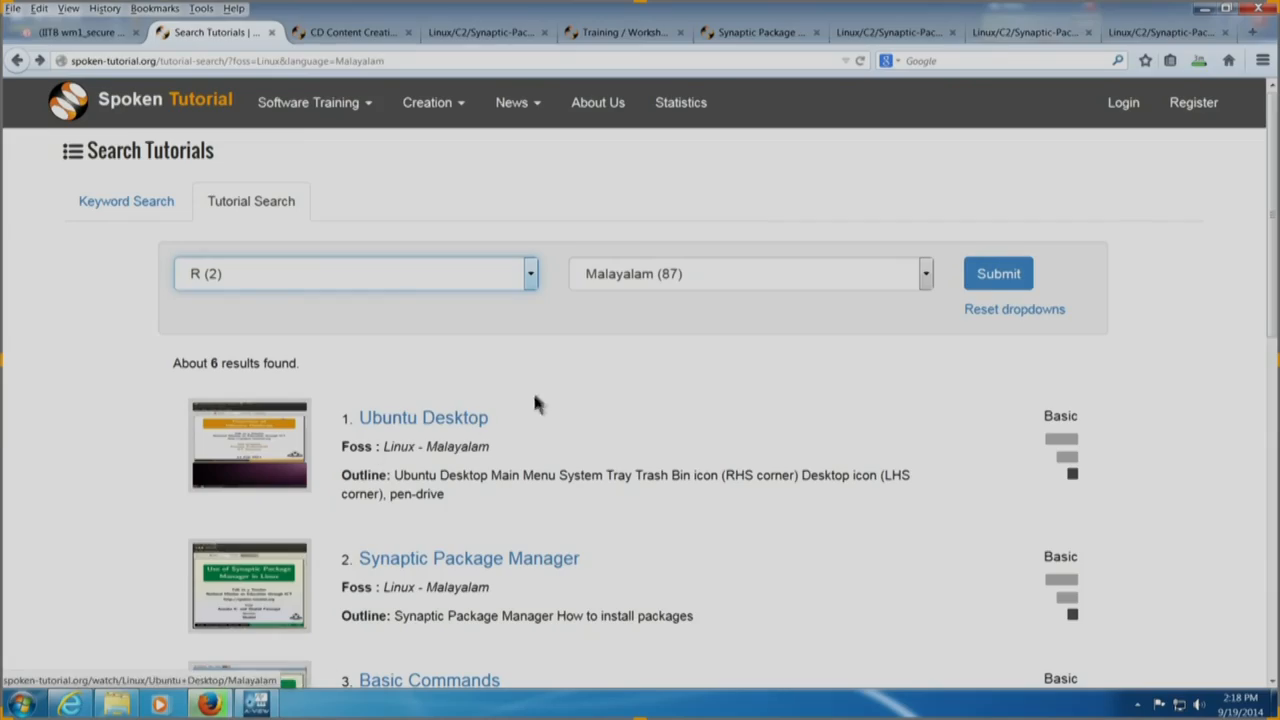
pyautogui.moveTo(892, 288)
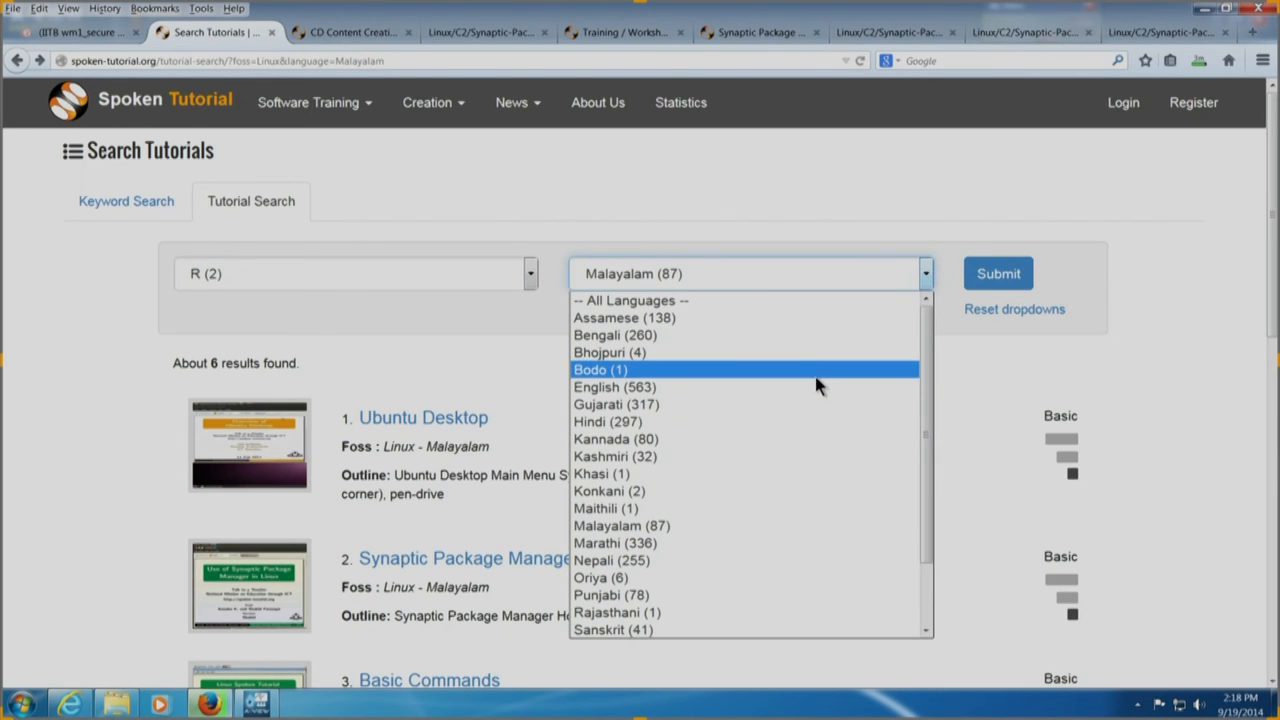
# Search Spoken Tutorial for R tutorials in English, listing Introduction to basics of R and Data Frames
pyautogui.click(614, 388)
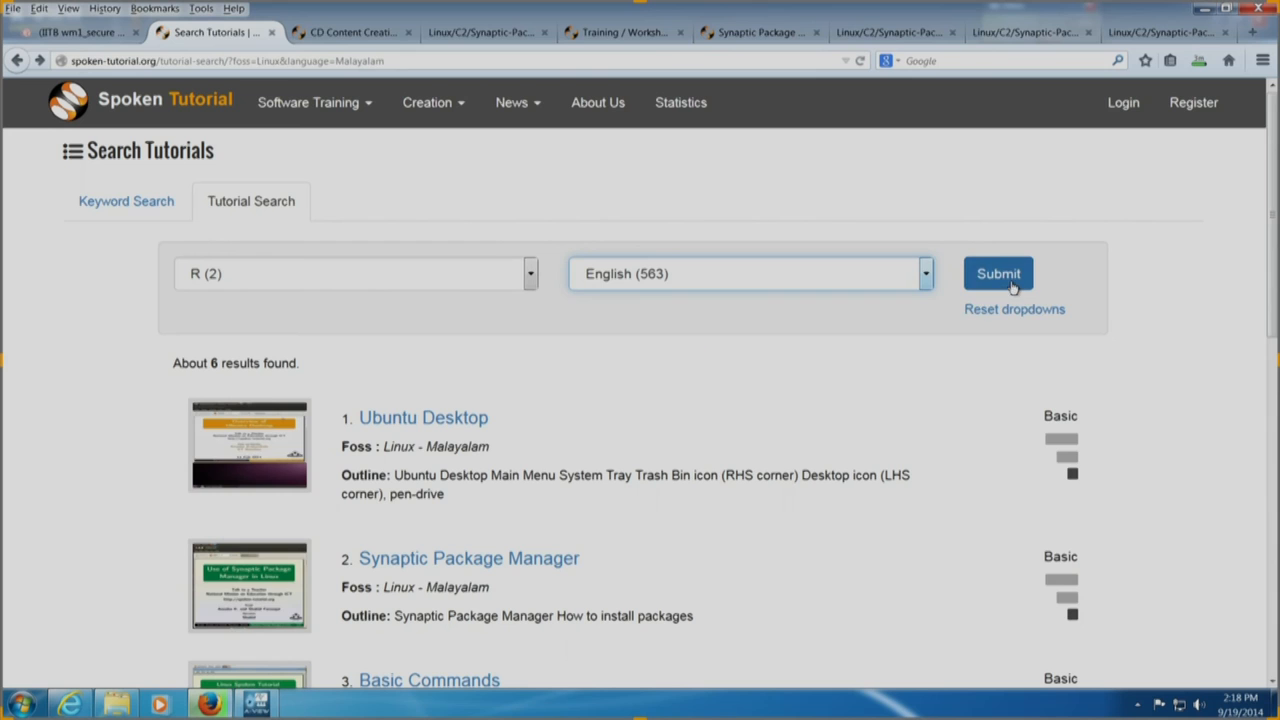
pyautogui.click(998, 272)
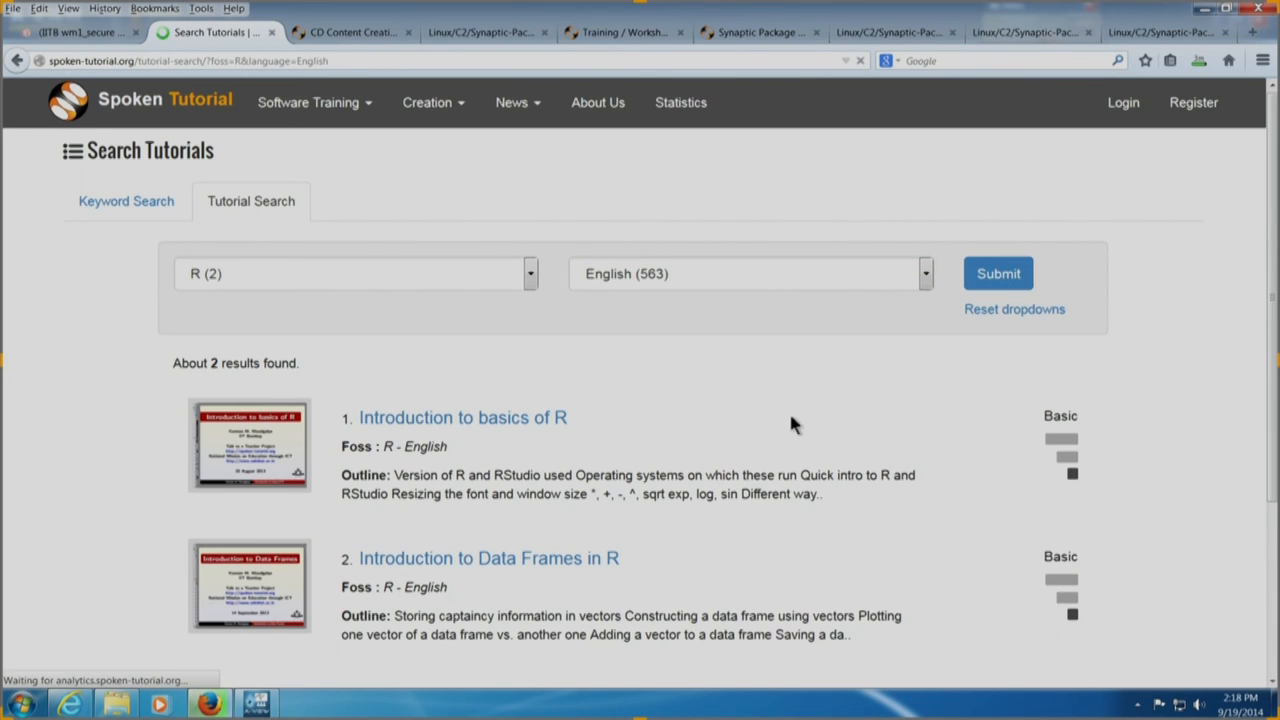
pyautogui.moveTo(544, 568)
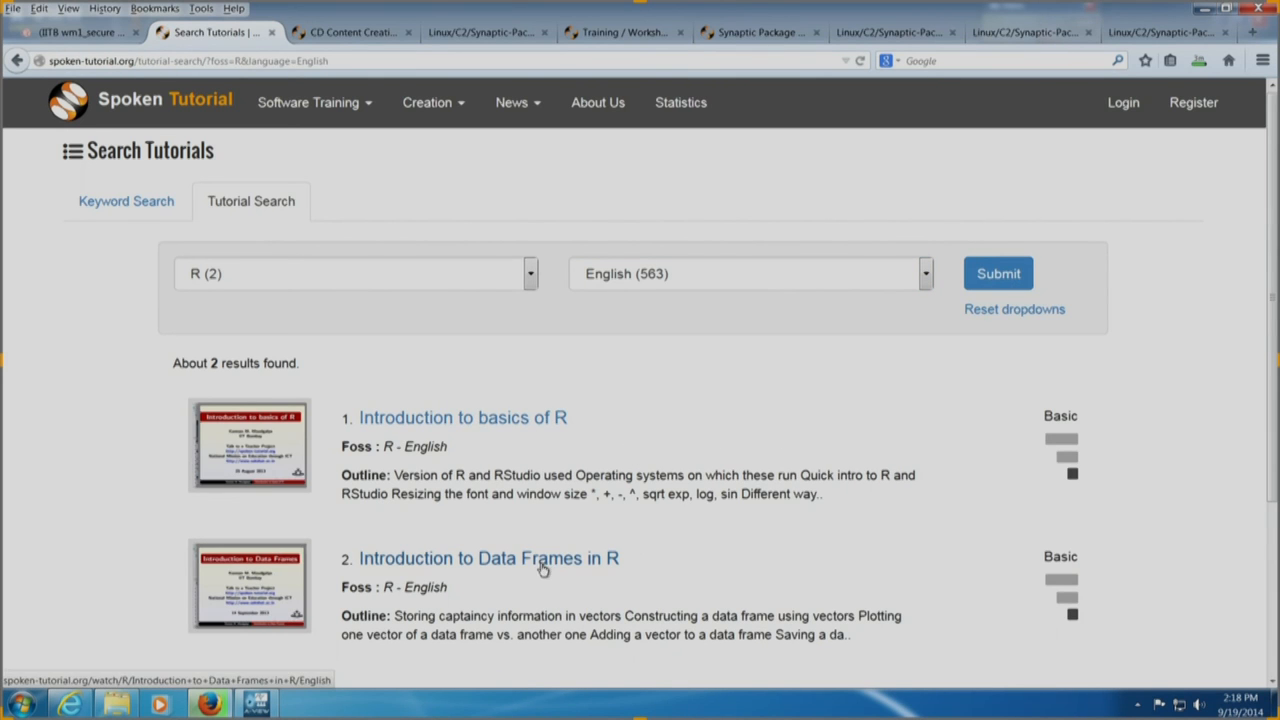
pyautogui.moveTo(490, 430)
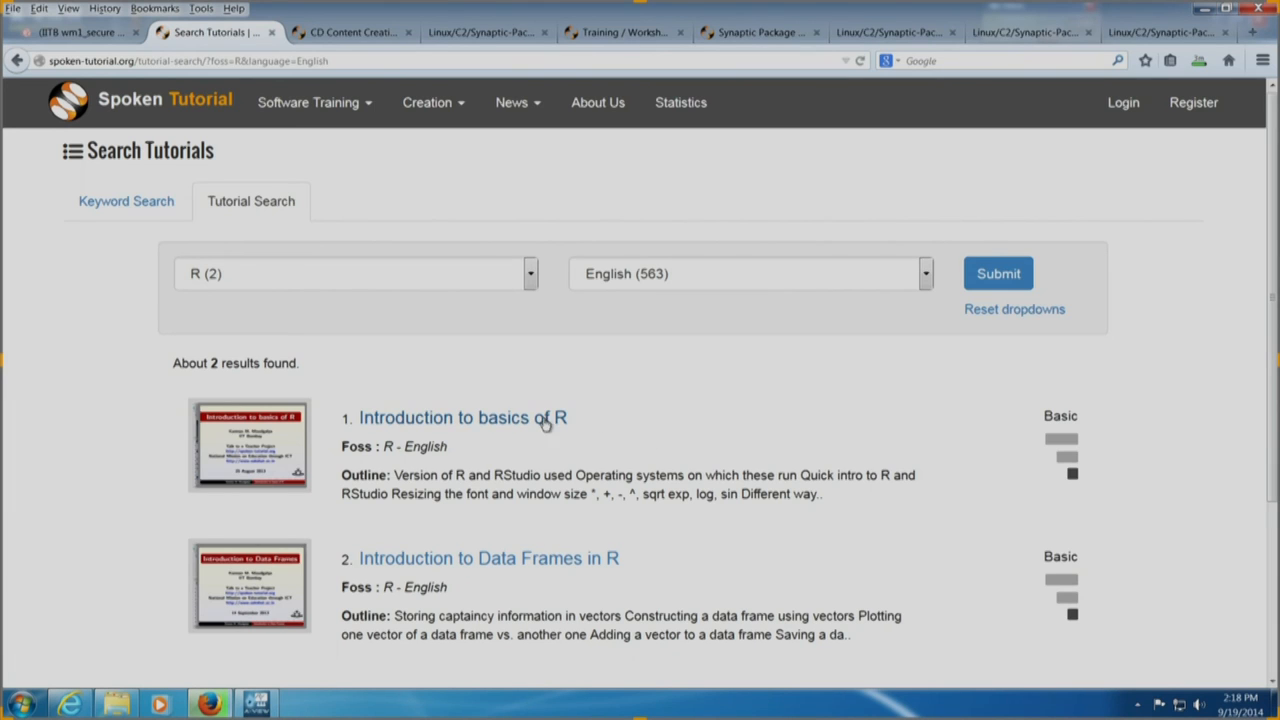
pyautogui.moveTo(684, 468)
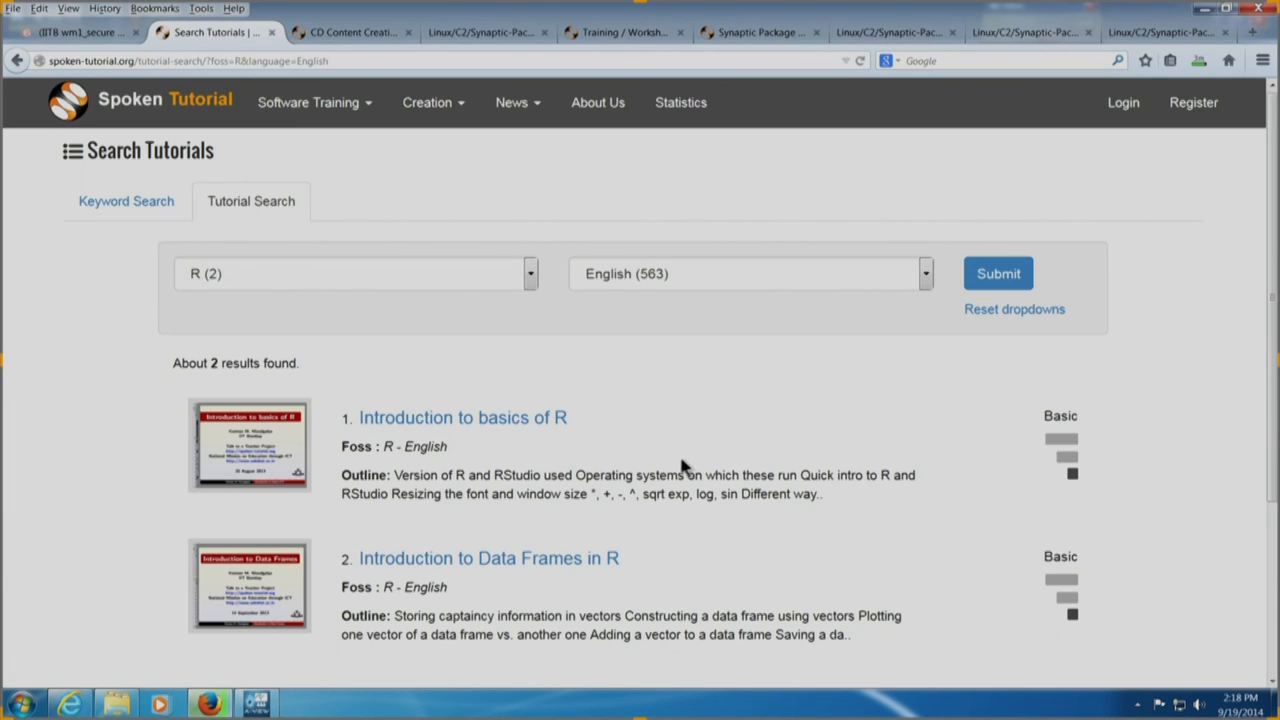
pyautogui.moveTo(670, 452)
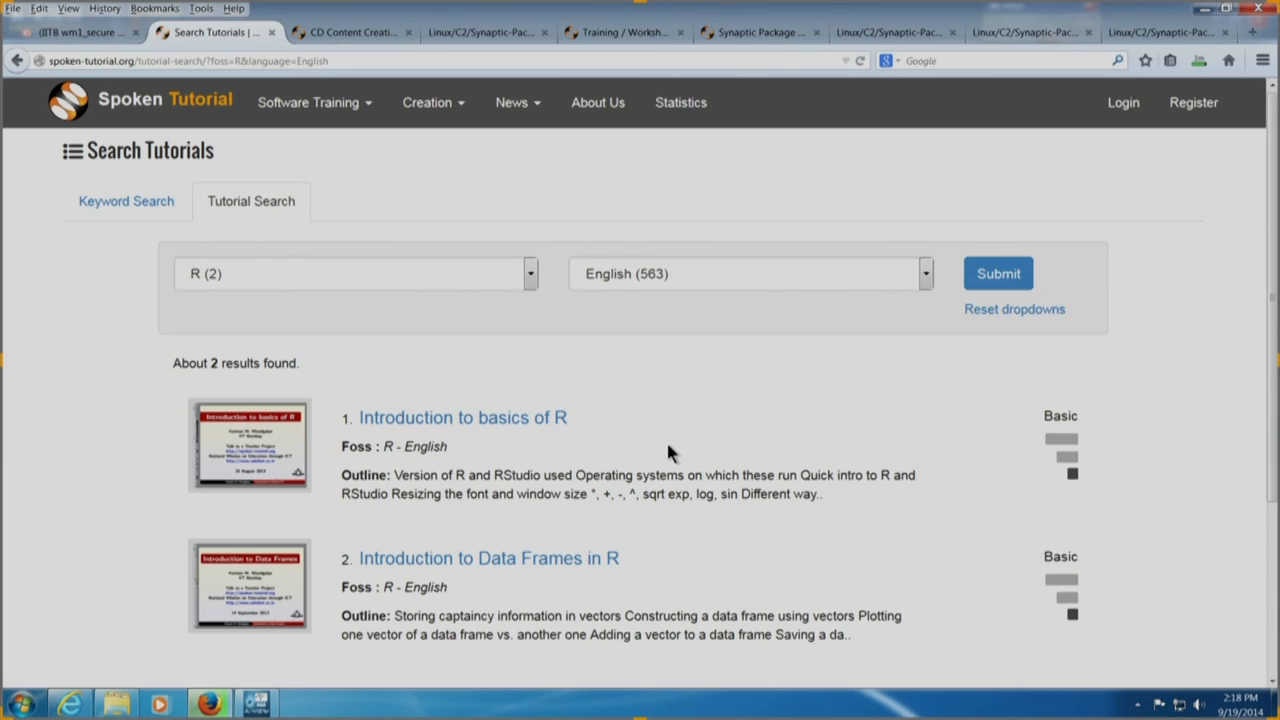